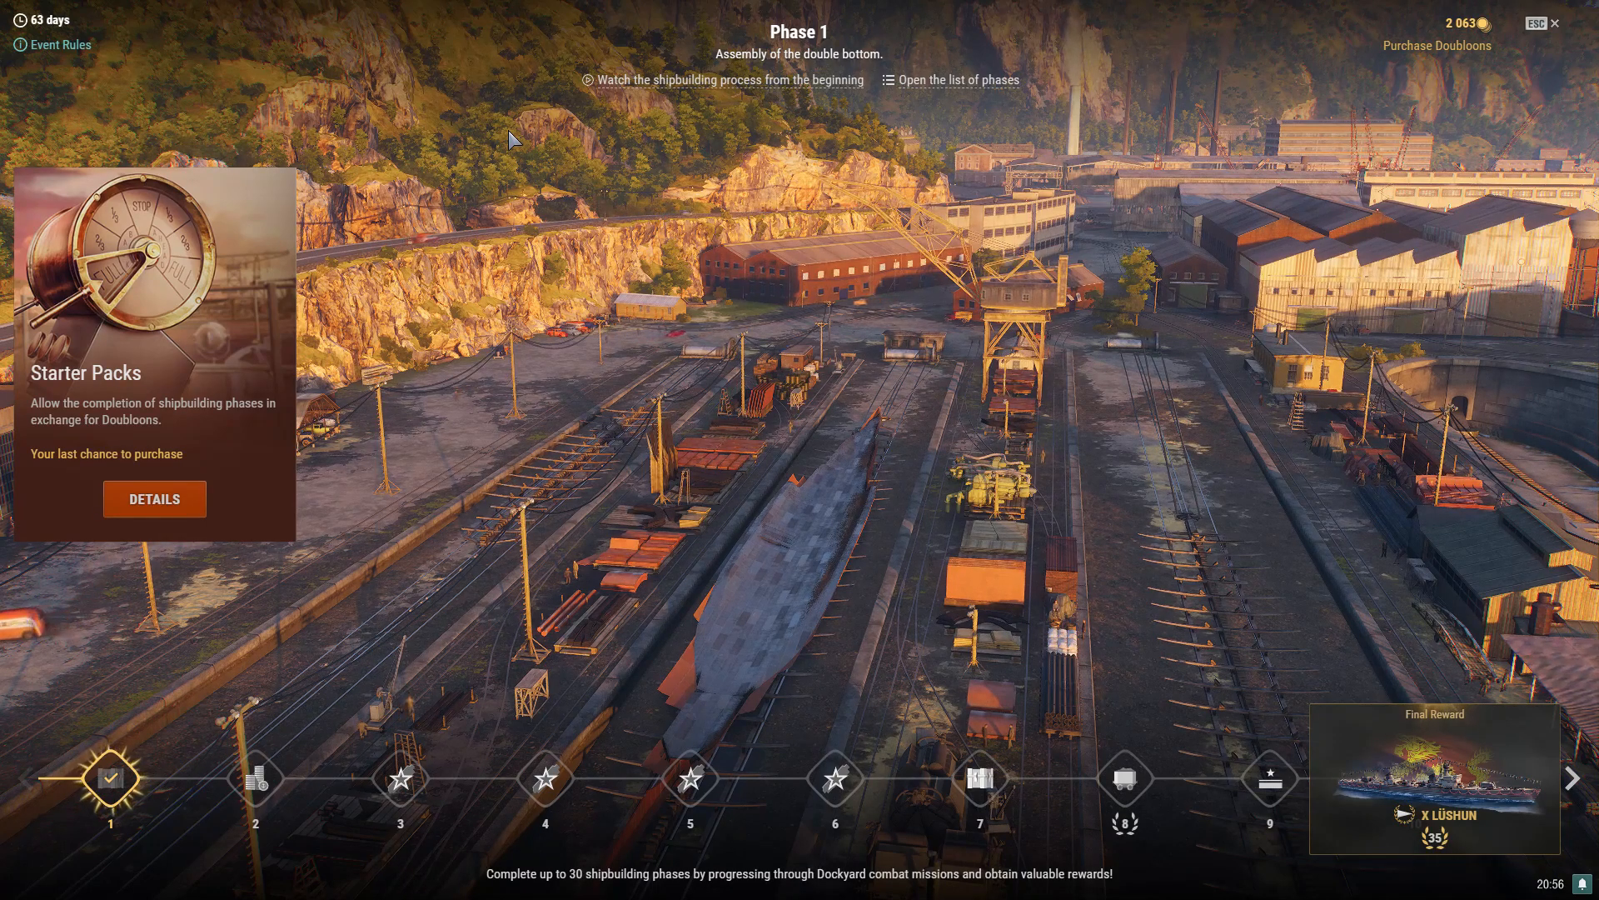
mouse_move(730, 238)
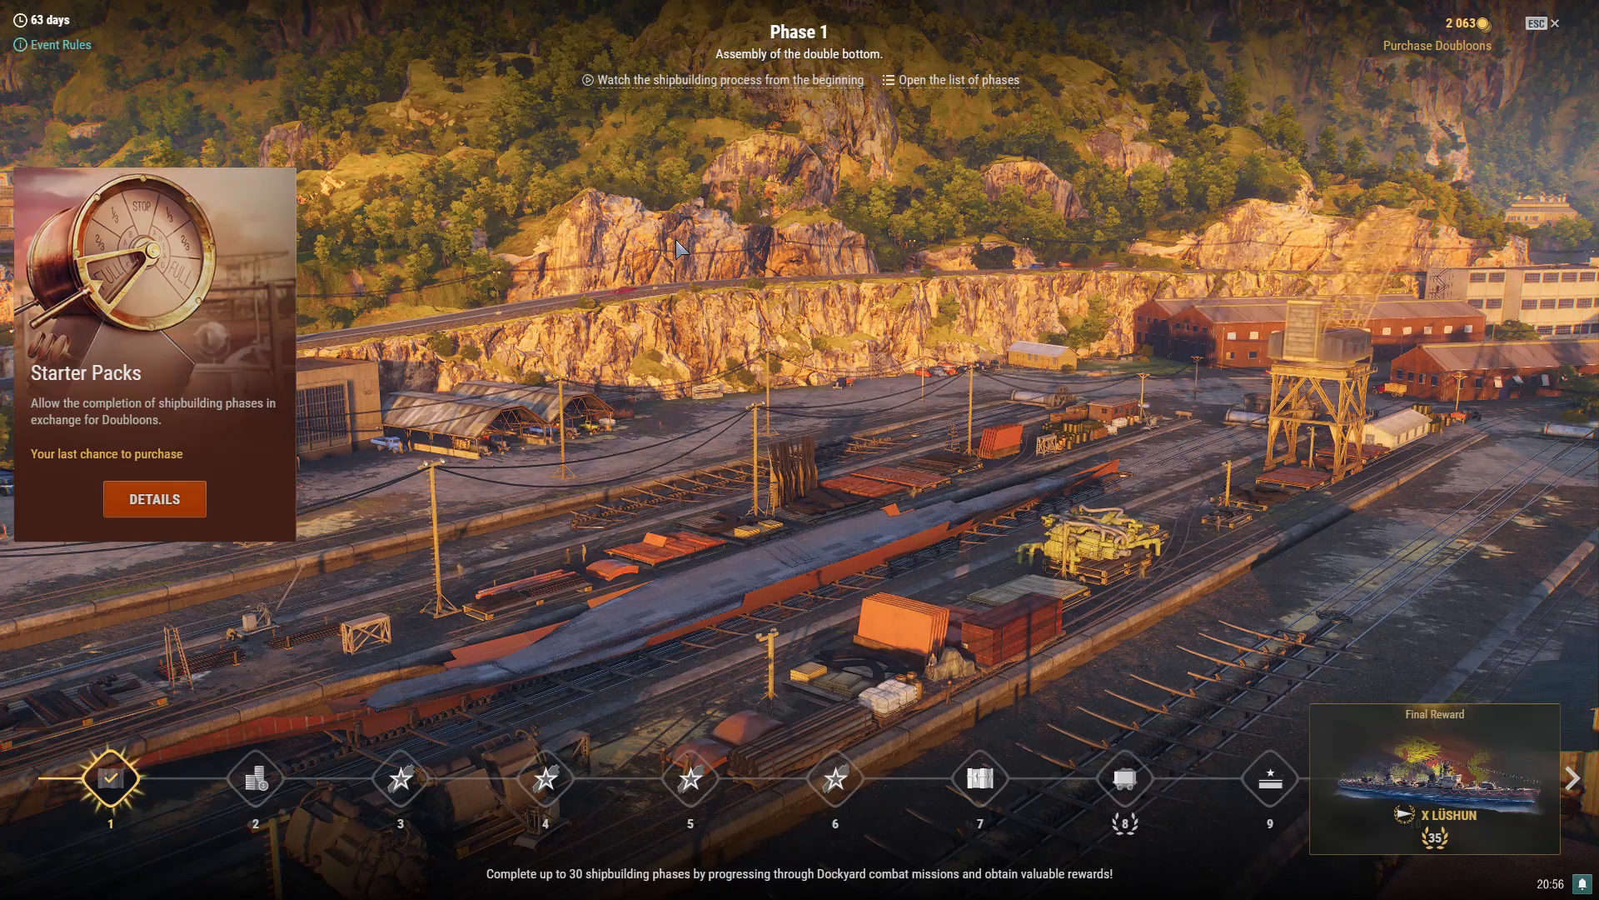
mouse_move(715, 309)
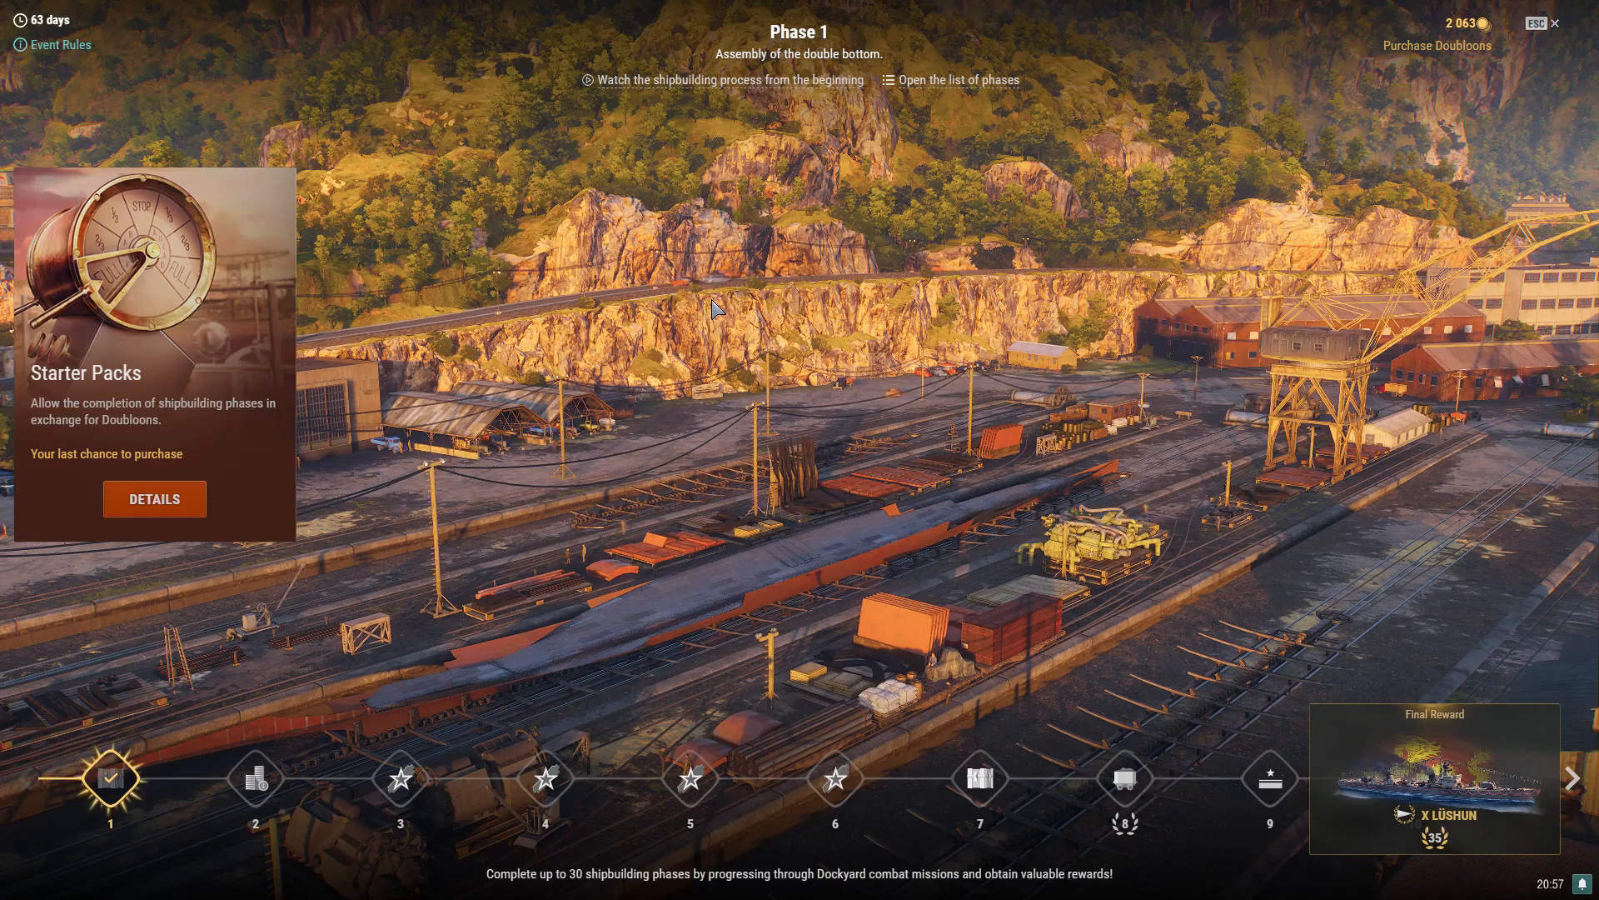
mouse_move(733, 216)
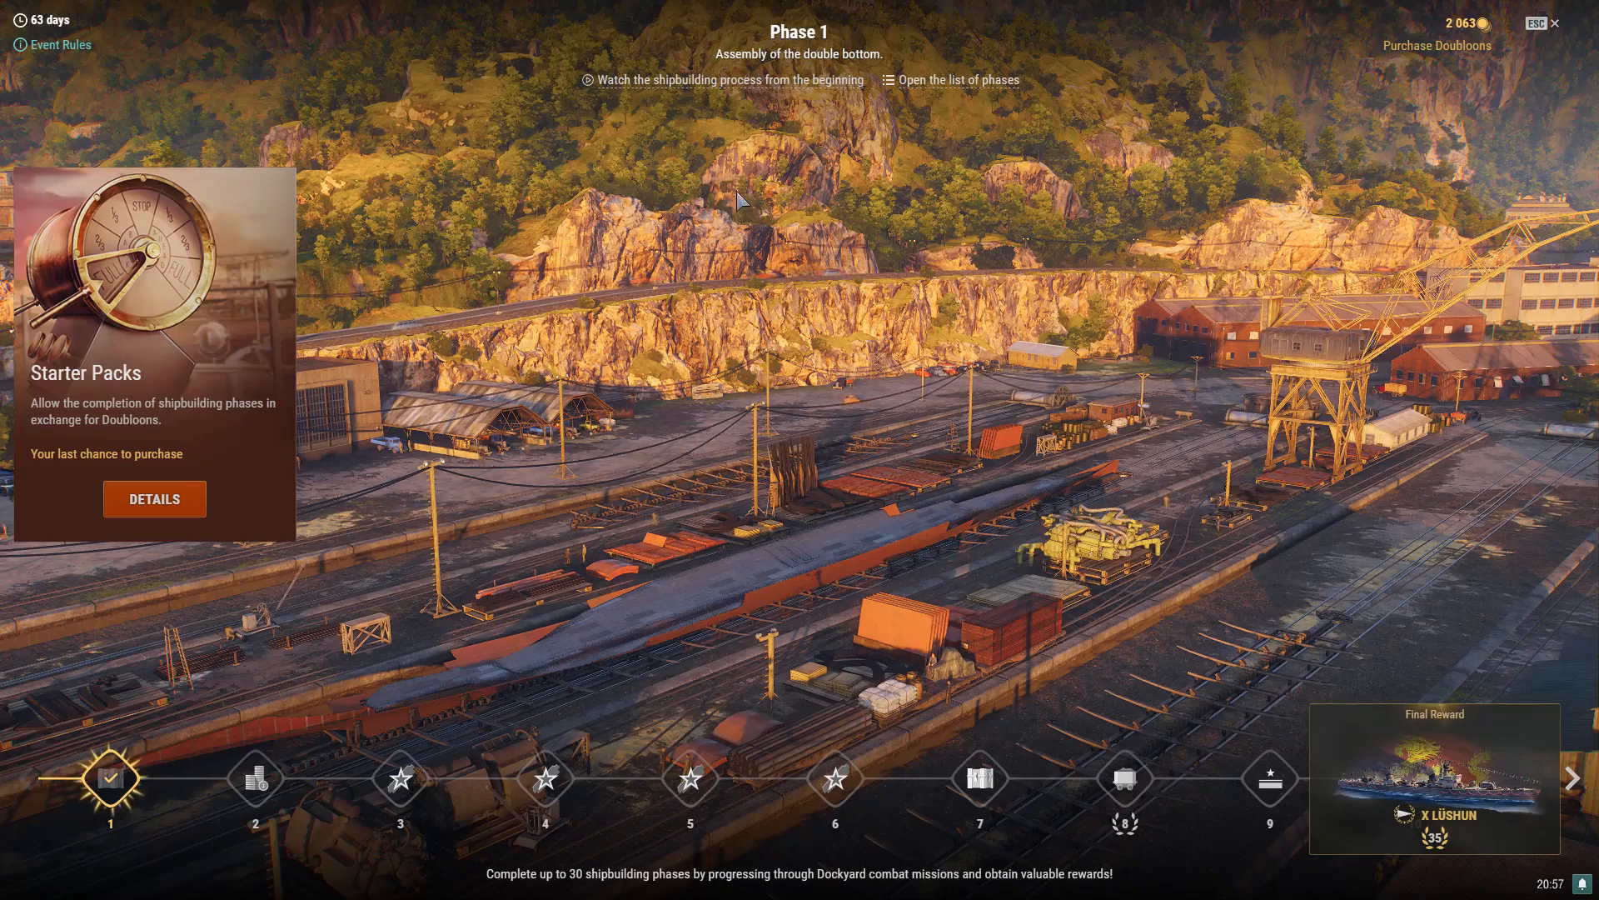
mouse_move(122, 58)
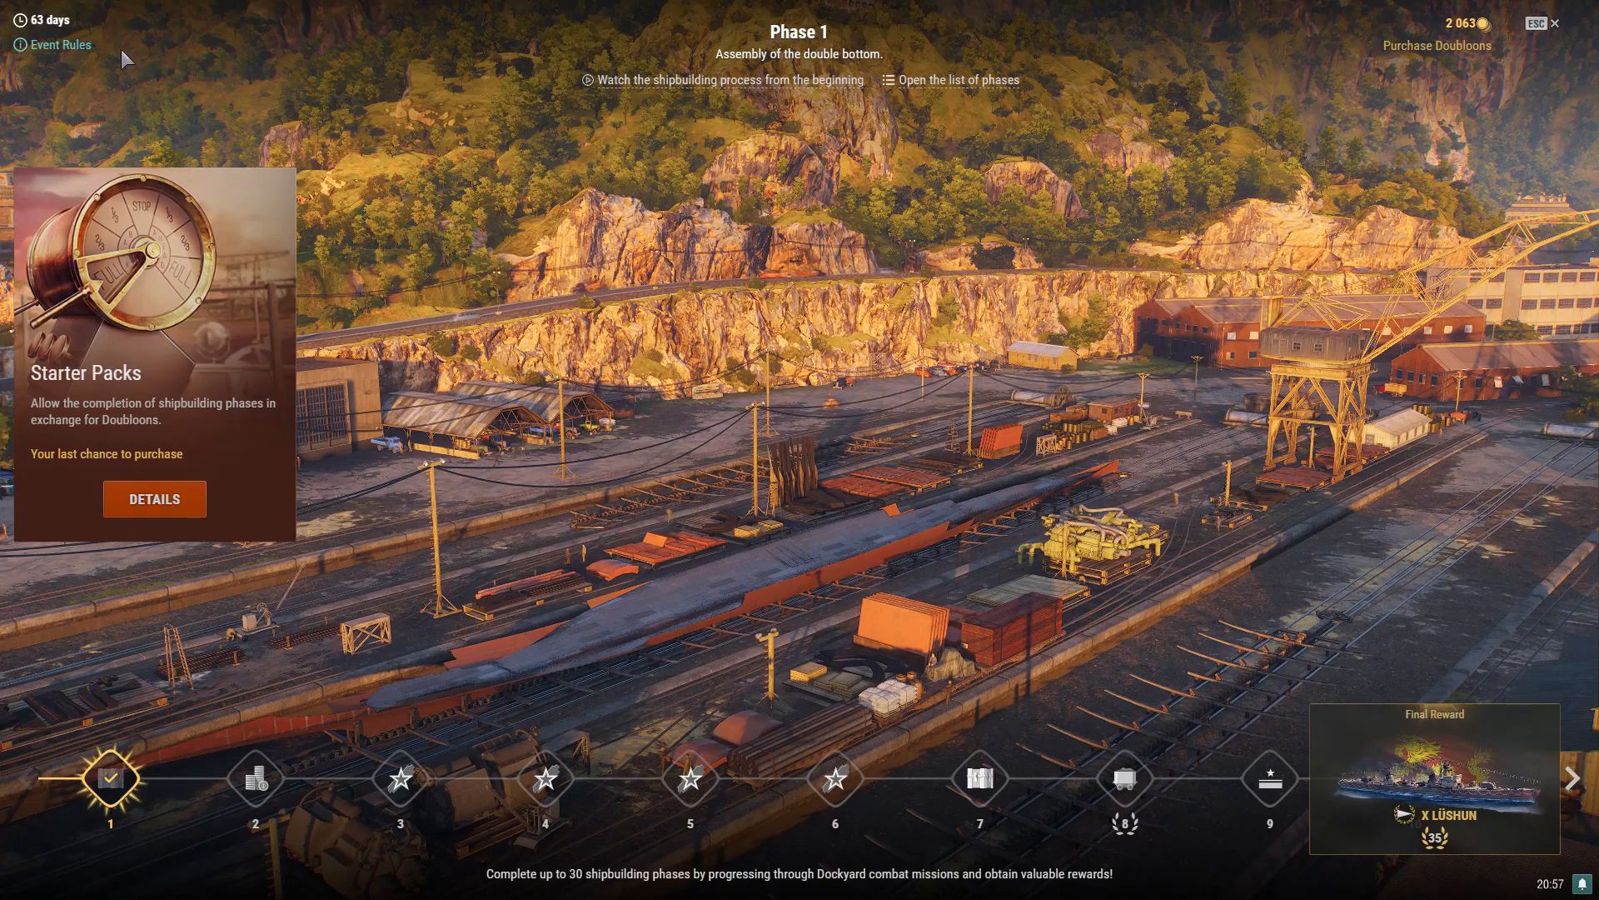
mouse_move(58, 43)
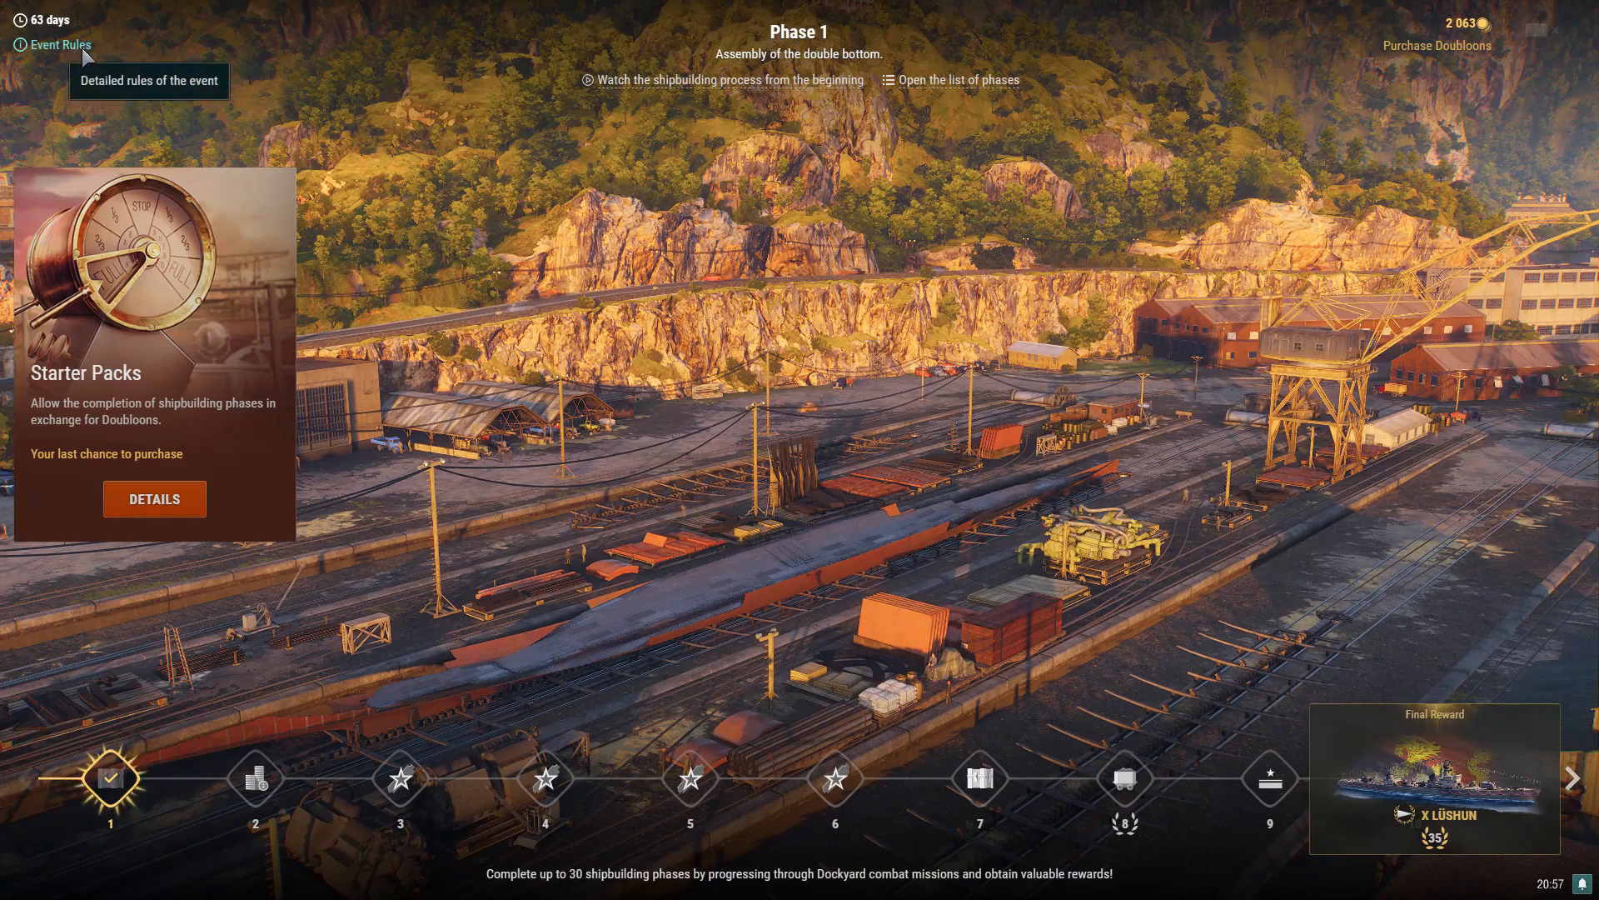
Bring up the detailed Dockyard event rules from the Event Rules link.
click(58, 43)
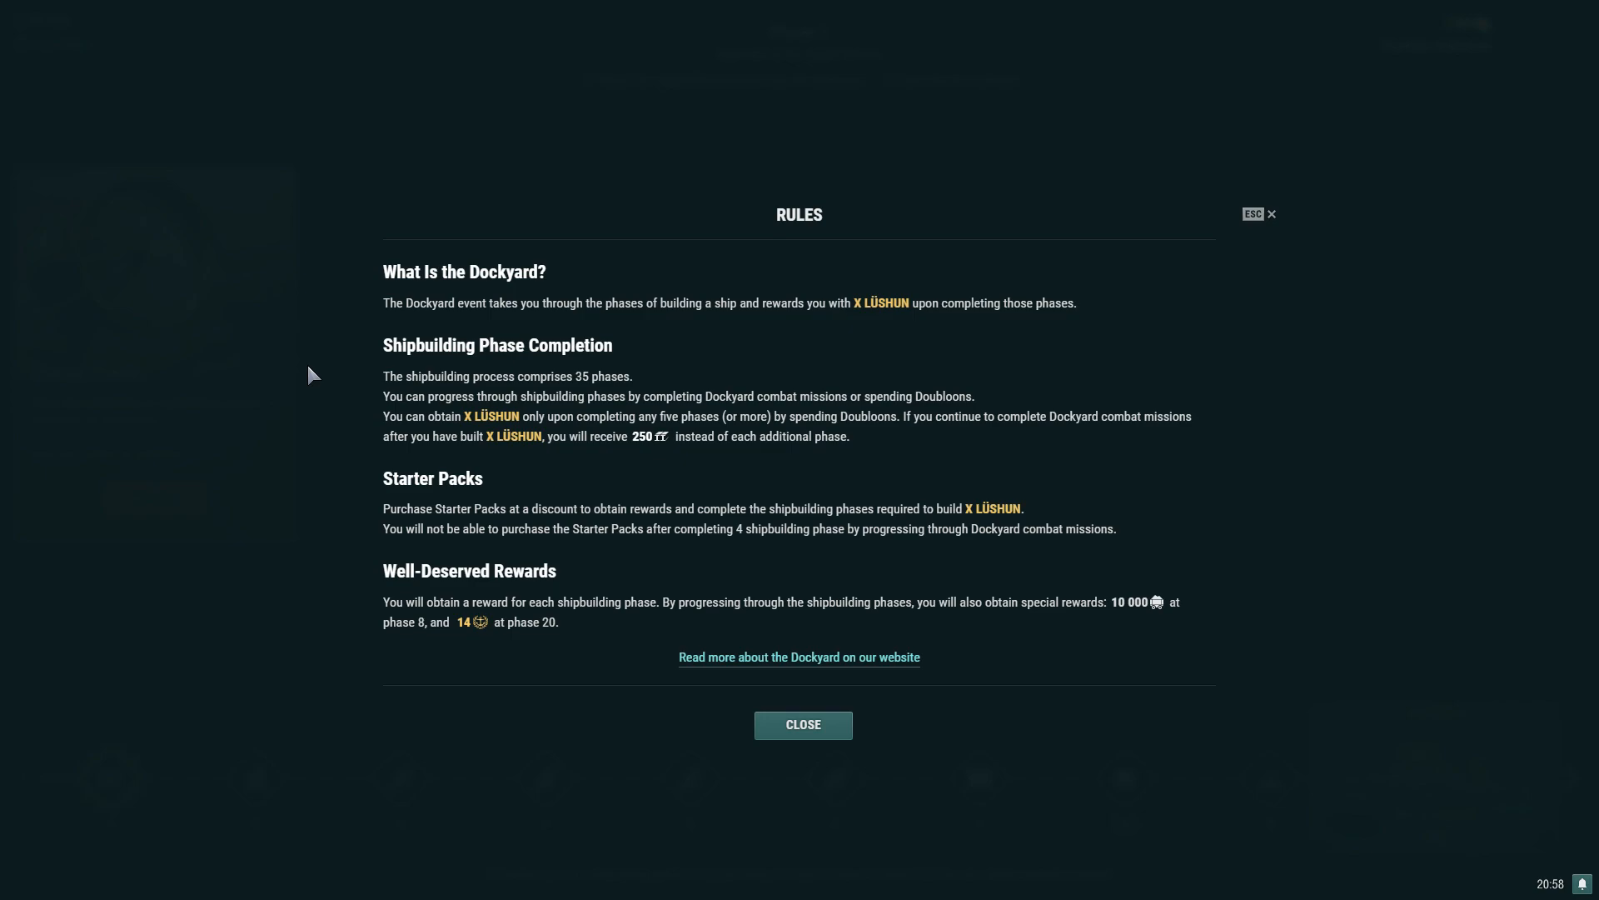
mouse_move(483, 625)
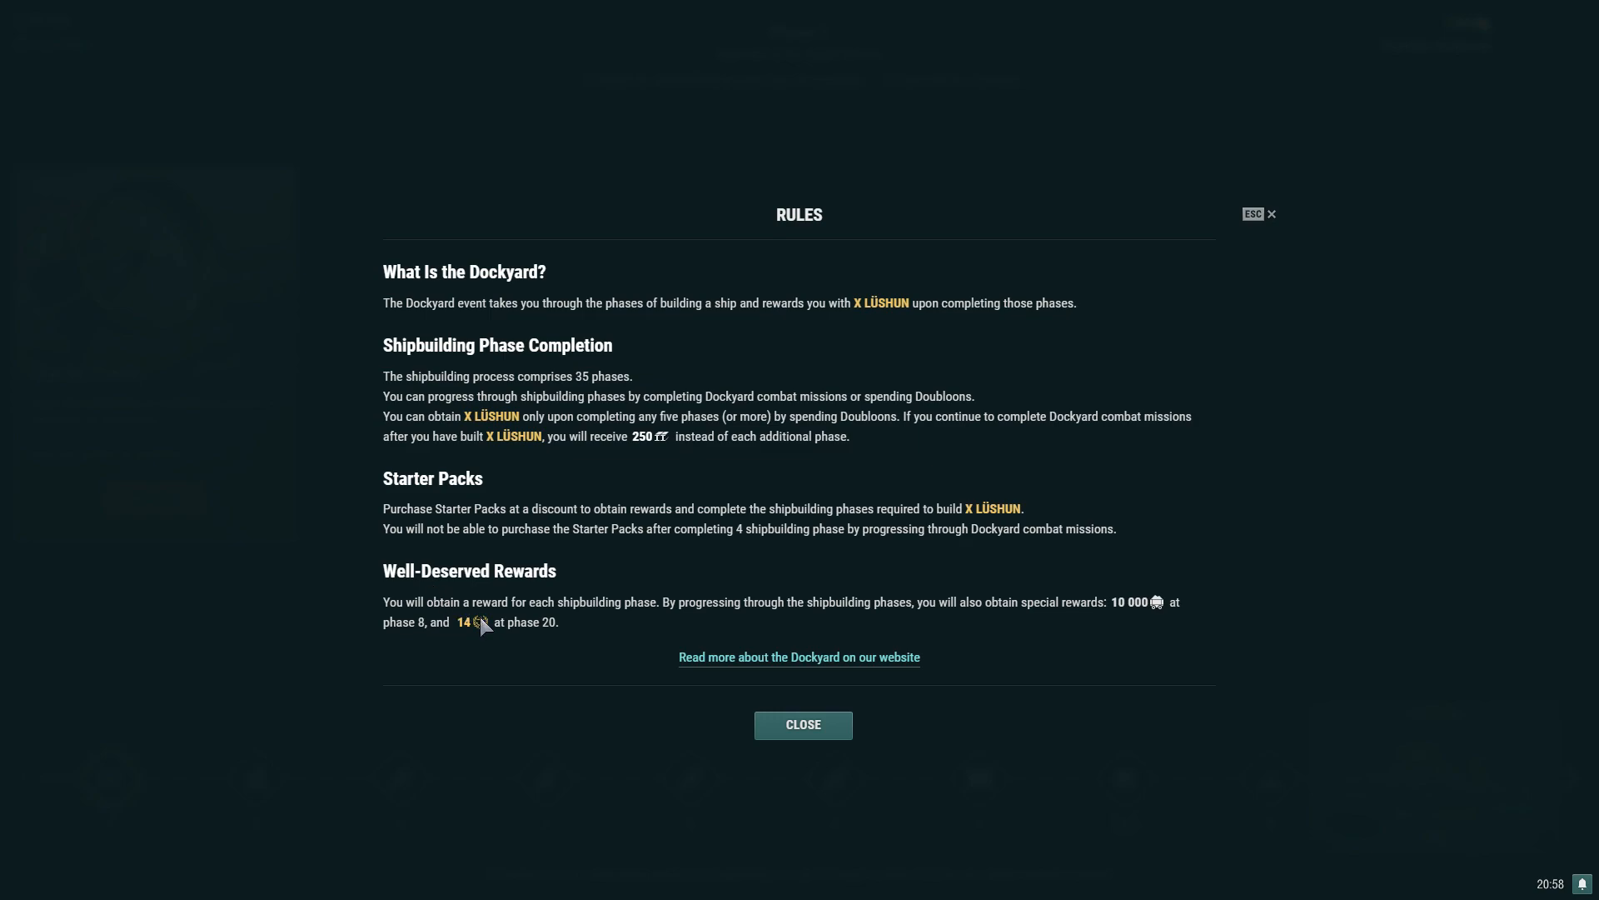
mouse_move(601, 640)
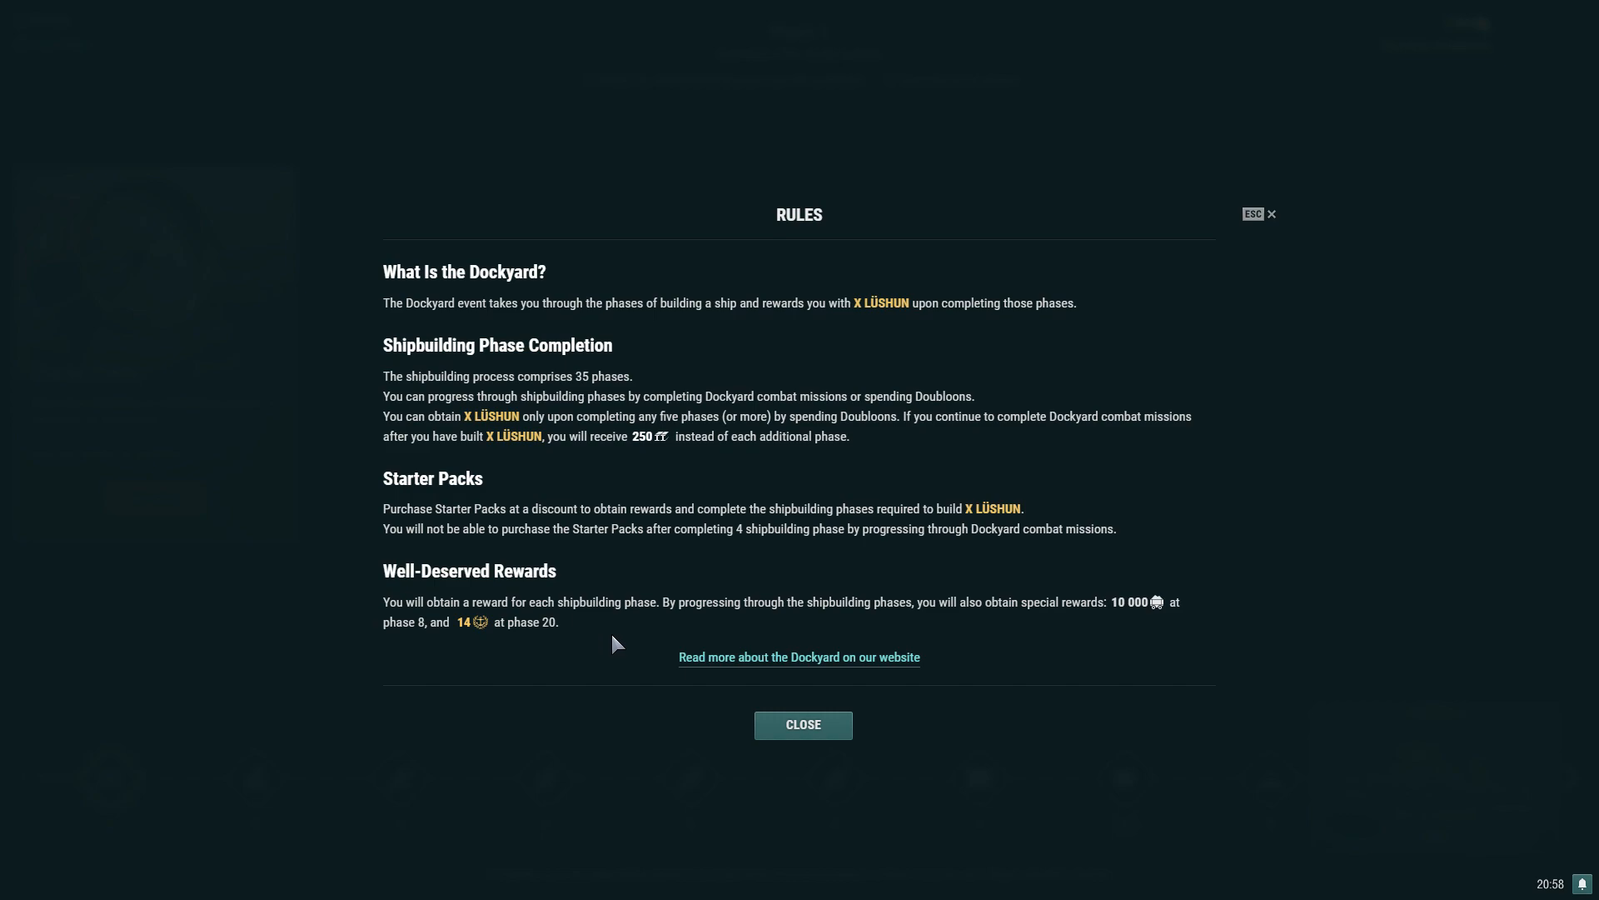
Close the rules and scroll the full shipbuilding phase list from the keel through Phase 12.
click(803, 725)
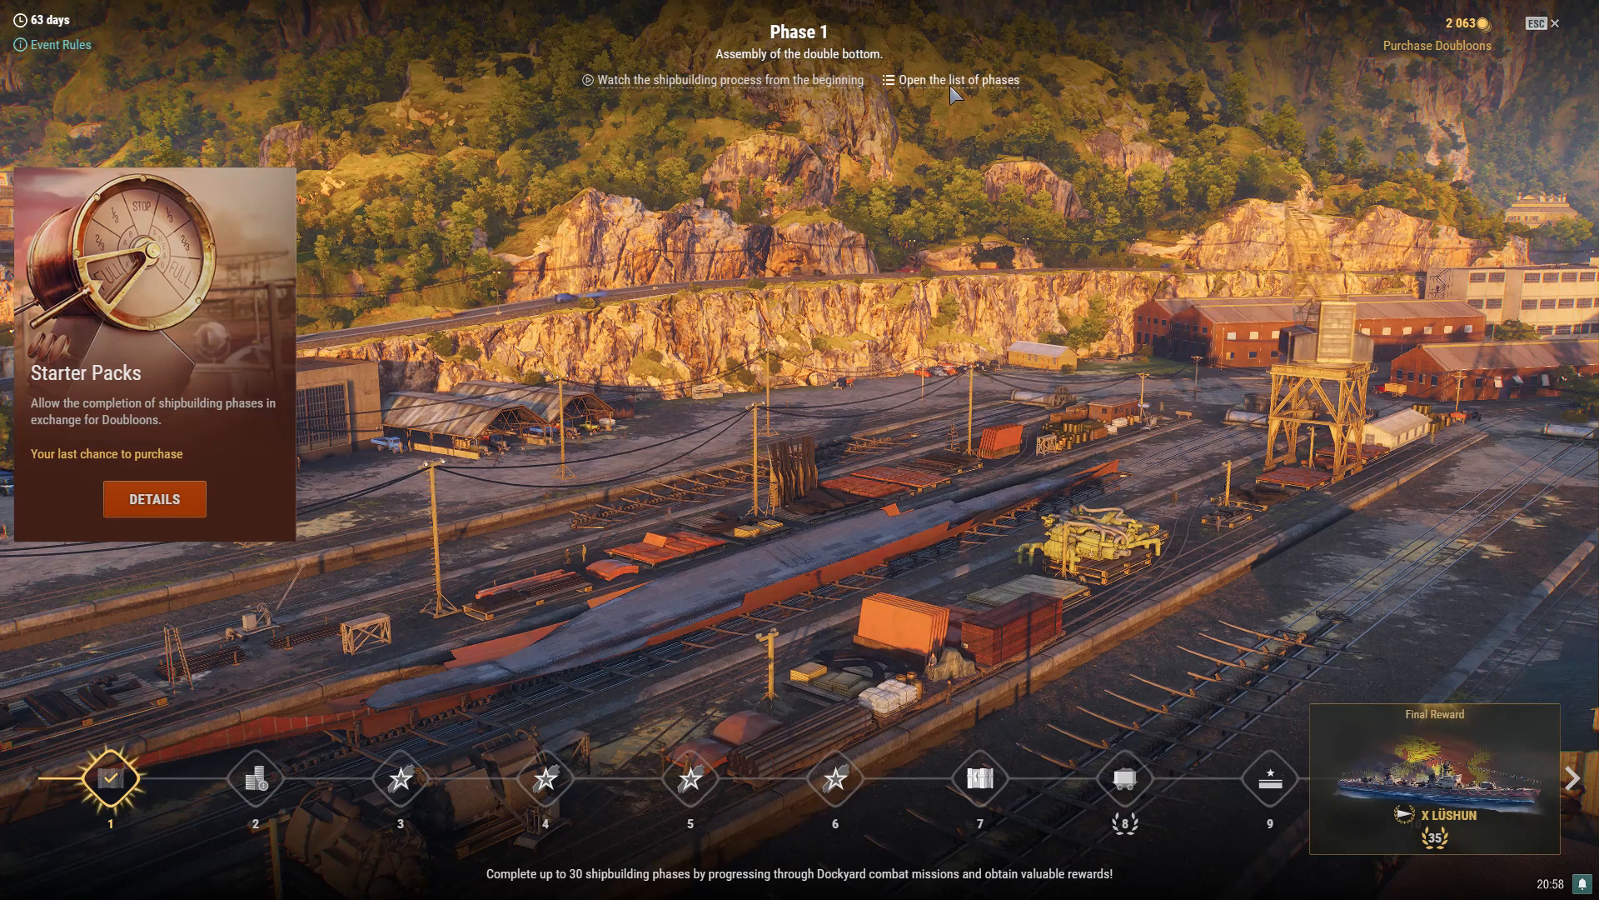
click(956, 80)
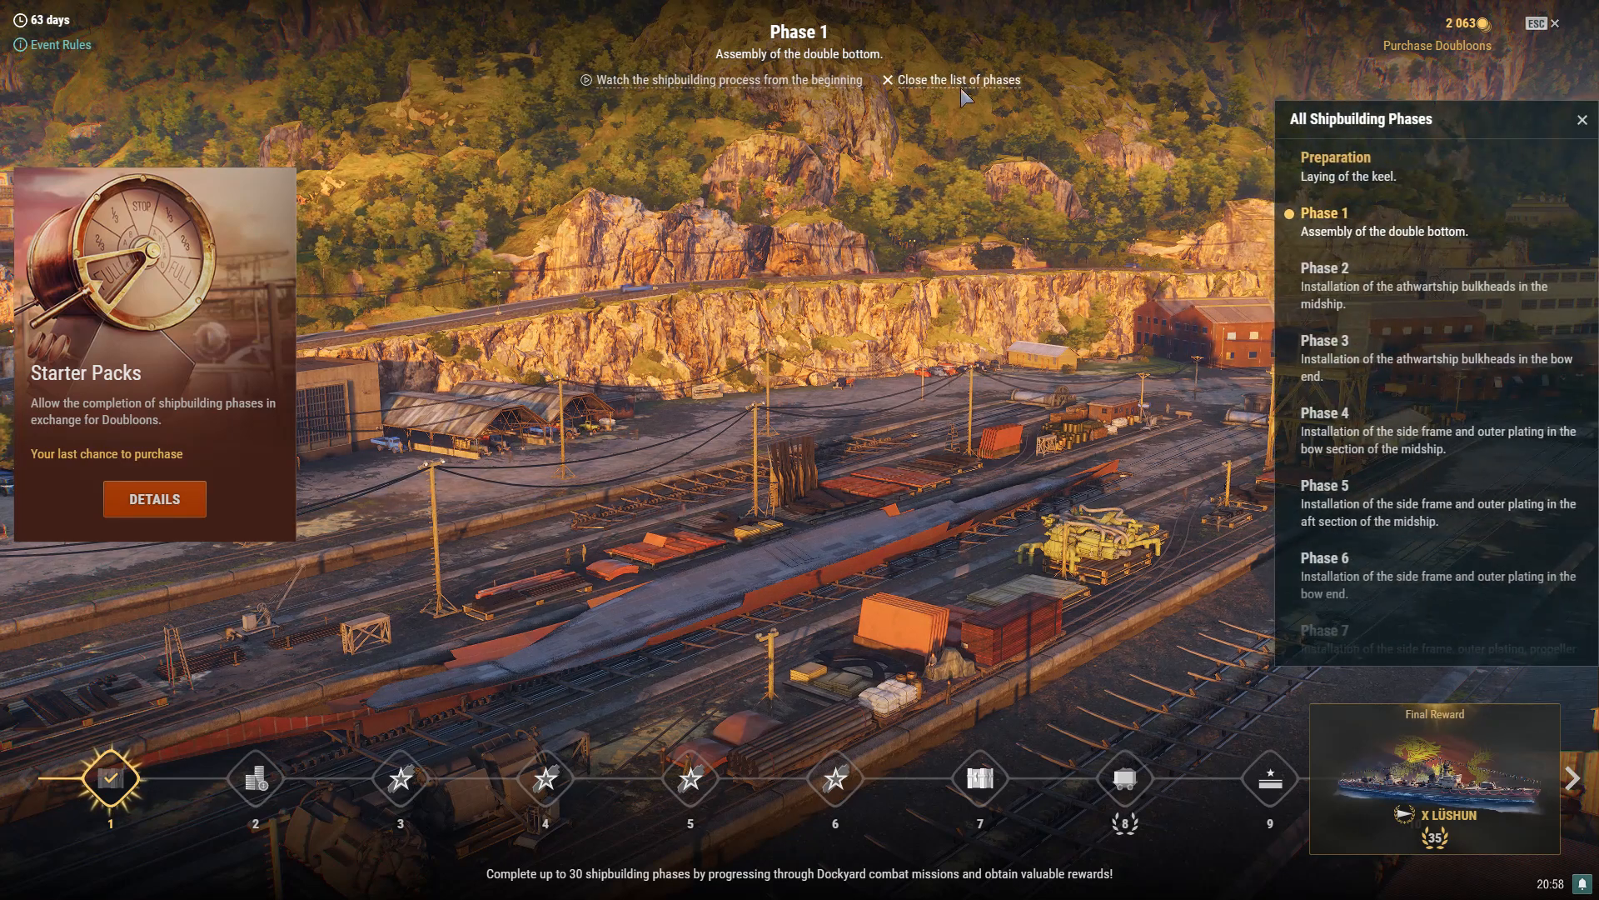
mouse_move(1039, 115)
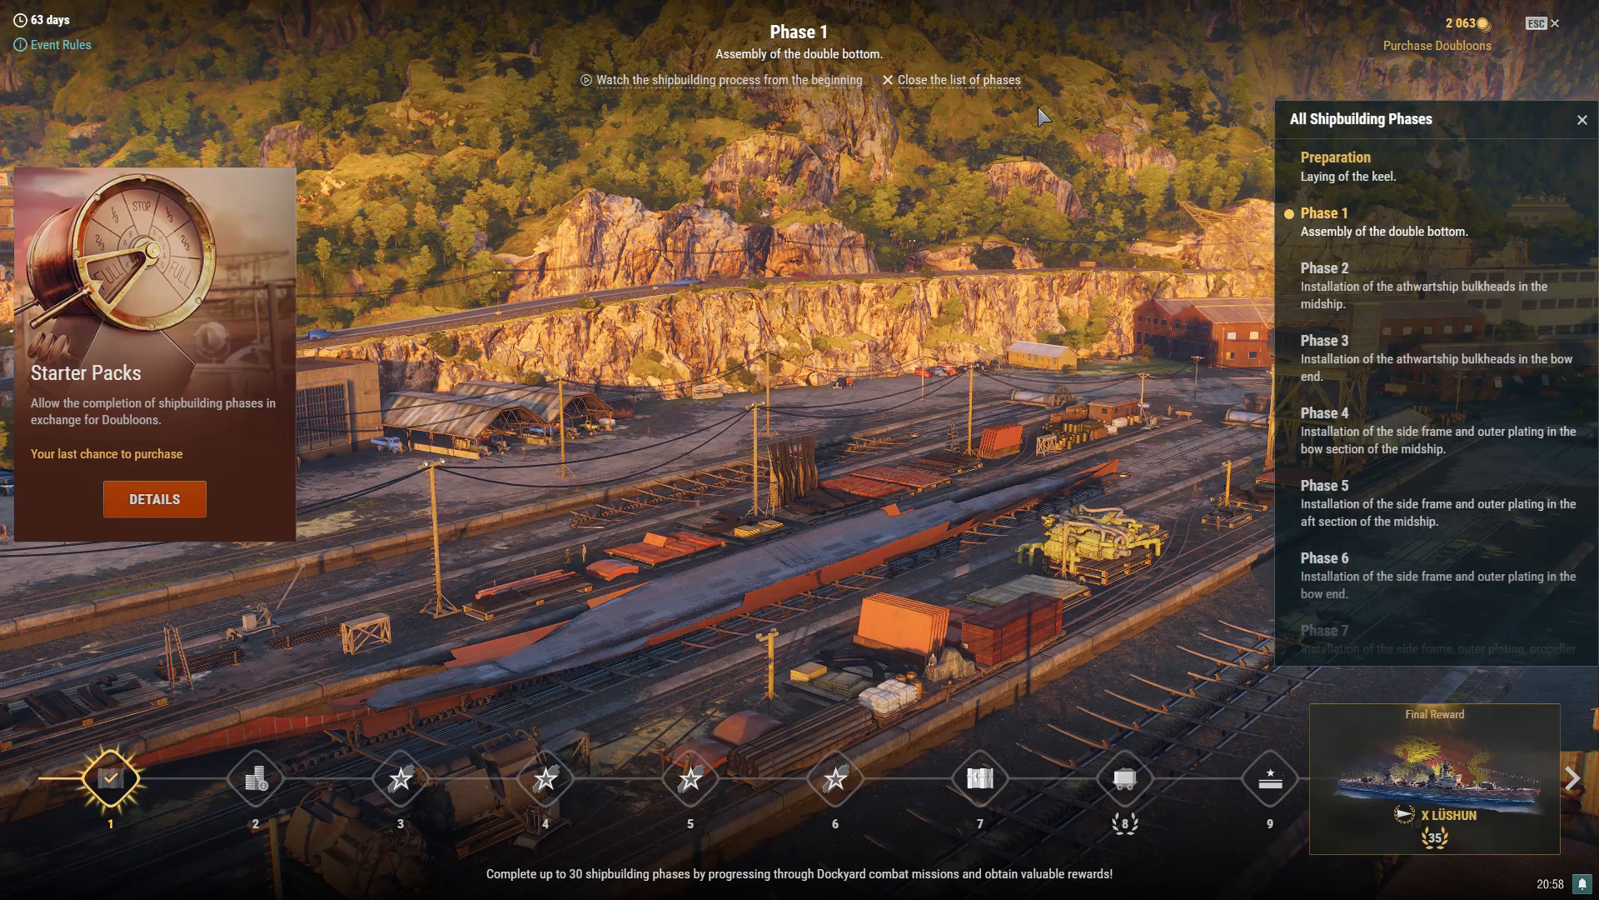
scroll(down, 3)
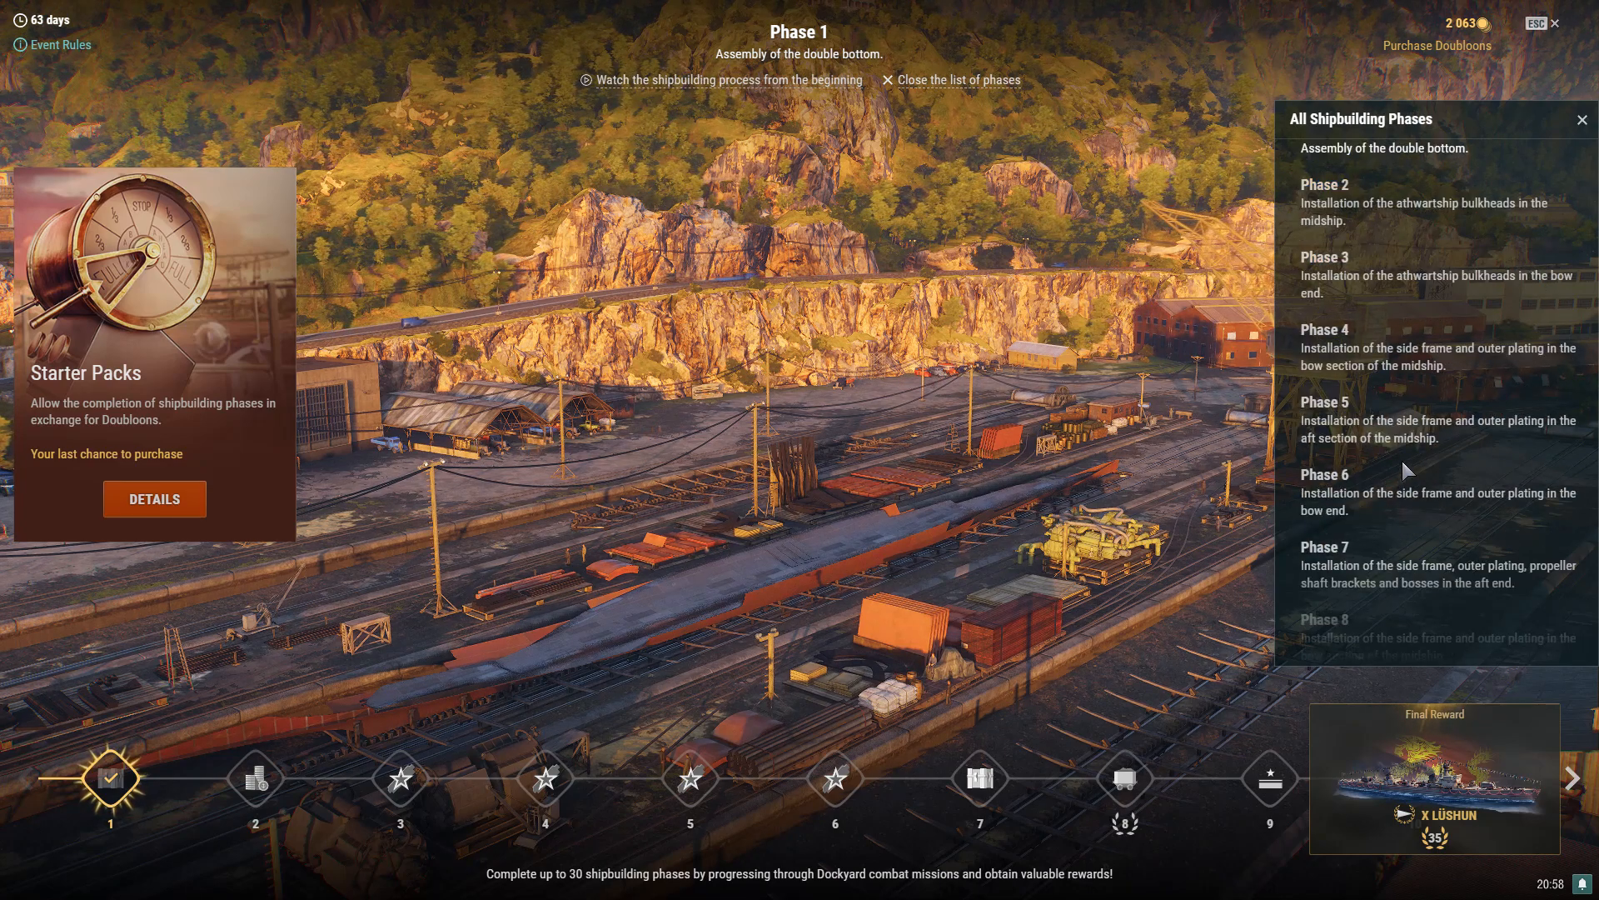
scroll(down, 3)
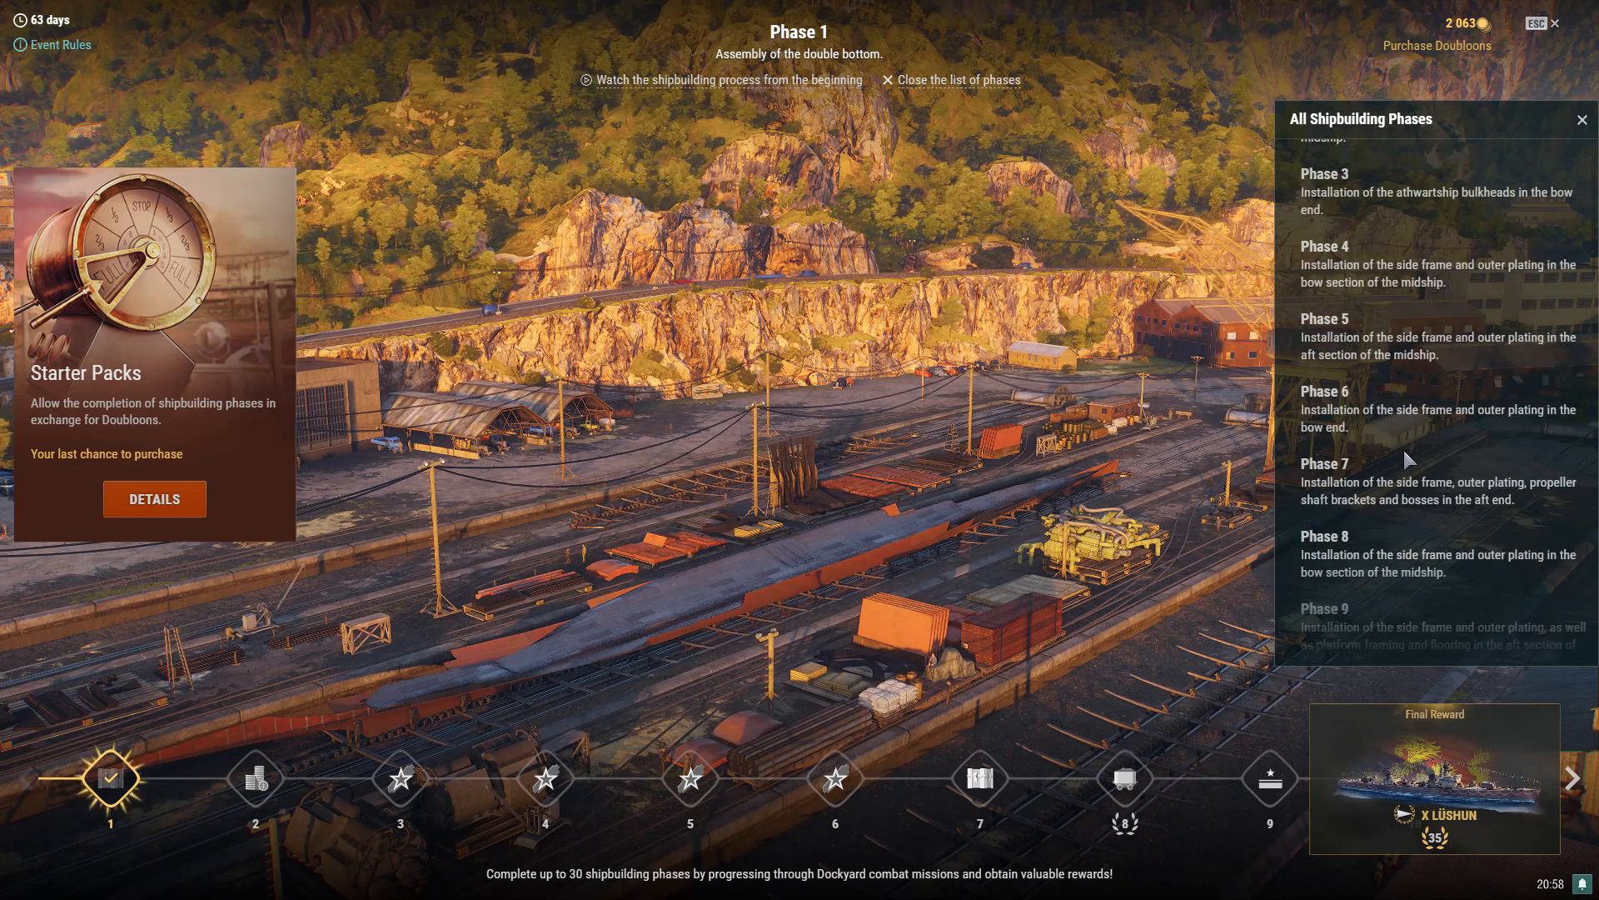
scroll(down, 3)
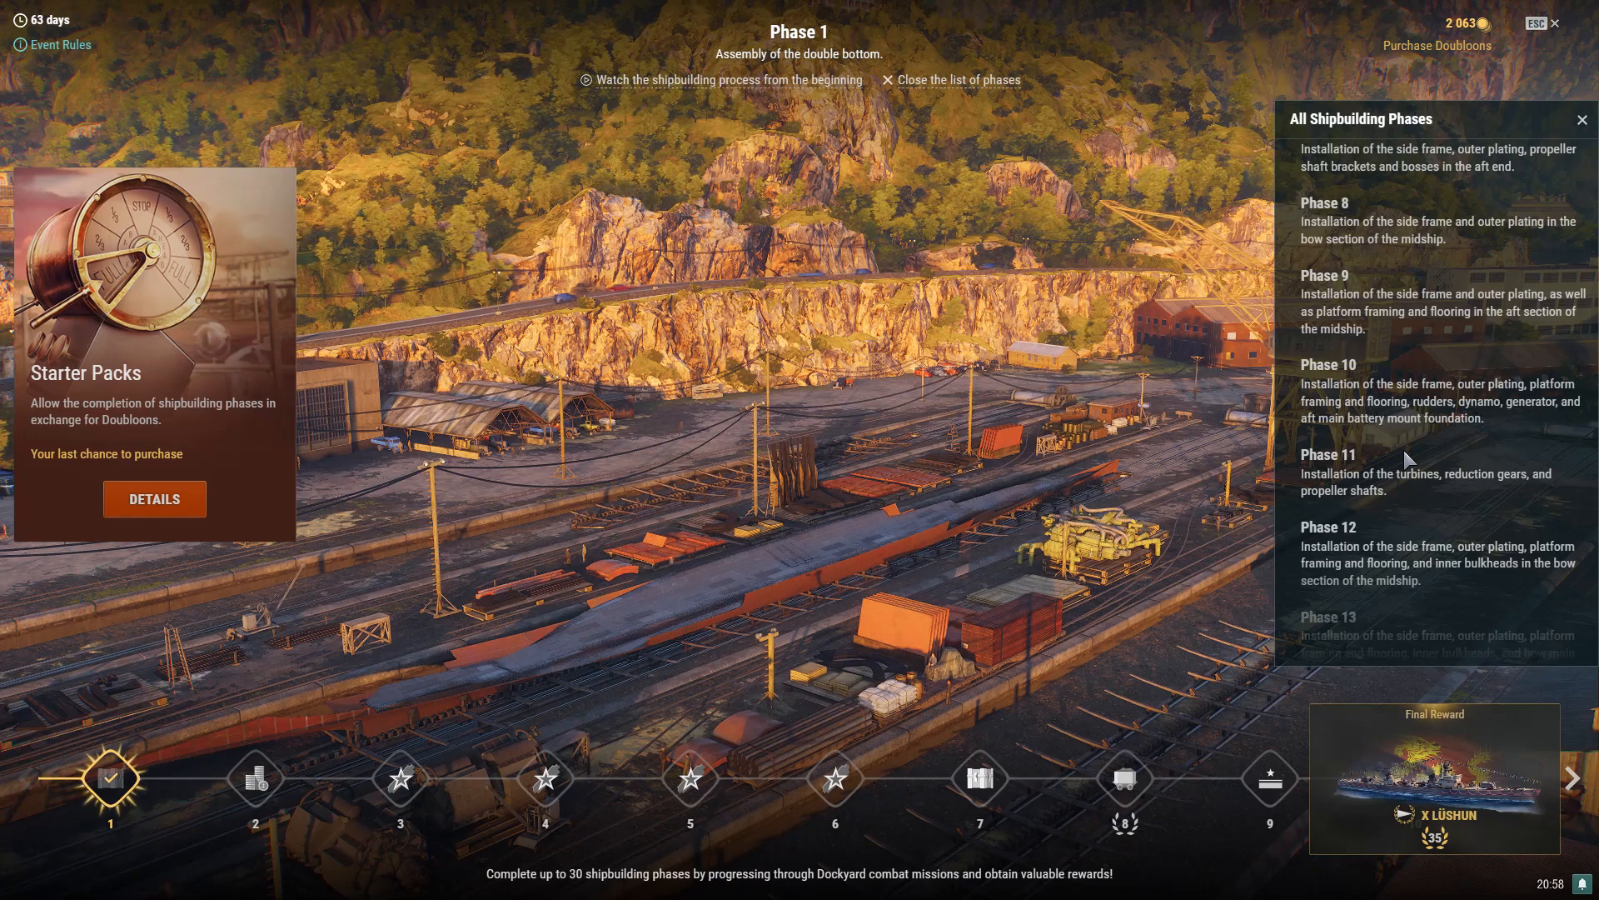
scroll(up, 3)
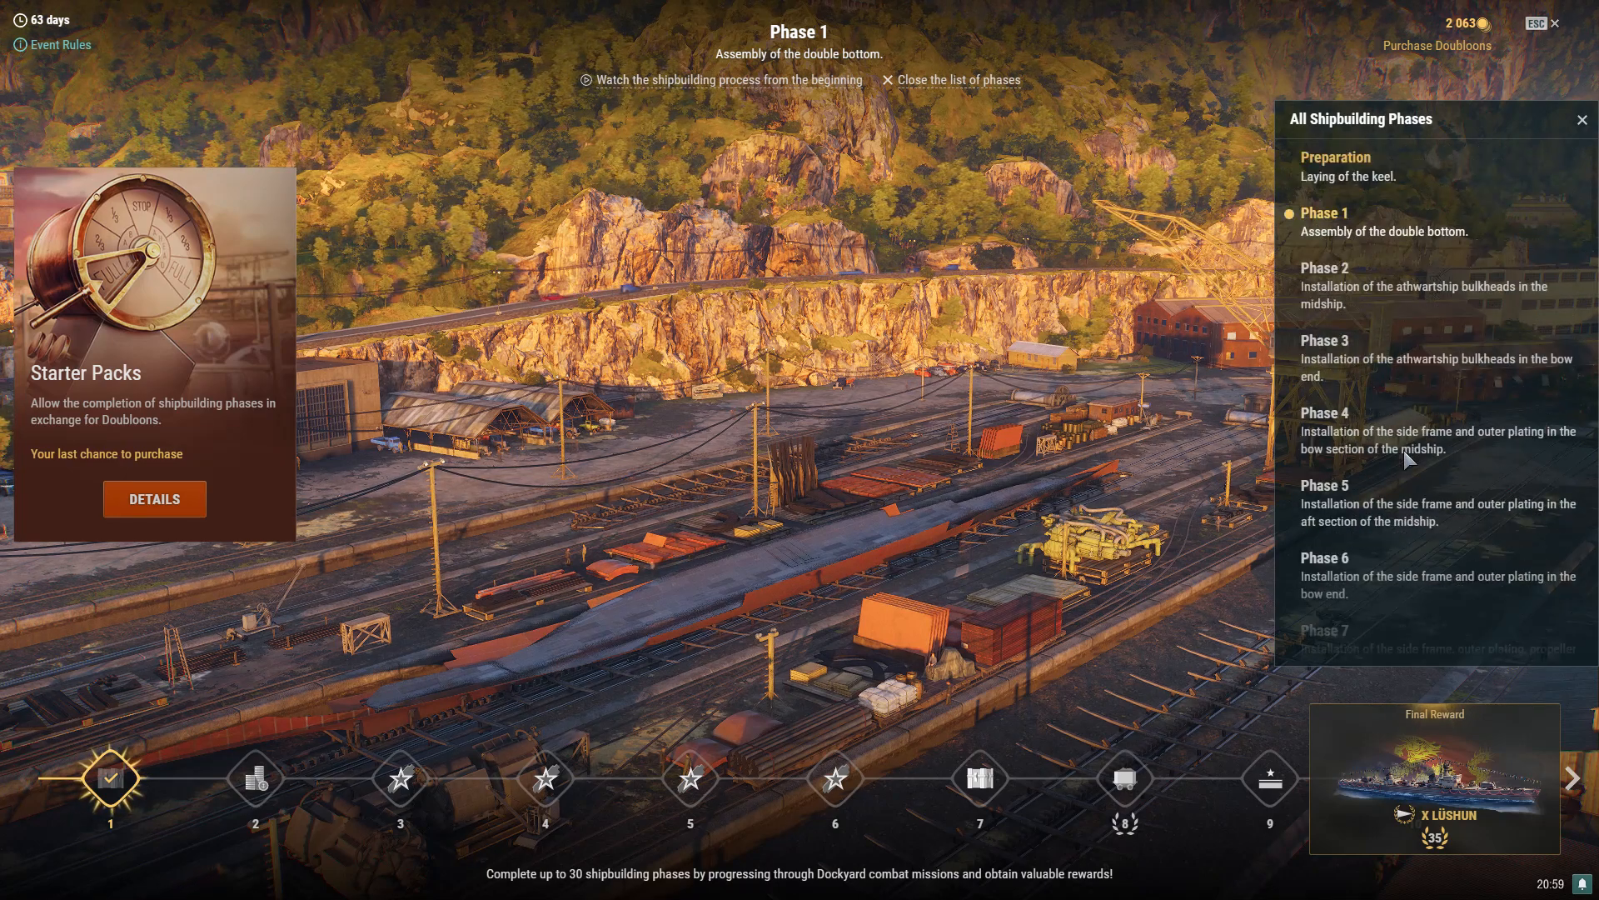
mouse_move(1336, 341)
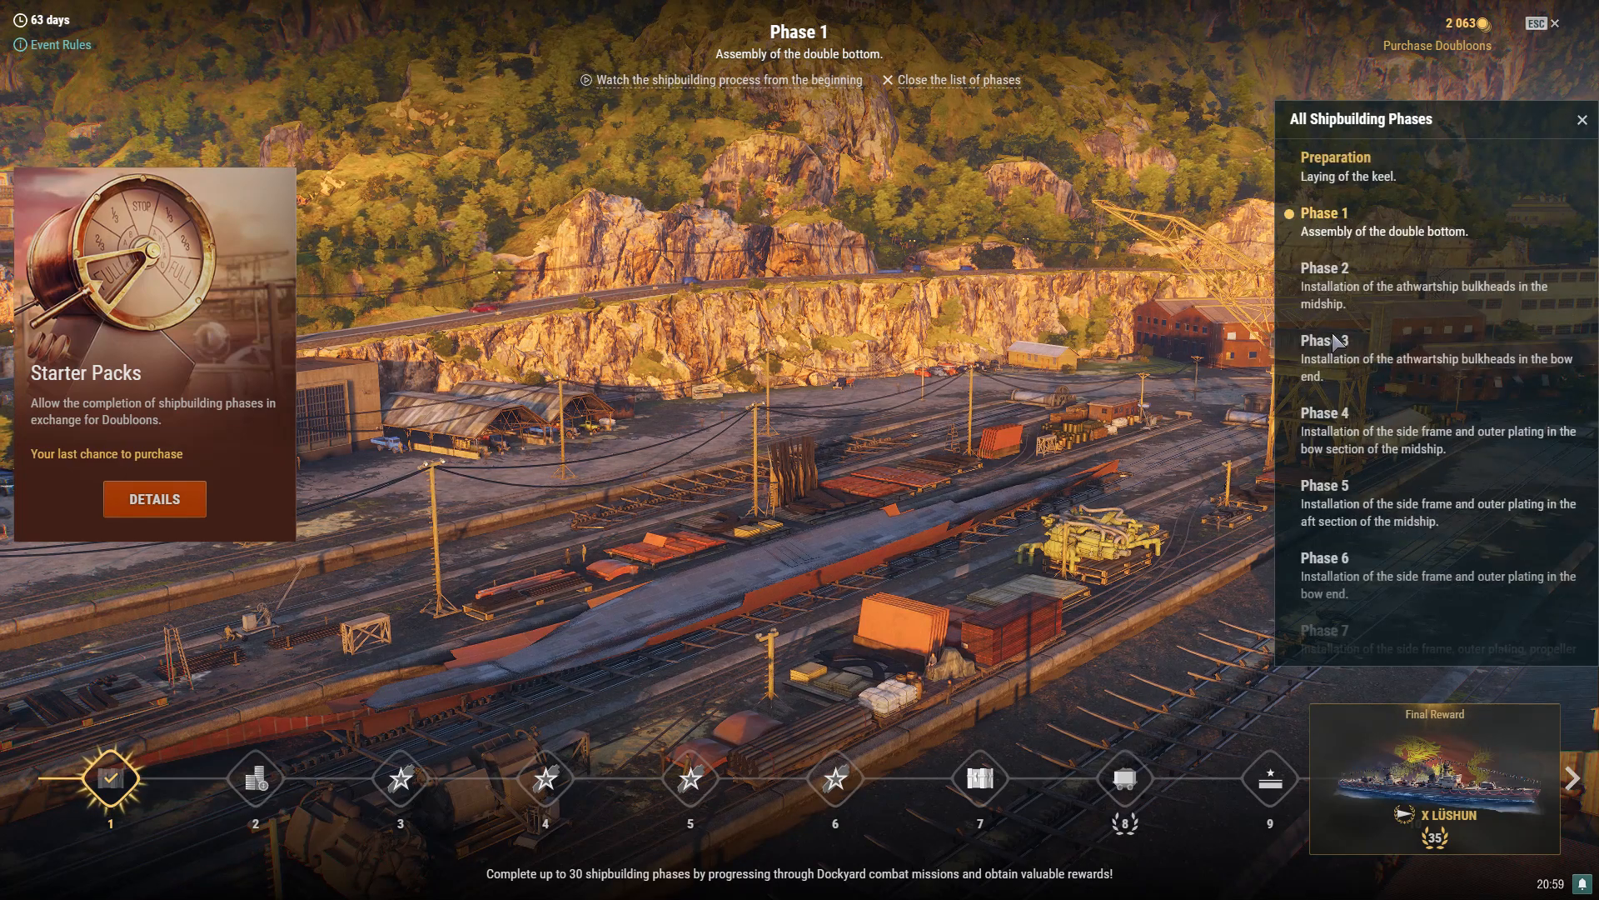
mouse_move(366, 471)
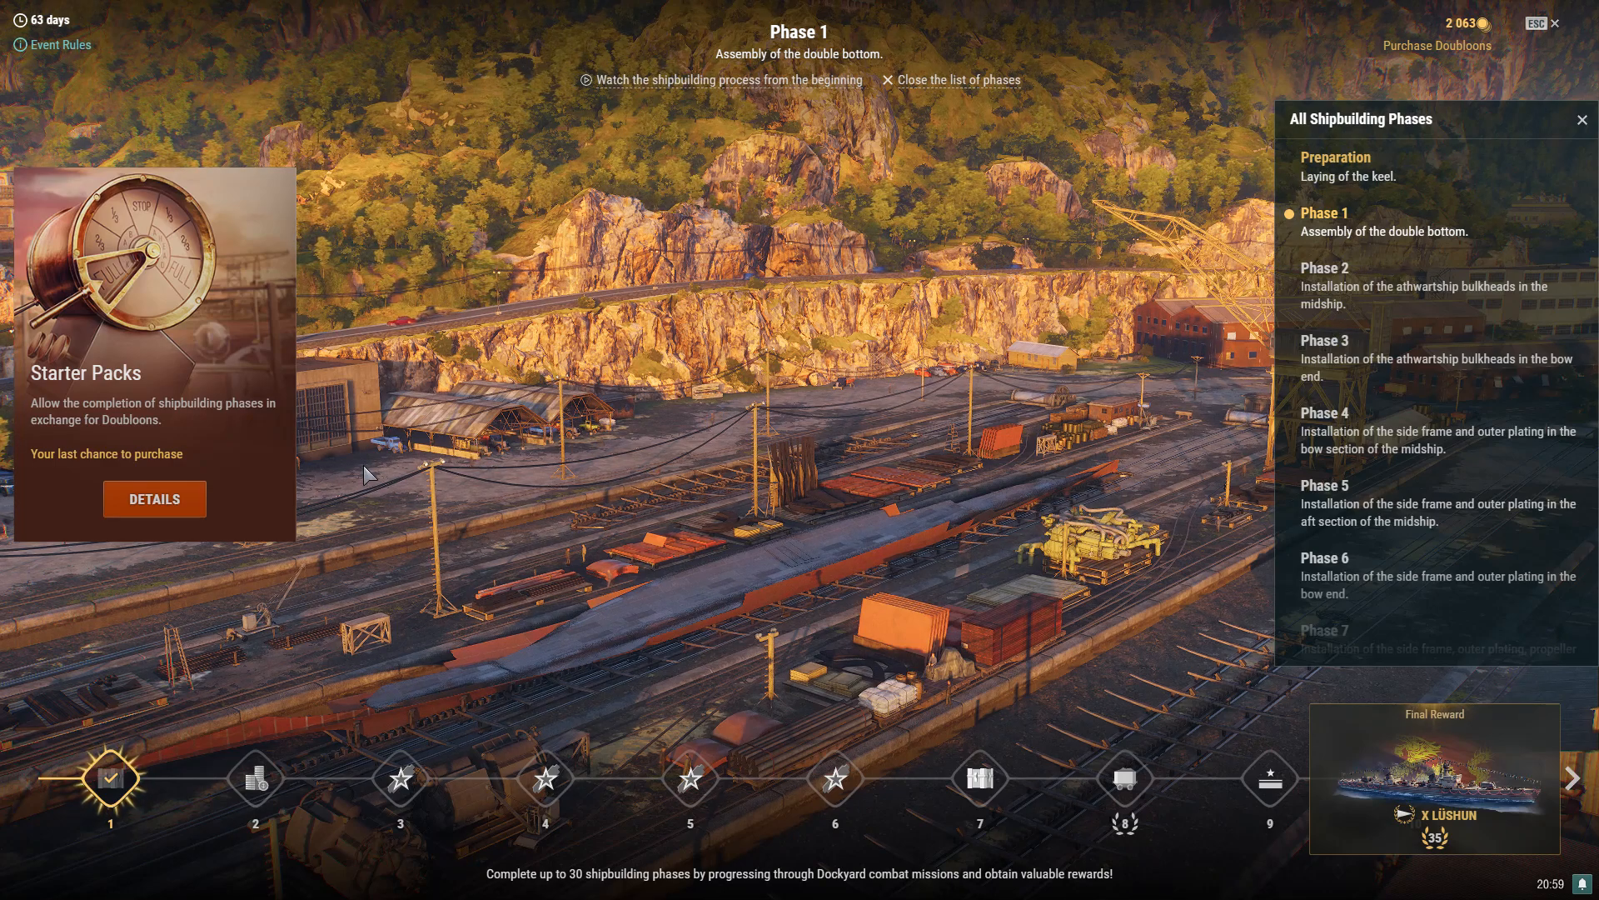
mouse_move(748, 414)
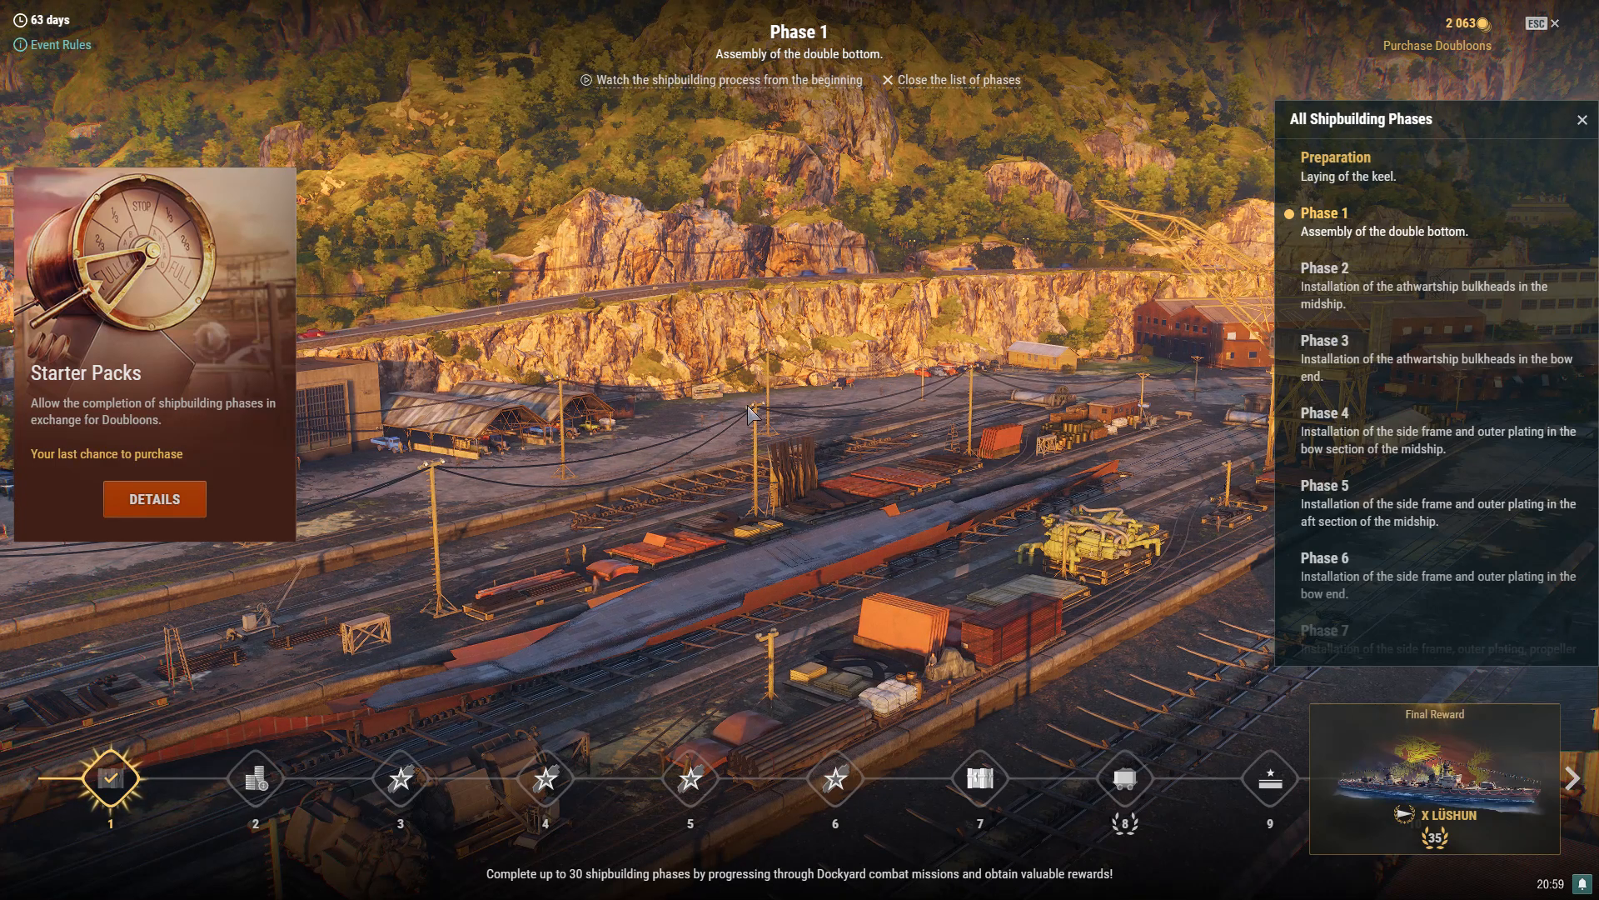
mouse_move(959, 346)
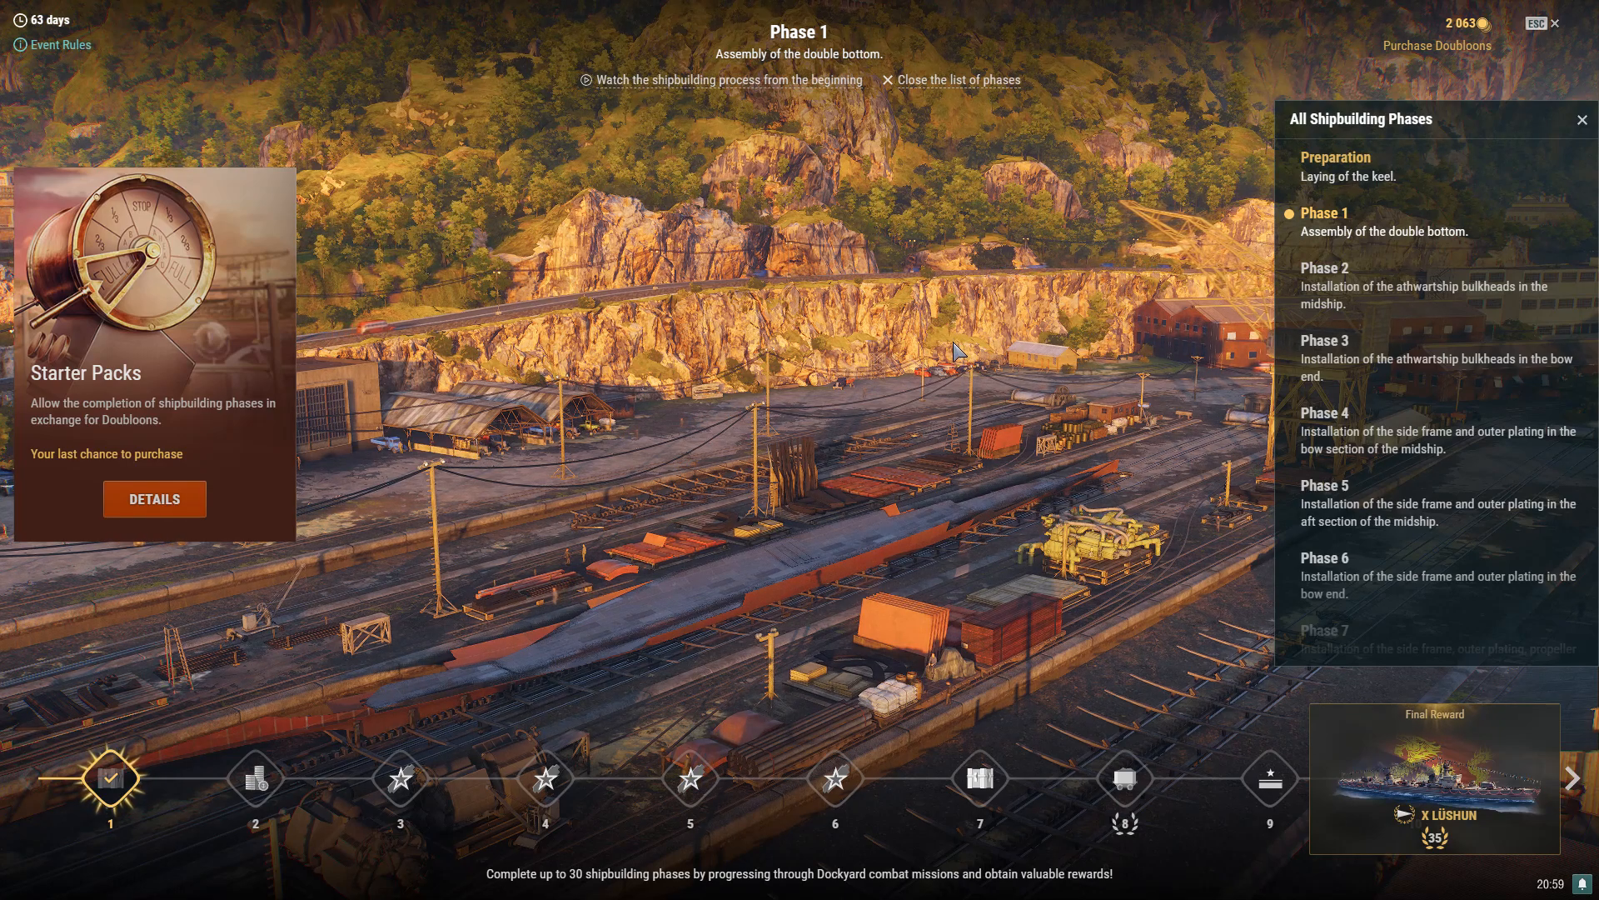
mouse_move(1014, 293)
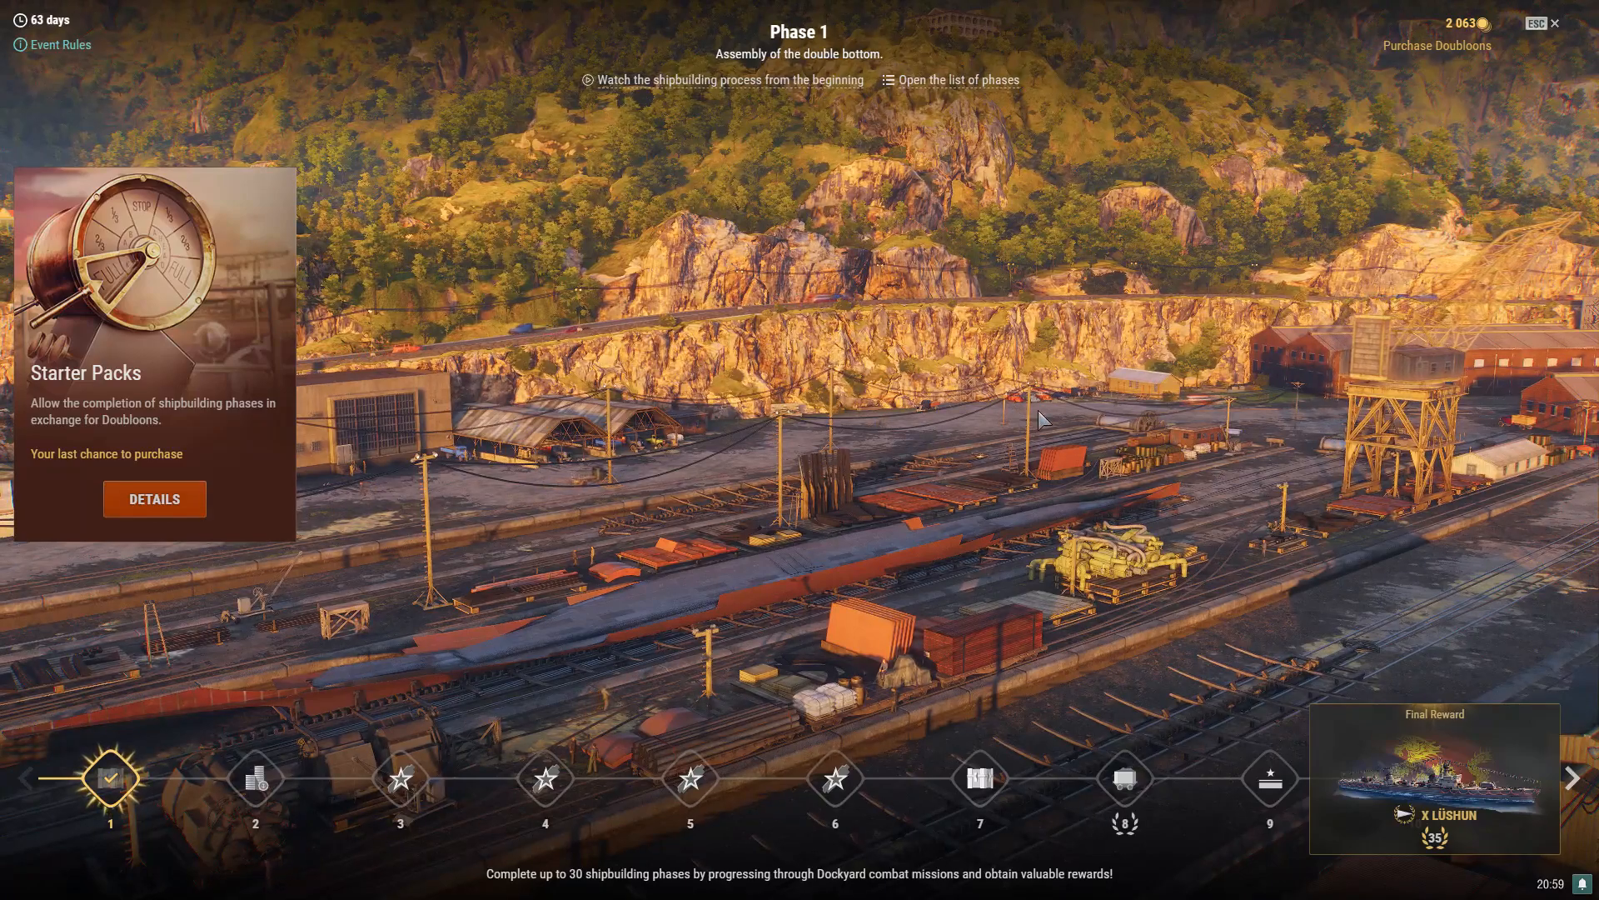
mouse_move(1004, 525)
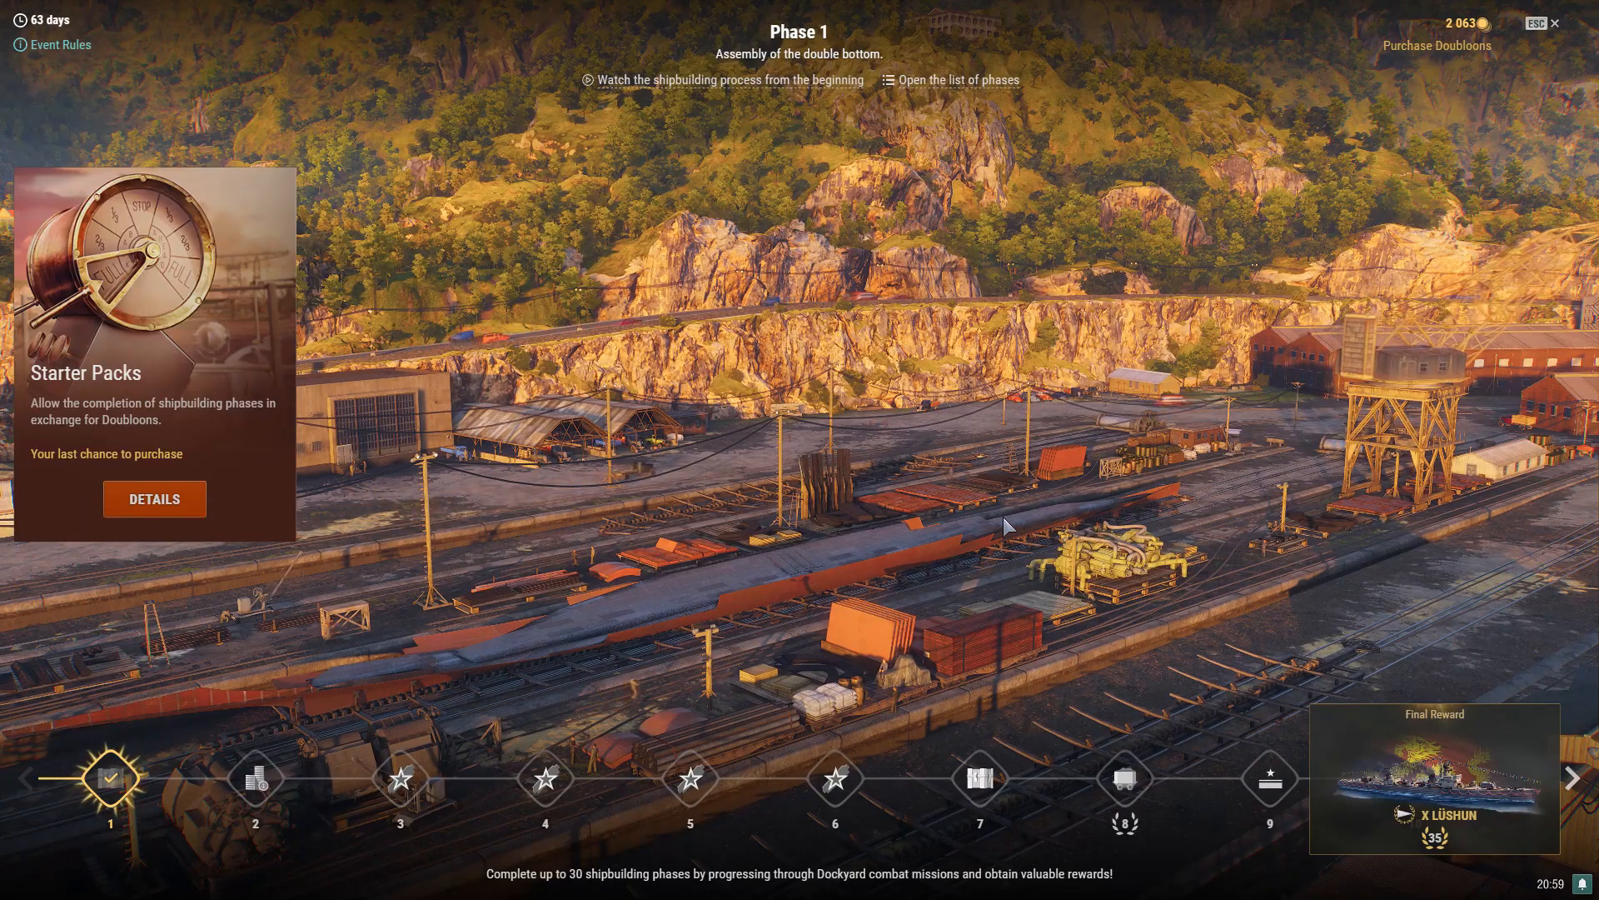
mouse_move(652, 478)
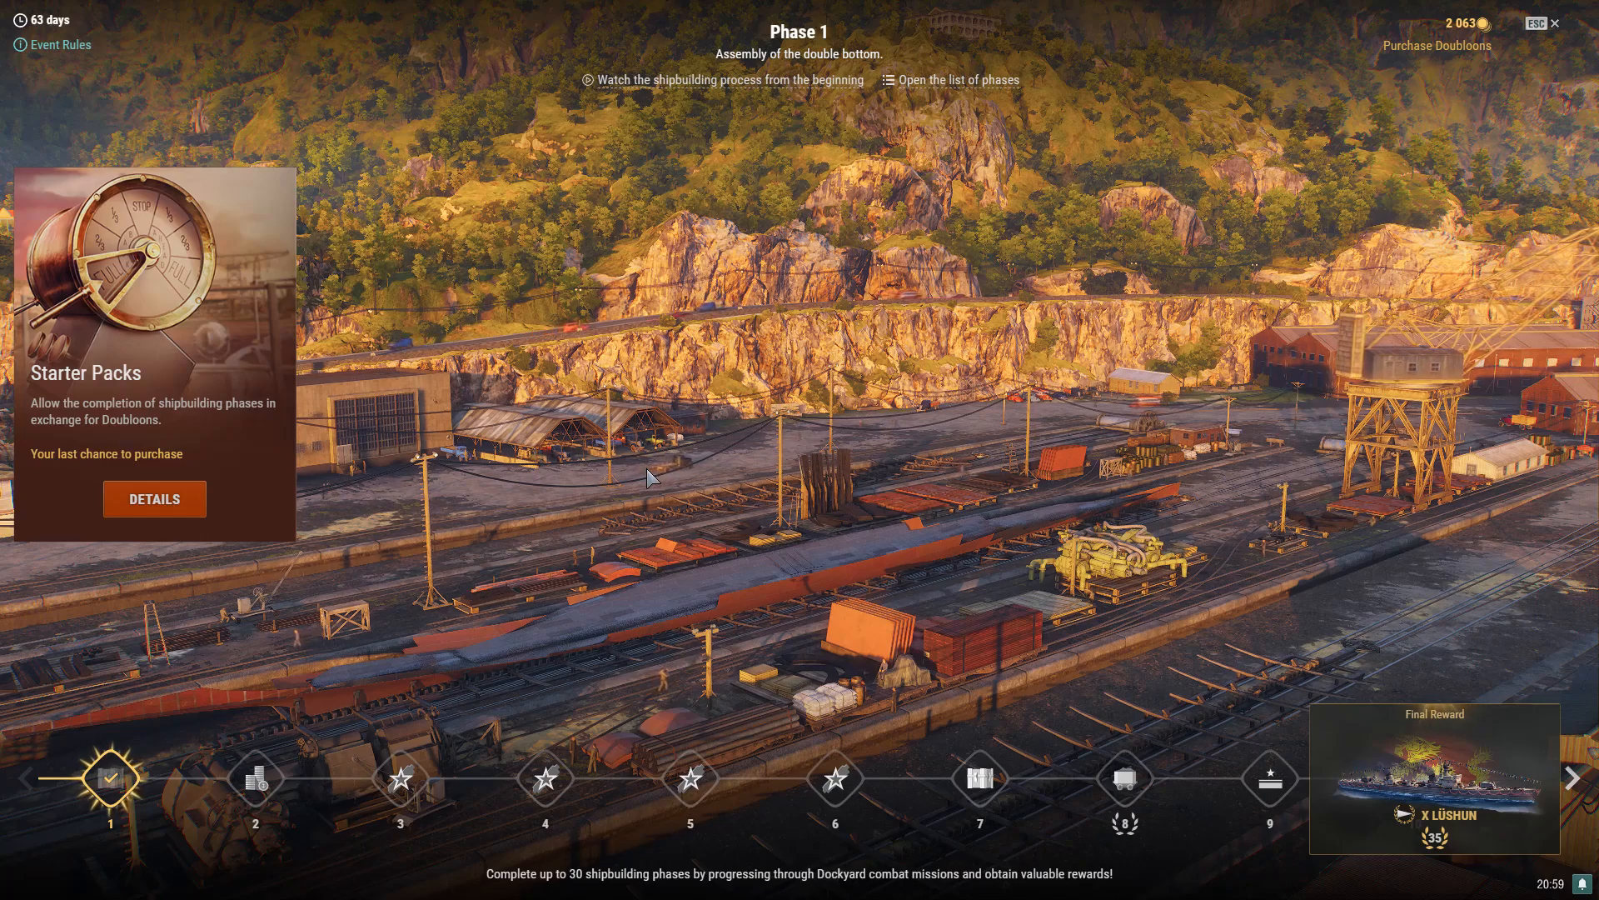
mouse_move(635, 563)
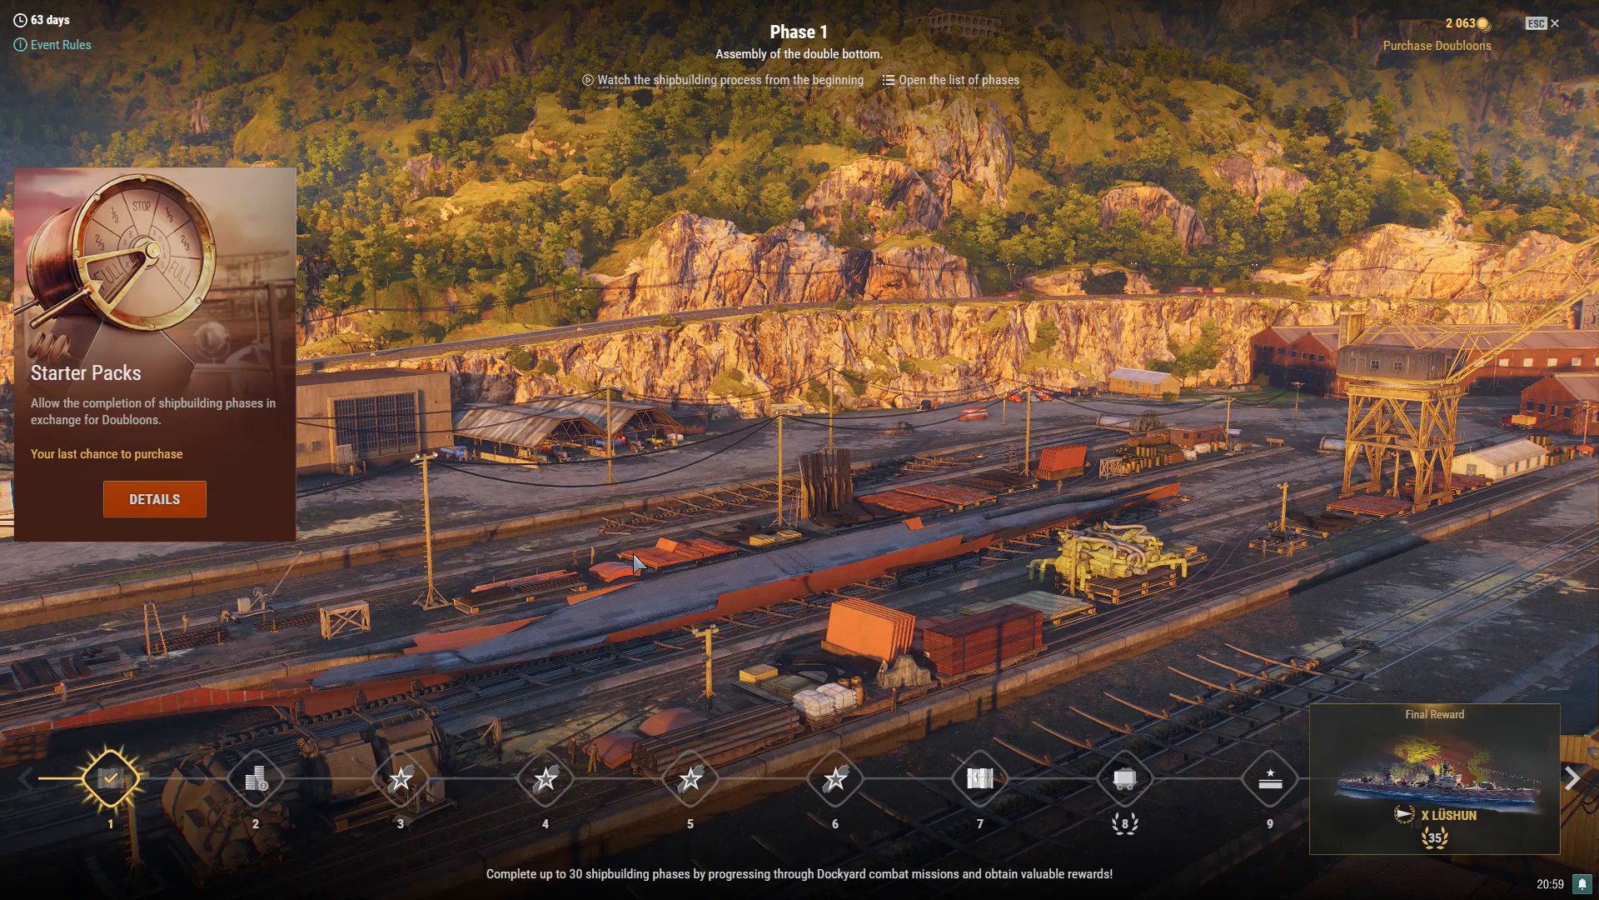
mouse_move(591, 606)
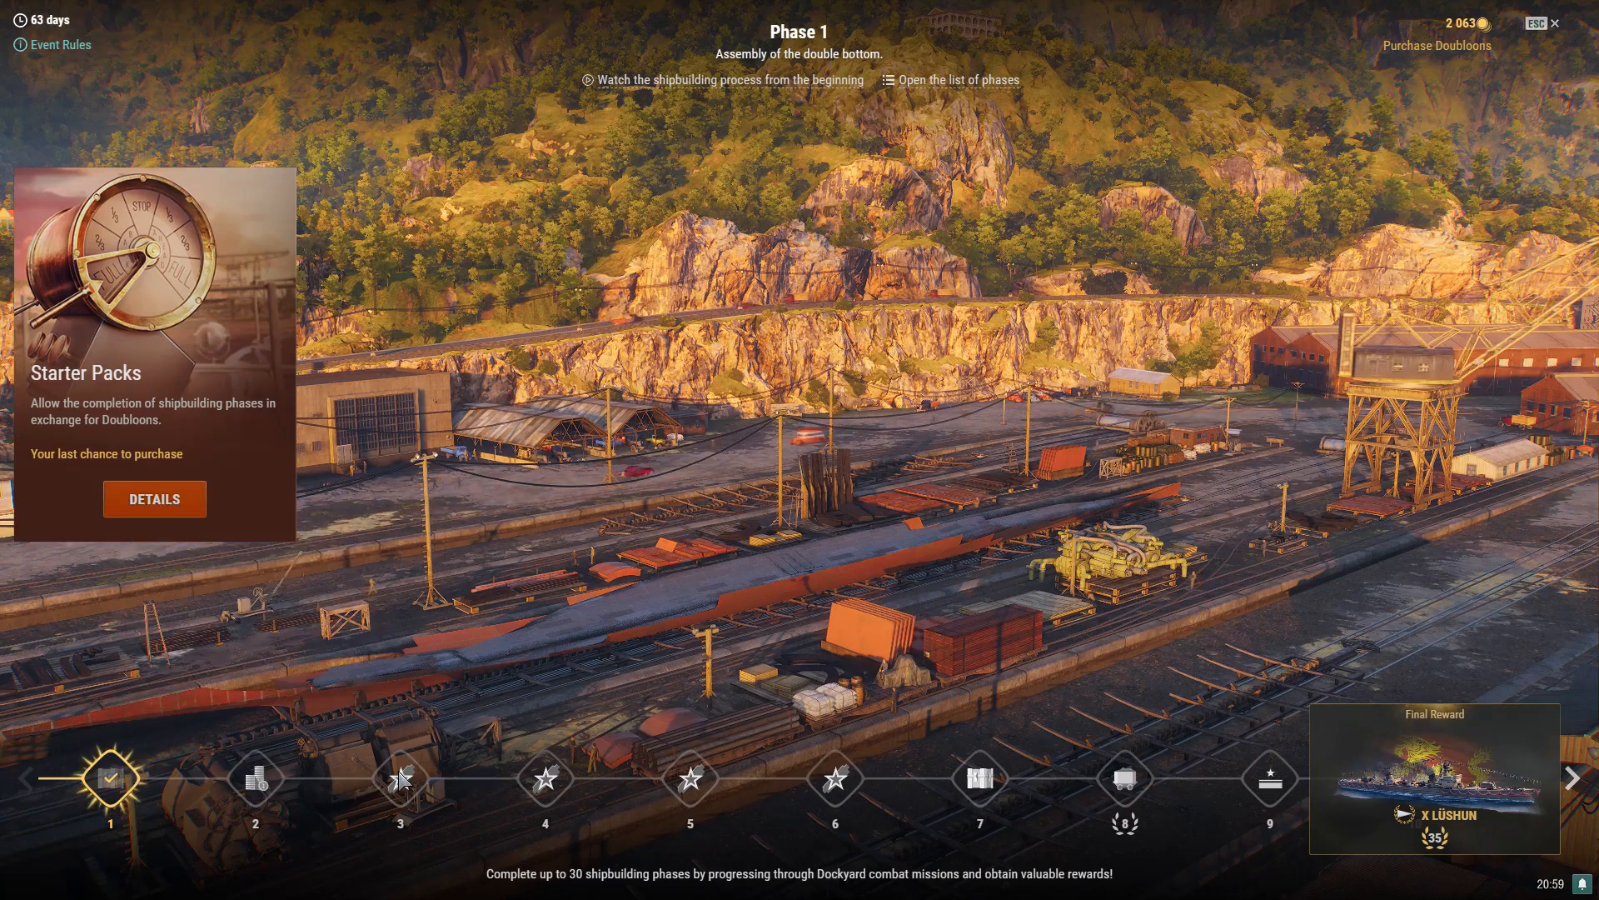
mouse_move(398, 778)
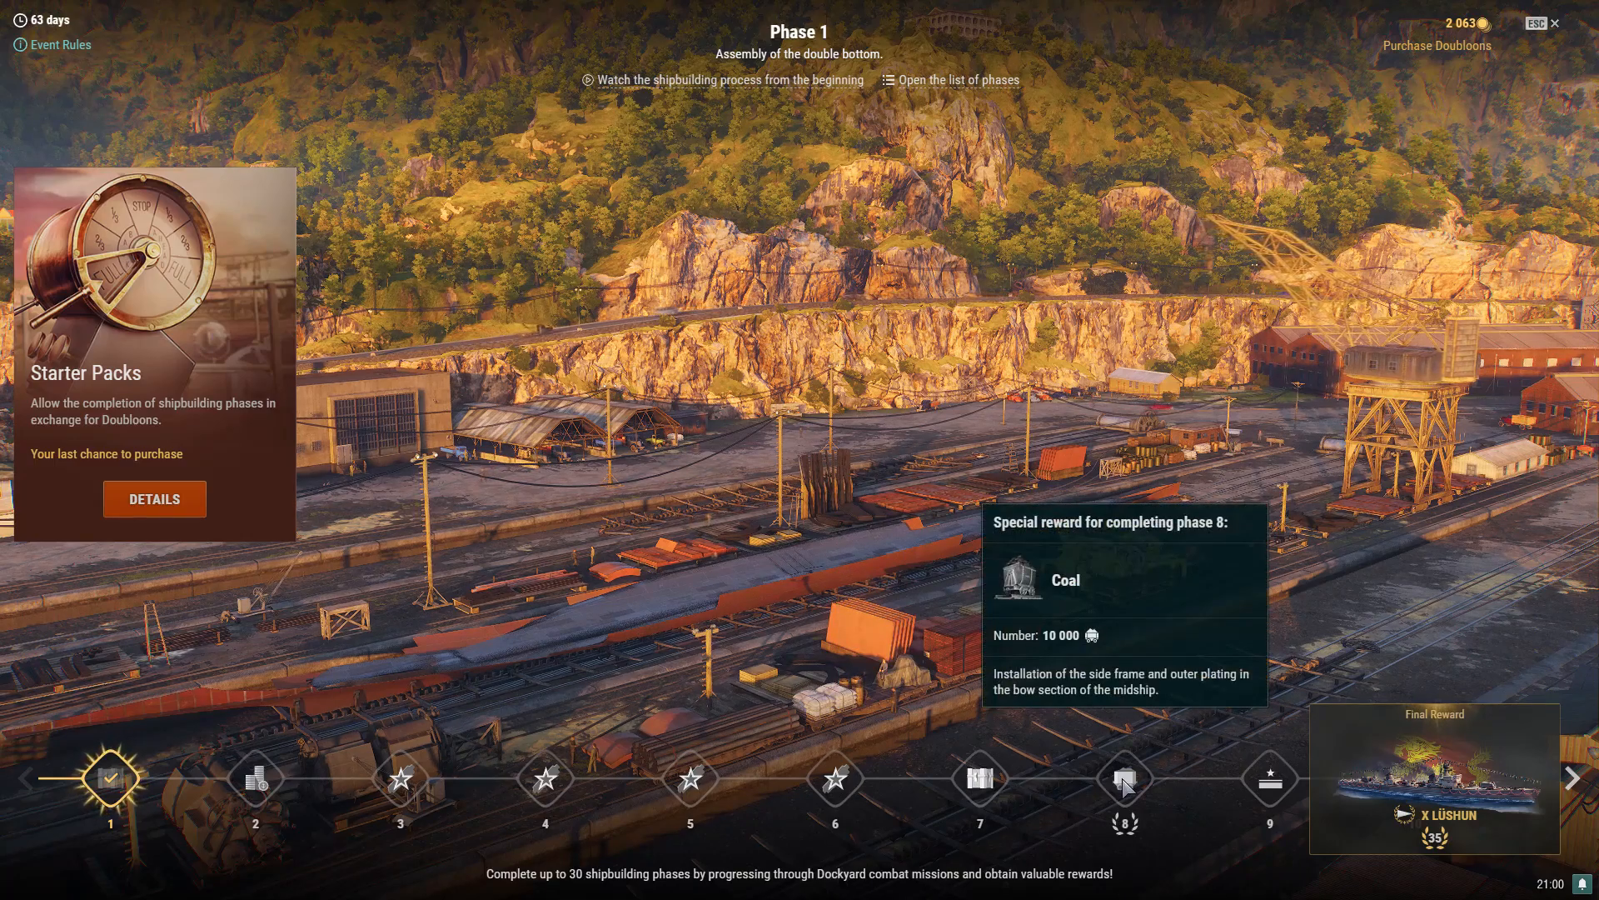
Advance the phase timeline to phase 22, previewing phase 16 Free XP bonuses and phase 20 Premium Account.
click(1574, 778)
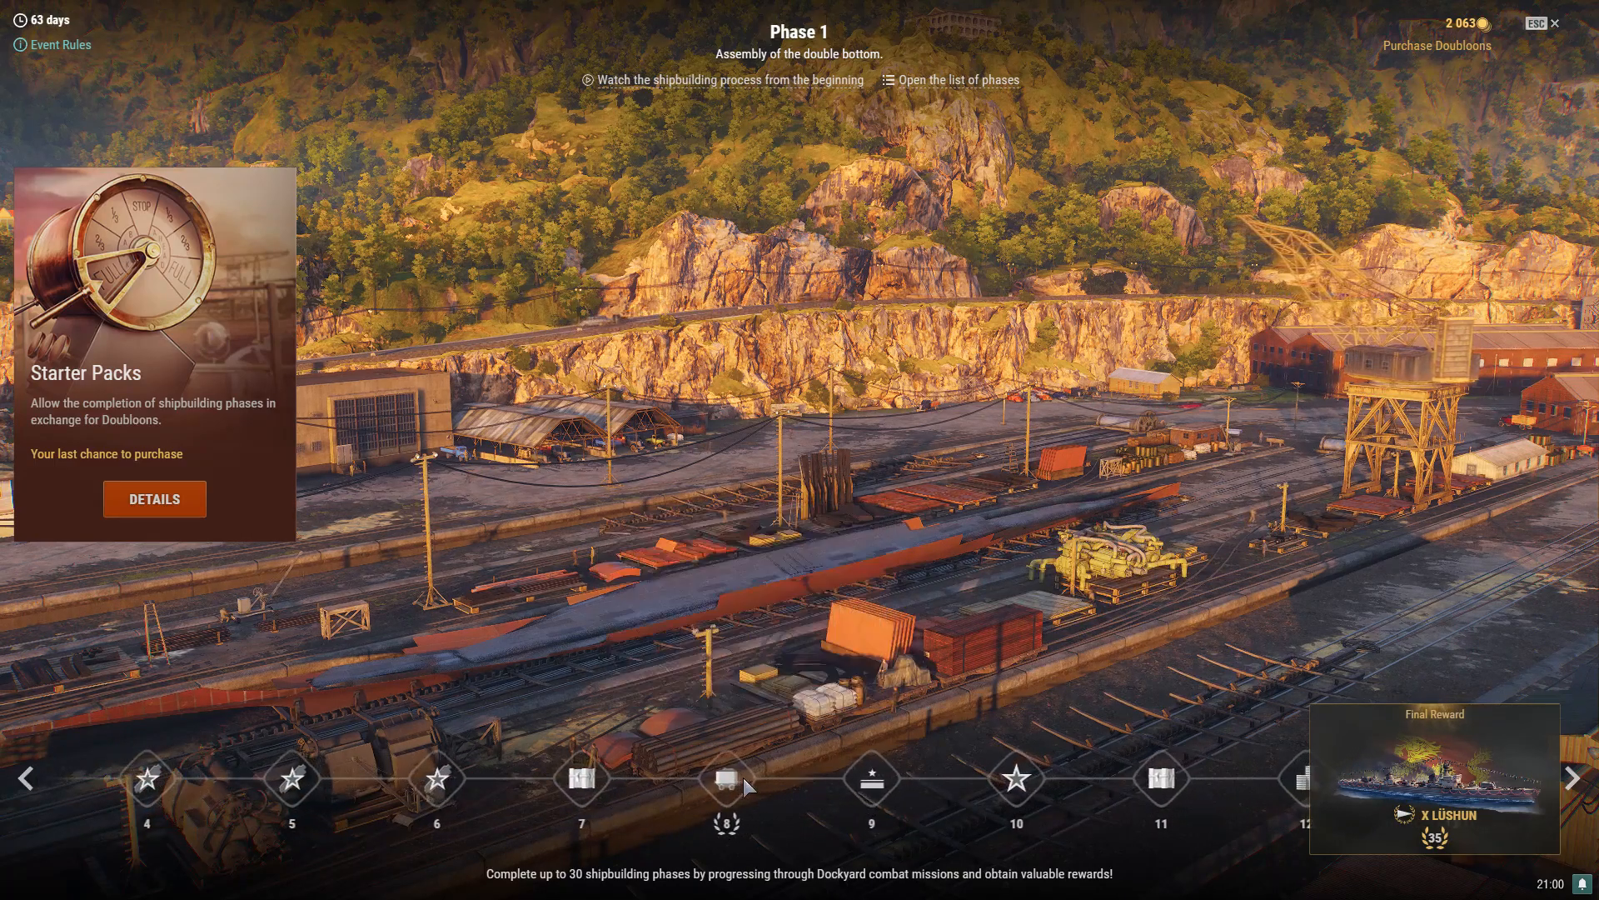
mouse_move(871, 779)
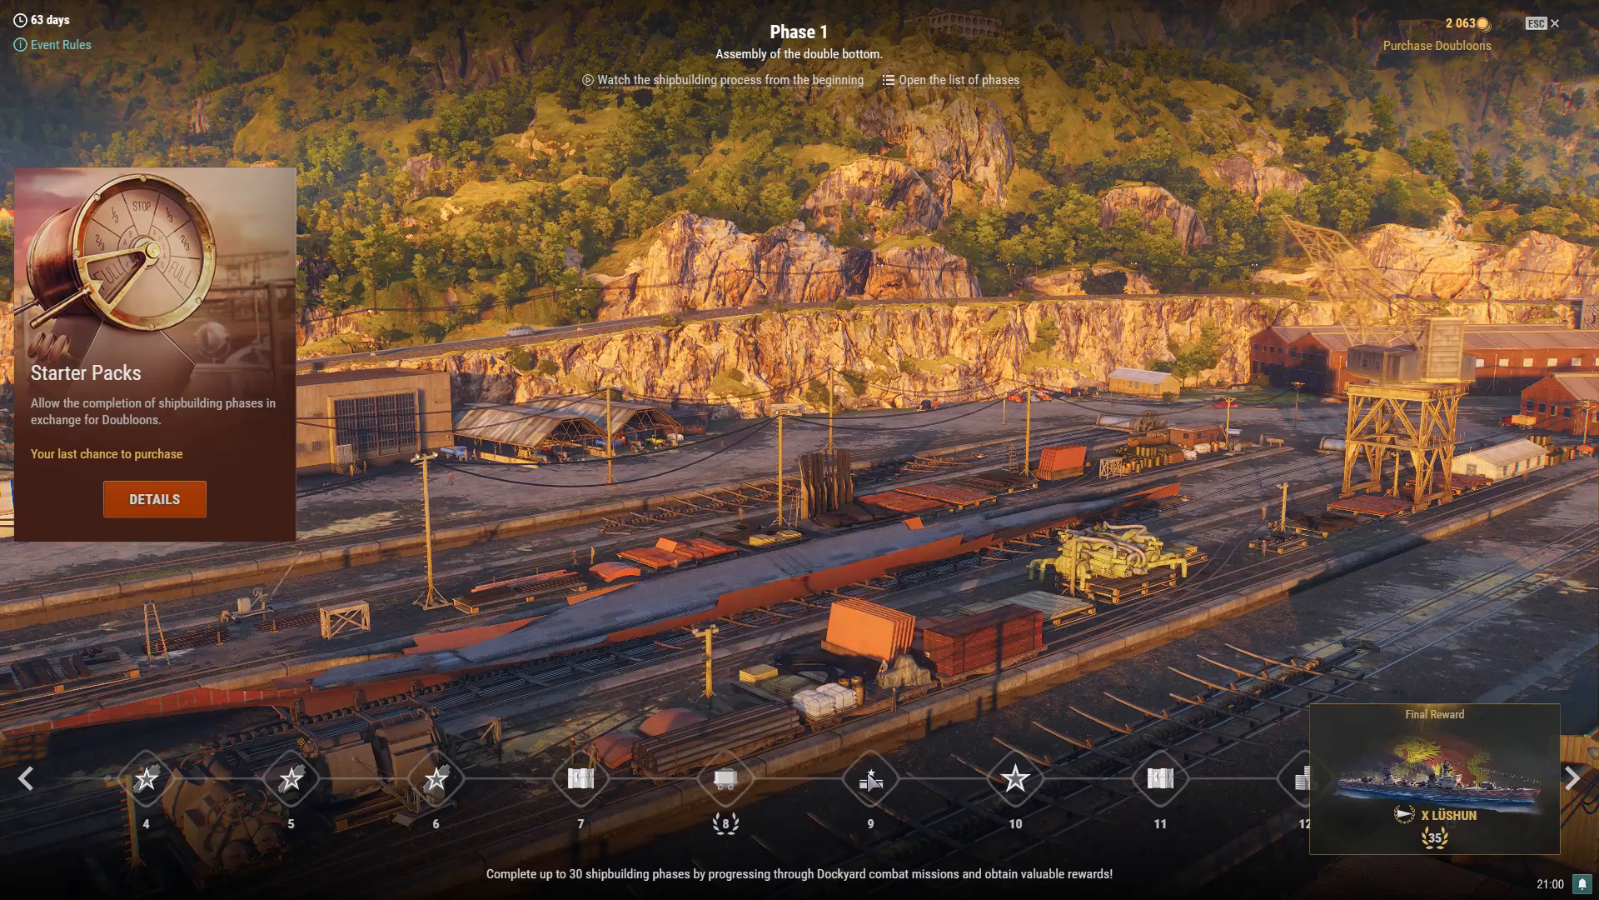
mouse_move(724, 821)
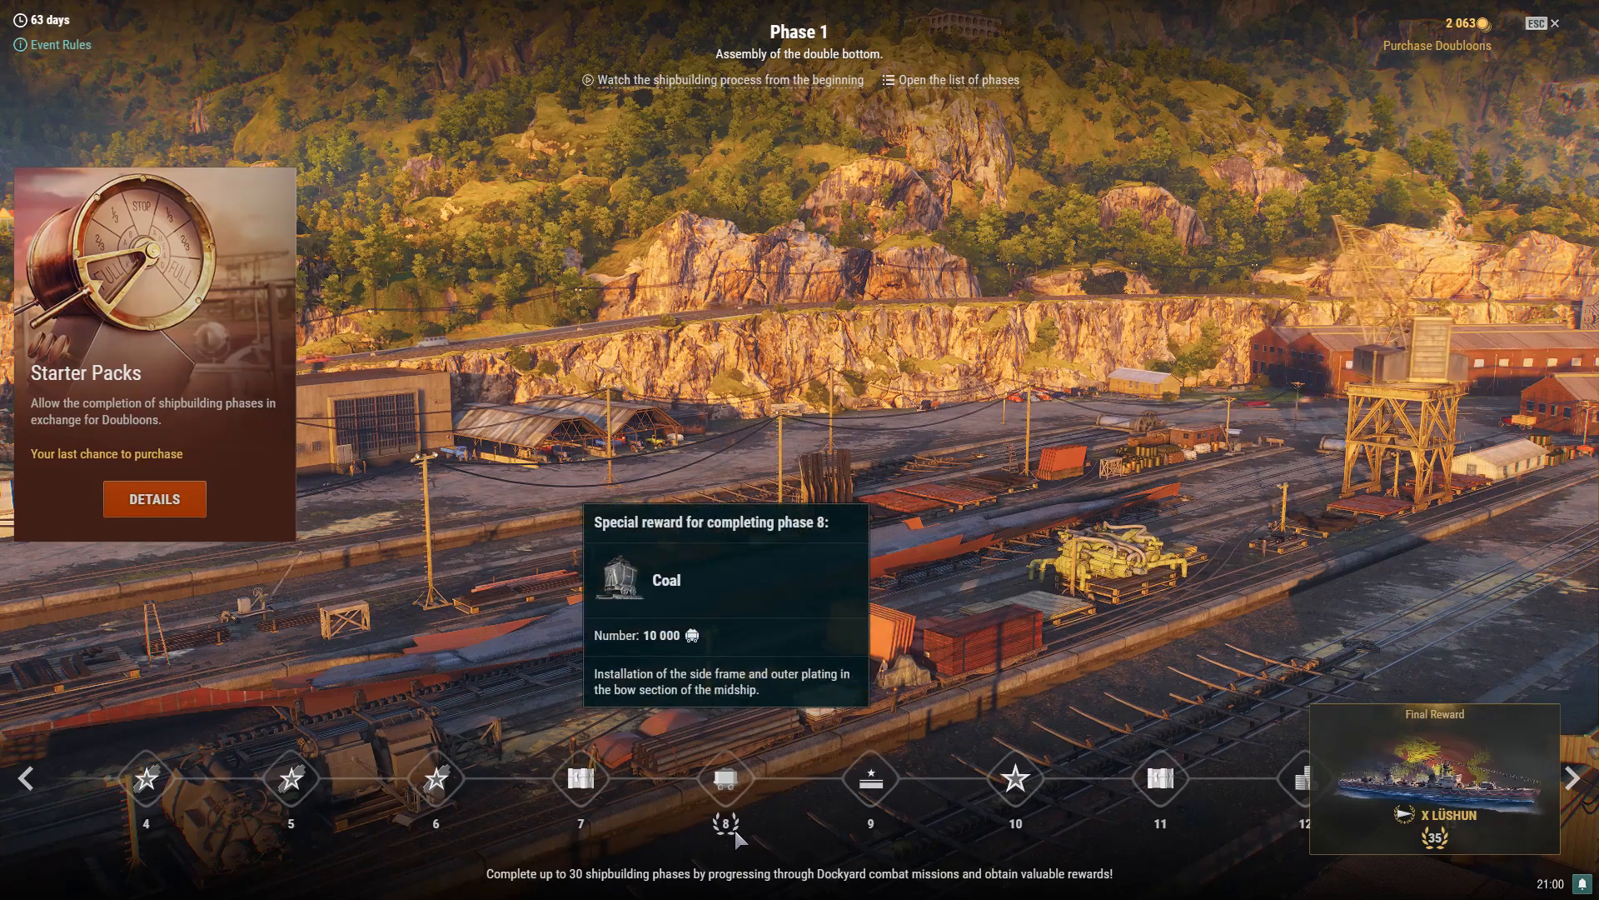
mouse_move(1014, 778)
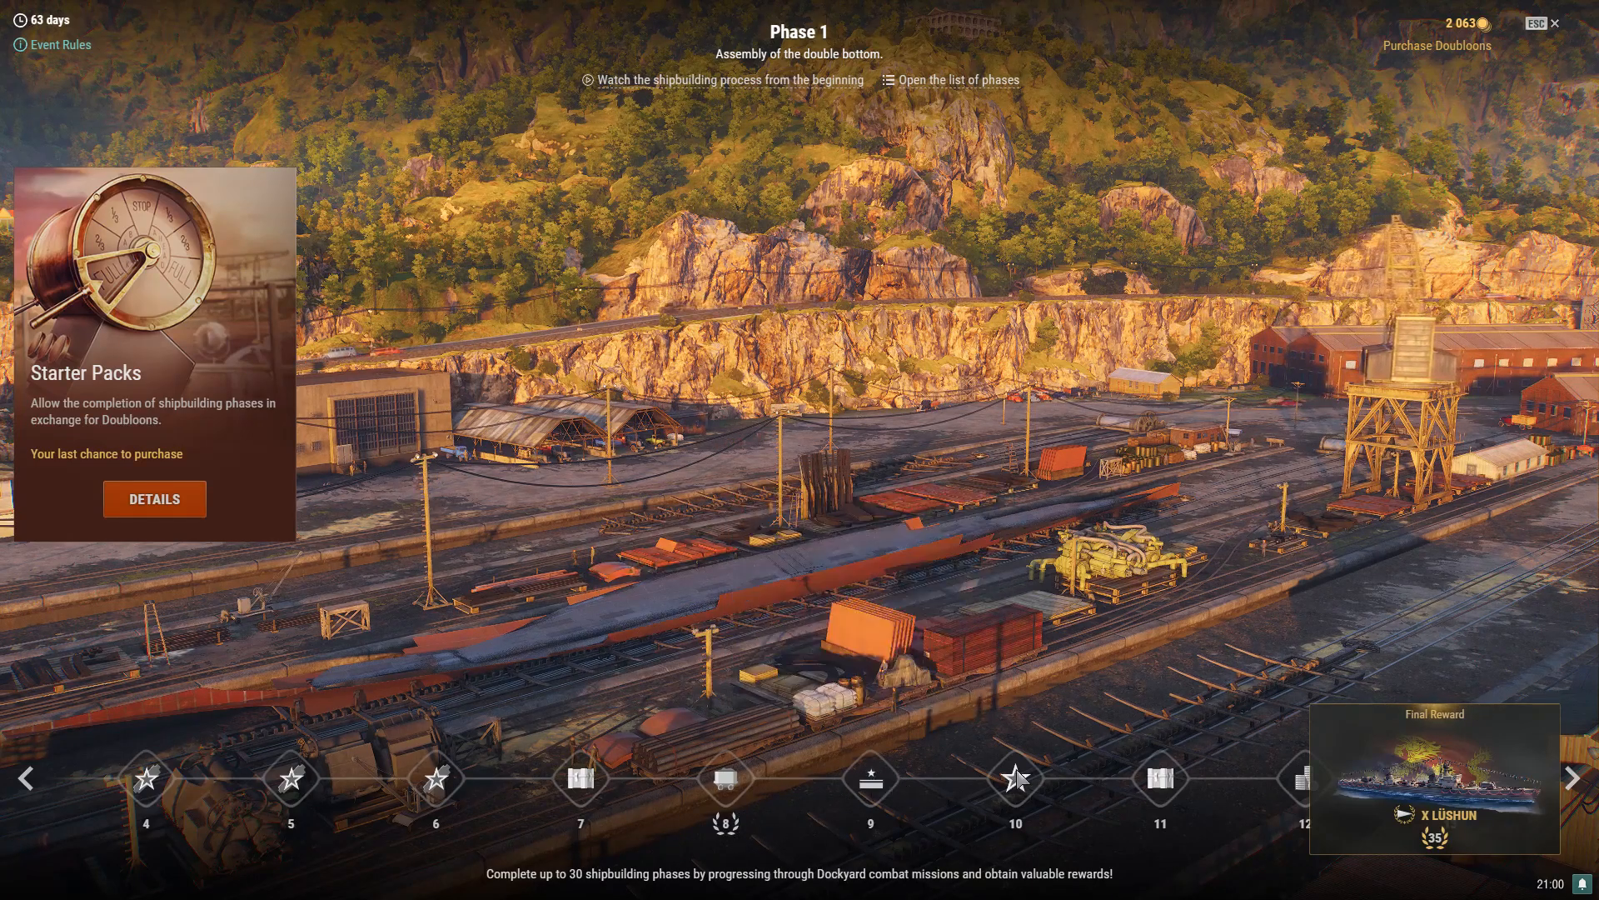
click(1573, 776)
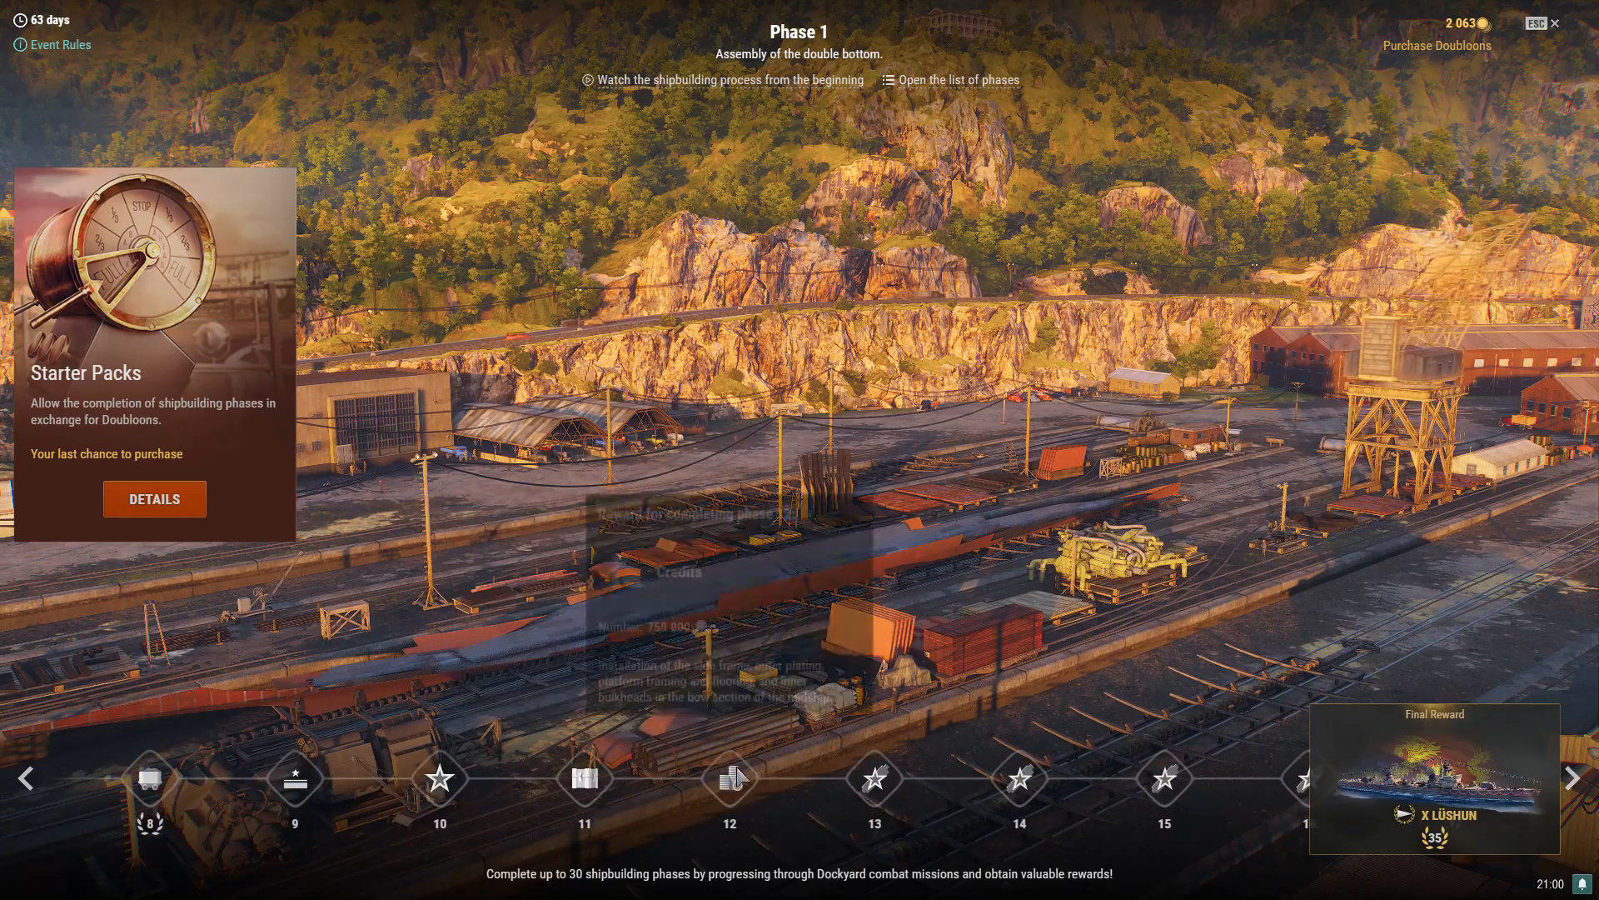
mouse_move(728, 778)
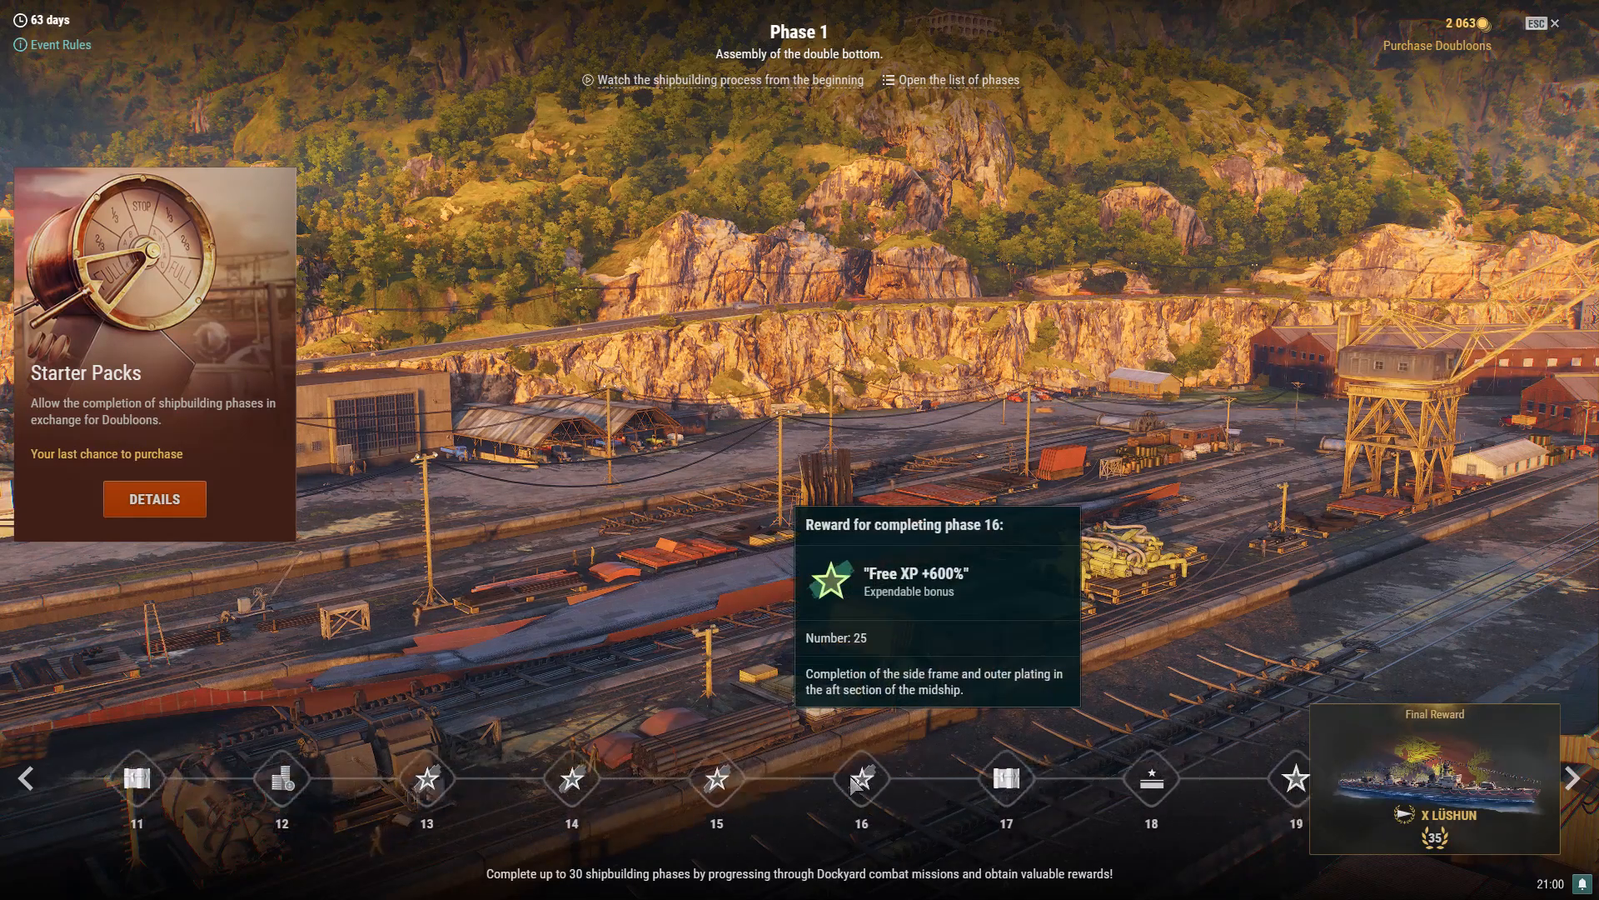
click(1574, 776)
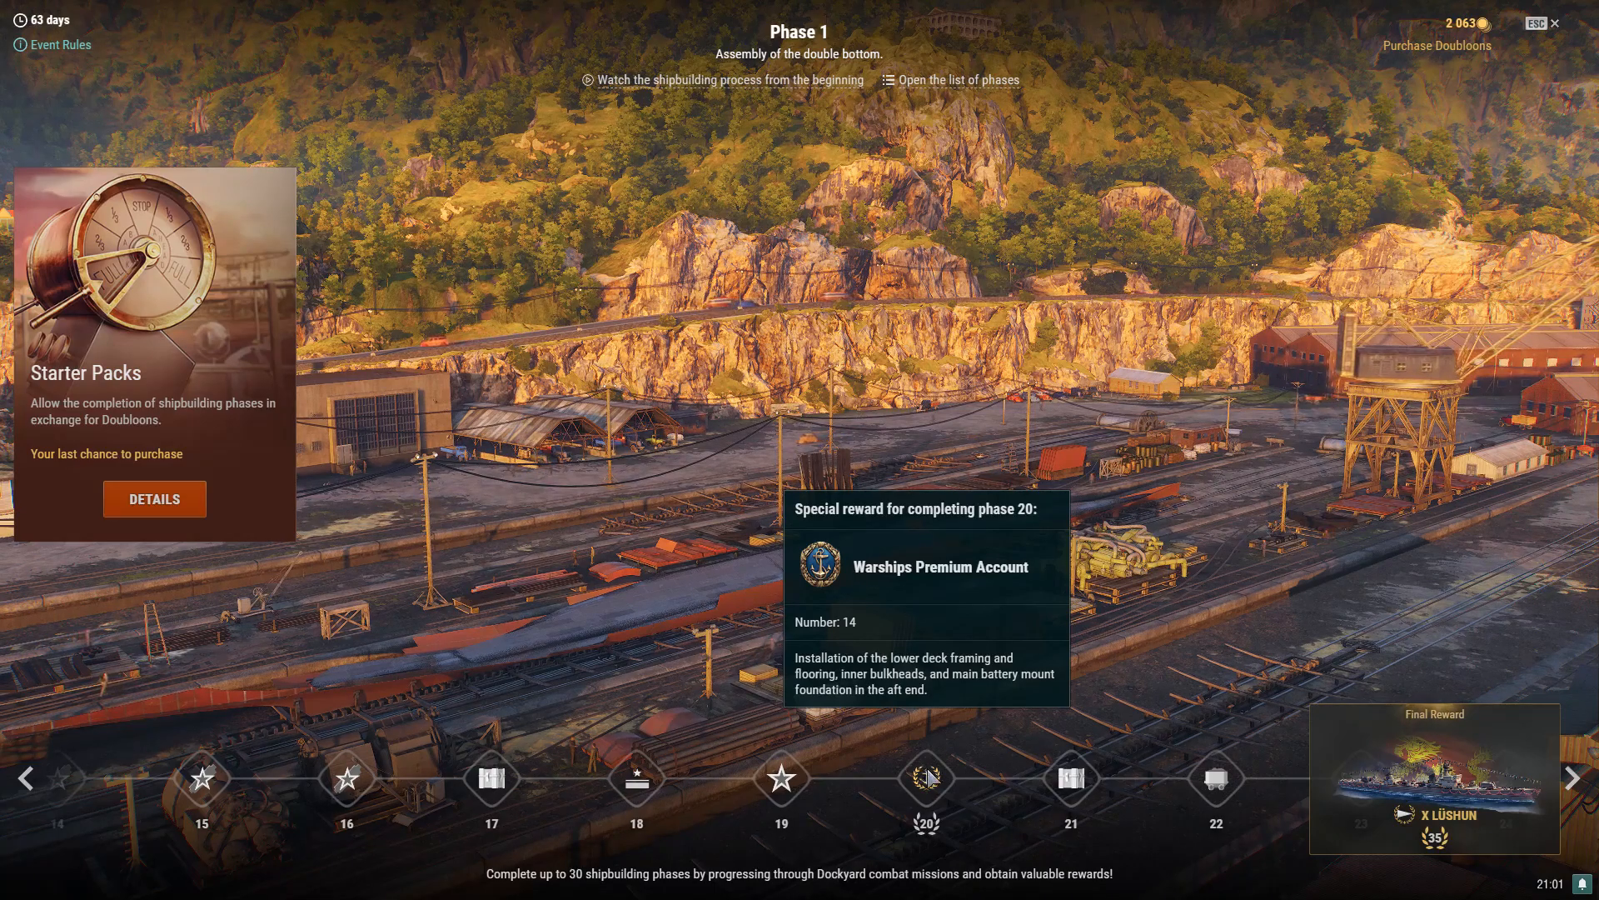
Advance the timeline to phase 34, previewing phase 27's 2,000,000 credits and phase 30's Rare Bonuses containers.
click(1574, 778)
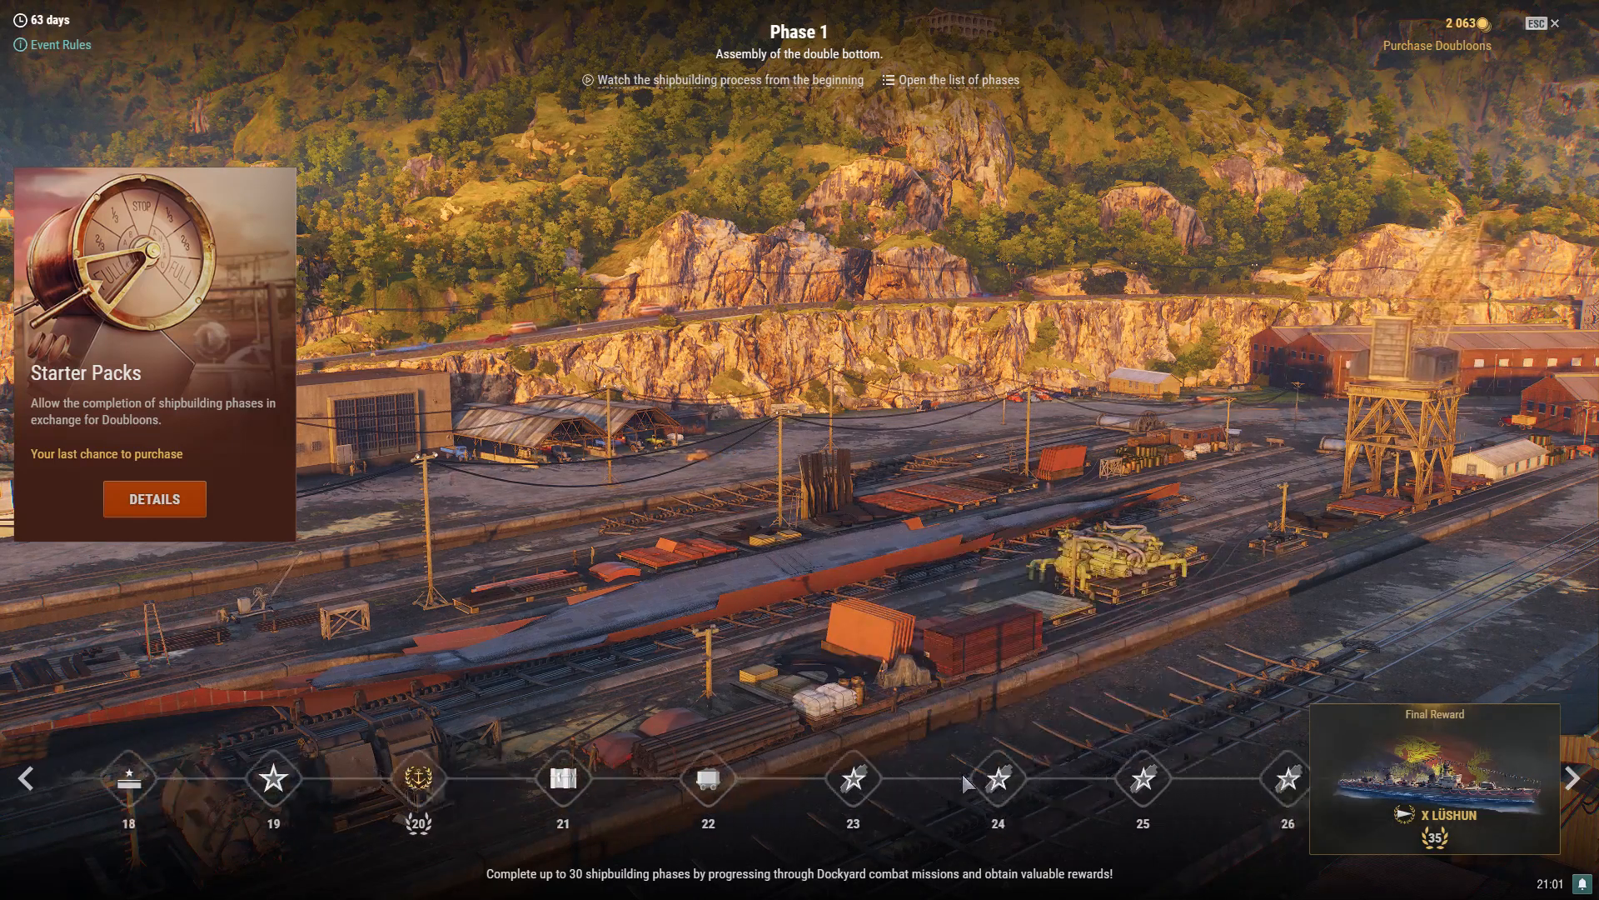
click(1571, 778)
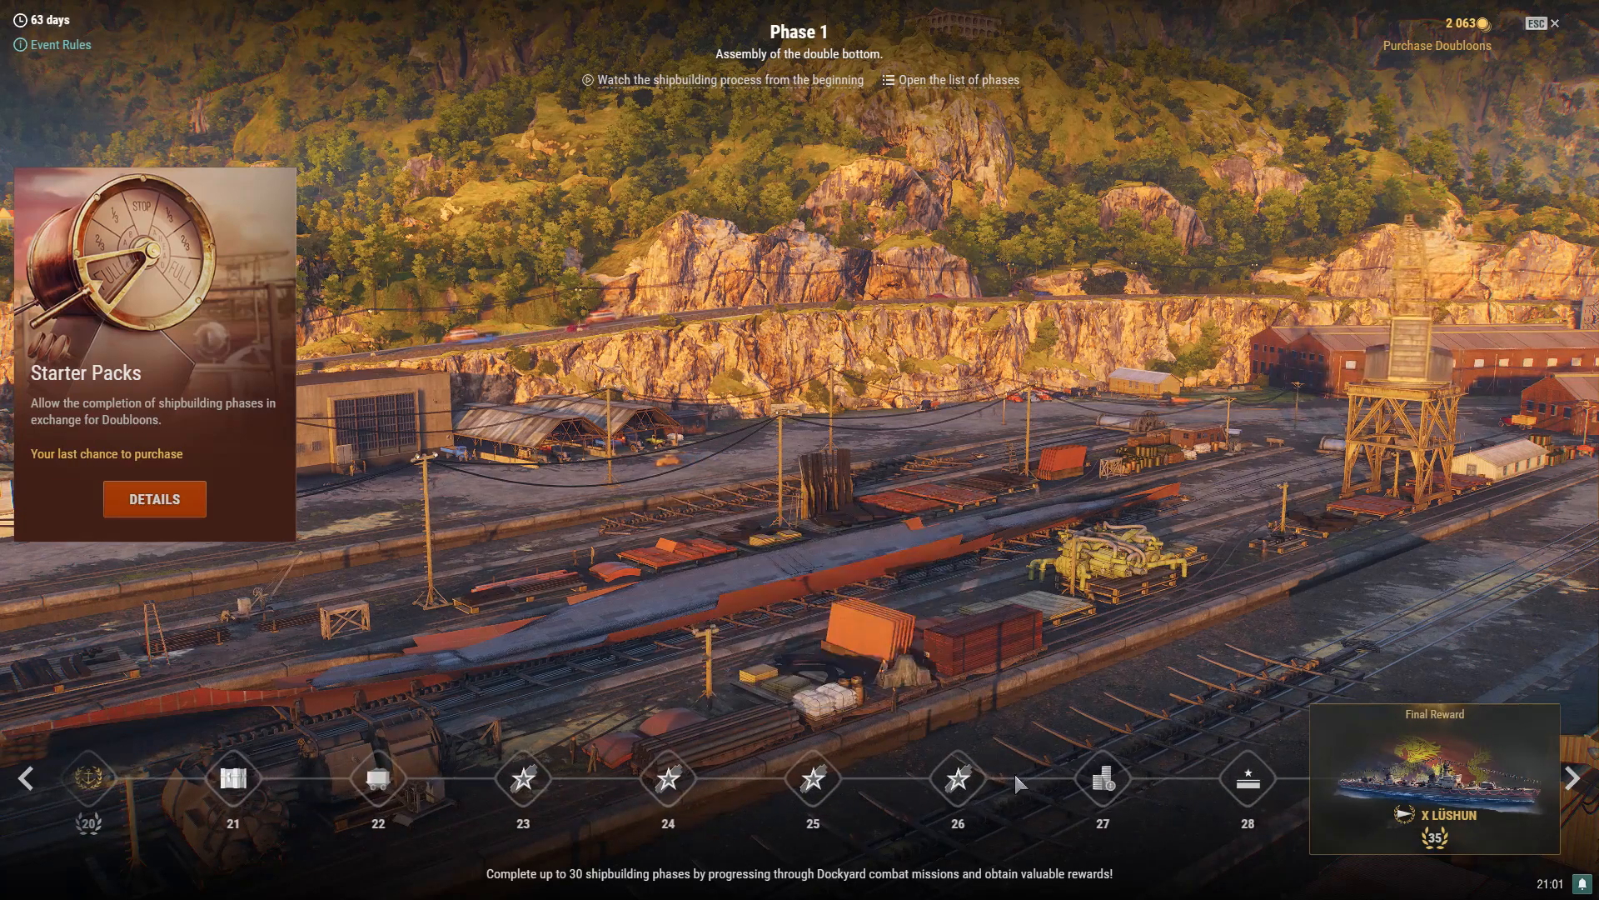
mouse_move(1101, 778)
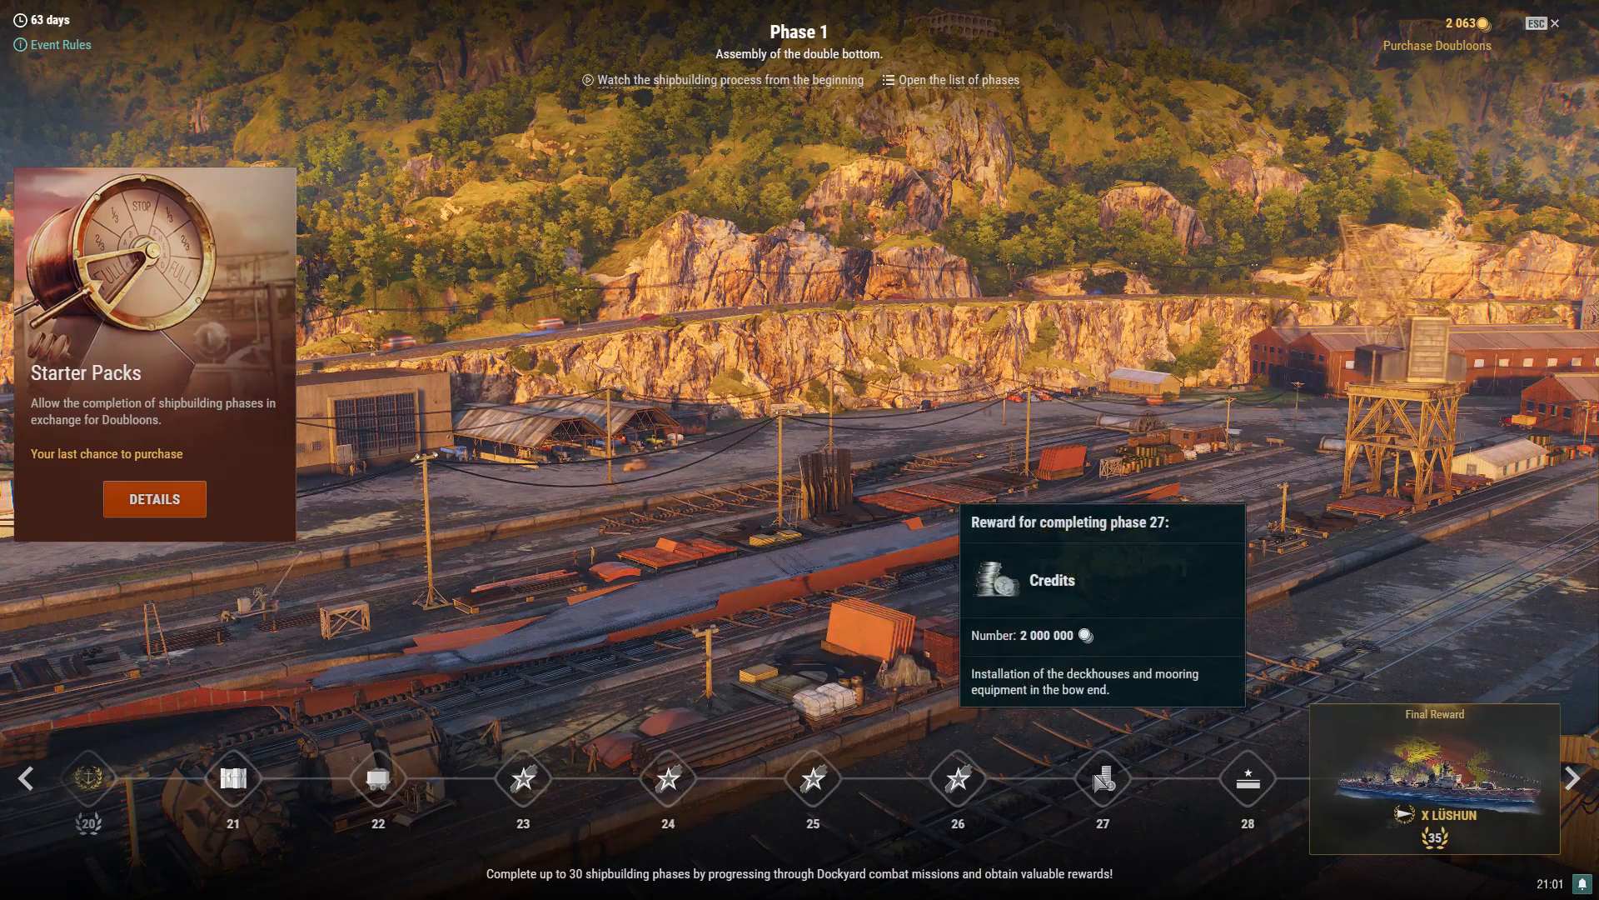
click(1574, 777)
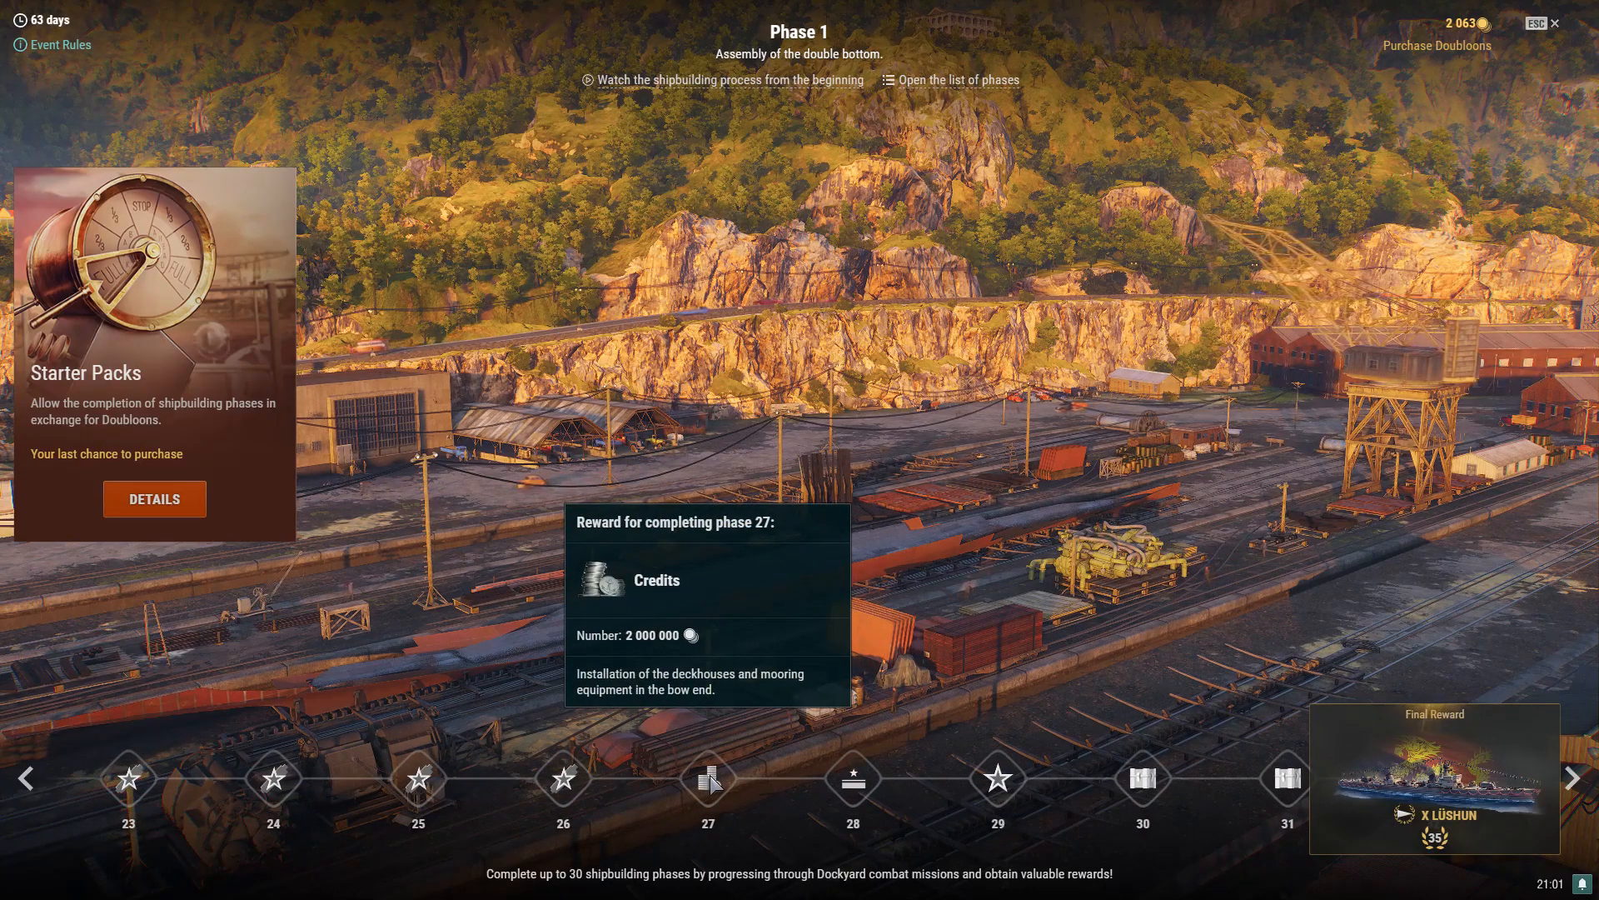
mouse_move(750, 790)
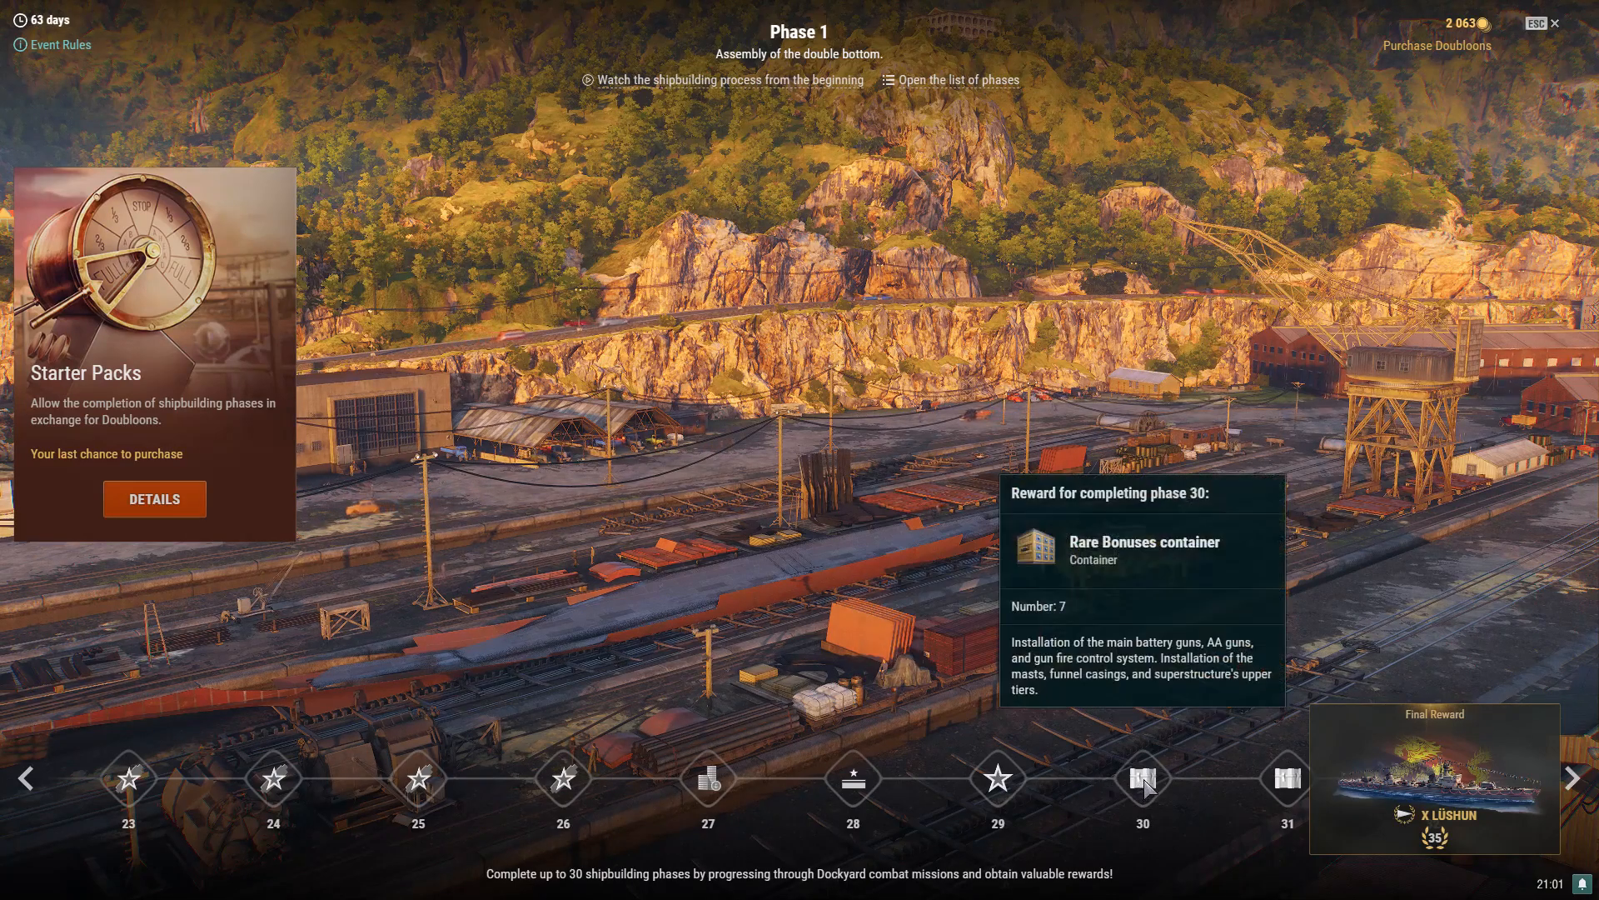
click(1574, 778)
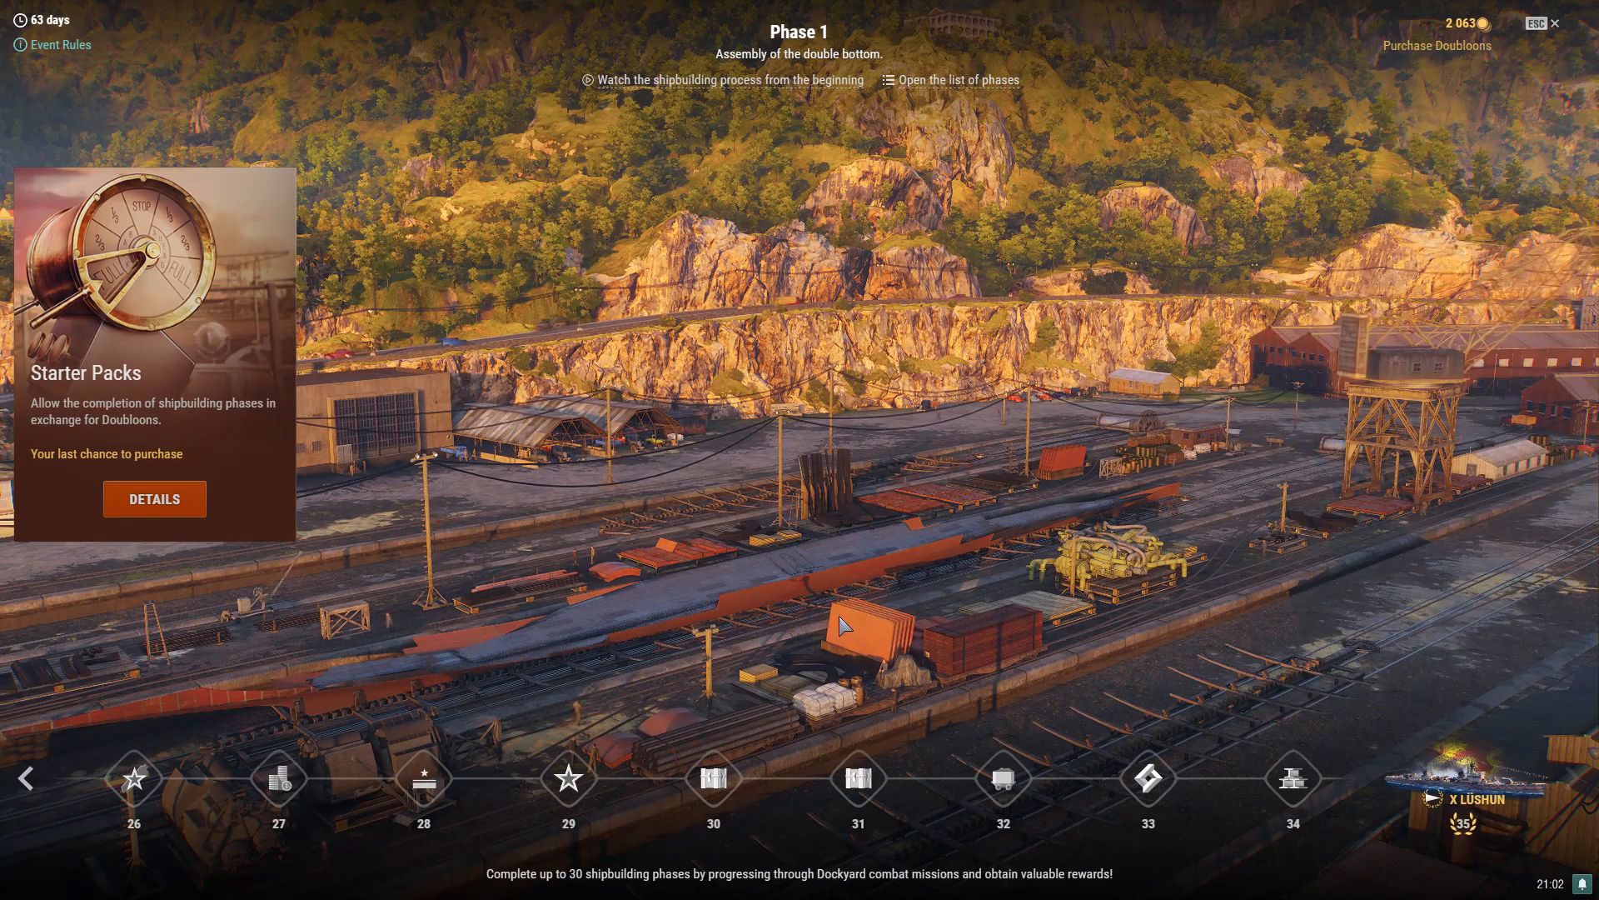
mouse_move(423, 497)
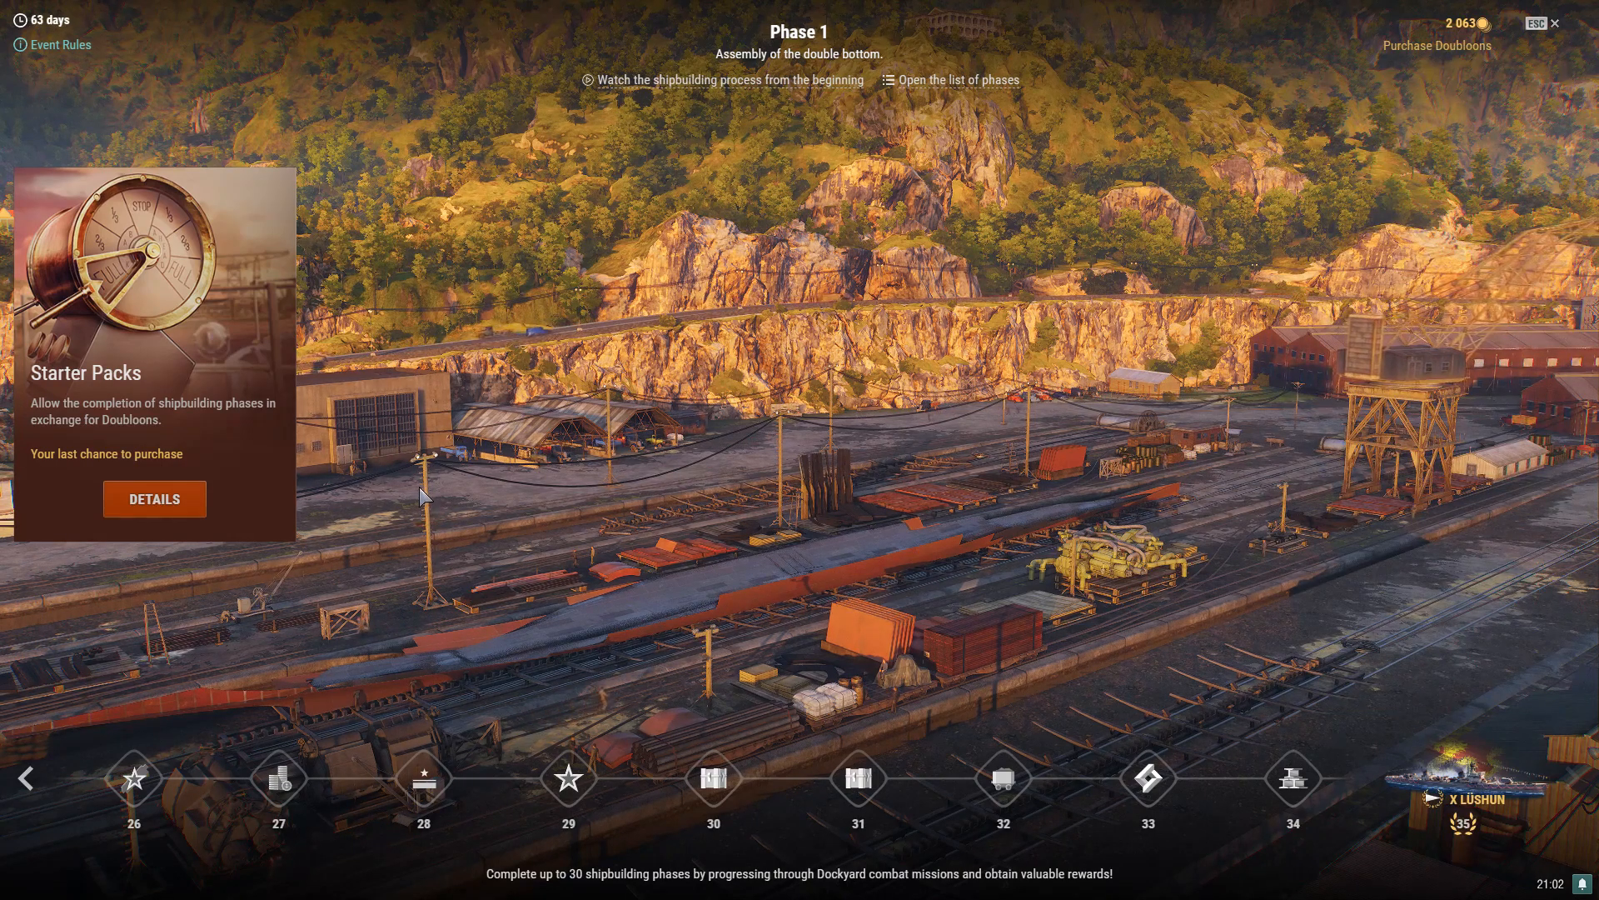
Return to phase 1 and show the Starter Packs offers: 5 phases for 7,000 doubloons, 10 for 11,000.
click(27, 778)
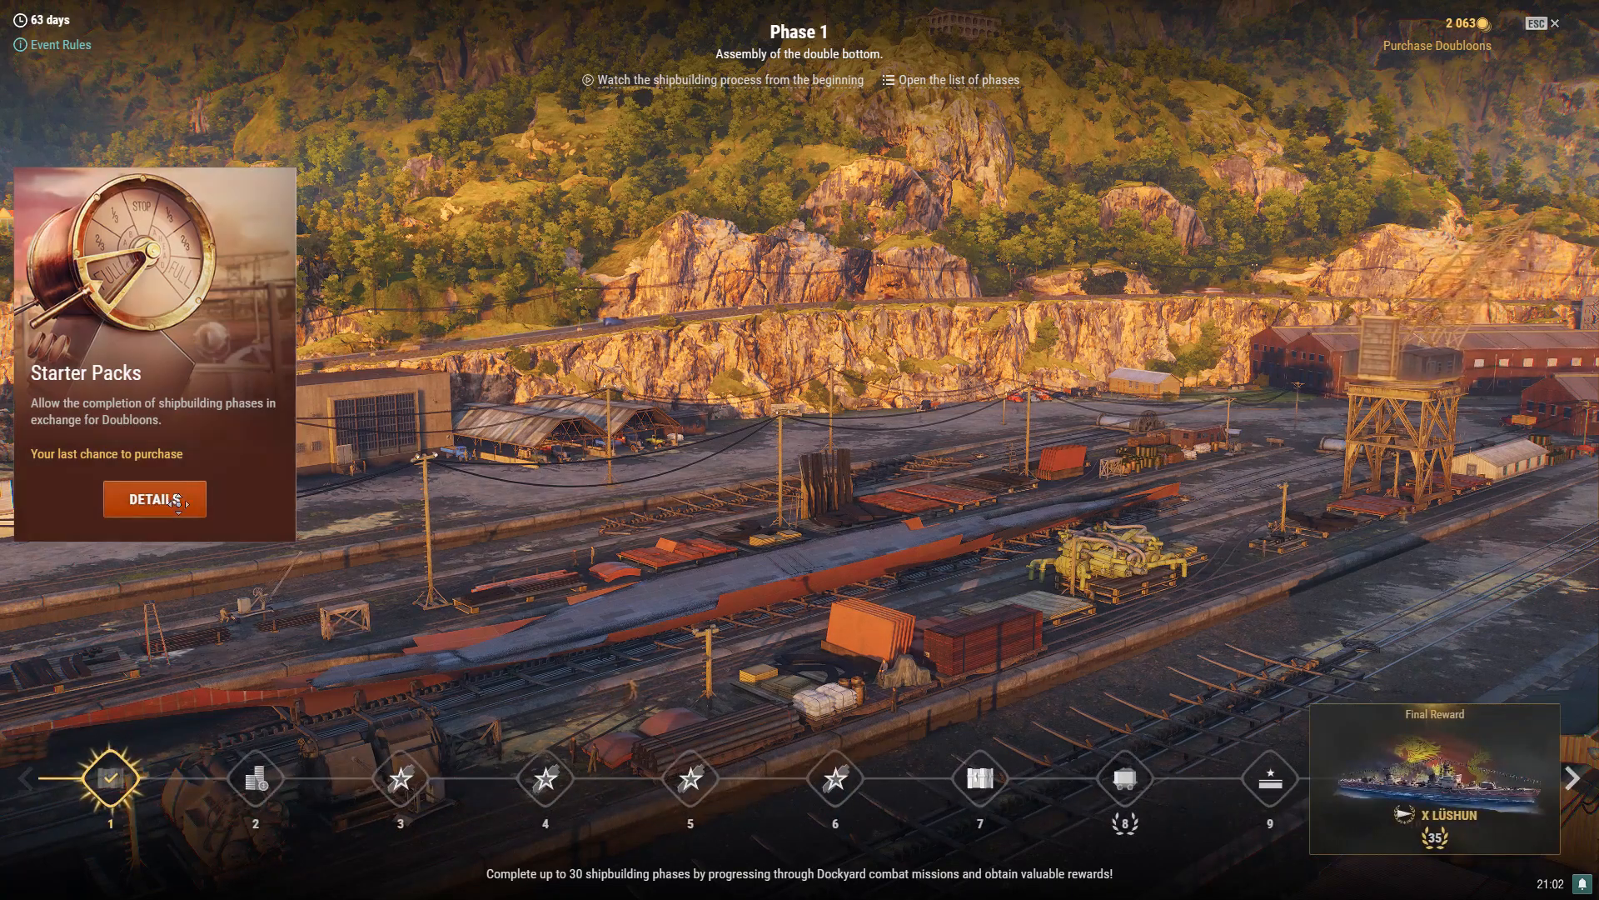
click(153, 498)
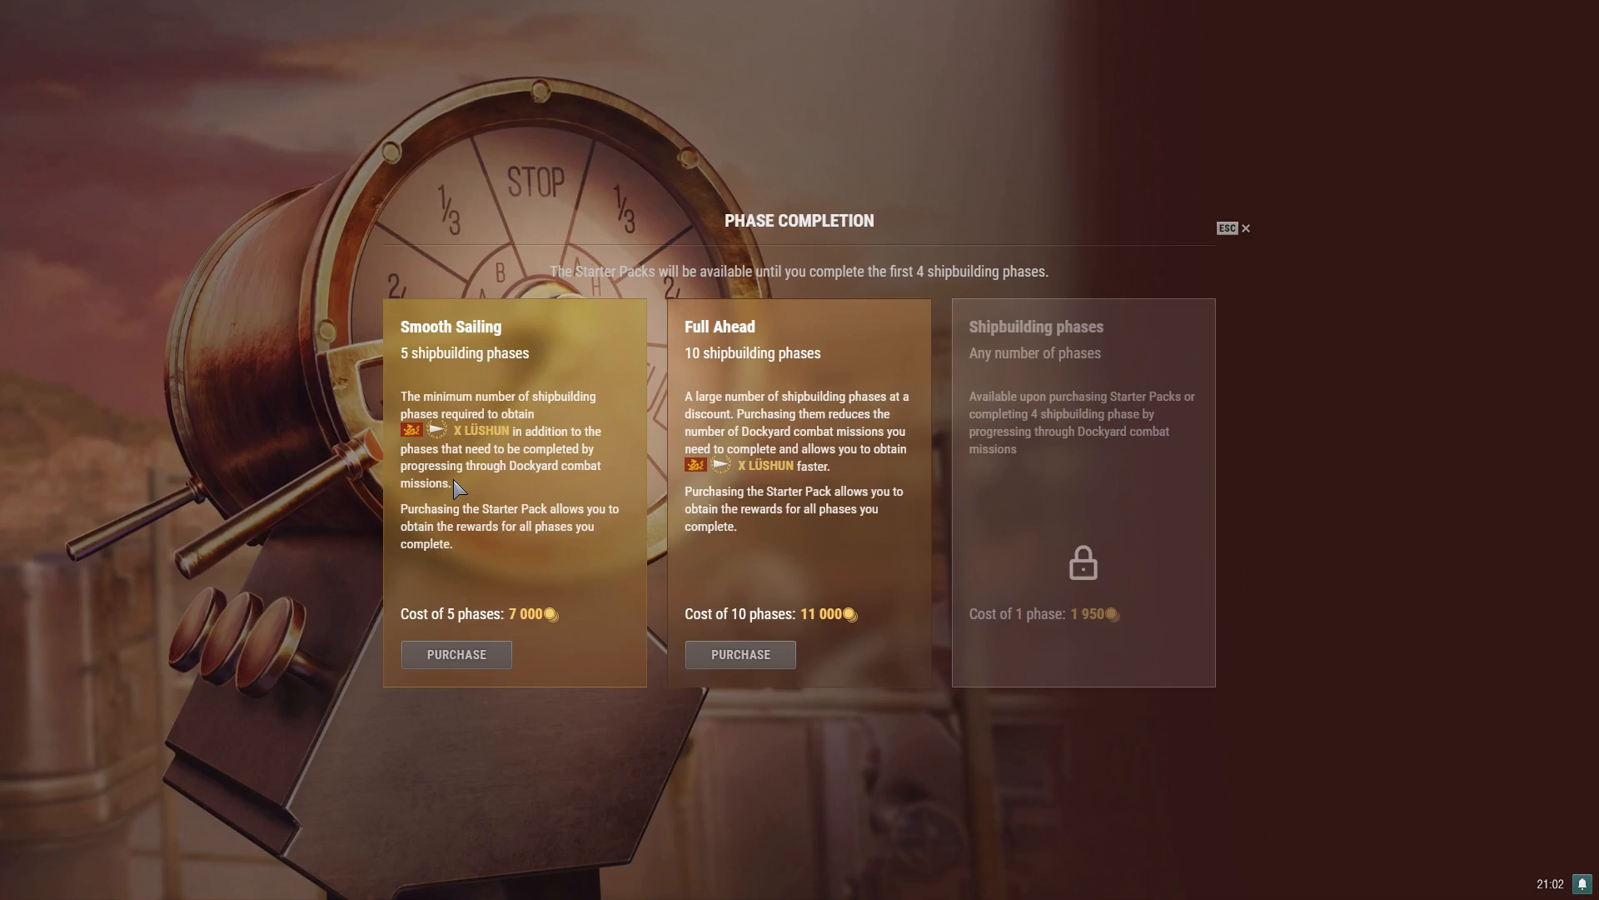
mouse_move(356, 603)
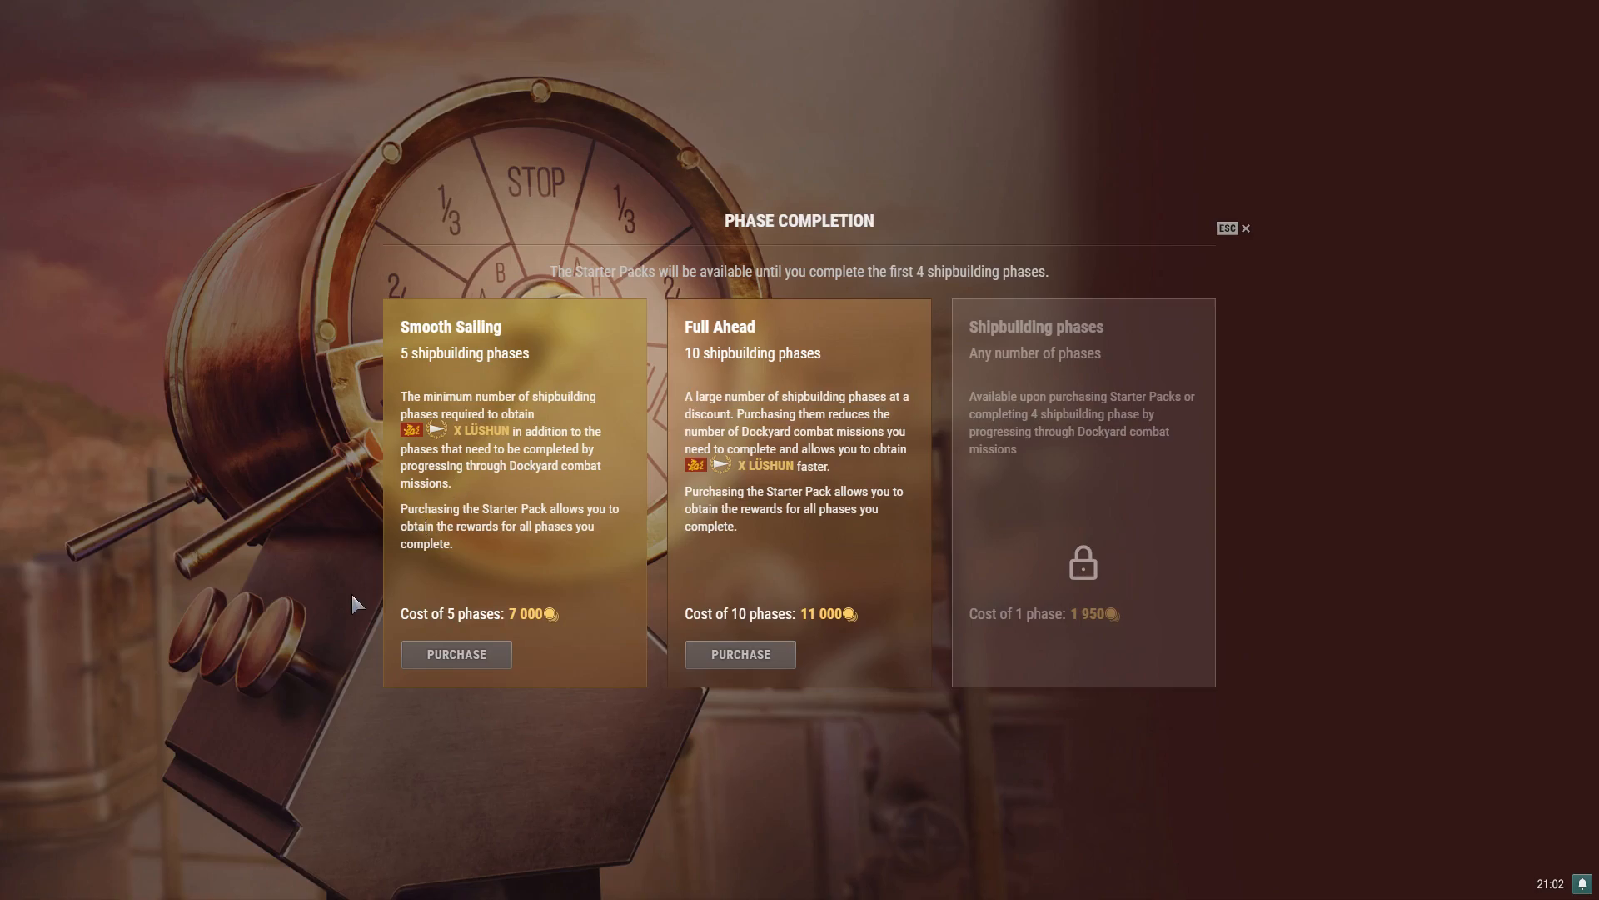
mouse_move(1106, 648)
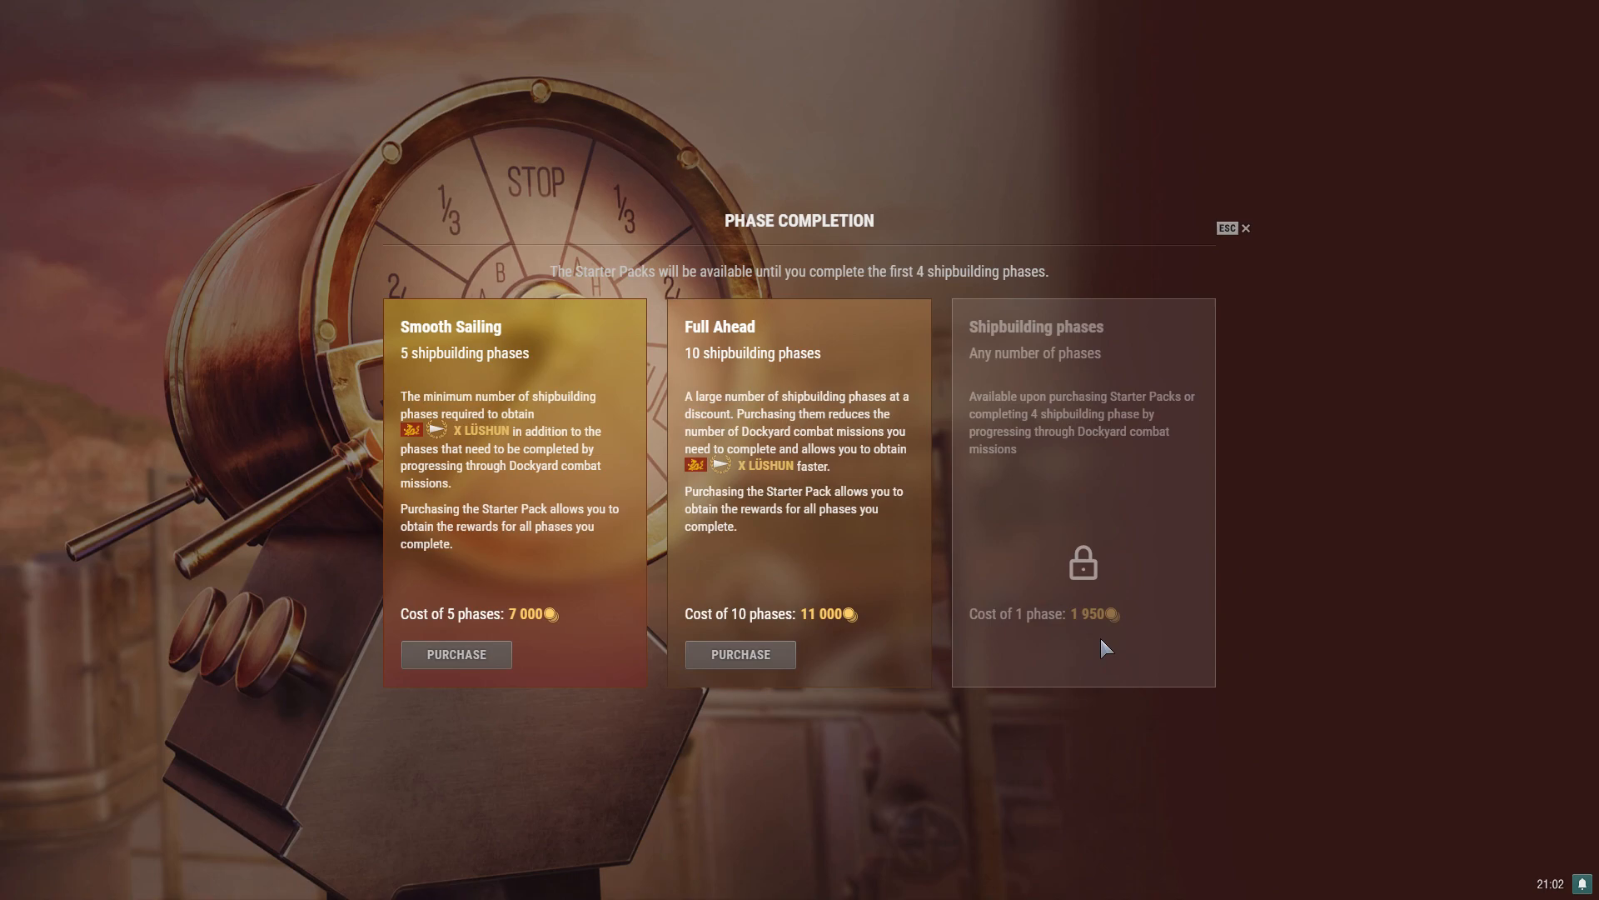
mouse_move(628, 600)
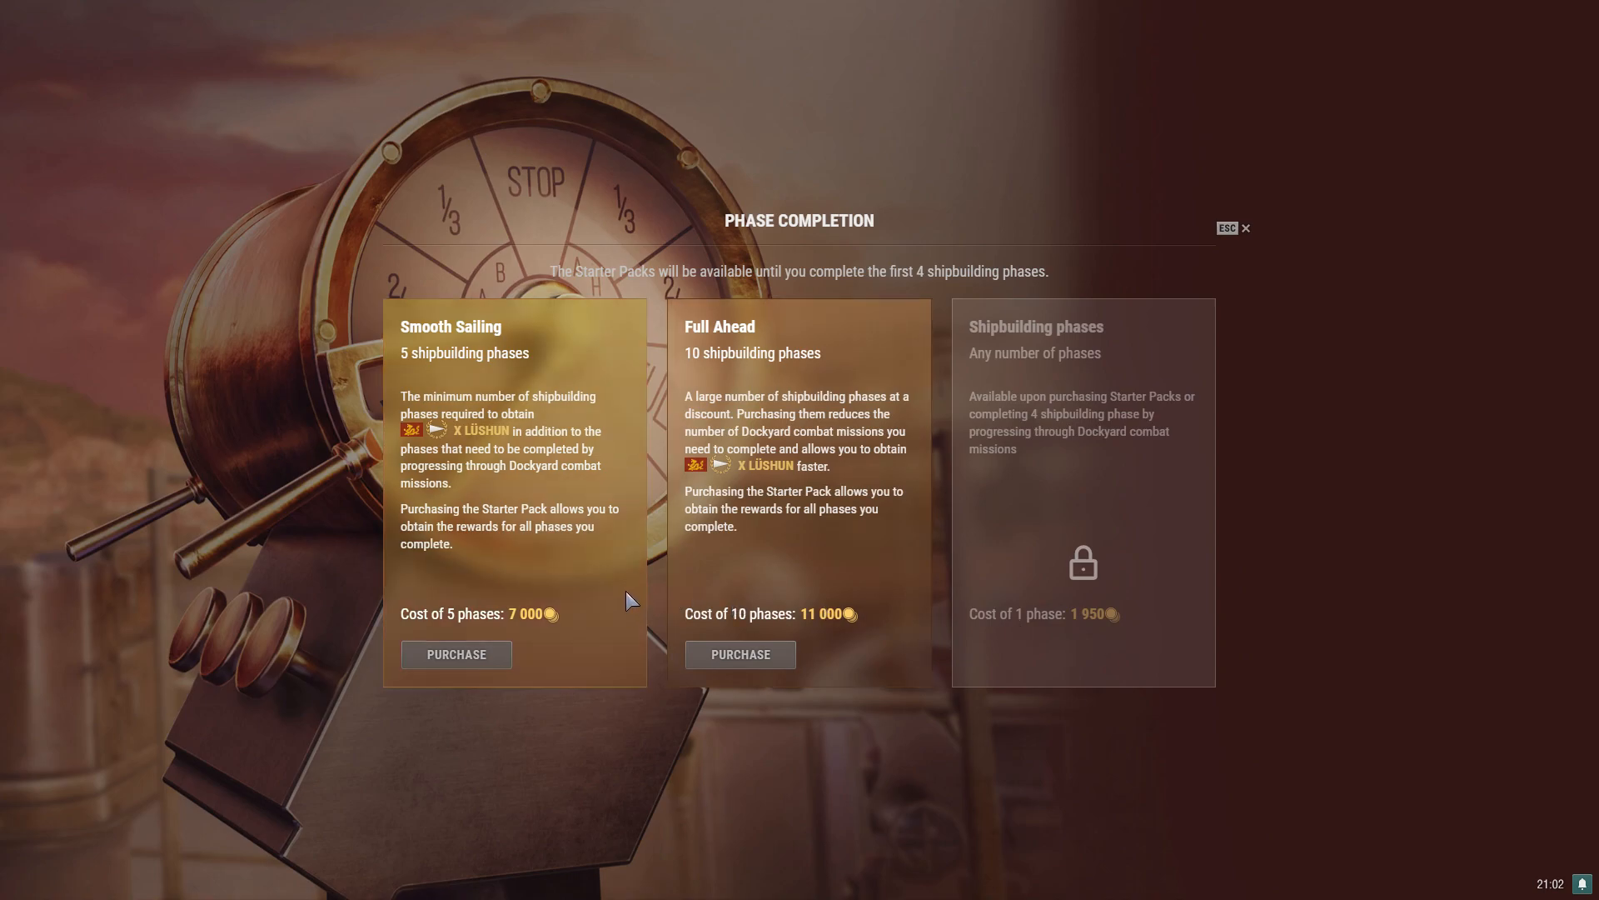
mouse_move(528, 335)
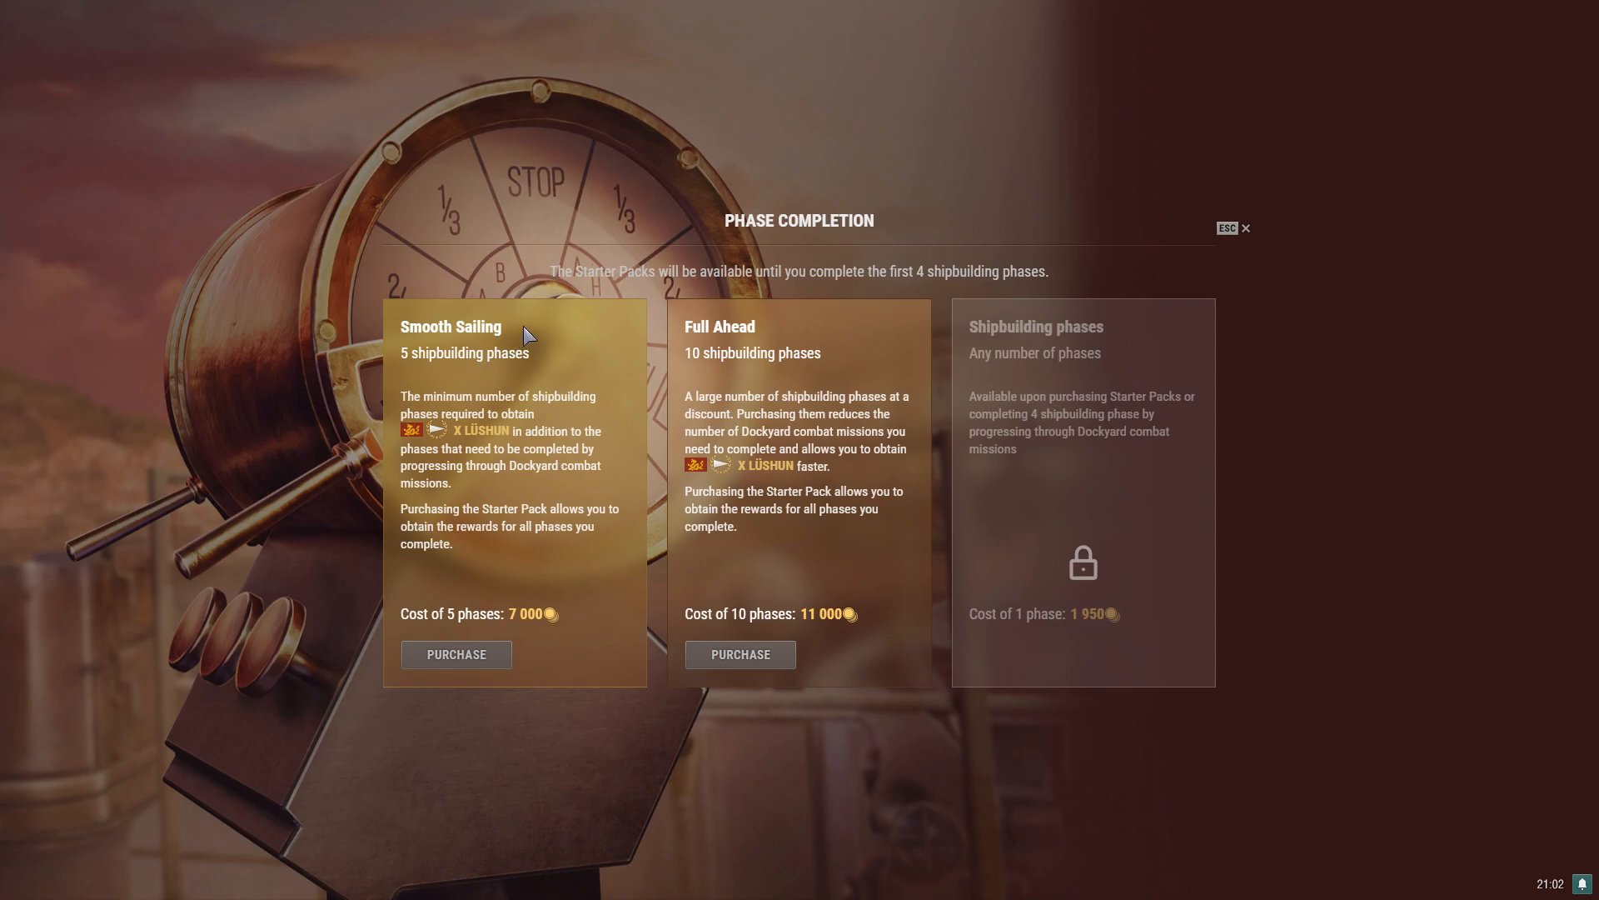
mouse_move(538, 350)
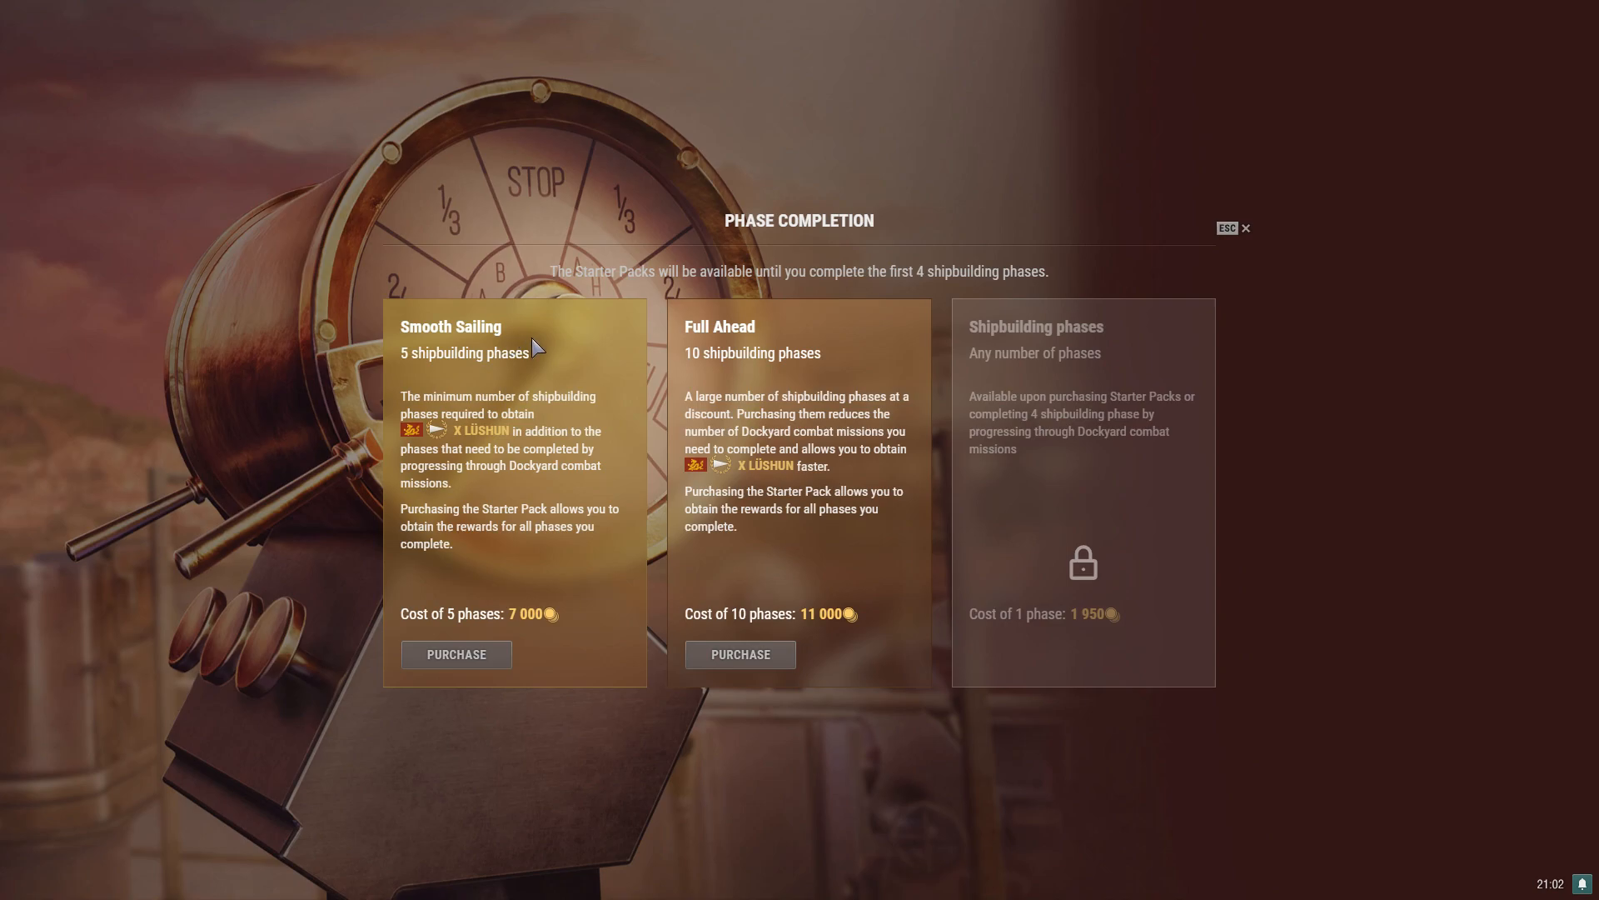
mouse_move(538, 374)
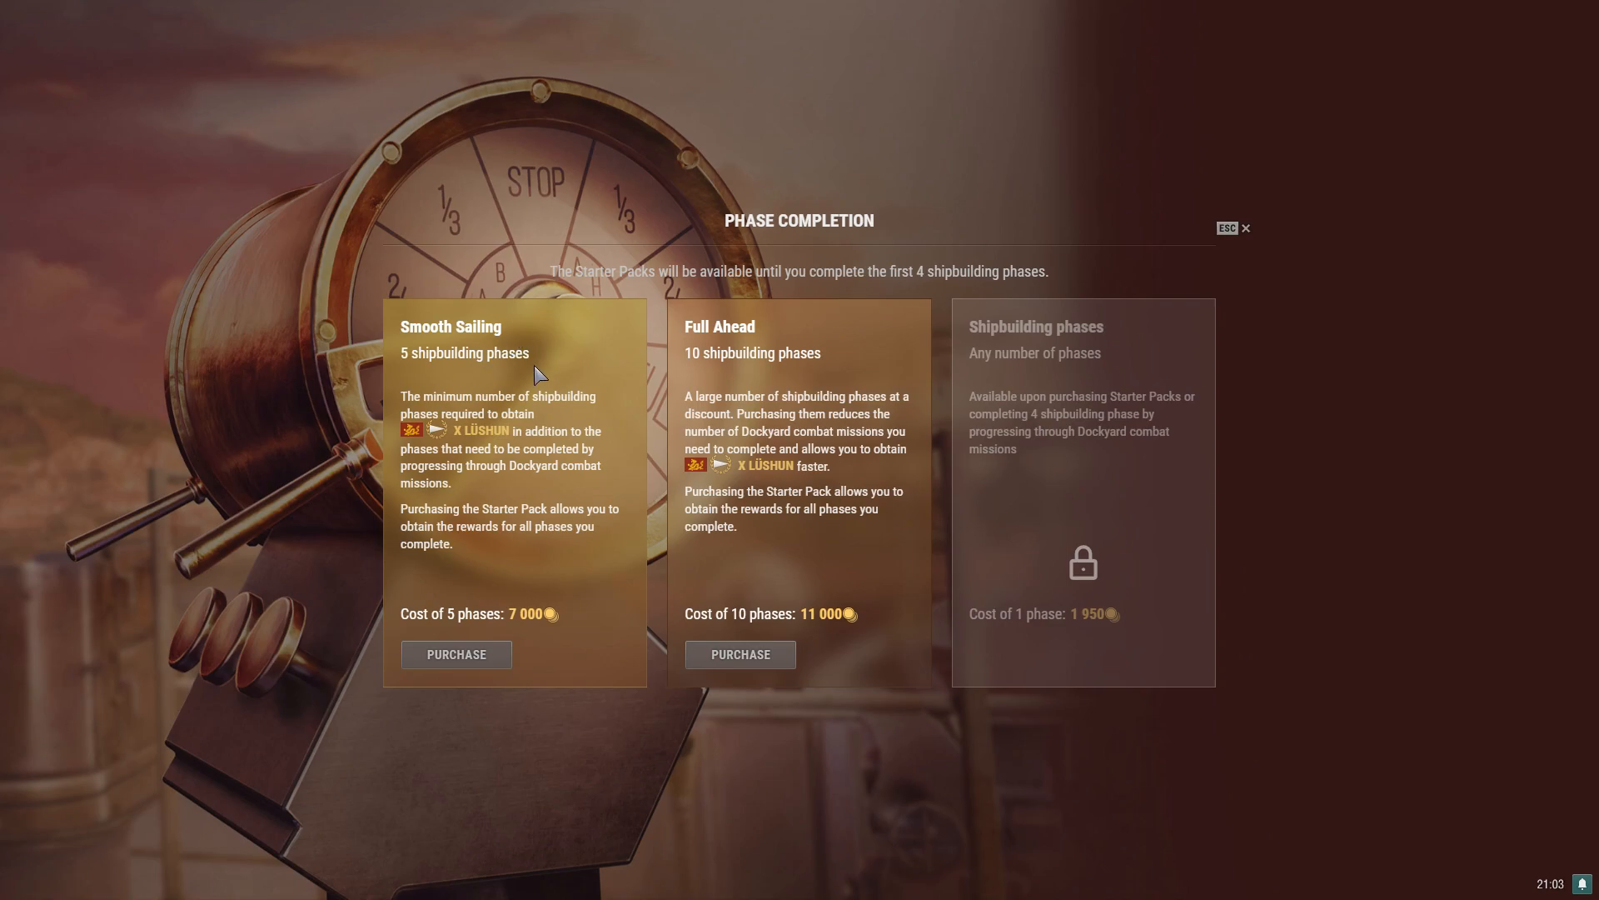
mouse_move(538, 613)
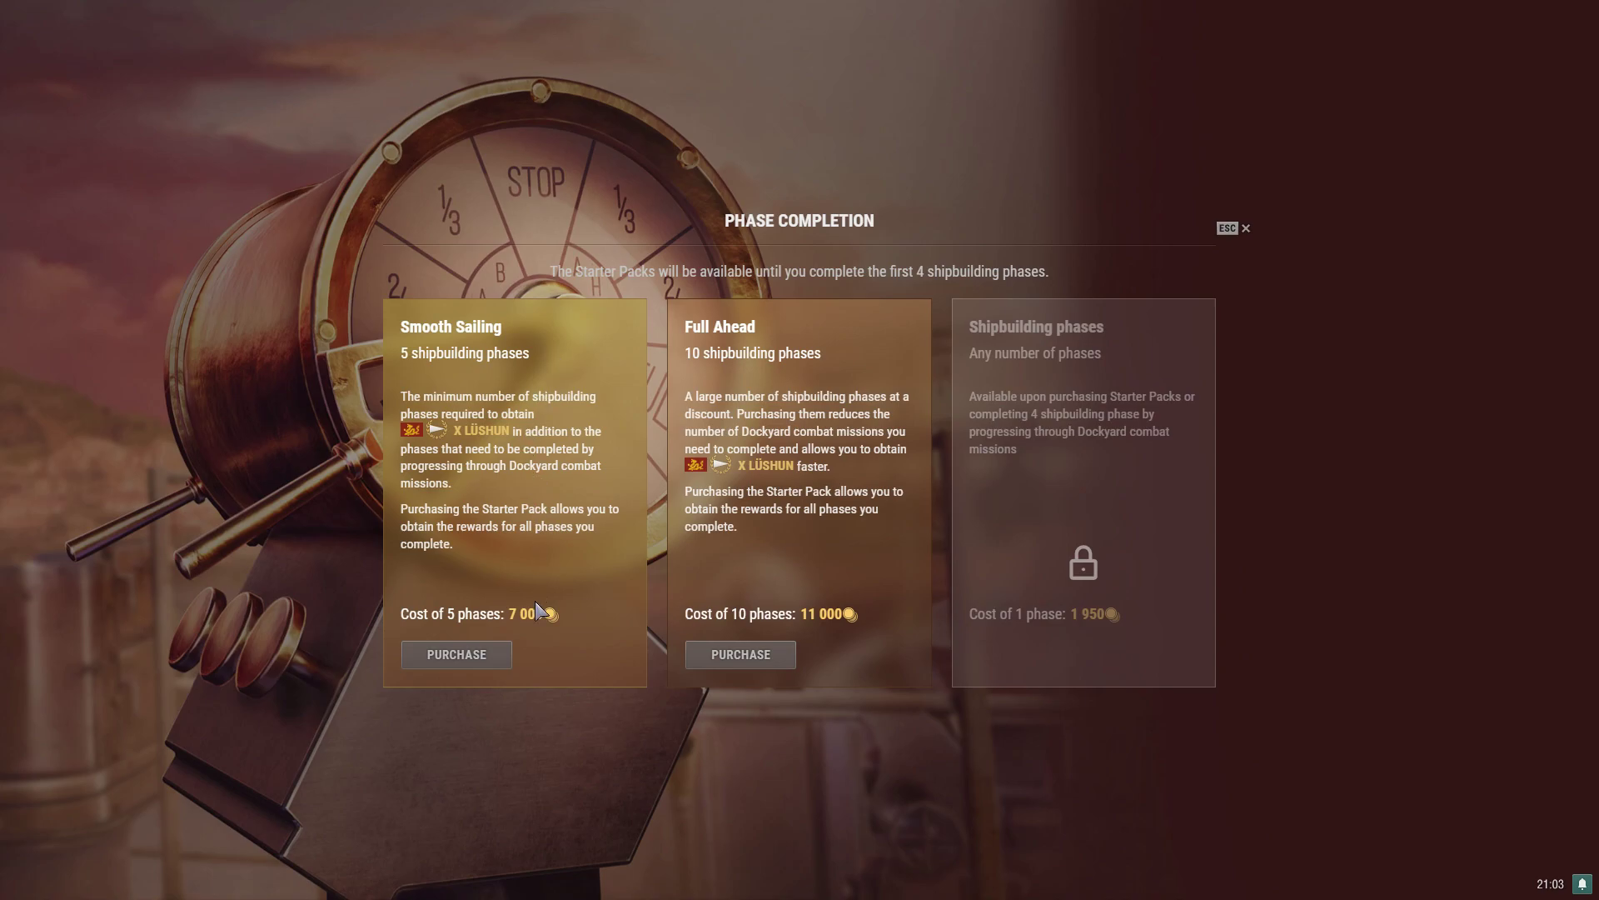
mouse_move(560, 613)
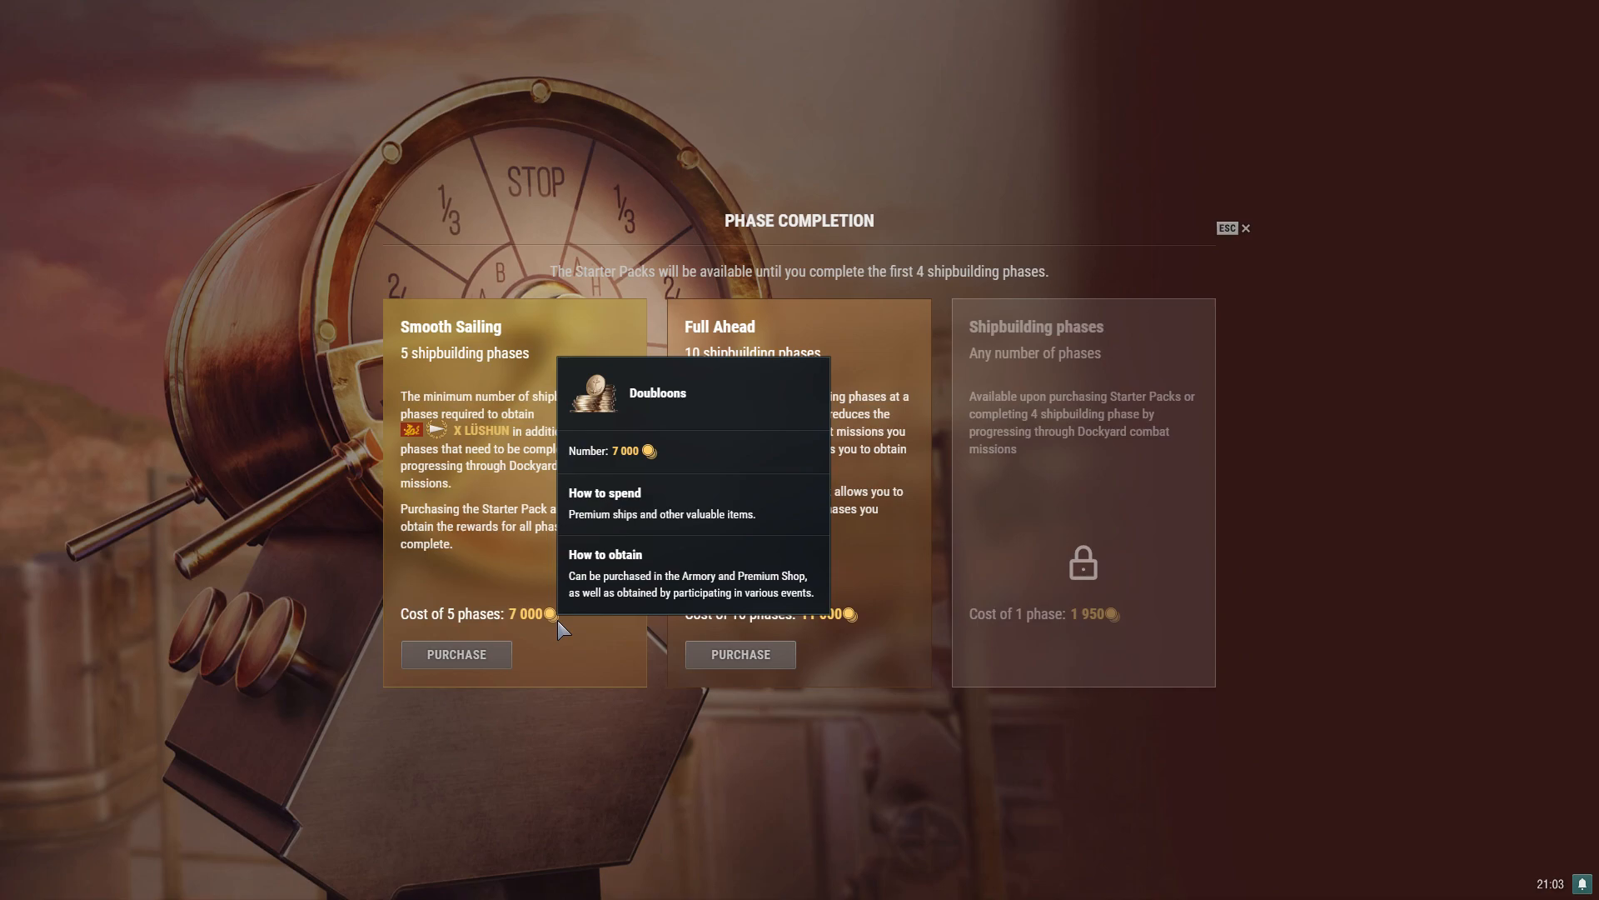
mouse_move(709, 275)
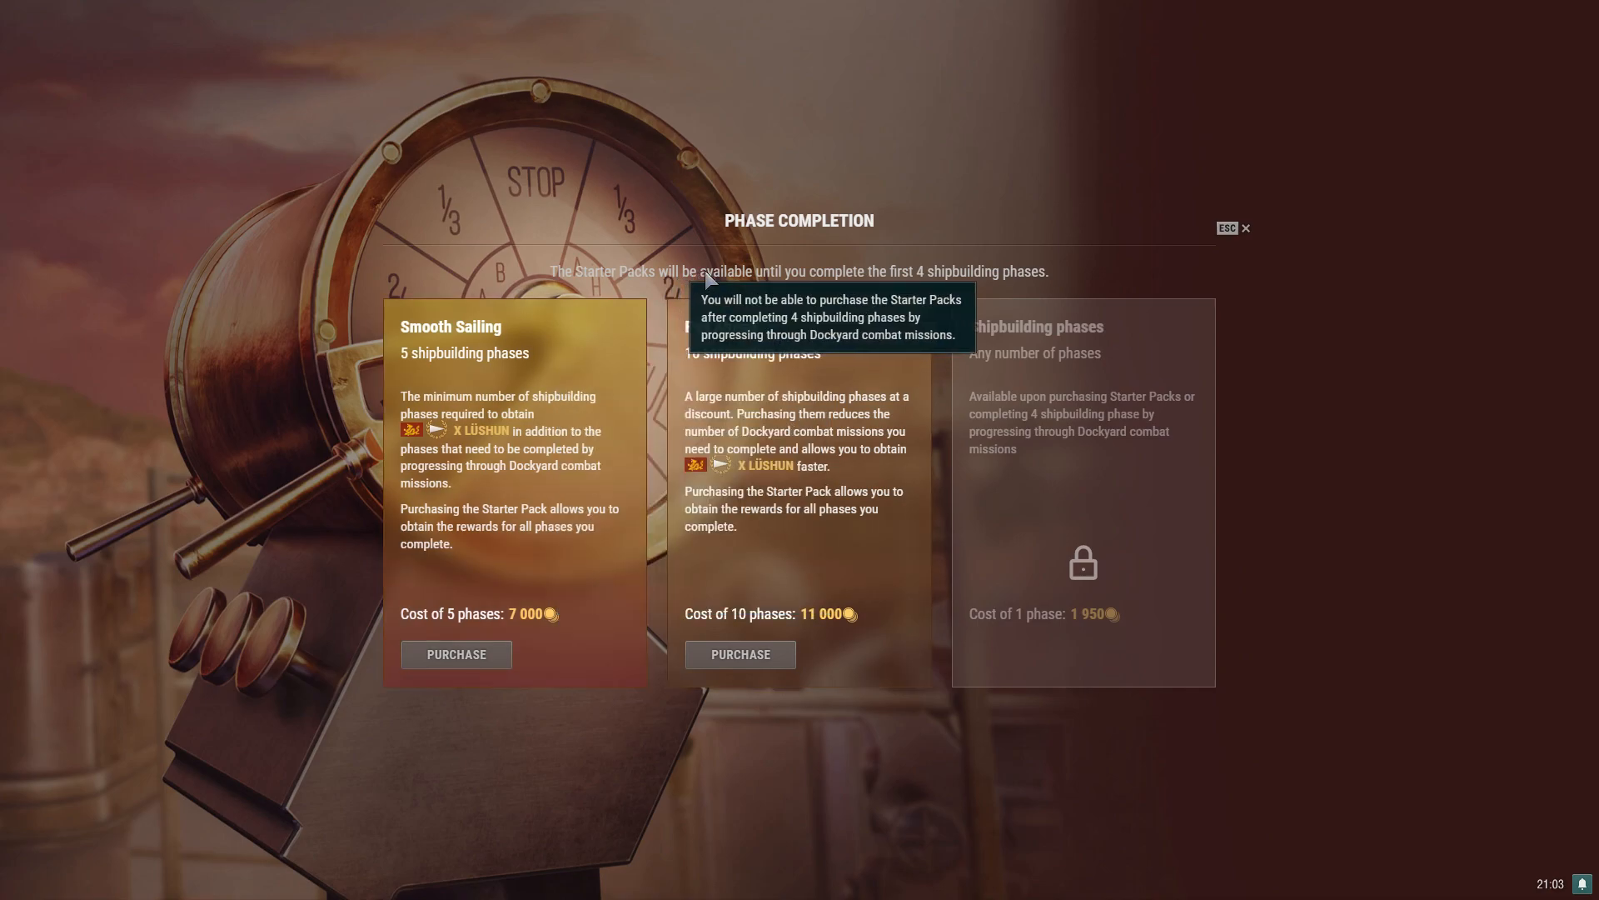
mouse_move(938, 283)
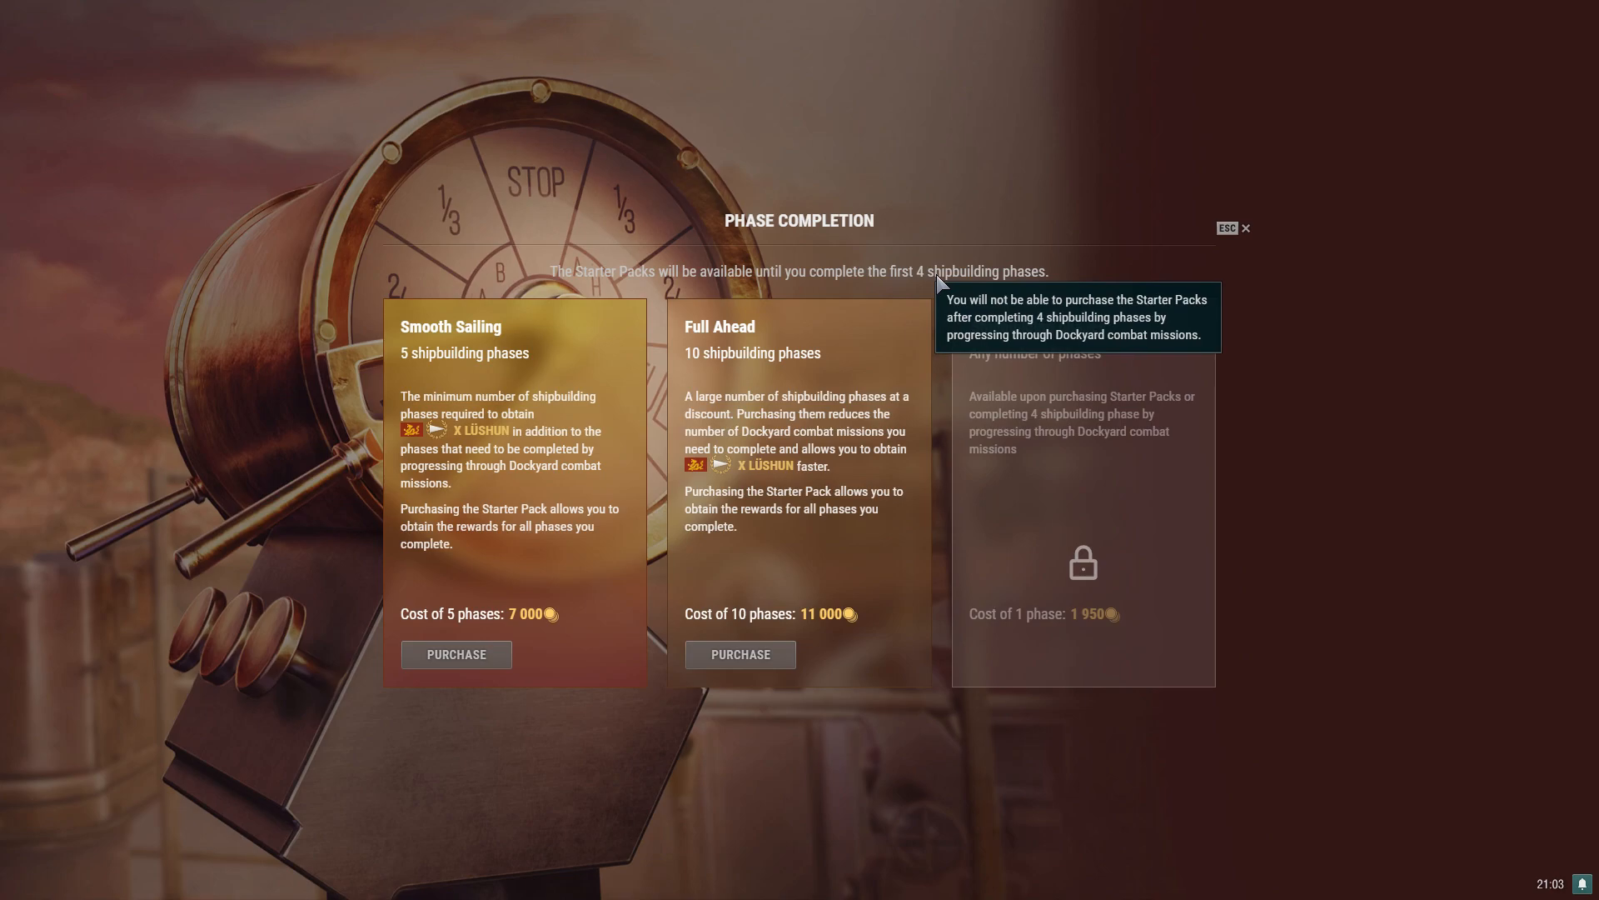
mouse_move(1044, 283)
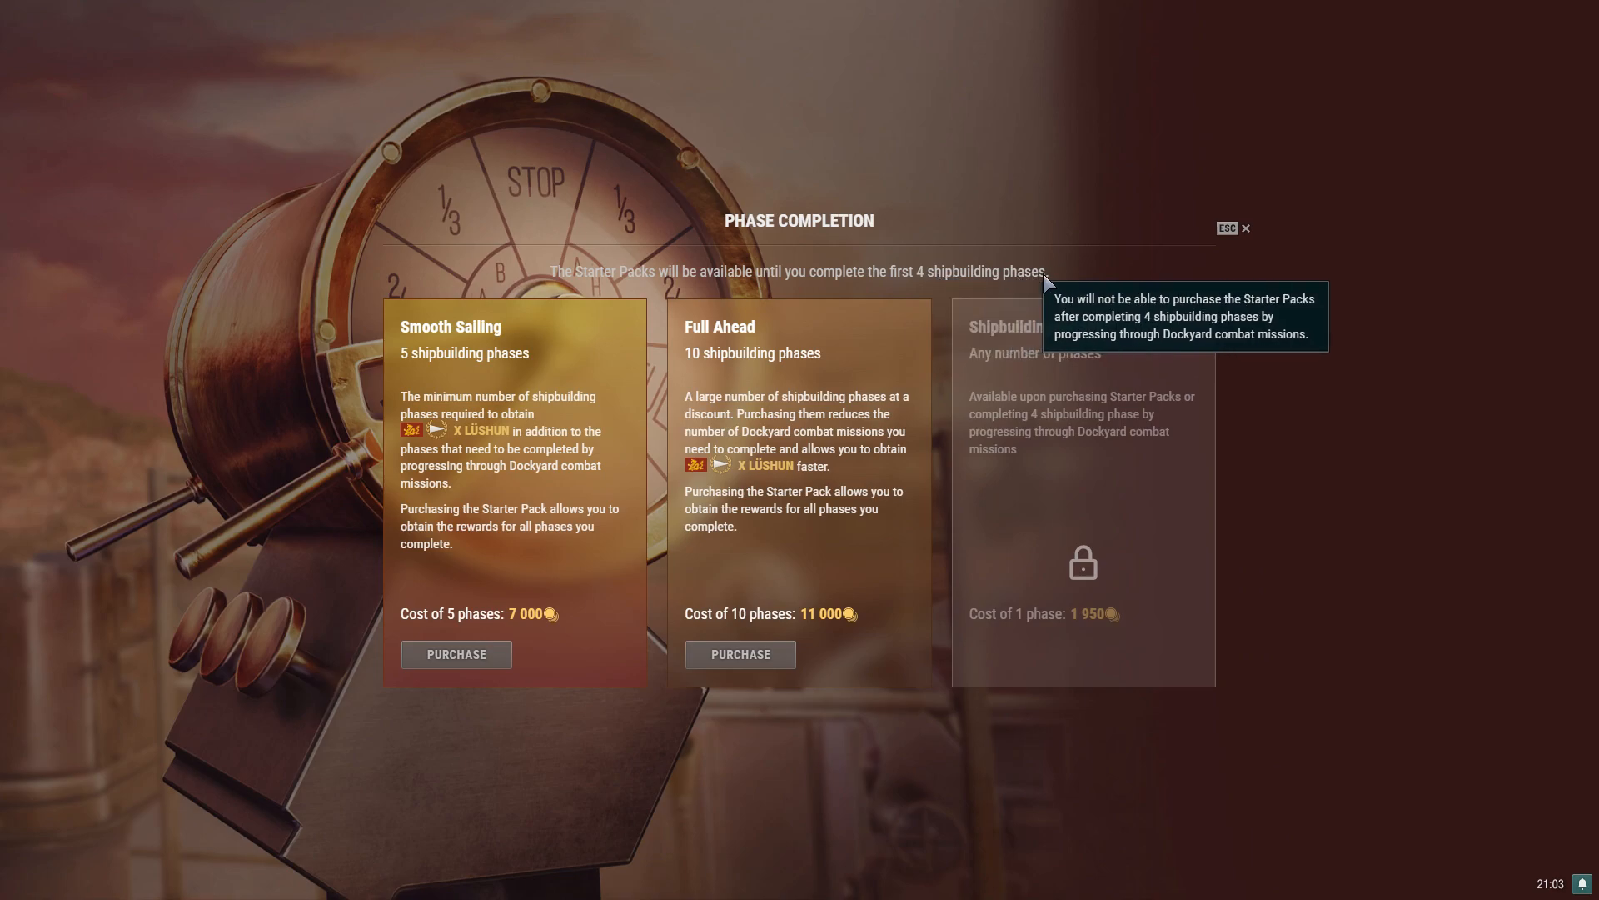
mouse_move(1044, 278)
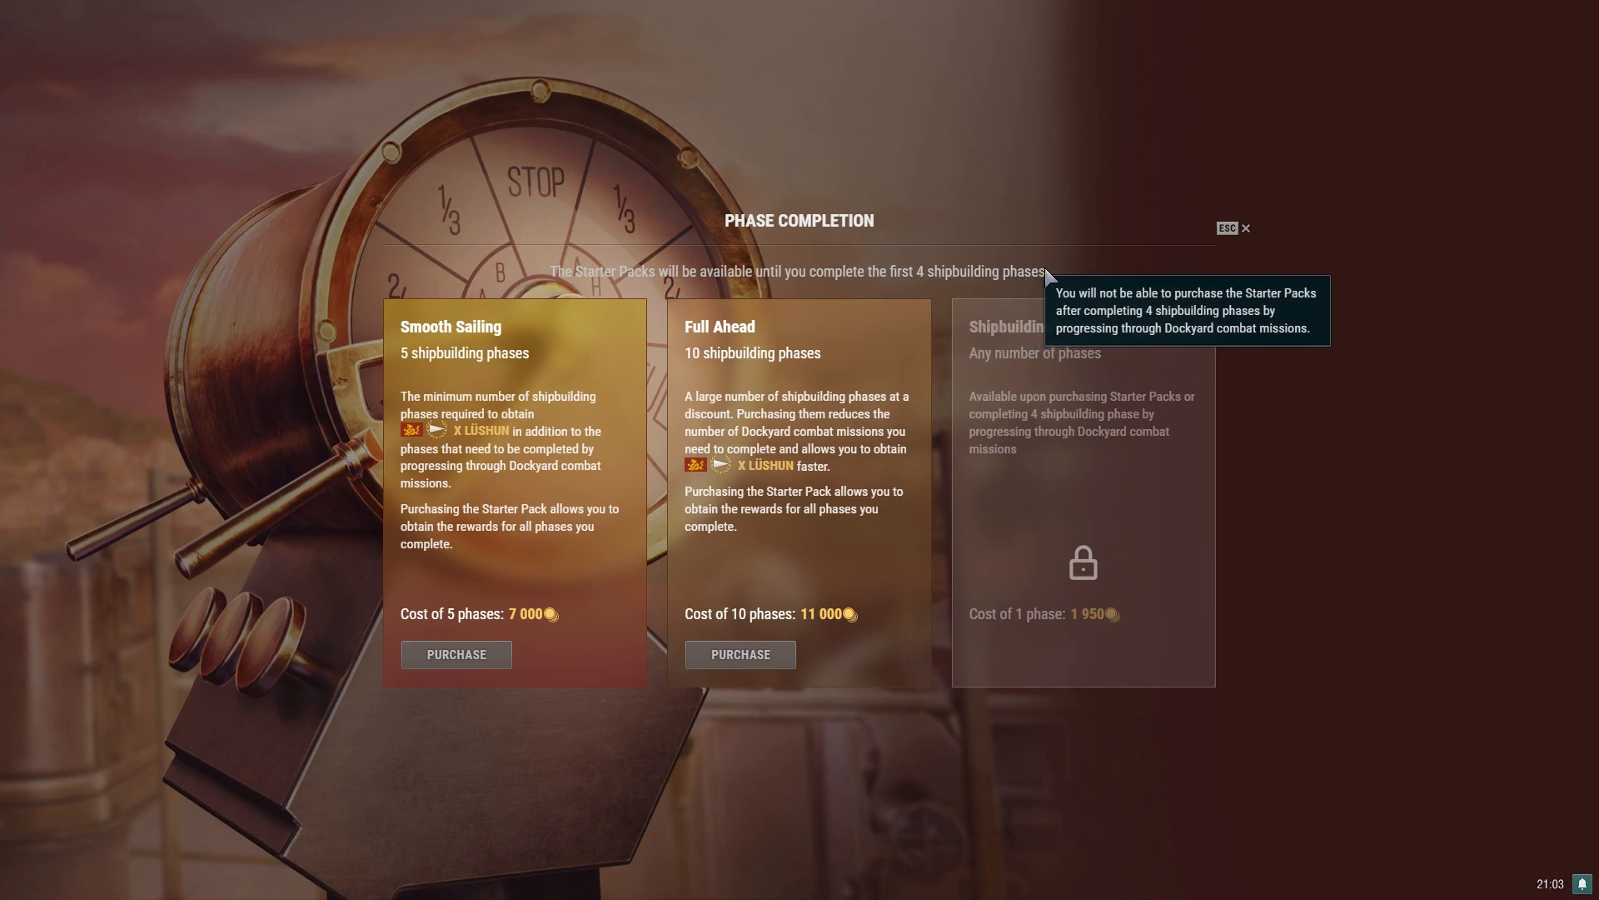
mouse_move(1015, 280)
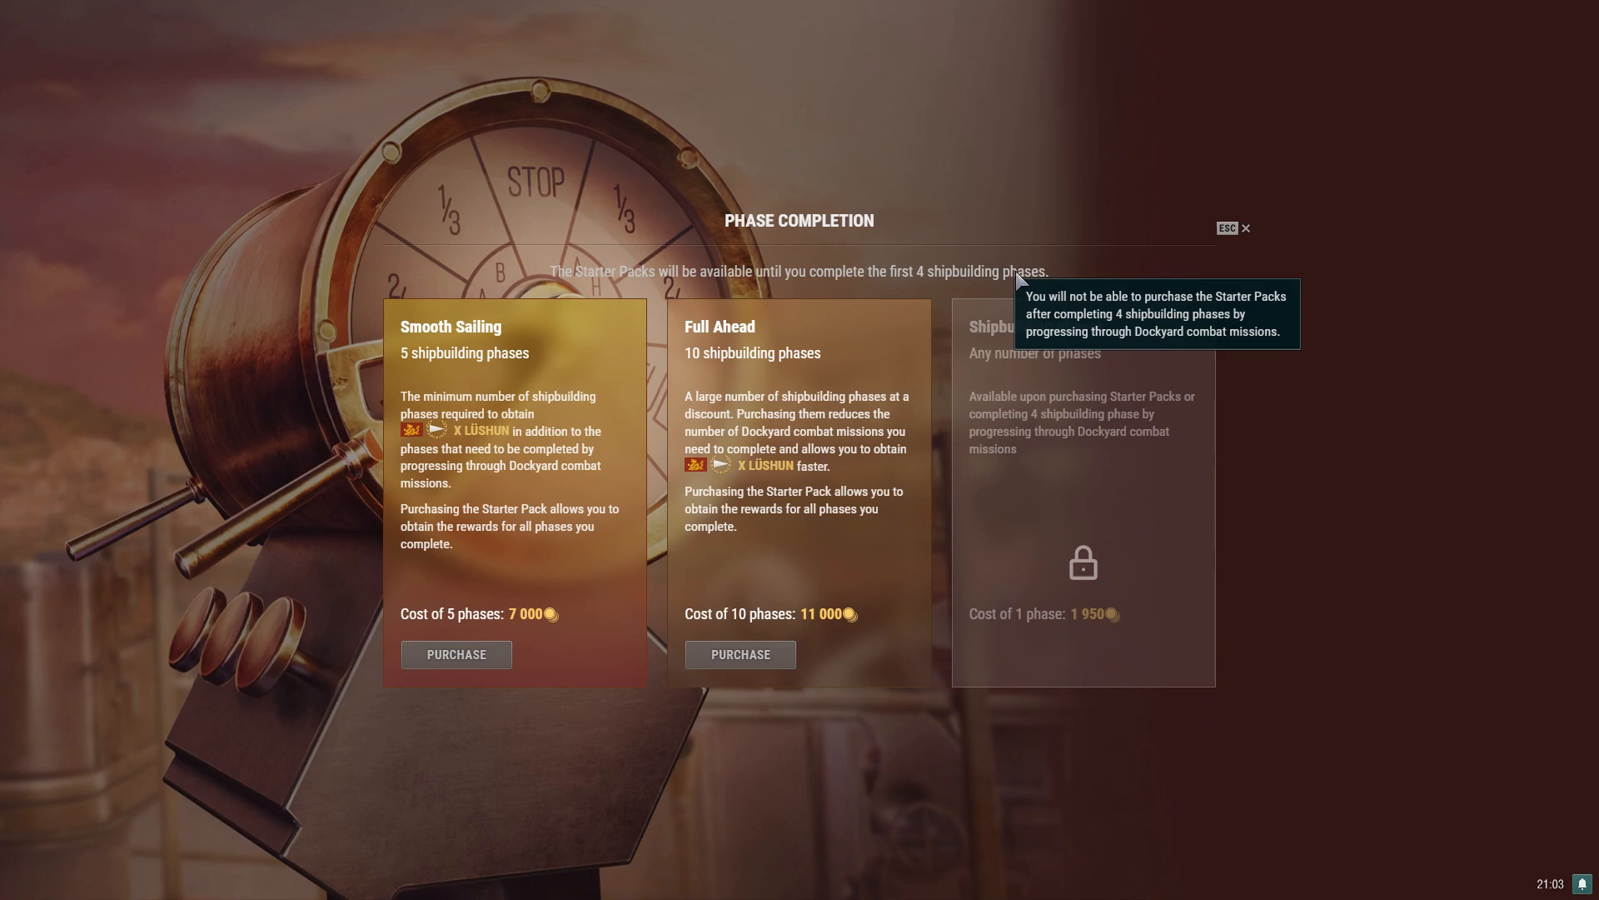
mouse_move(983, 278)
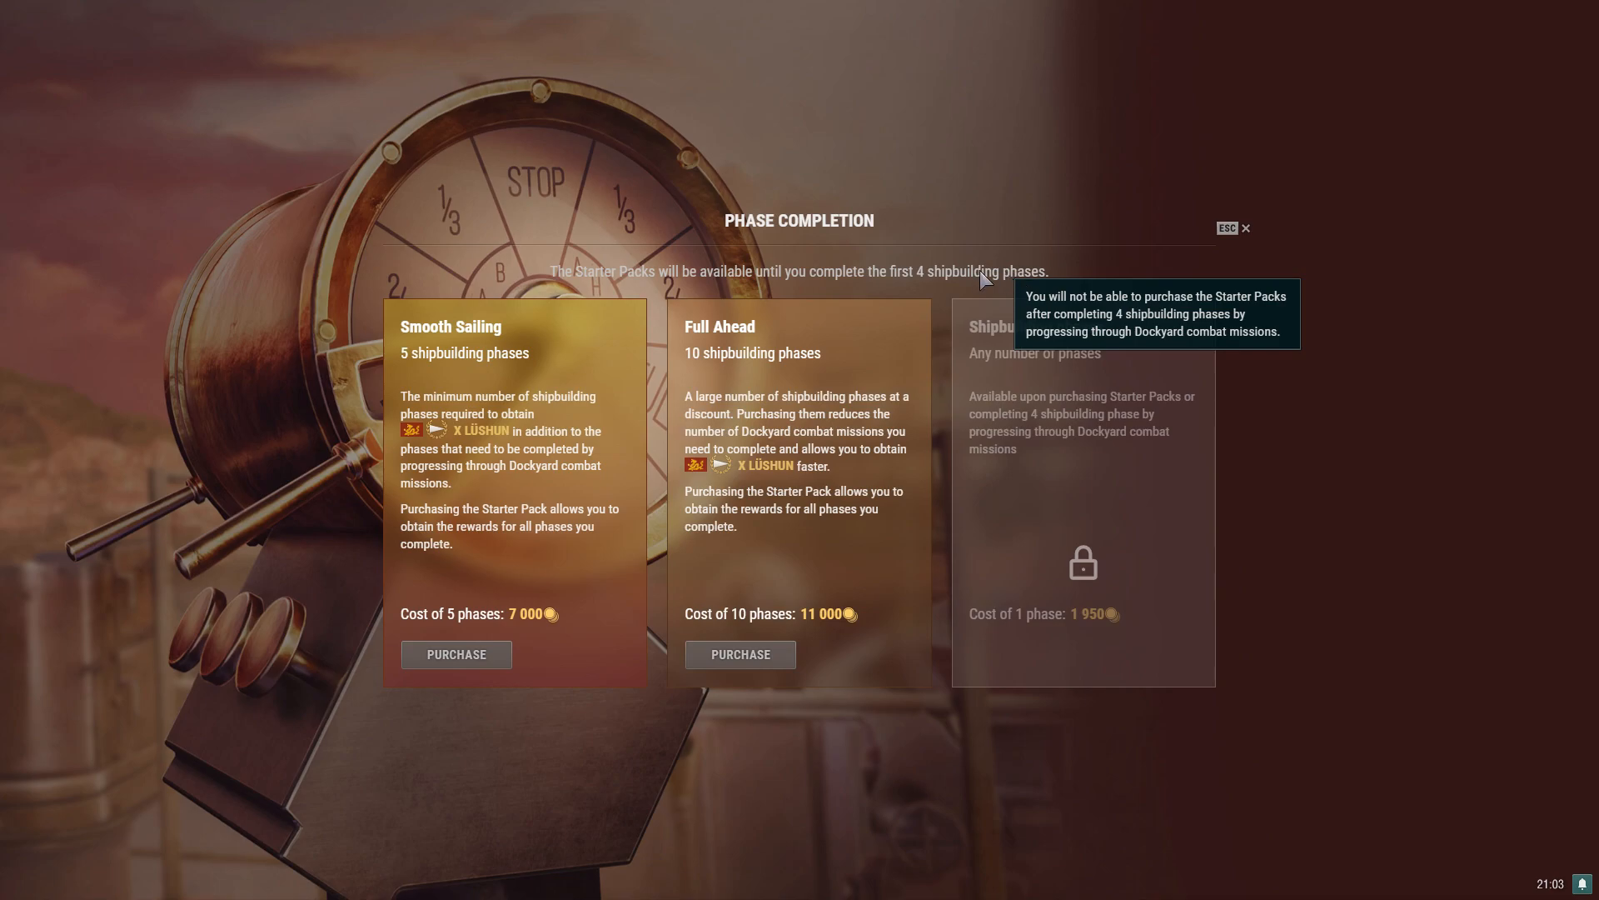
mouse_move(920, 280)
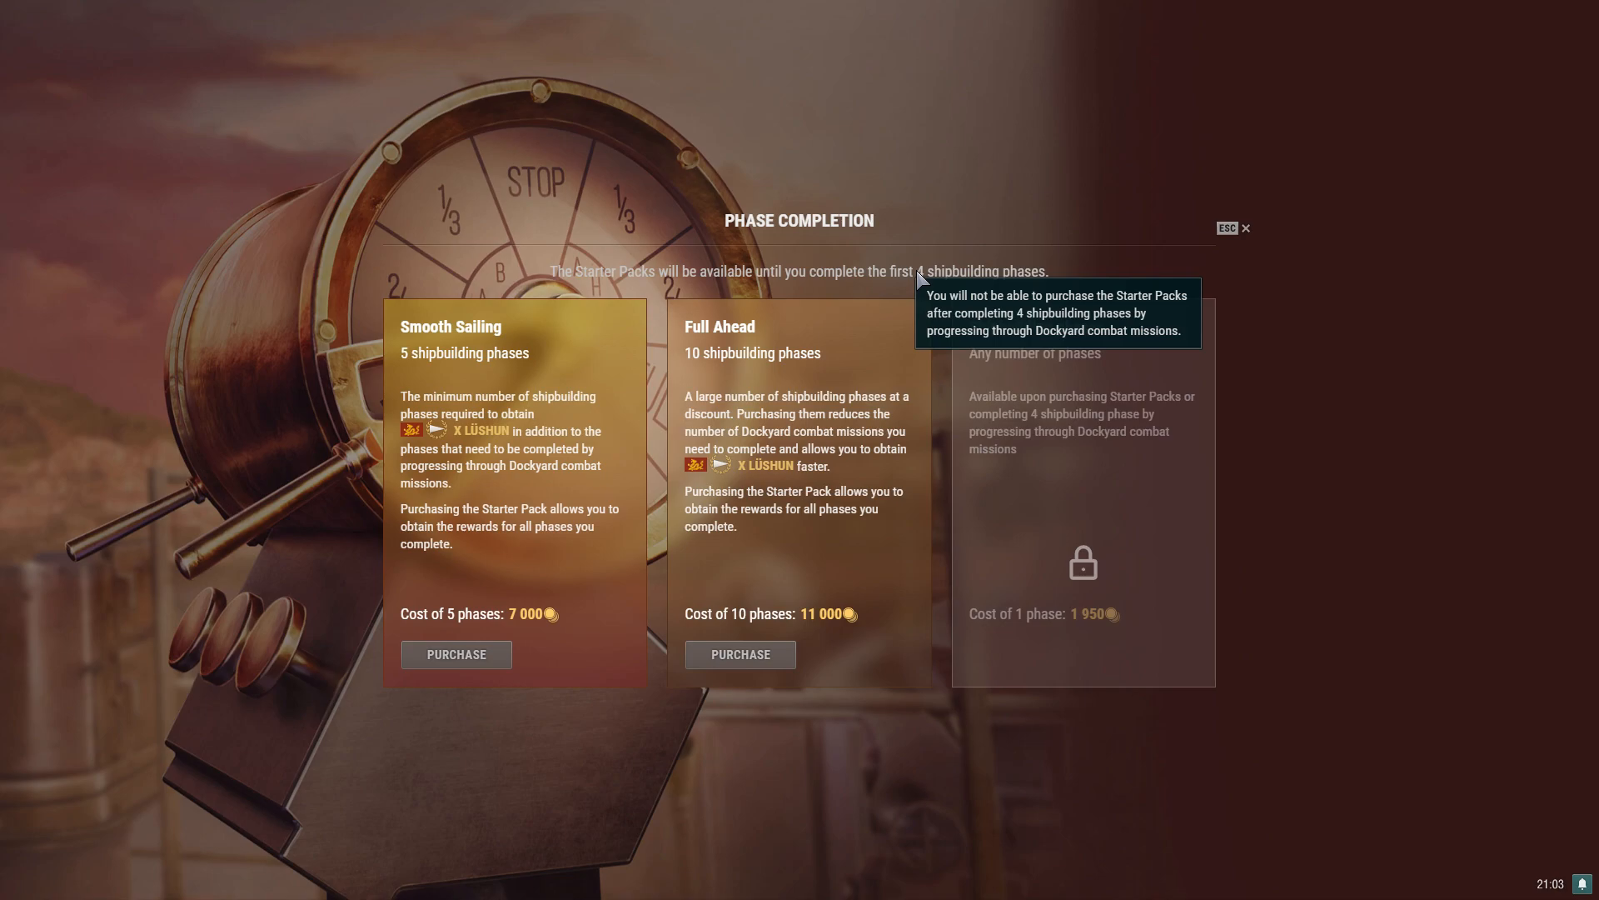
mouse_move(806, 532)
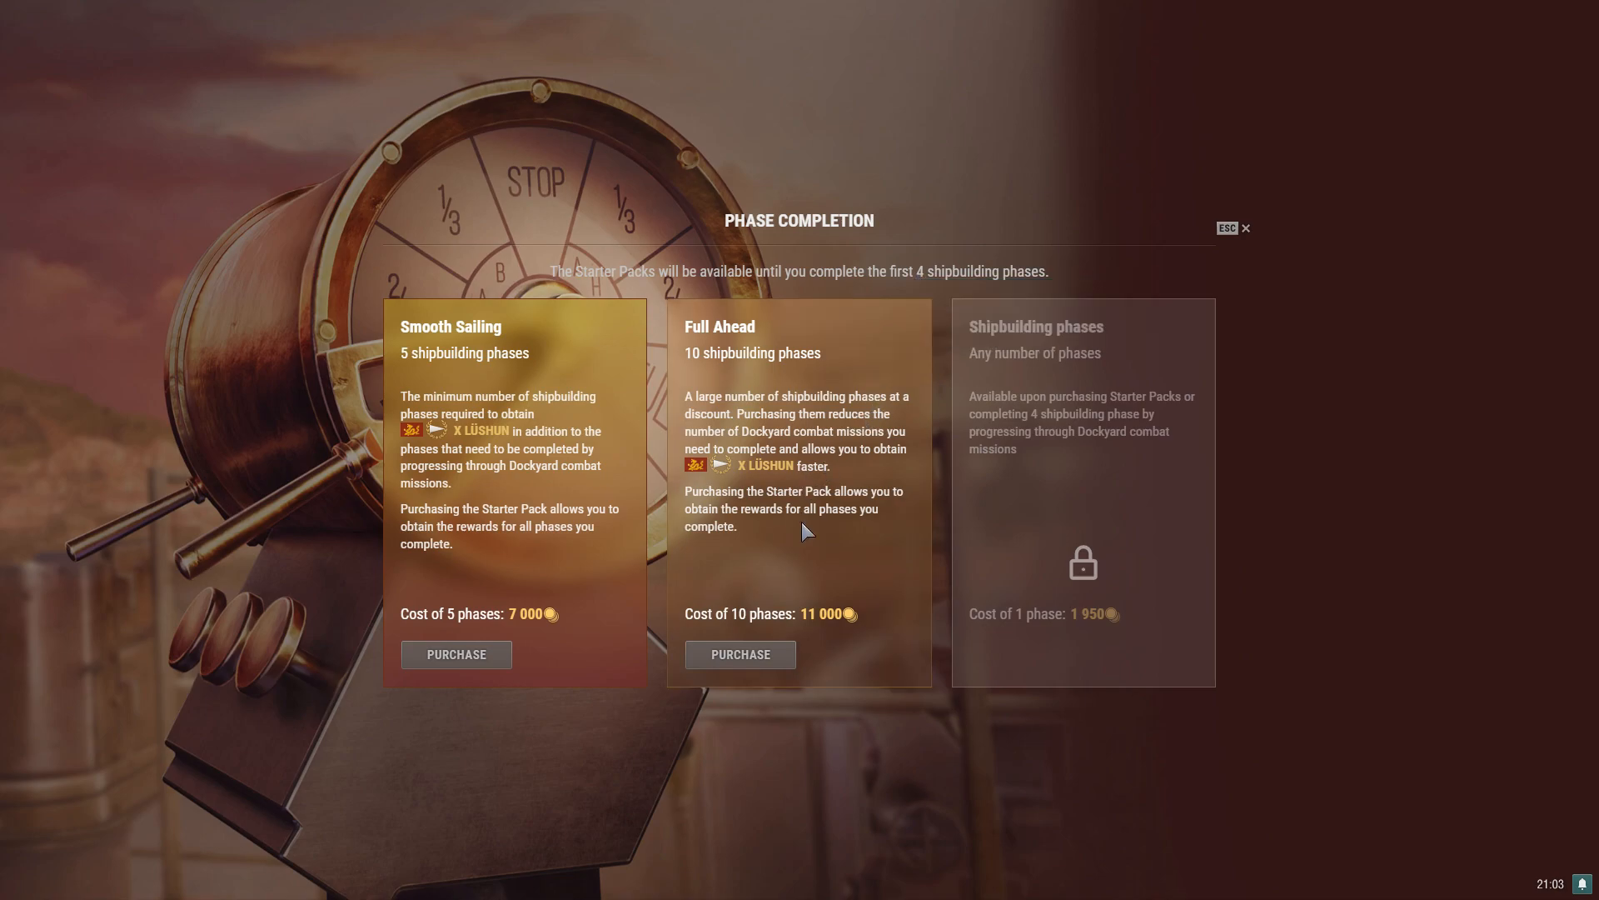
mouse_move(768, 338)
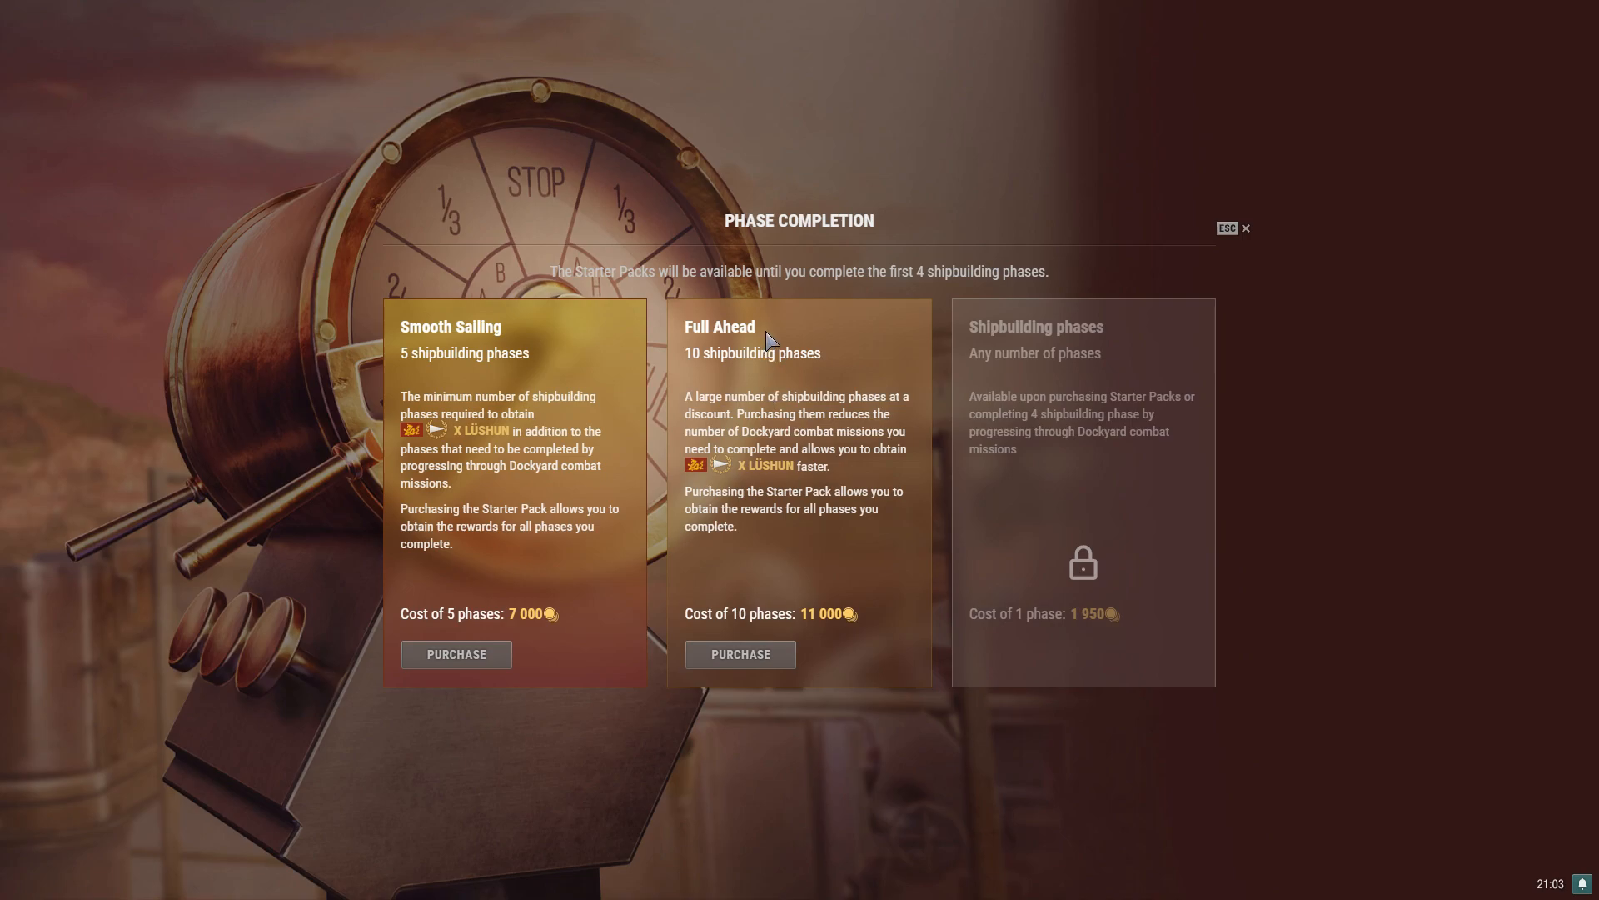
mouse_move(856, 613)
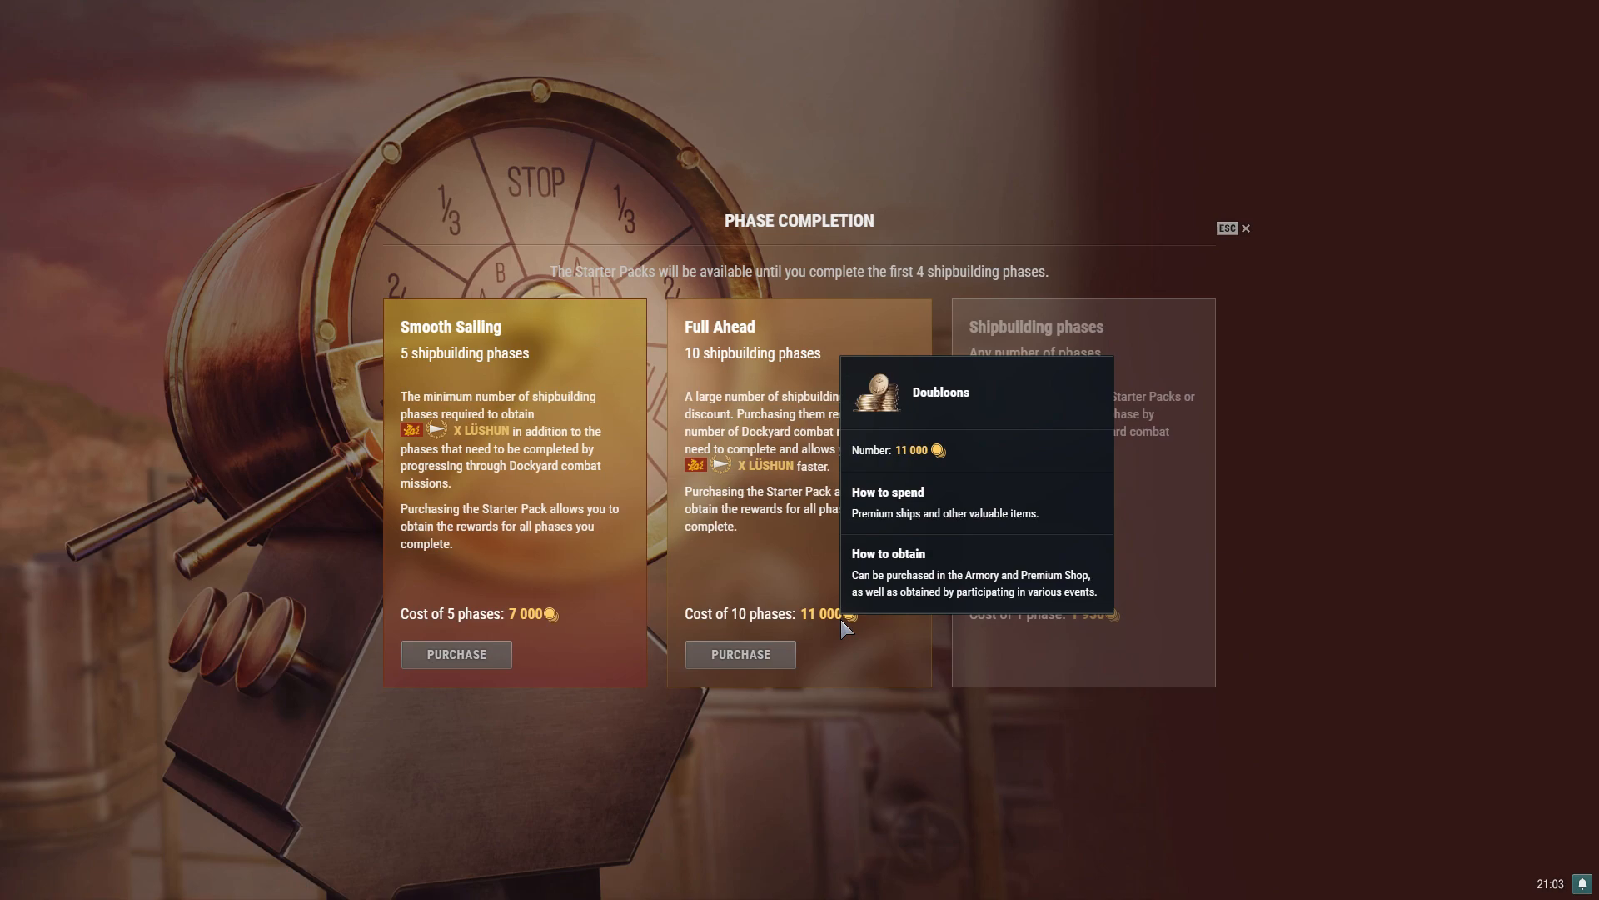
mouse_move(862, 585)
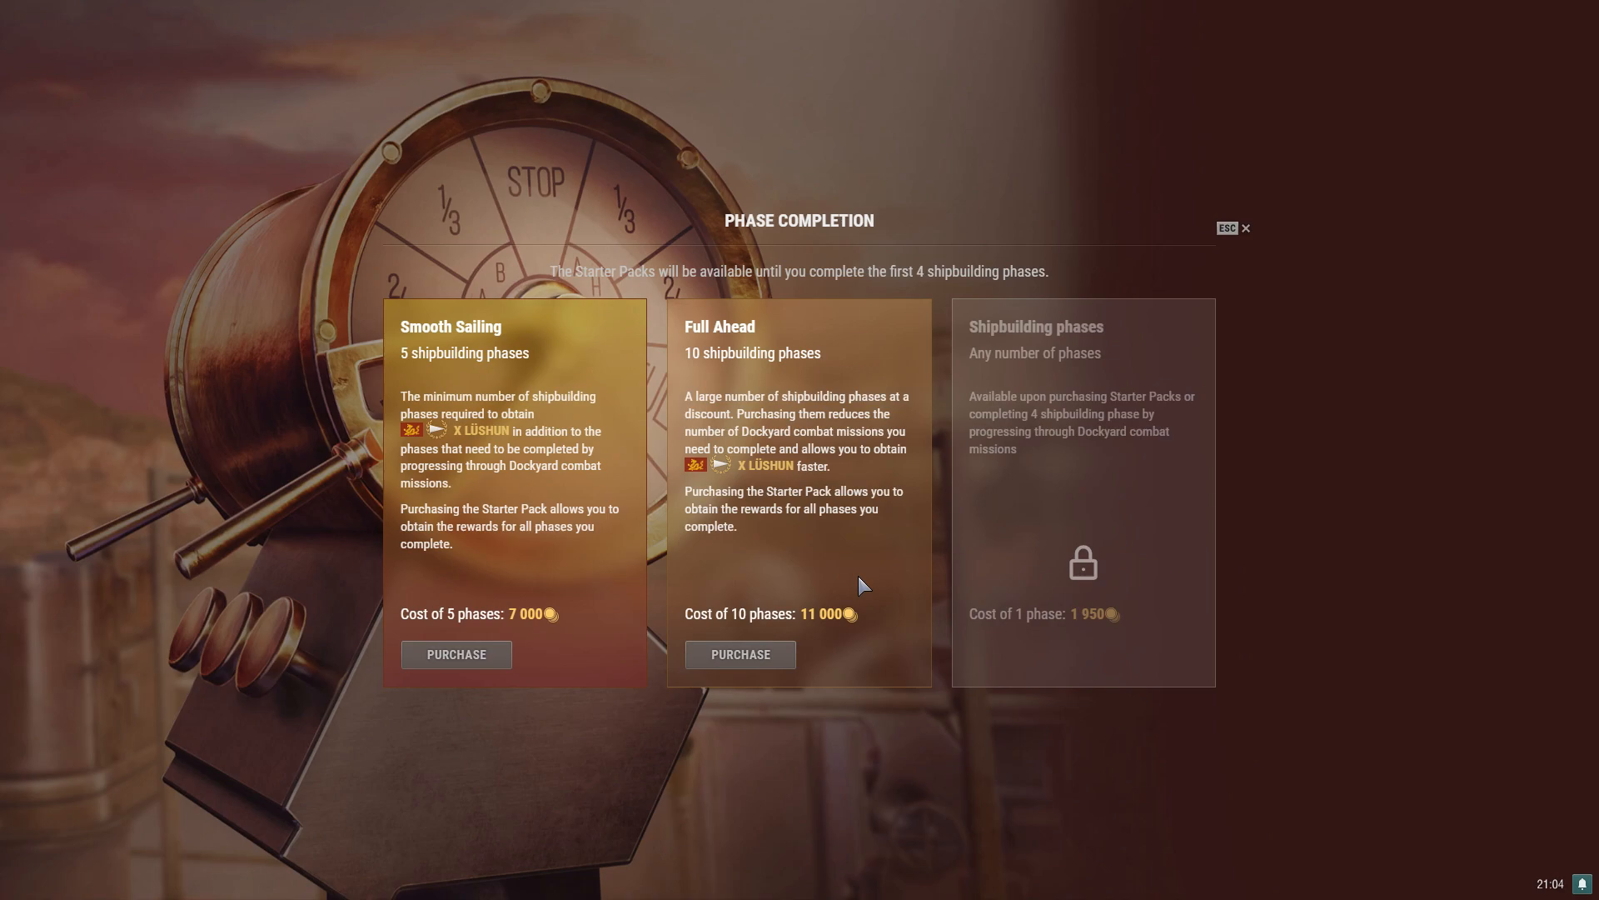
mouse_move(1116, 613)
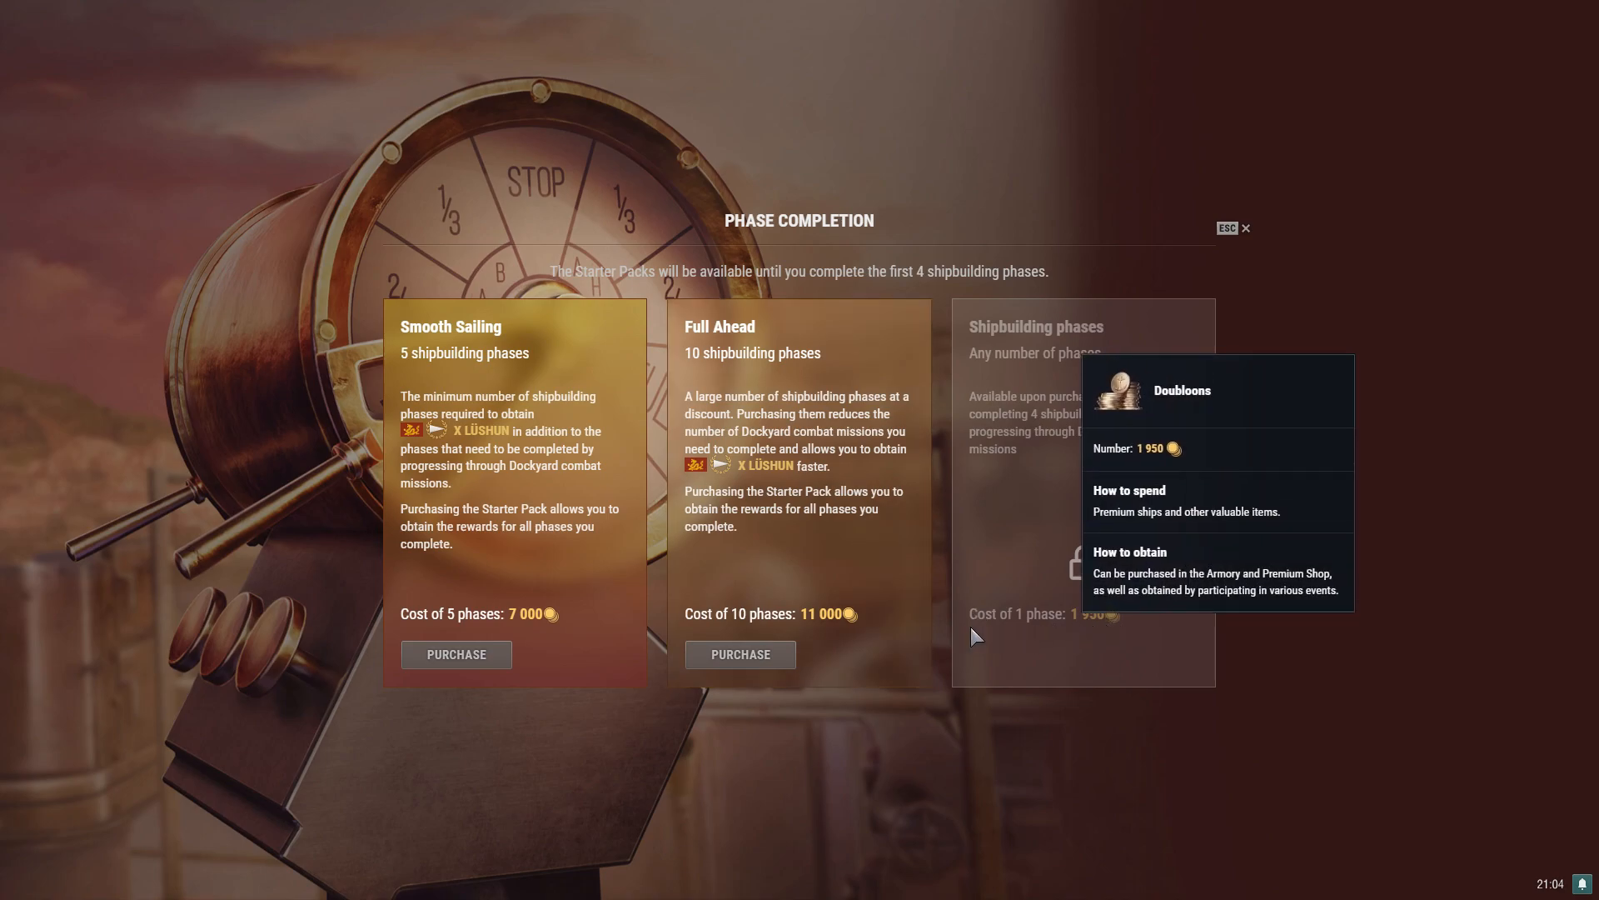
mouse_move(852, 615)
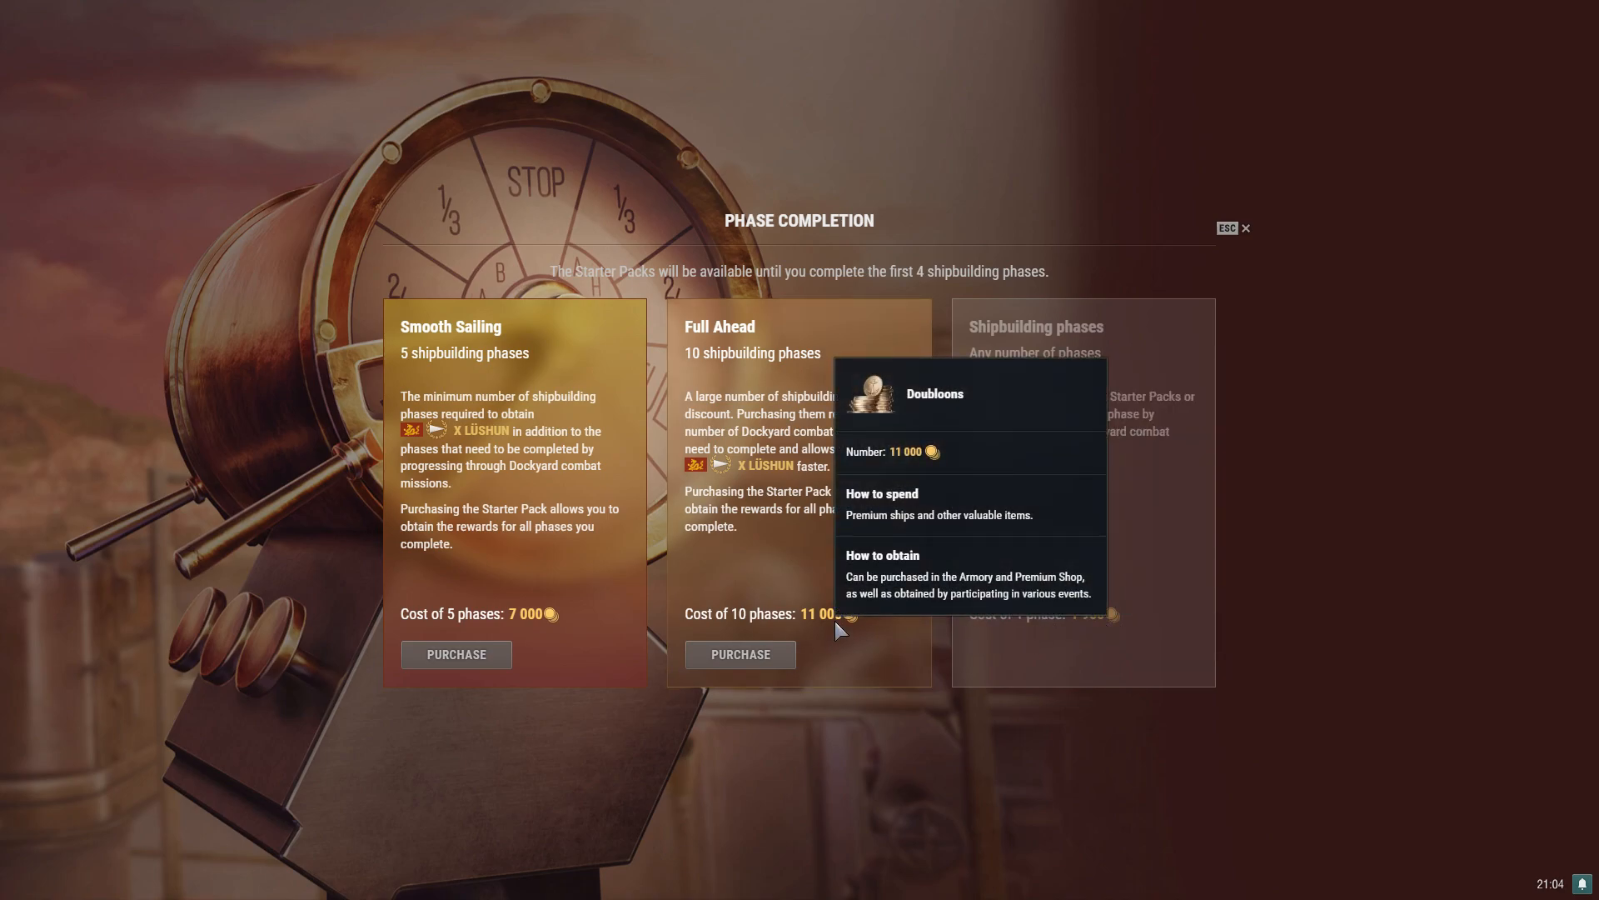
mouse_move(750, 533)
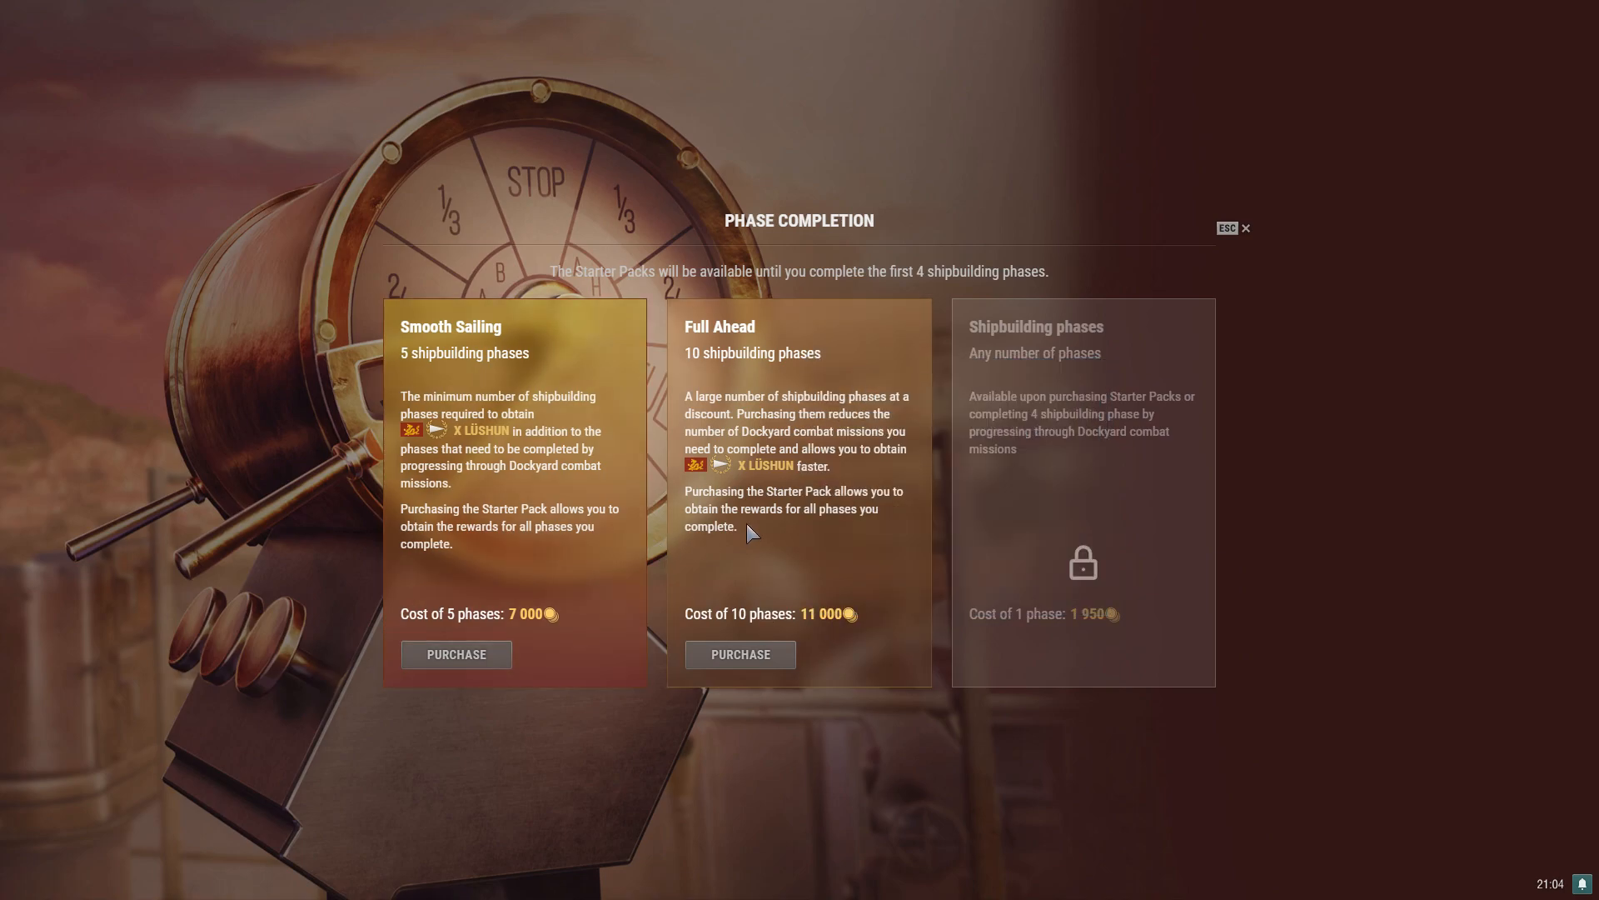
mouse_move(798, 520)
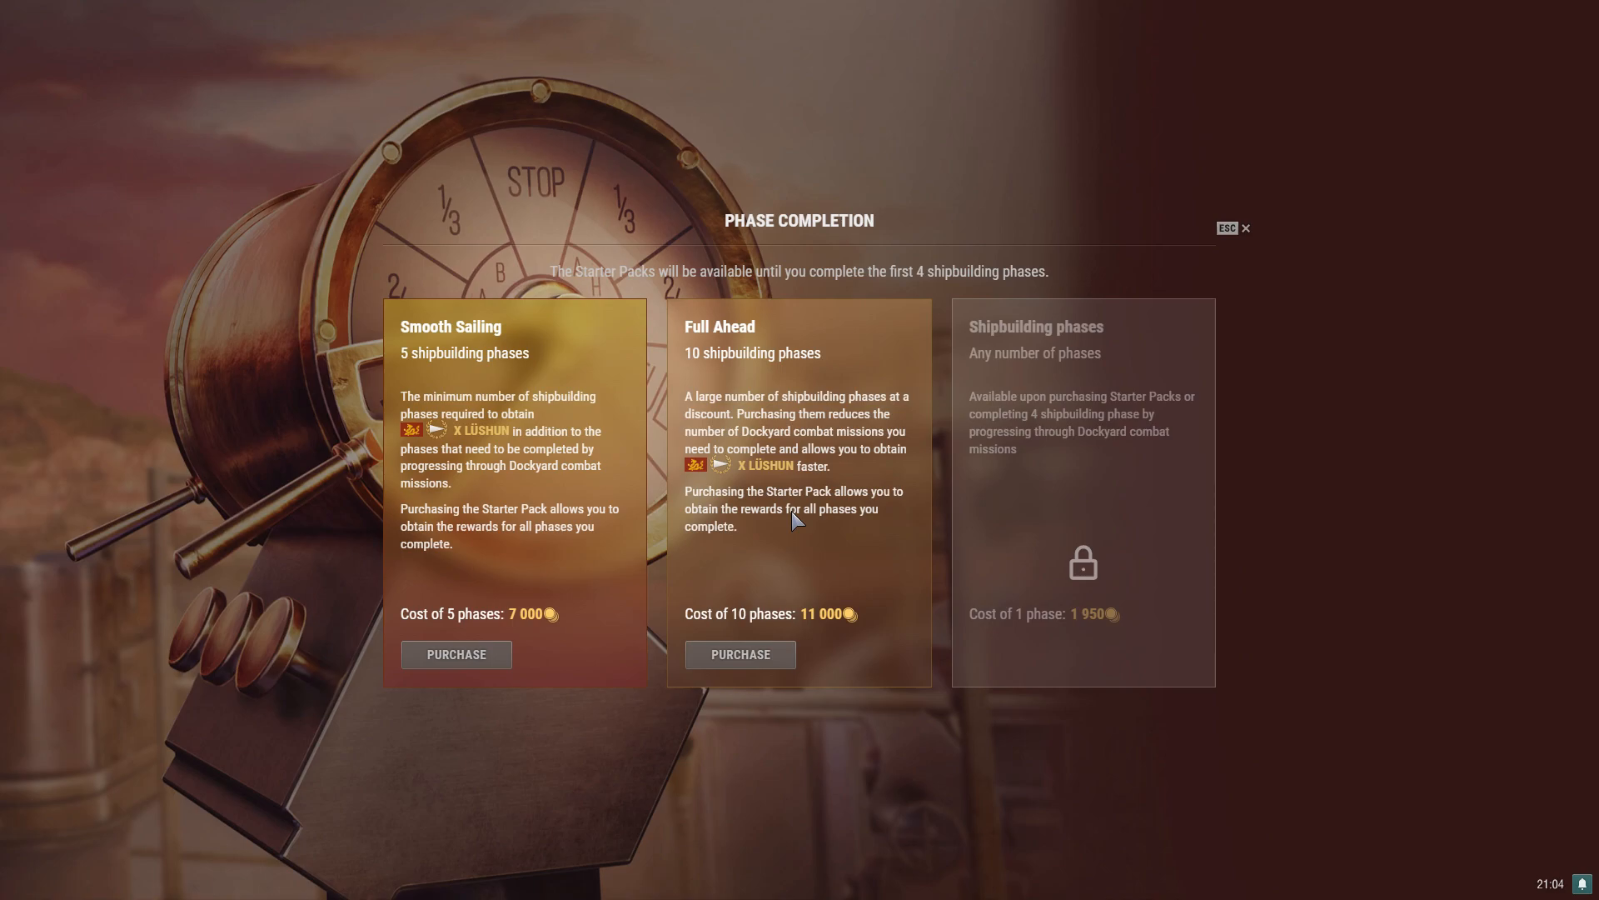
mouse_move(1111, 613)
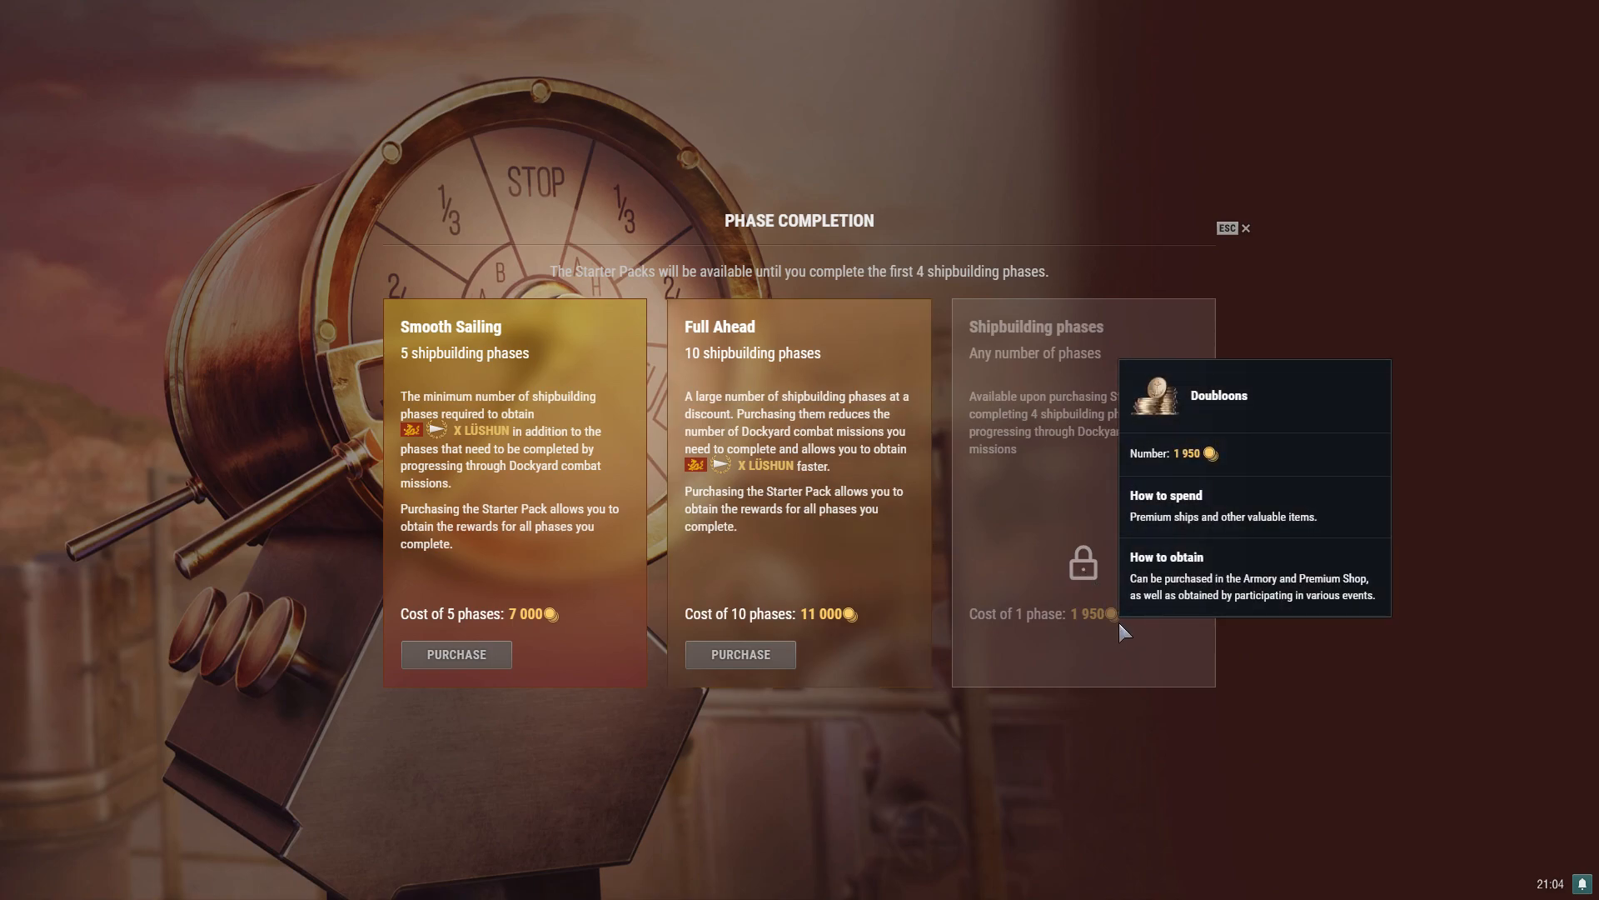
mouse_move(1132, 627)
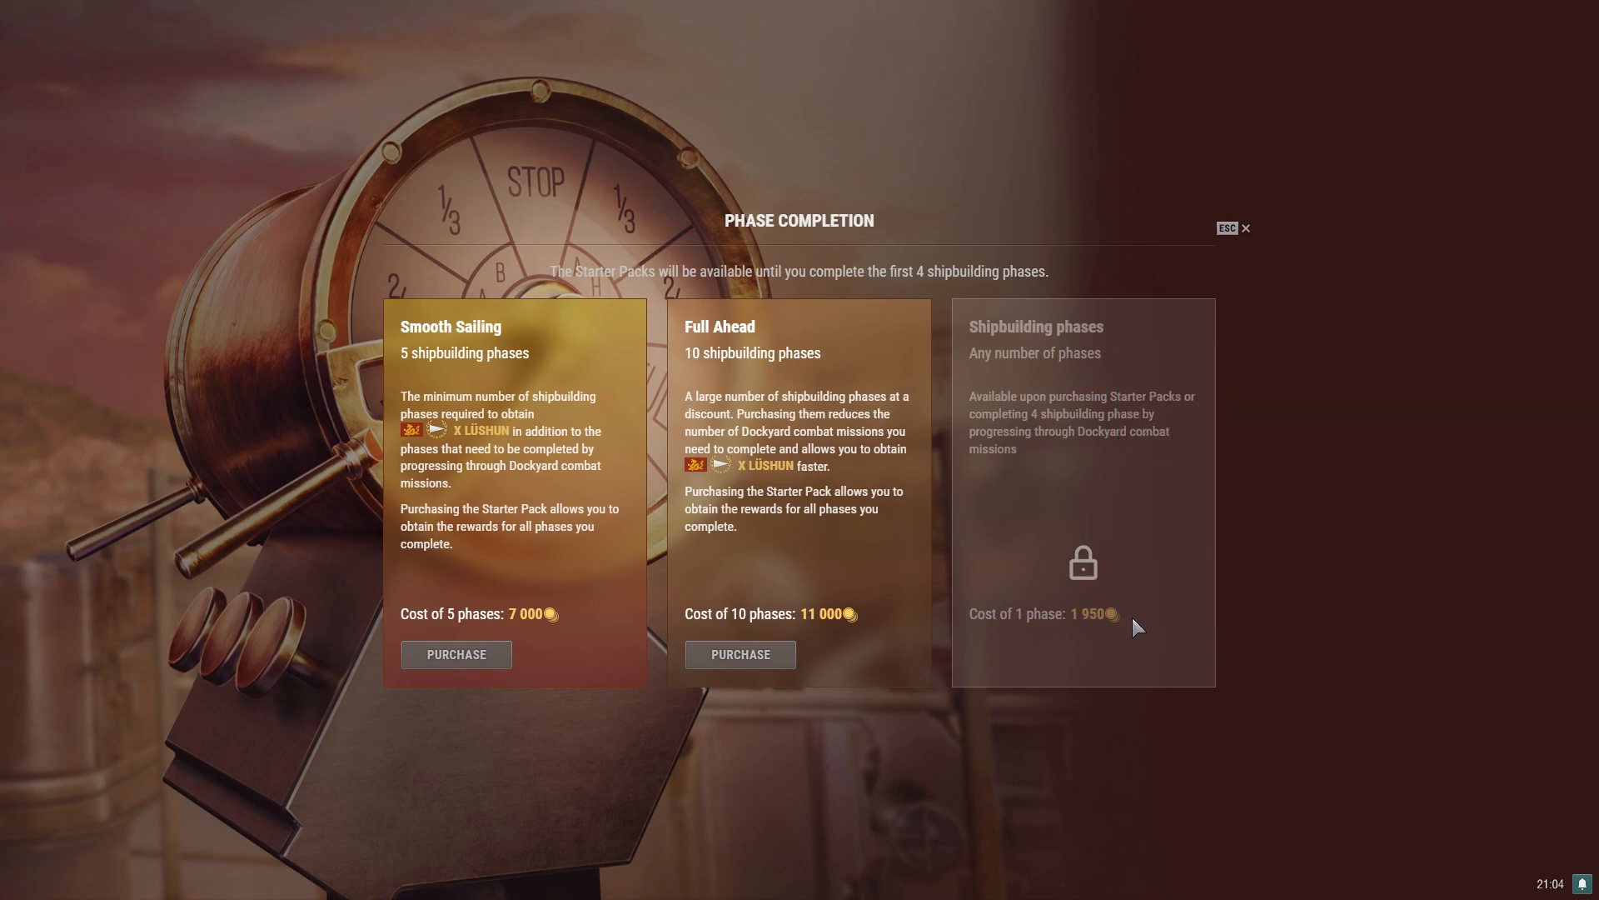
mouse_move(1111, 615)
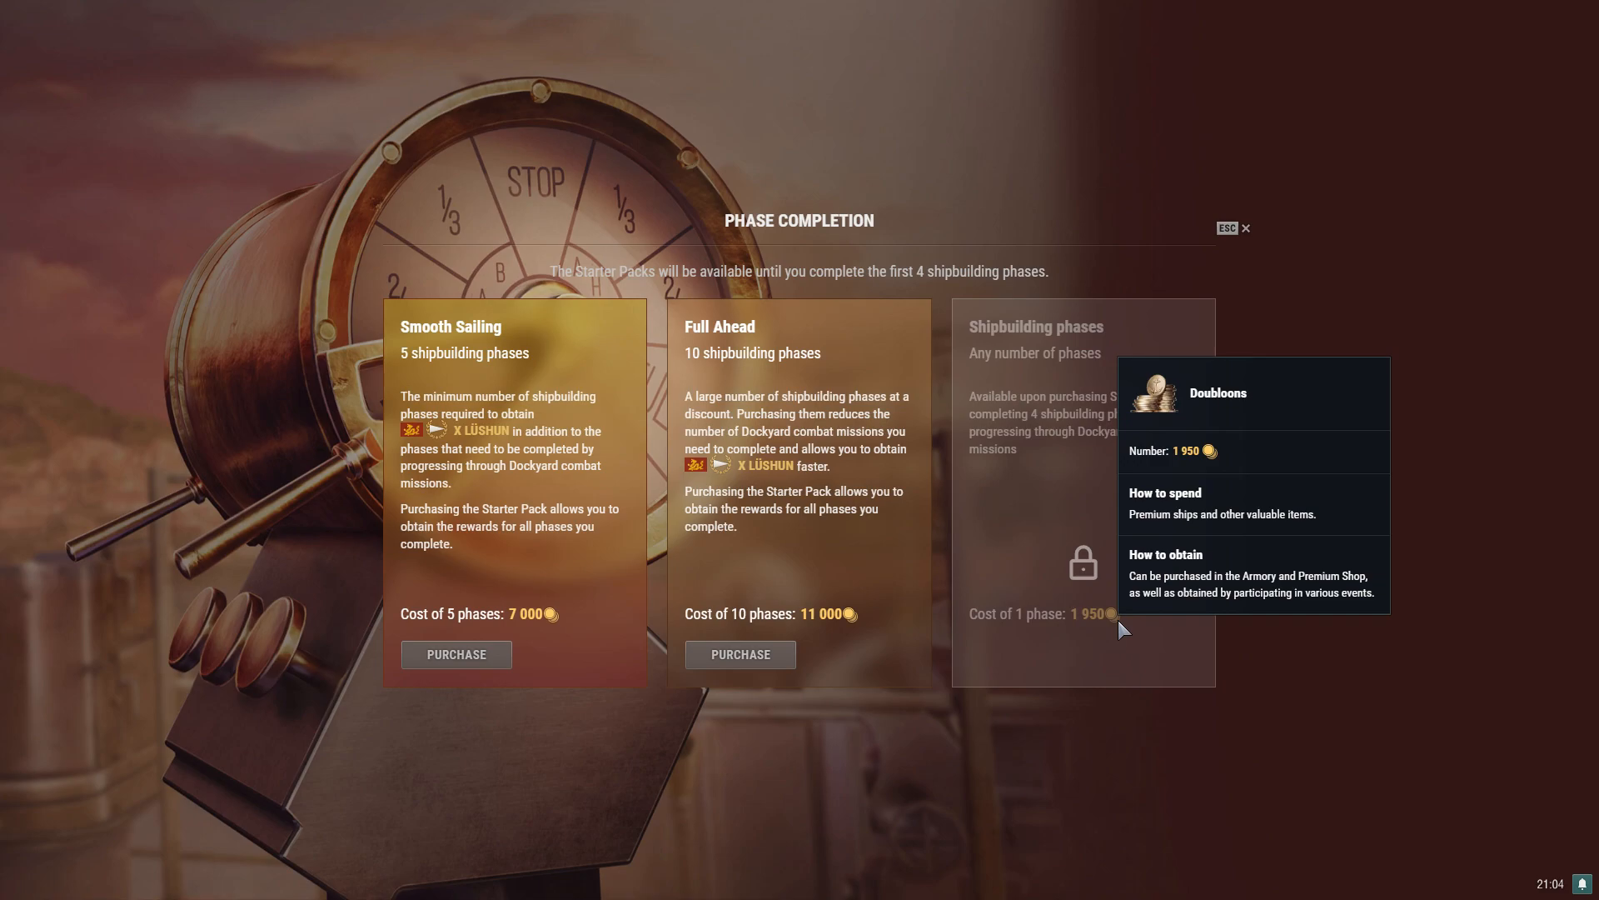
mouse_move(1161, 581)
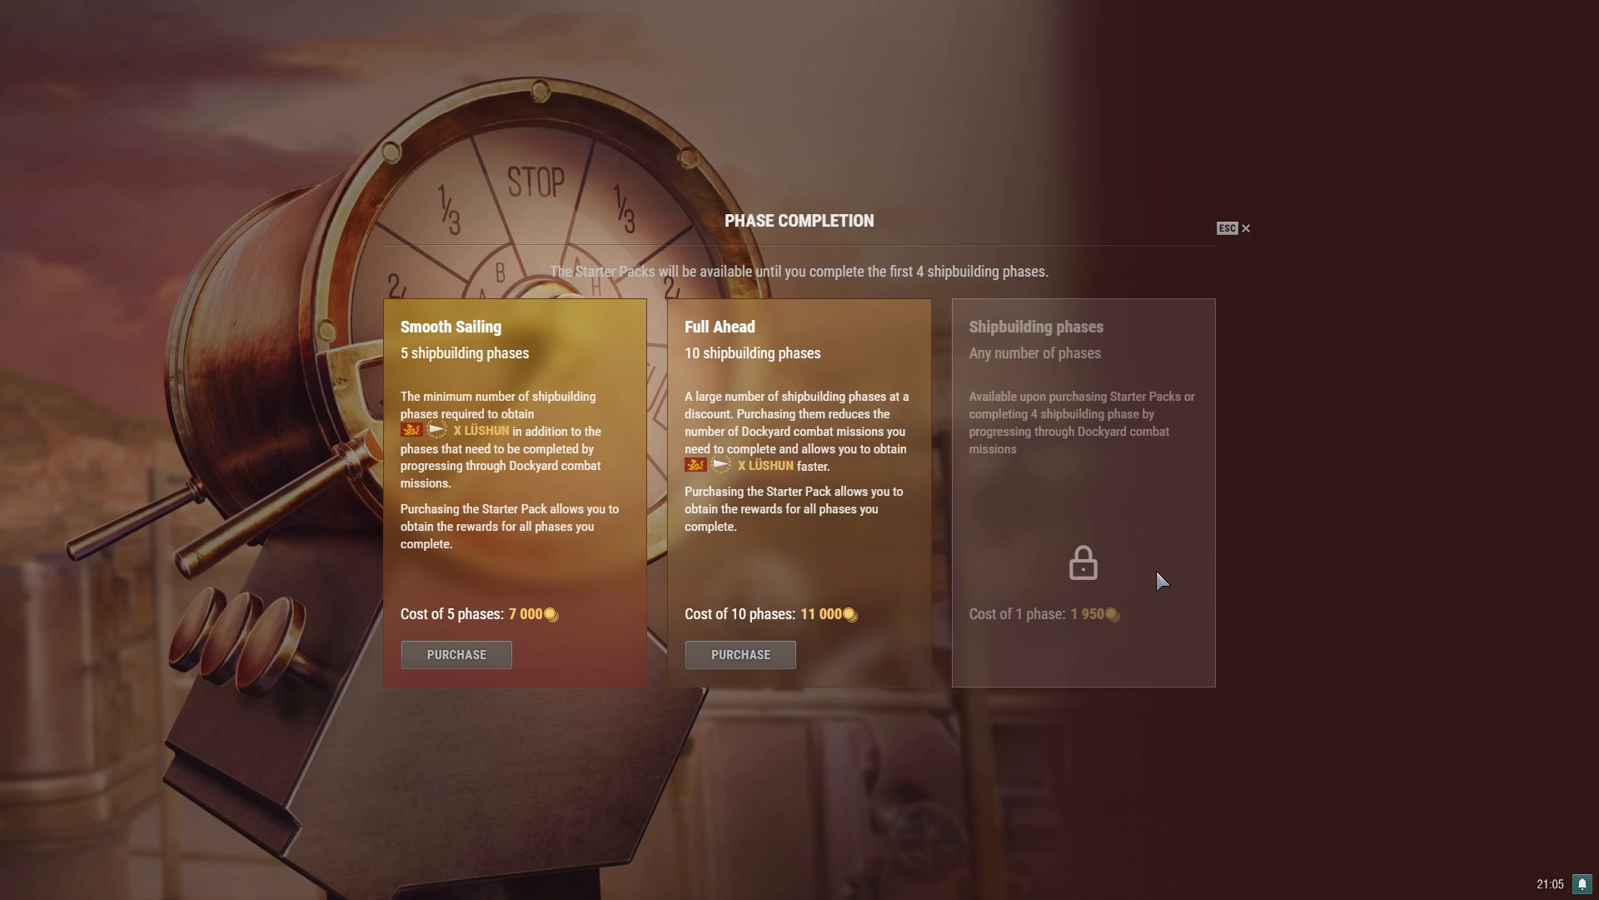
mouse_move(1111, 613)
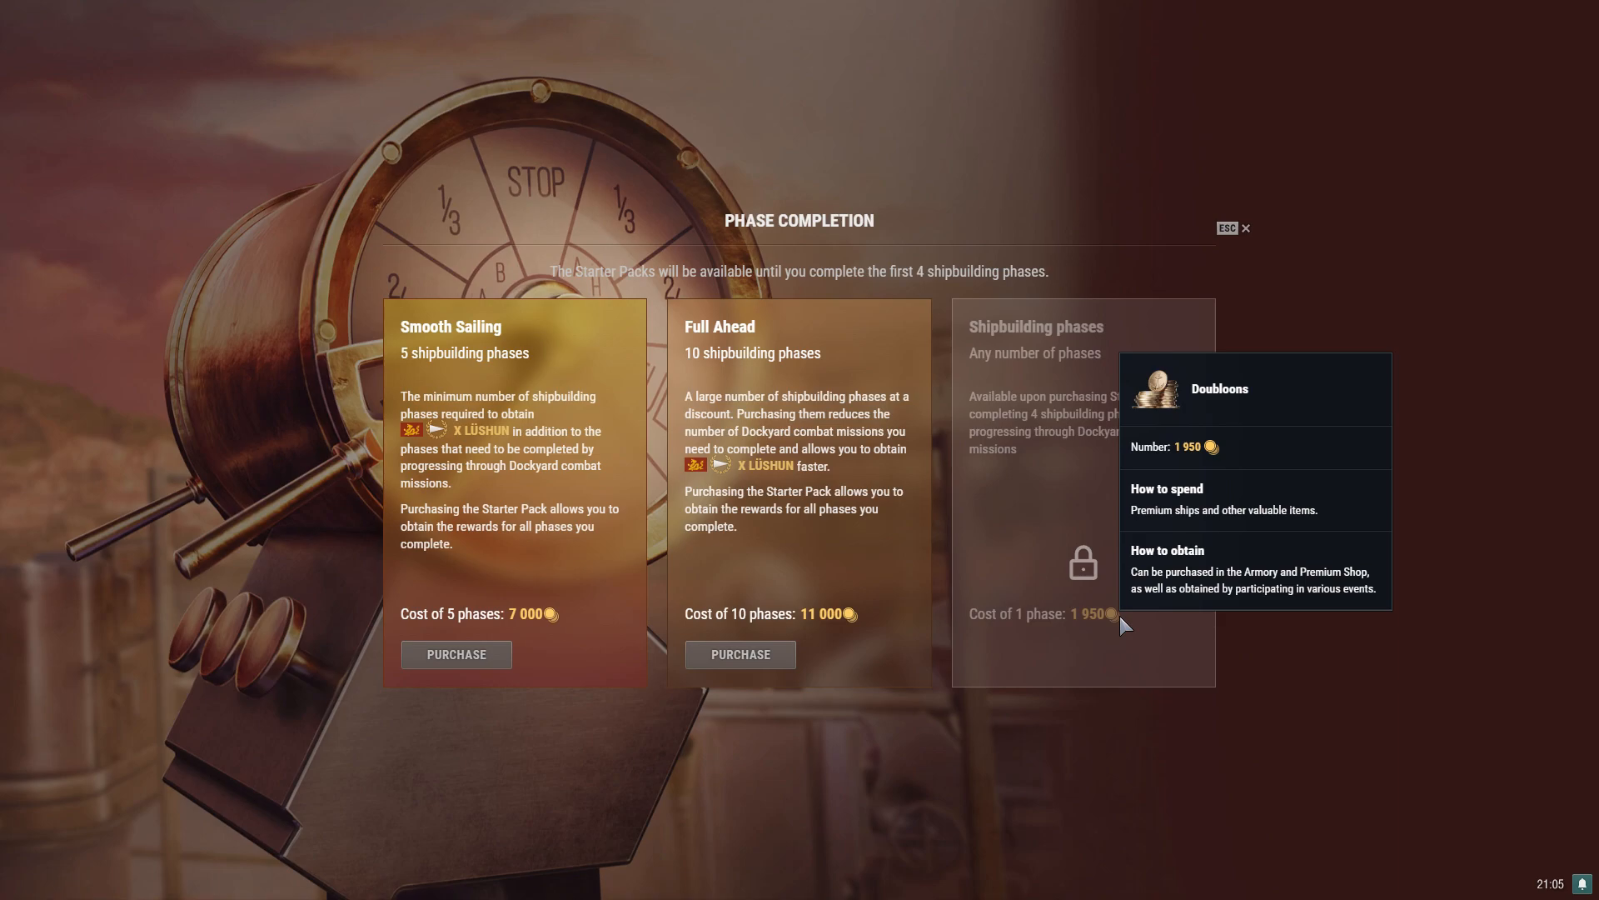
mouse_move(1119, 623)
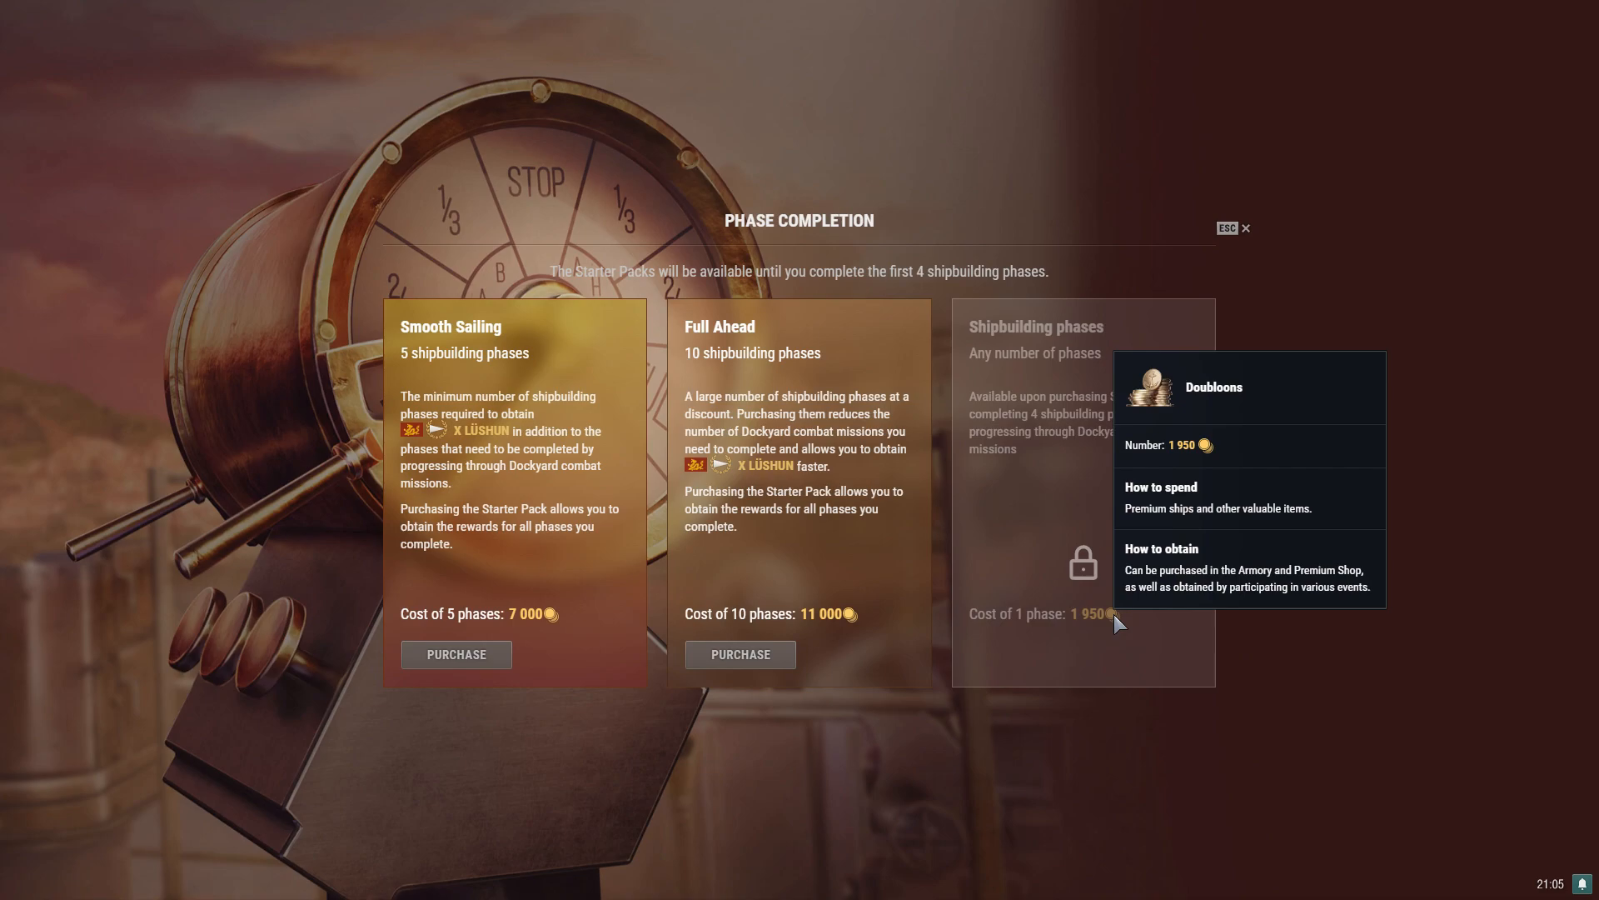
mouse_move(1105, 623)
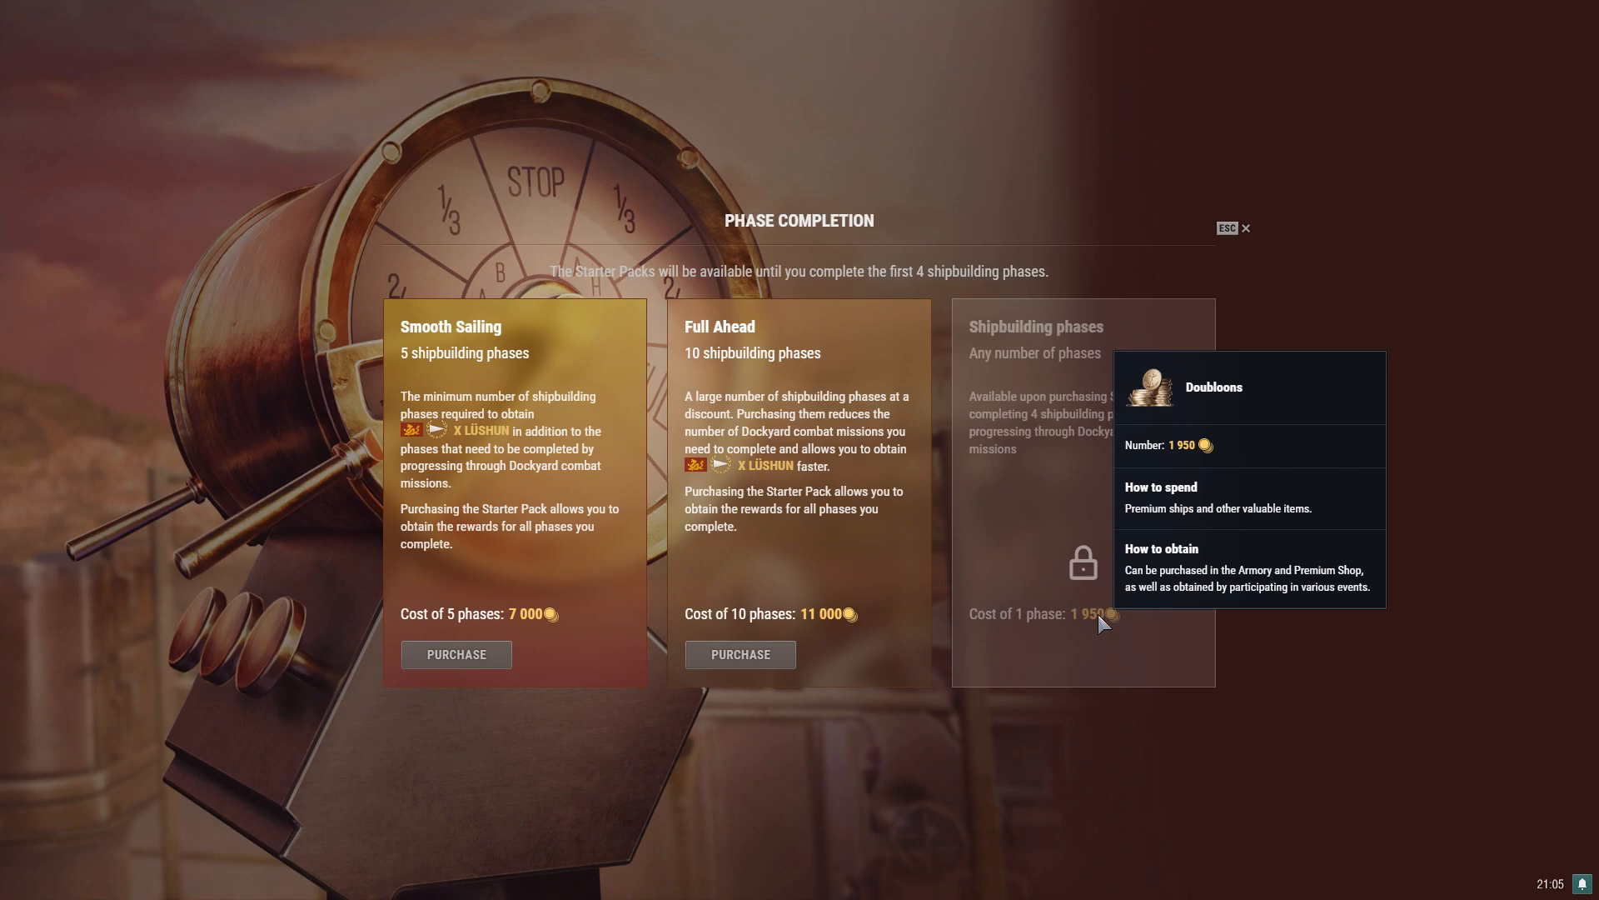
mouse_move(1073, 628)
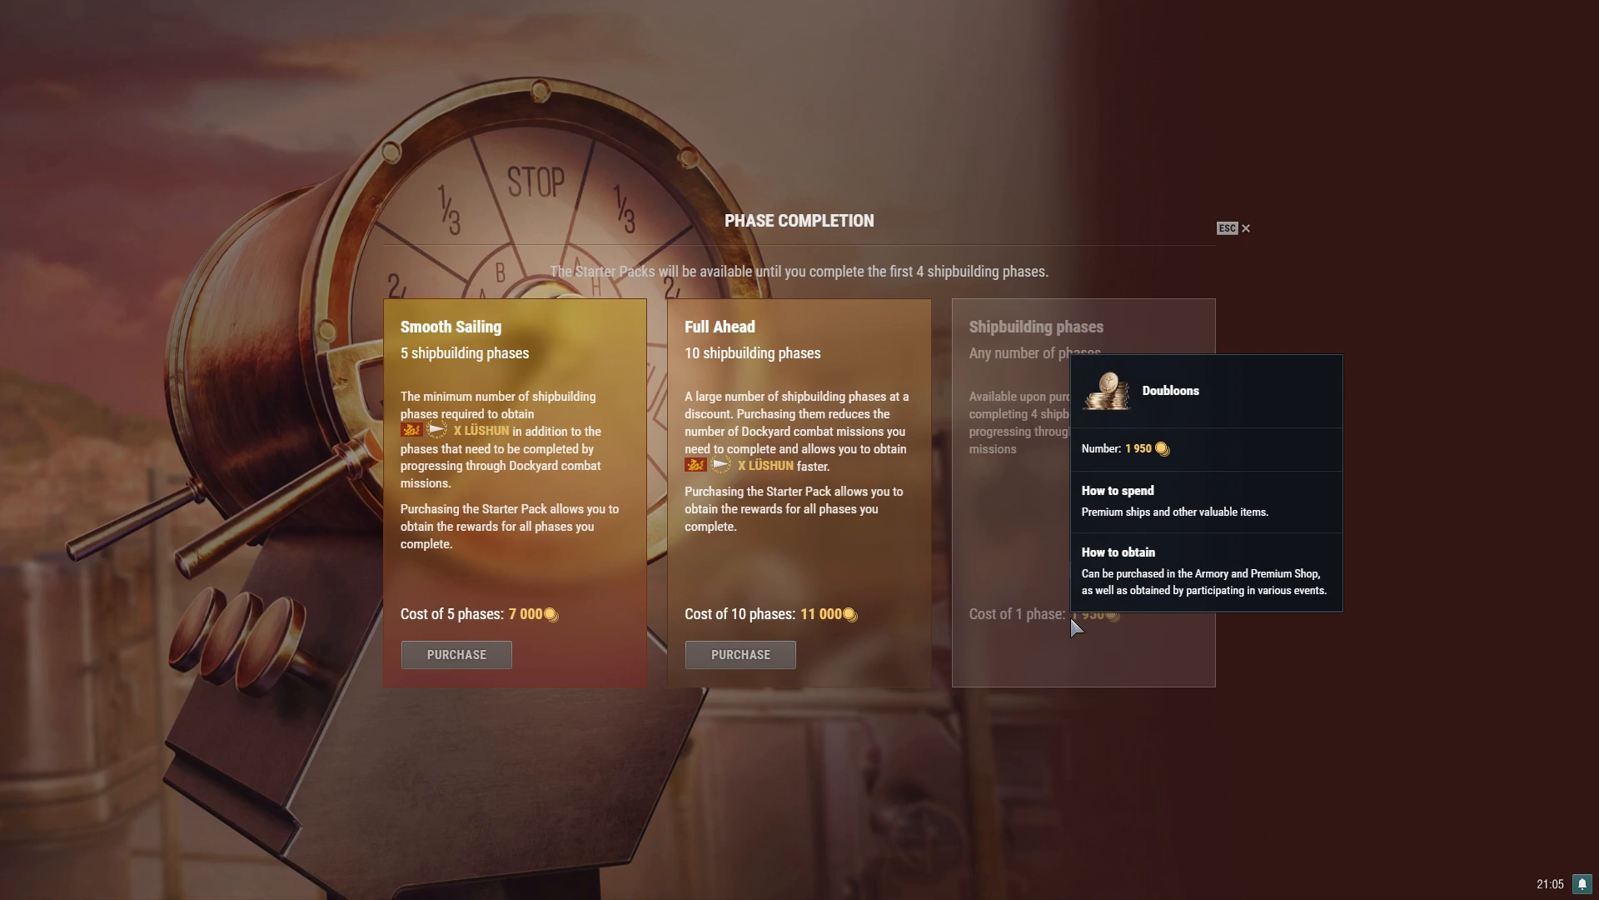
mouse_move(1246, 228)
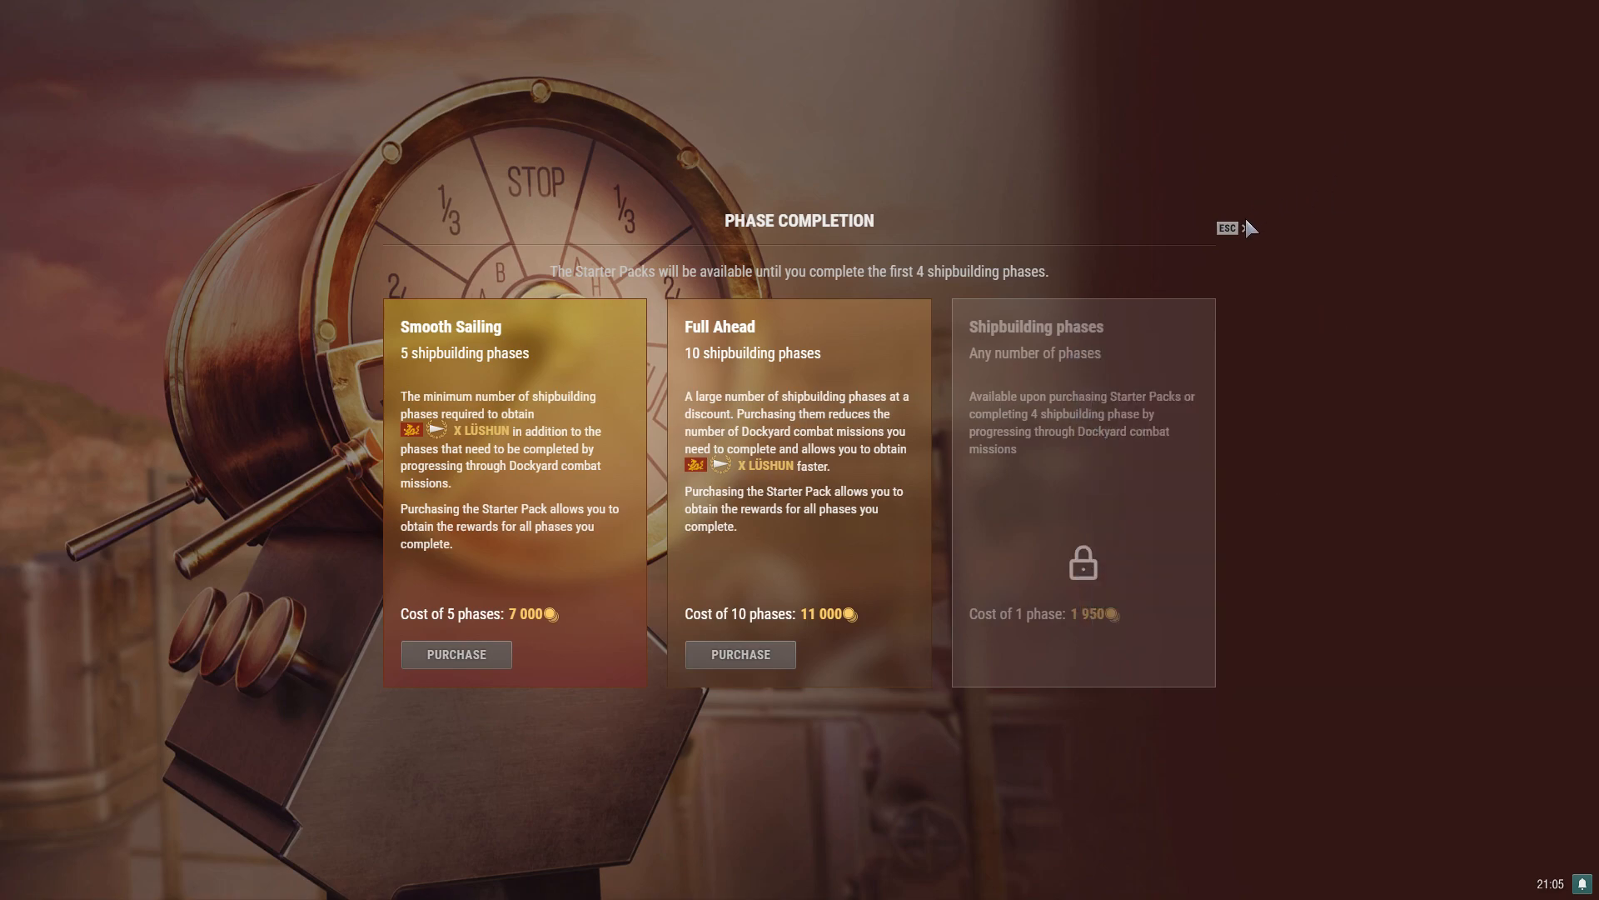
Close and reopen the Starter Packs Phase Completion screen with Smooth Sailing and Full Ahead costs.
click(1226, 228)
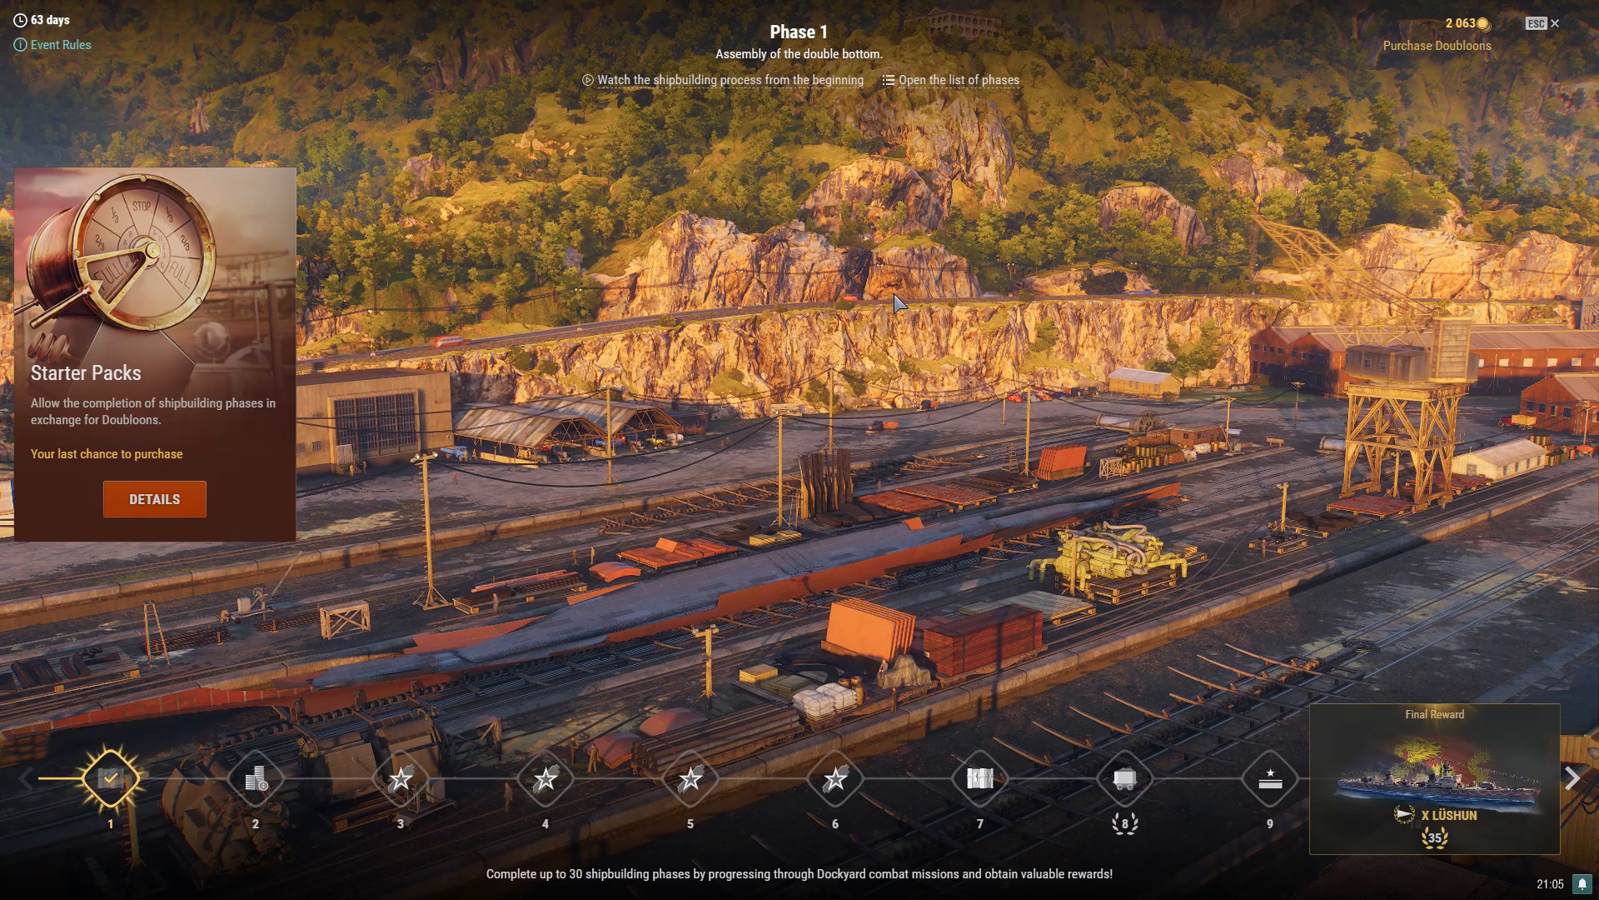
mouse_move(298, 498)
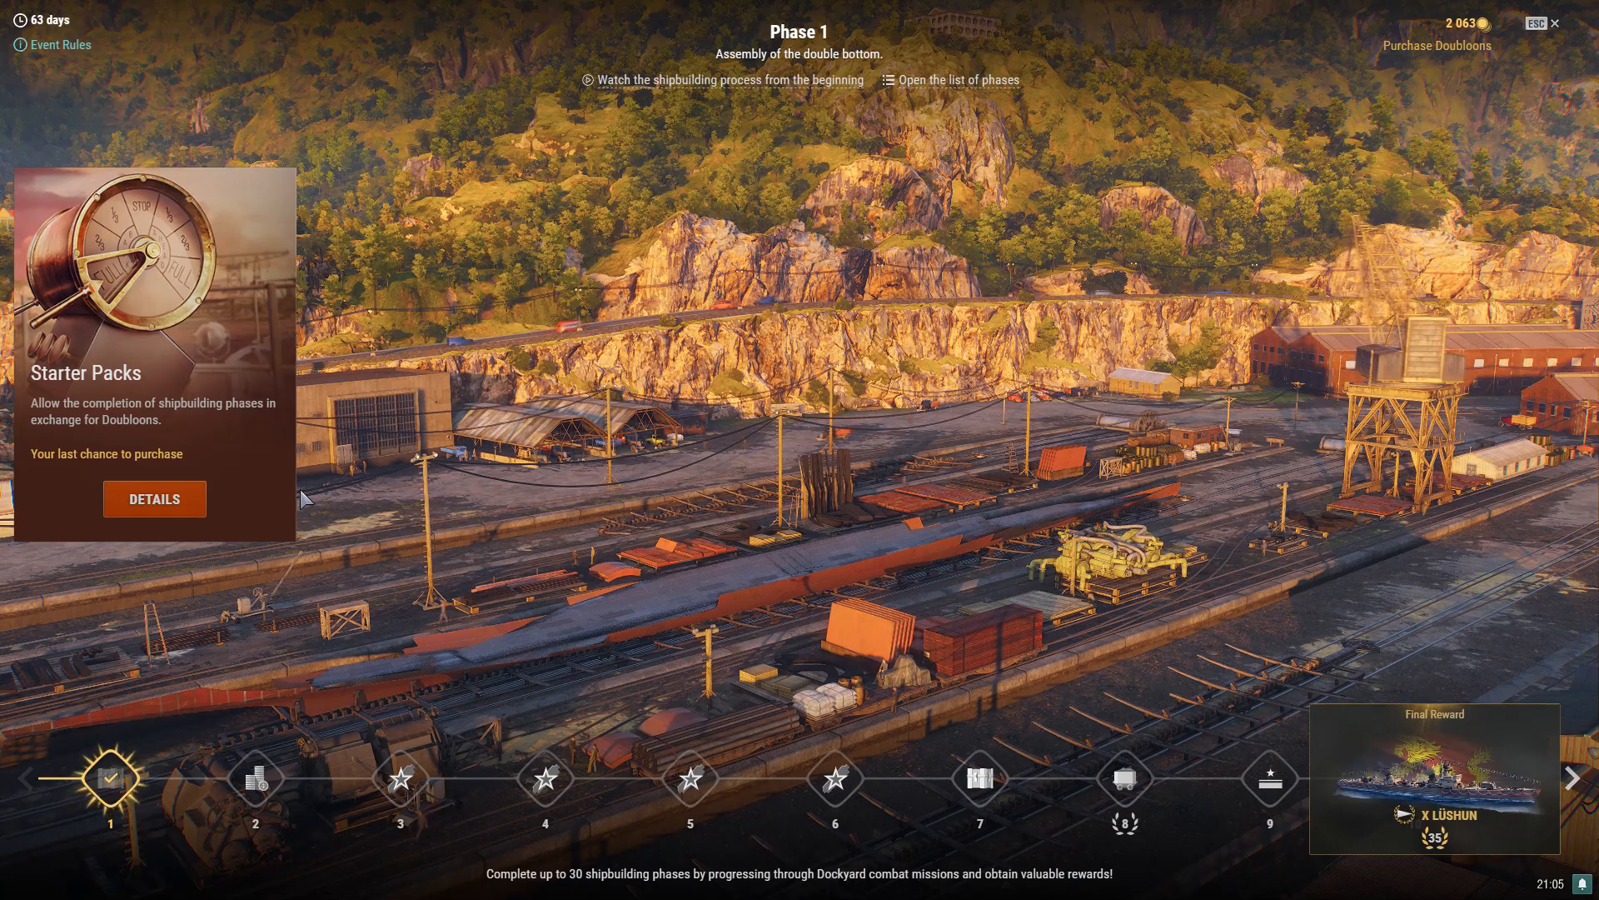
click(153, 498)
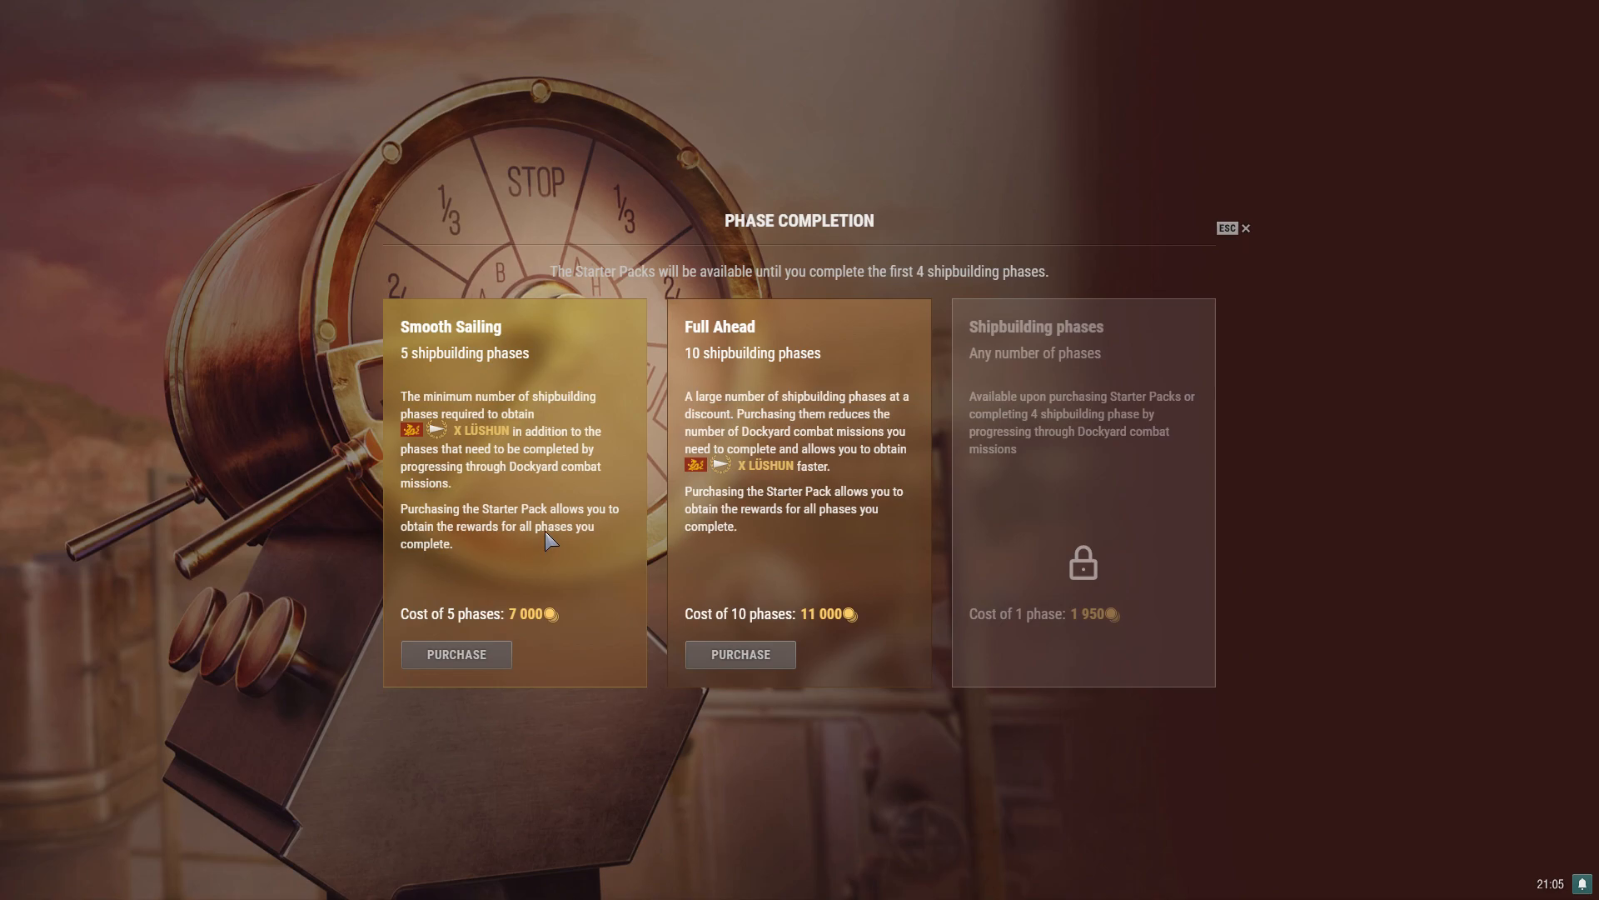
mouse_move(543, 555)
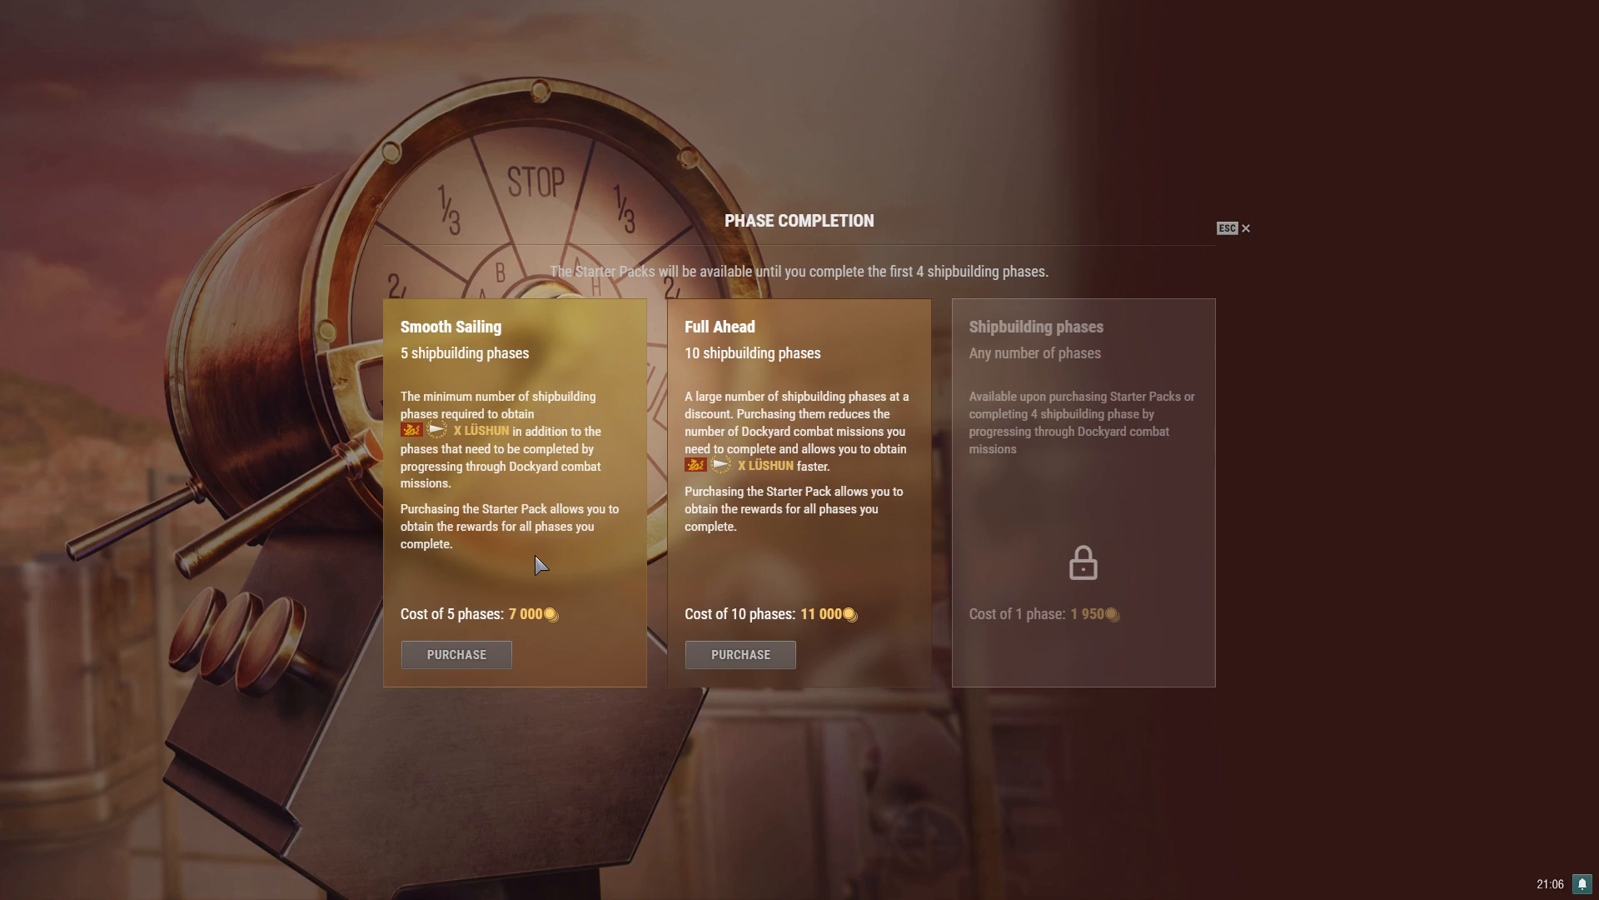
click(1246, 229)
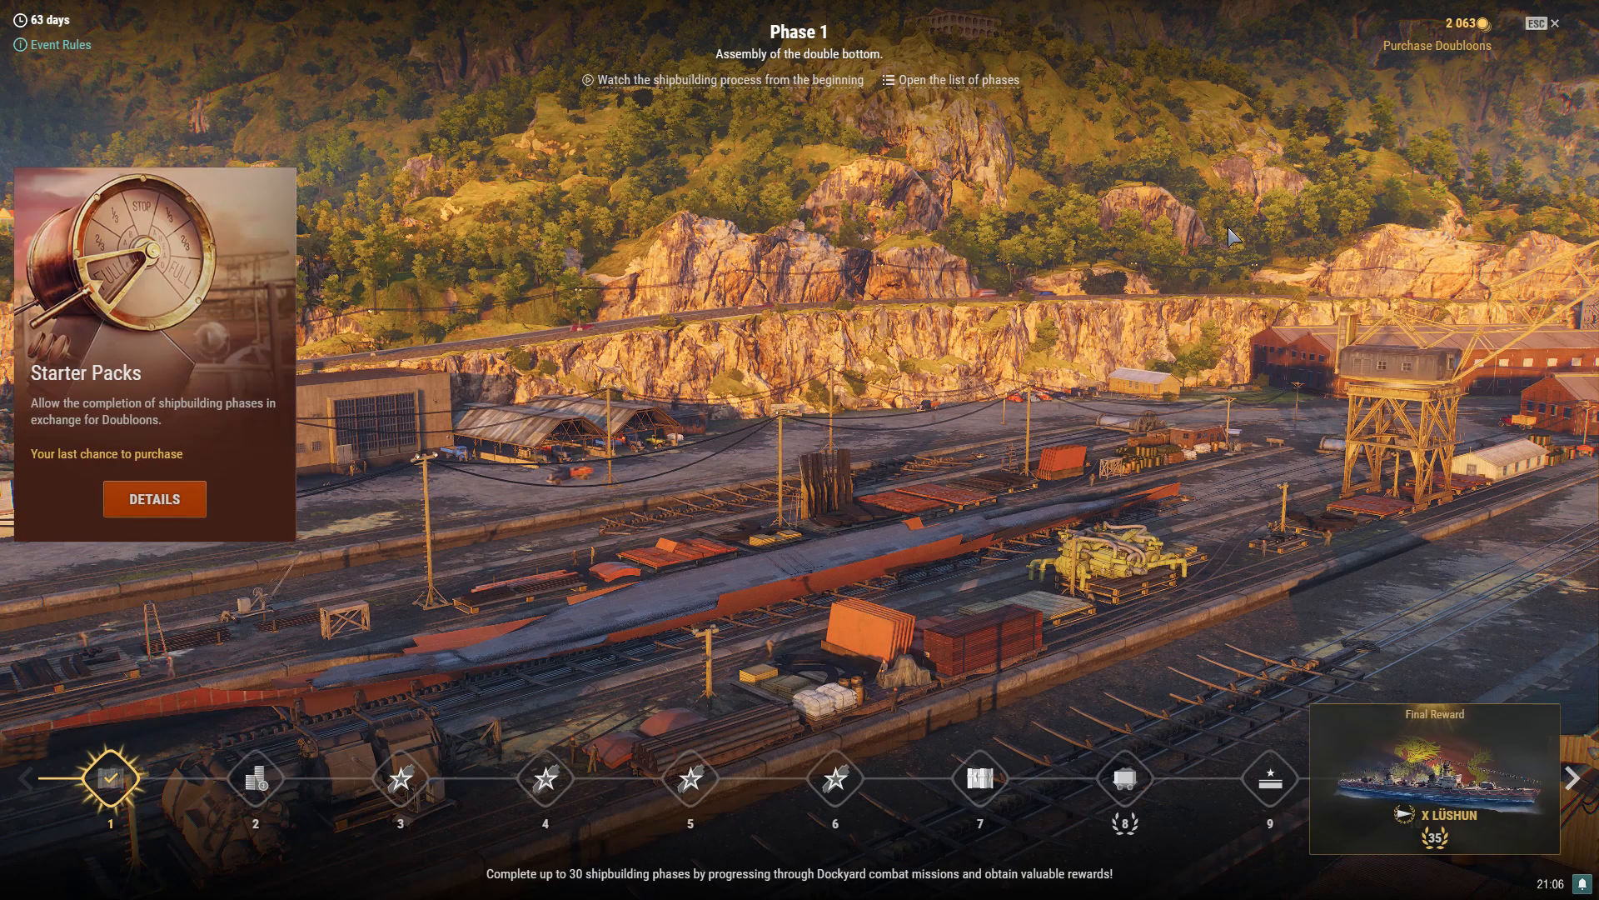
mouse_move(1169, 397)
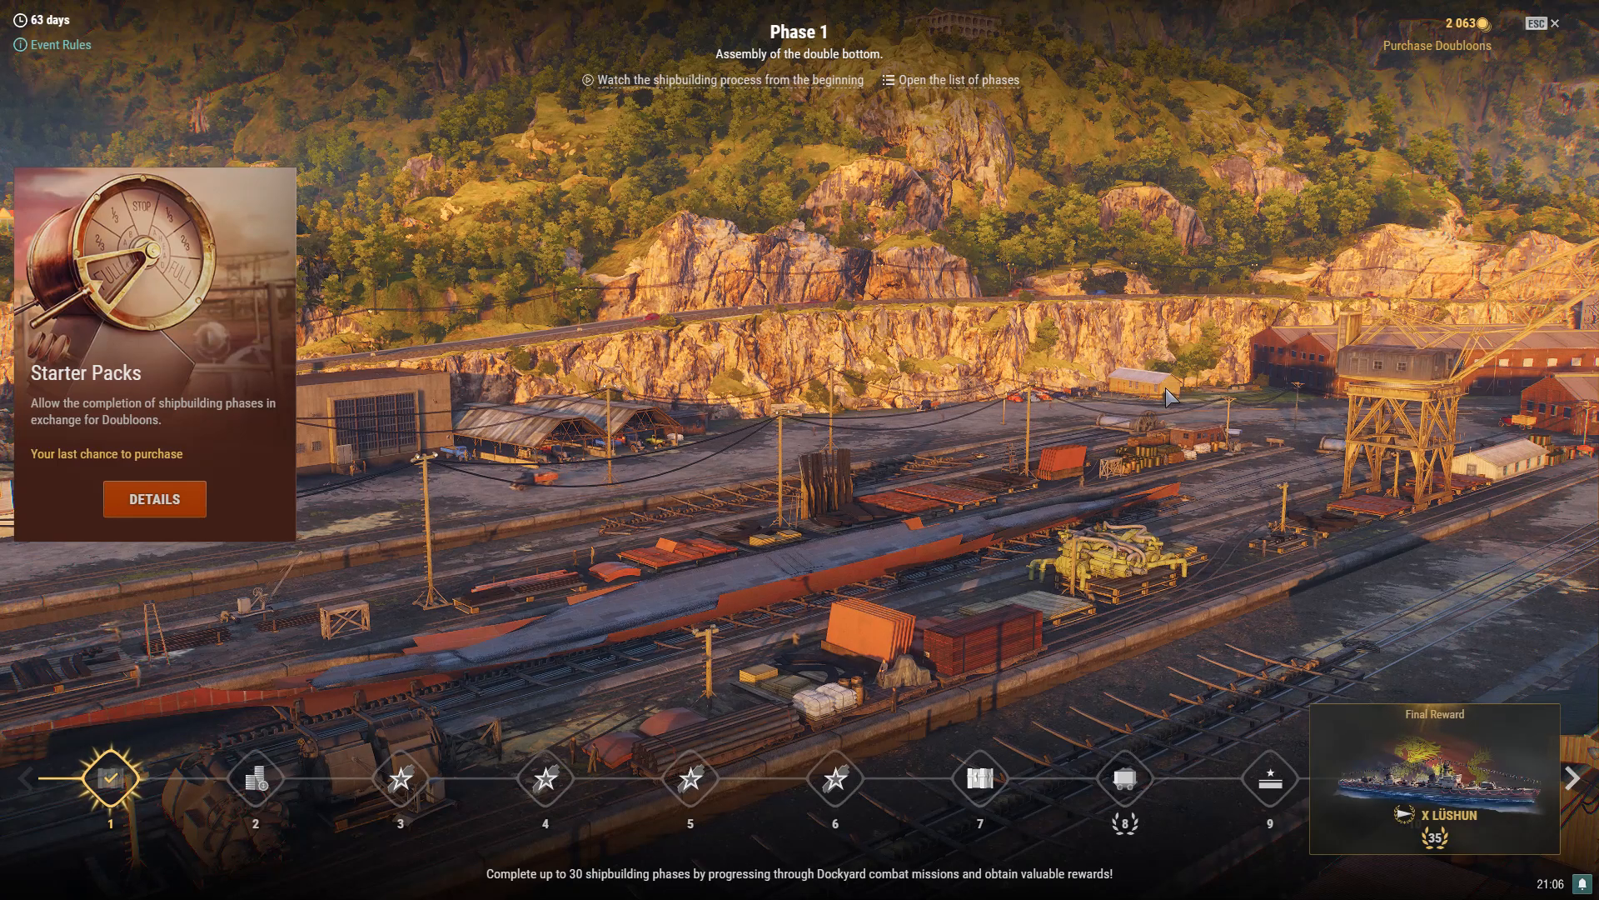
mouse_move(1158, 396)
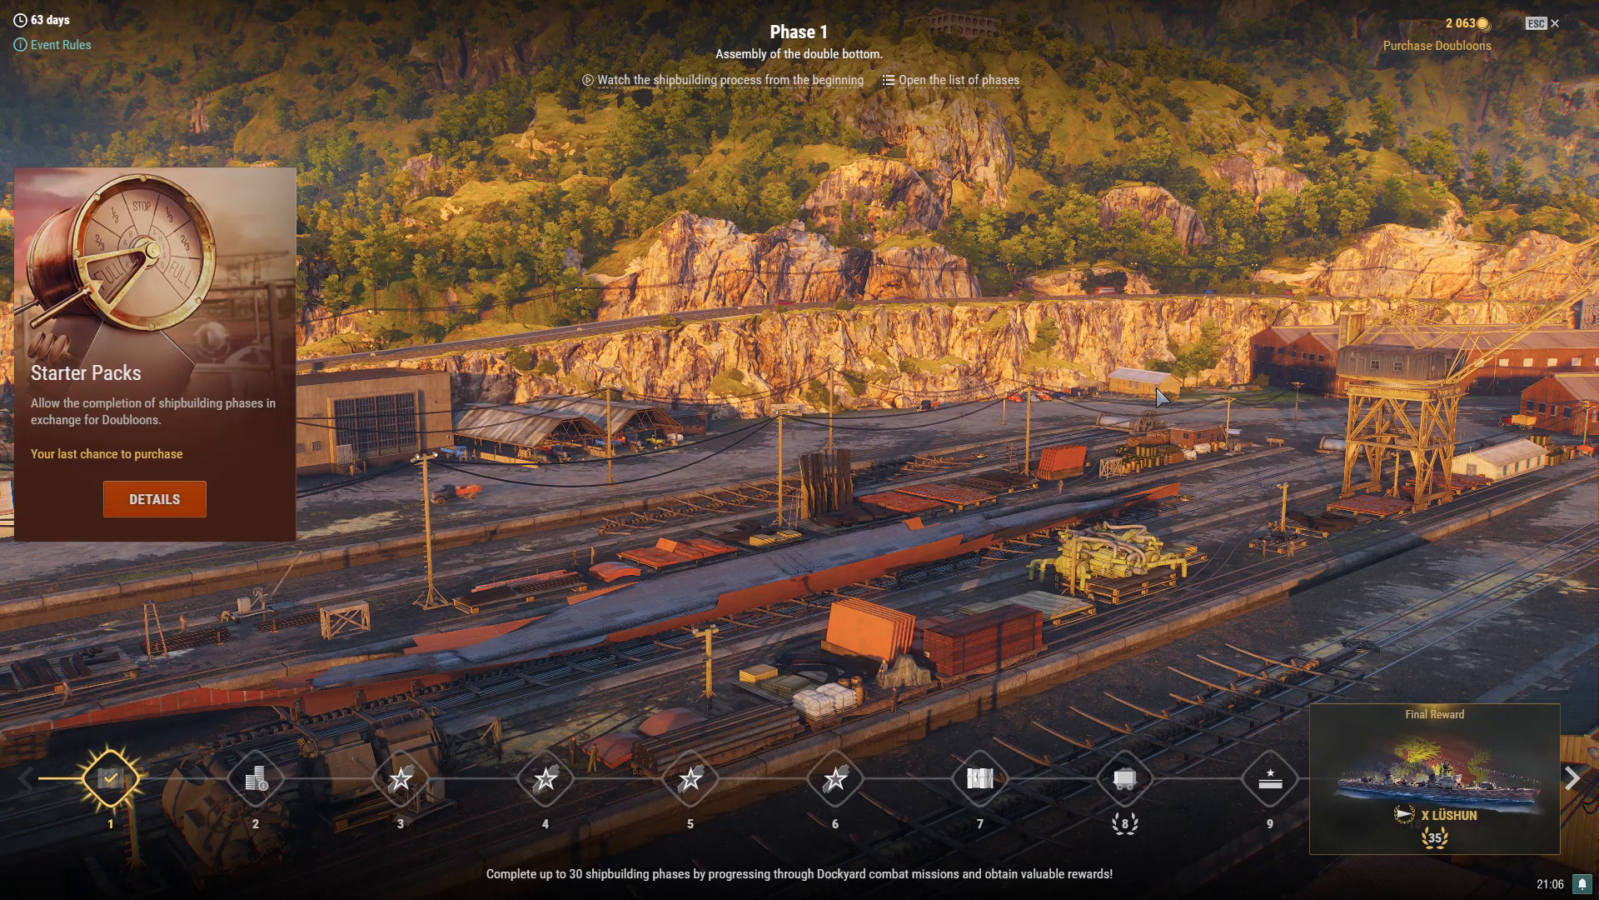
mouse_move(497, 363)
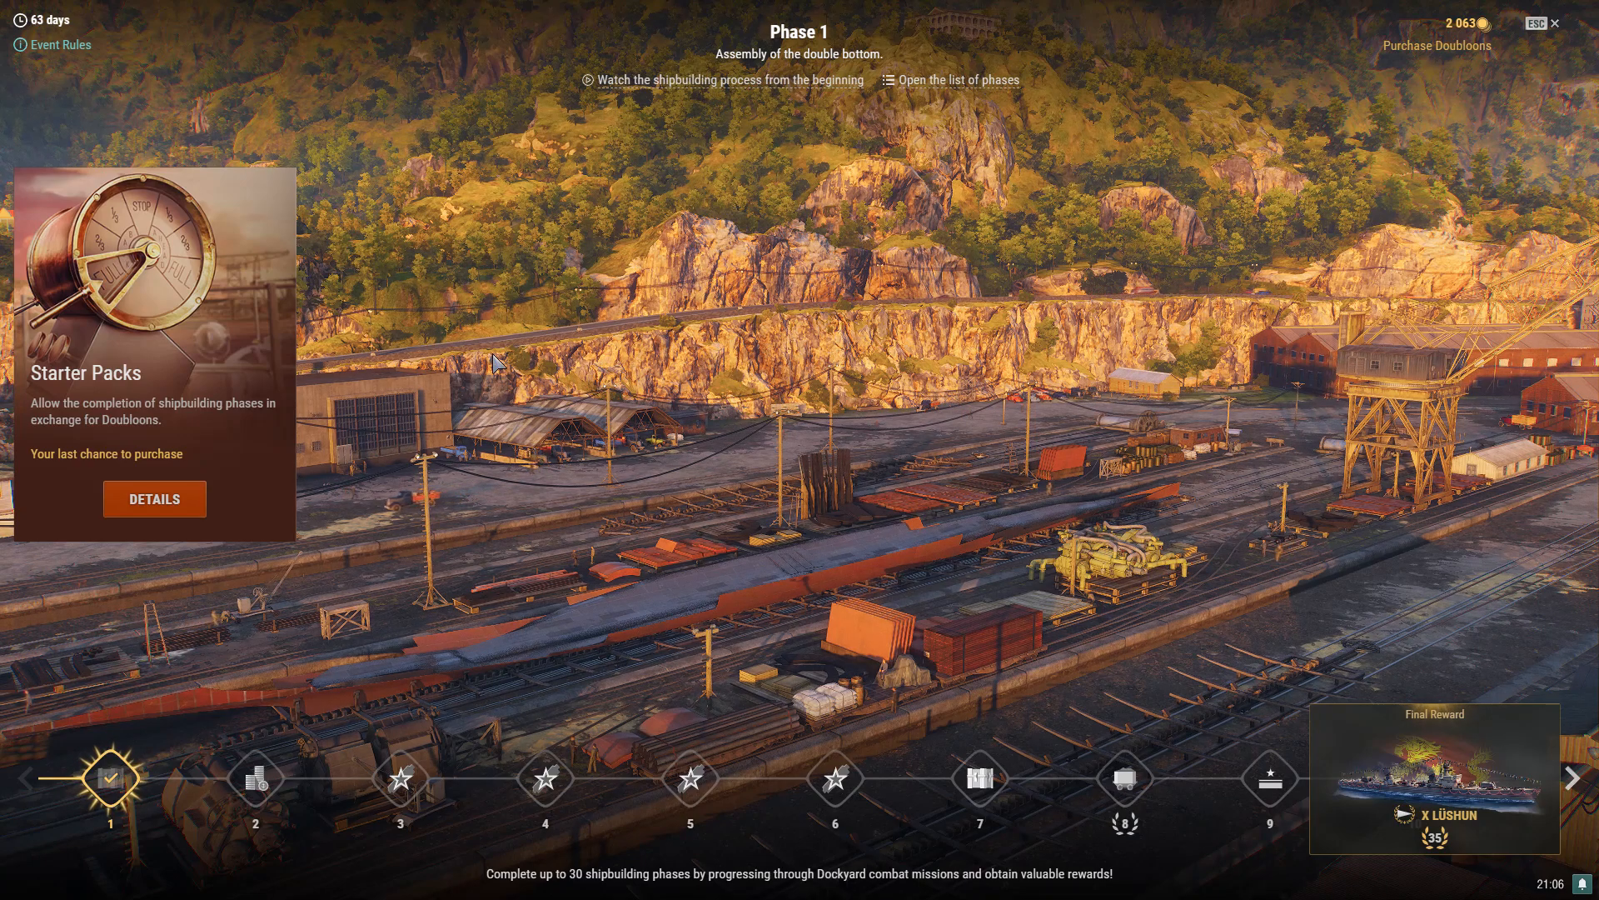
mouse_move(543, 778)
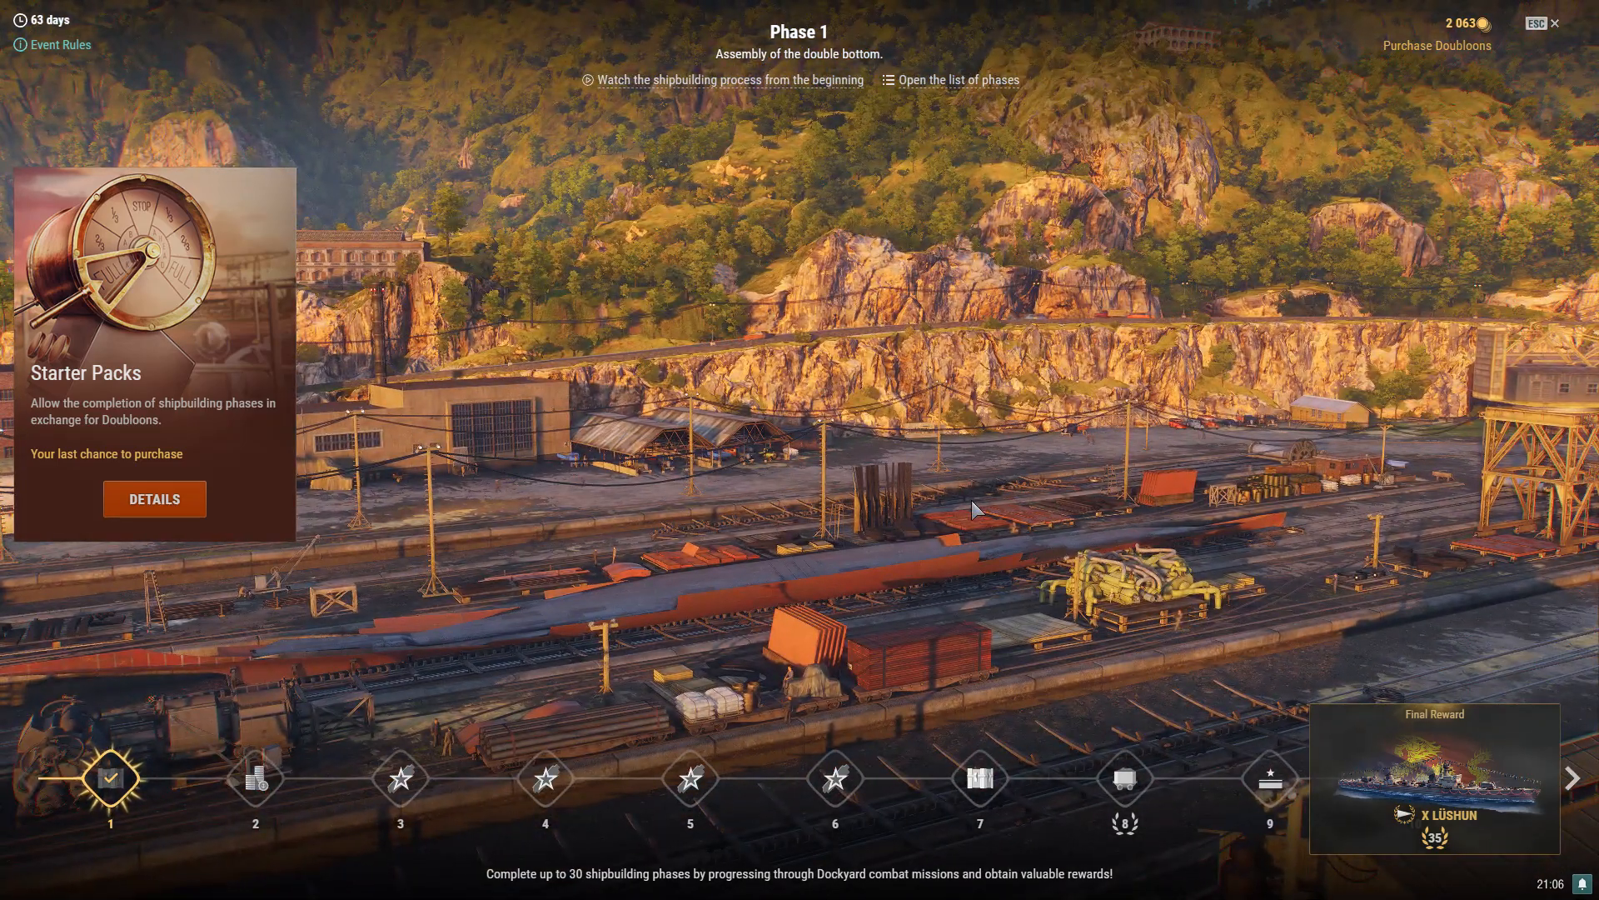
mouse_move(879, 614)
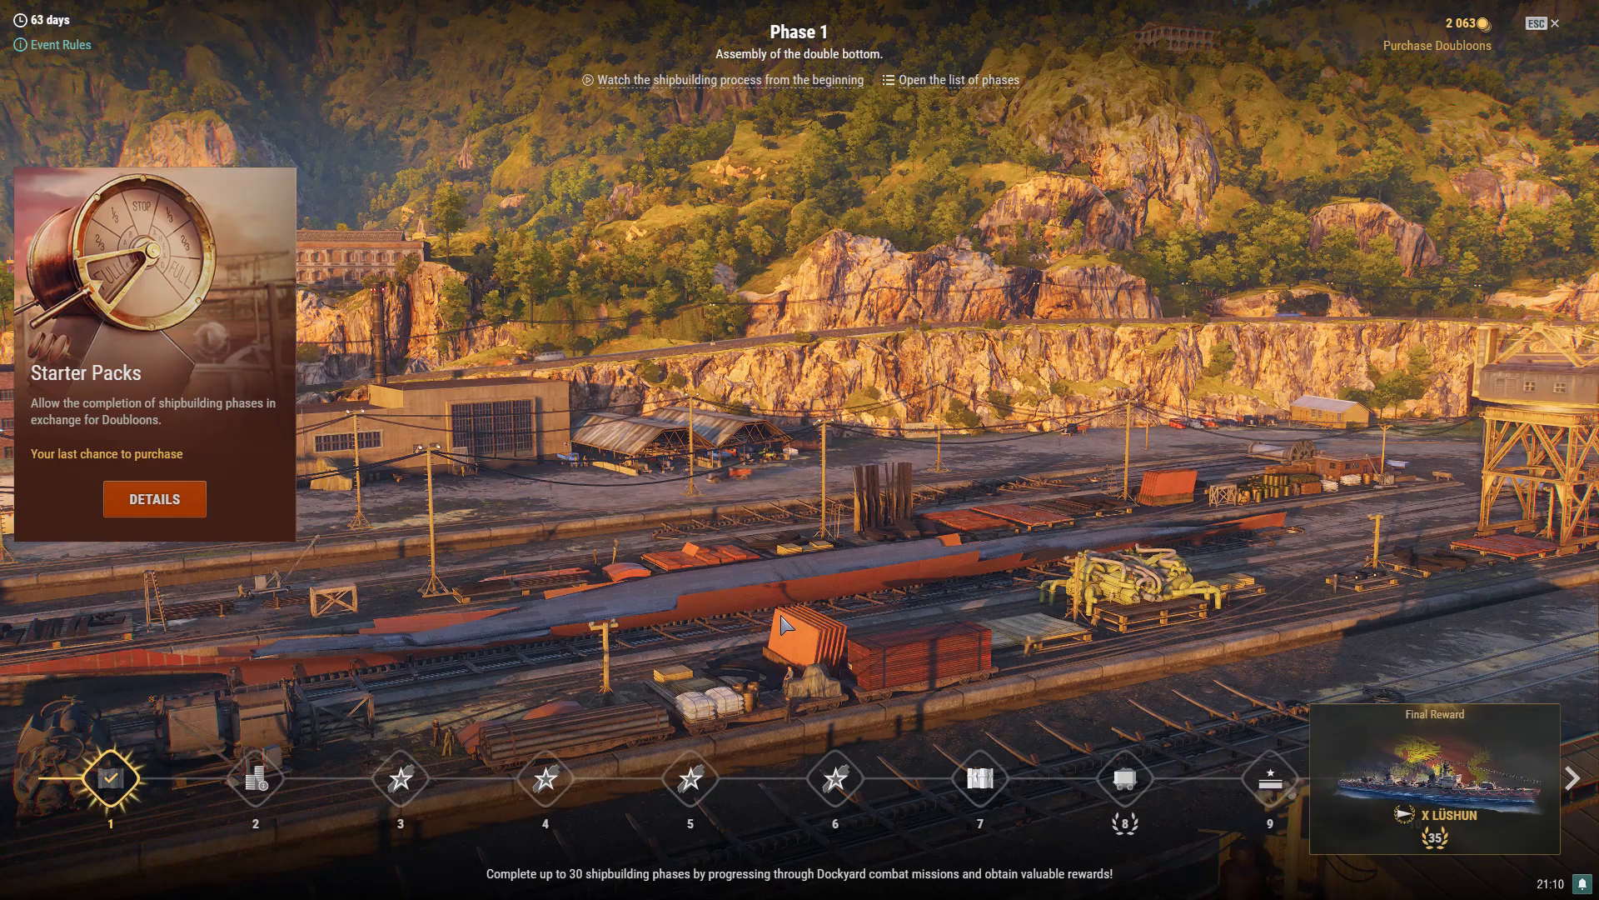
mouse_move(780, 543)
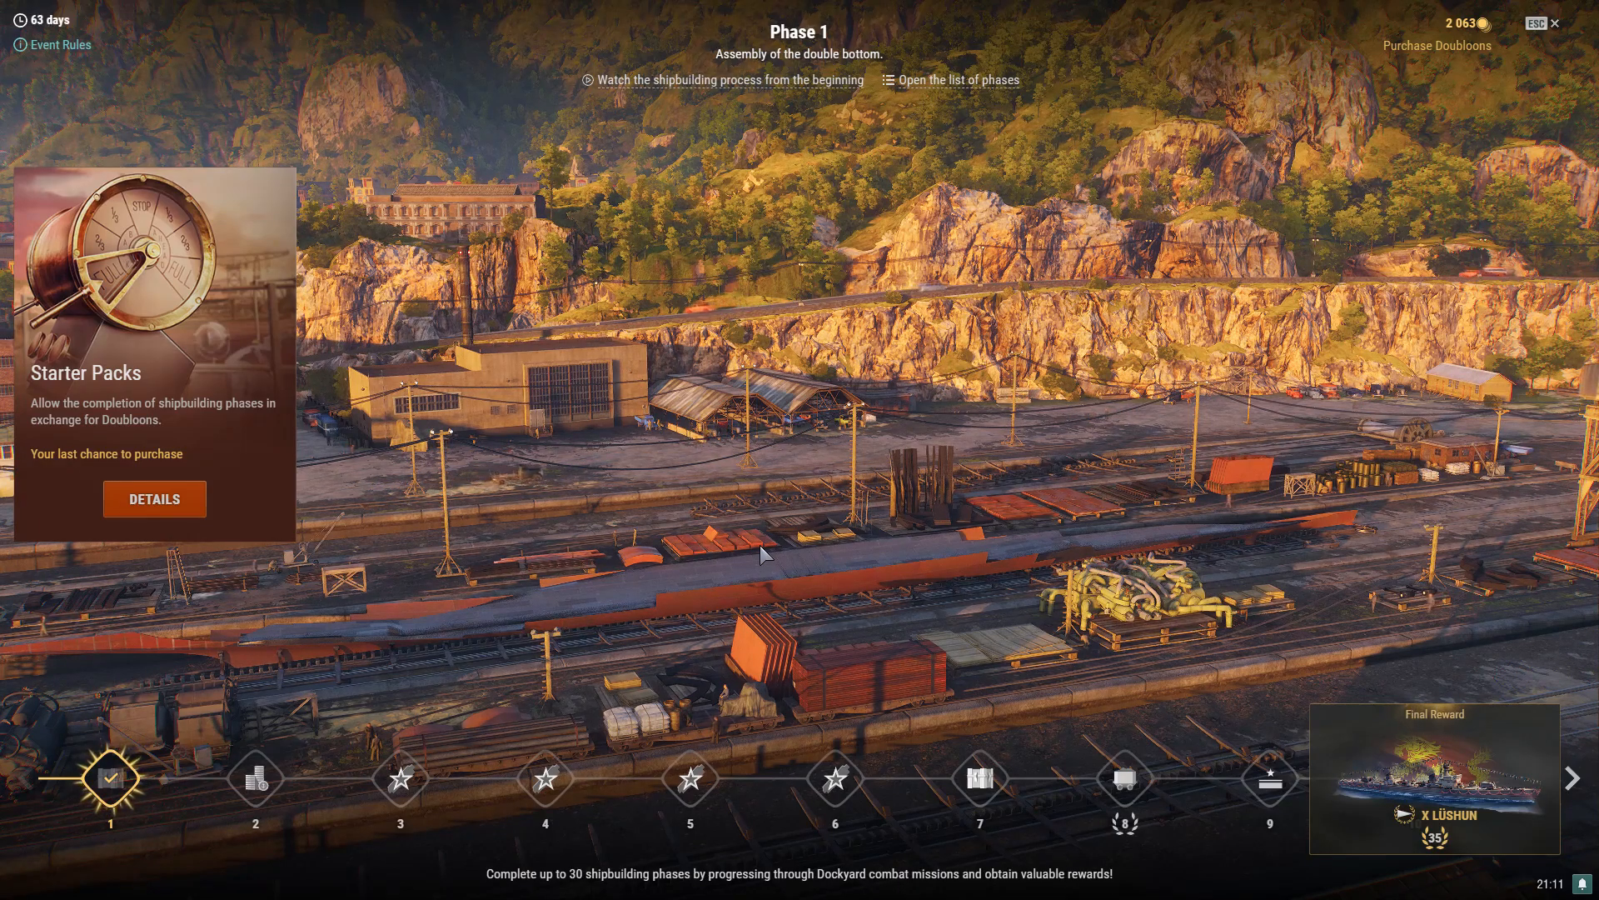
mouse_move(558, 543)
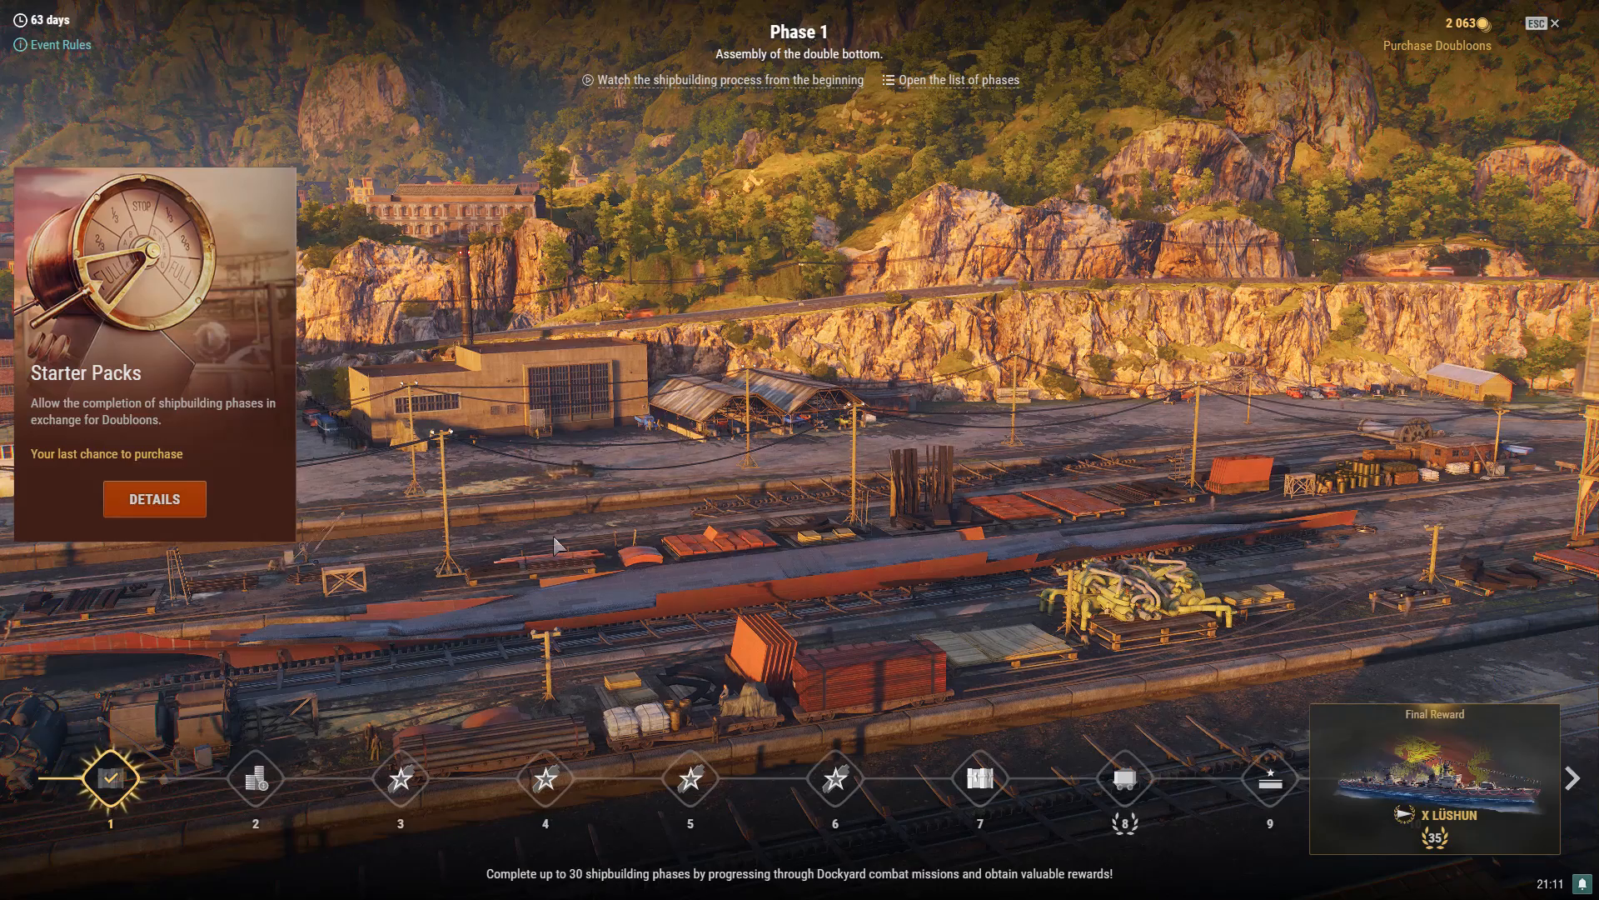
click(154, 498)
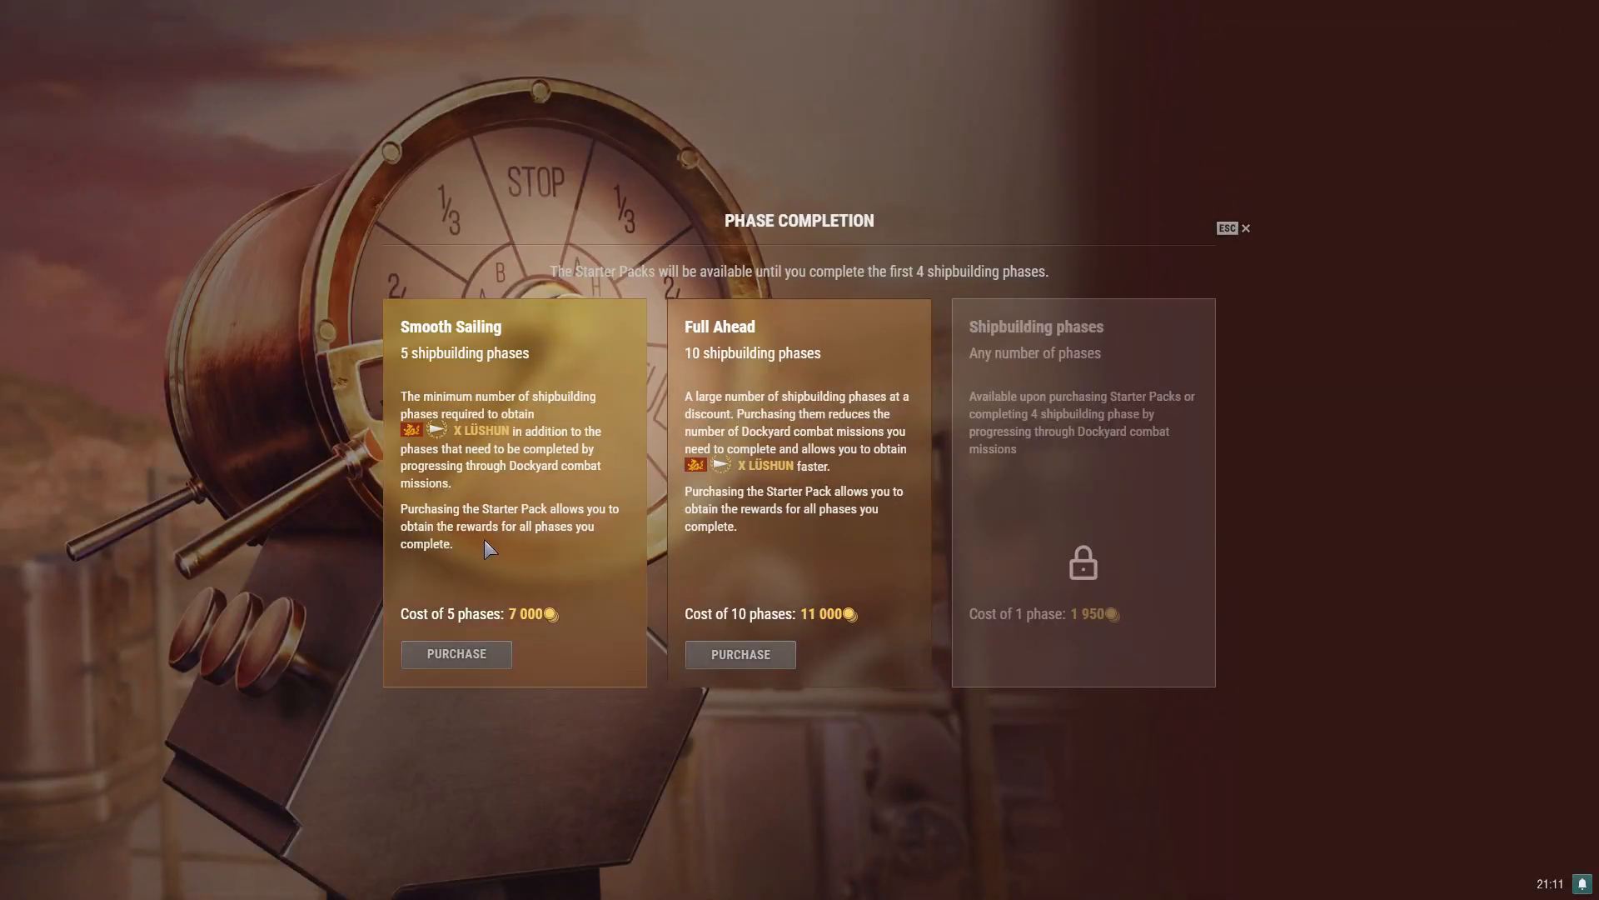
mouse_move(501, 551)
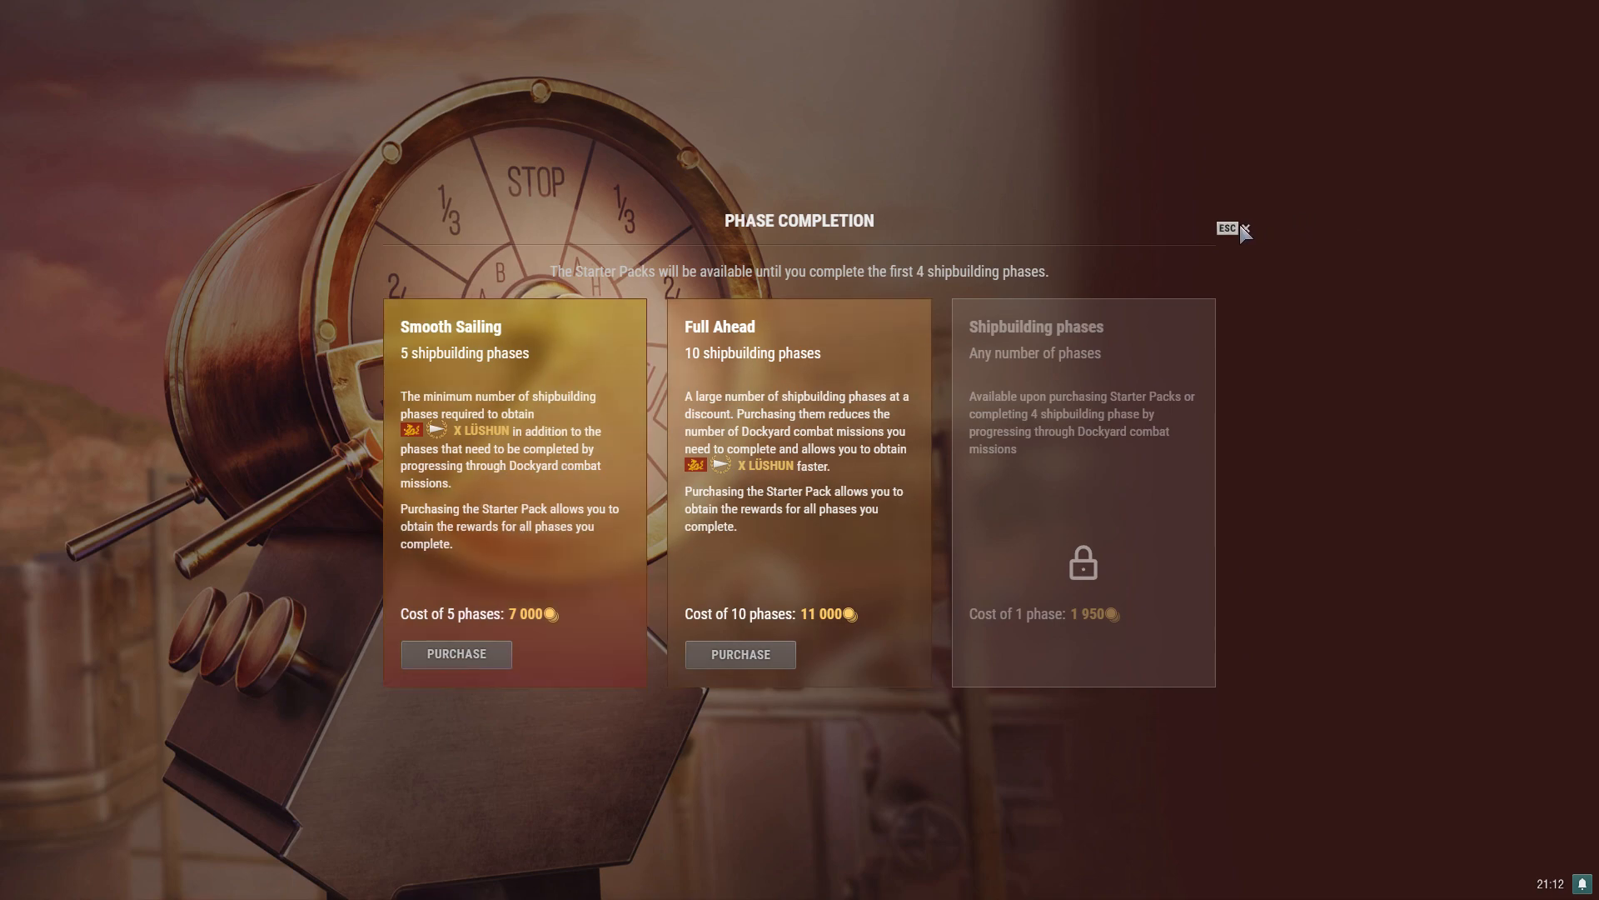
Close the Phase Completion window and return to port with the Des Moines displayed.
click(1248, 229)
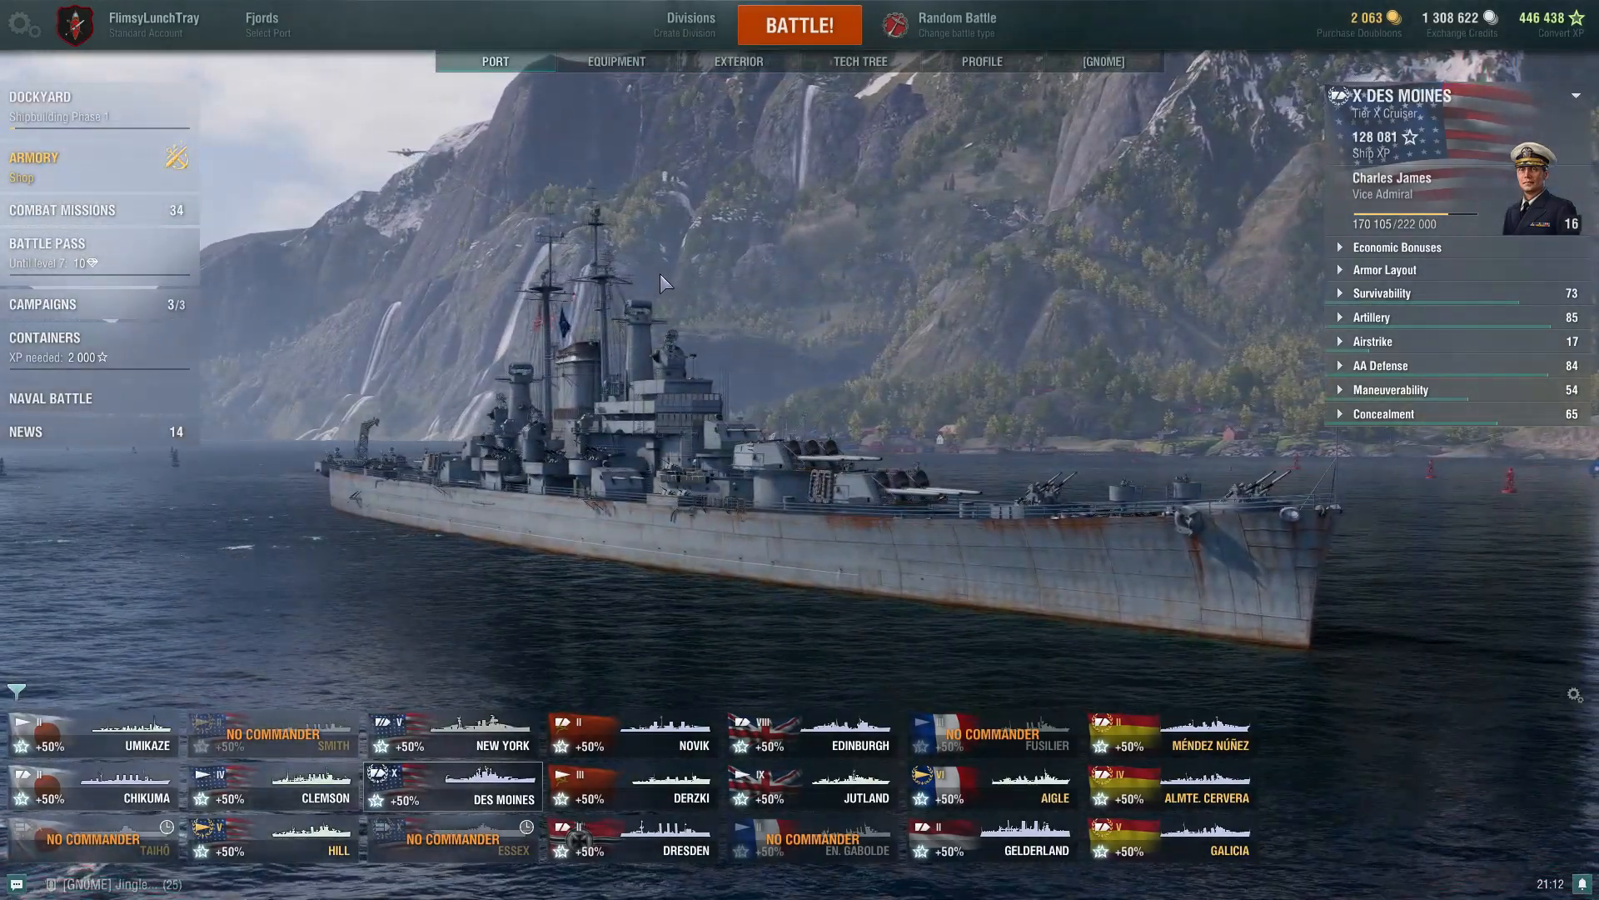
click(46, 243)
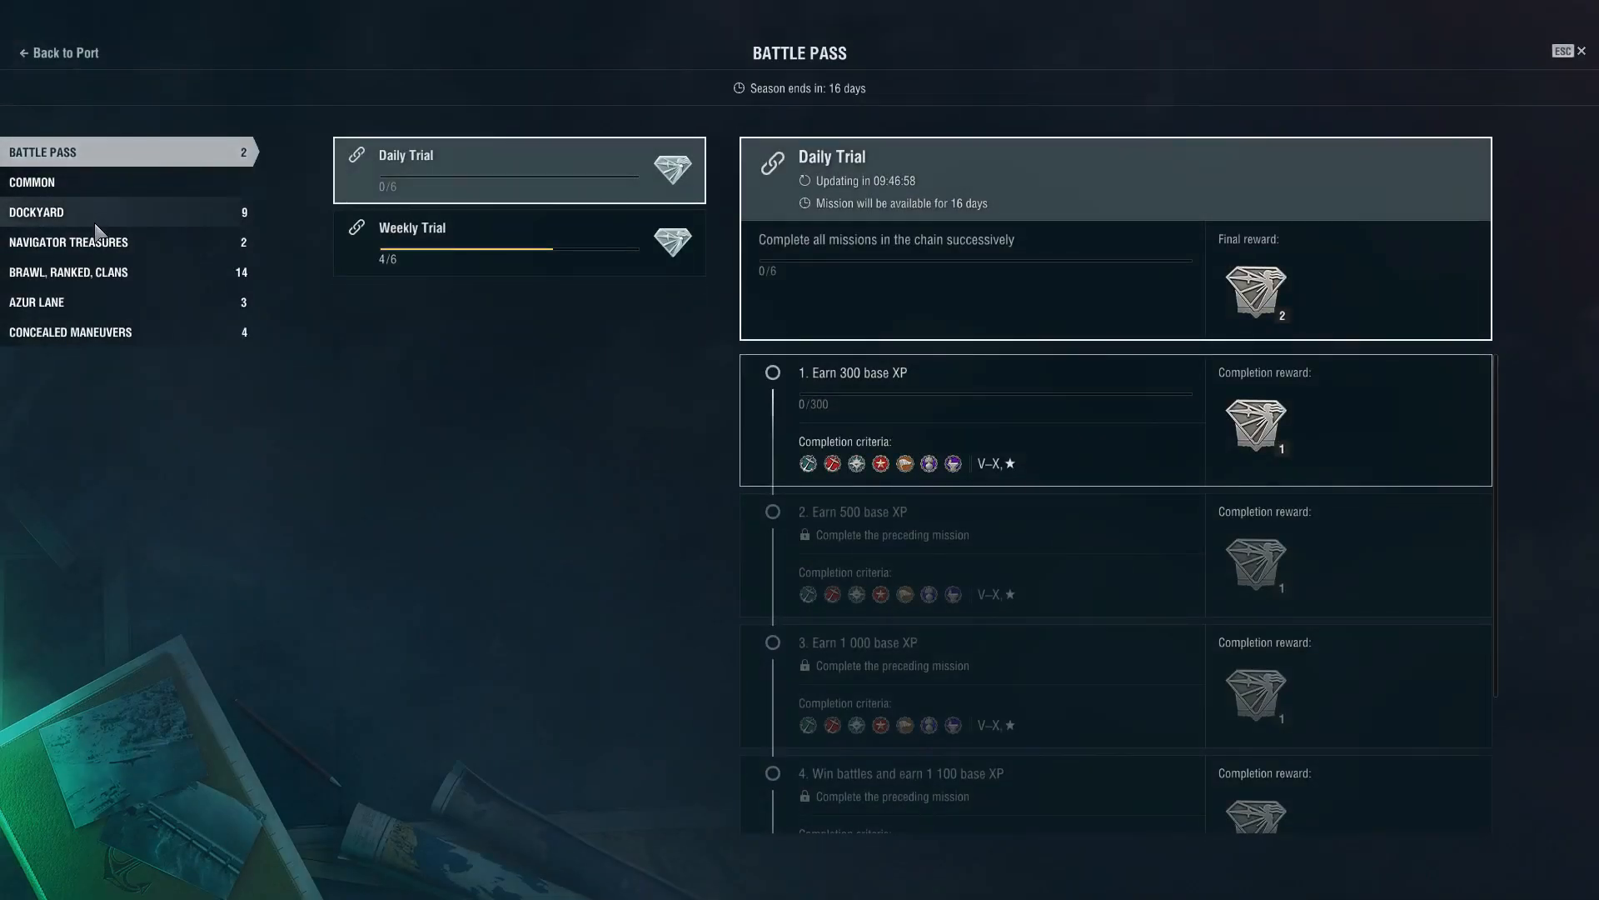
Show the Dockyard combat missions, glance at locked Endeavors amid Hardships, return to Start from Scratch.
click(36, 212)
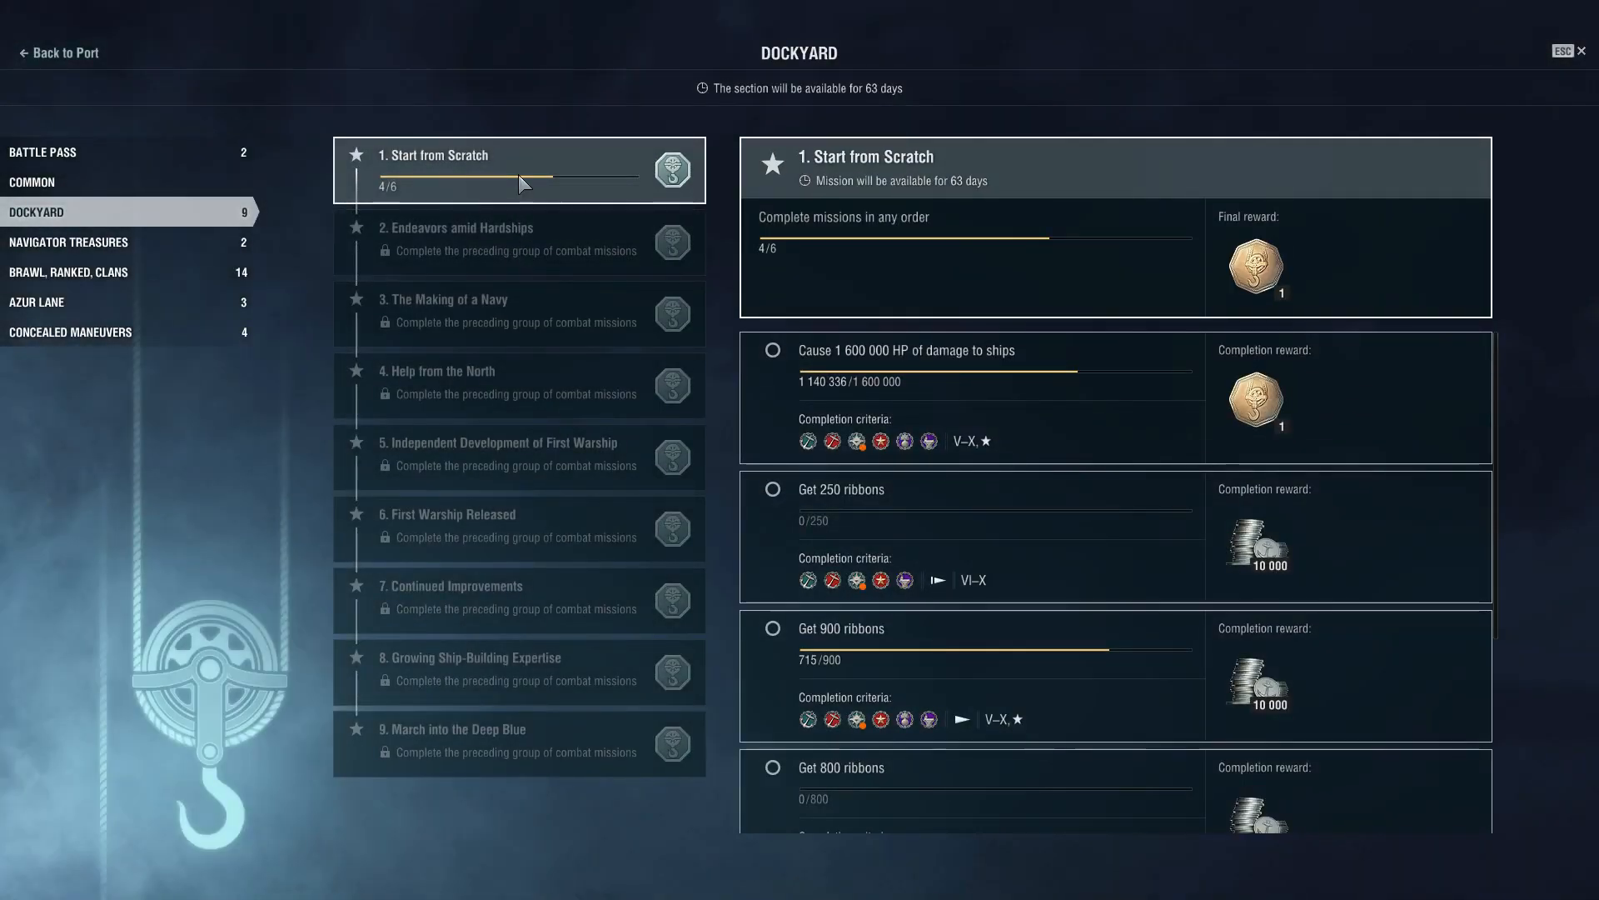
mouse_move(539, 178)
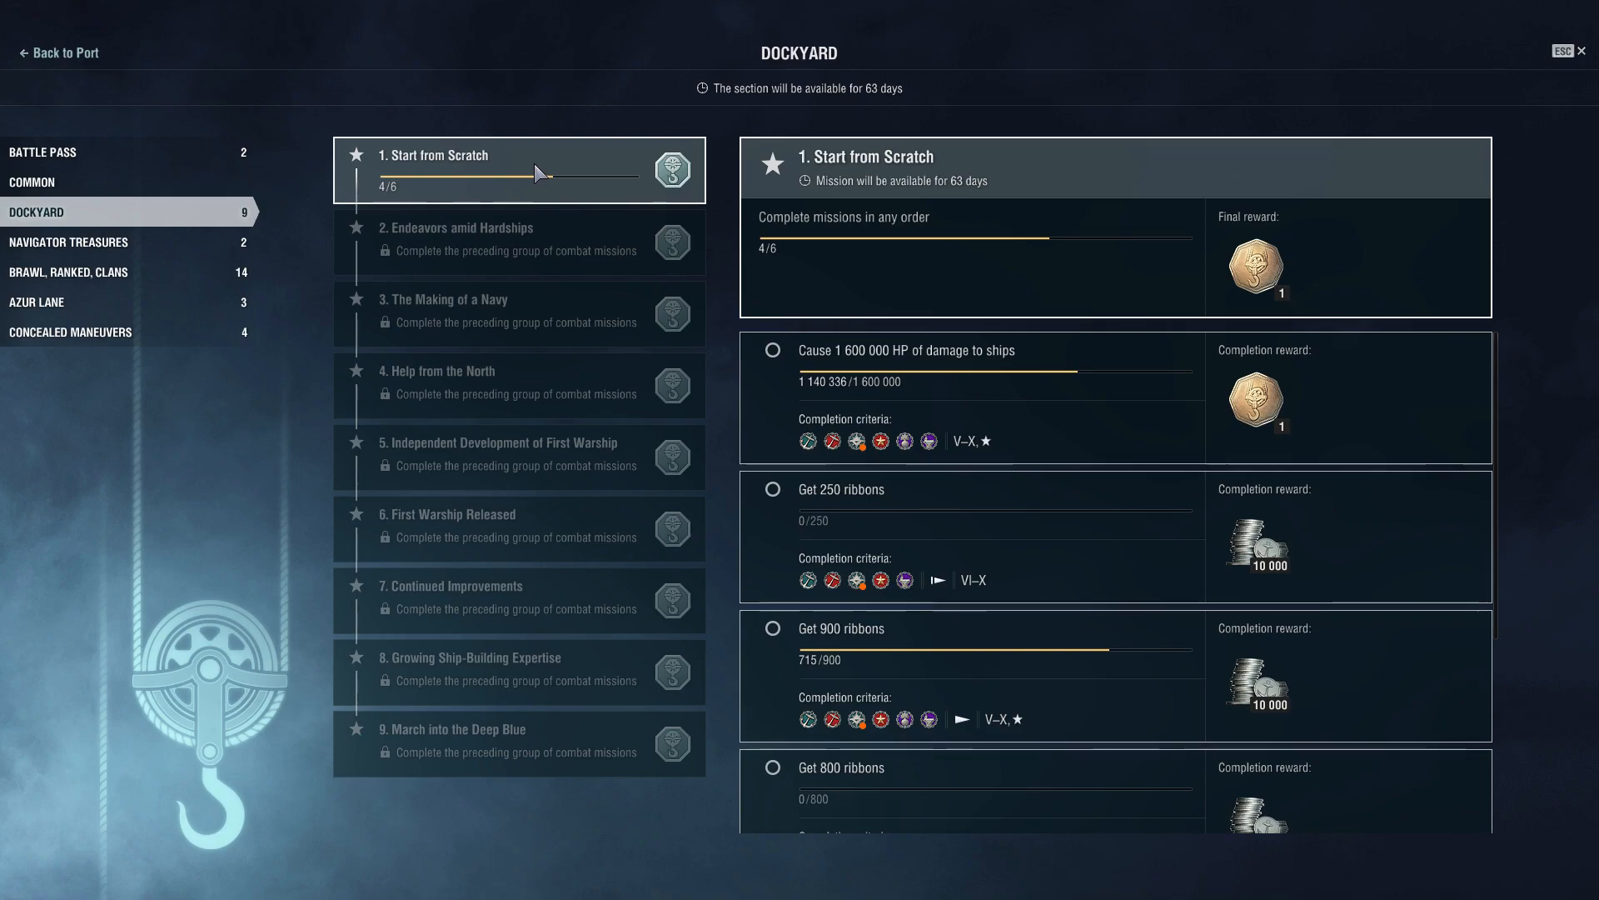
mouse_move(941, 207)
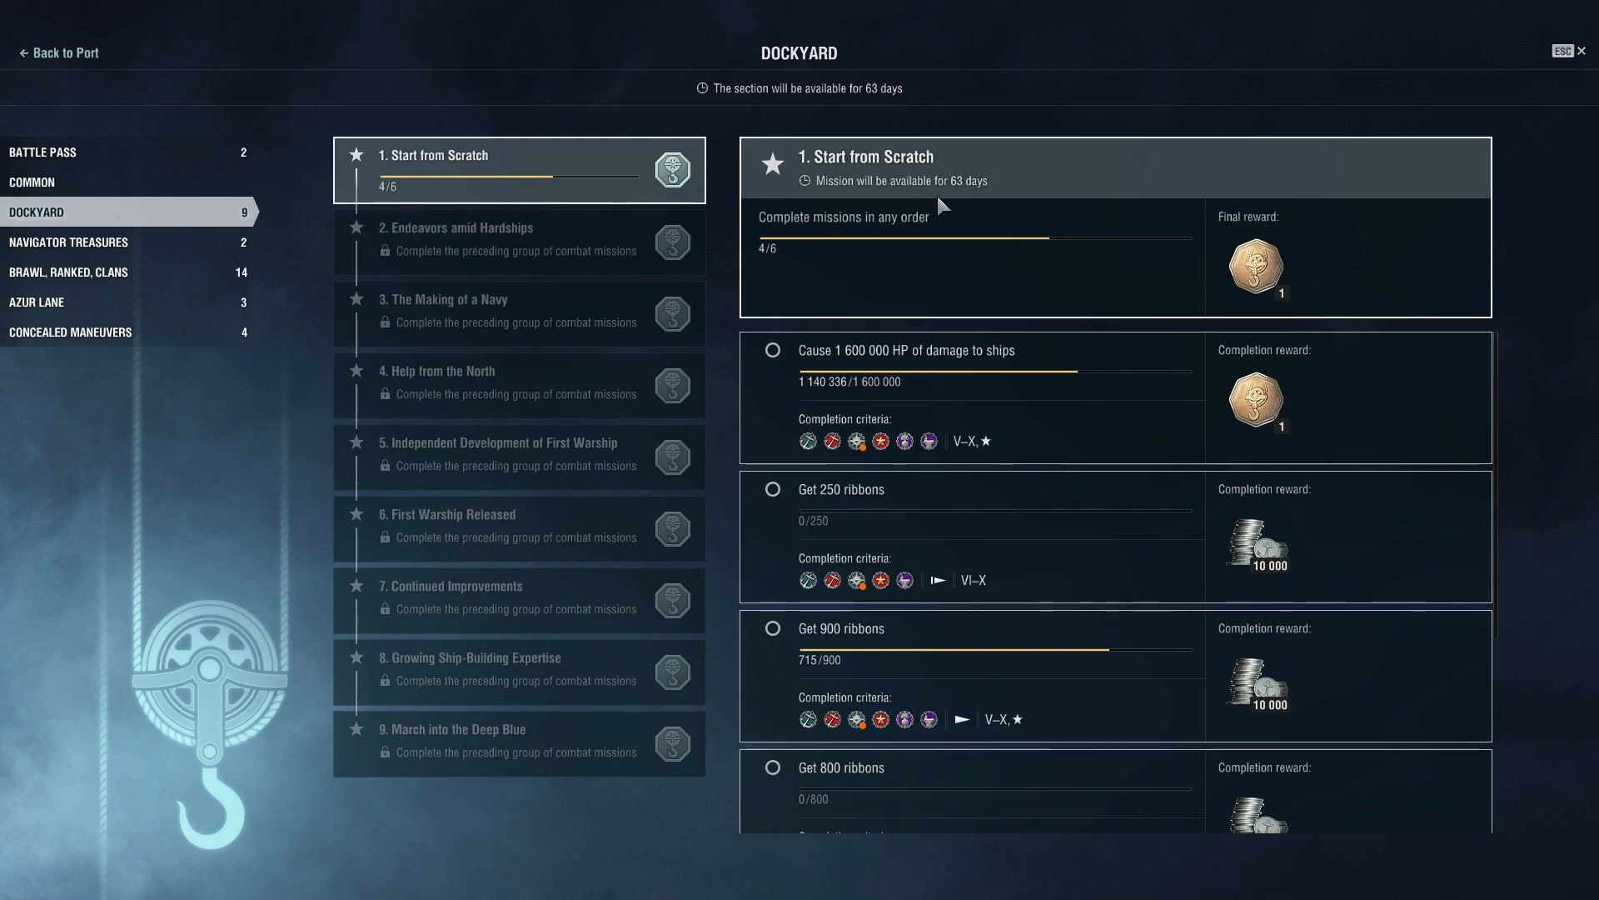
mouse_move(1015, 134)
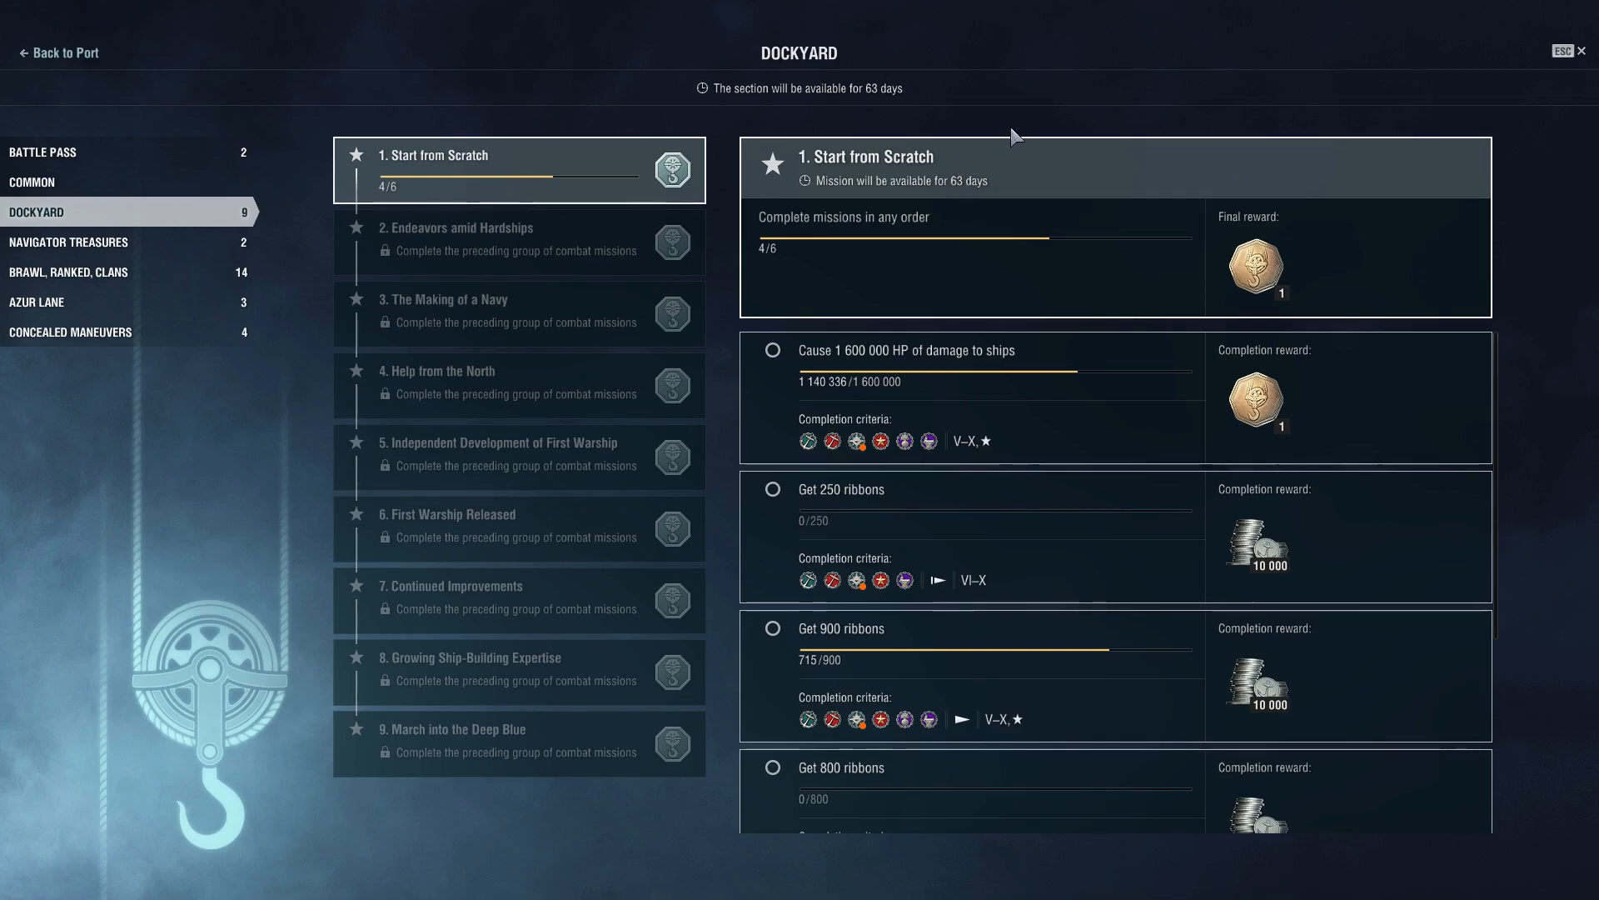
mouse_move(1081, 198)
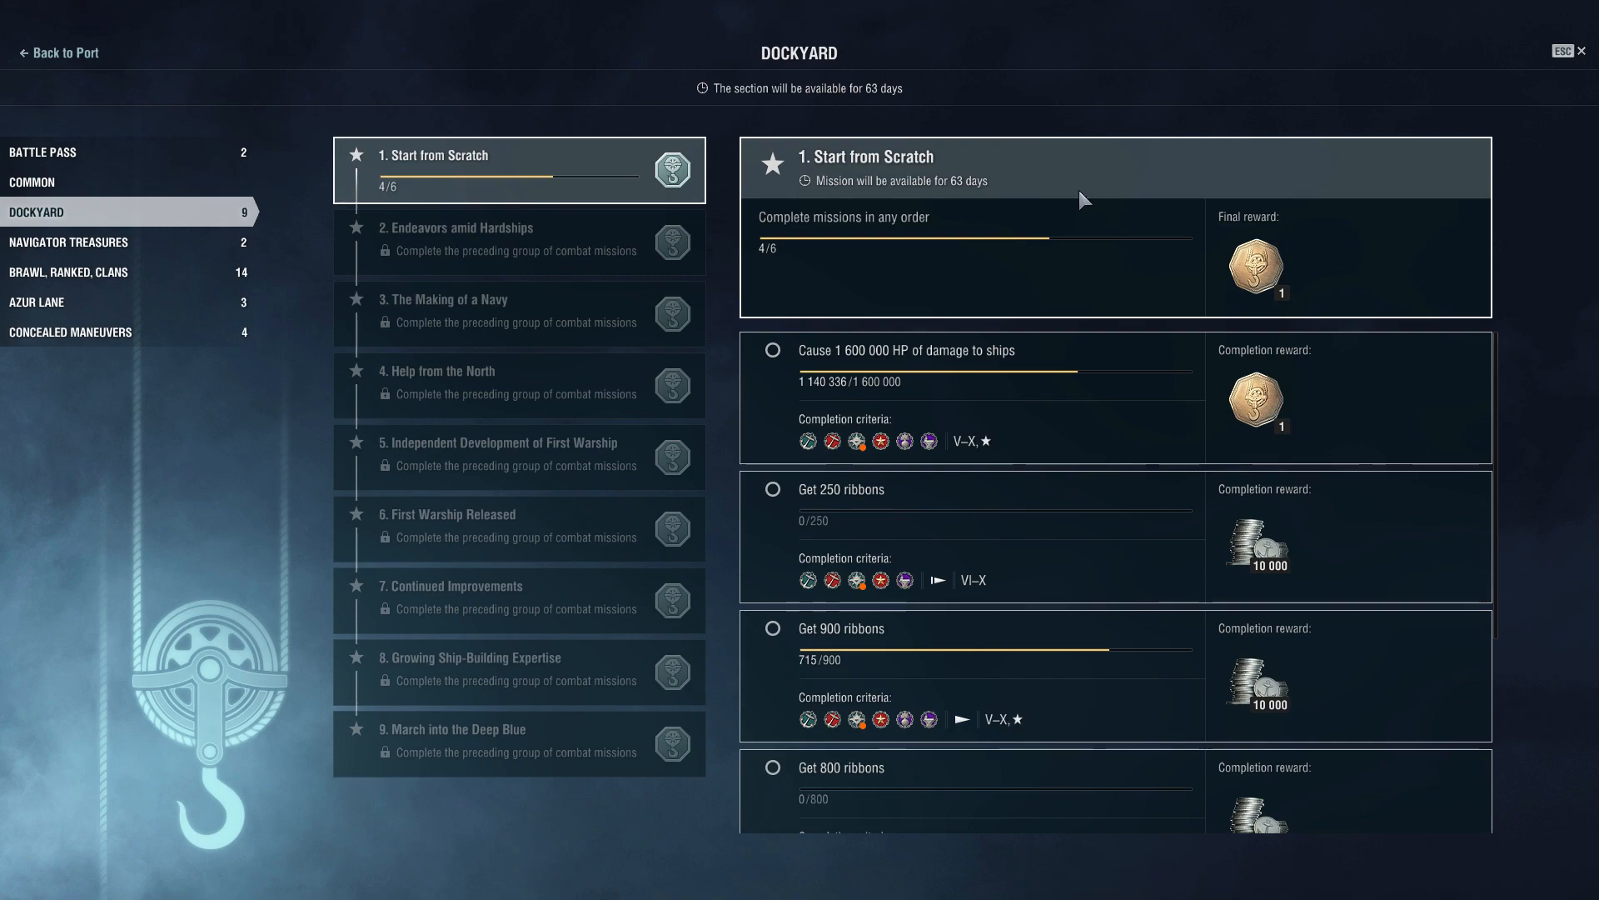
mouse_move(1125, 380)
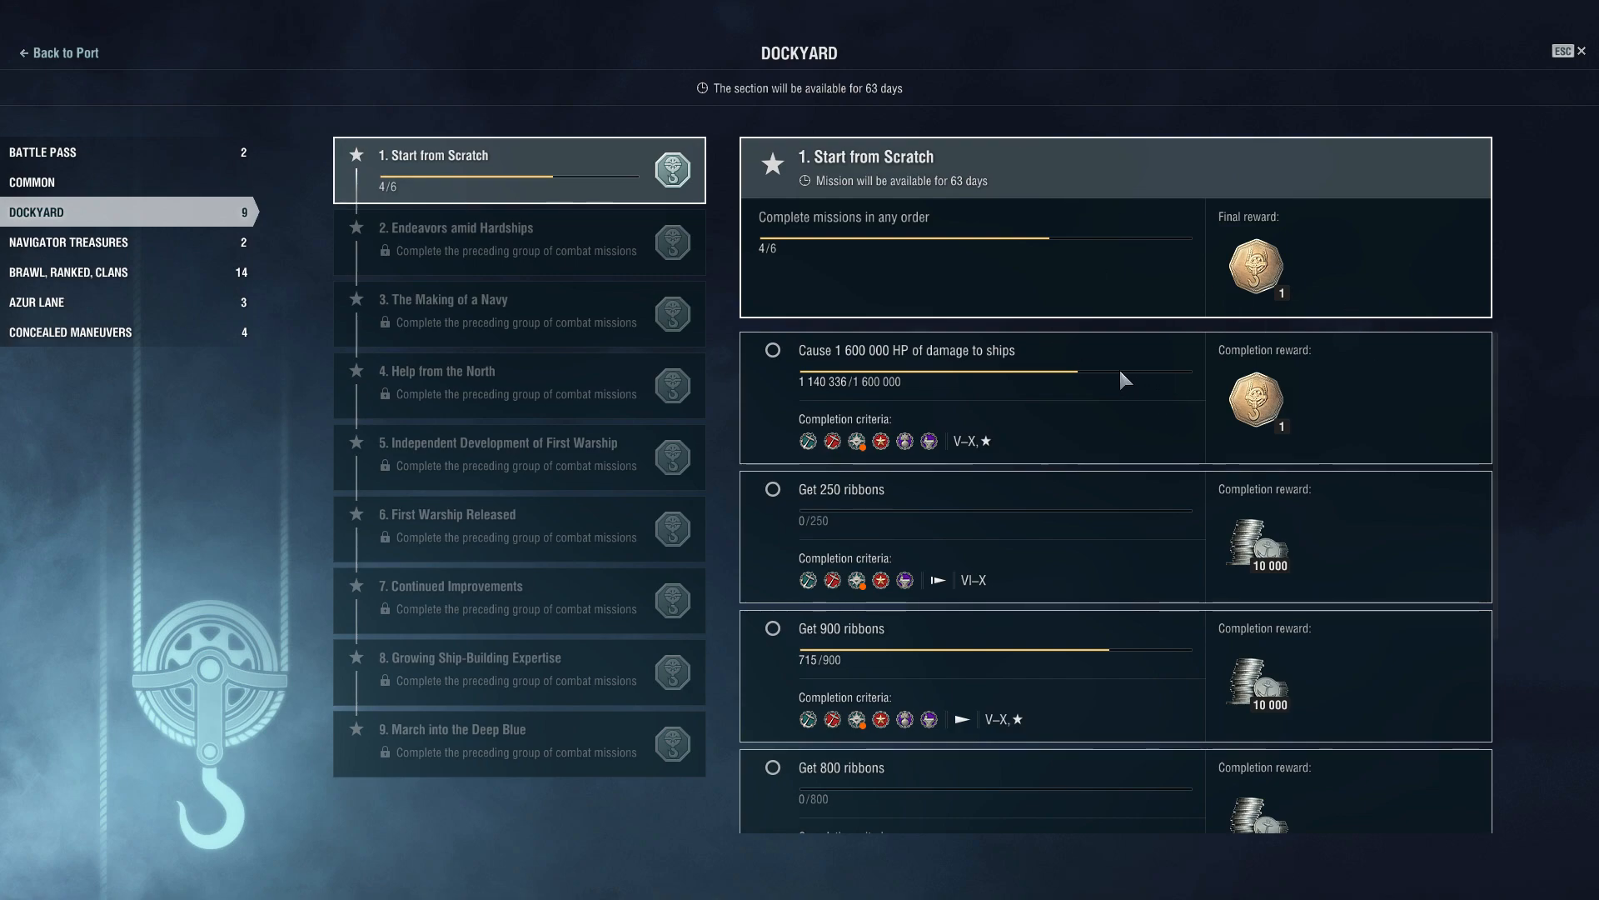
mouse_move(846, 243)
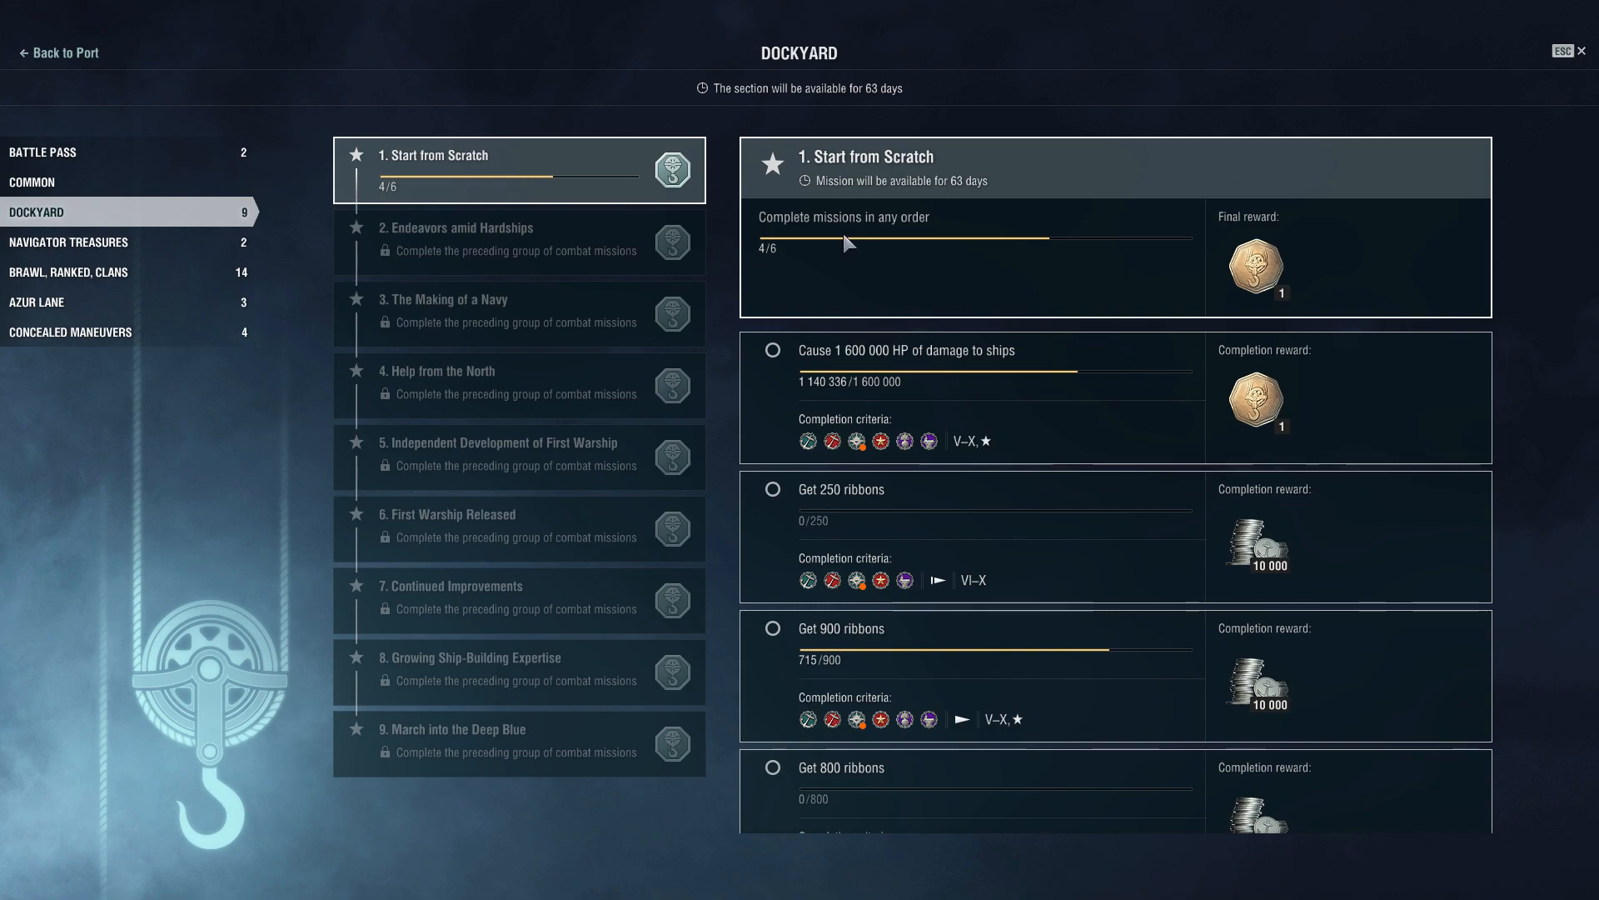
mouse_move(885, 228)
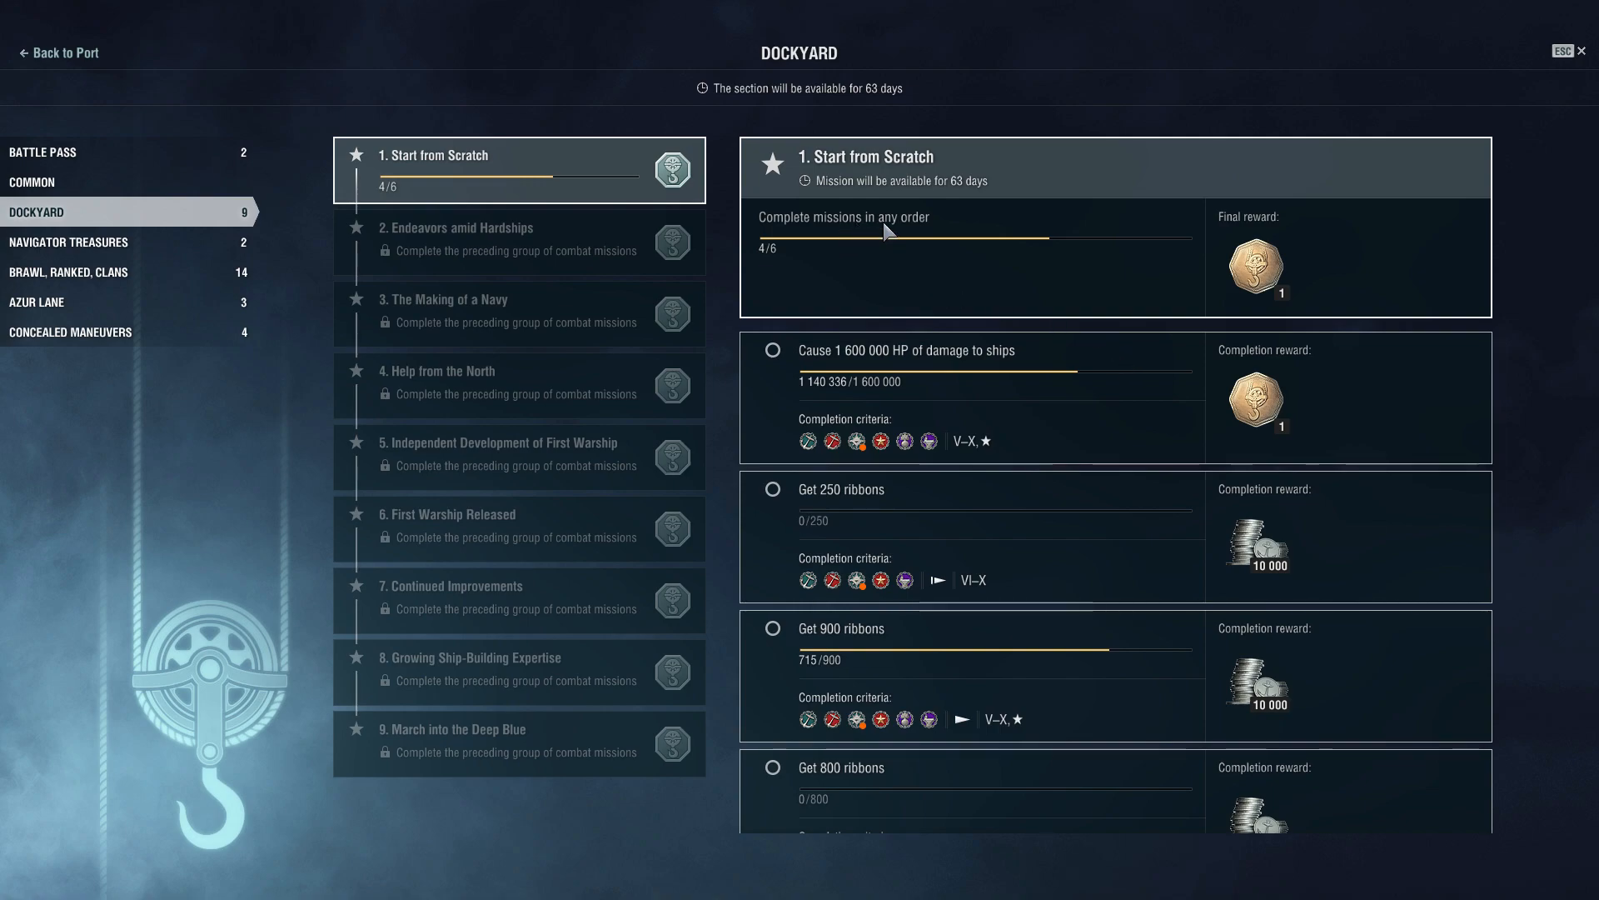
mouse_move(953, 187)
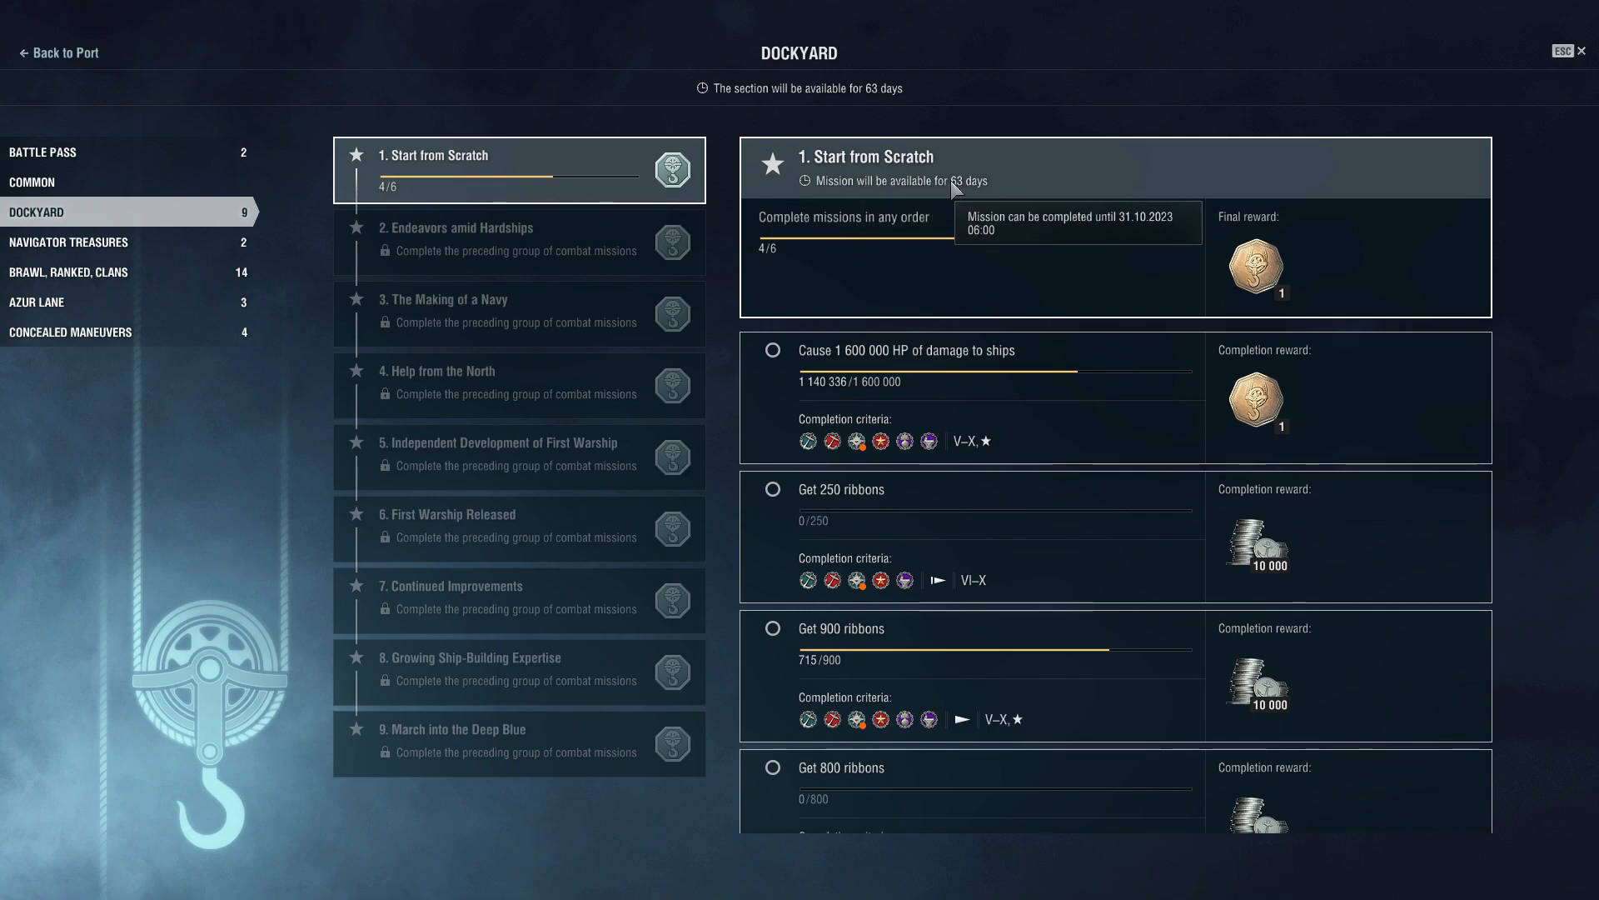
mouse_move(956, 186)
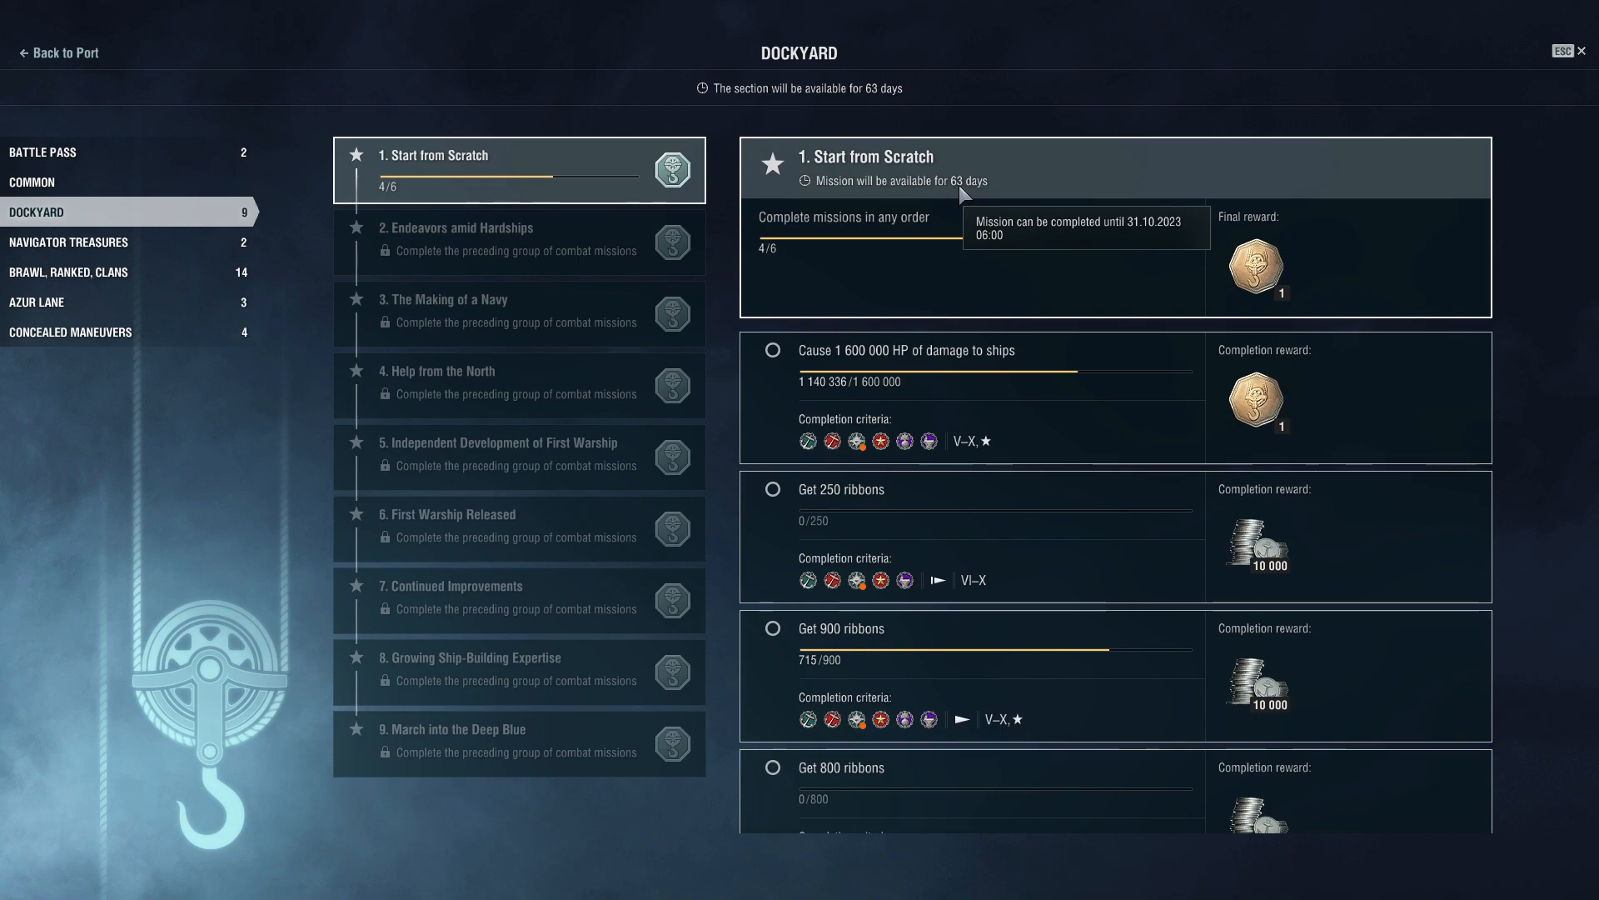
mouse_move(775, 180)
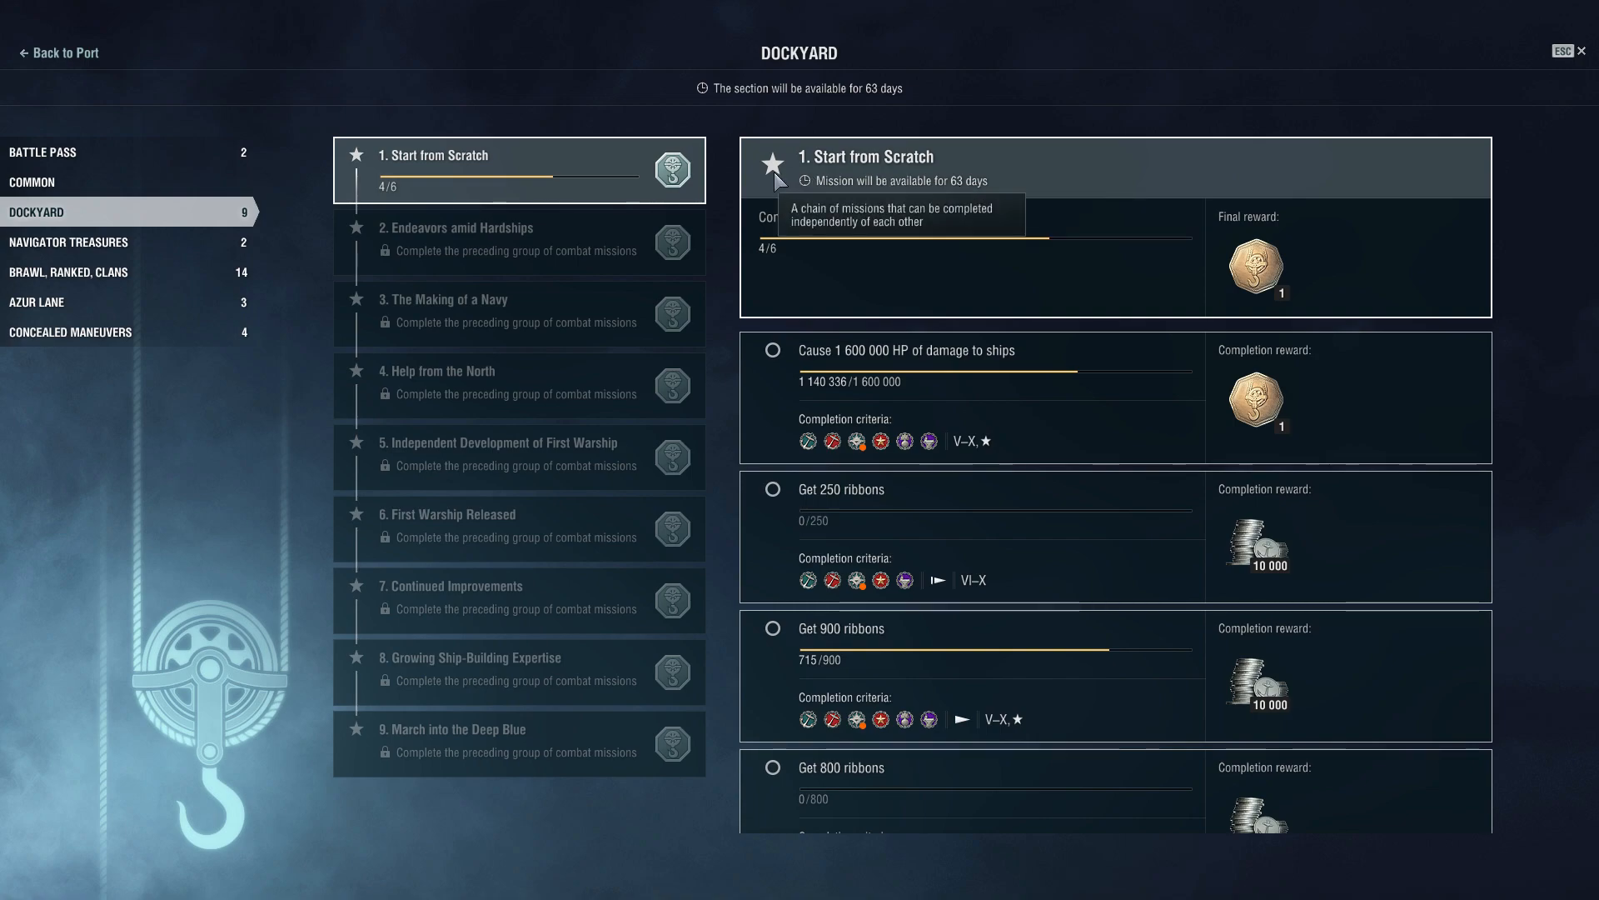
click(518, 242)
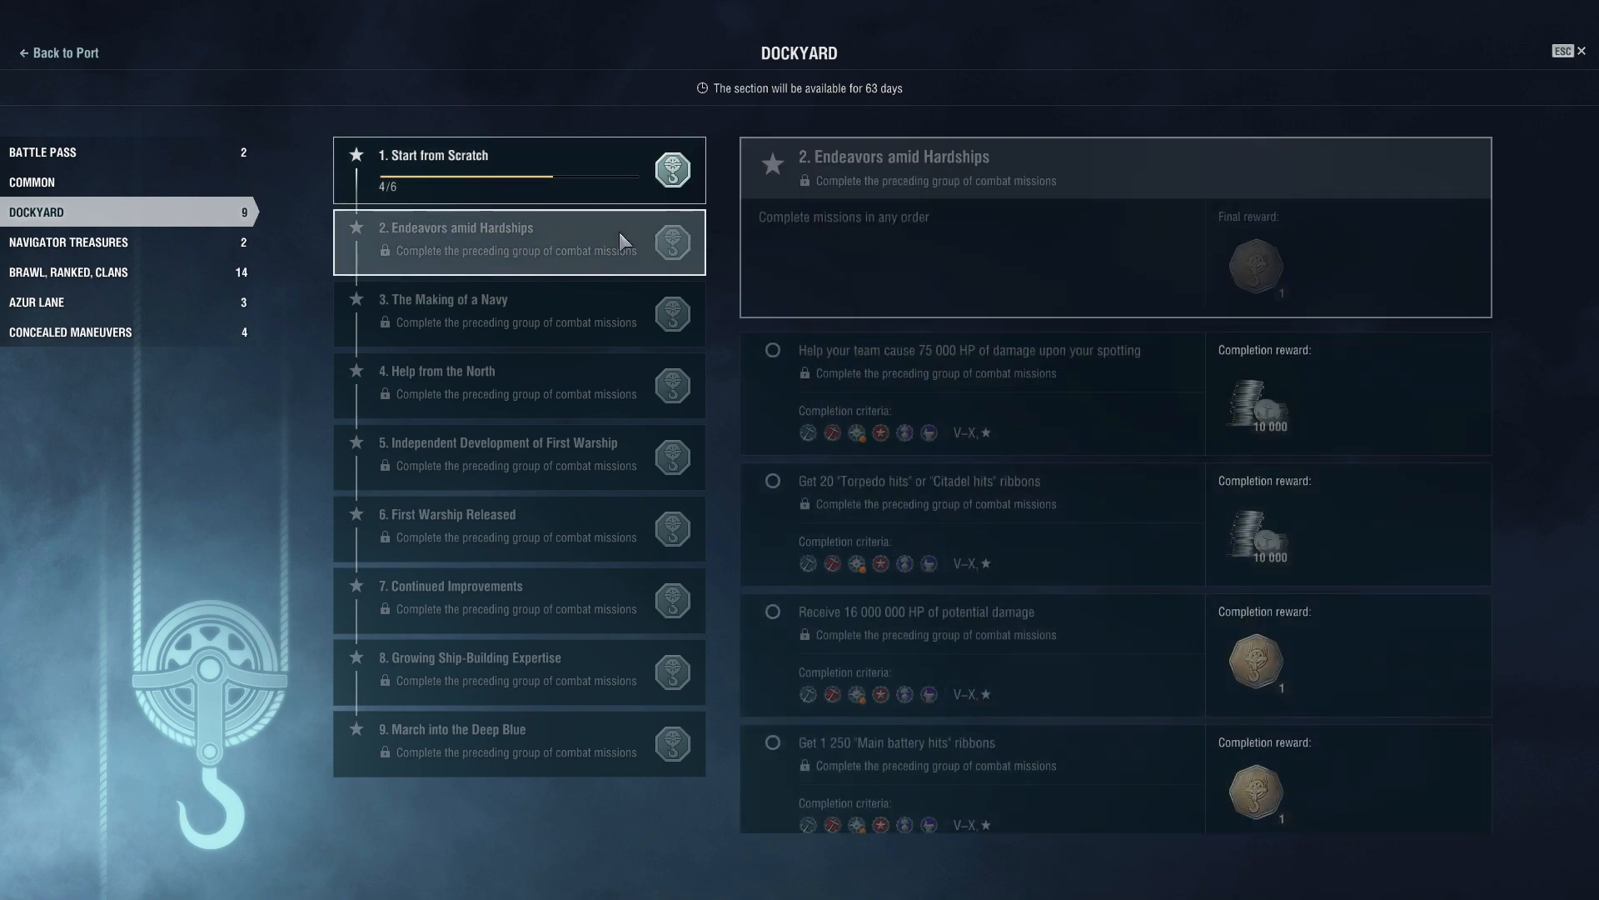
click(518, 170)
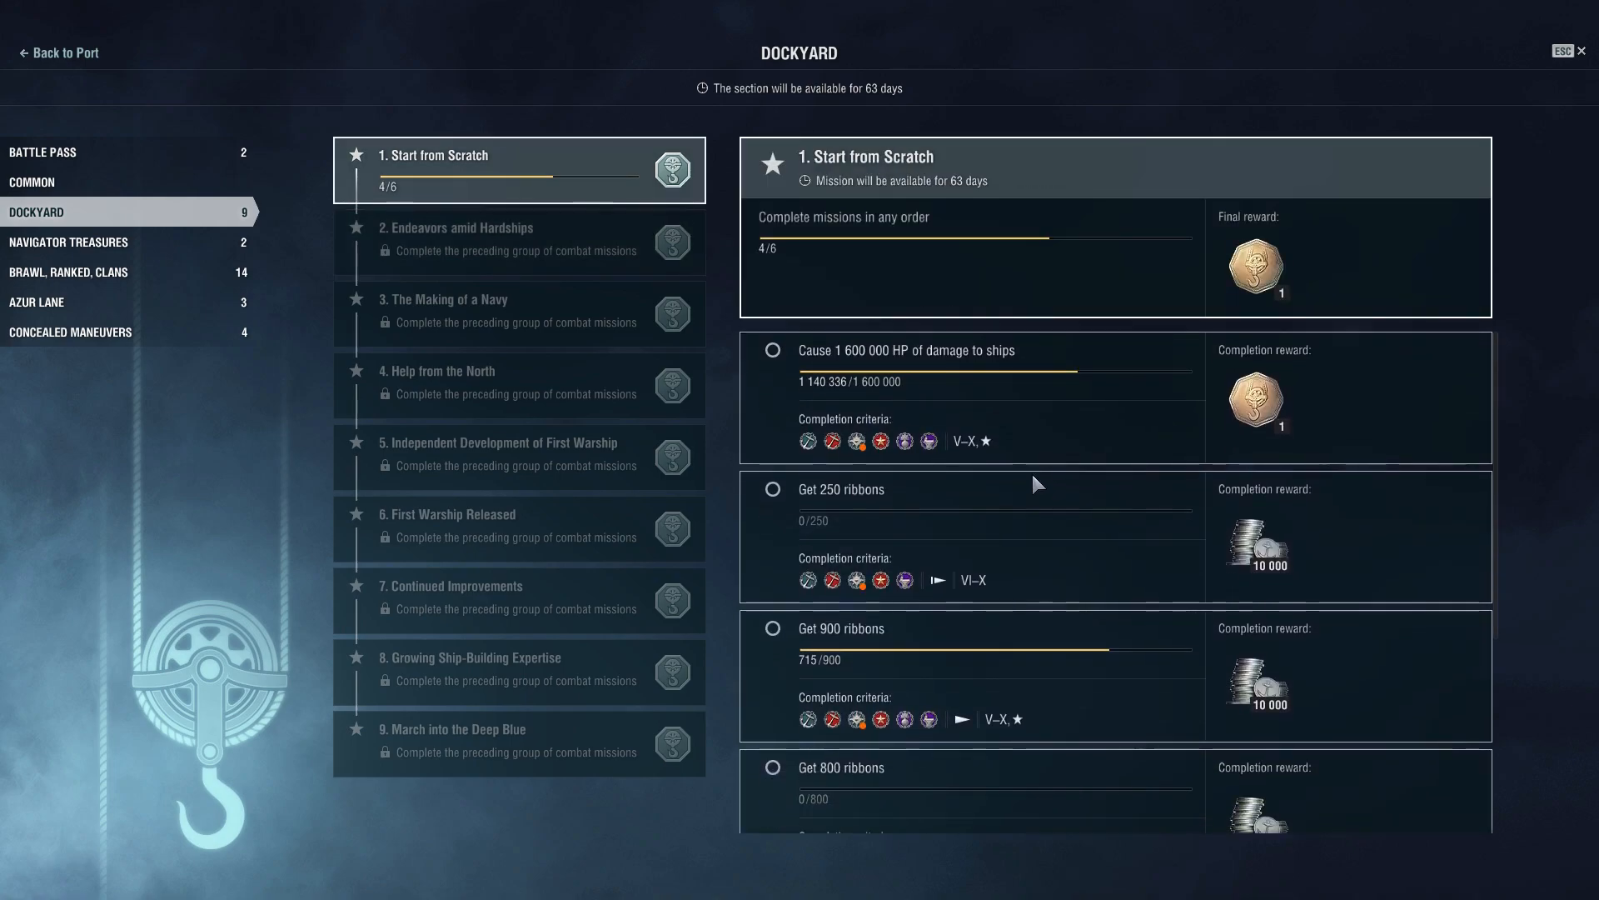
mouse_move(952, 422)
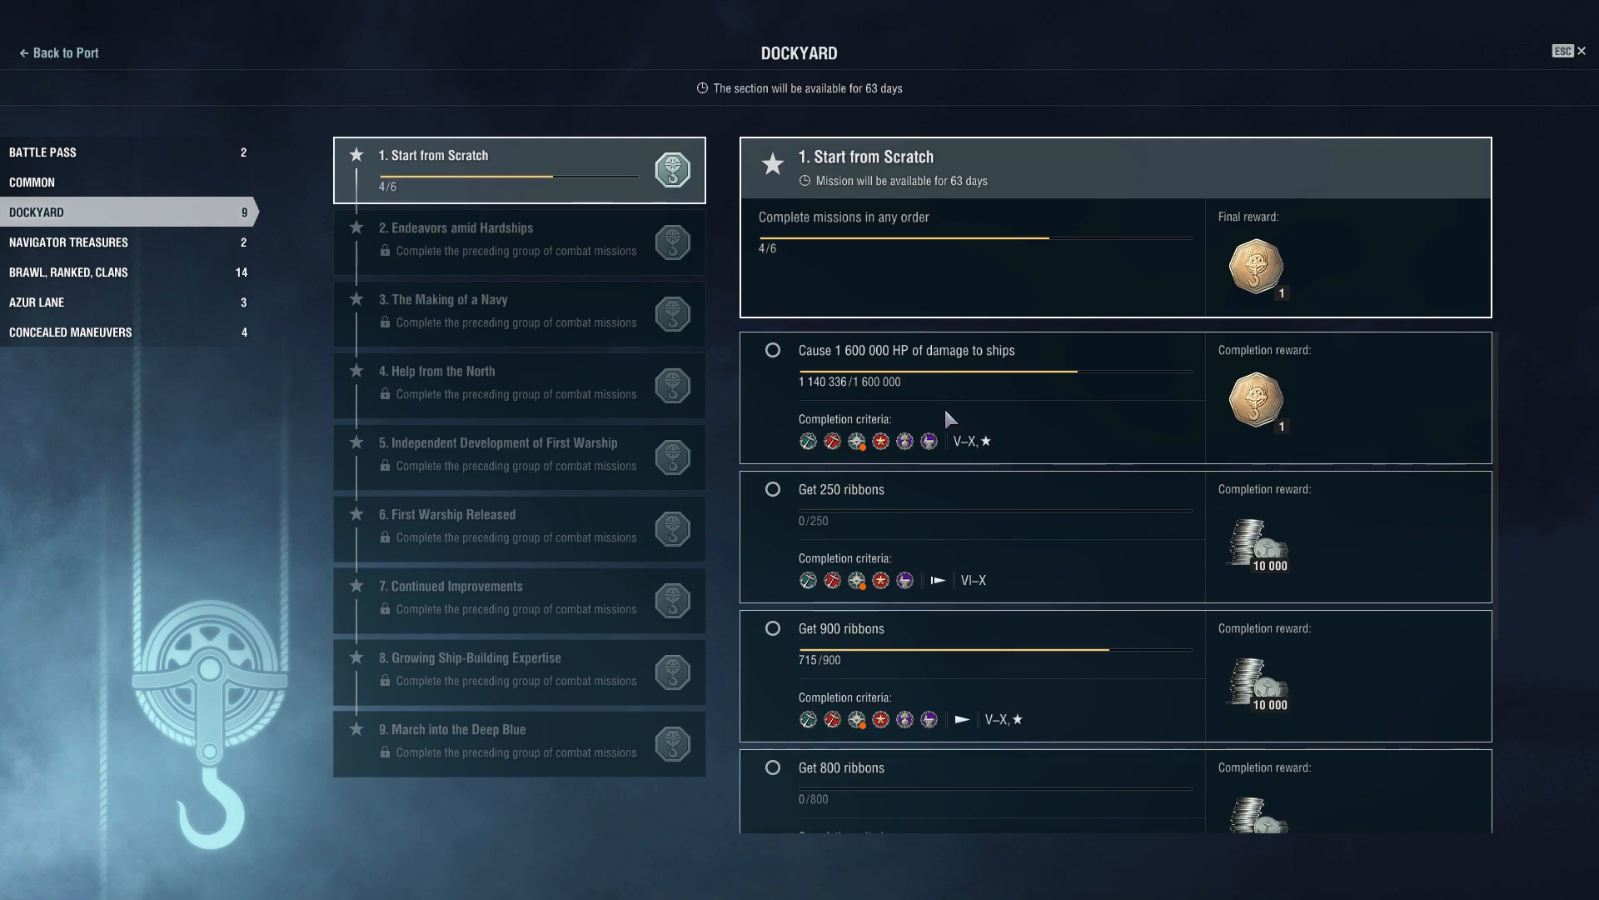
mouse_move(812, 447)
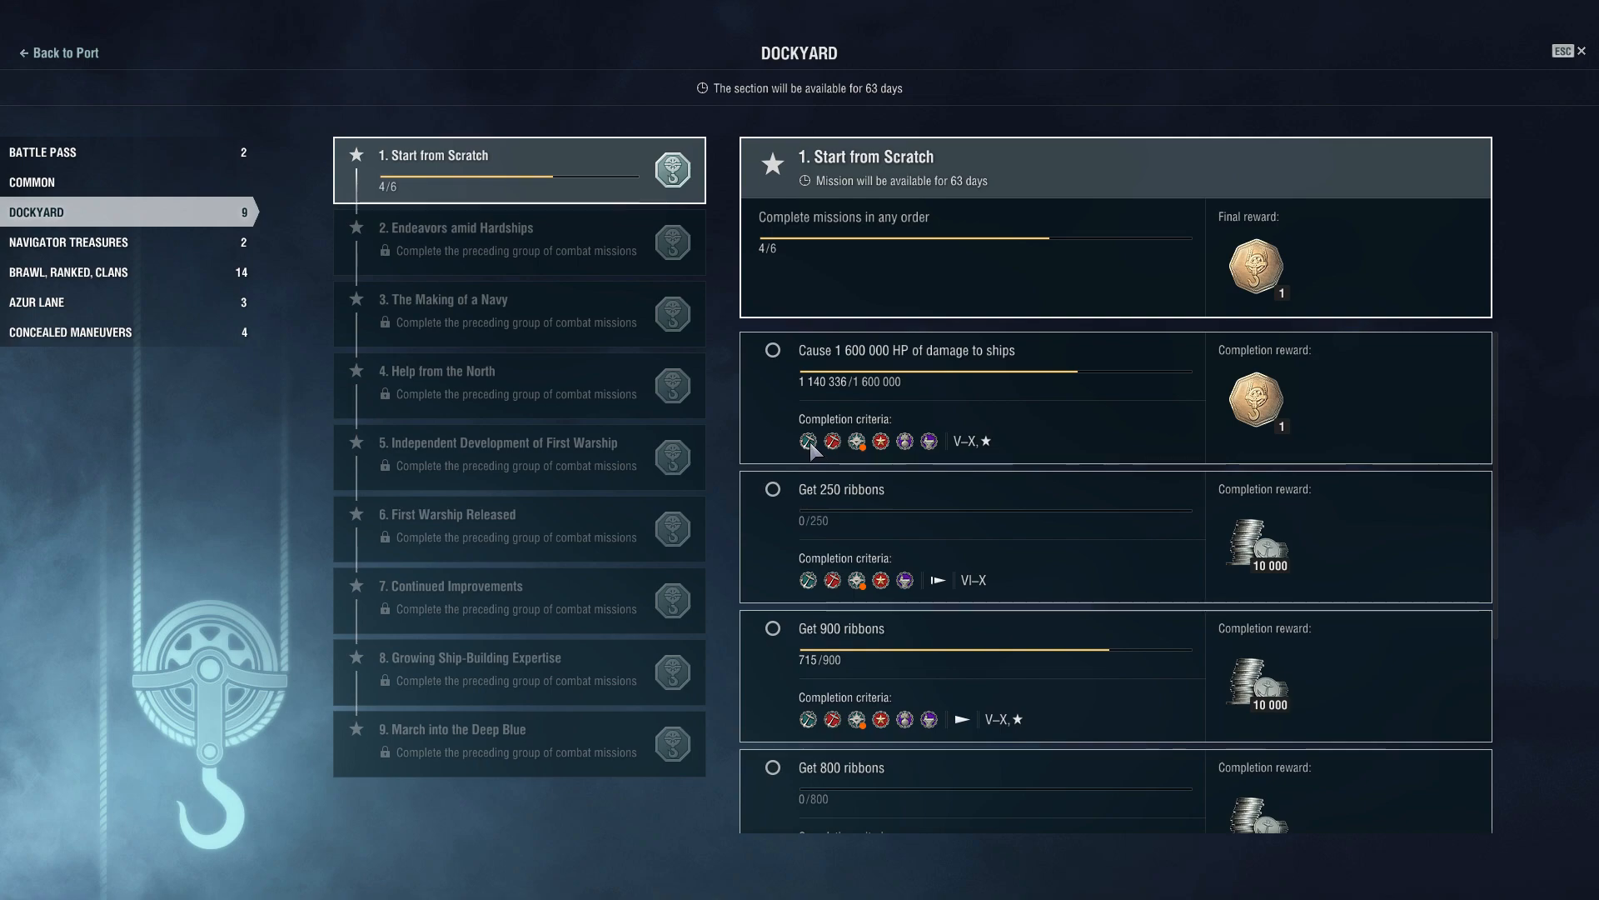
mouse_move(833, 440)
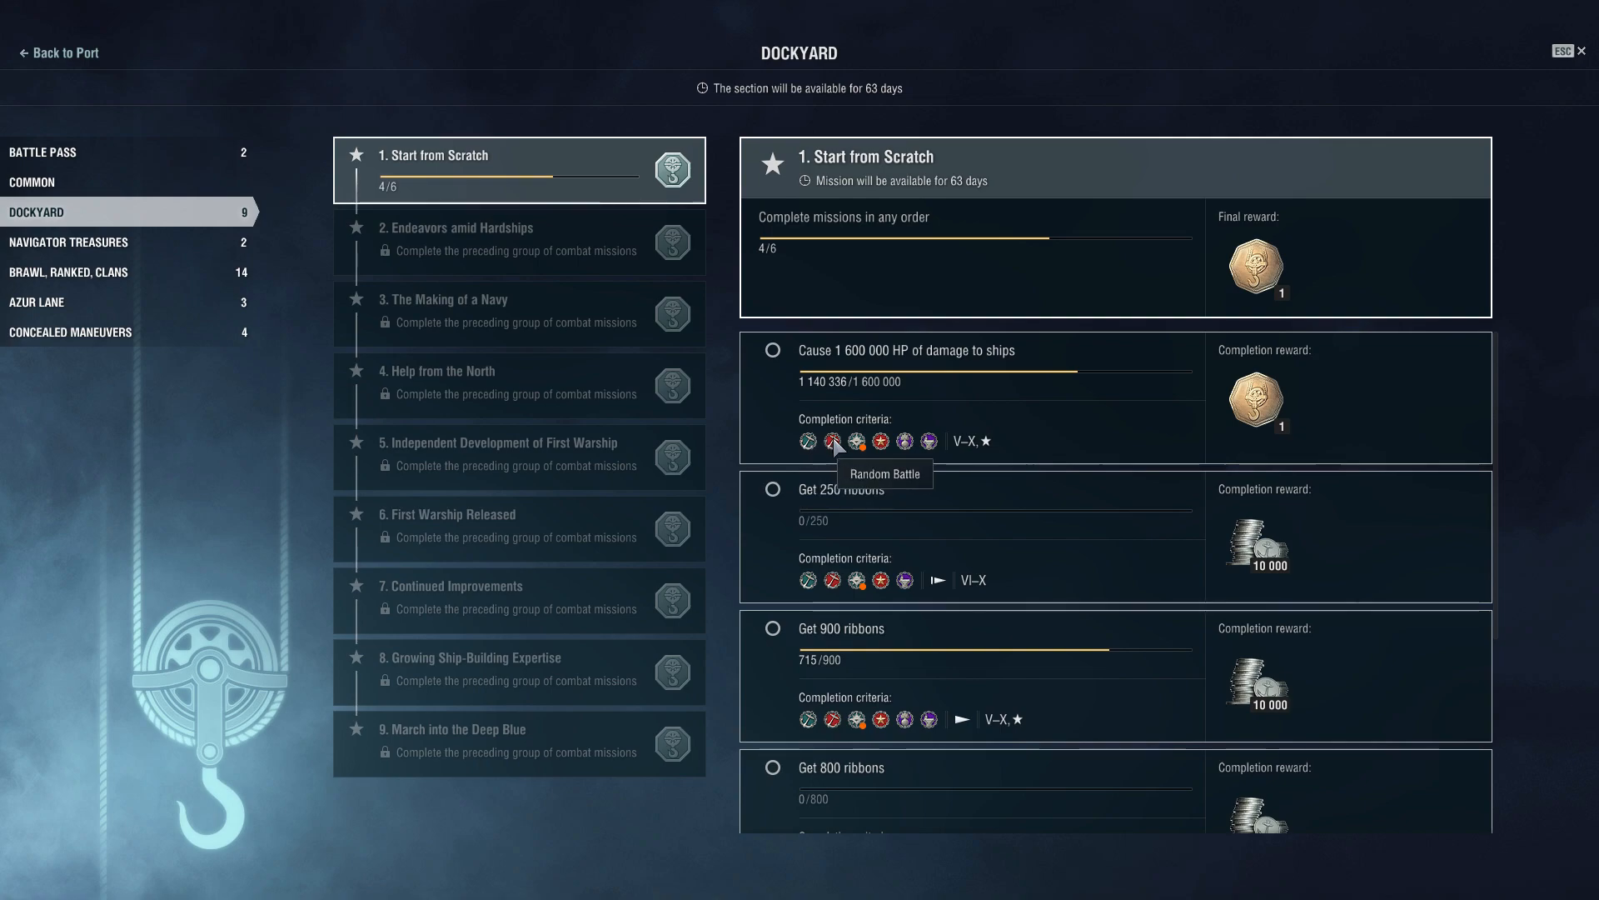
mouse_move(856, 439)
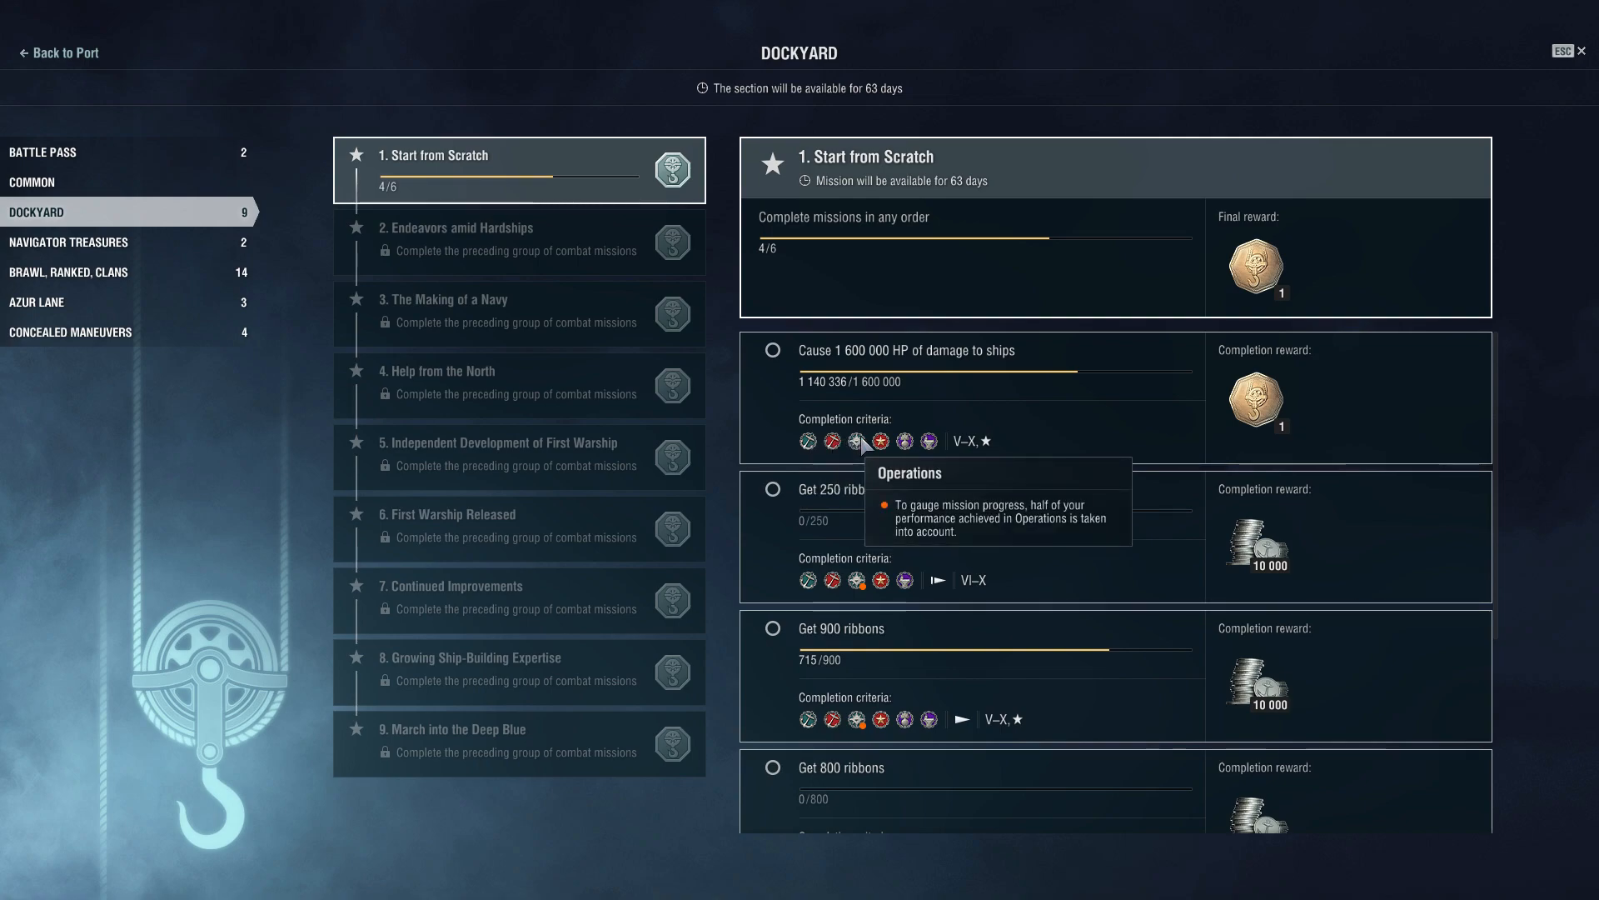
mouse_move(926, 440)
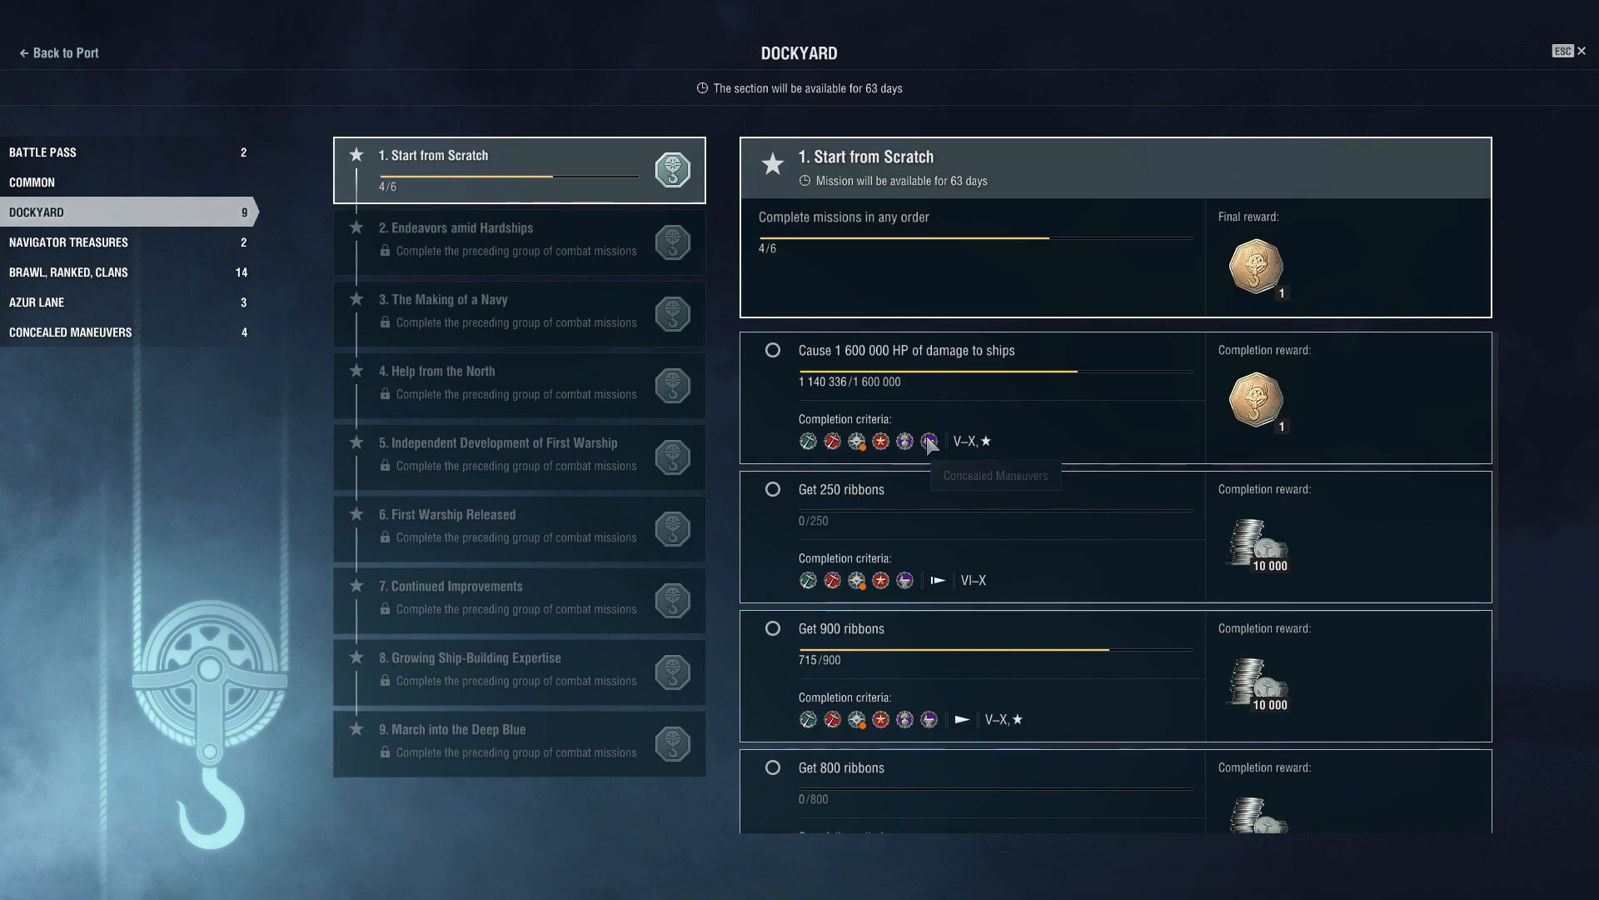
mouse_move(951, 565)
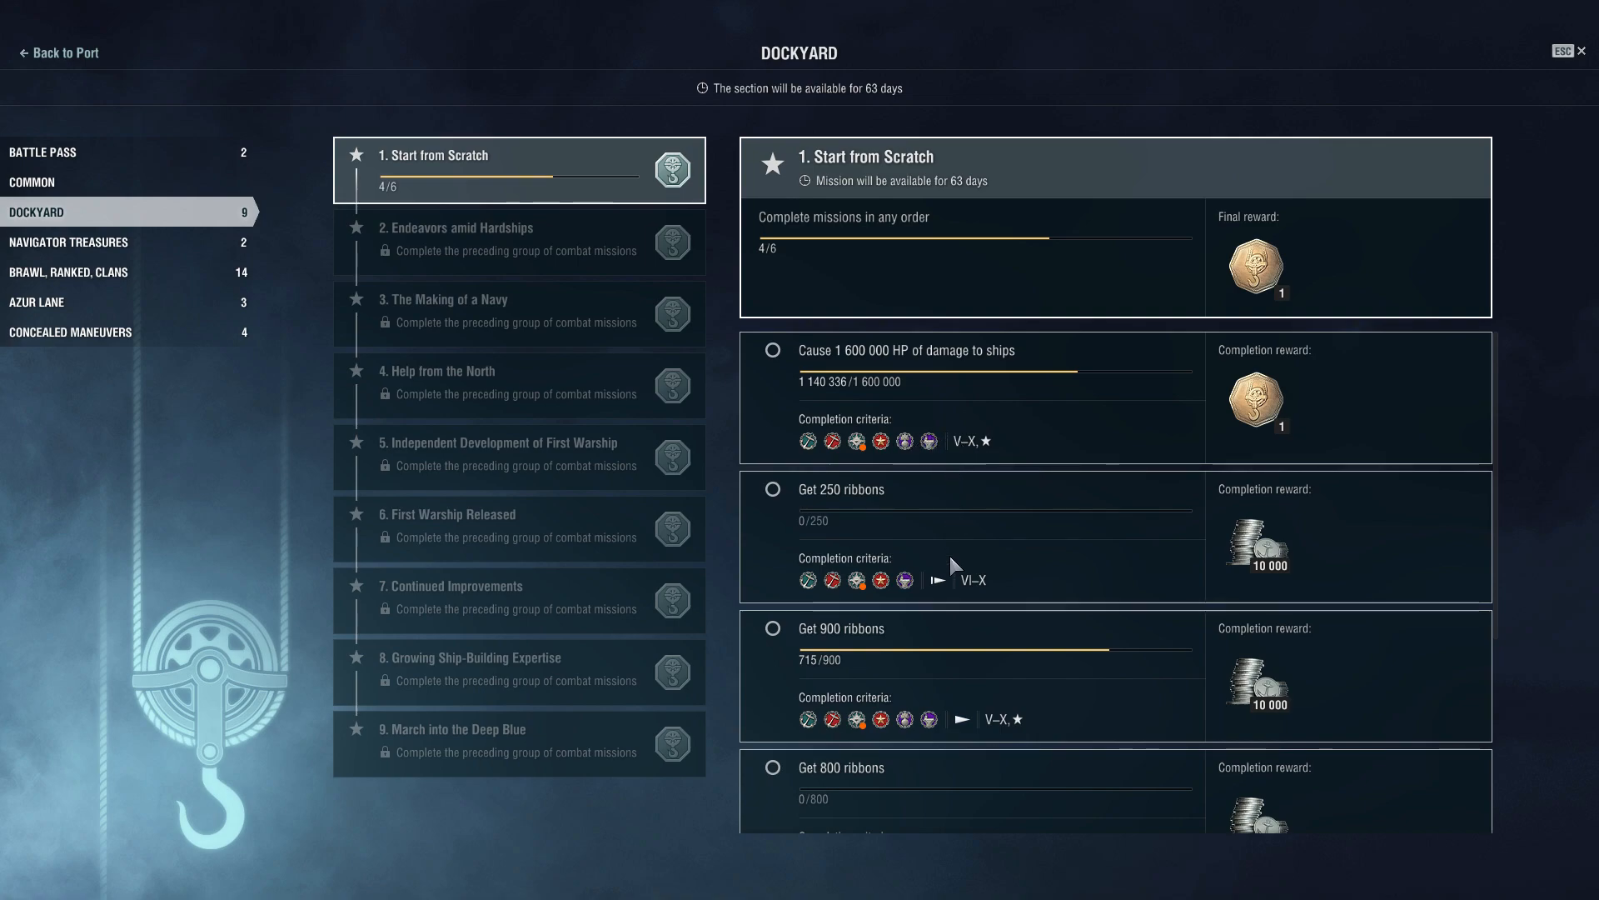
mouse_move(935, 580)
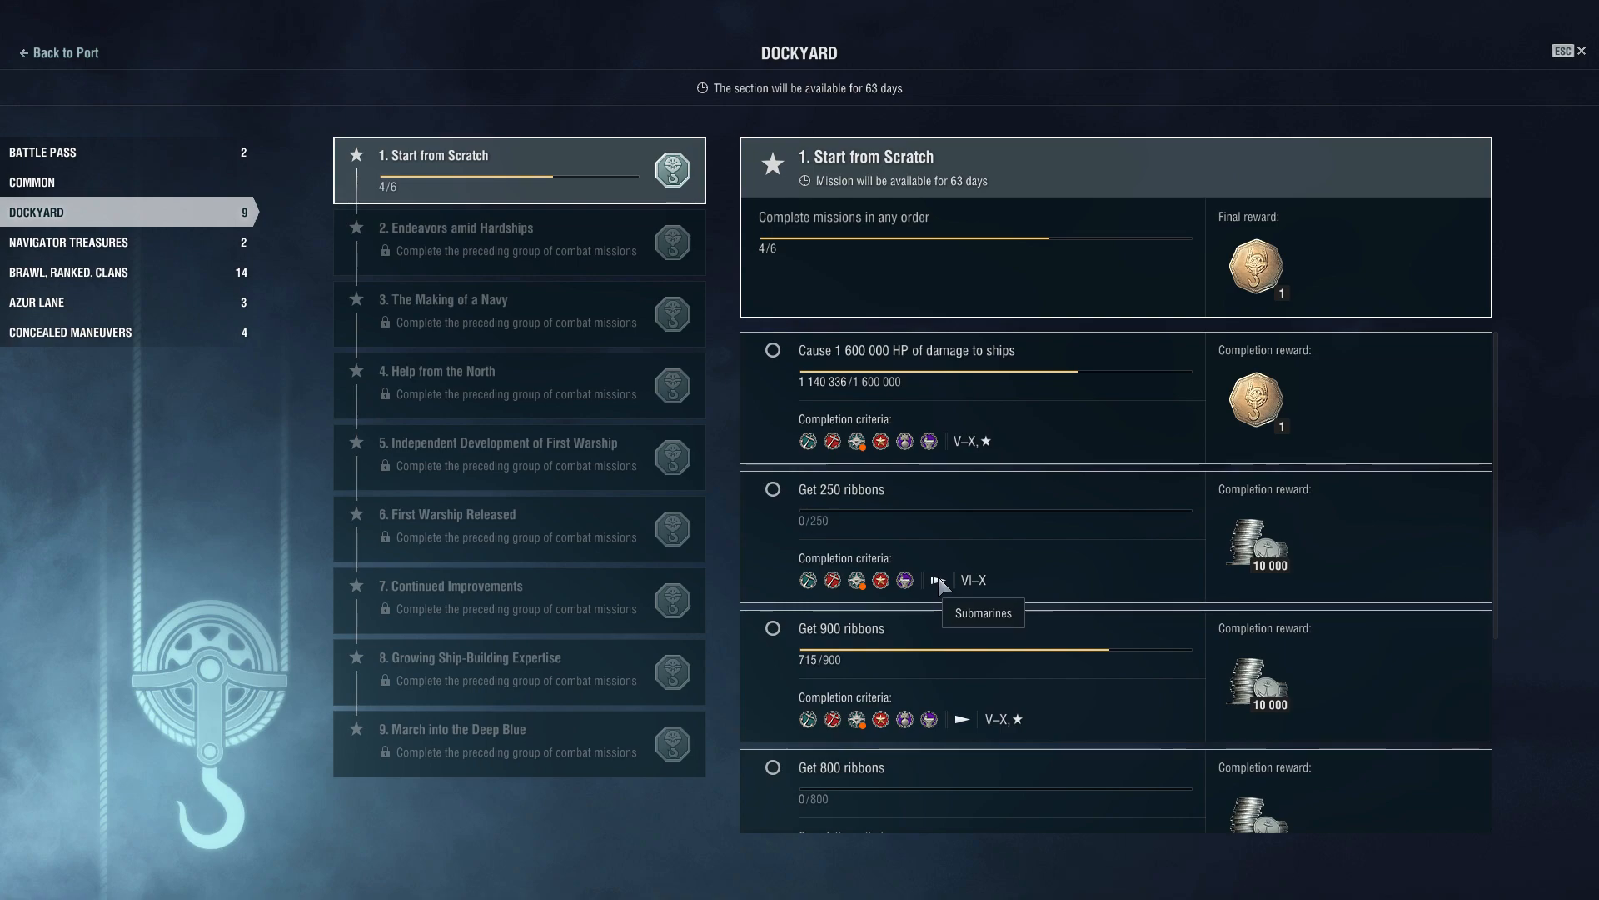
scroll(down, 3)
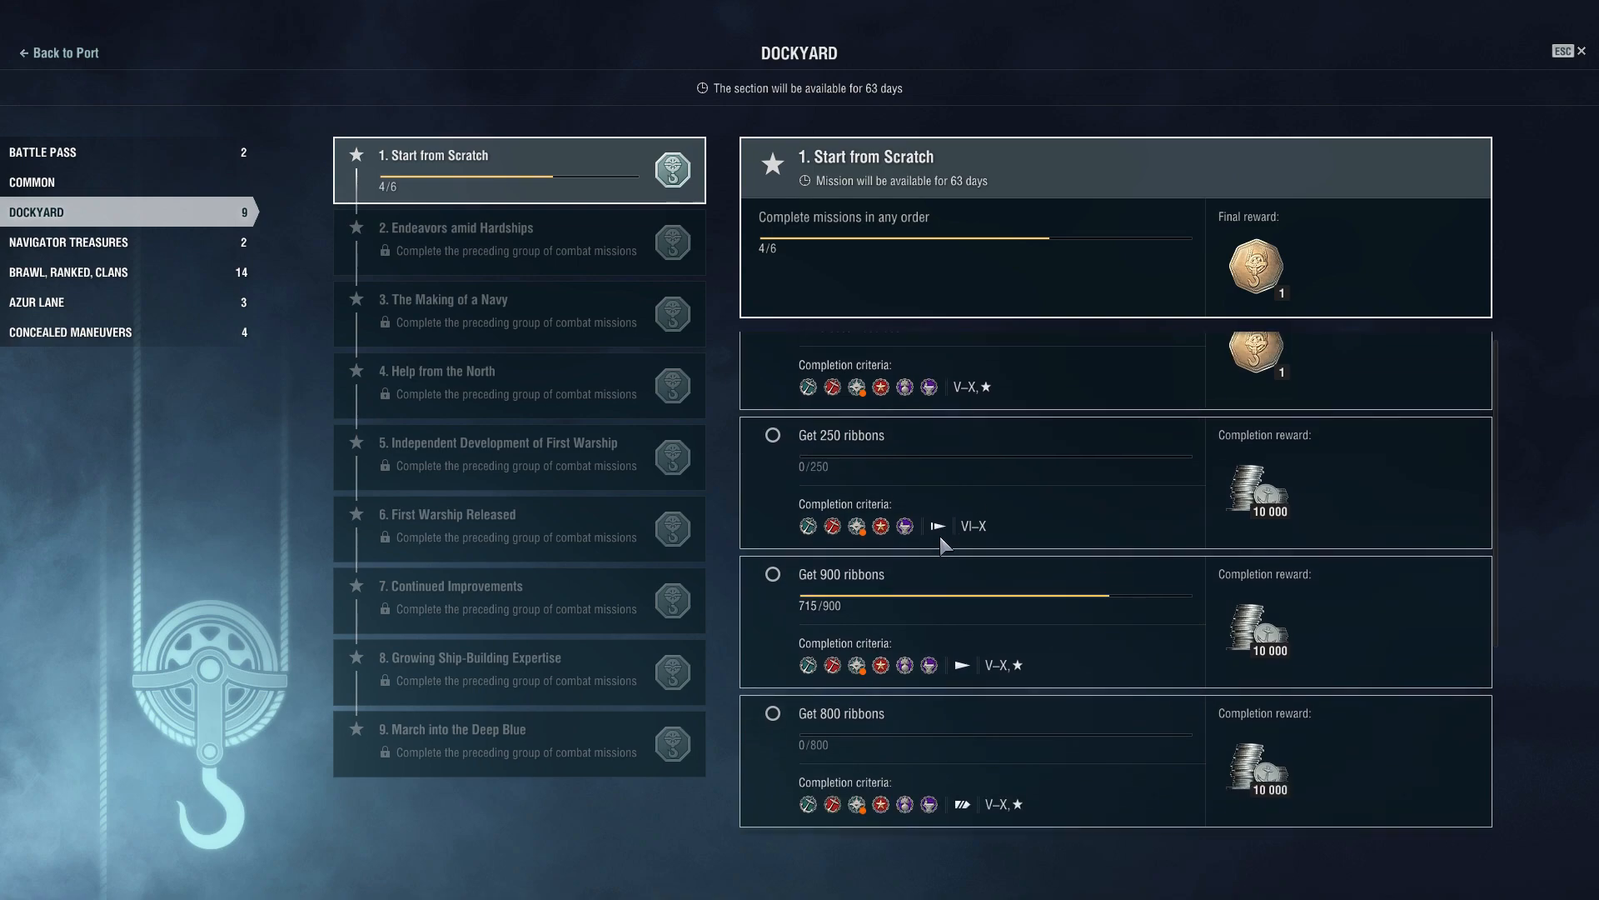
scroll(up, 3)
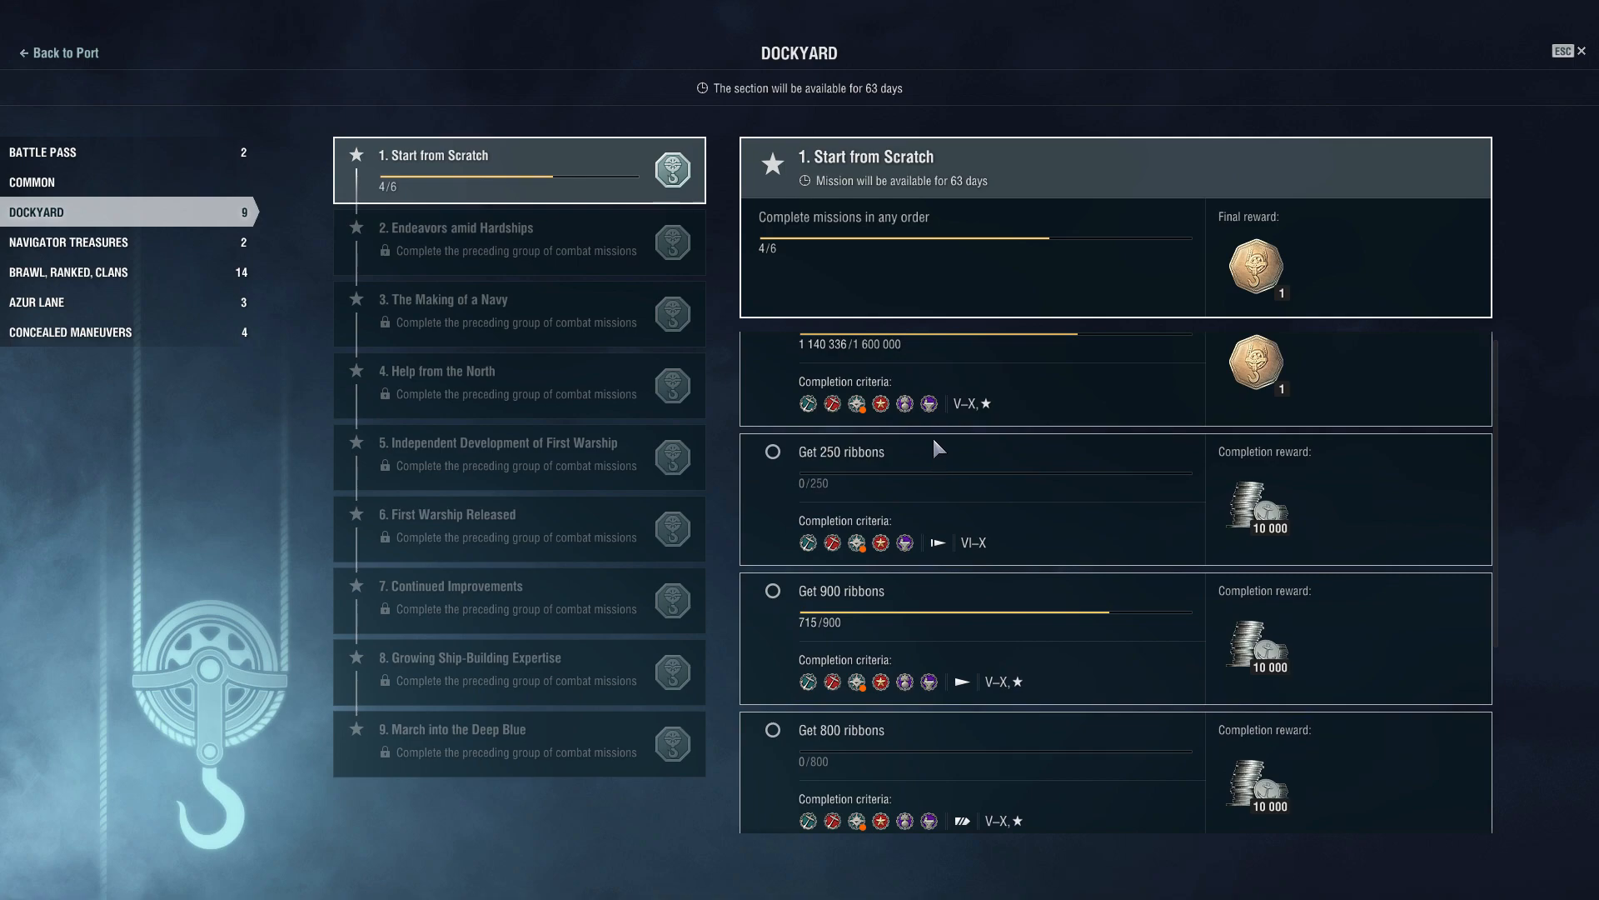
mouse_move(946, 447)
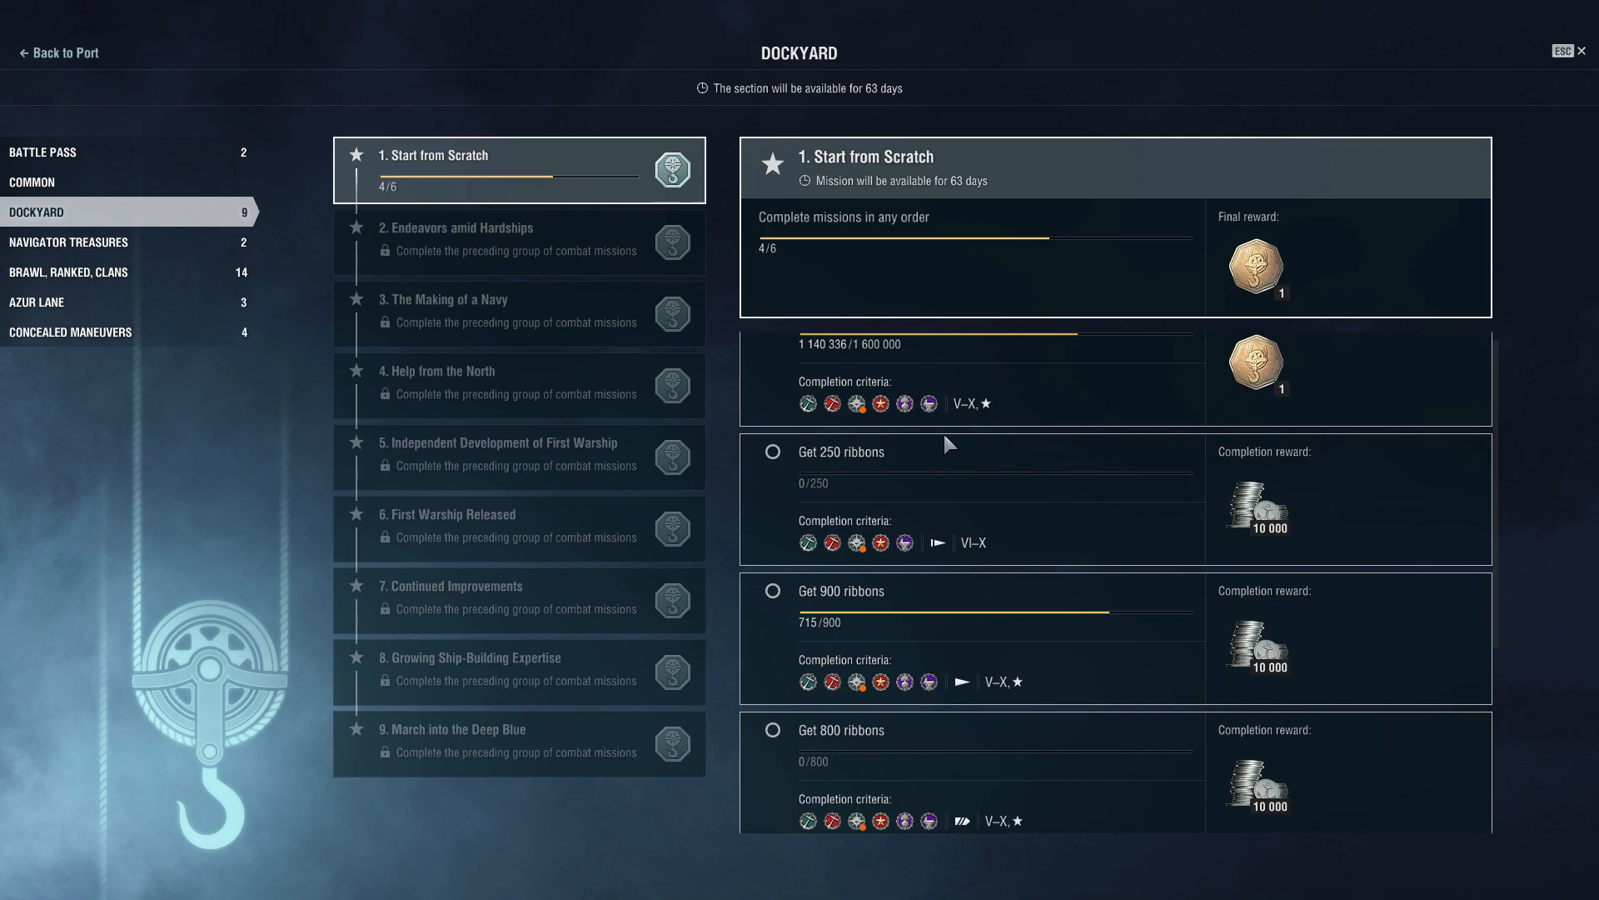
mouse_move(1016, 479)
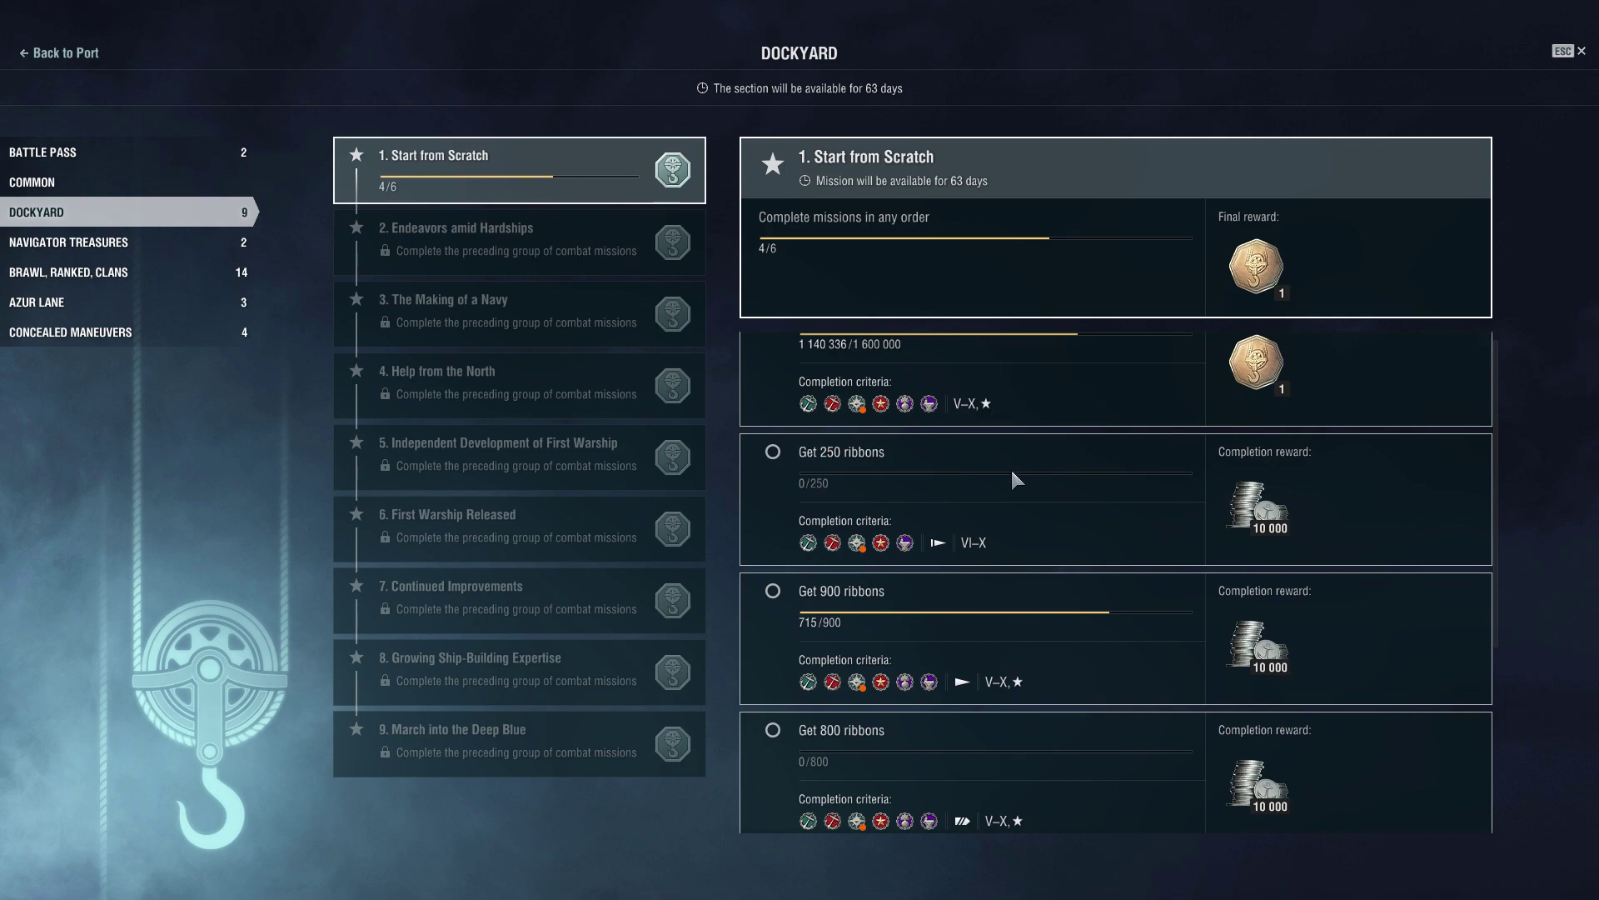
scroll(down, 3)
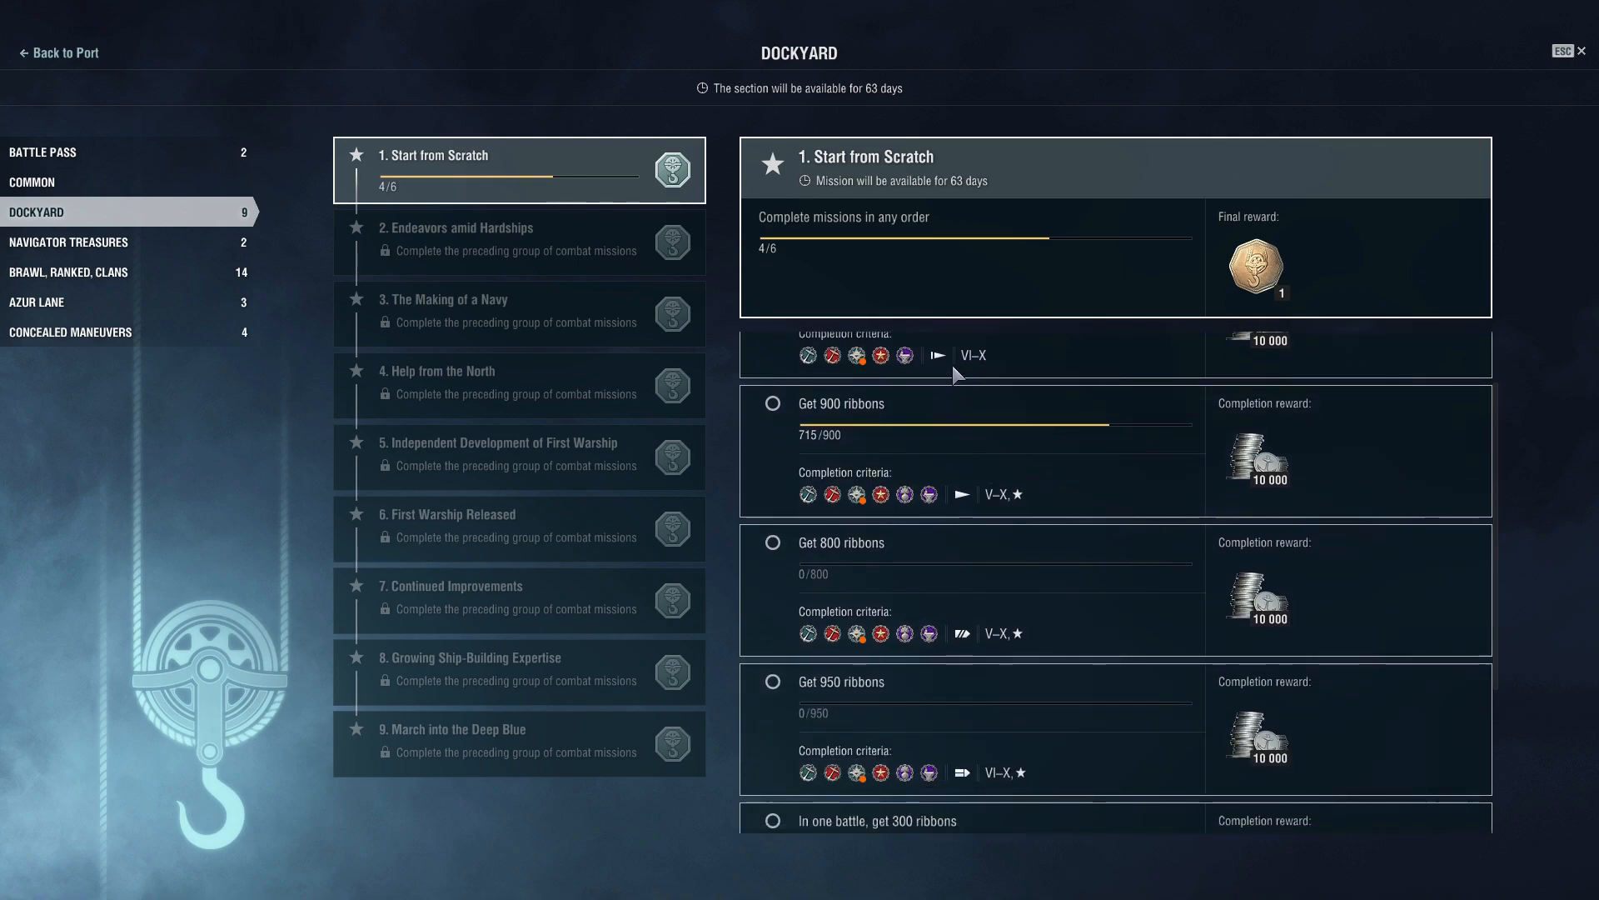
scroll(up, 3)
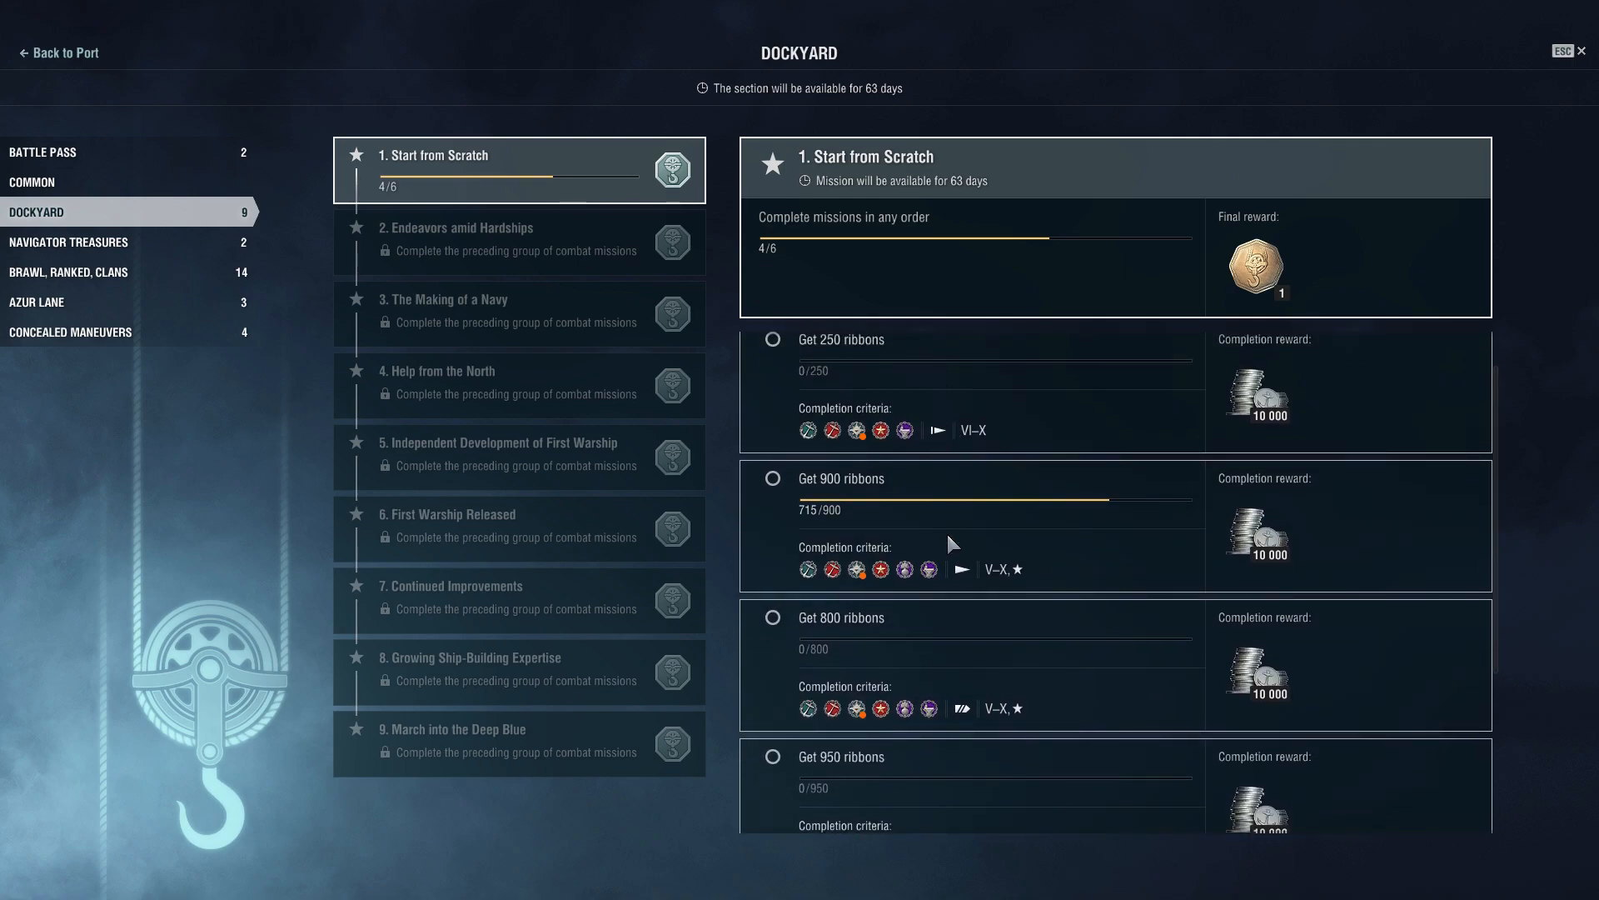
scroll(down, 3)
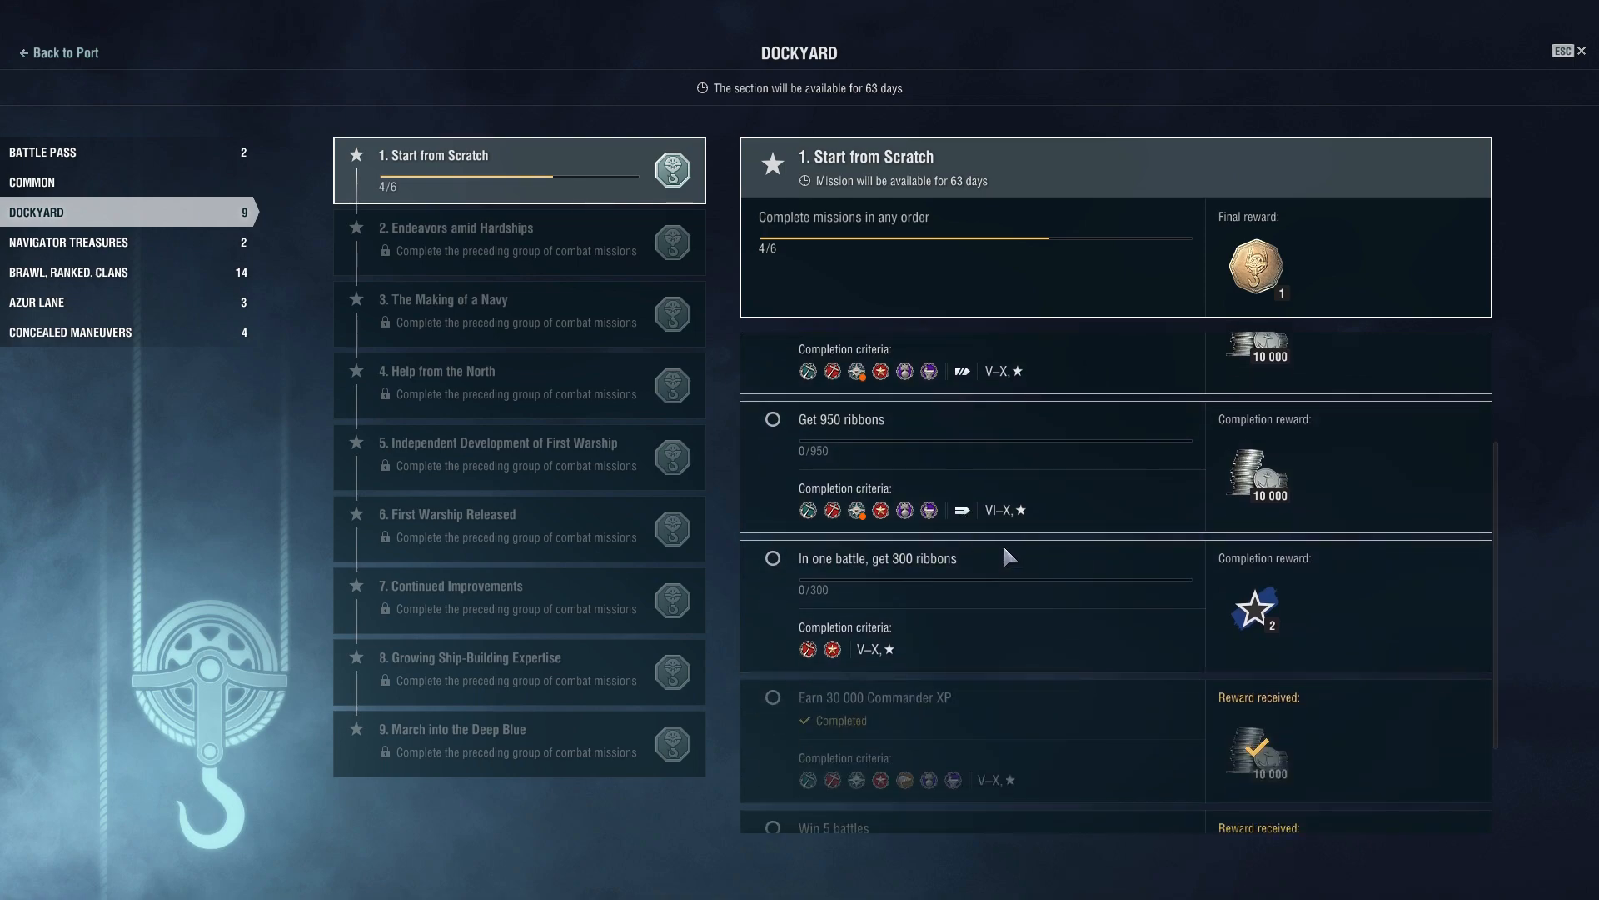
mouse_move(1011, 583)
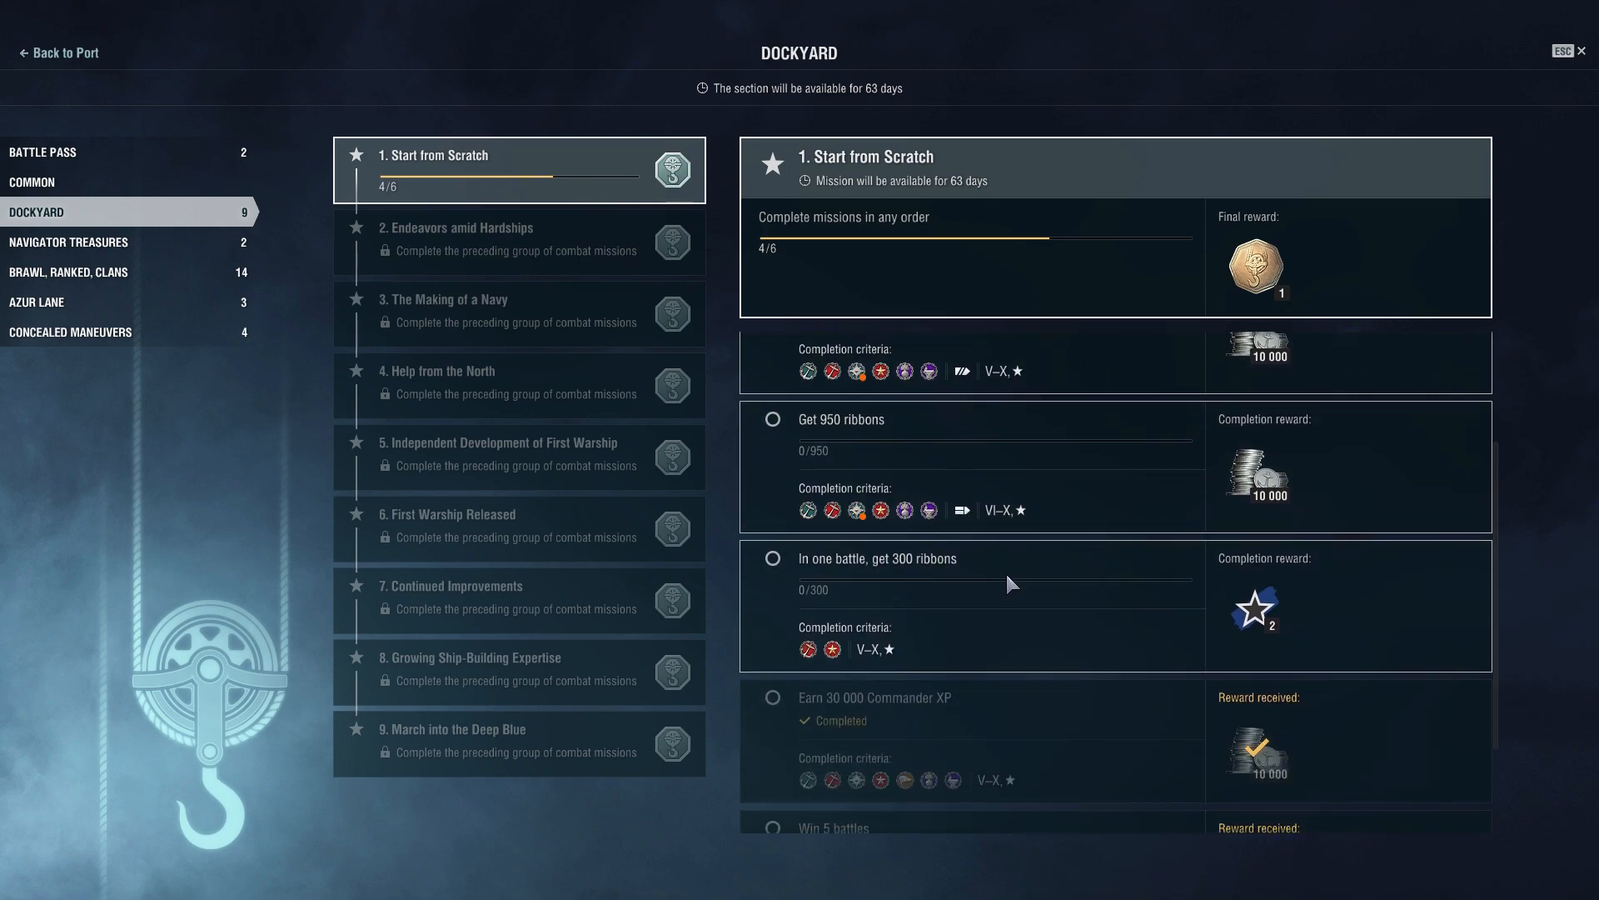
scroll(up, 3)
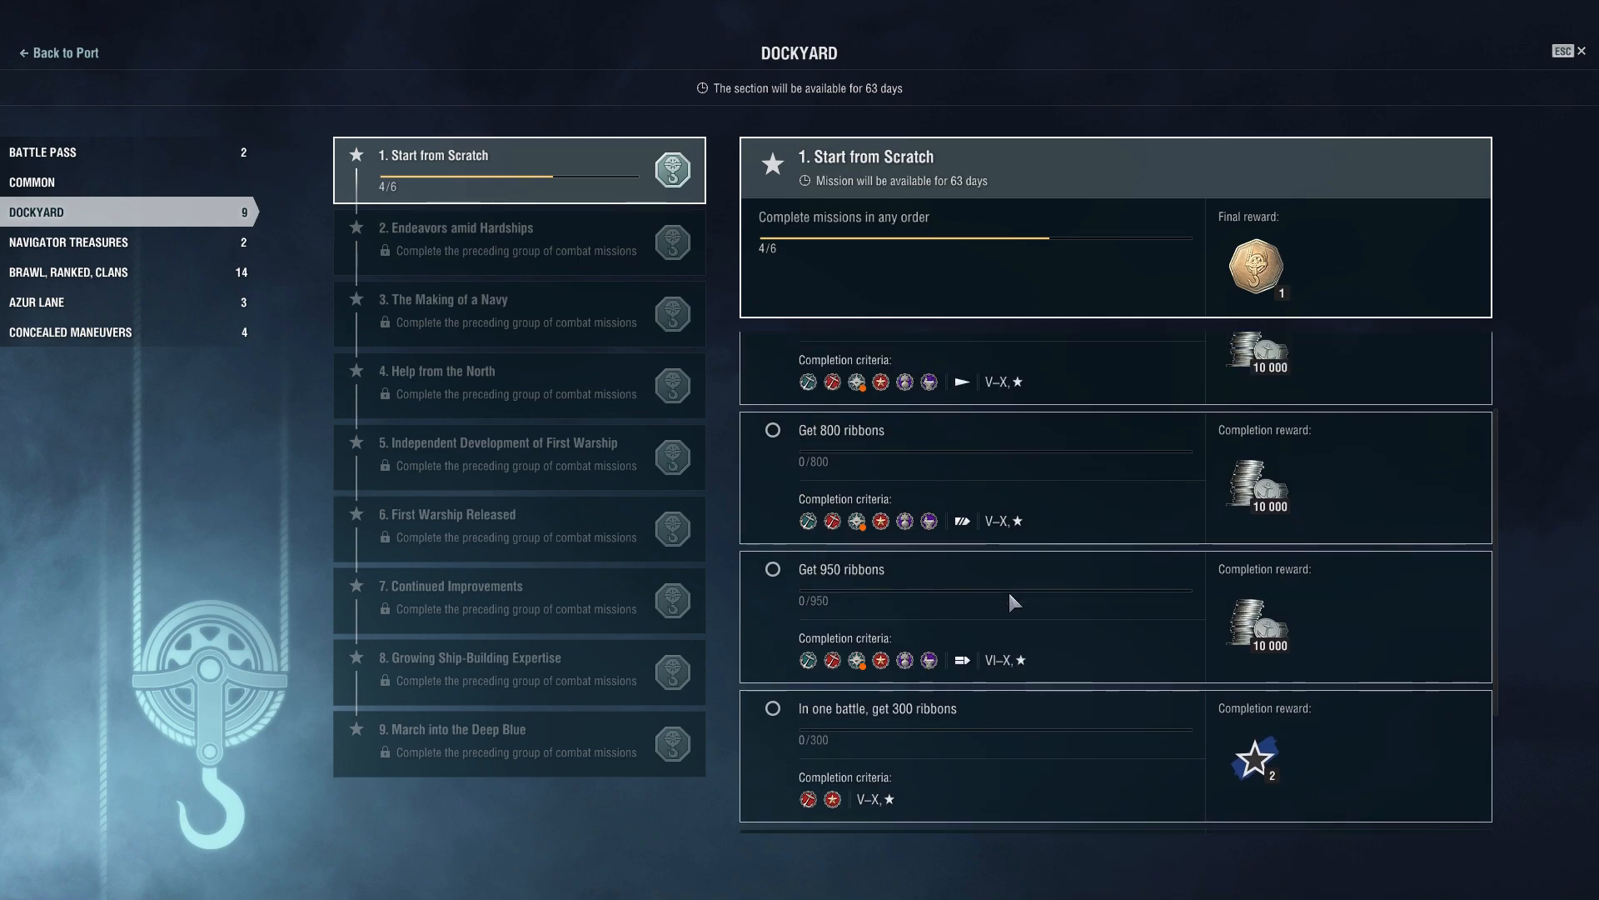
scroll(down, 3)
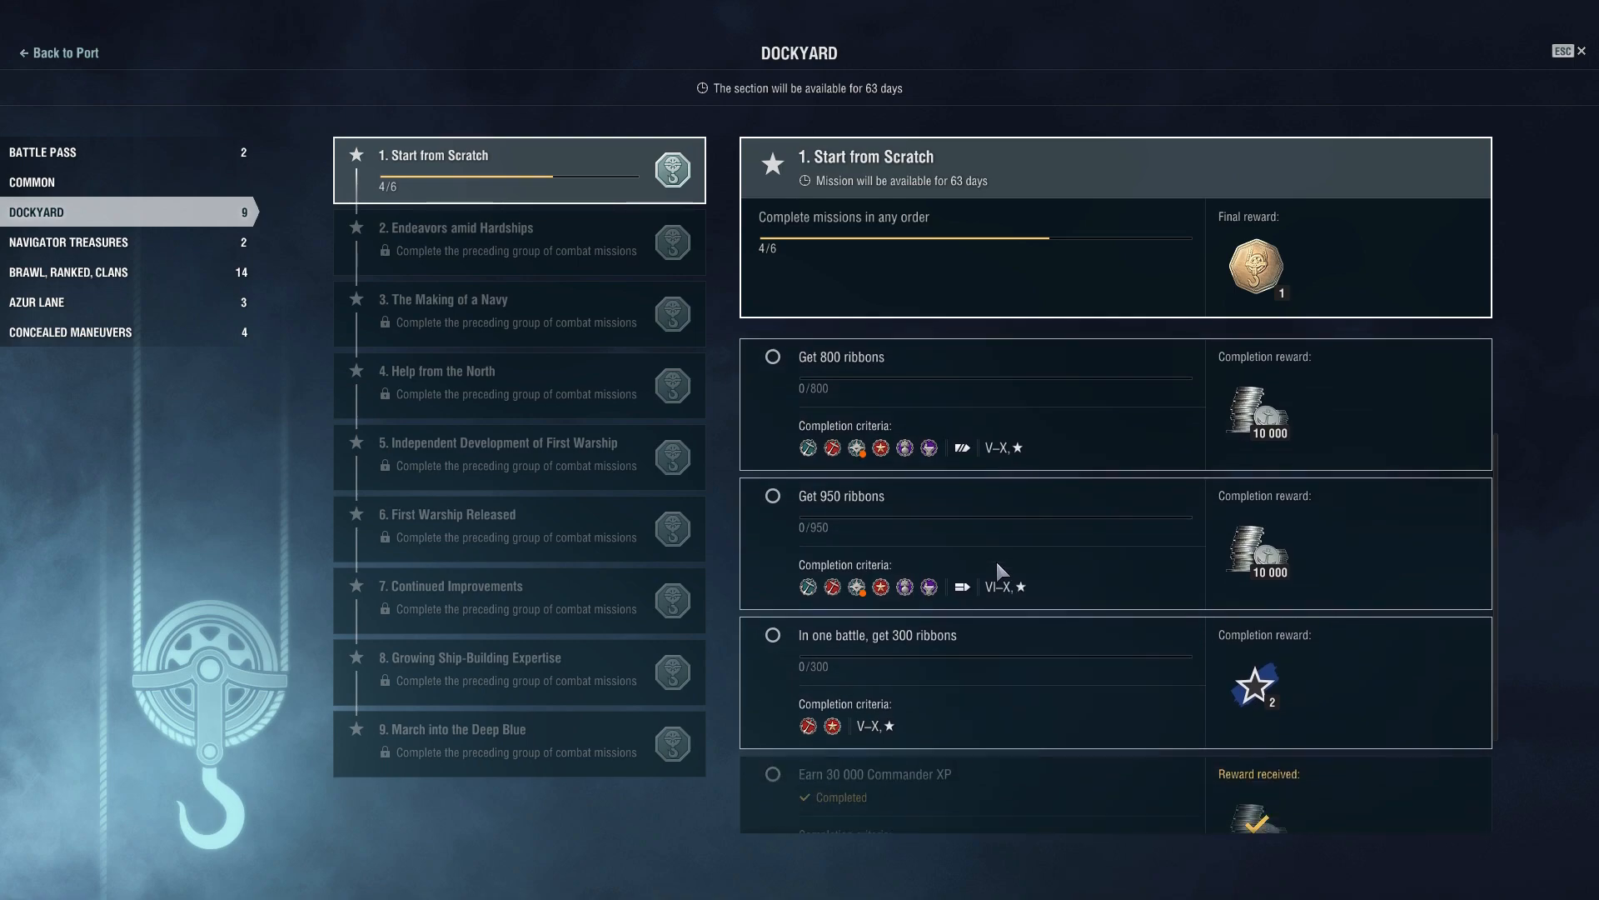
scroll(up, 3)
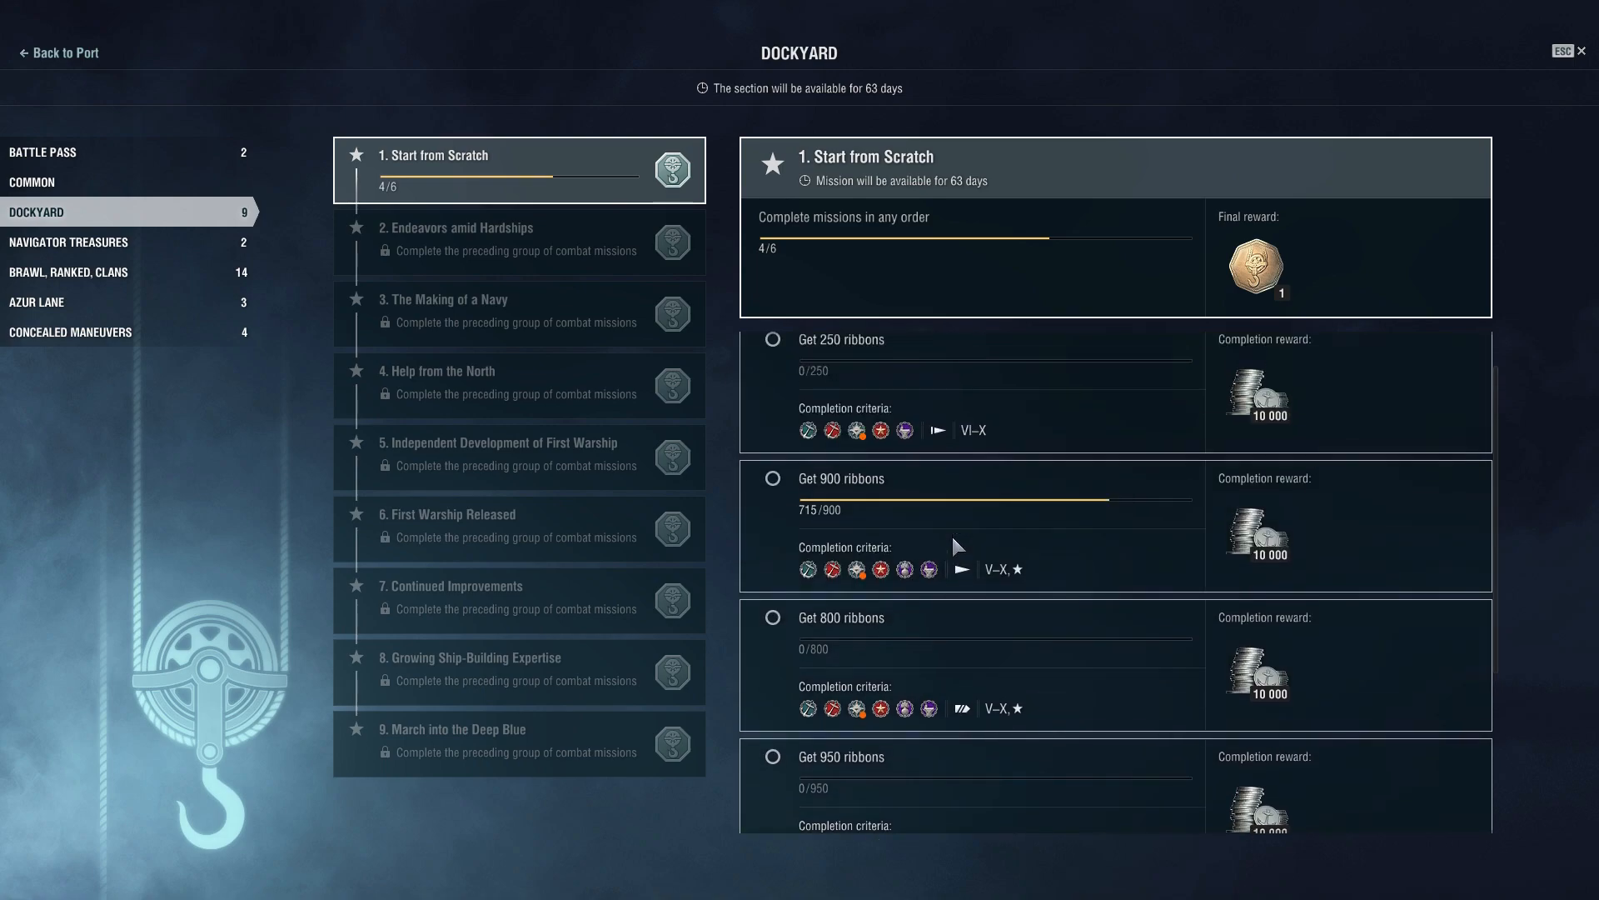
scroll(down, 3)
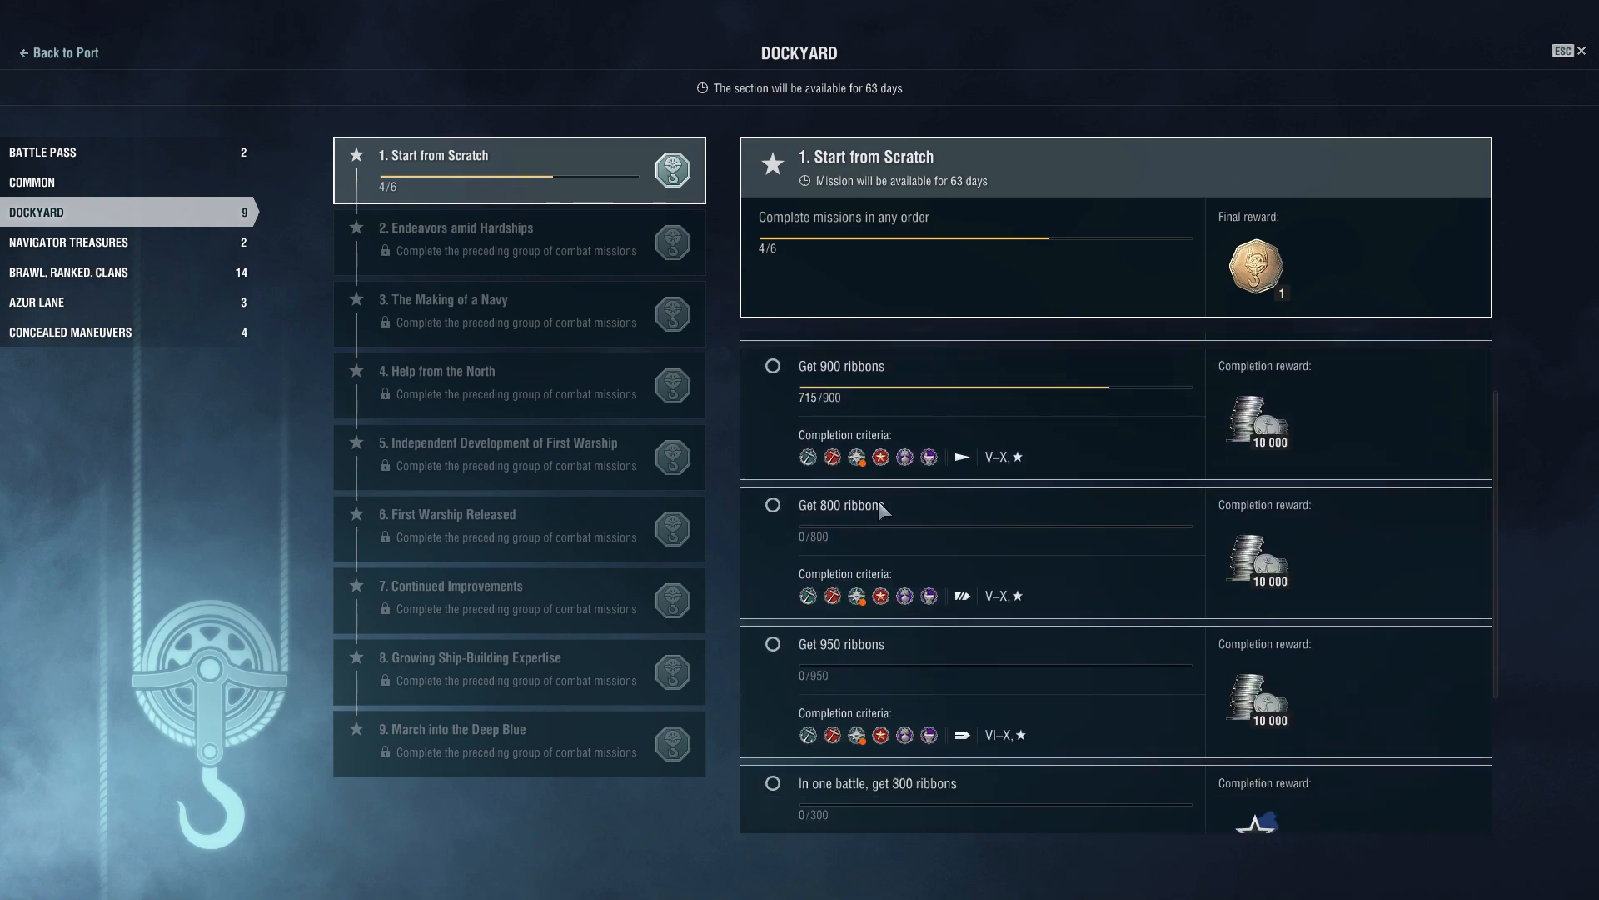
scroll(down, 3)
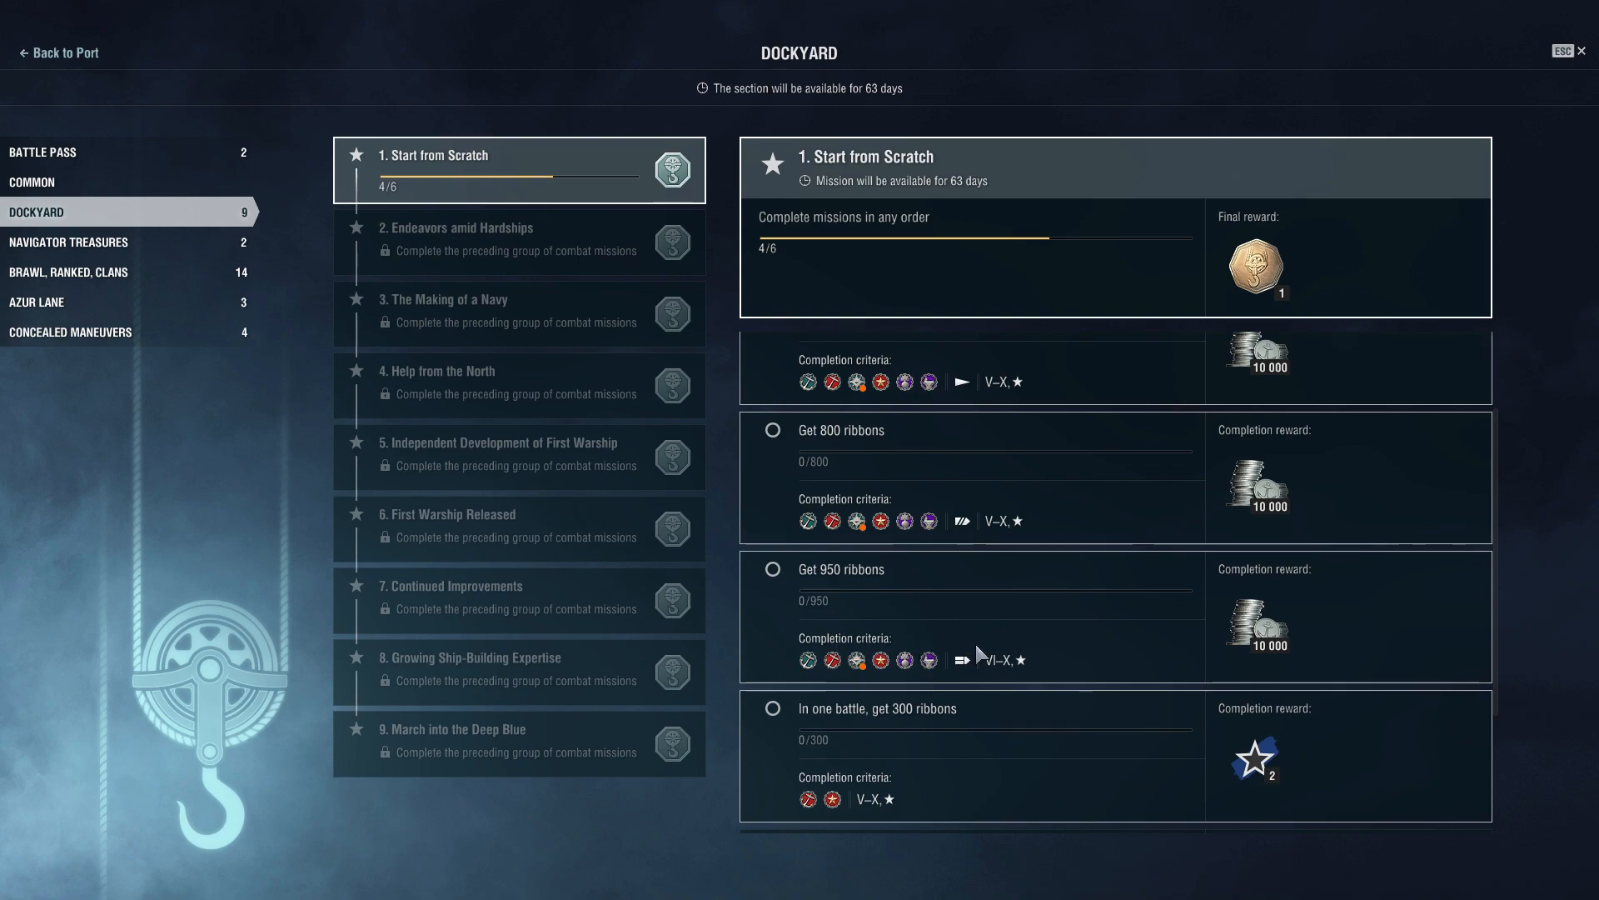
mouse_move(928, 661)
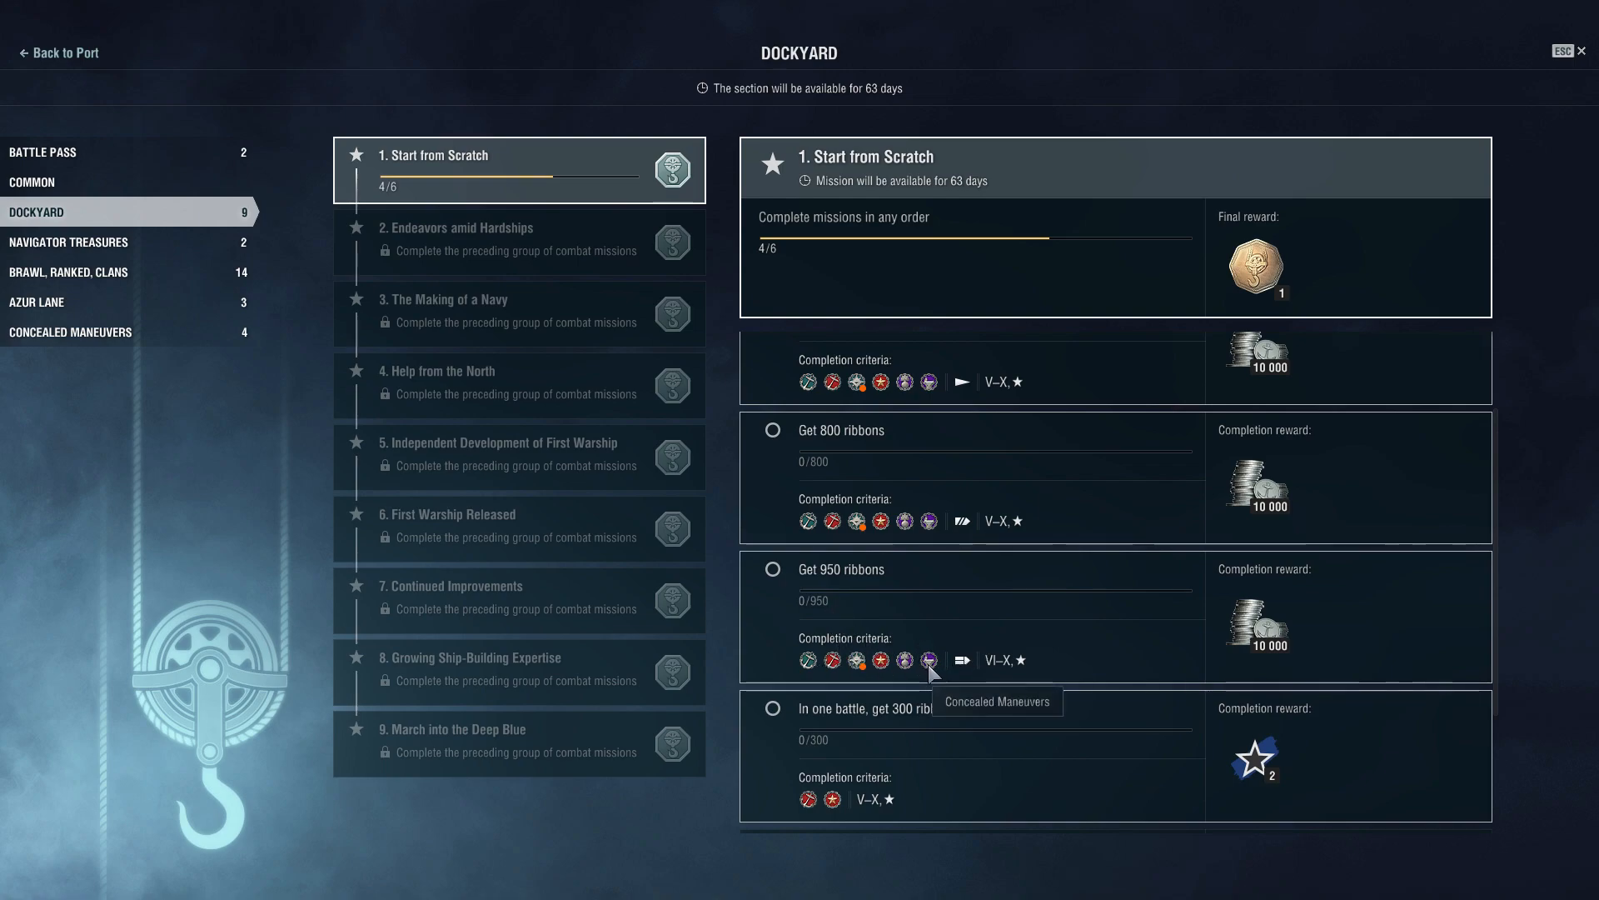
mouse_move(964, 668)
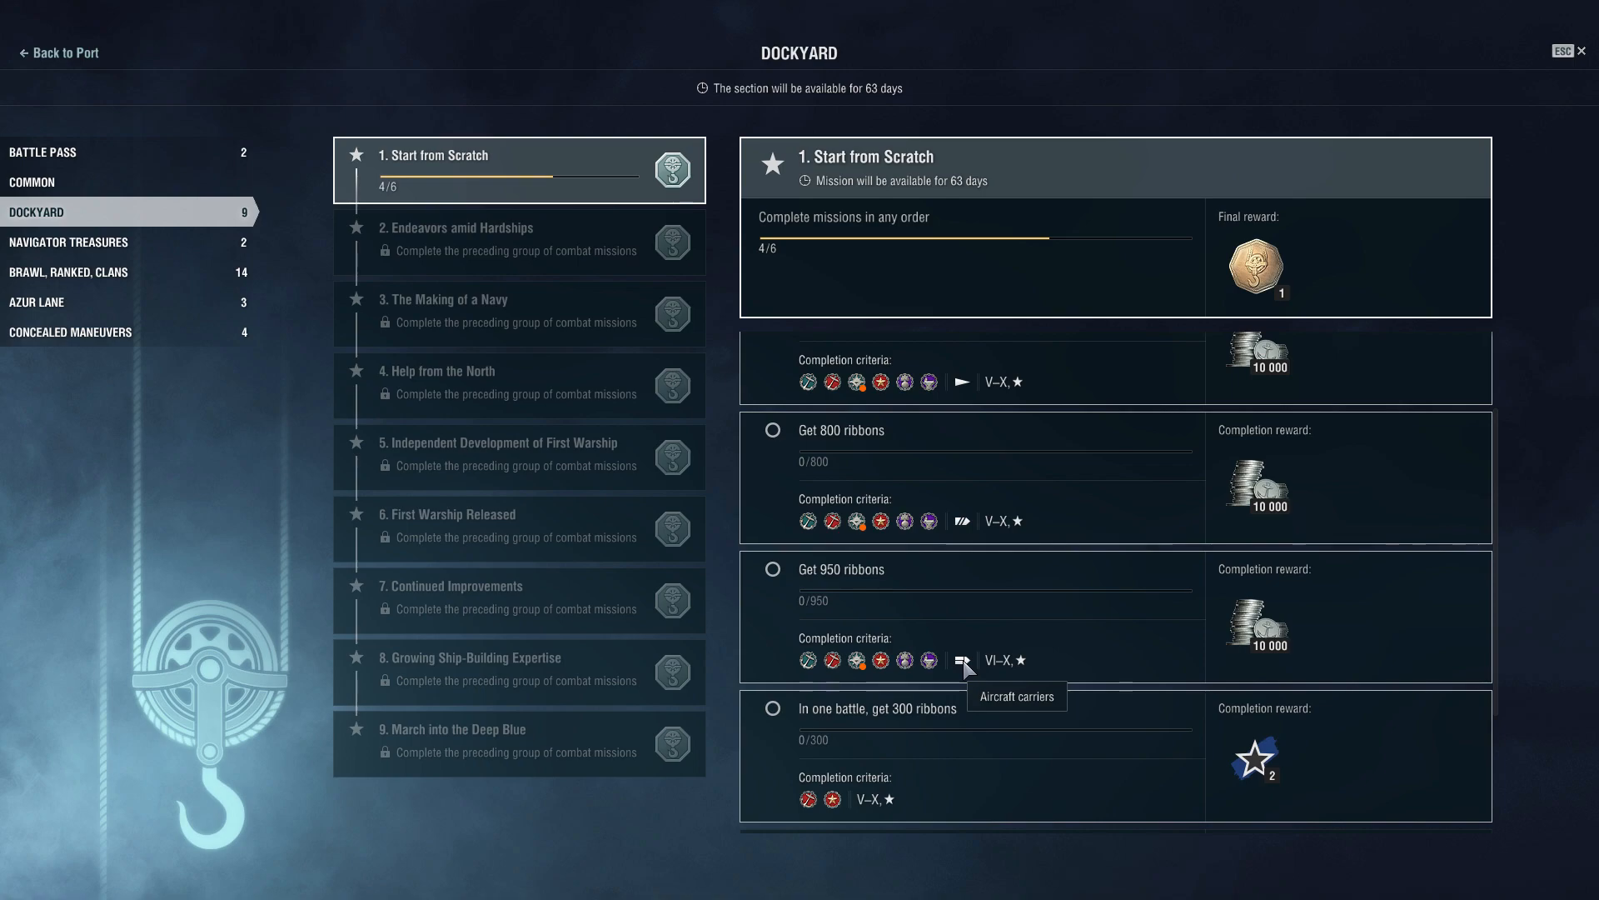
mouse_move(998, 673)
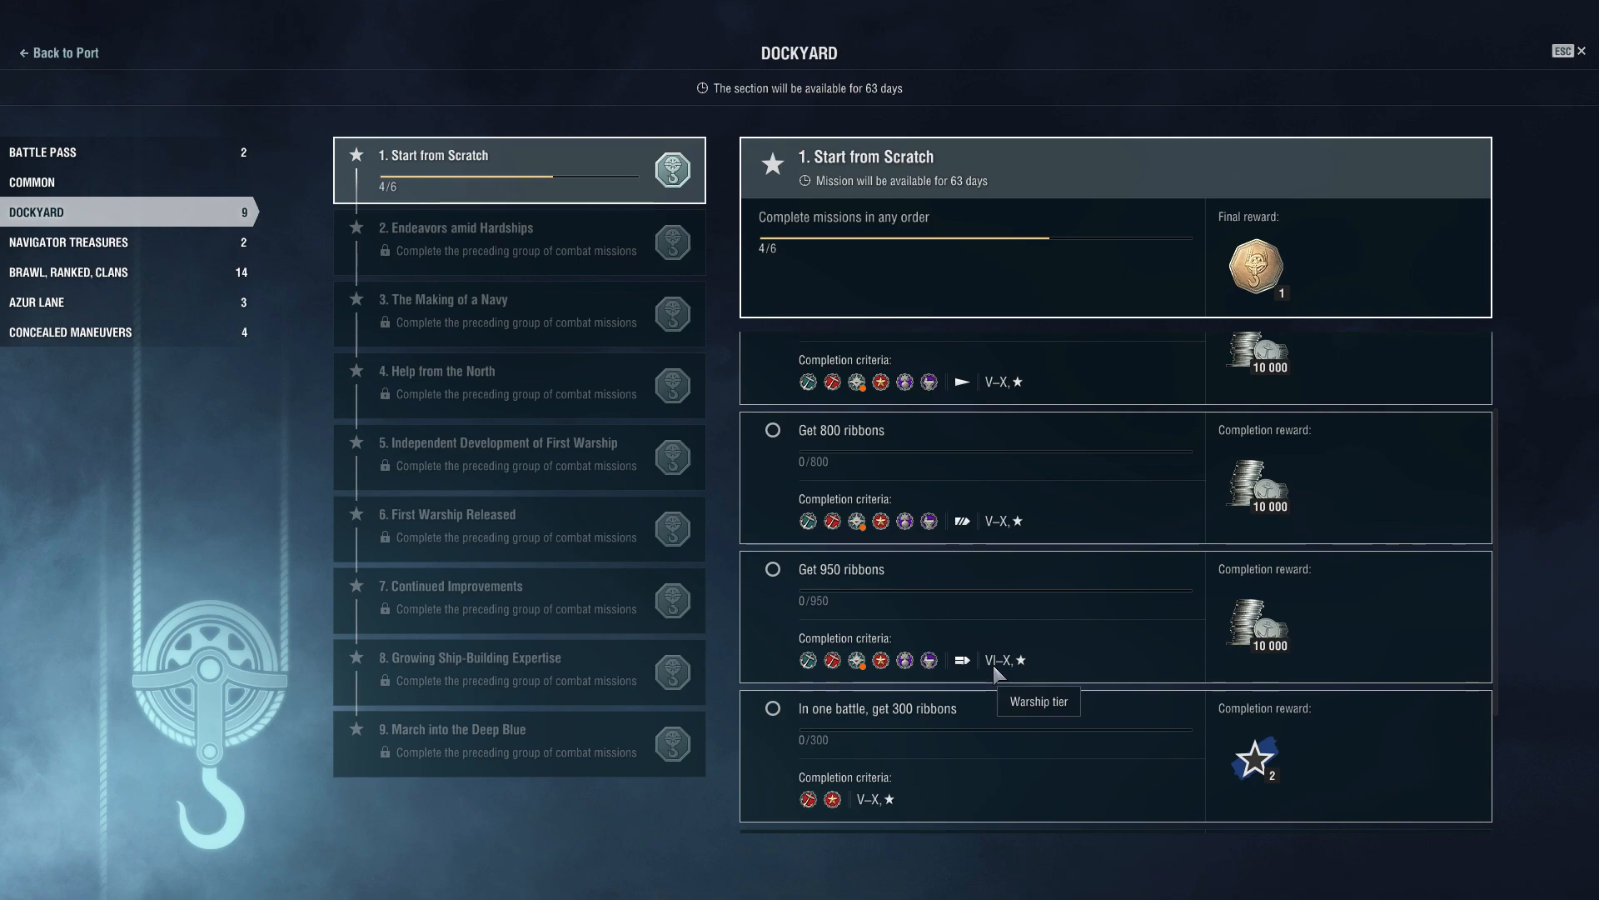
mouse_move(866, 673)
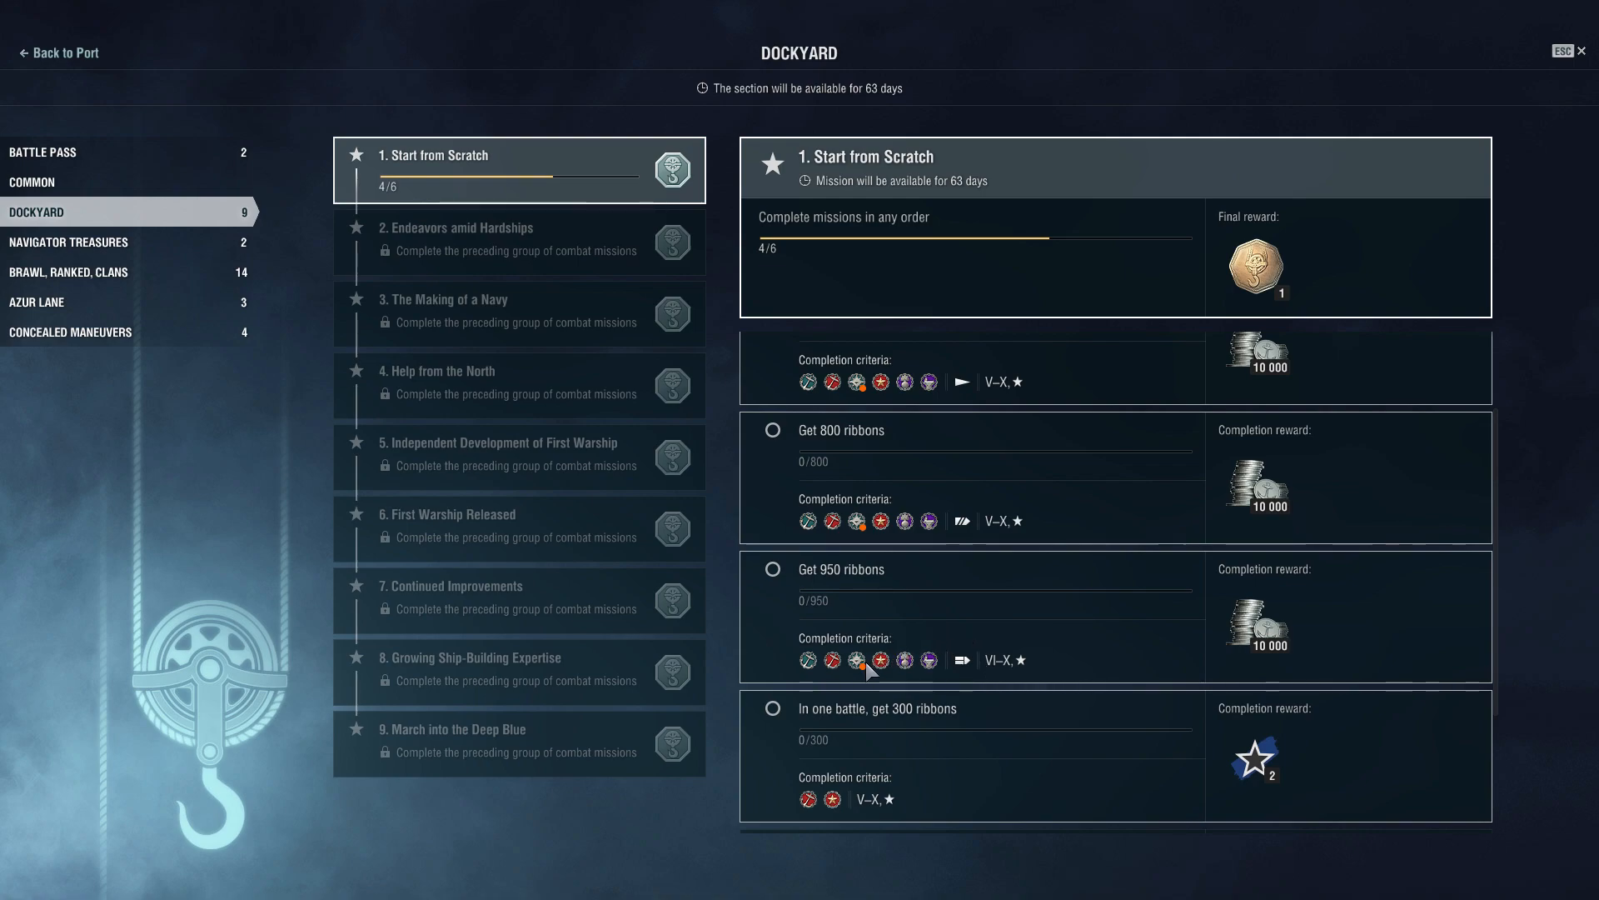
mouse_move(856, 660)
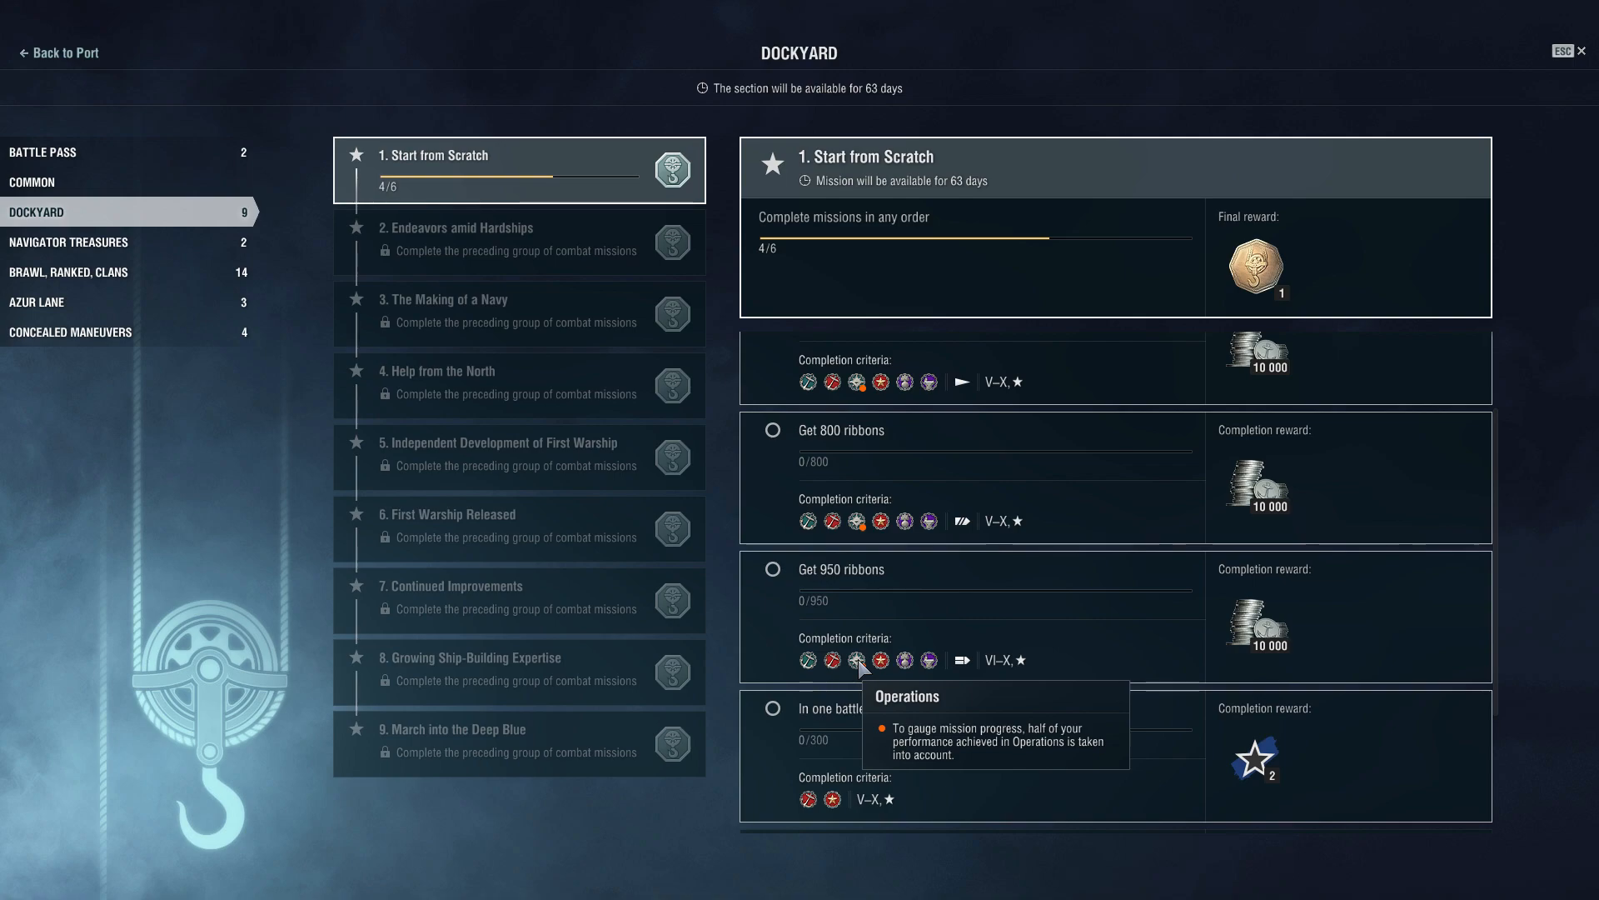
mouse_move(890, 596)
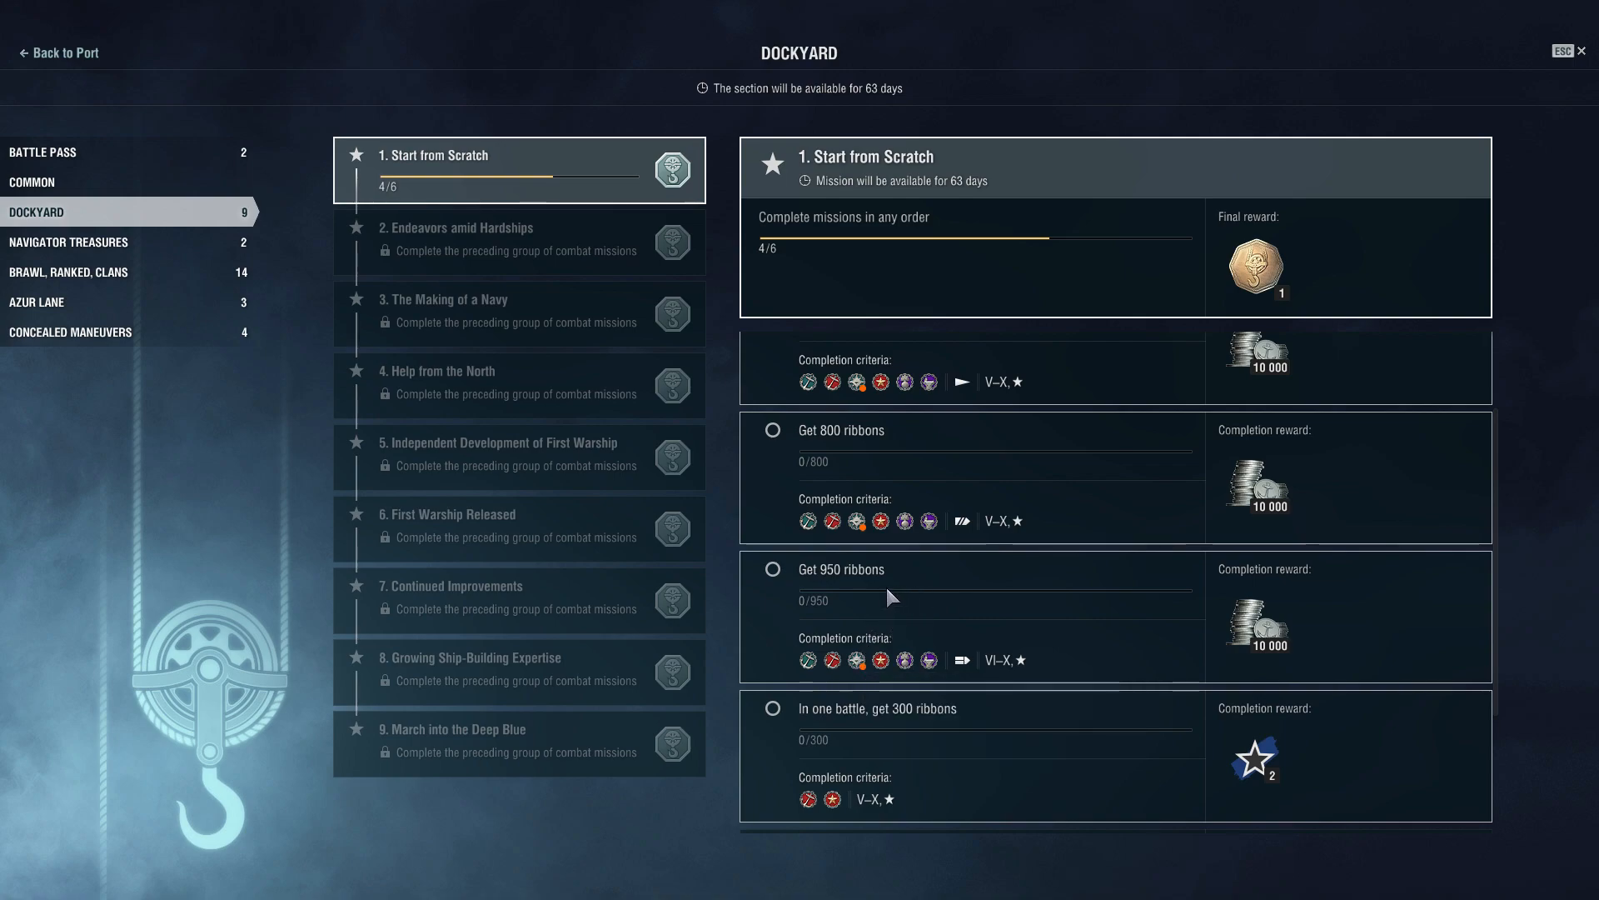
mouse_move(870, 580)
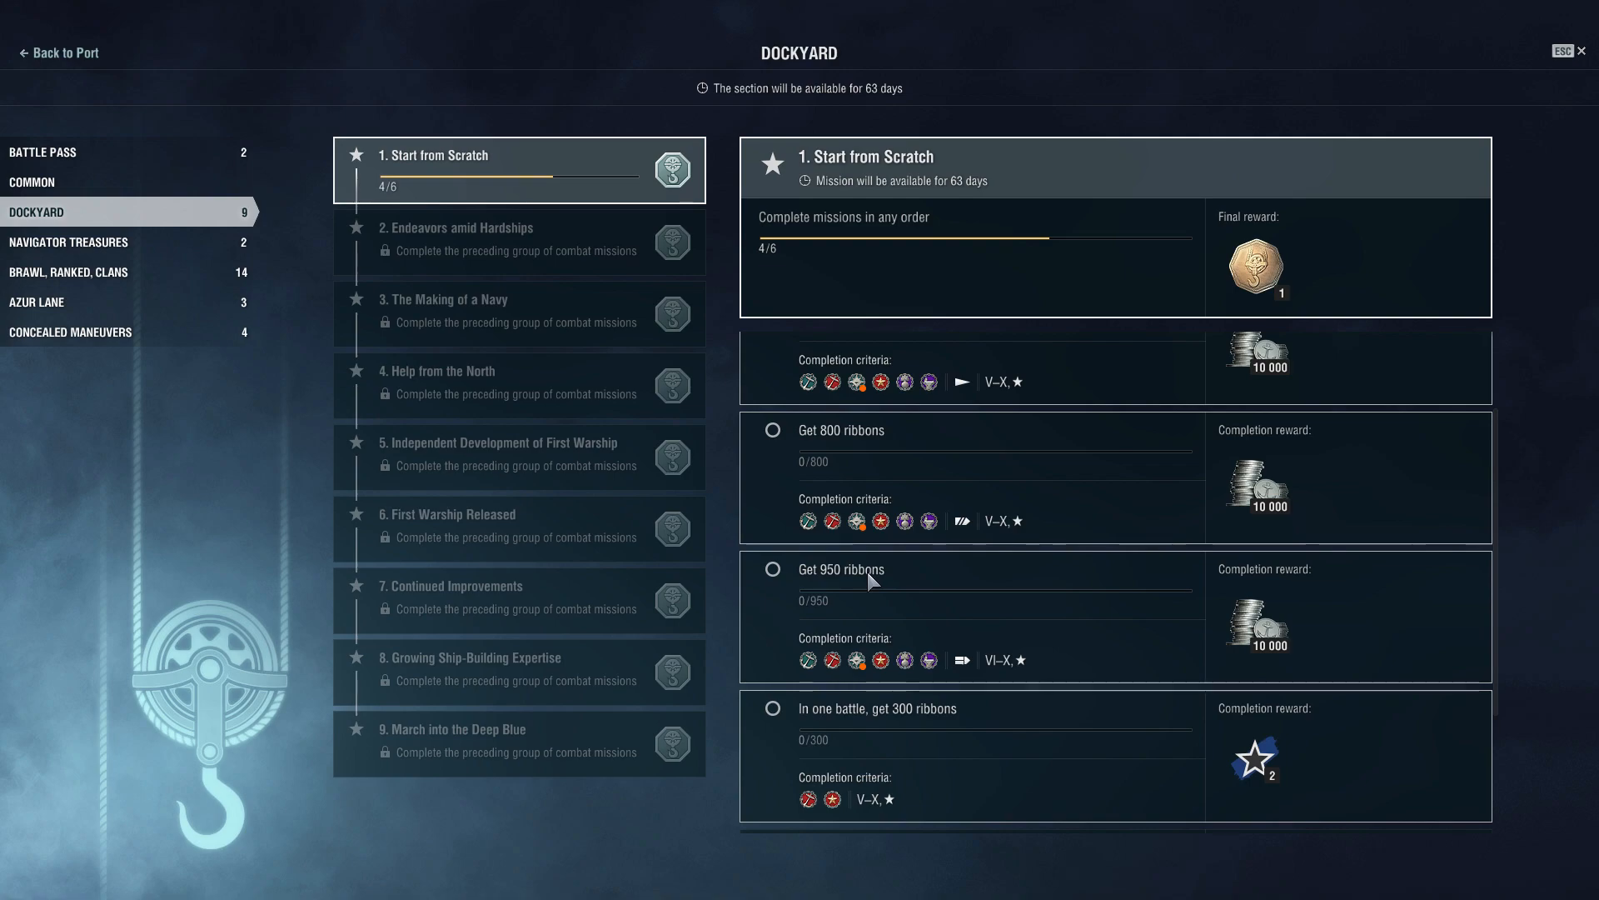
scroll(up, 3)
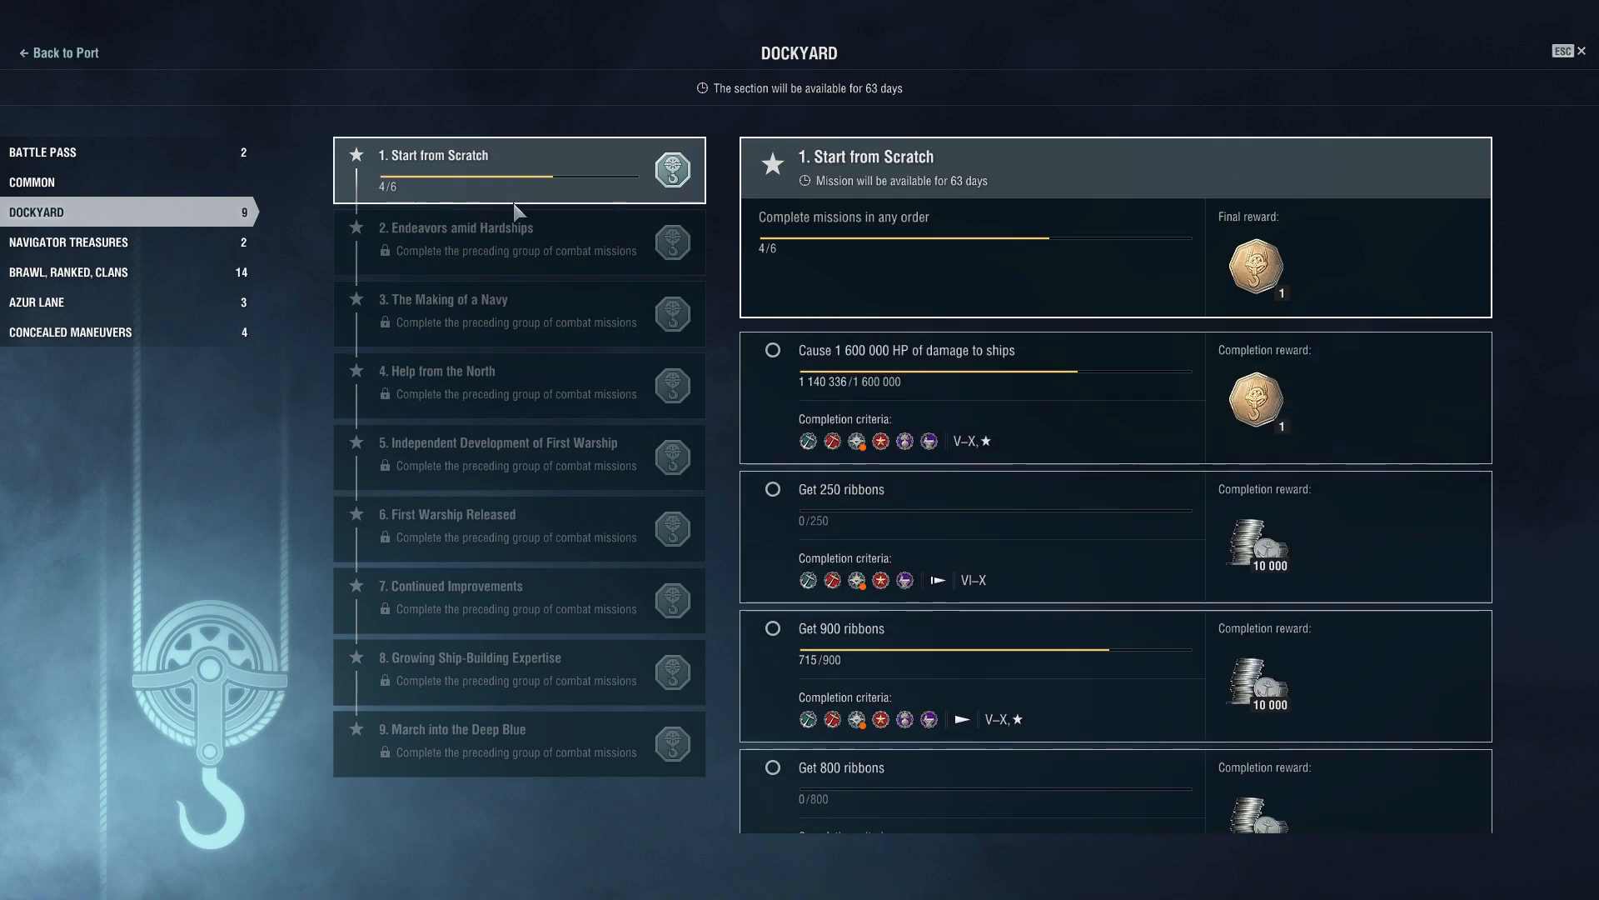
scroll(down, 3)
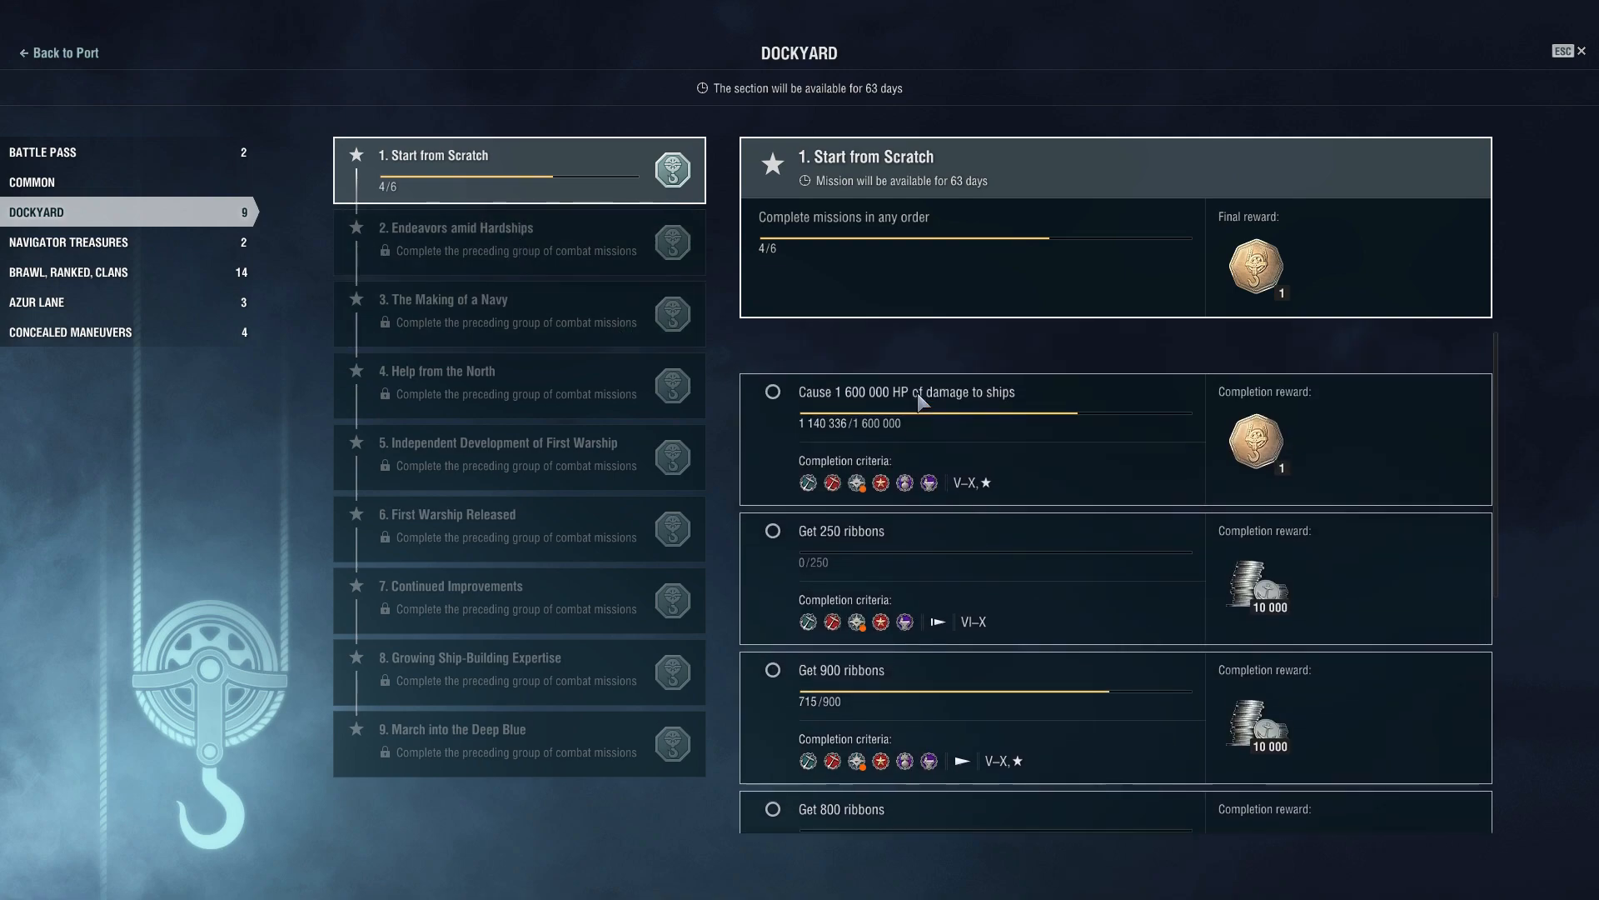
Show the locked Endeavors amid Hardships group and scroll its spotting, ribbon and 5,200,000 credits tasks.
click(518, 240)
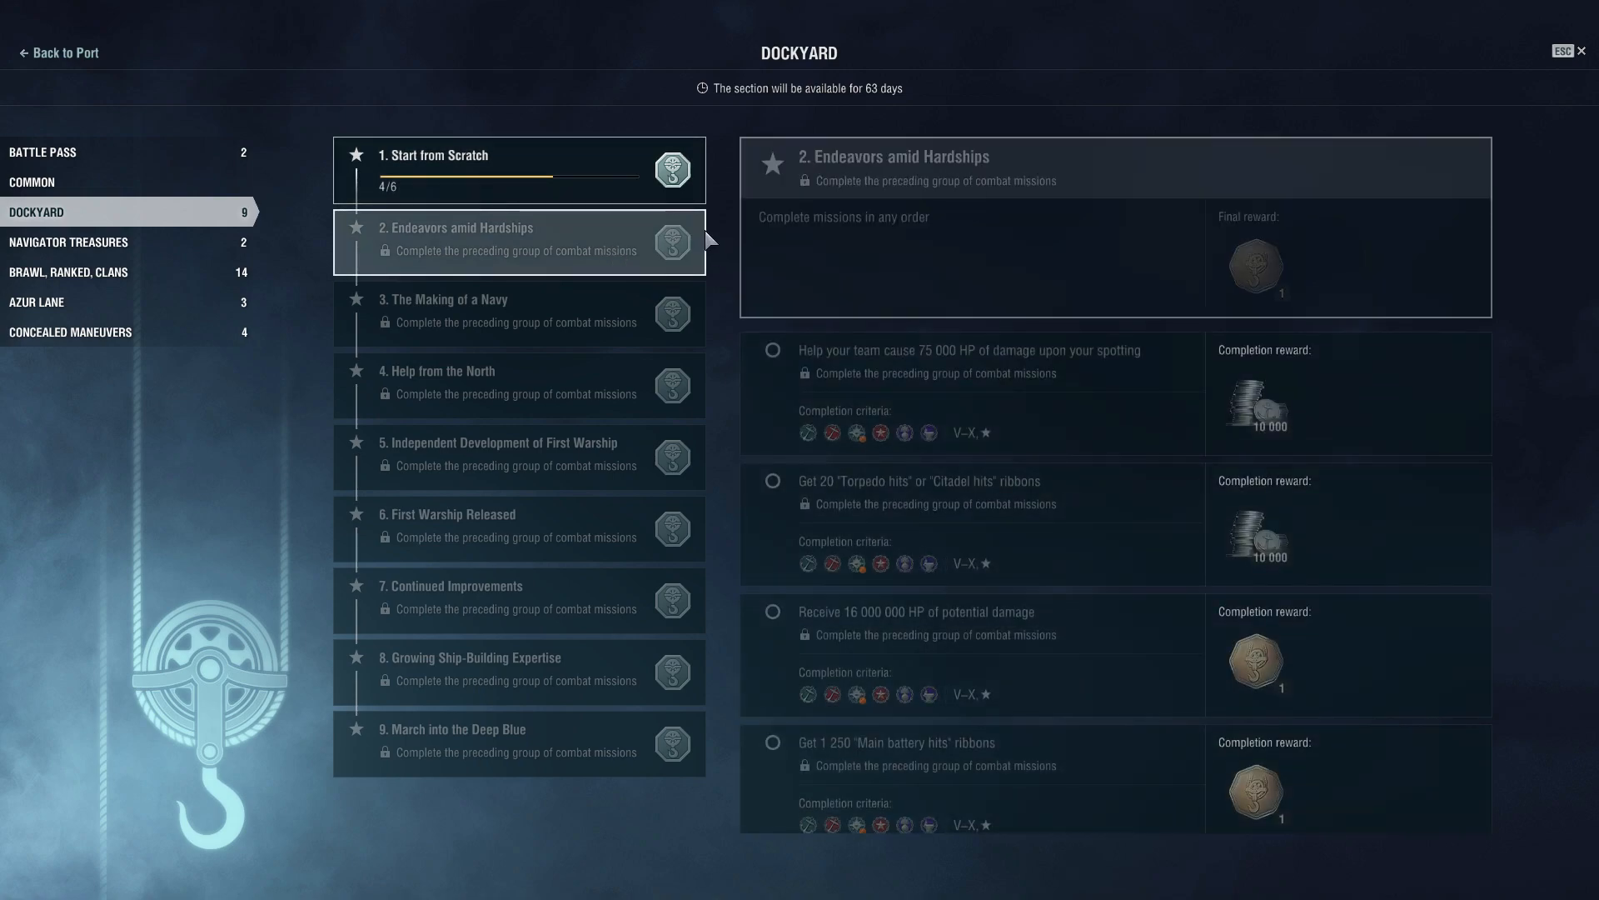
mouse_move(1009, 423)
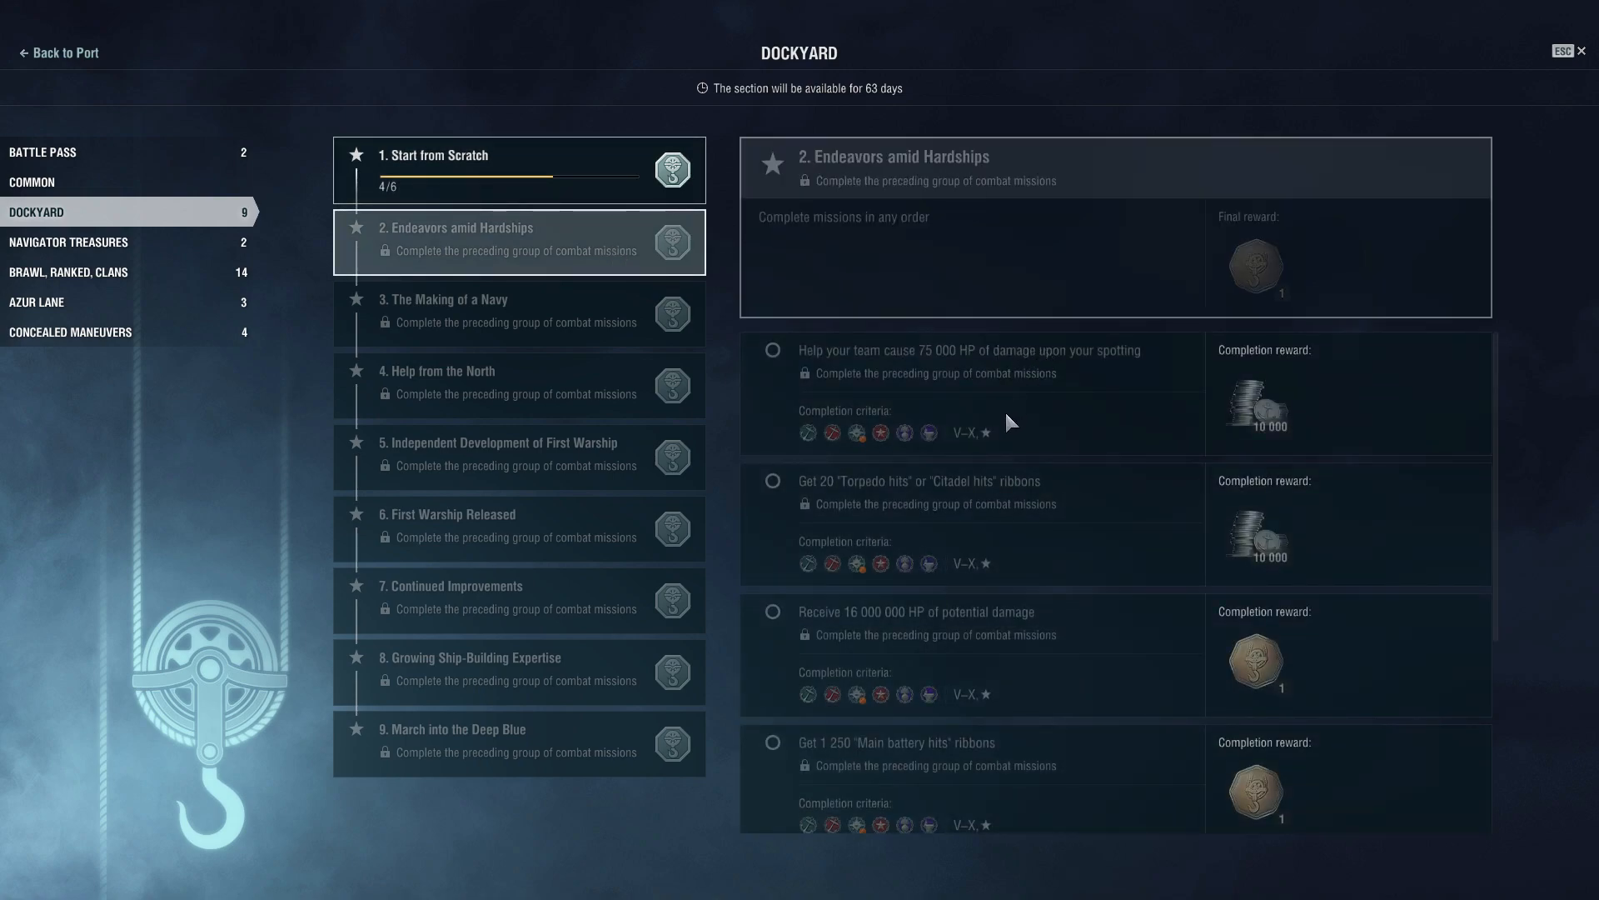
mouse_move(1066, 396)
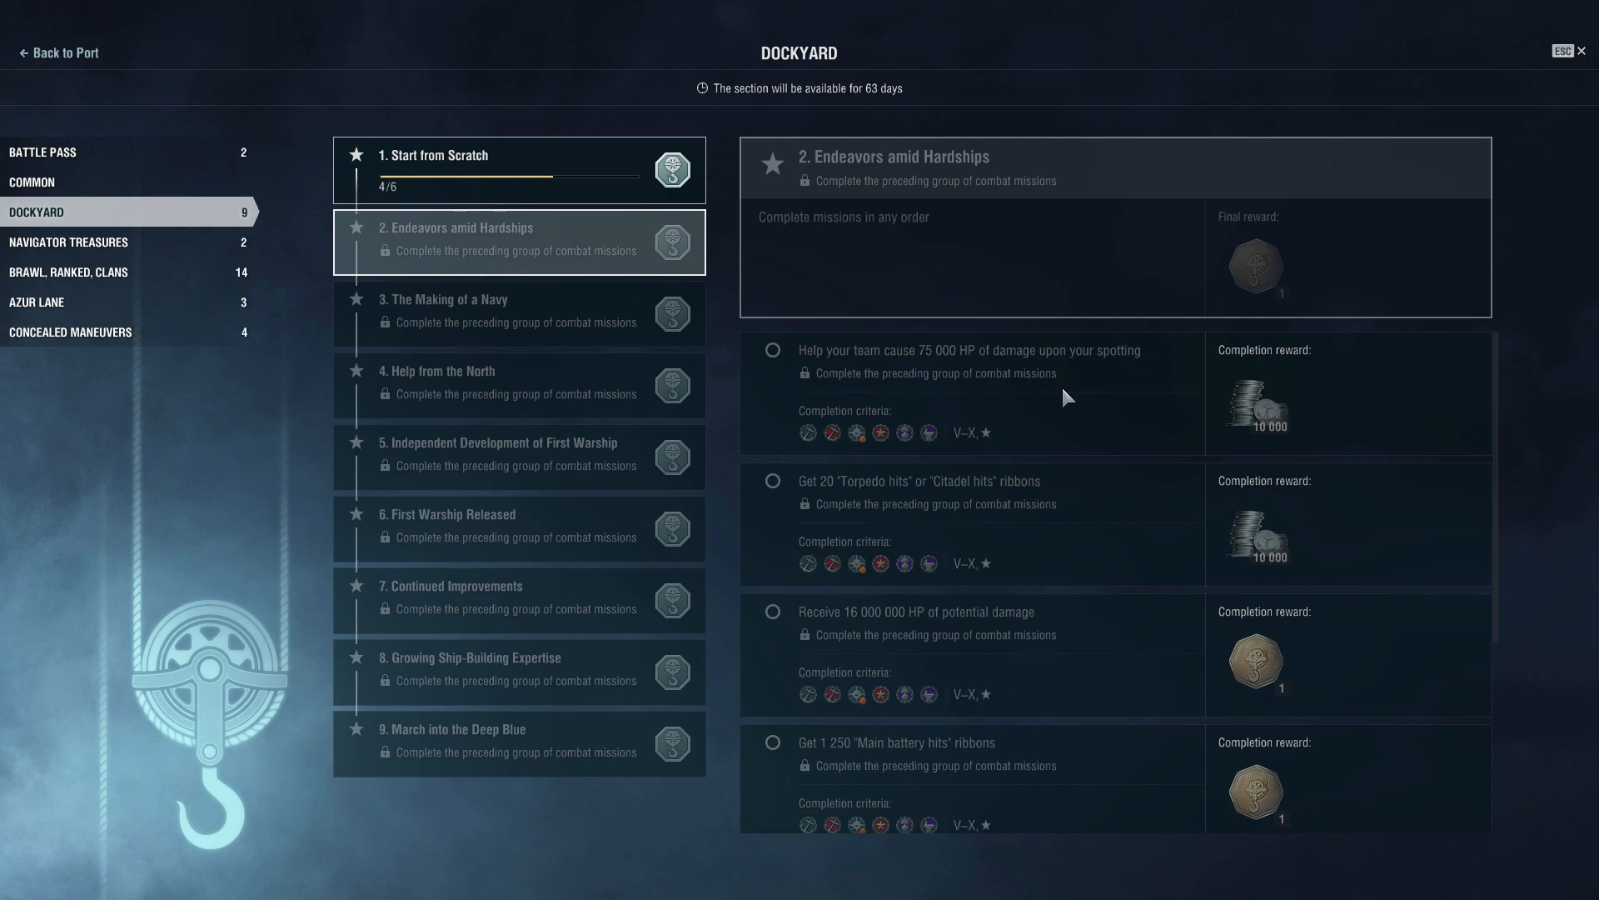
mouse_move(1044, 425)
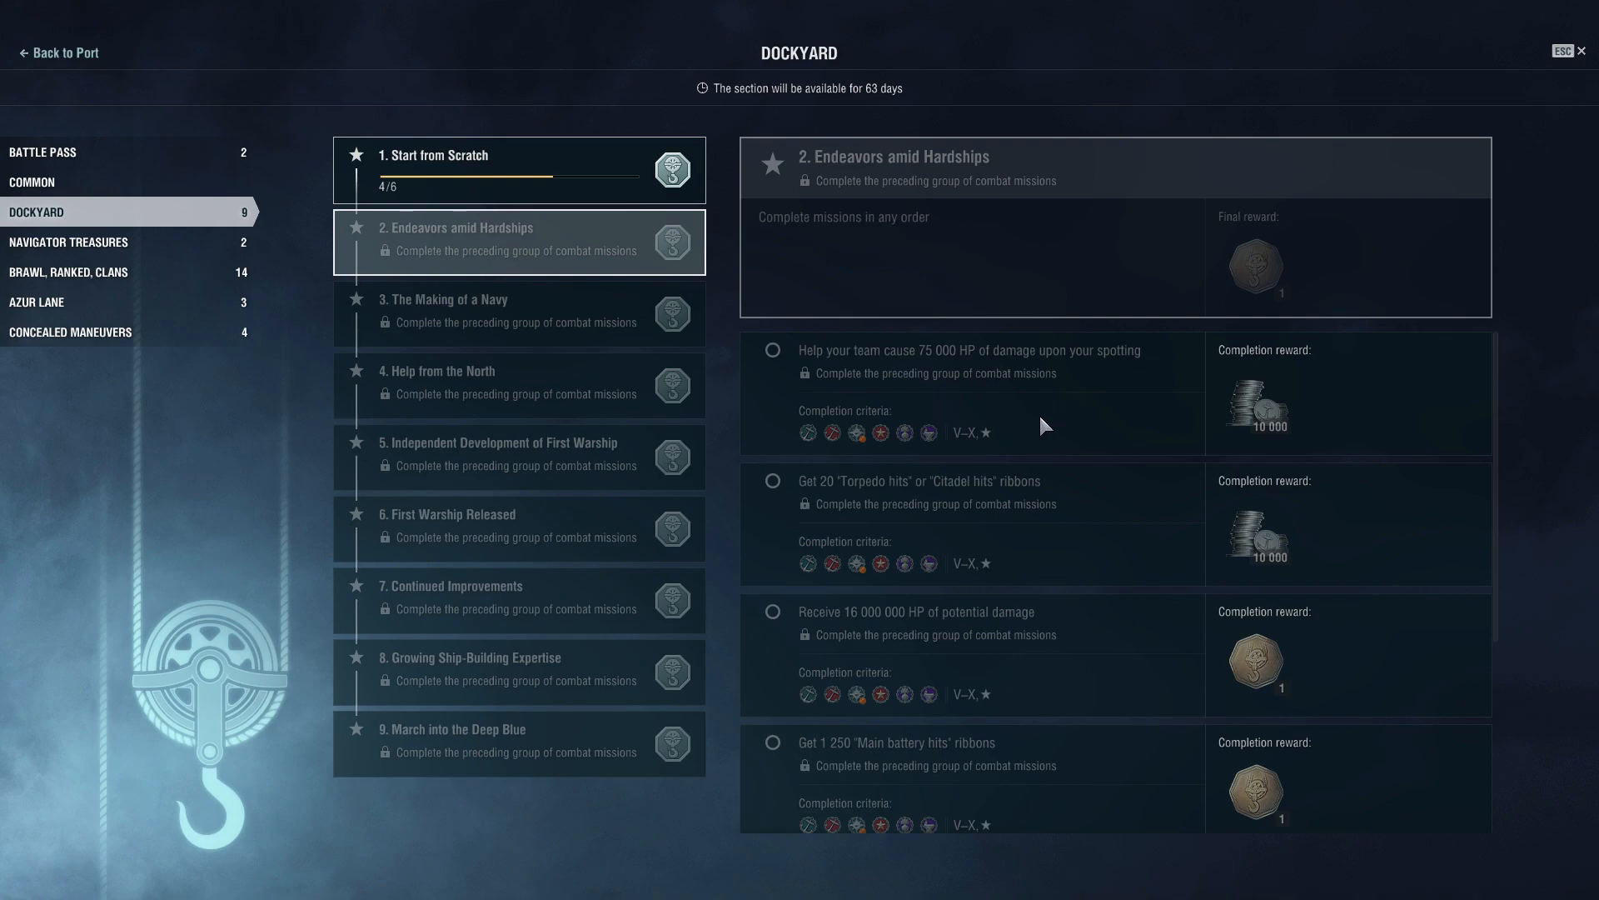
mouse_move(1010, 510)
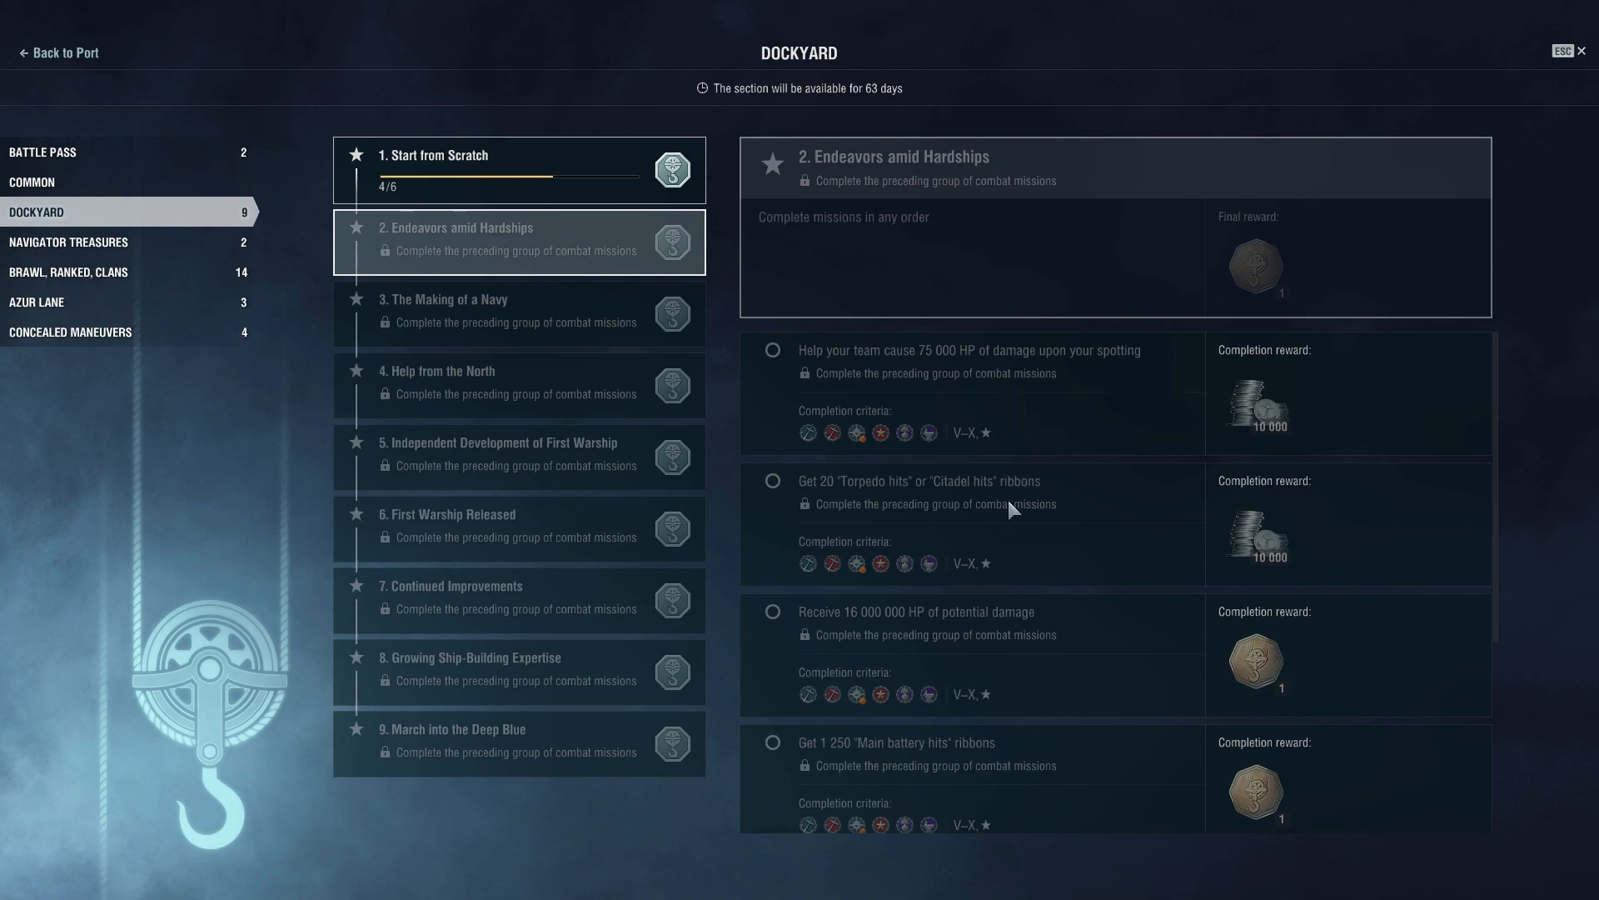
mouse_move(965, 508)
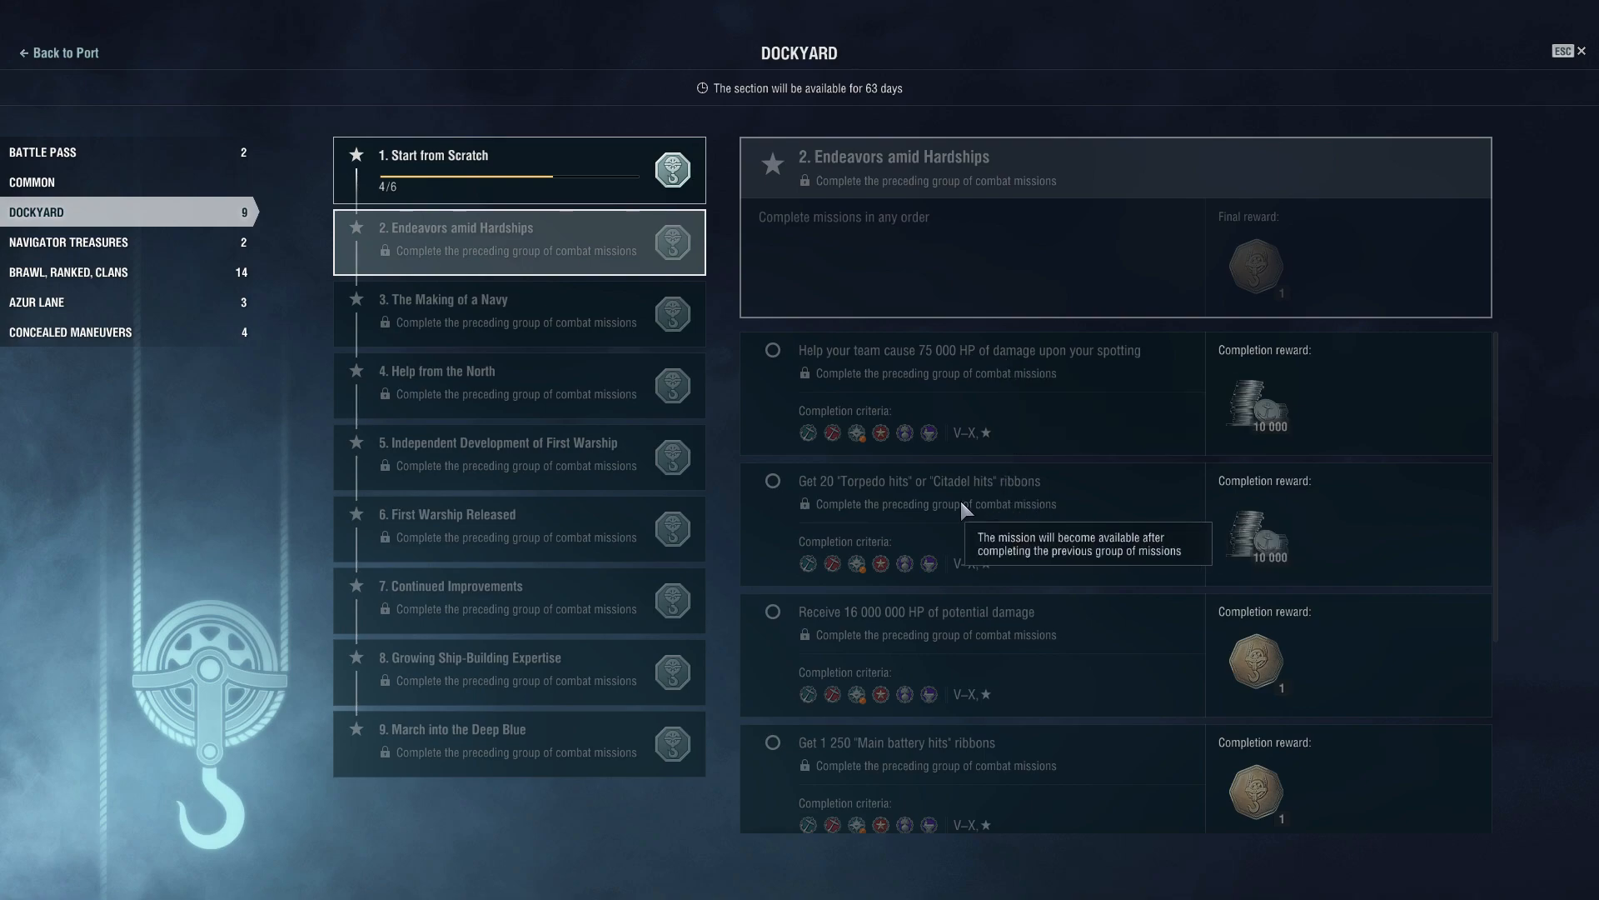
scroll(down, 3)
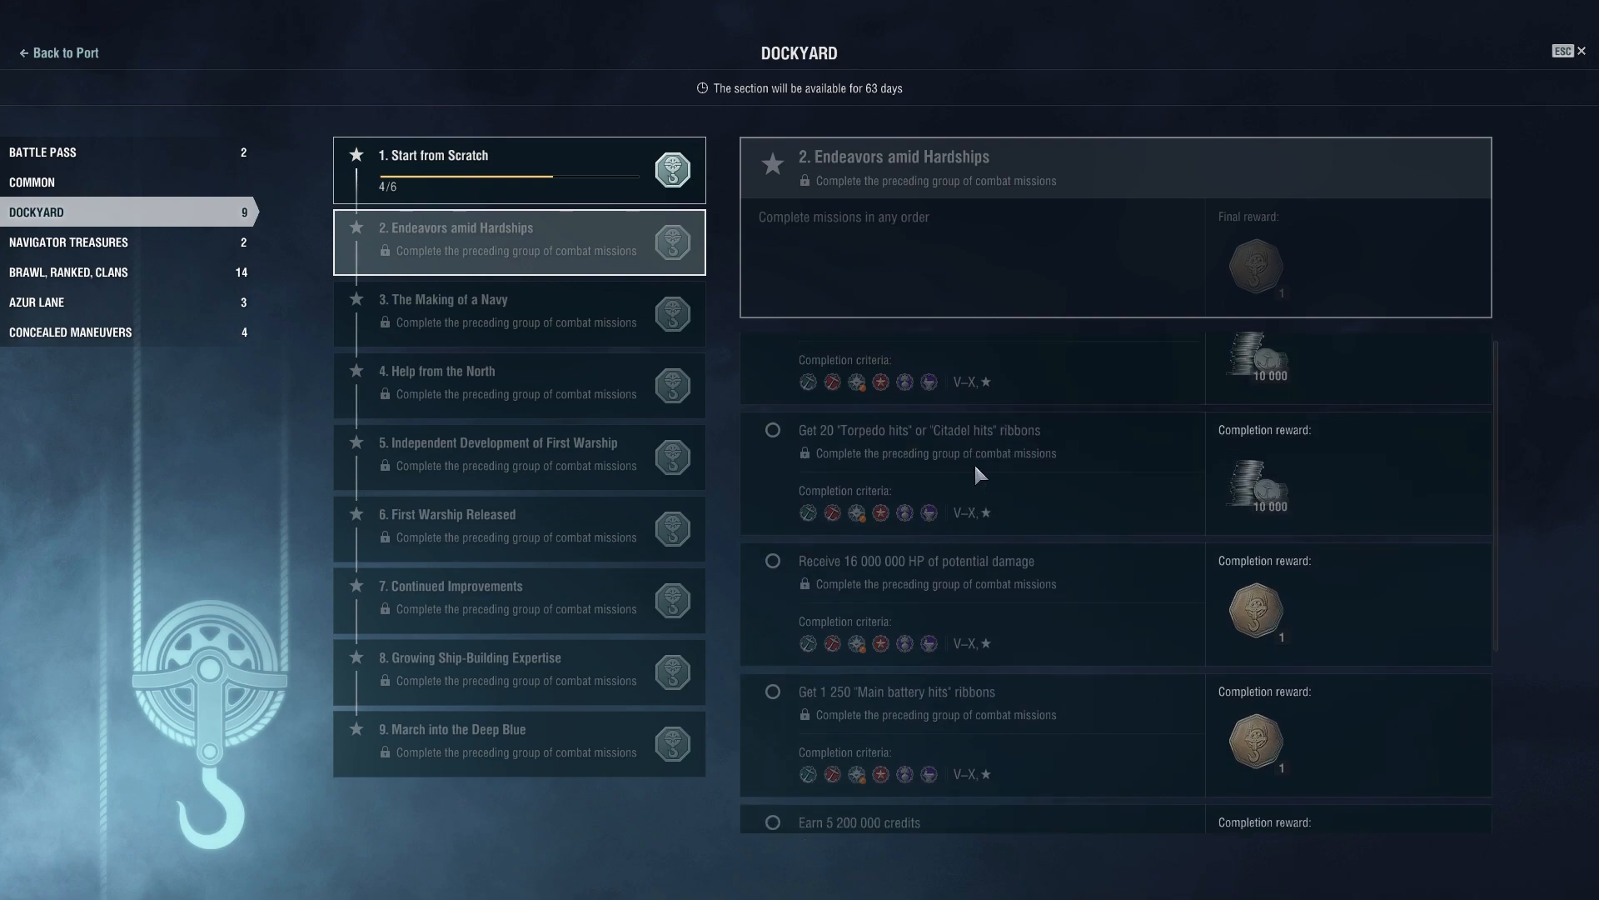
scroll(up, 3)
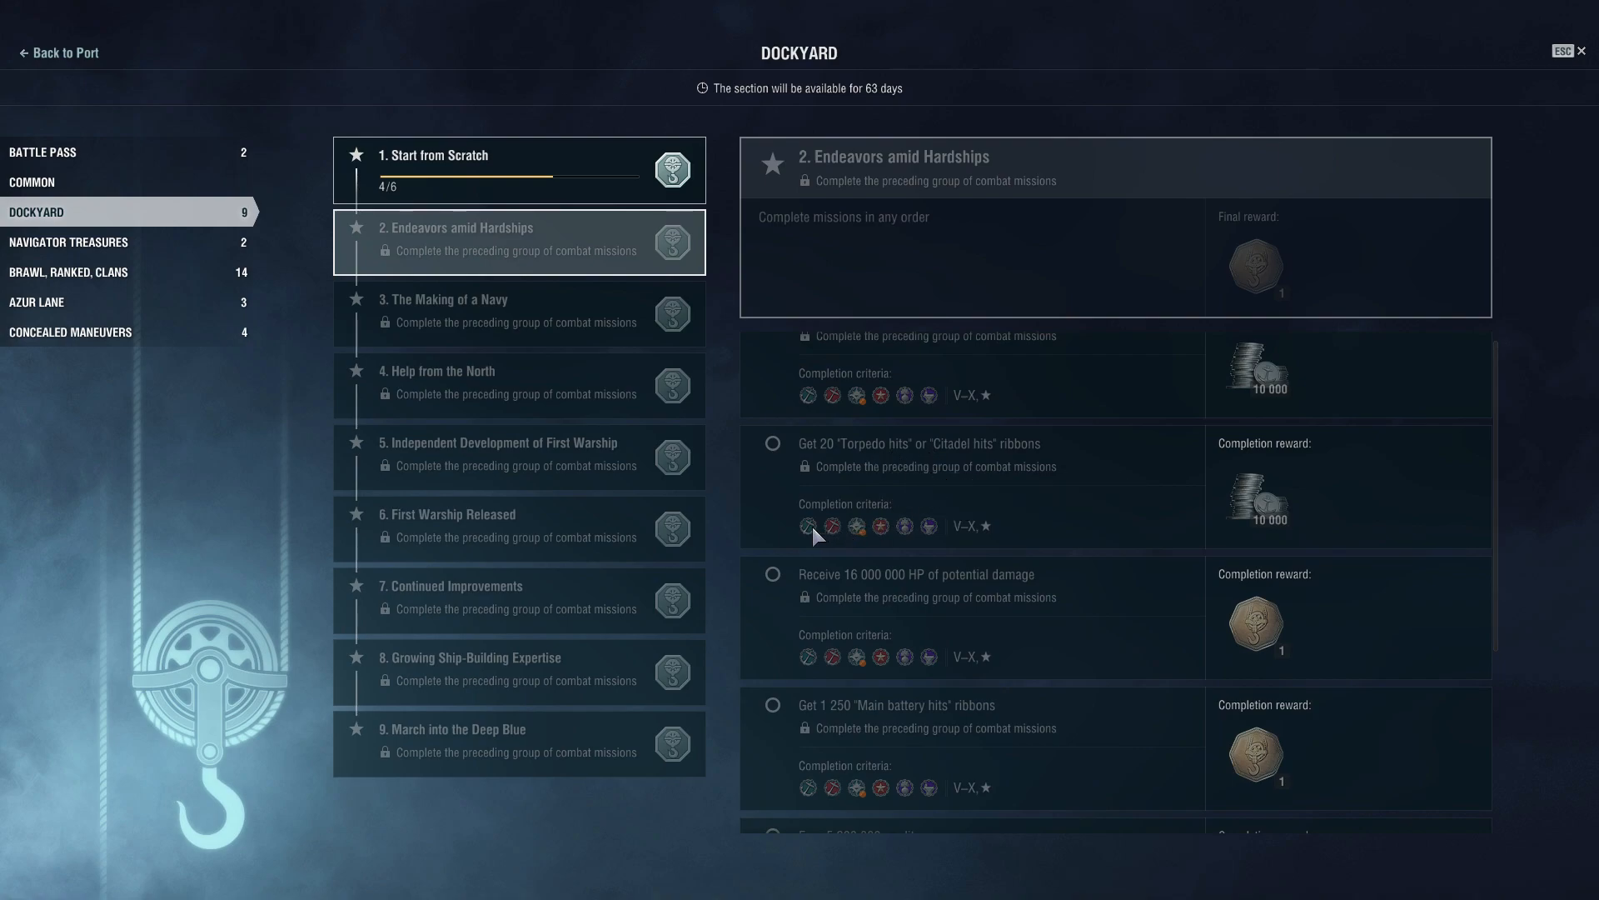
mouse_move(920, 466)
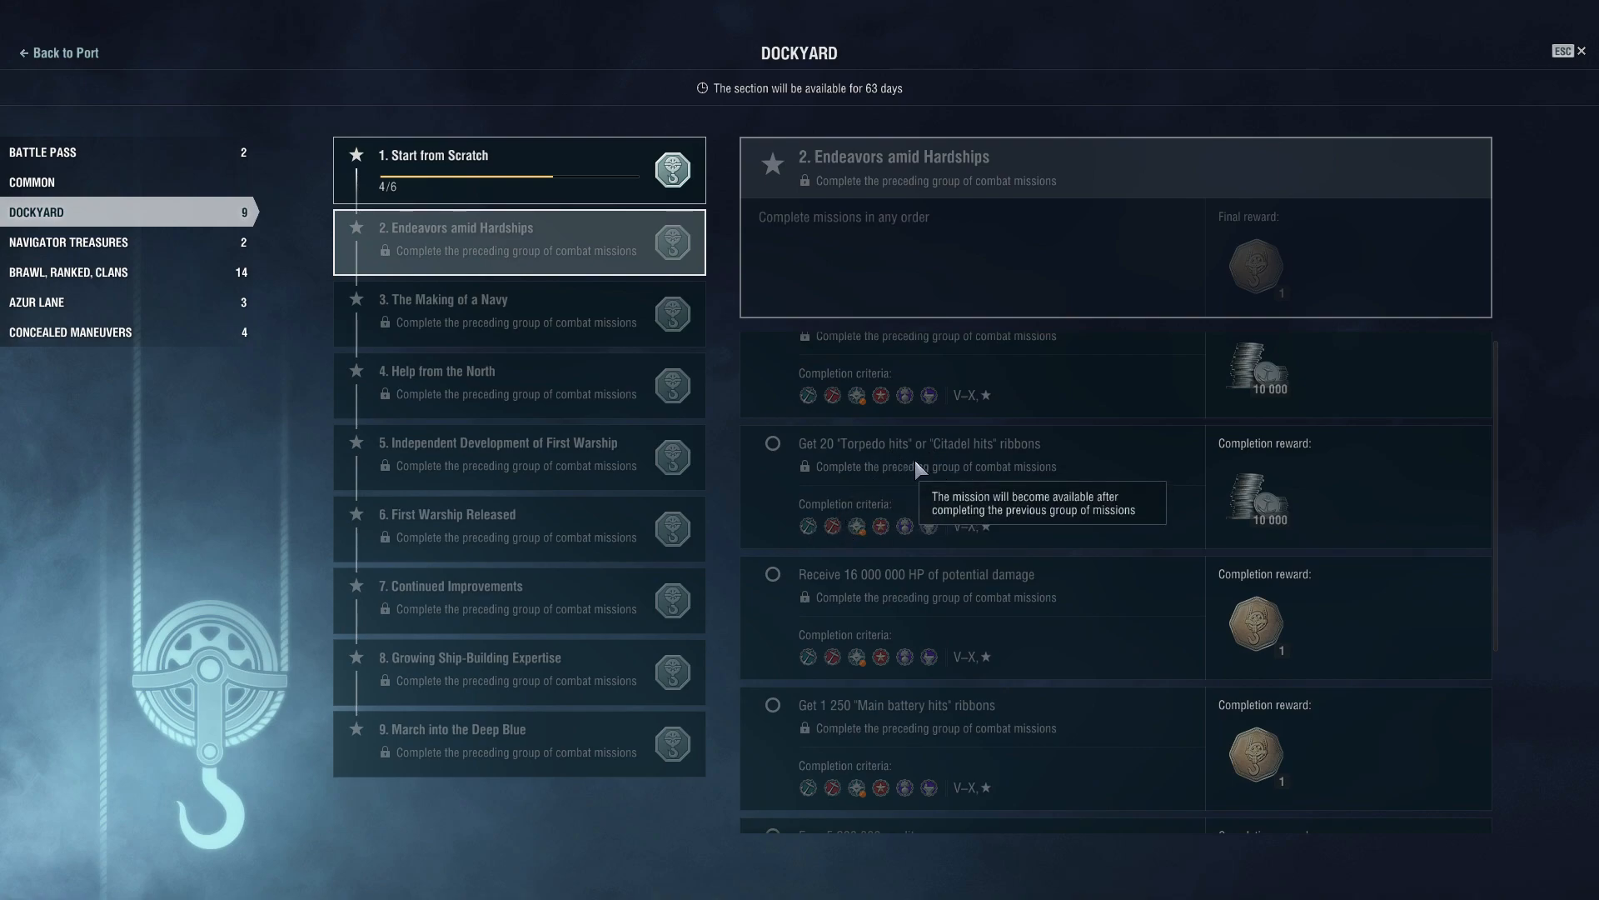
scroll(down, 3)
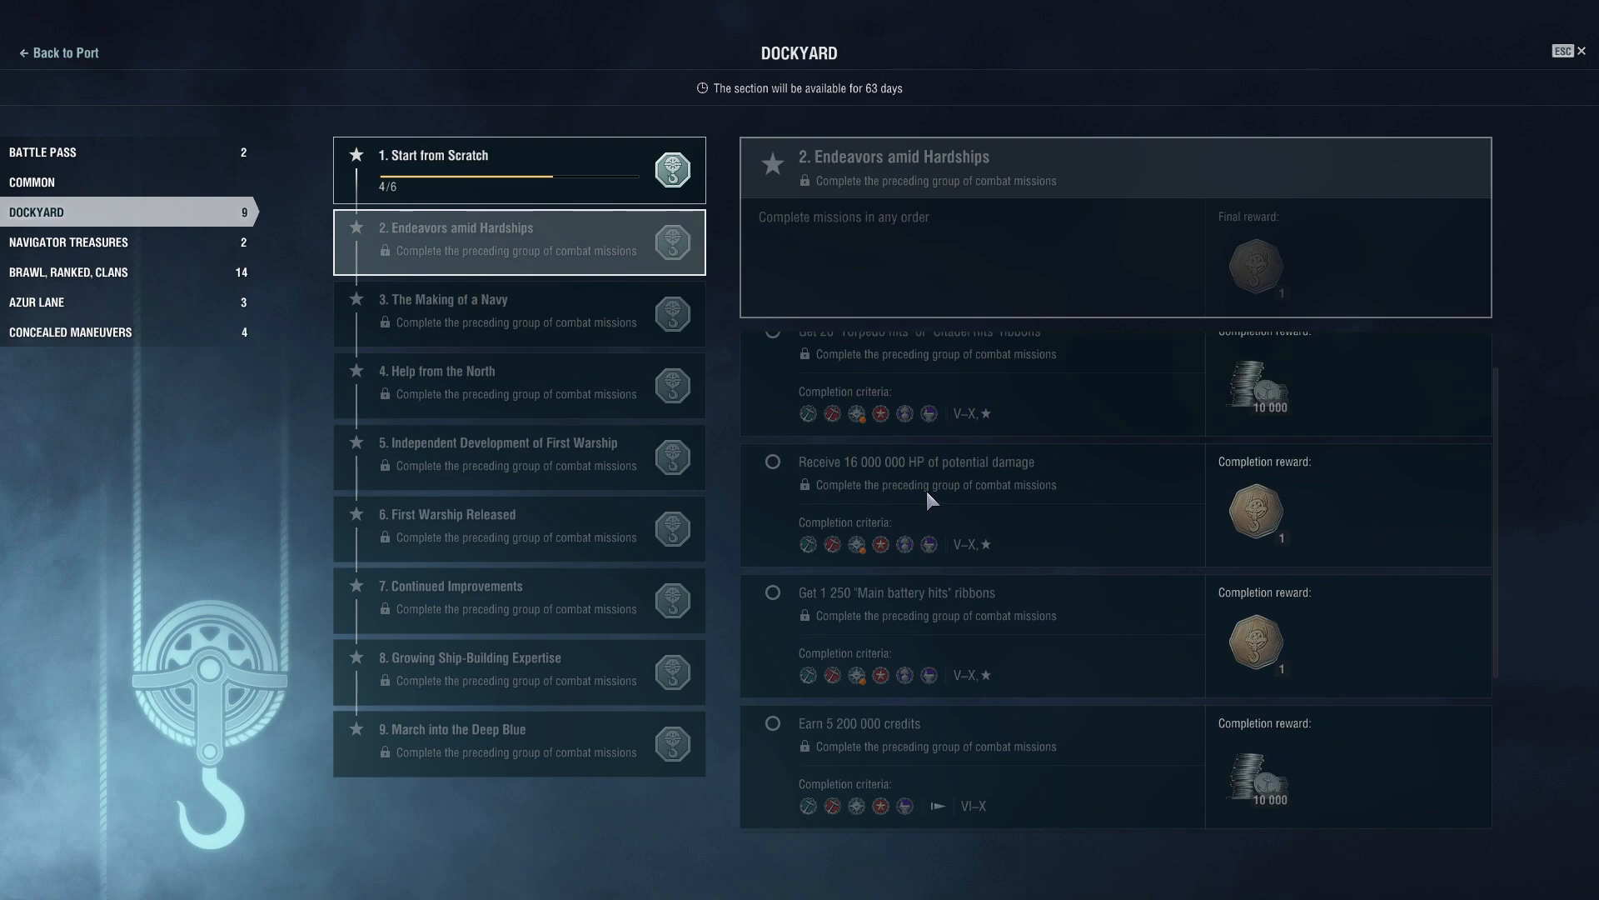
mouse_move(928, 499)
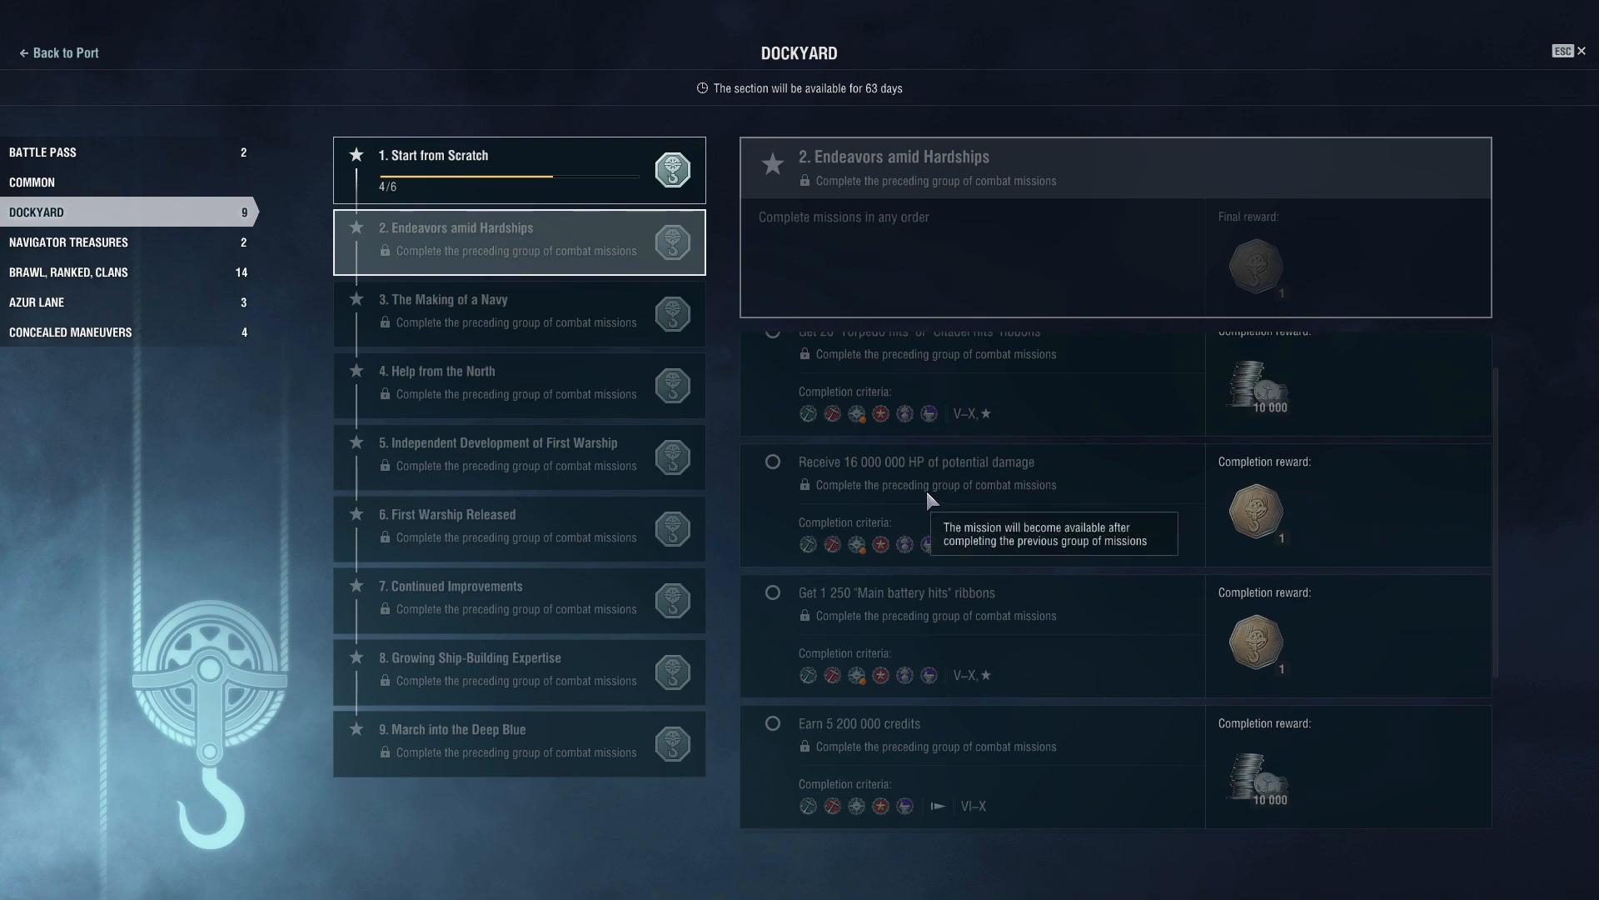
mouse_move(970, 481)
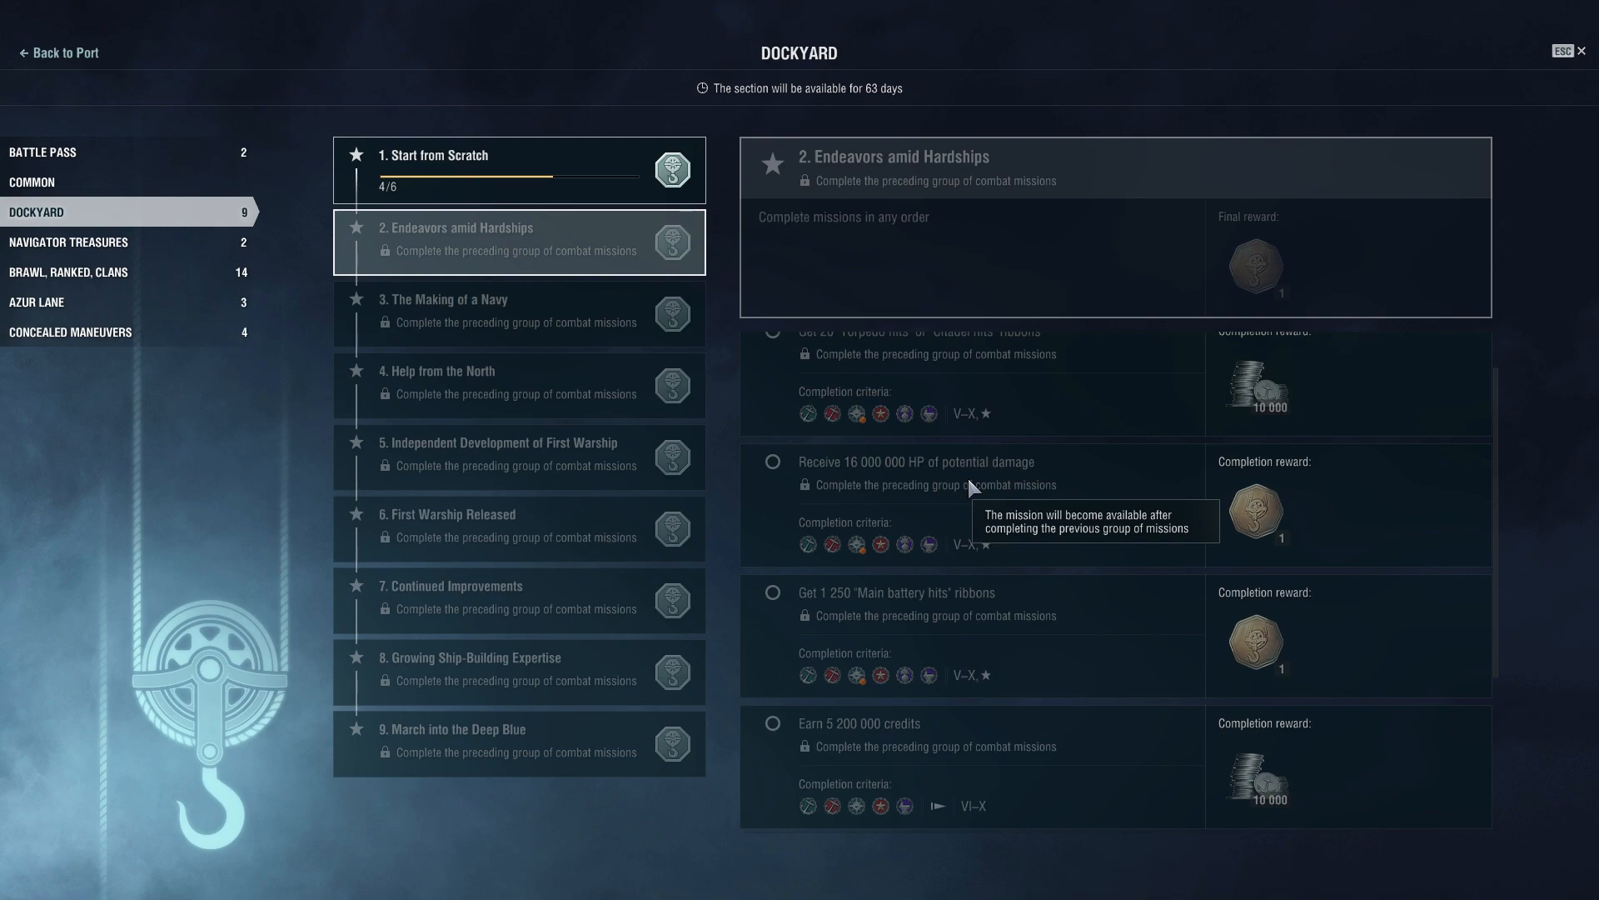
mouse_move(996, 481)
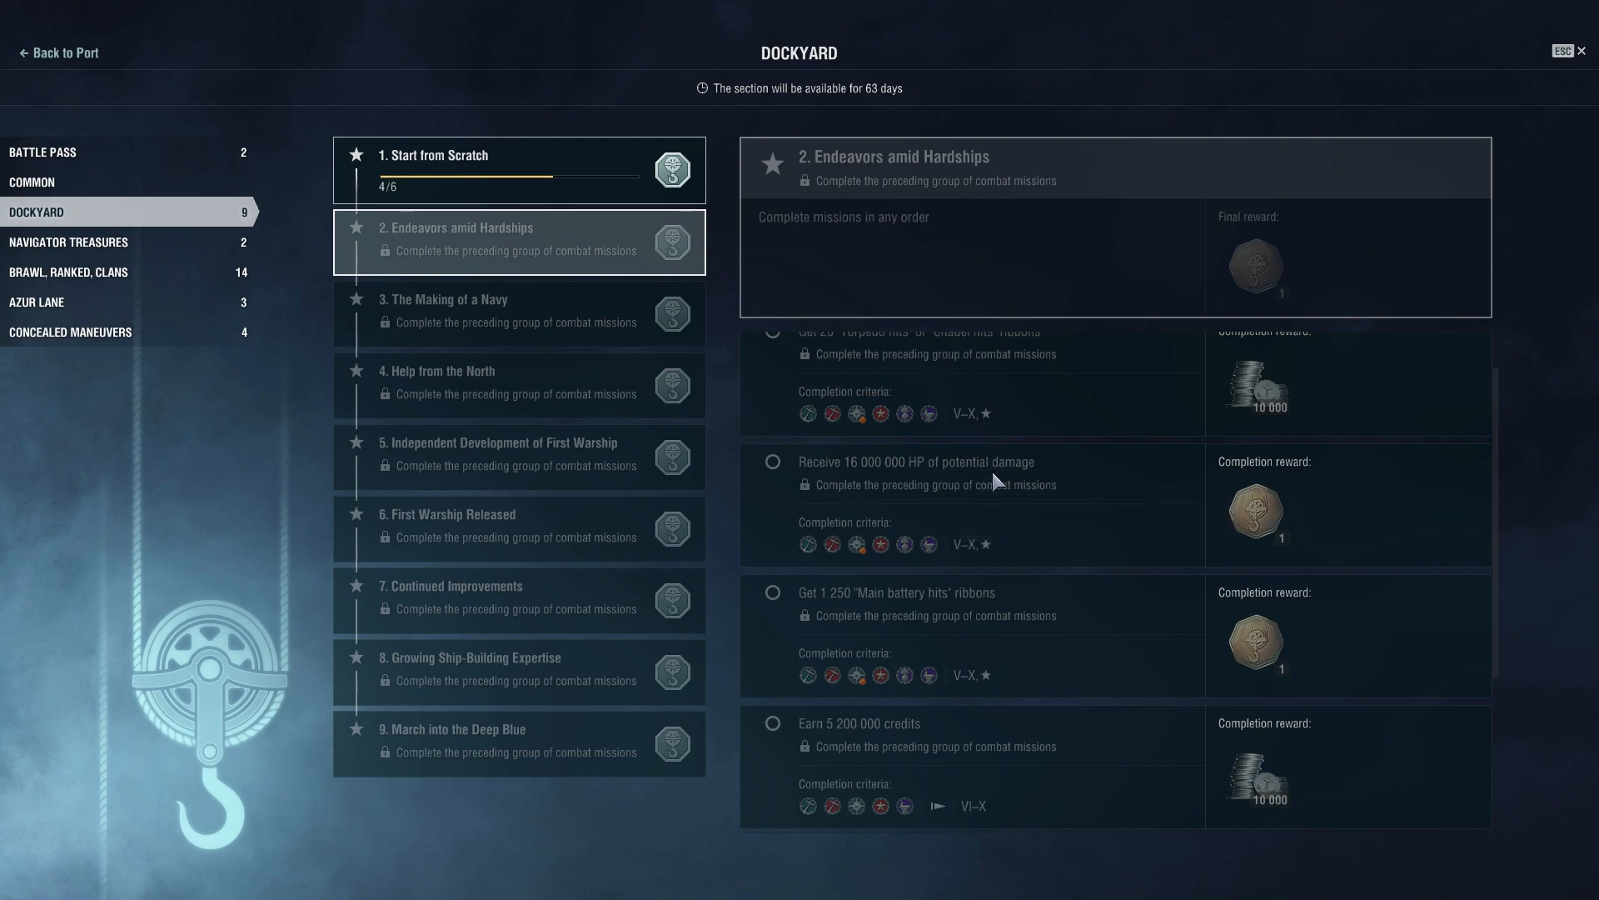
scroll(down, 3)
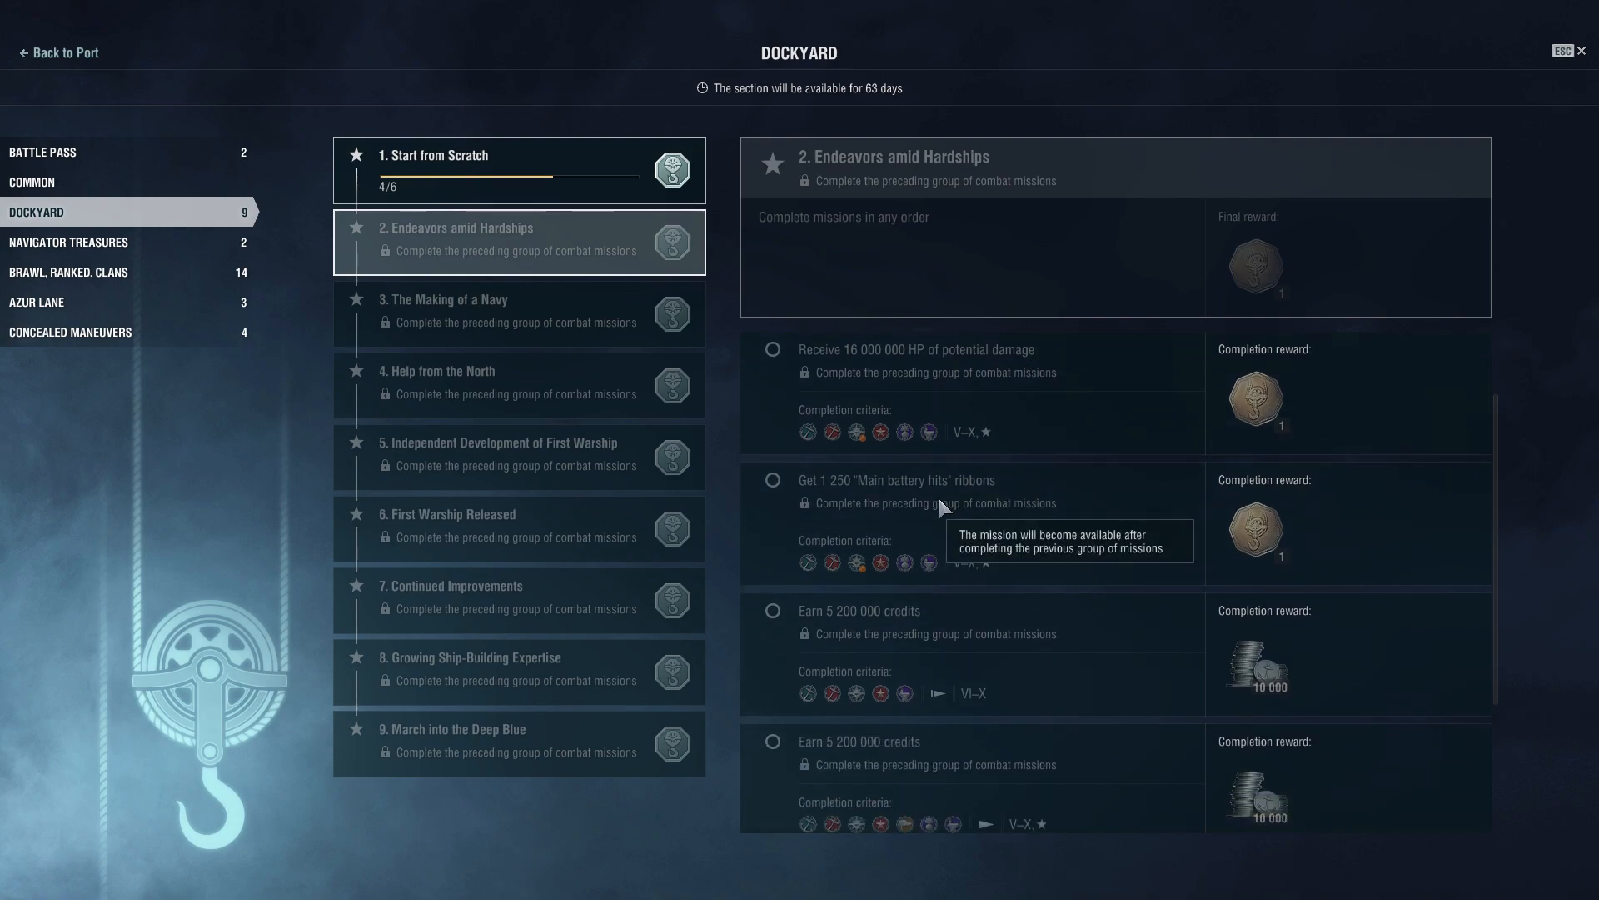
mouse_move(860, 496)
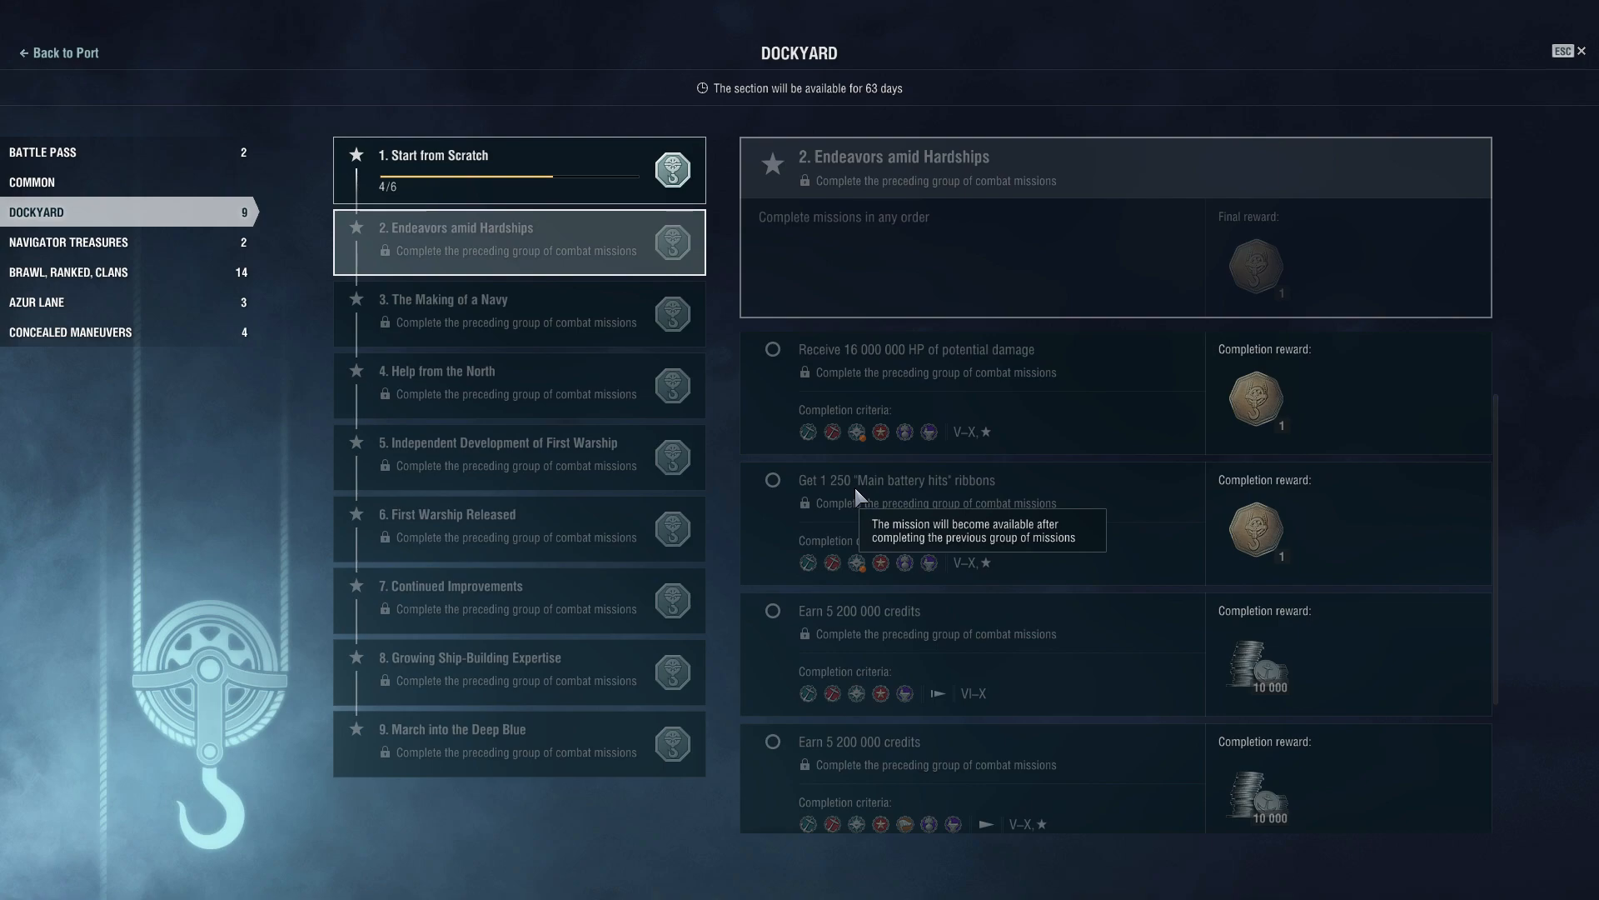
mouse_move(864, 490)
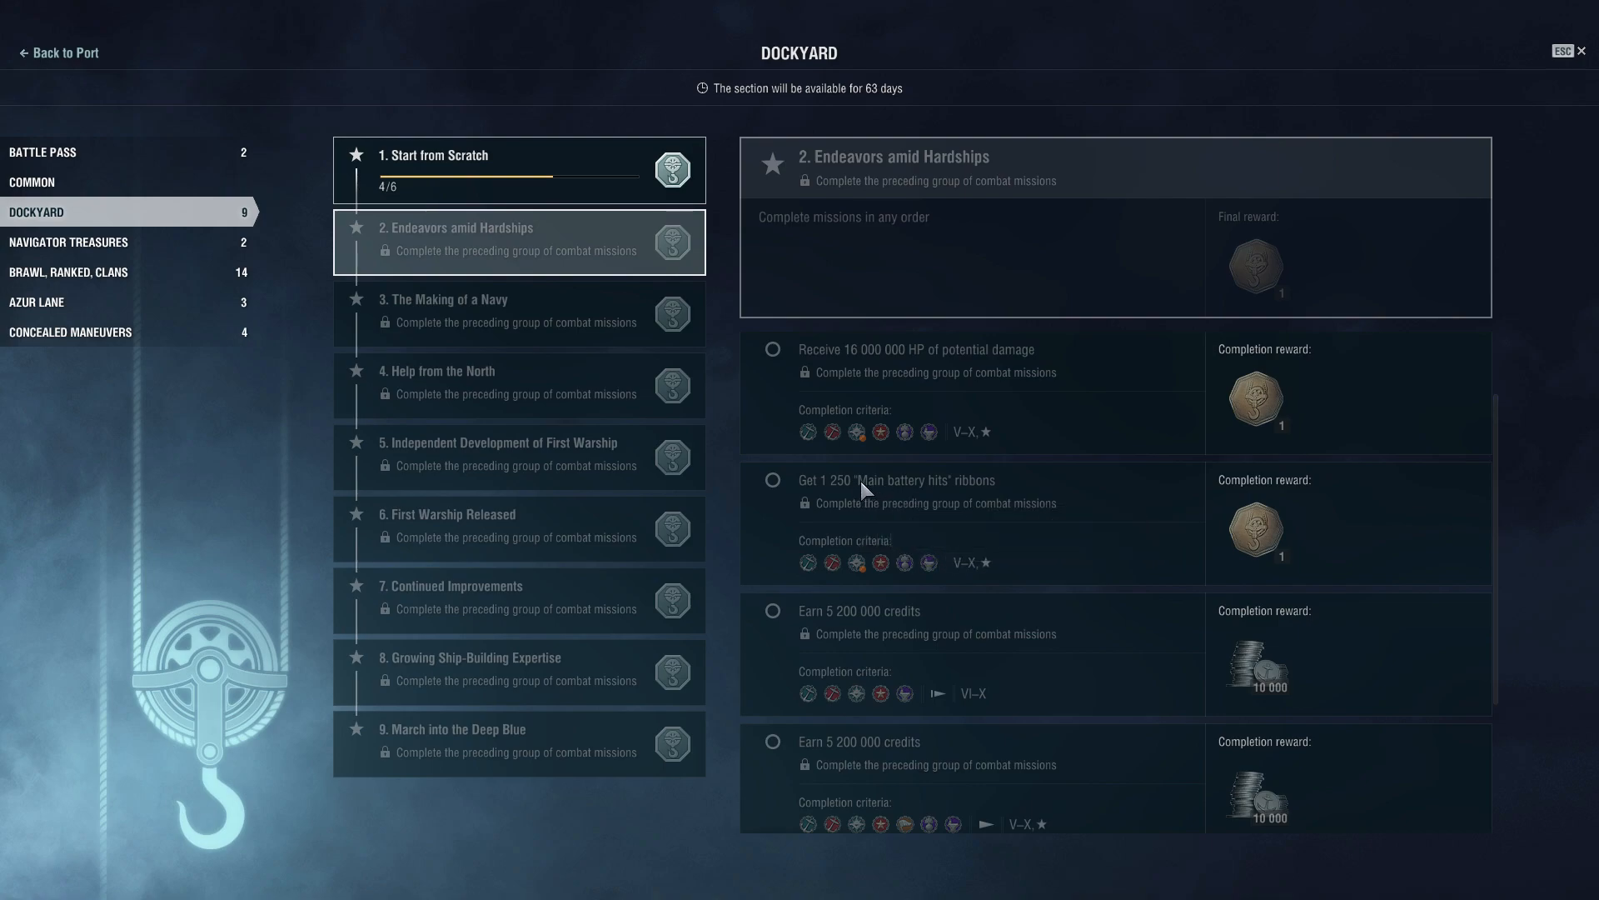
mouse_move(971, 563)
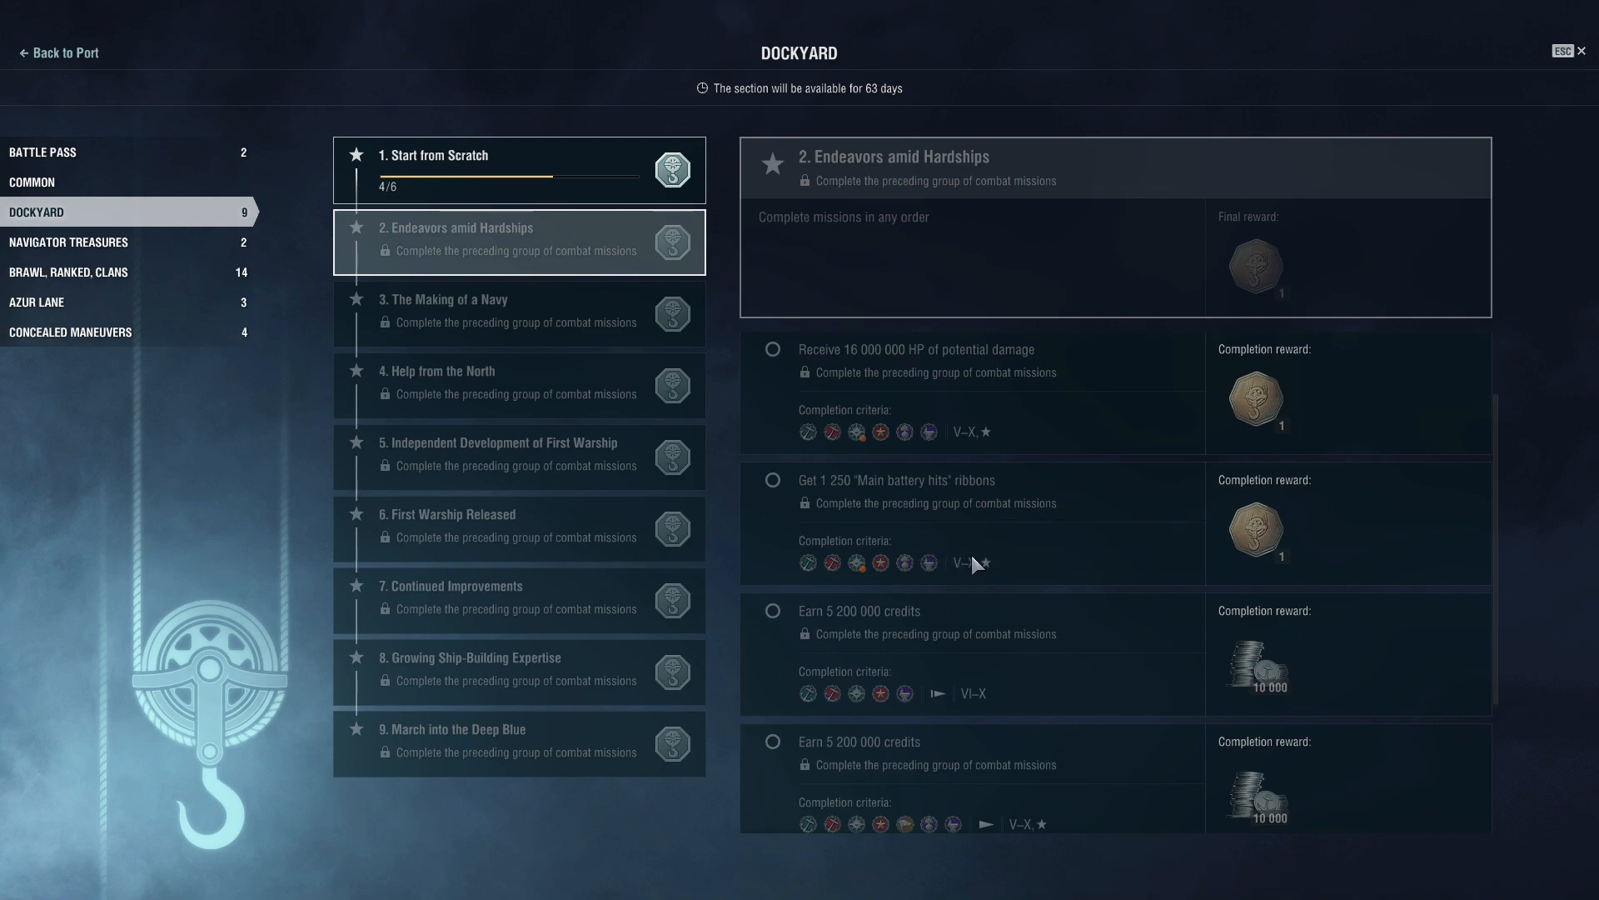
mouse_move(964, 565)
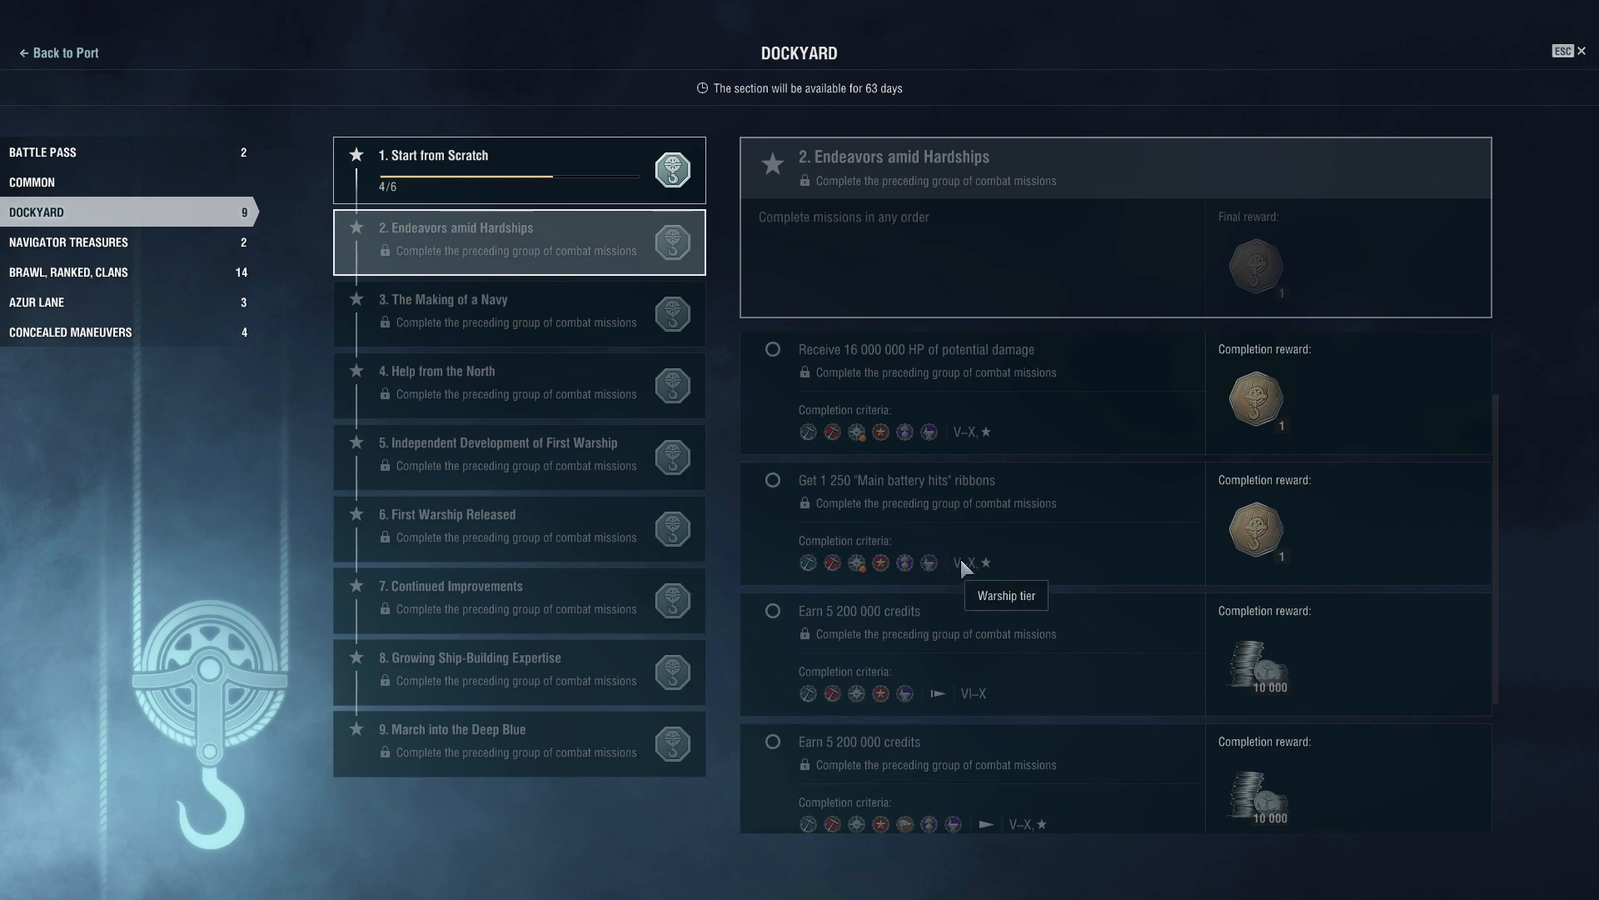
mouse_move(989, 576)
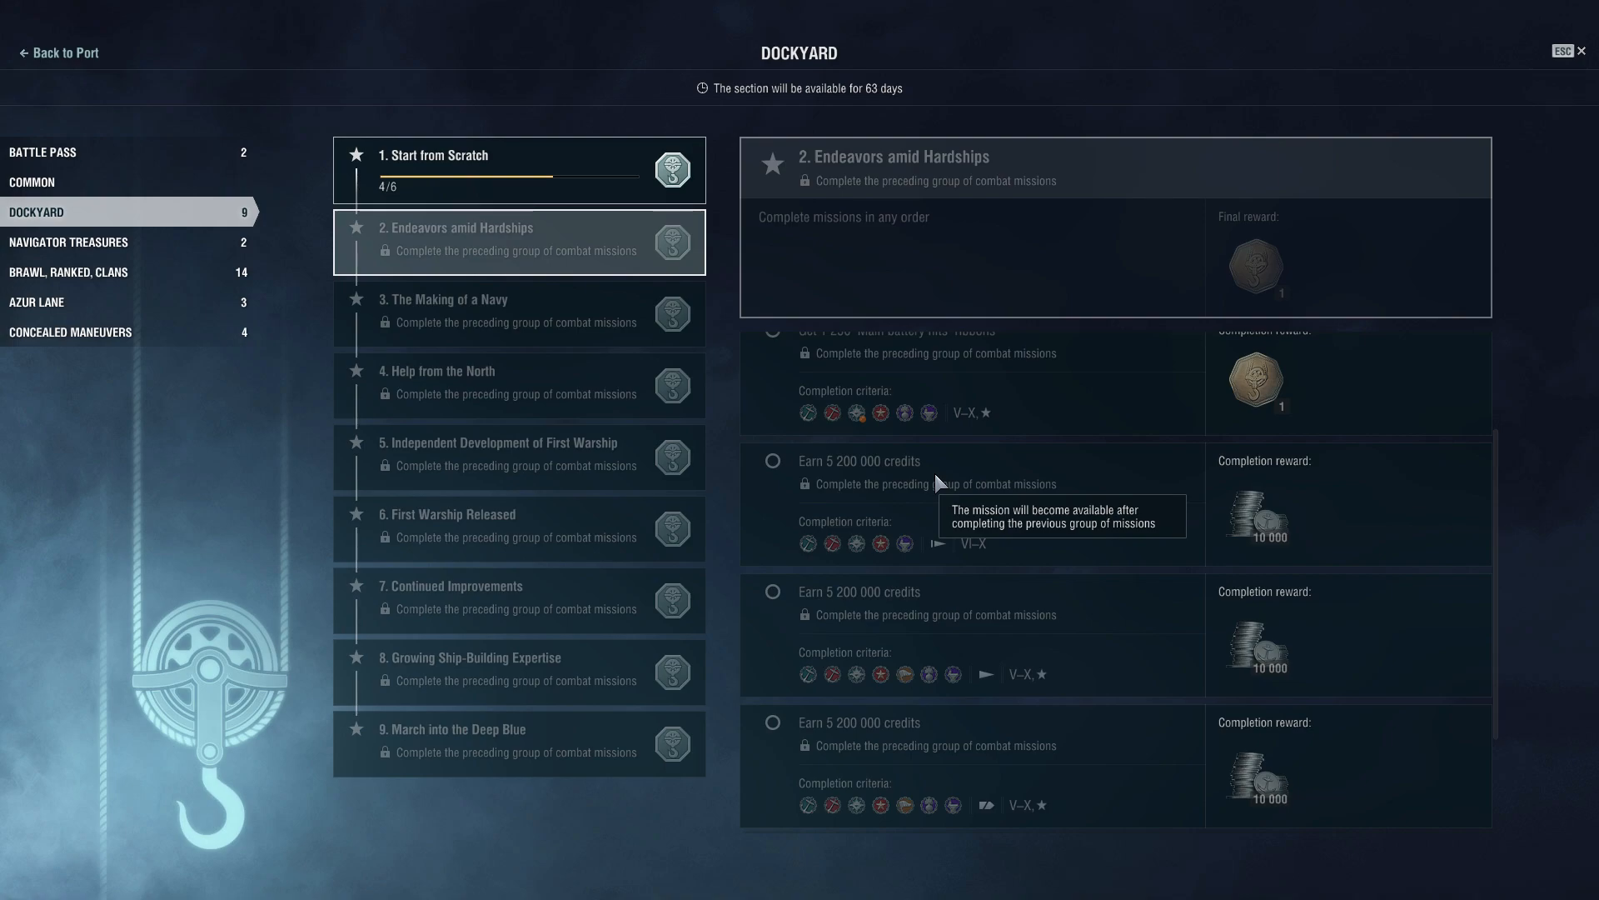
scroll(up, 3)
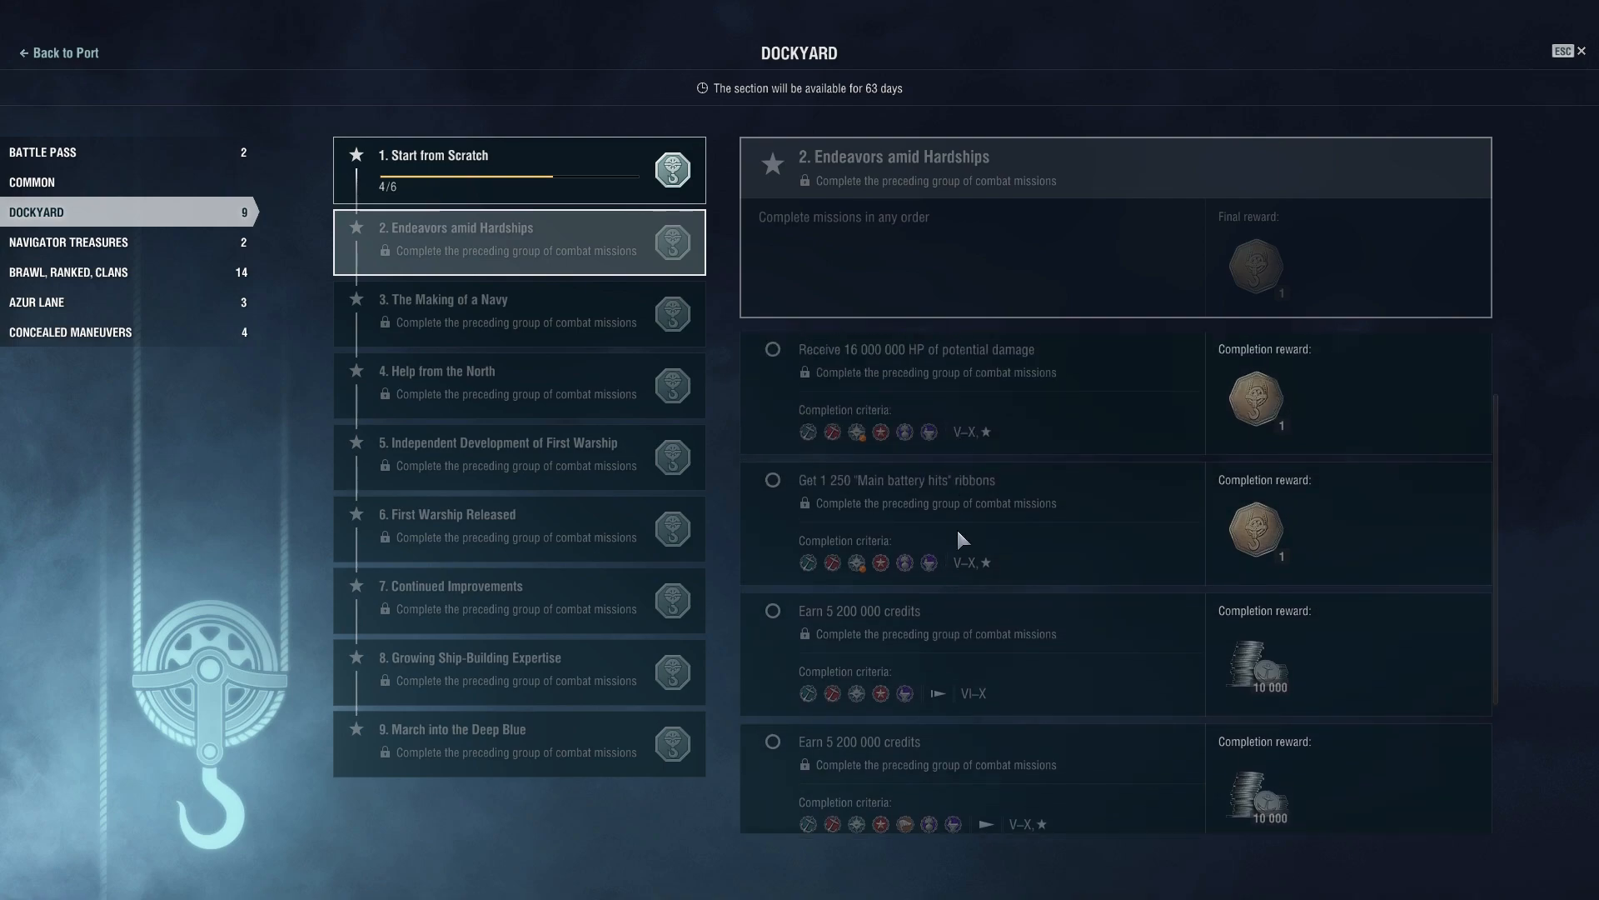
scroll(down, 3)
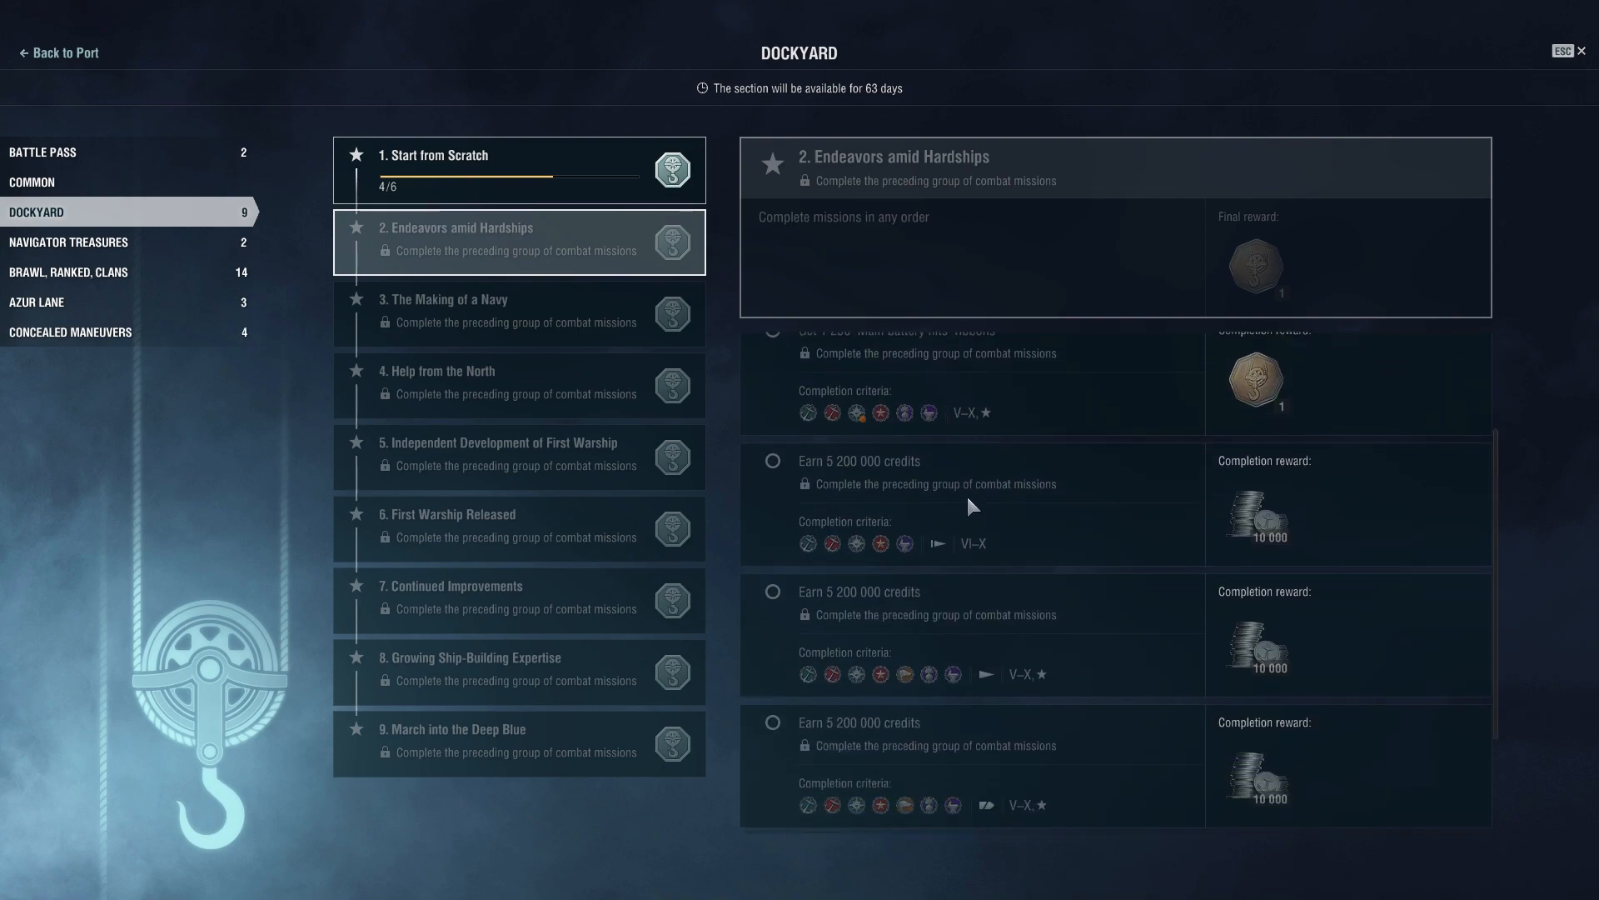
scroll(down, 3)
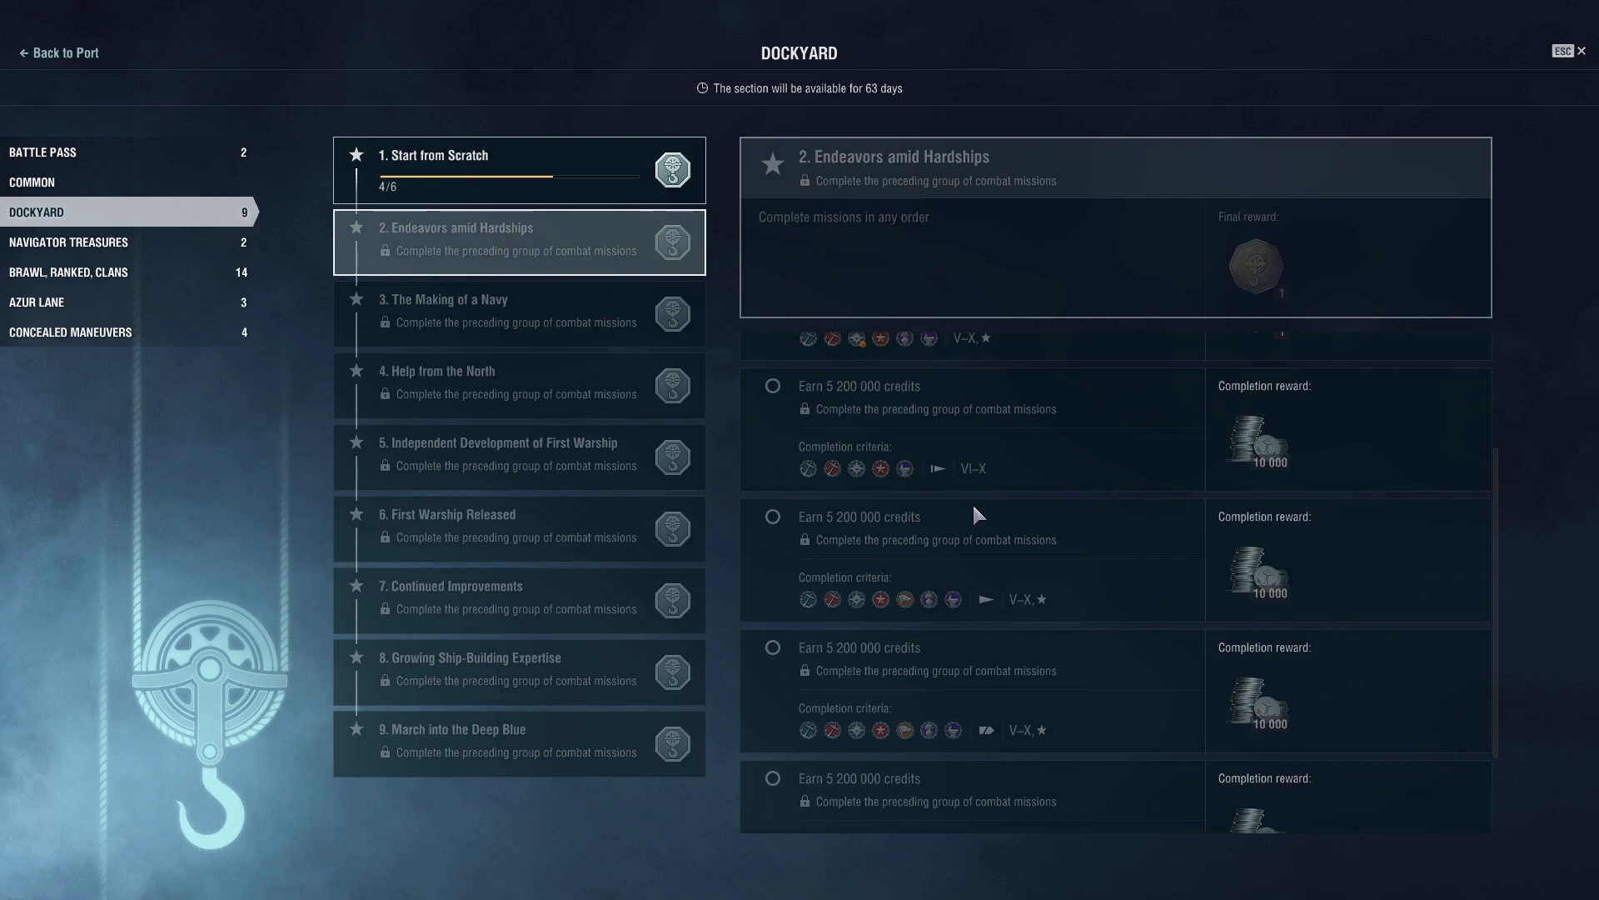
scroll(down, 3)
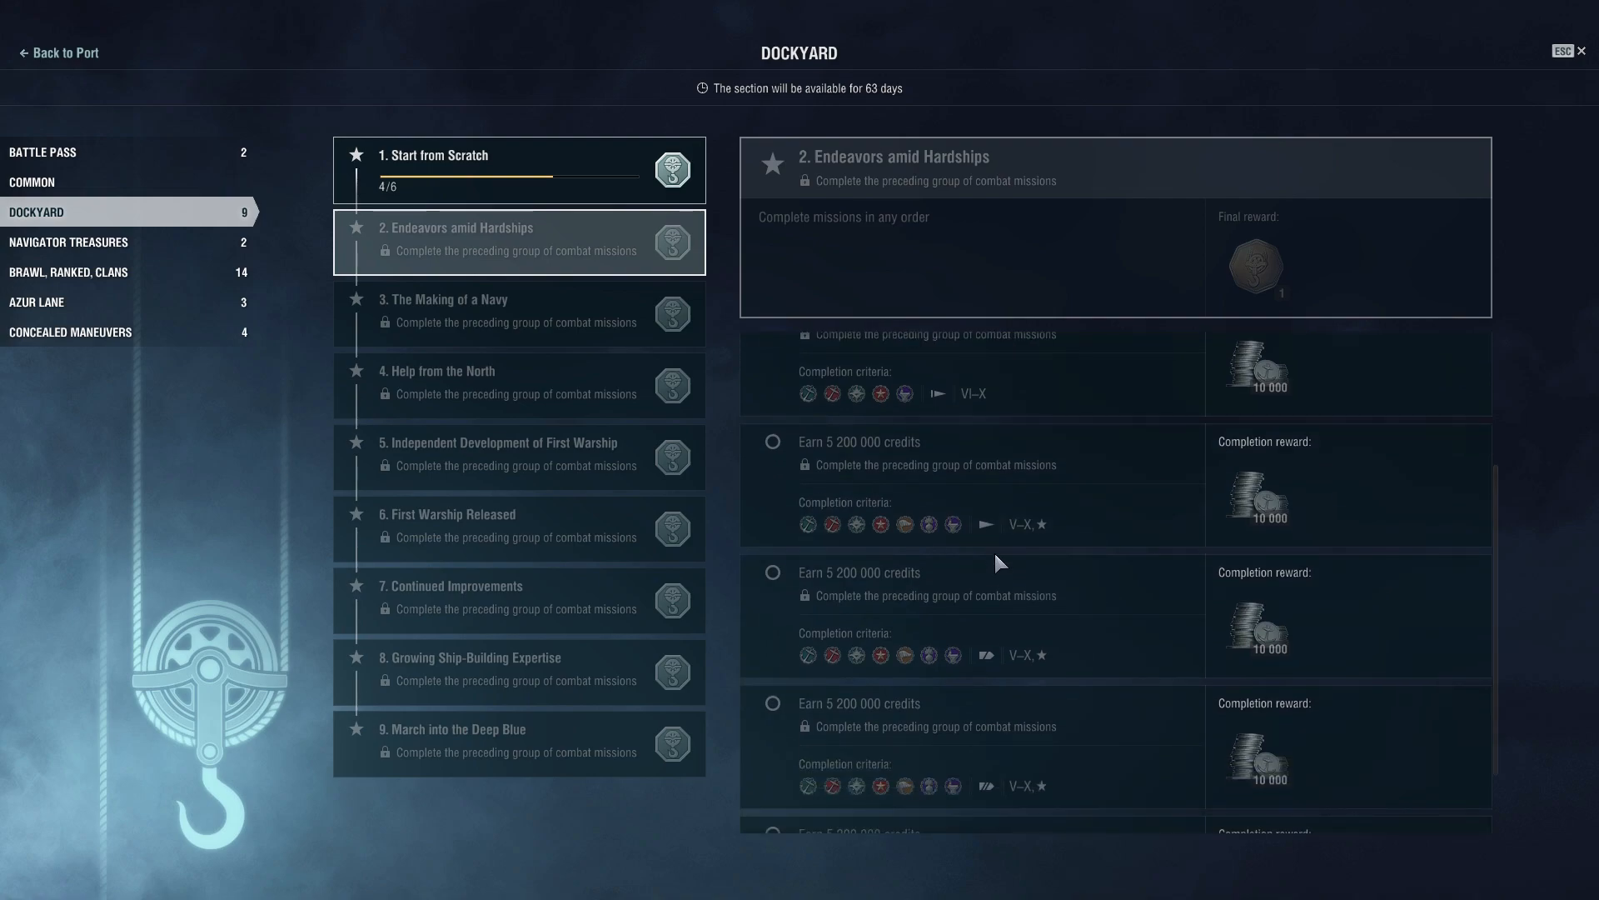
mouse_move(986, 525)
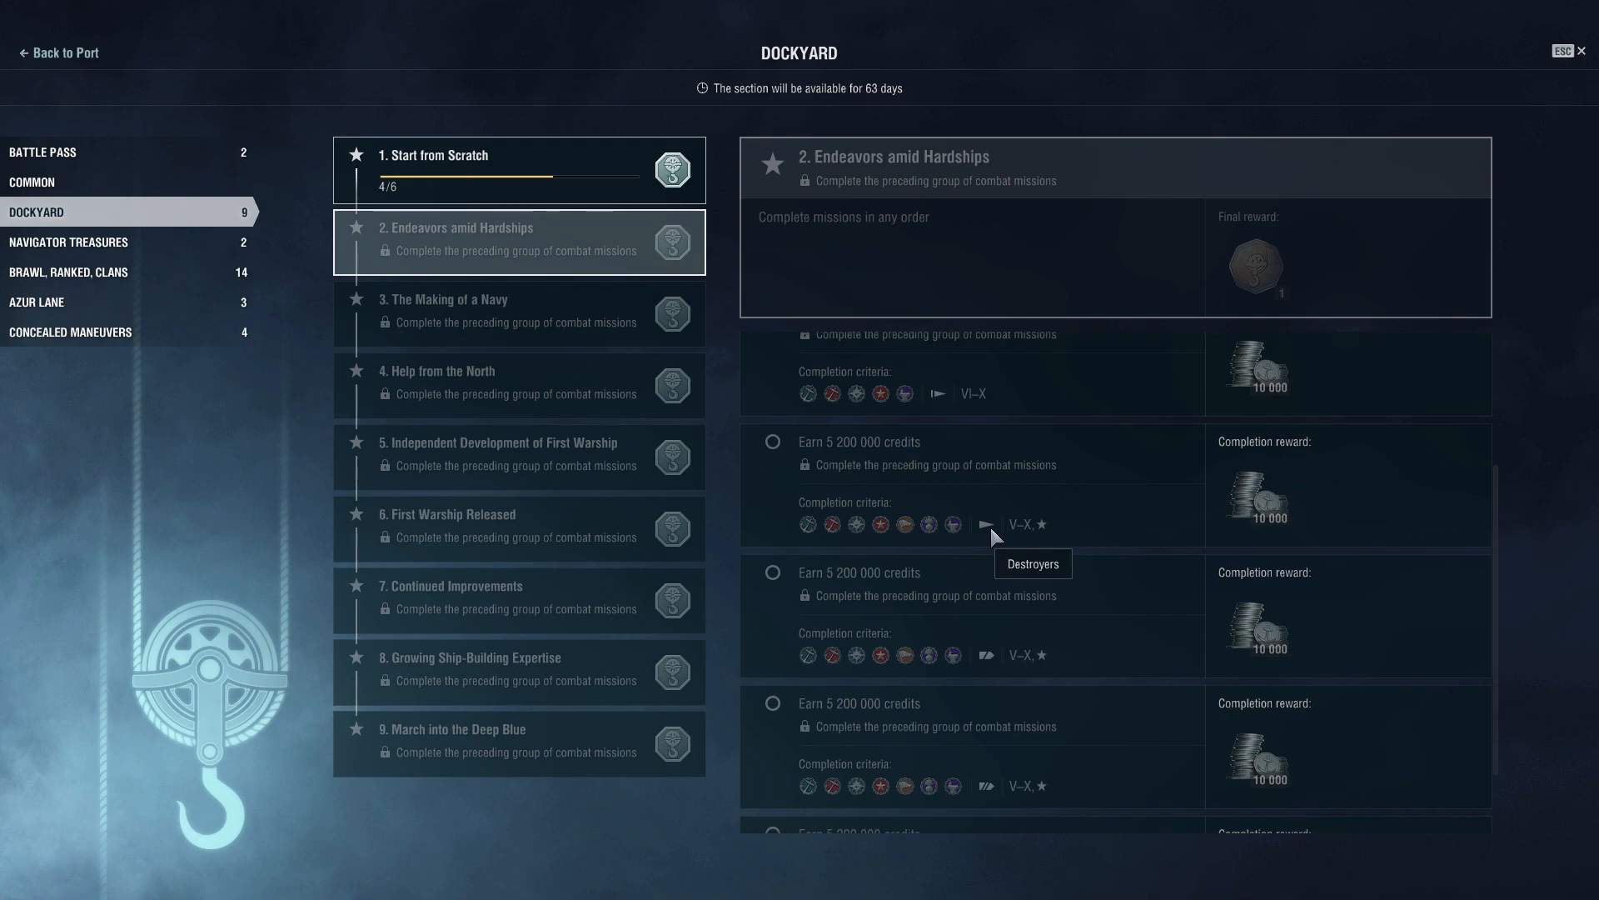
scroll(down, 3)
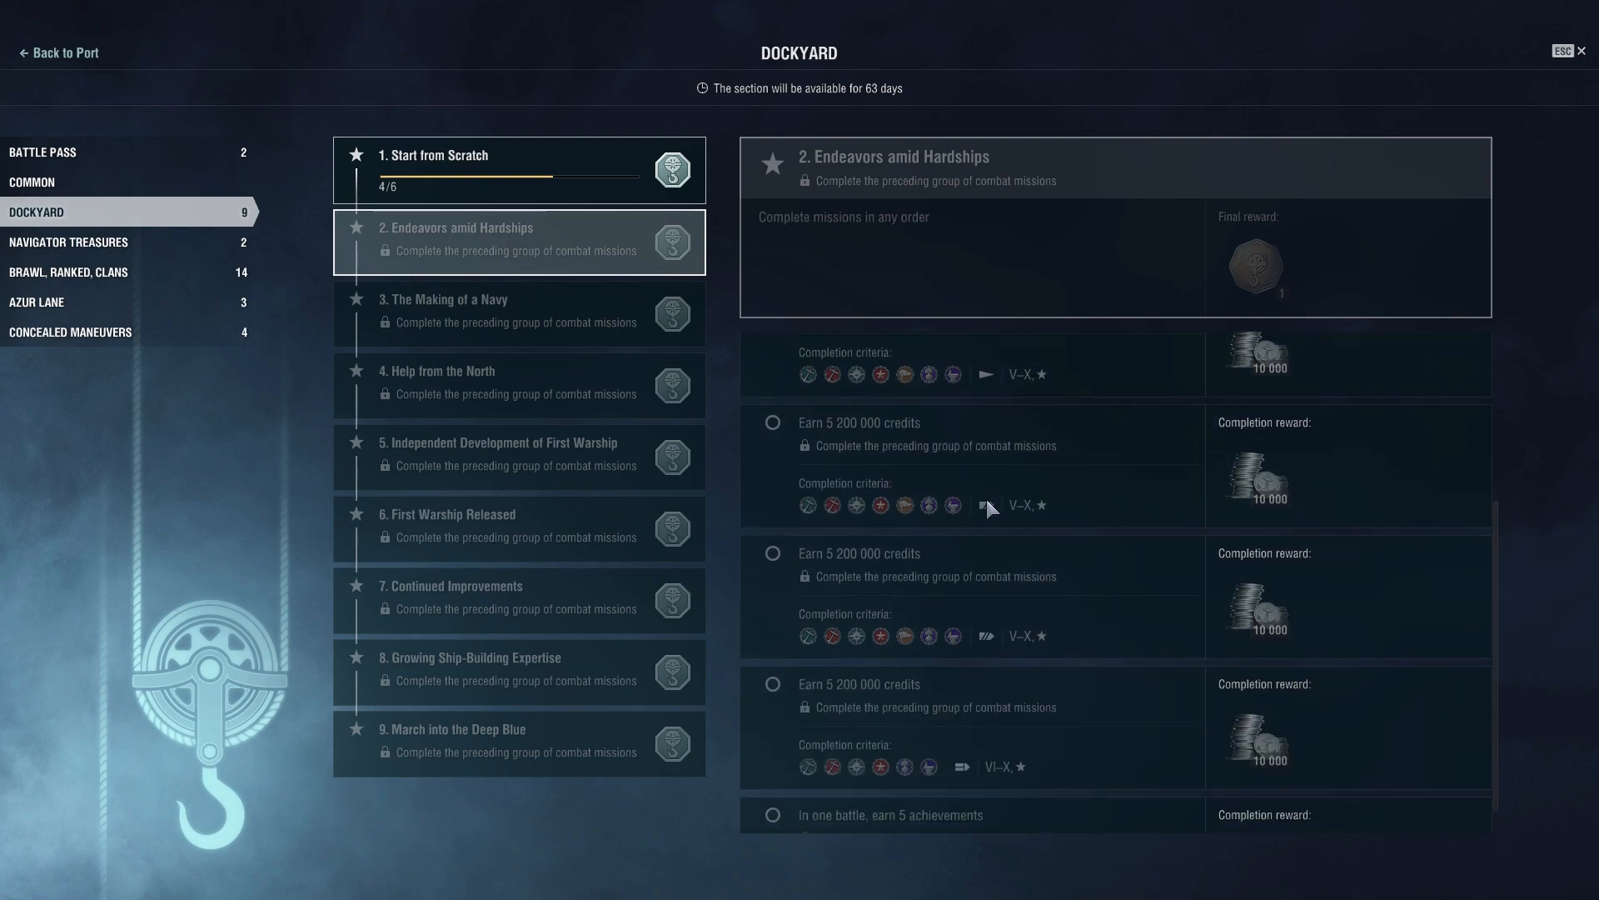
mouse_move(1009, 503)
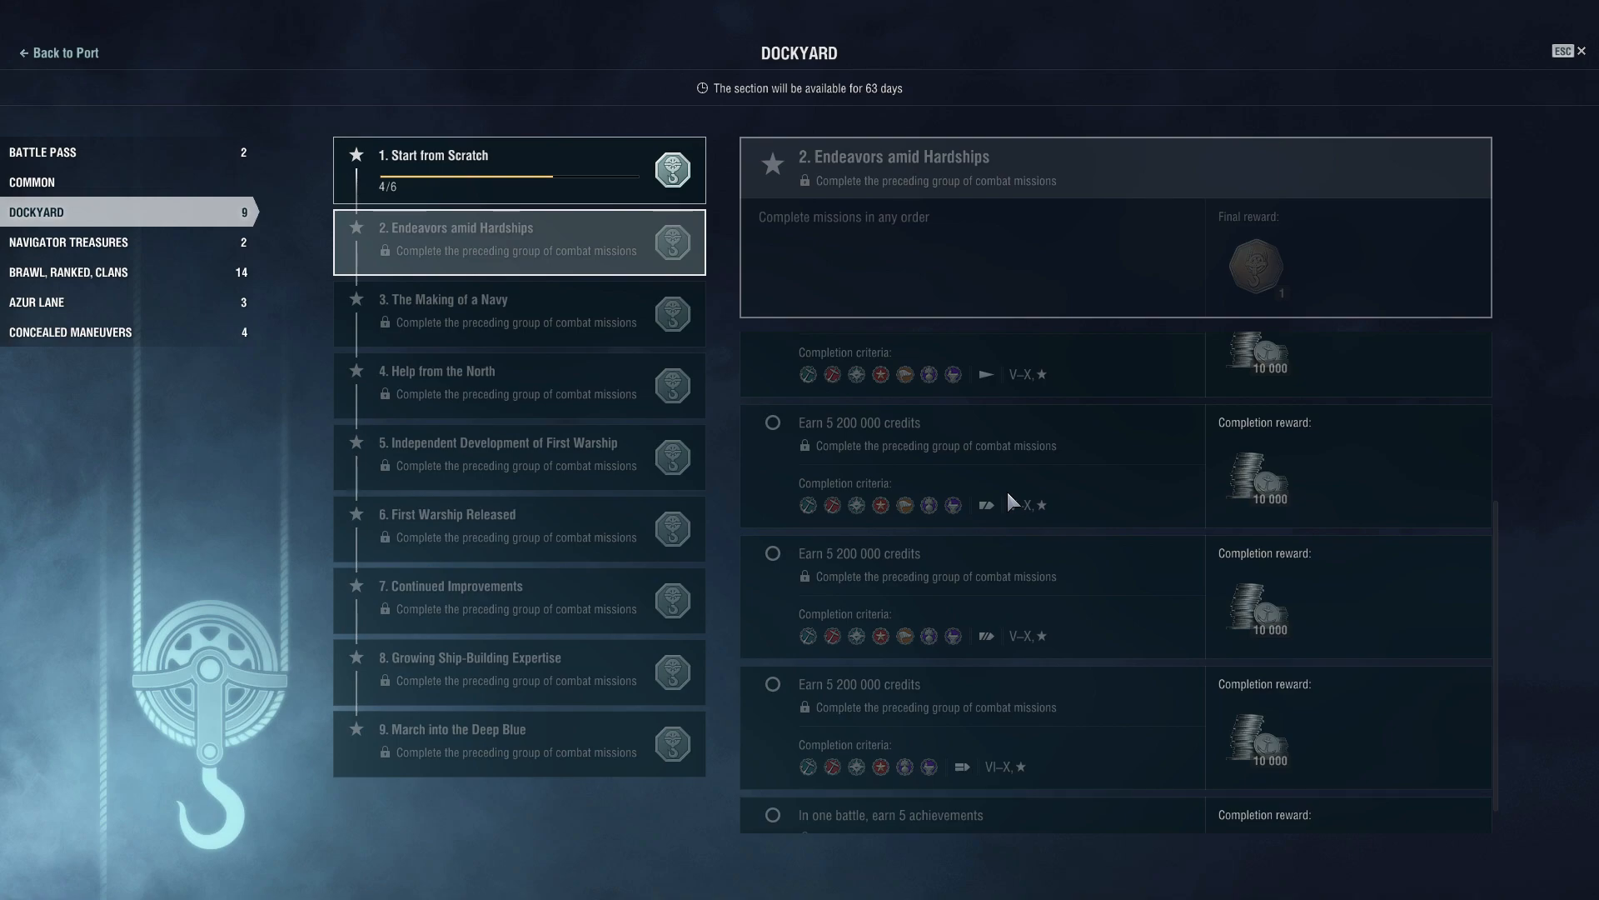
mouse_move(1010, 490)
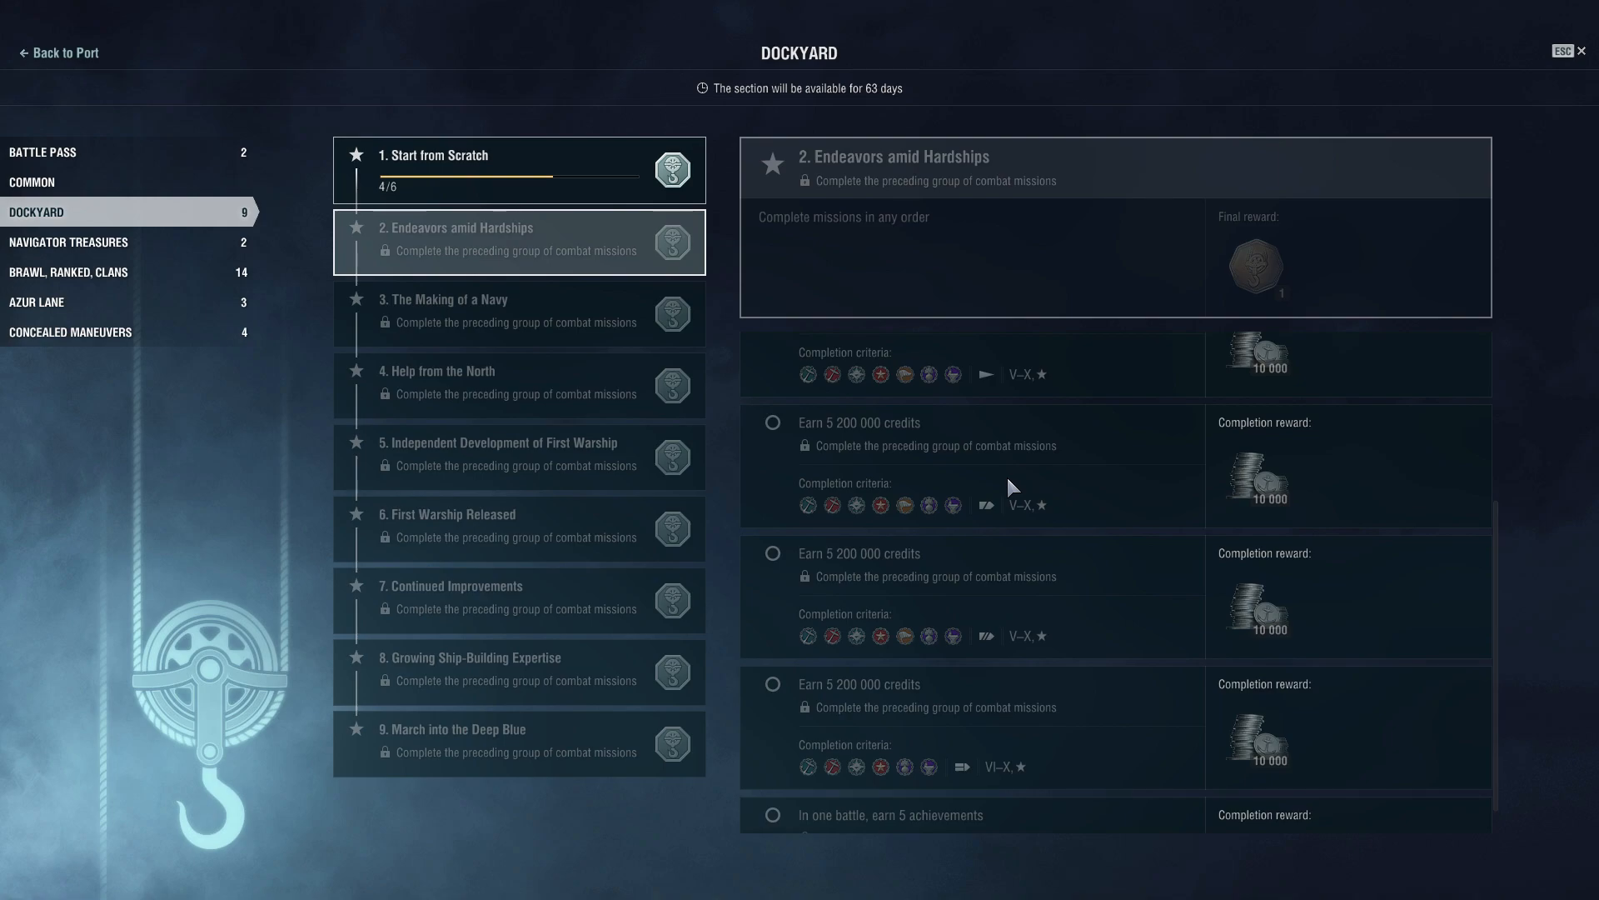
scroll(down, 3)
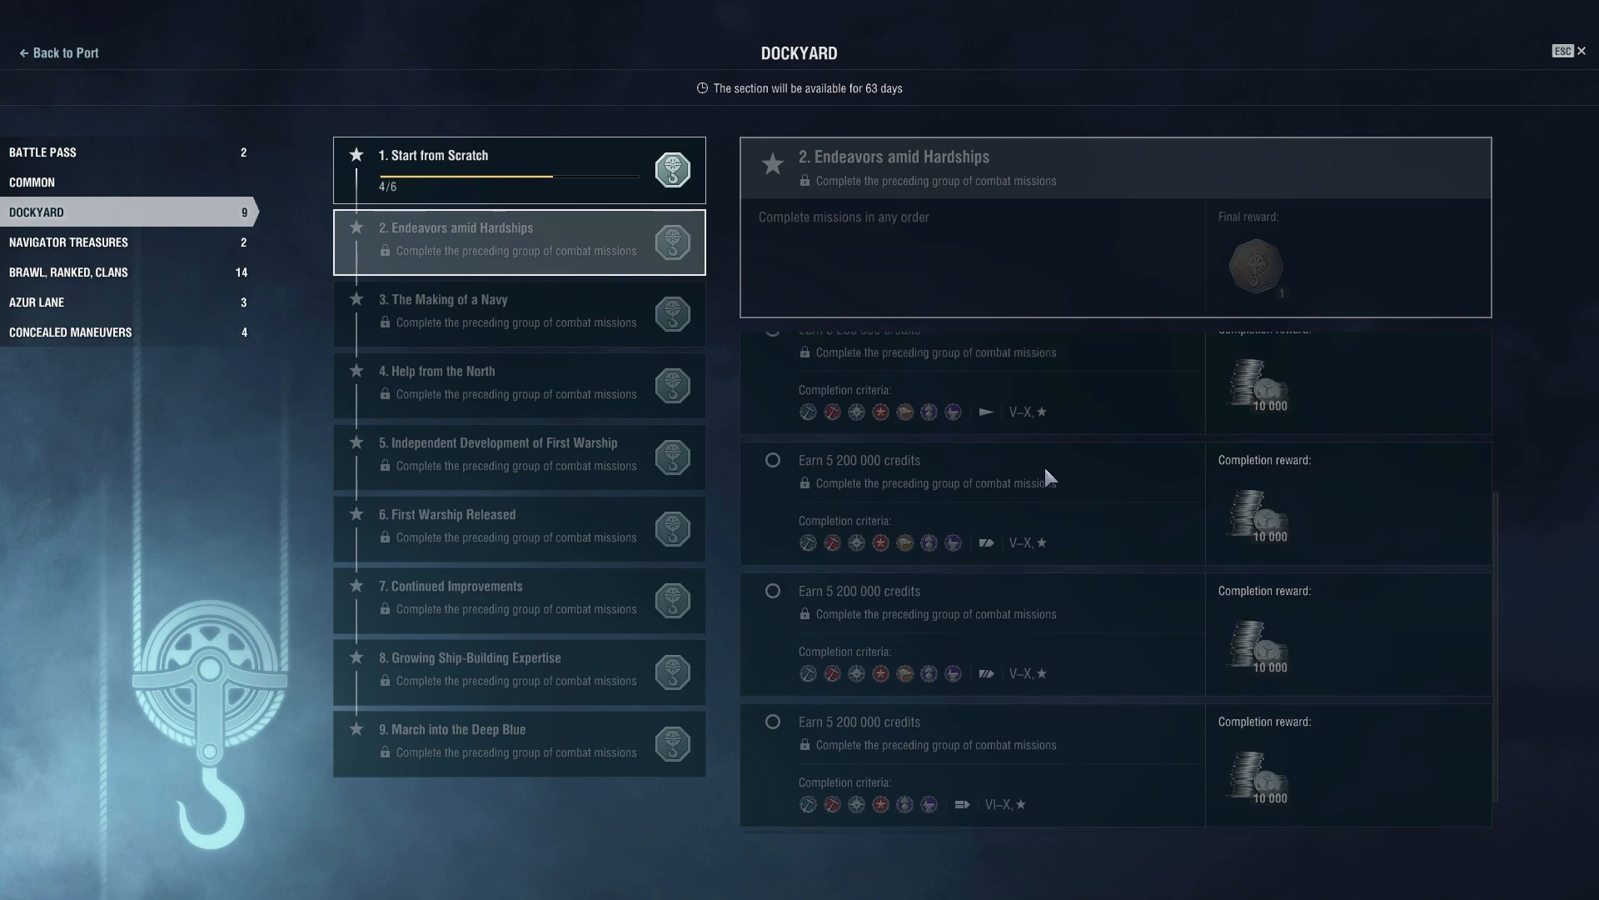
mouse_move(857, 541)
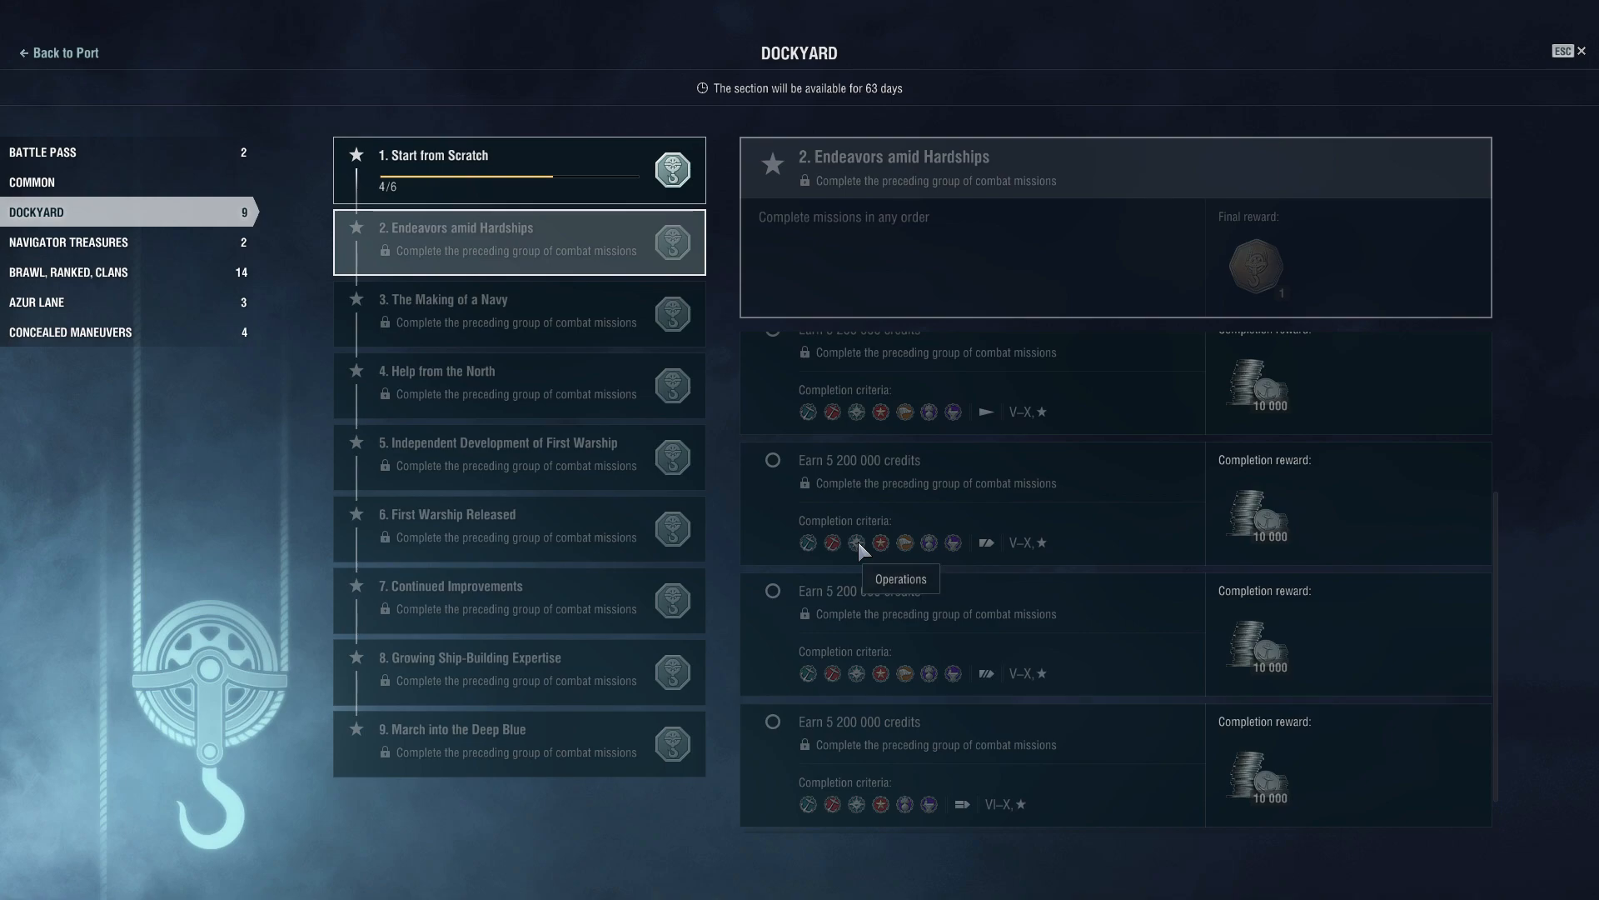
scroll(up, 3)
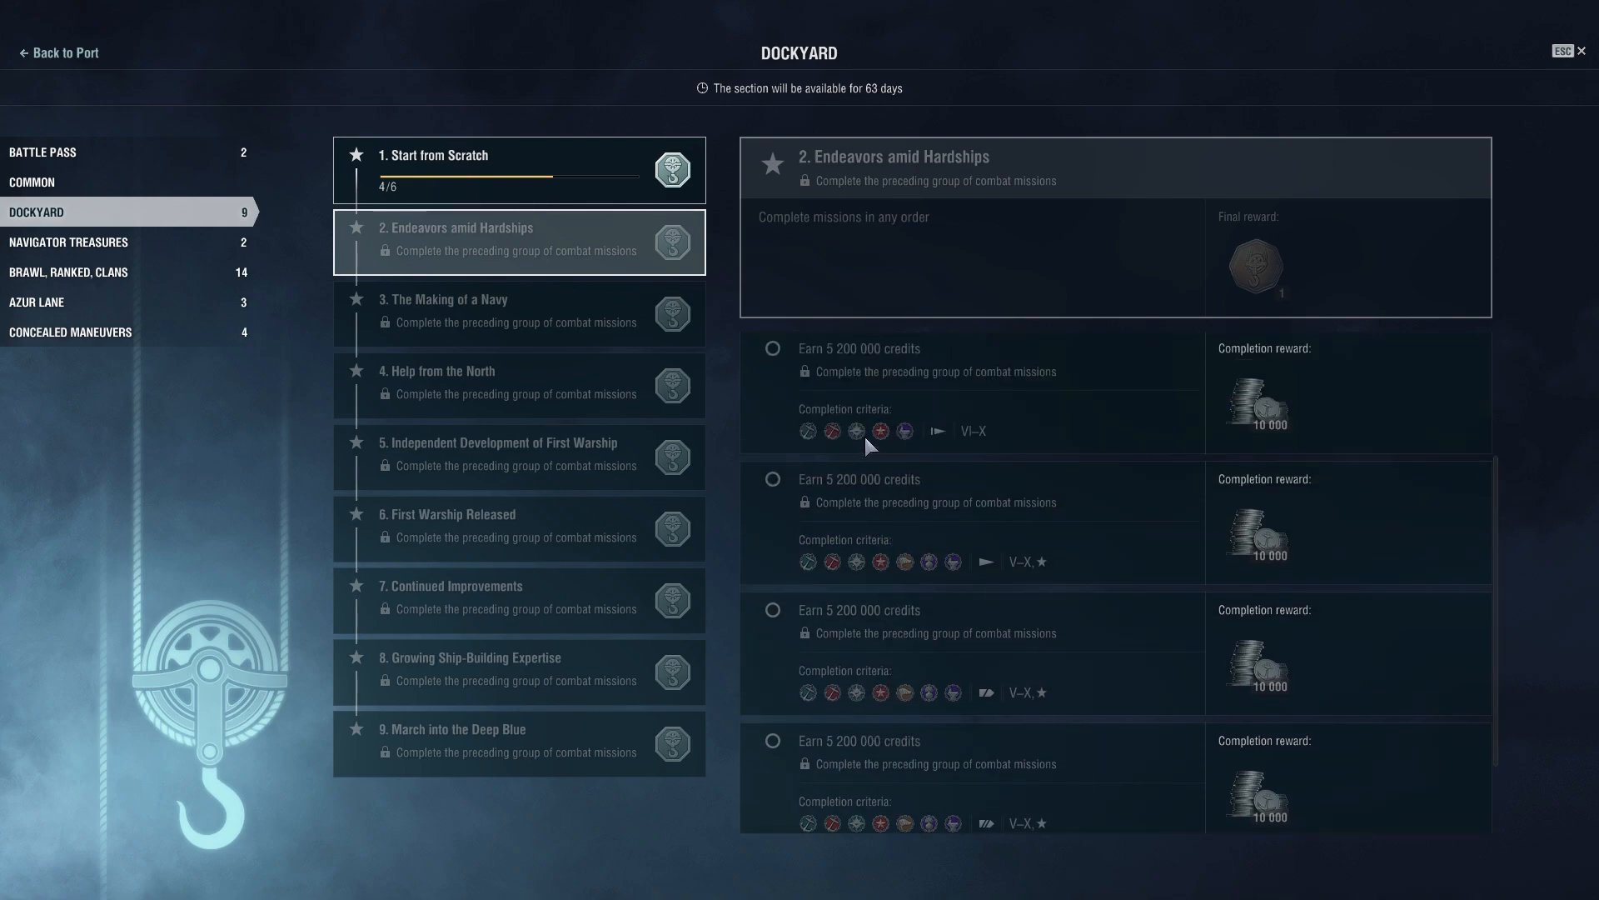
click(518, 170)
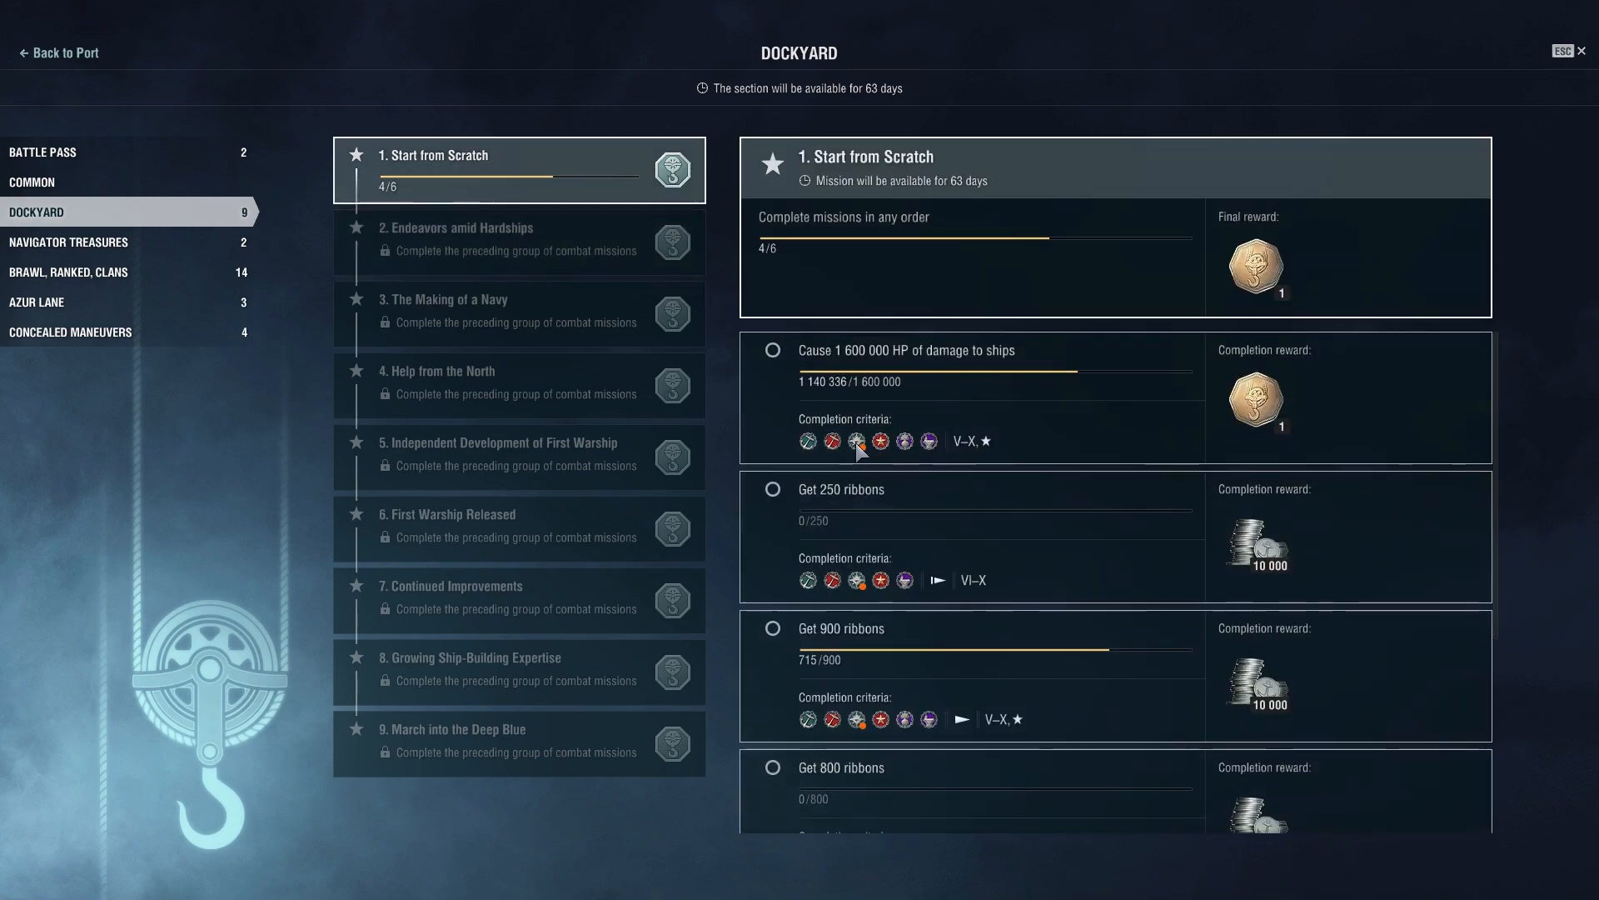
click(518, 243)
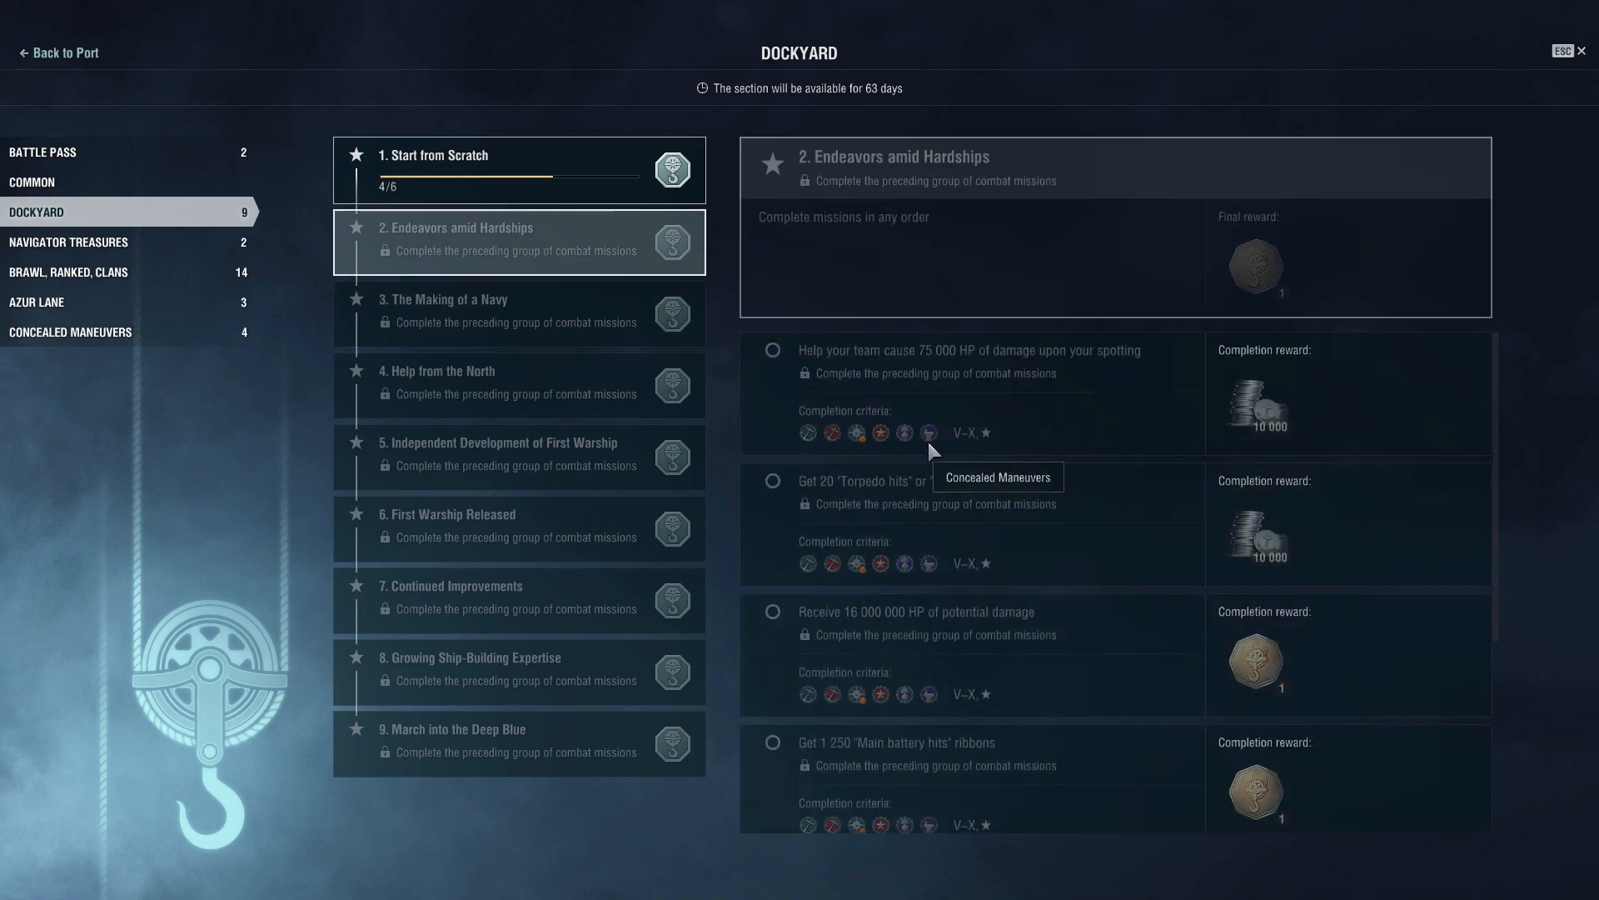
scroll(down, 3)
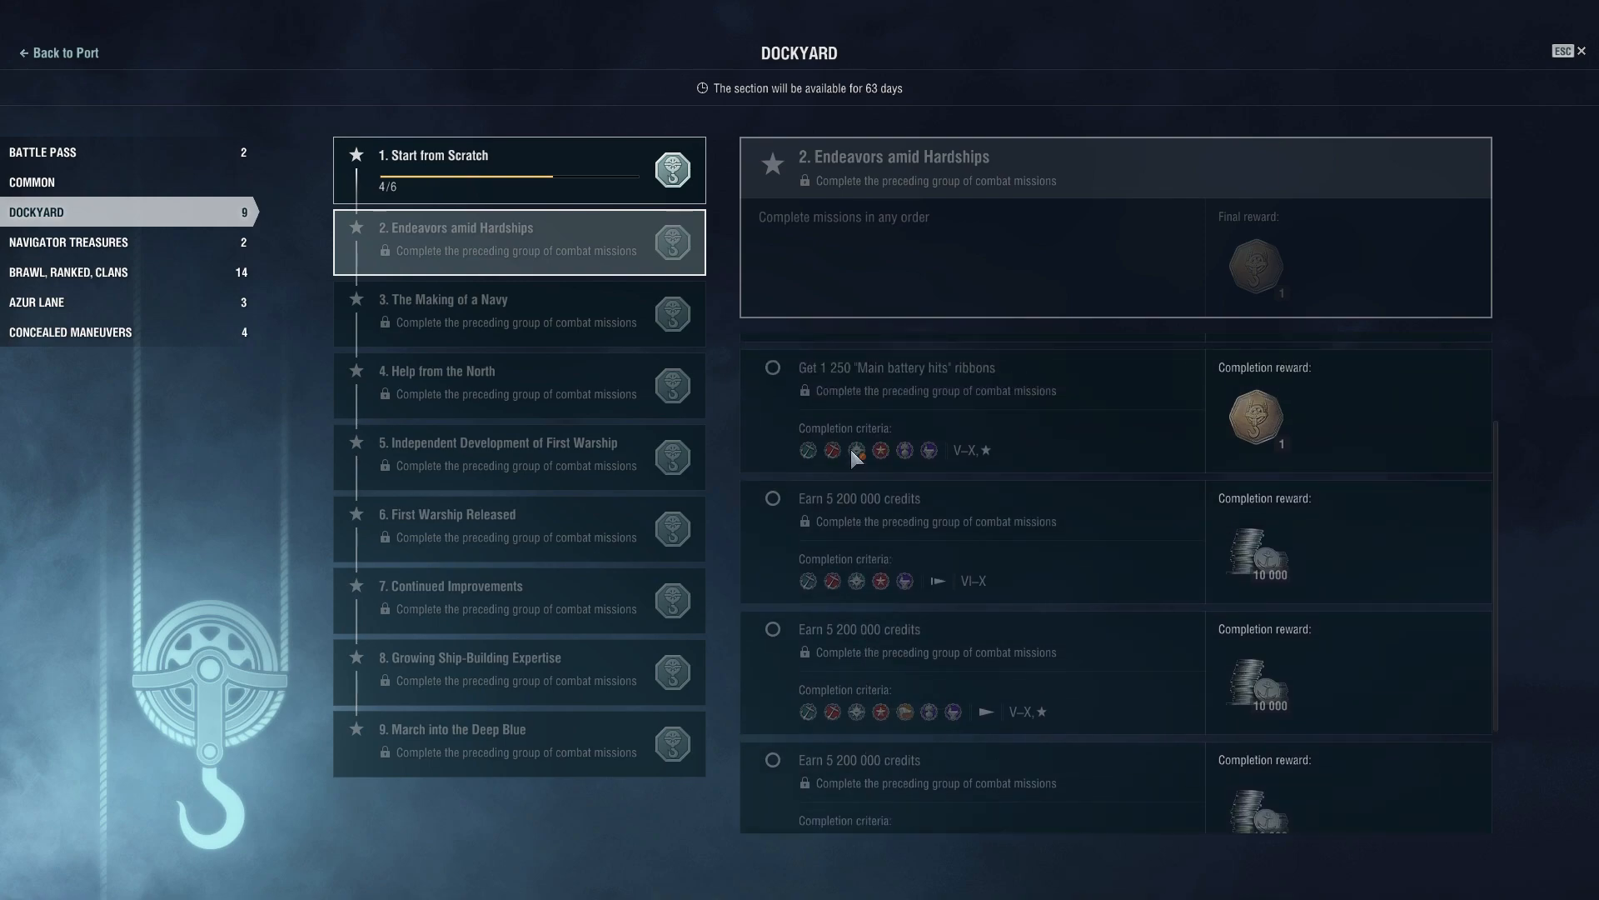
mouse_move(858, 451)
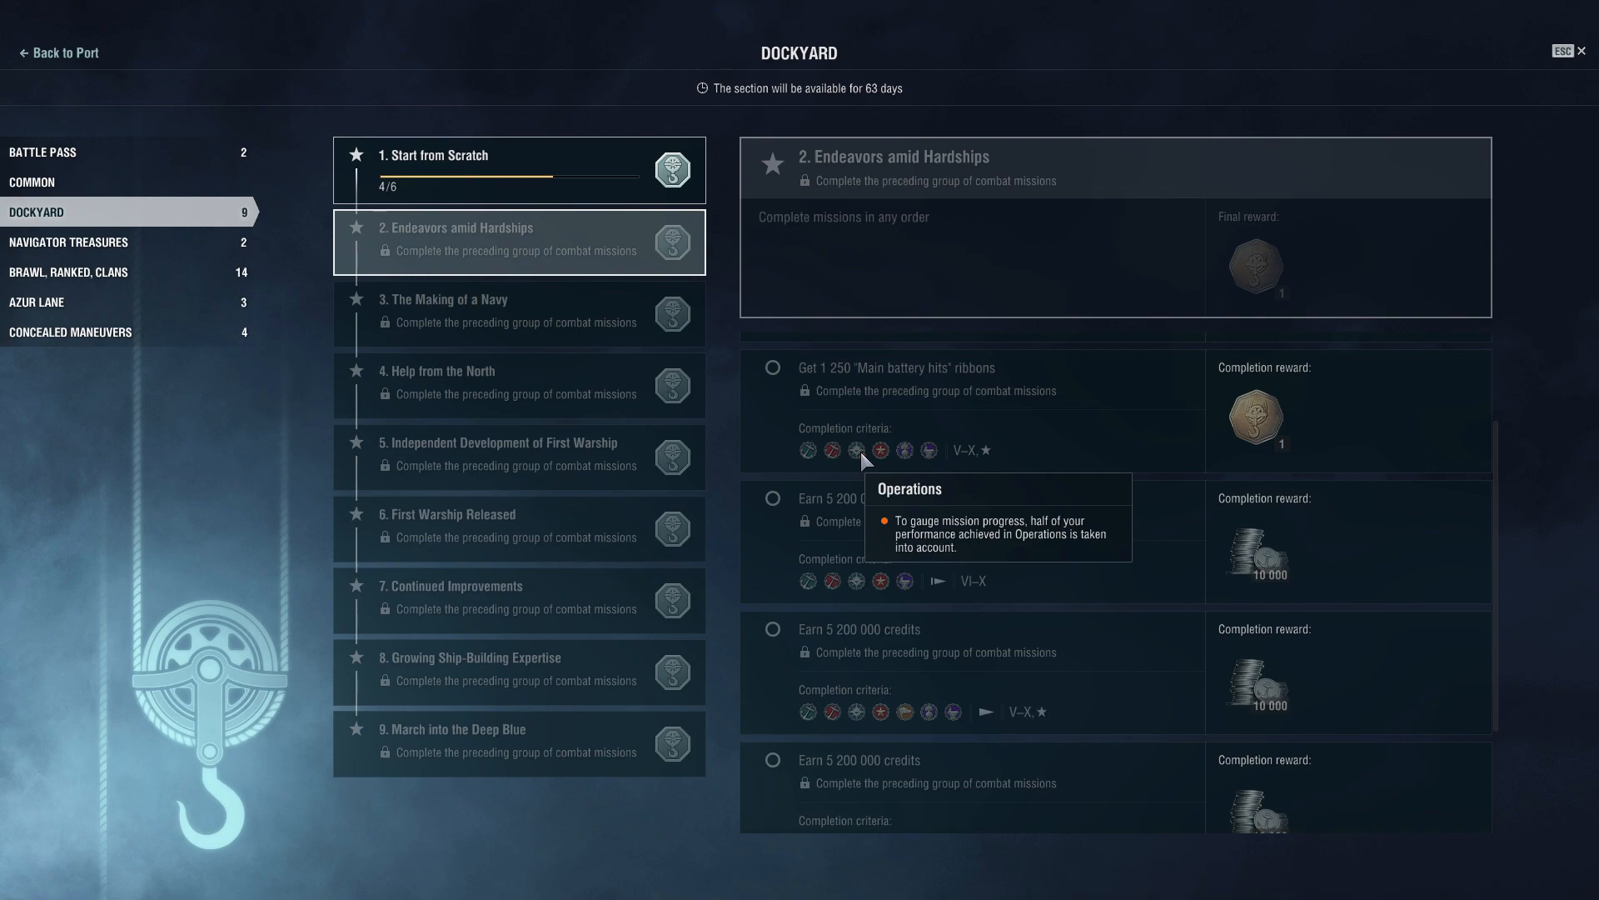
scroll(down, 3)
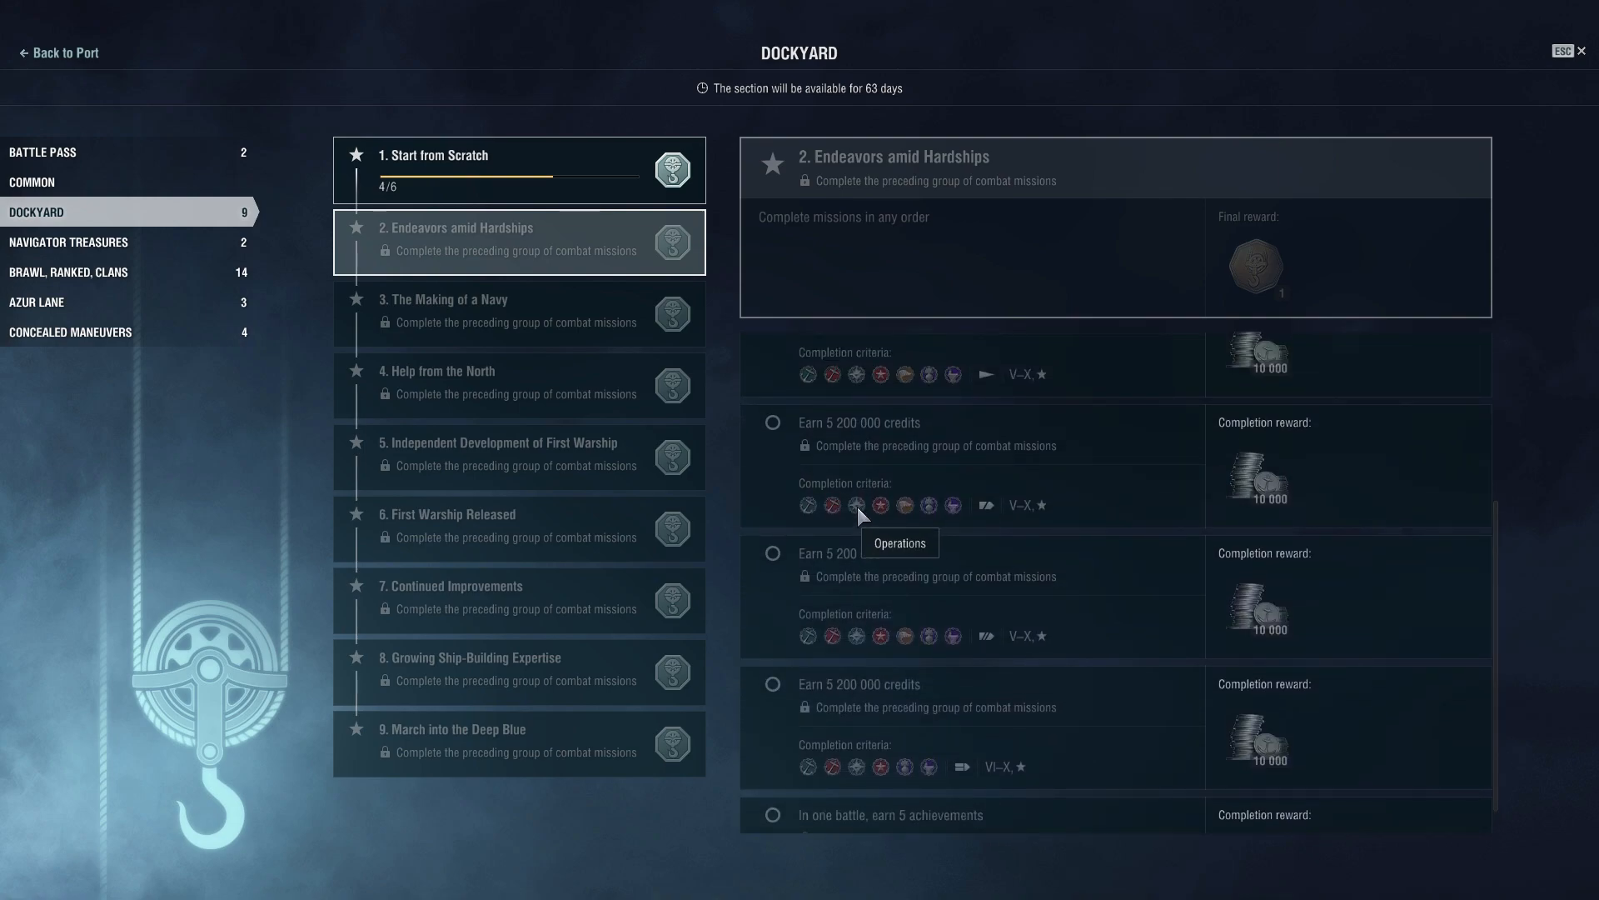
scroll(up, 3)
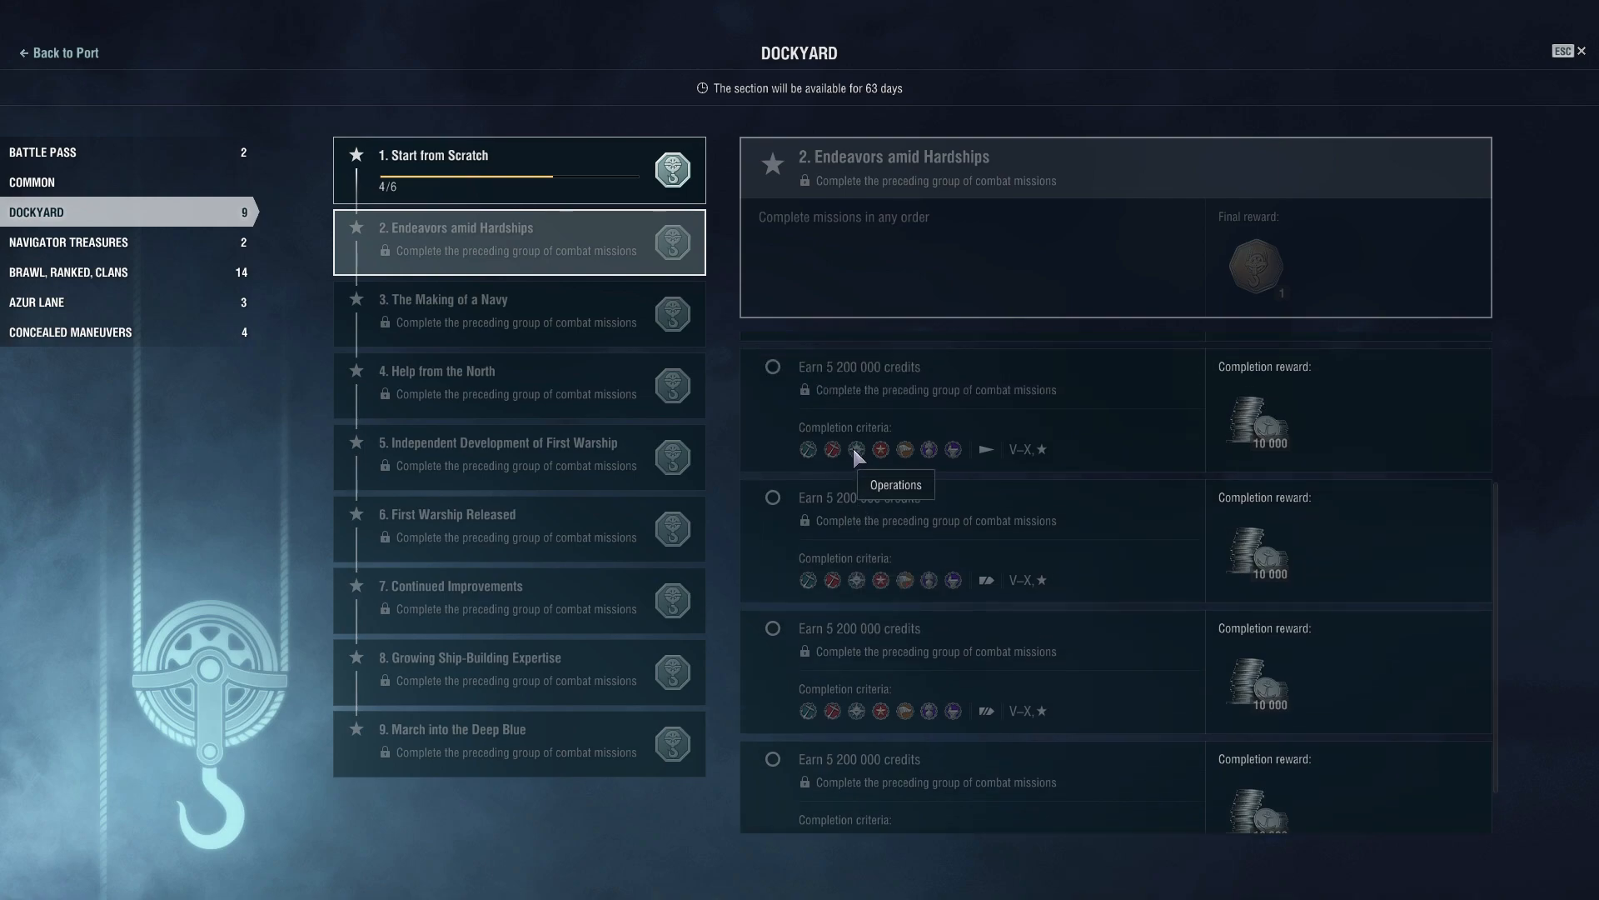
scroll(down, 3)
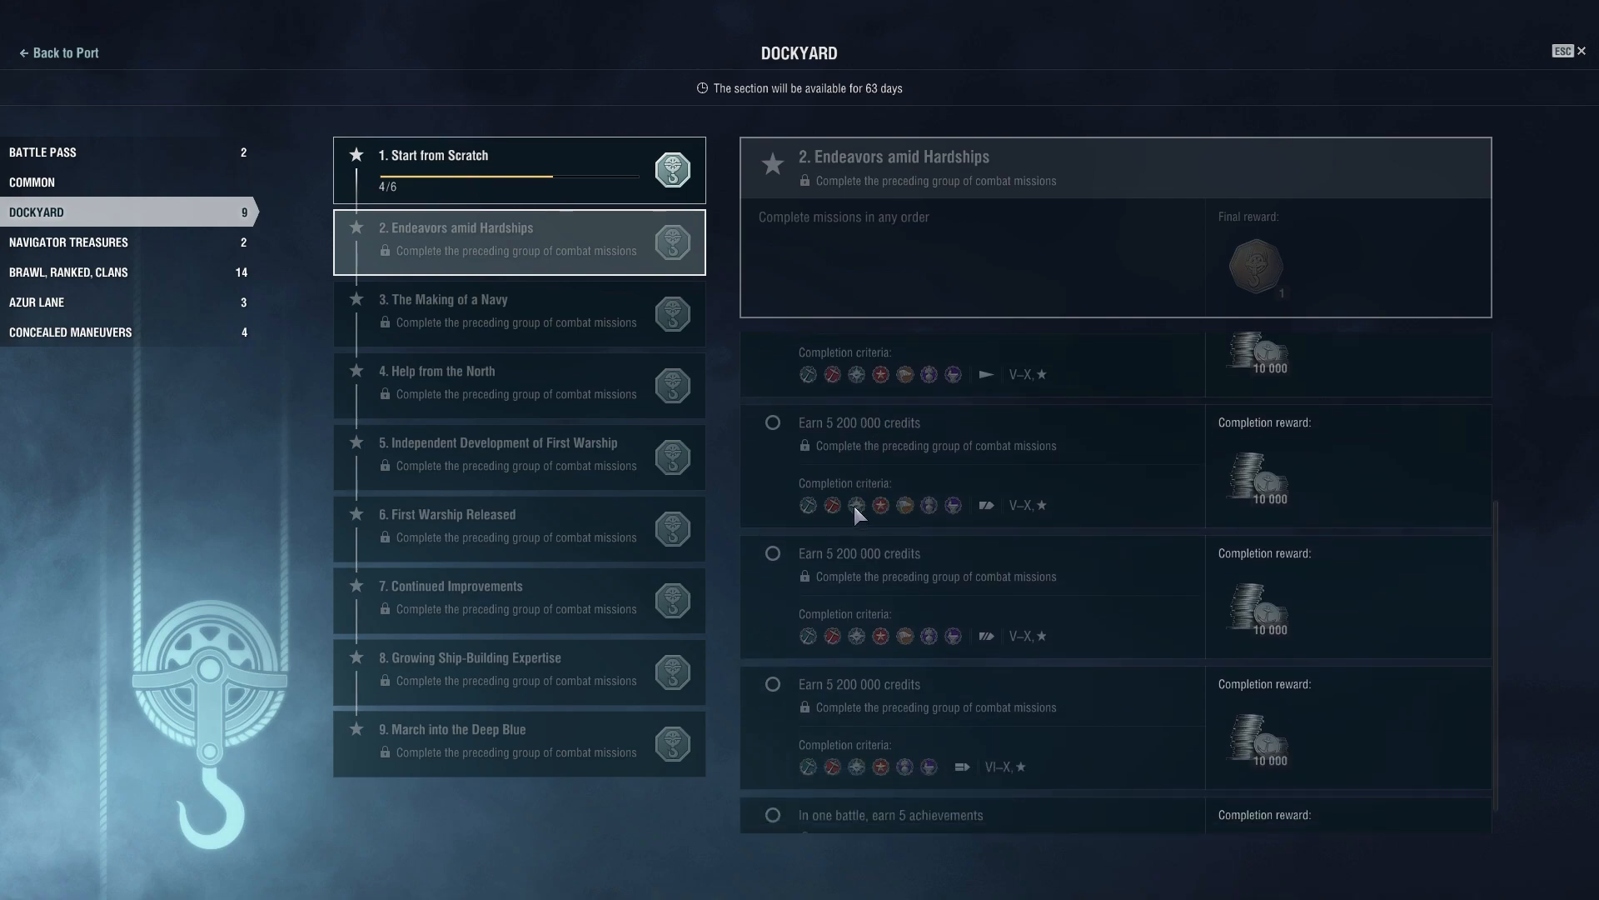
Switch between Endeavors amid Hardships and The Making of a Navy, settling on the third group.
click(518, 313)
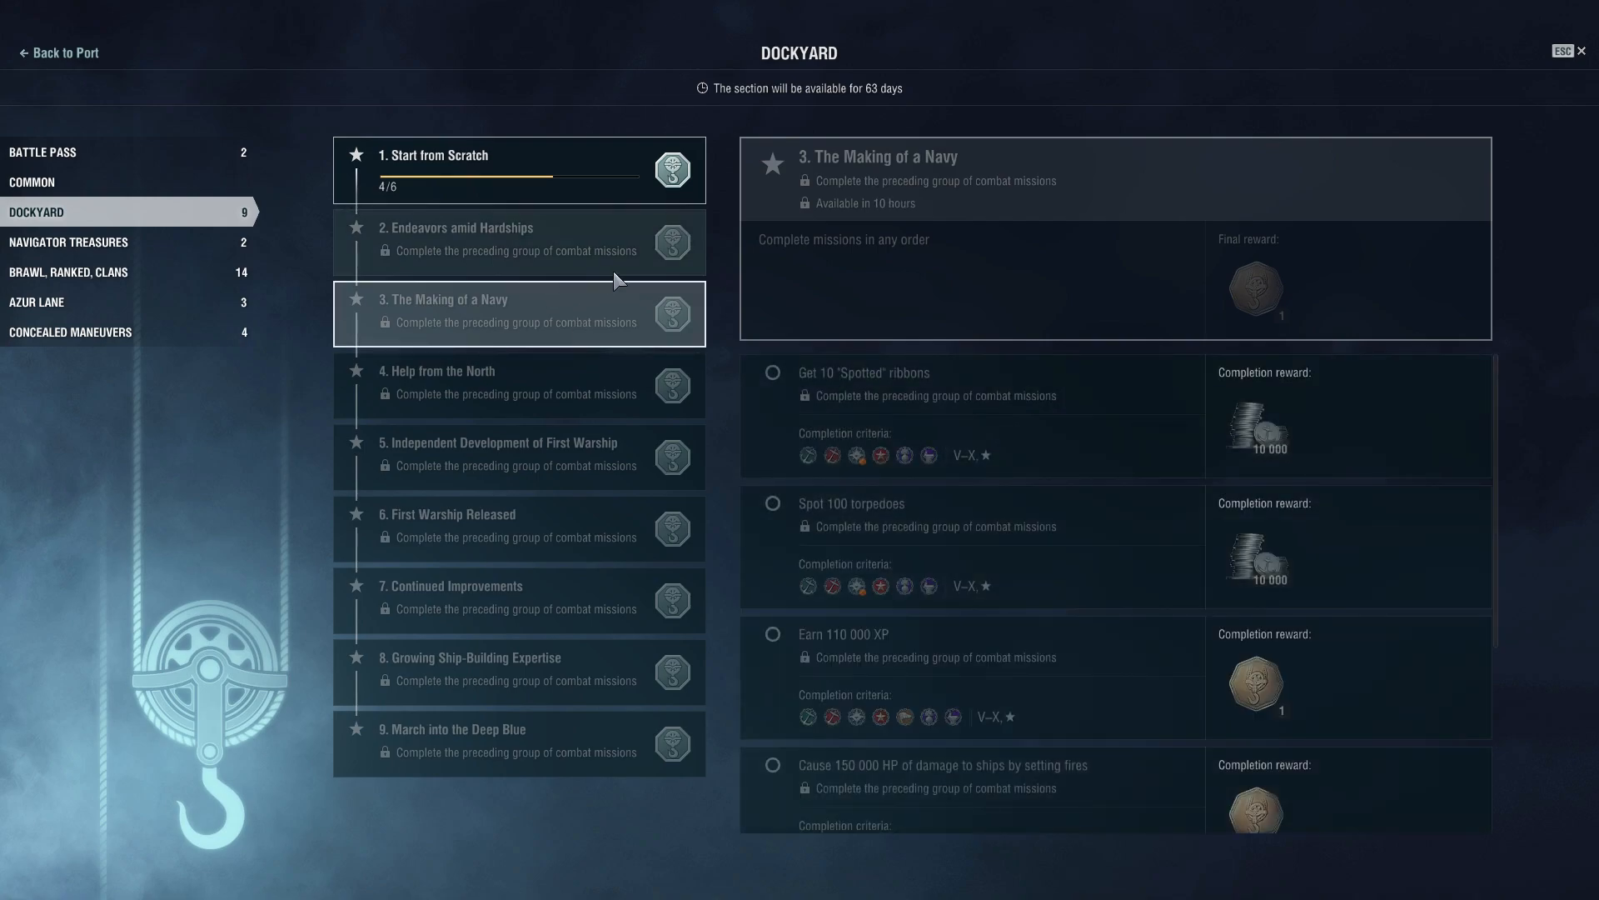
click(518, 241)
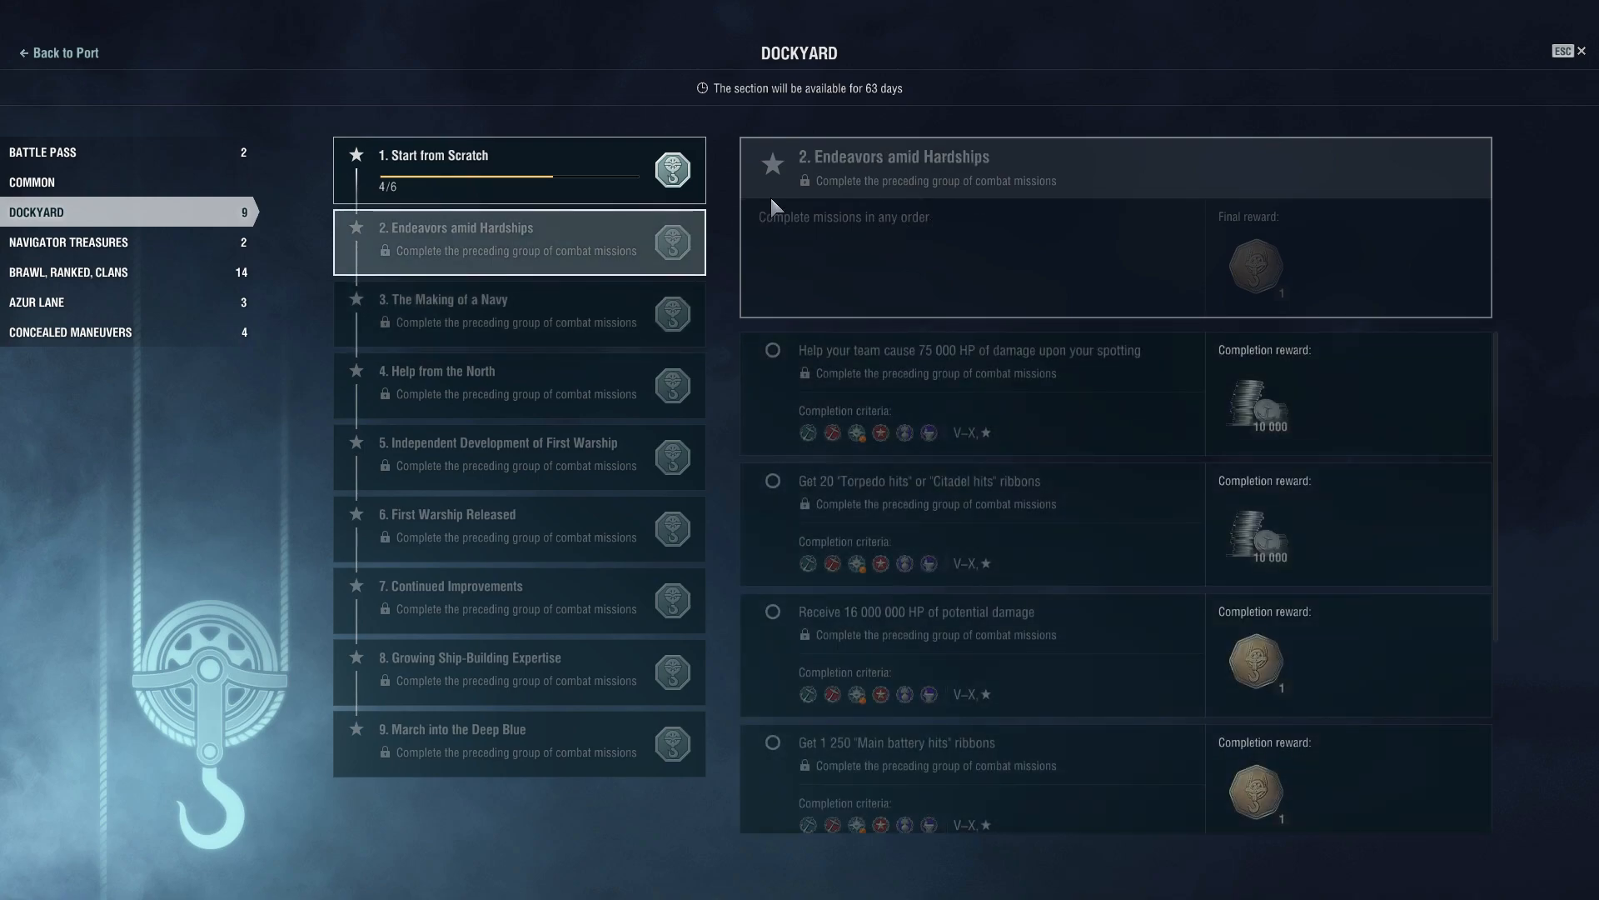
mouse_move(783, 198)
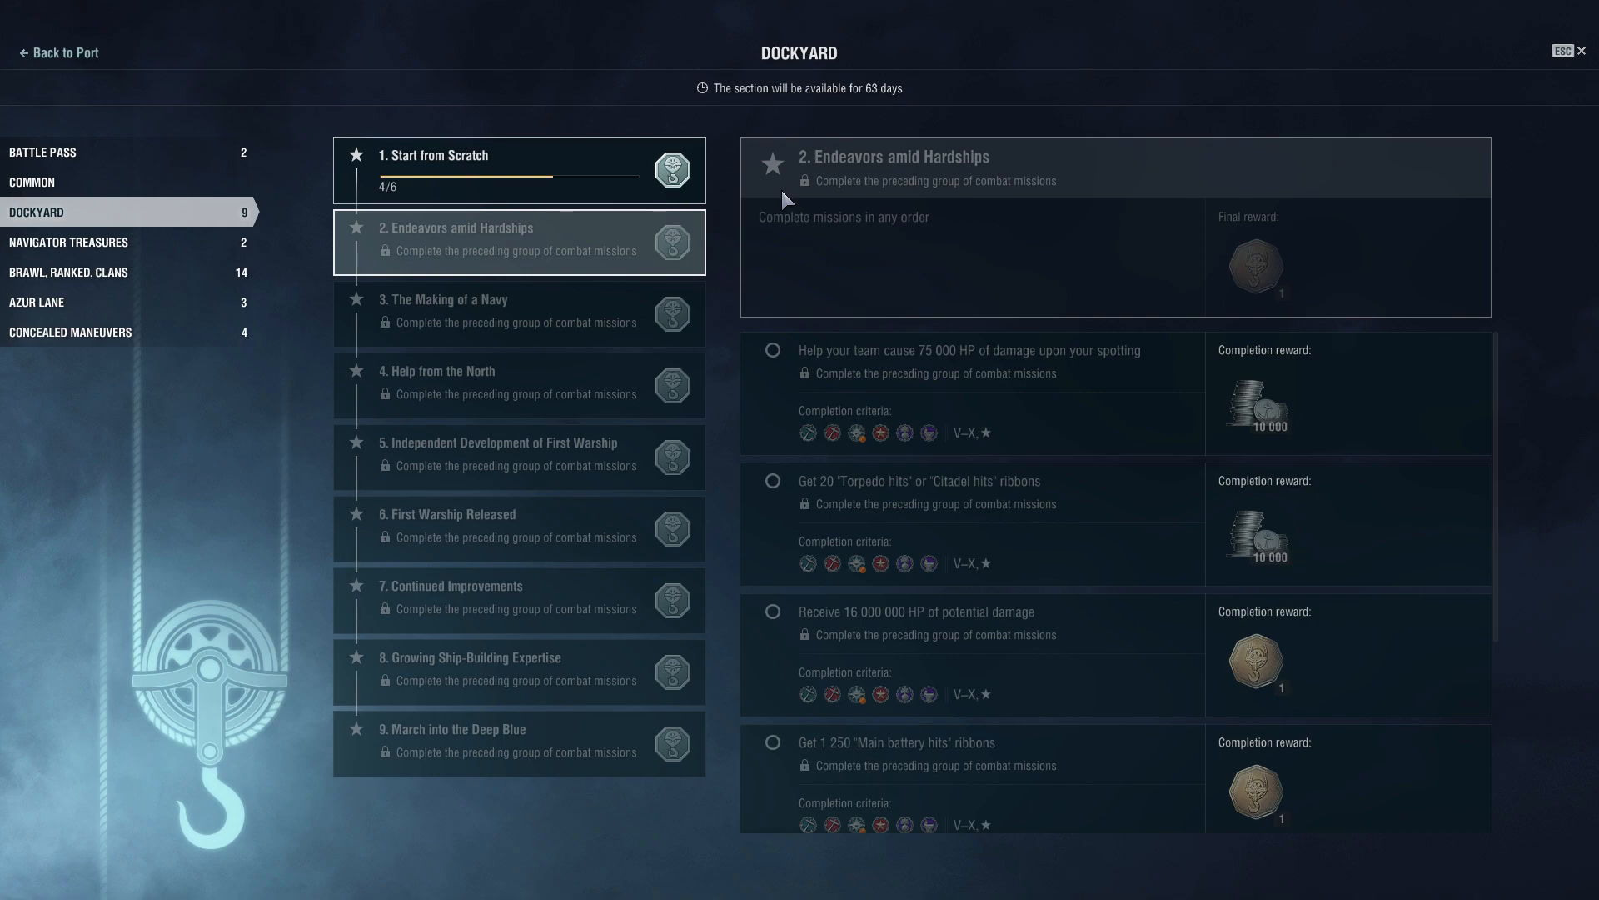
click(518, 312)
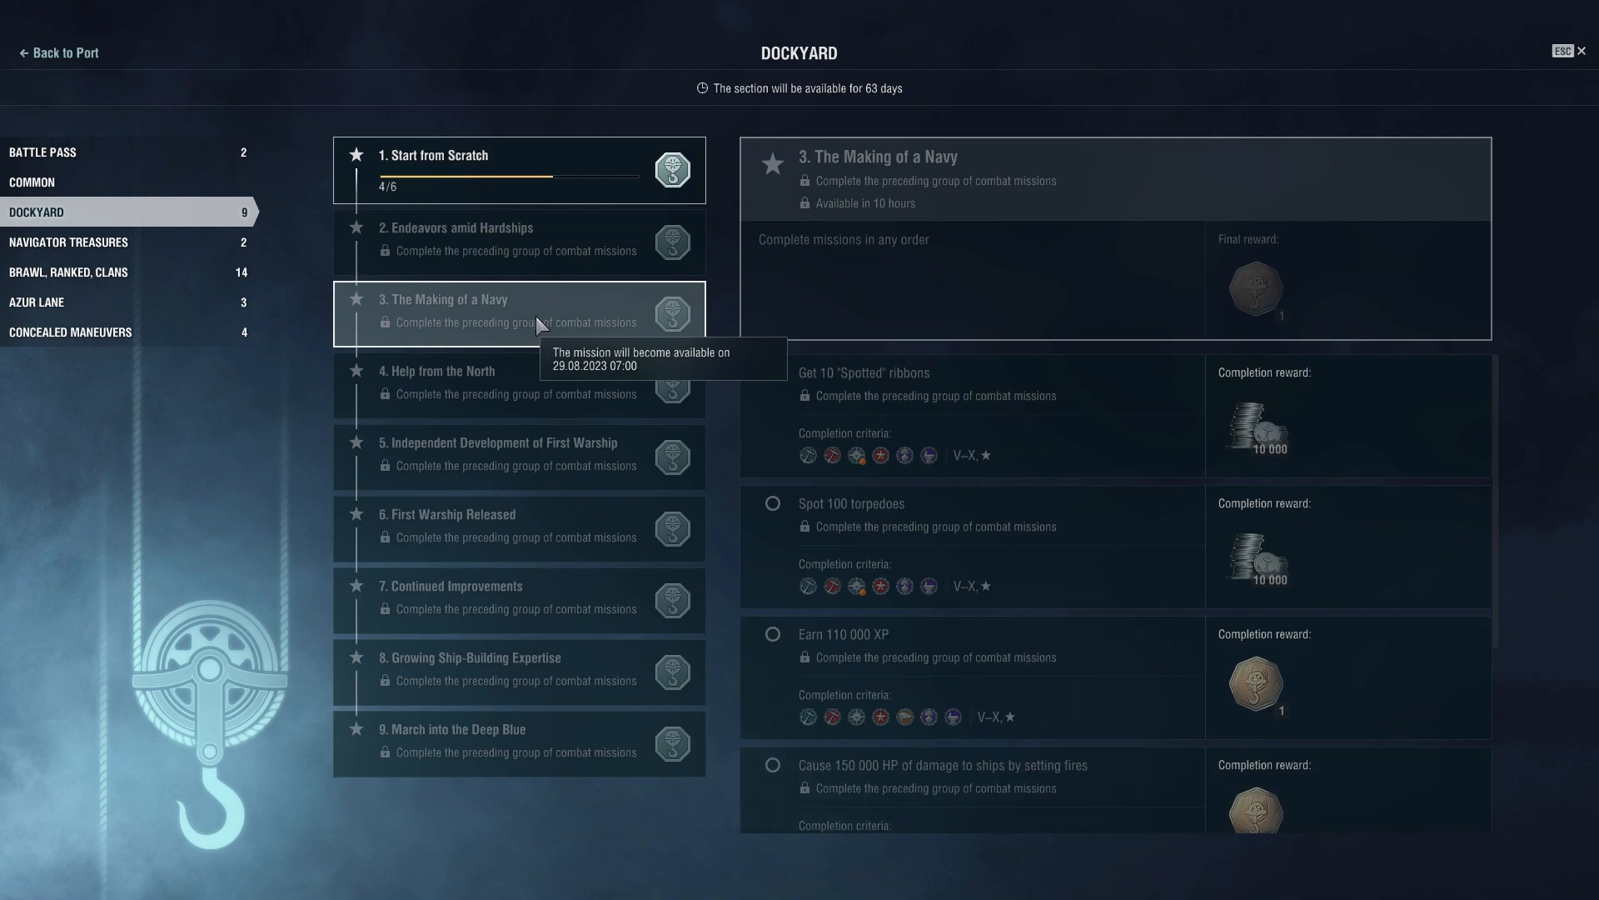
mouse_move(983, 402)
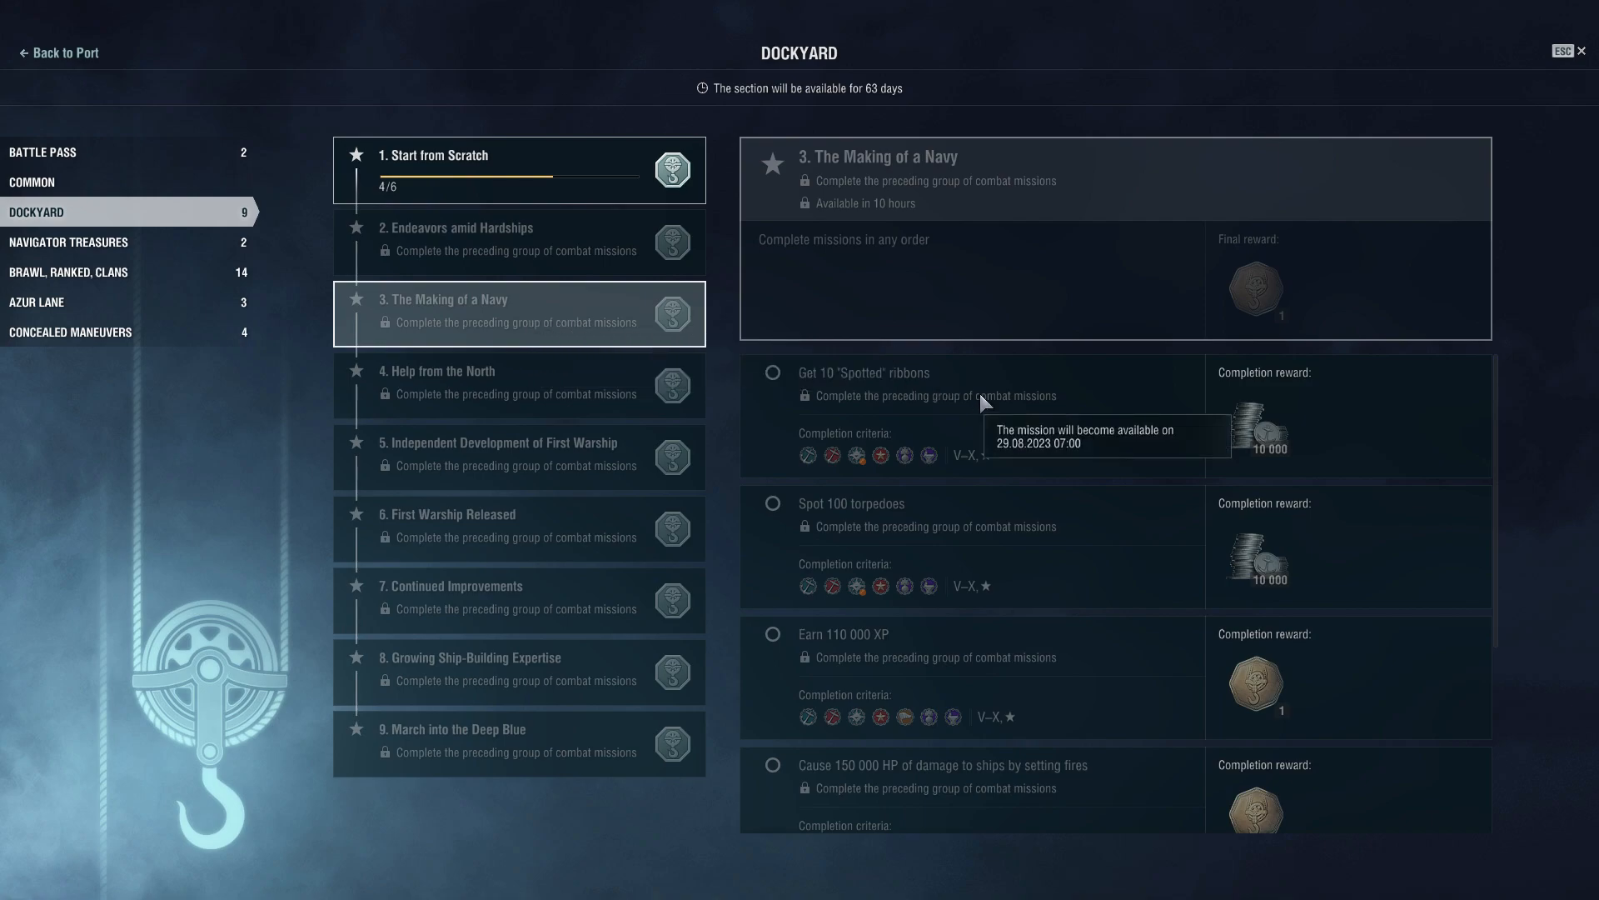
mouse_move(1001, 478)
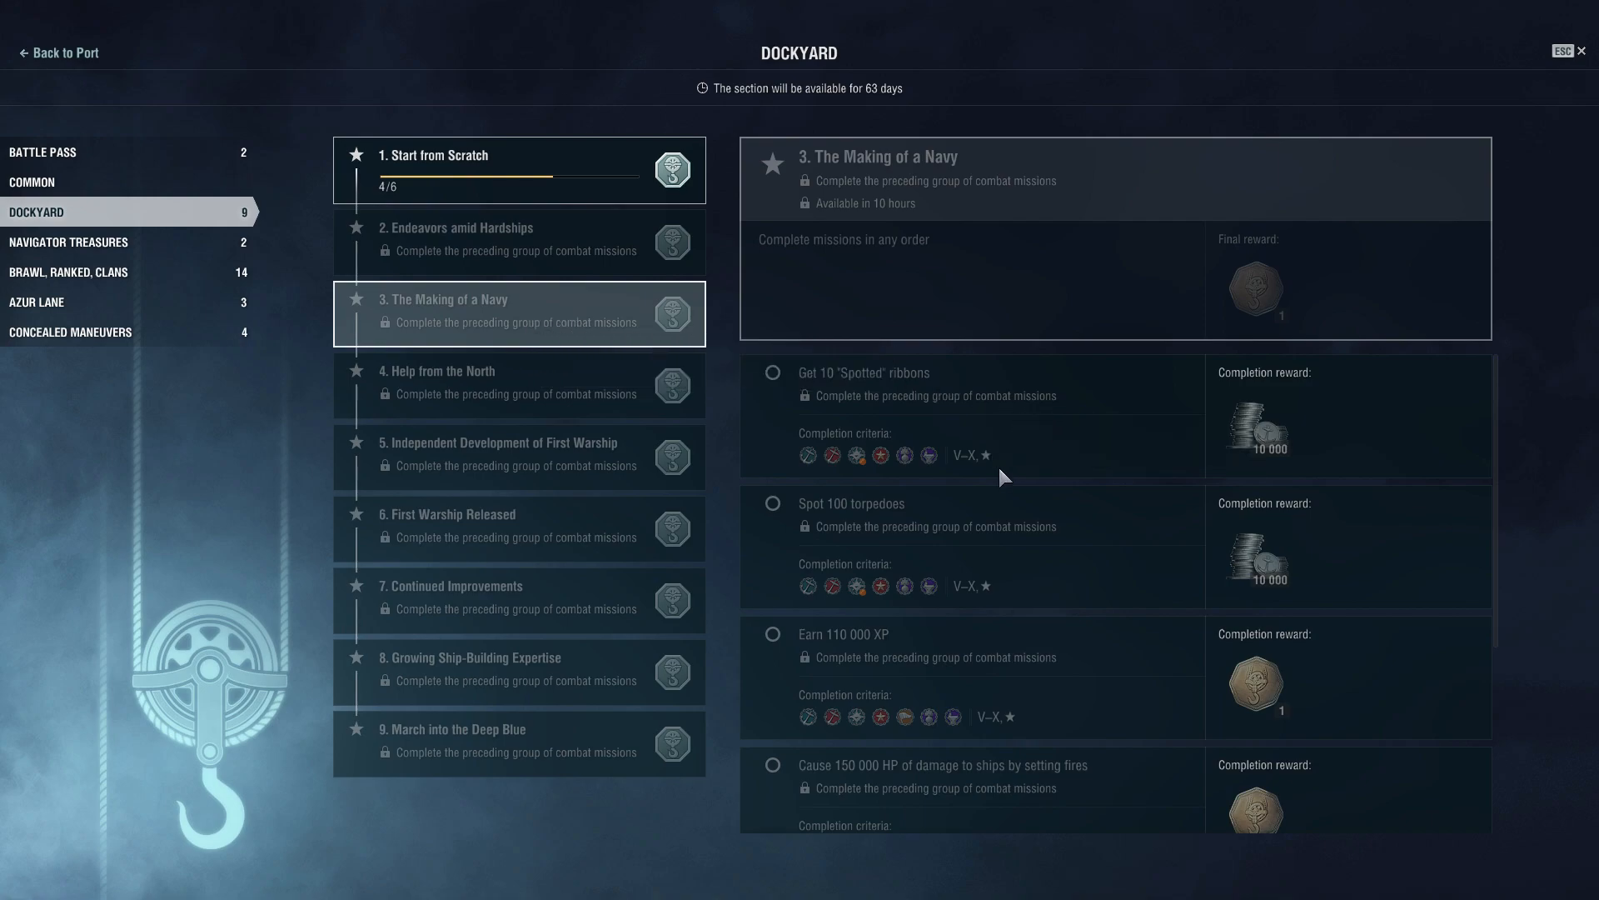
mouse_move(1004, 440)
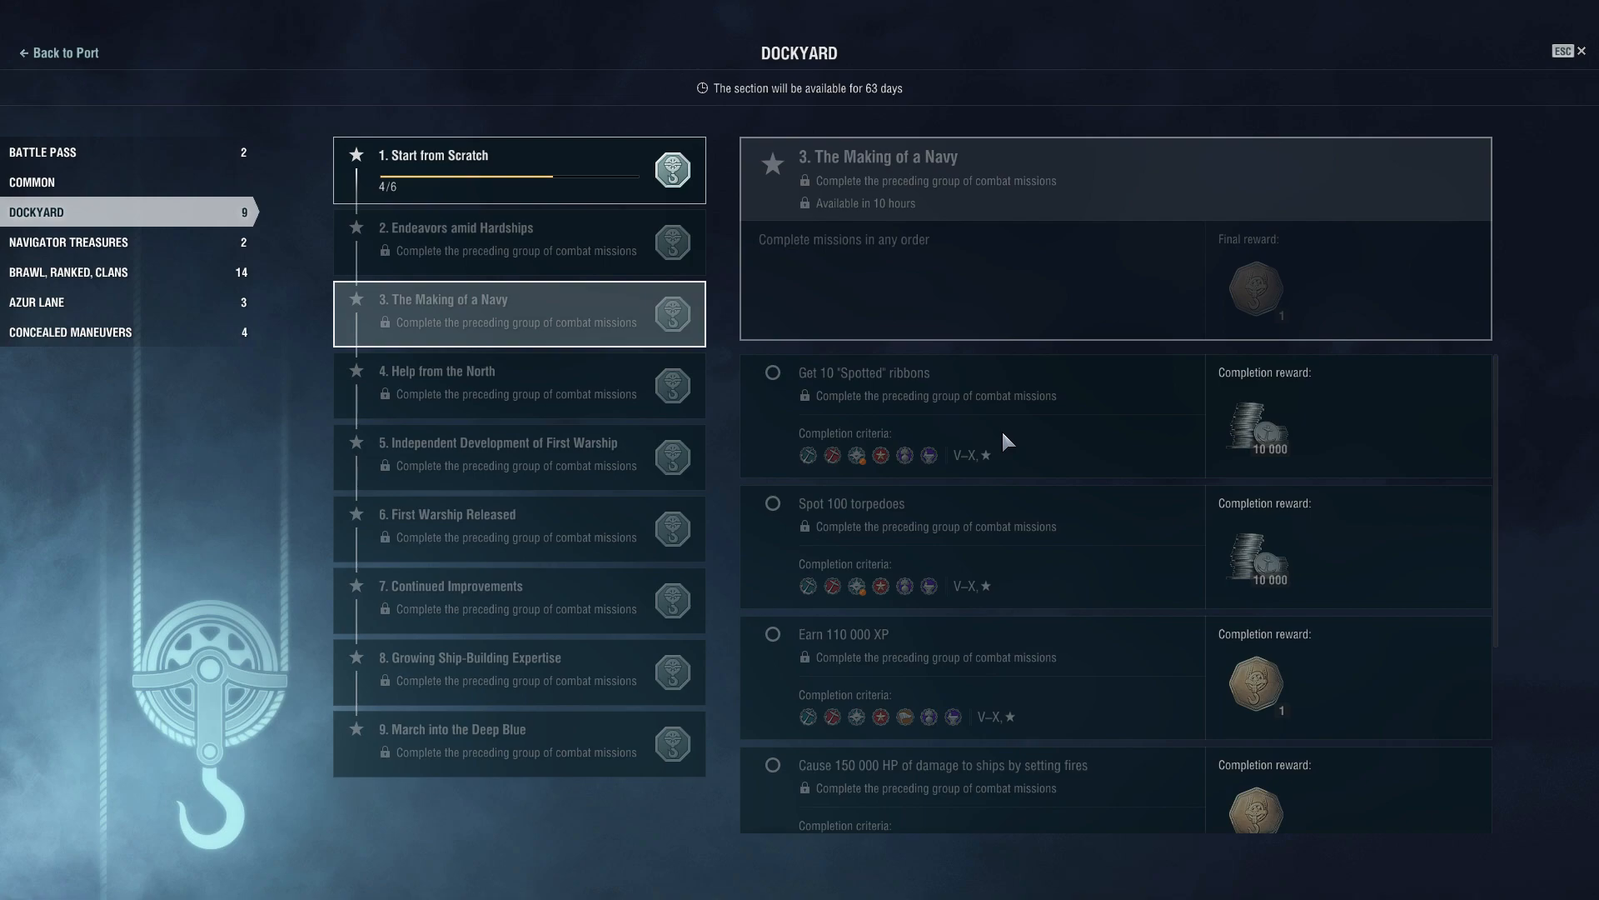
mouse_move(1009, 438)
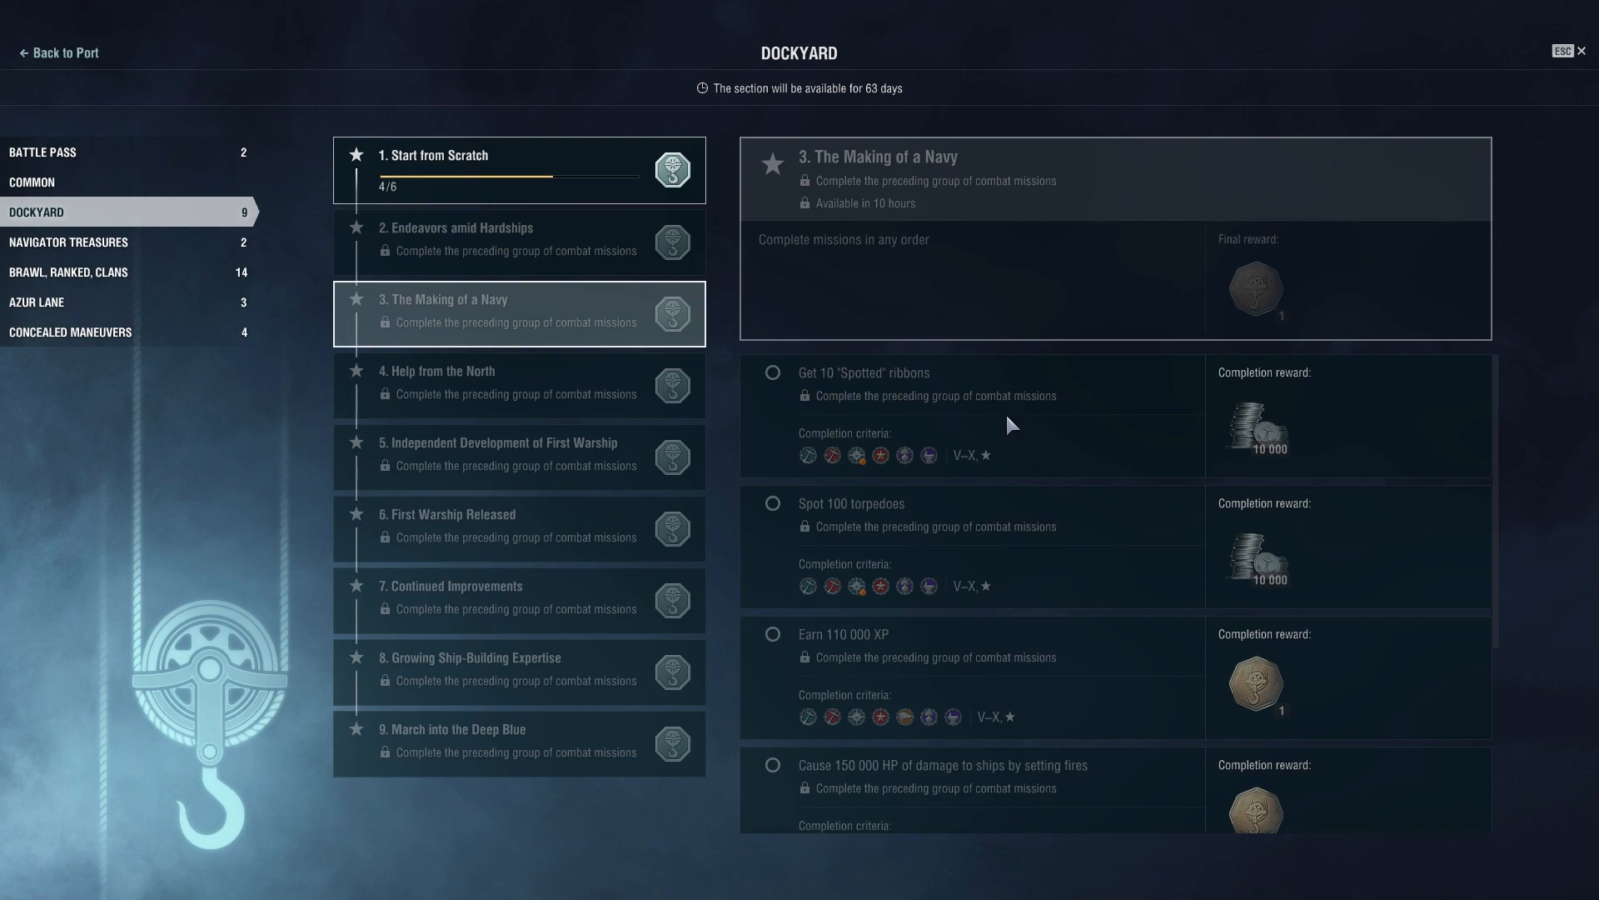
mouse_move(923, 380)
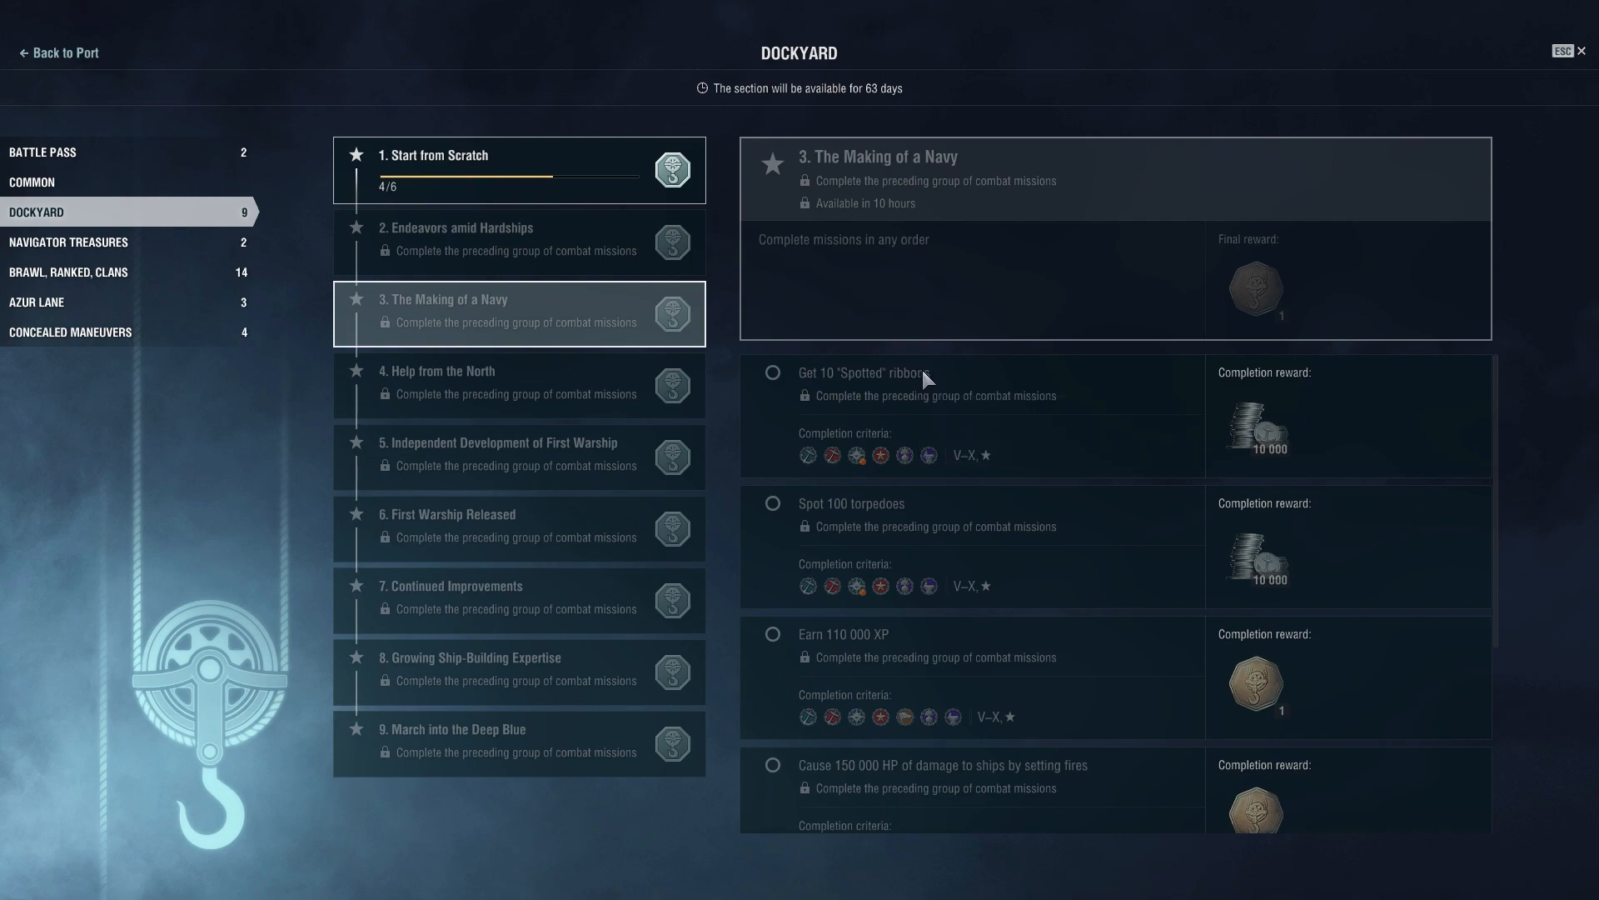
mouse_move(1011, 456)
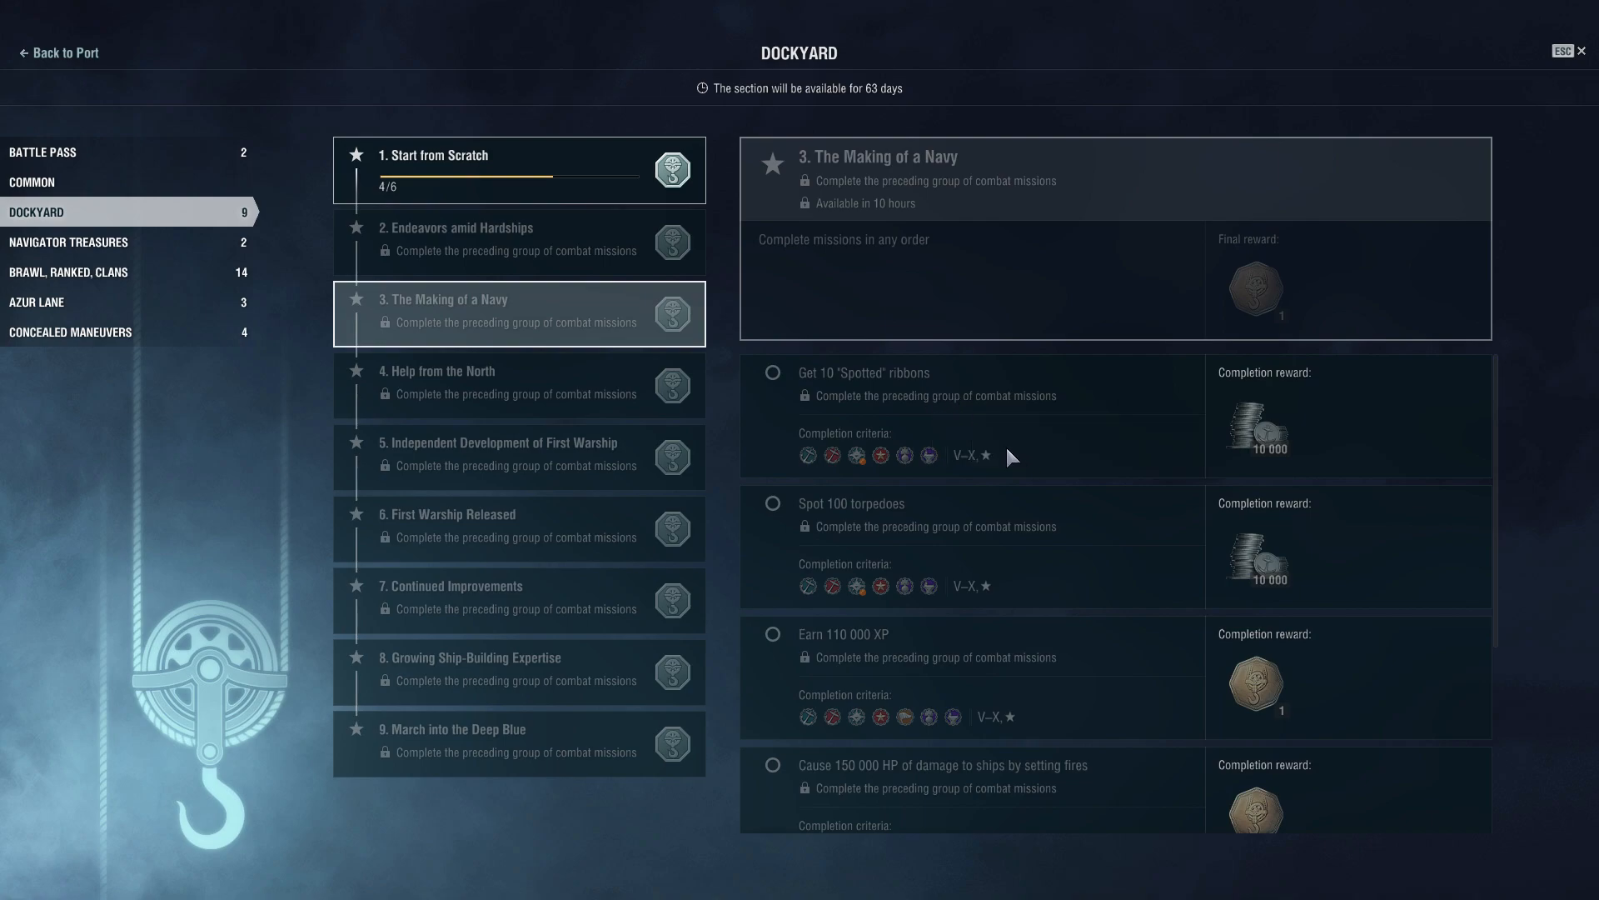
mouse_move(987, 430)
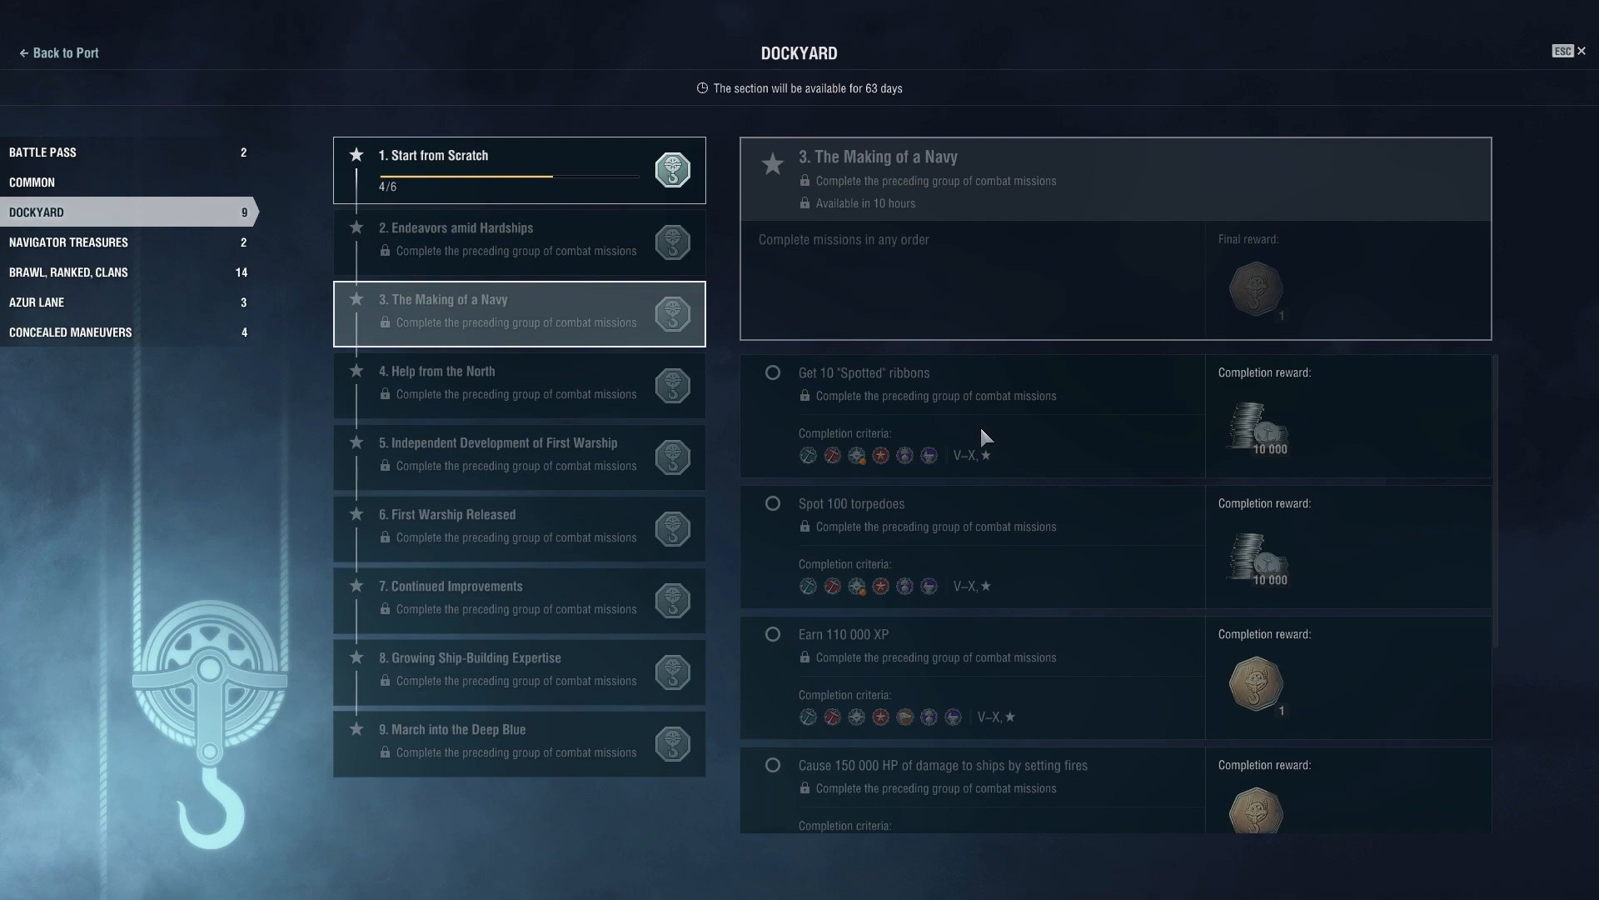
Scroll The Making of a Navy missions down to the final 2,100 base XP battle mission.
scroll(down, 3)
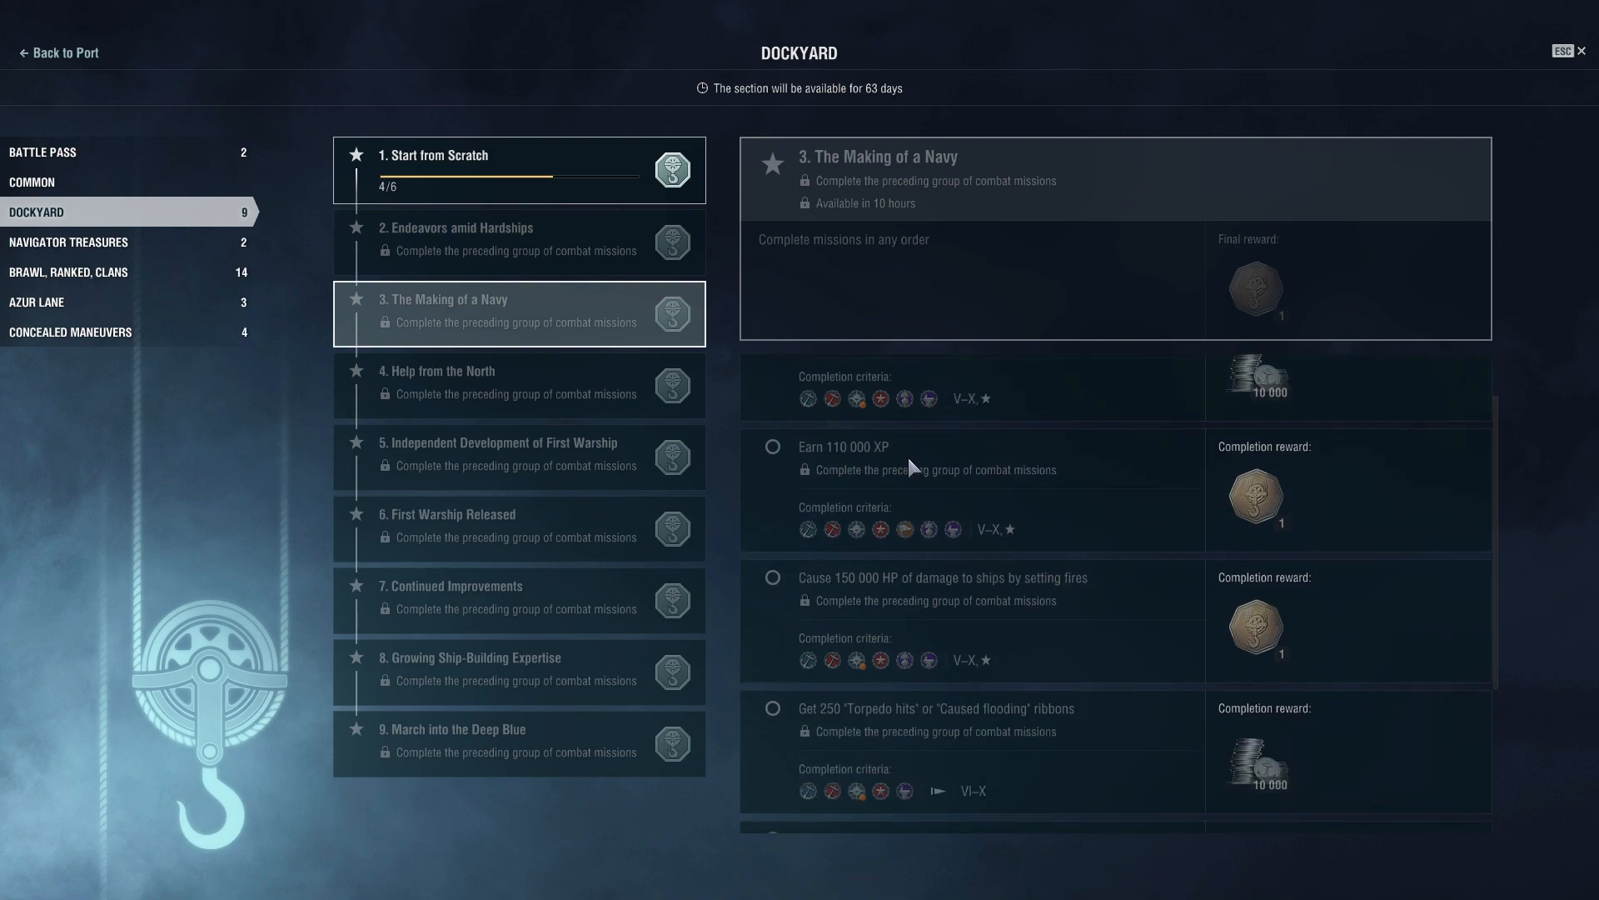
mouse_move(953, 496)
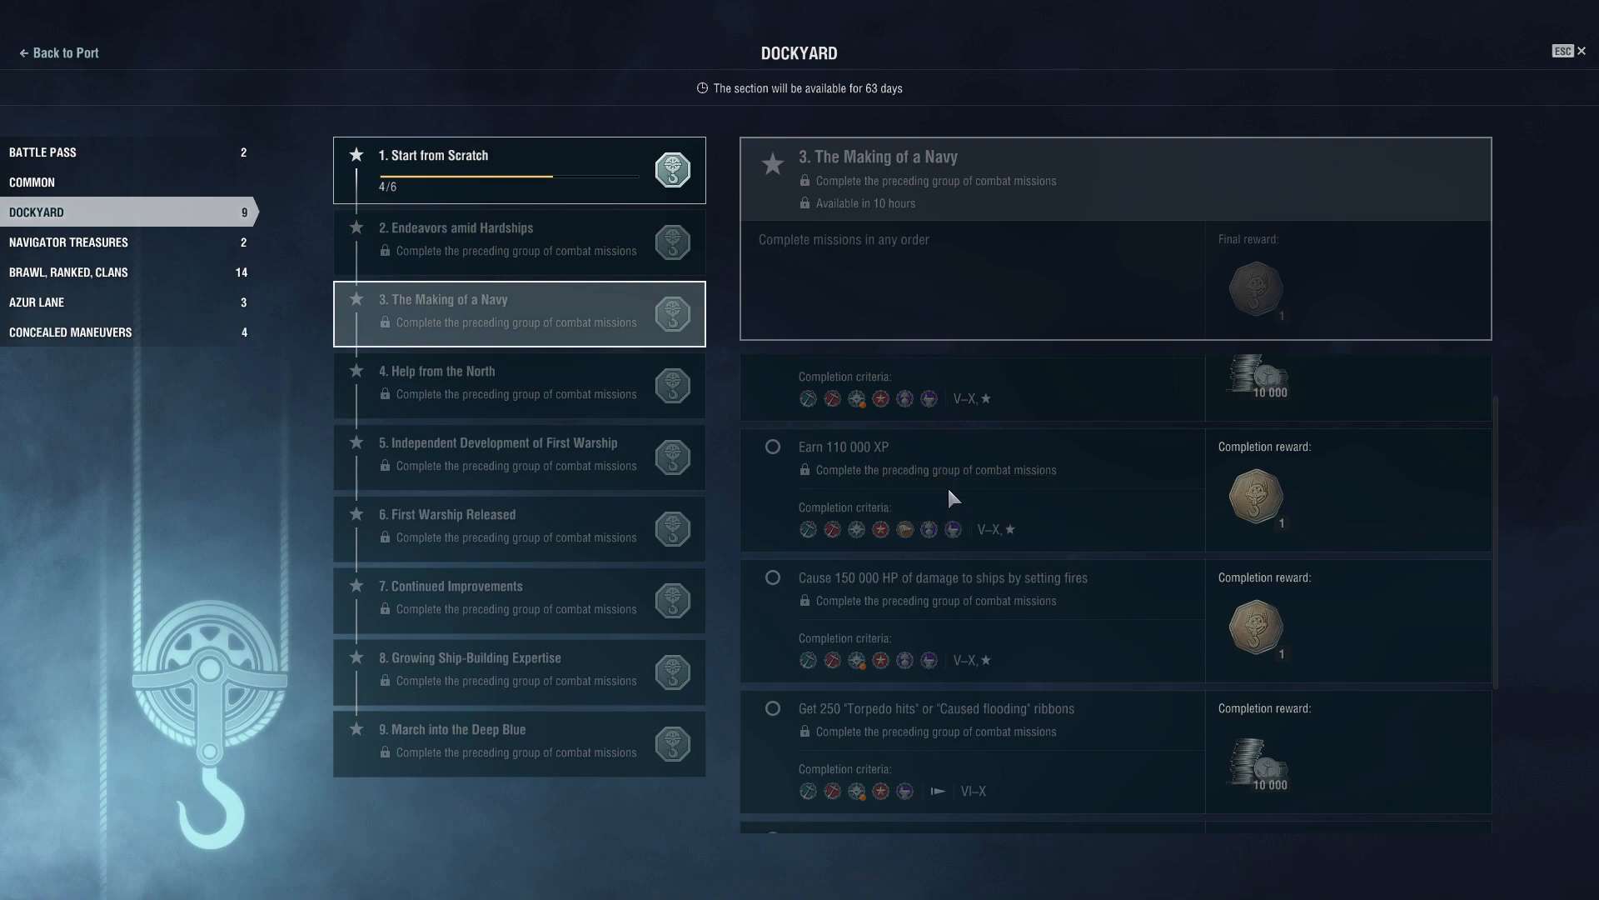
mouse_move(921, 463)
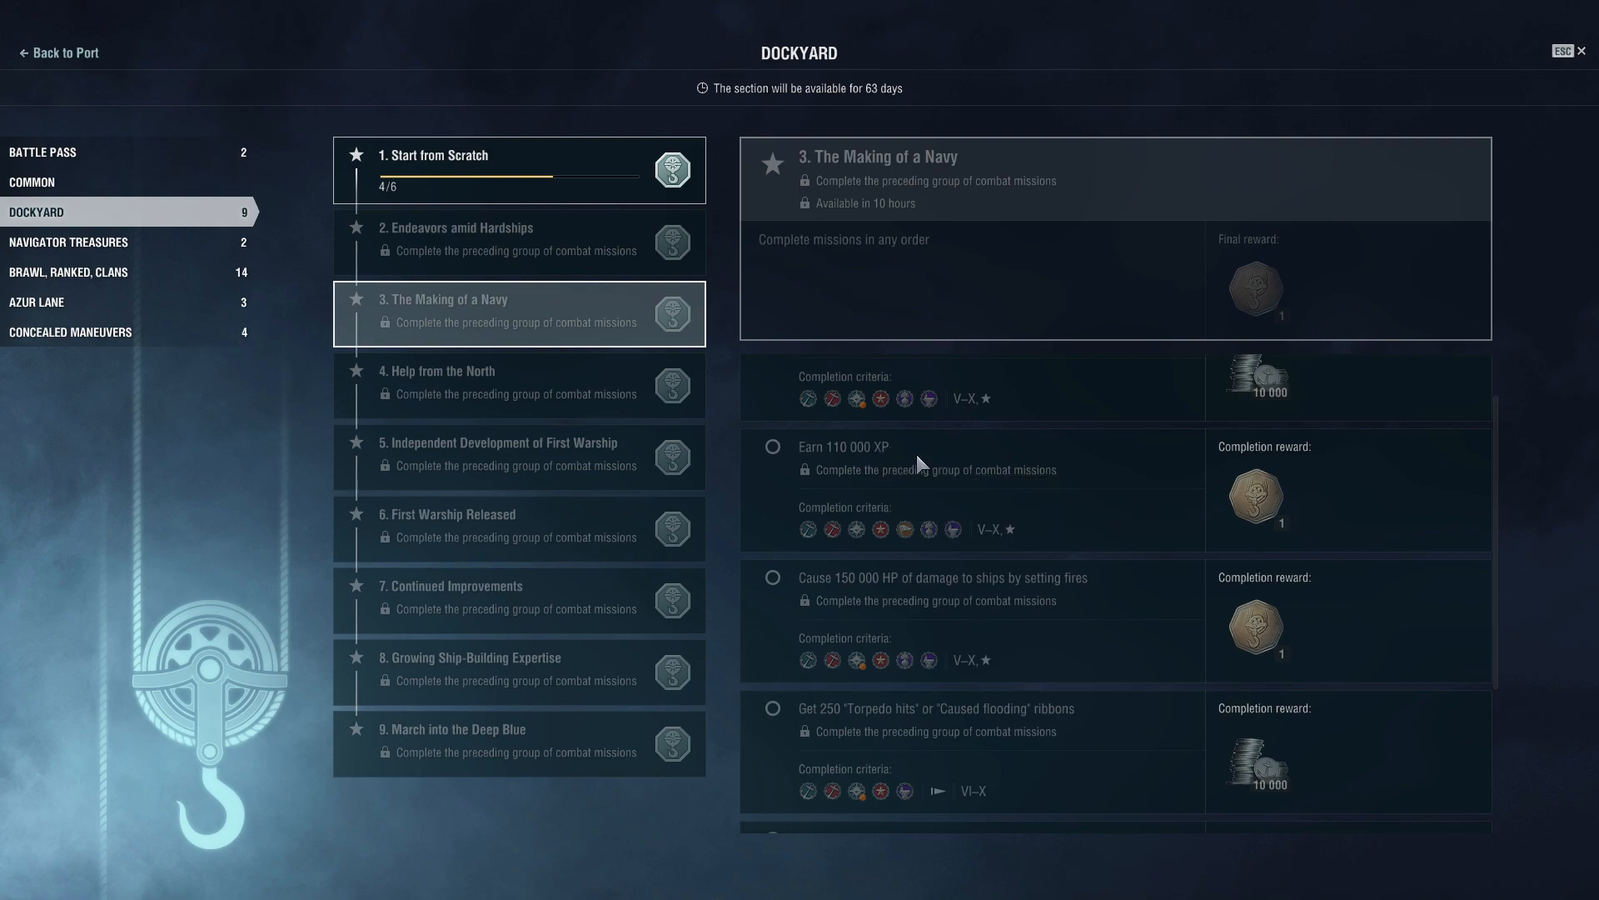
mouse_move(879, 462)
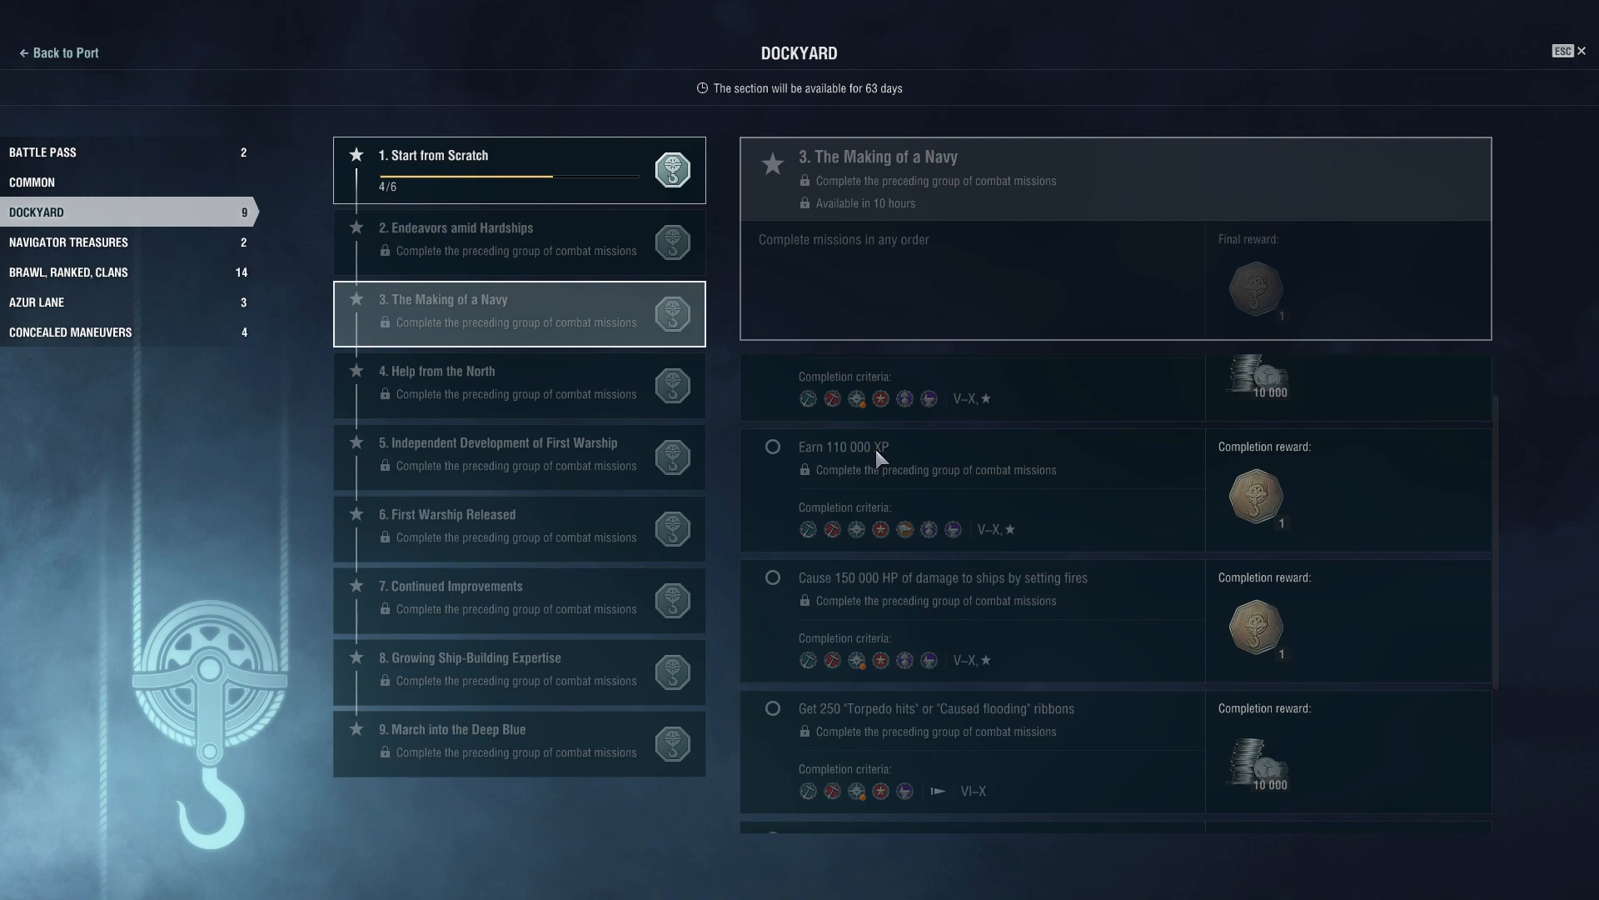
scroll(down, 3)
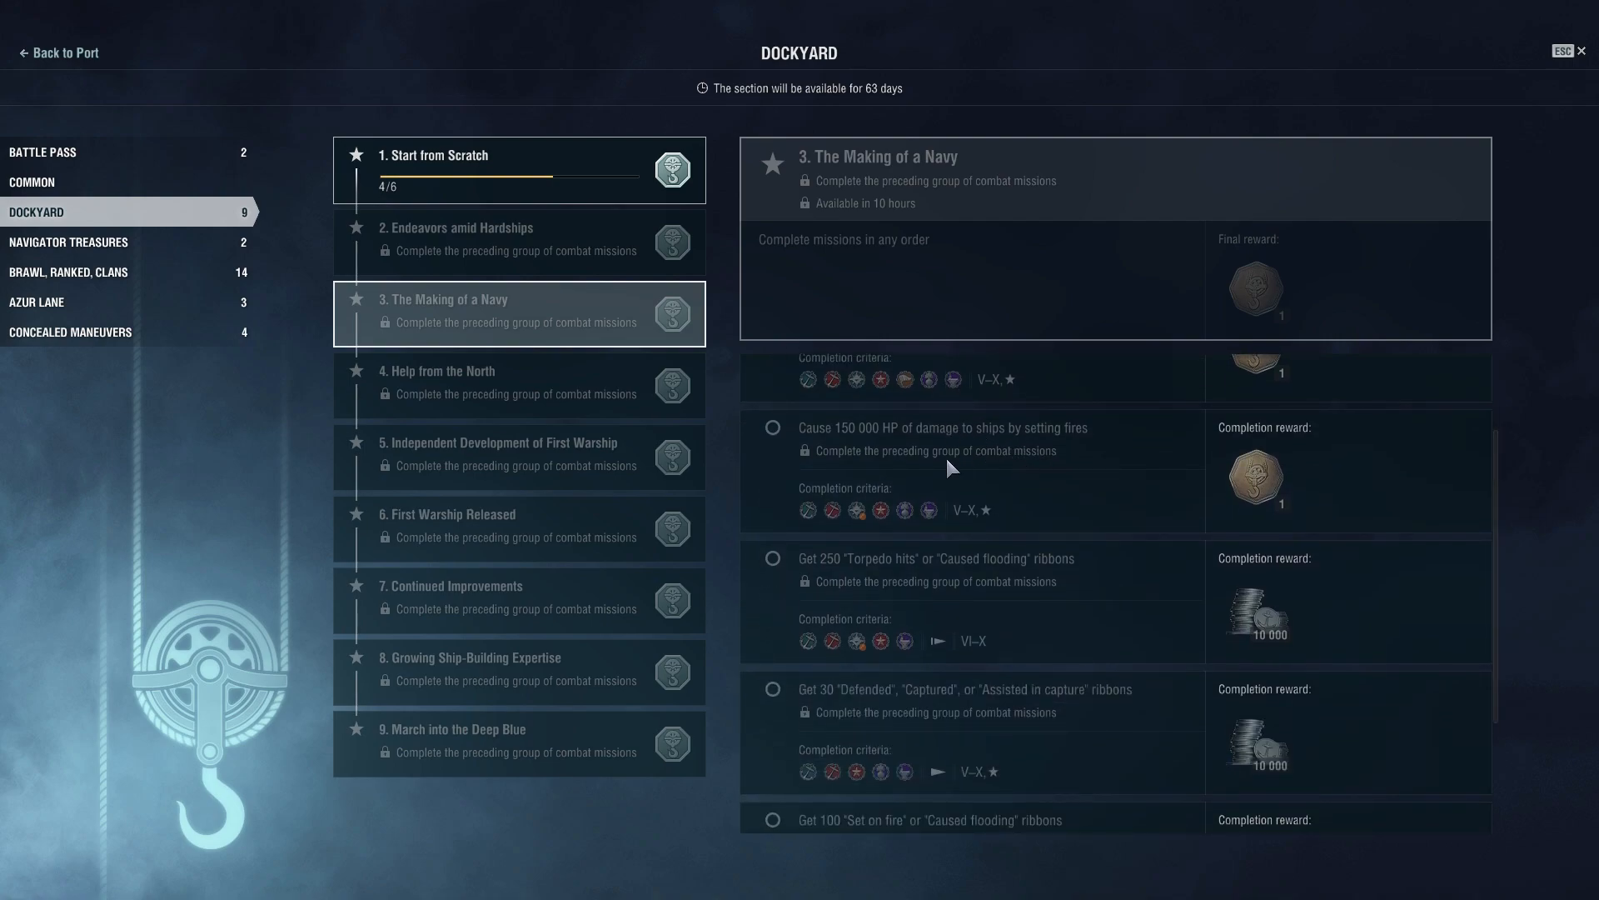
scroll(down, 3)
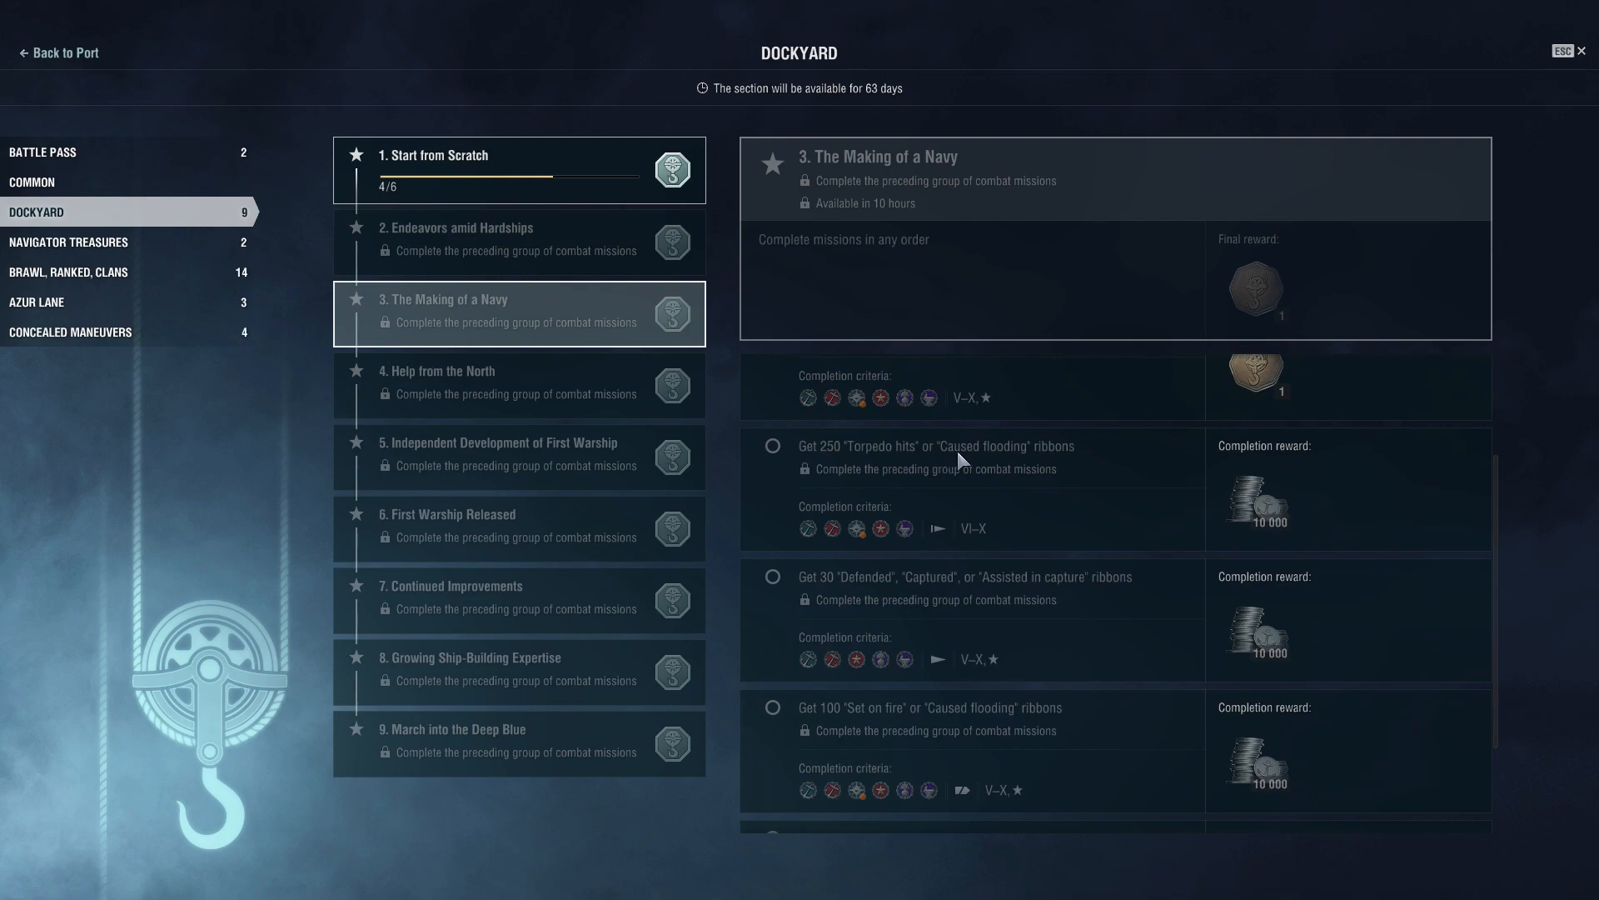
scroll(down, 3)
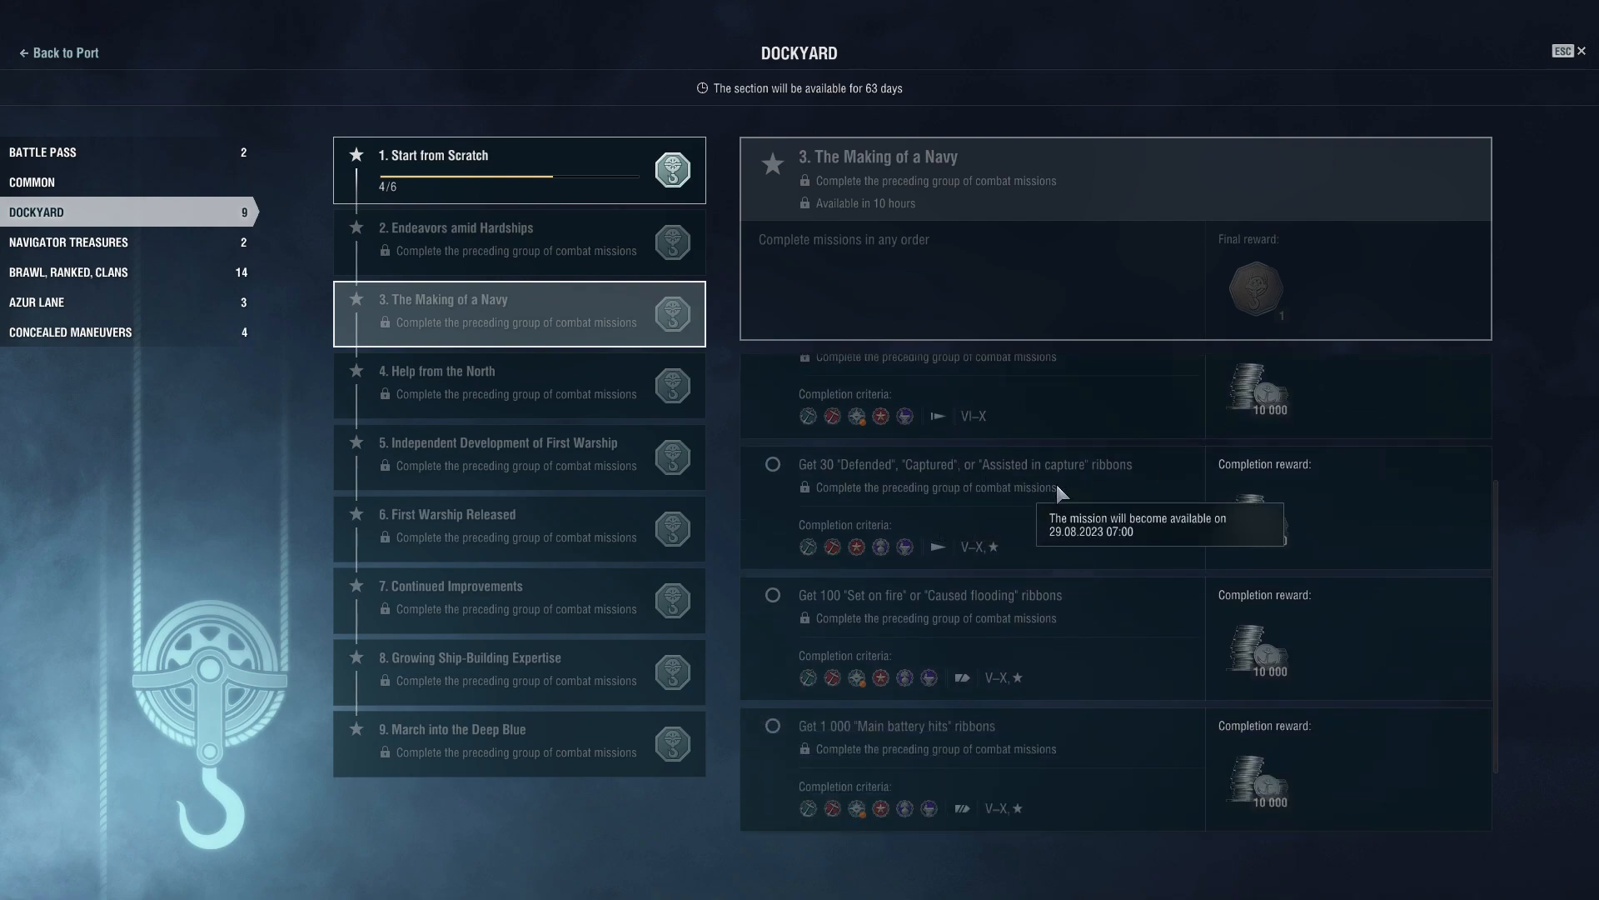
mouse_move(819, 540)
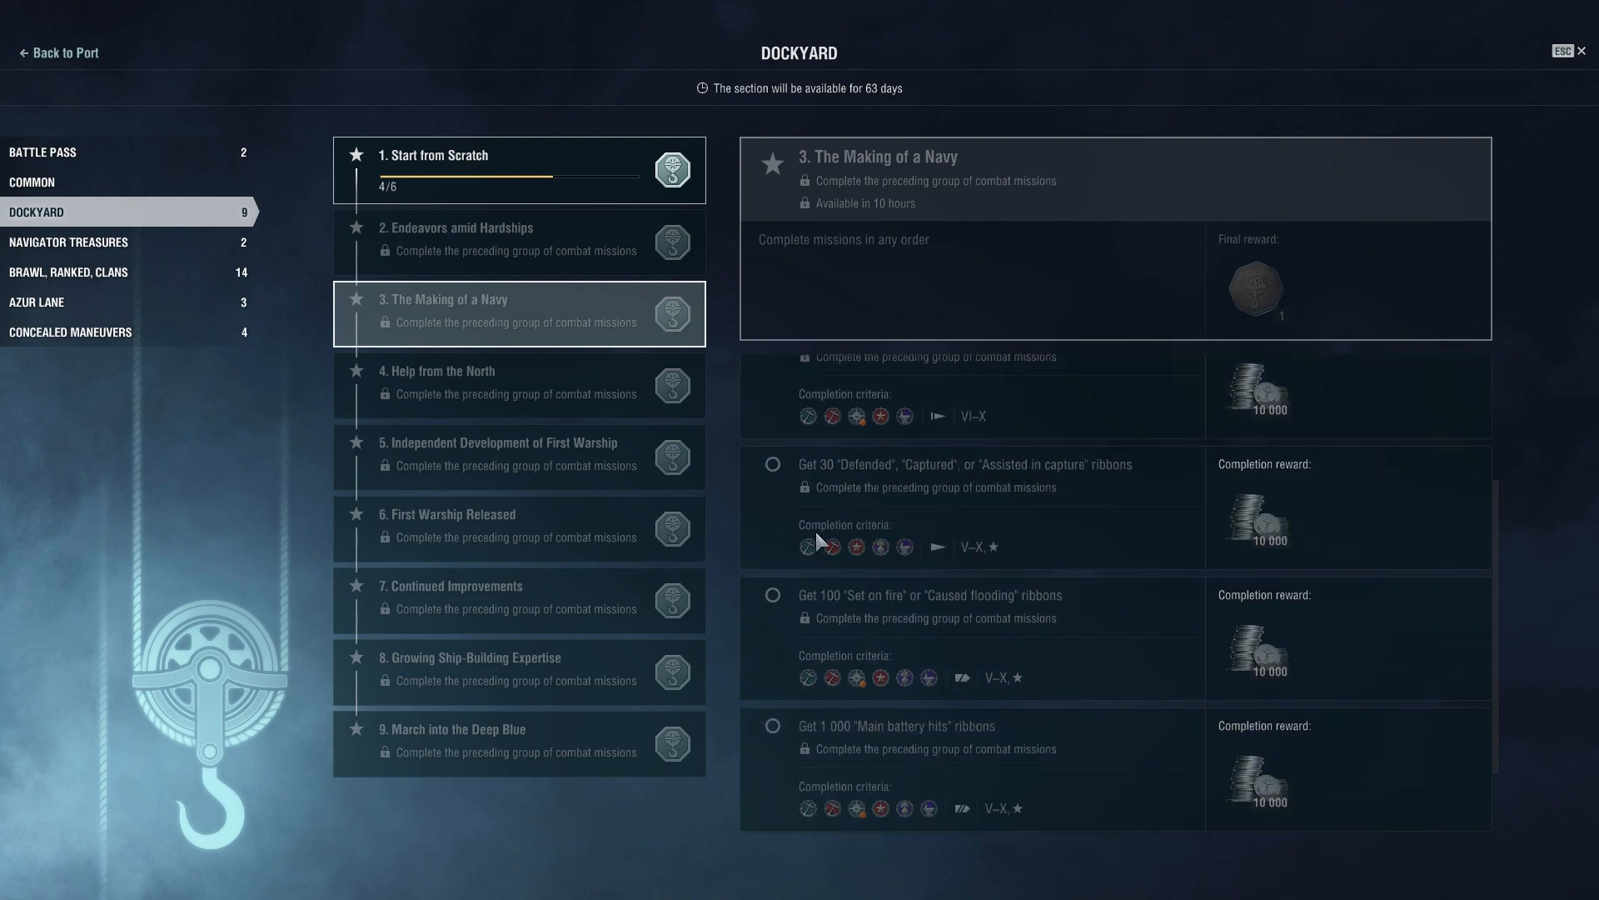
mouse_move(860, 488)
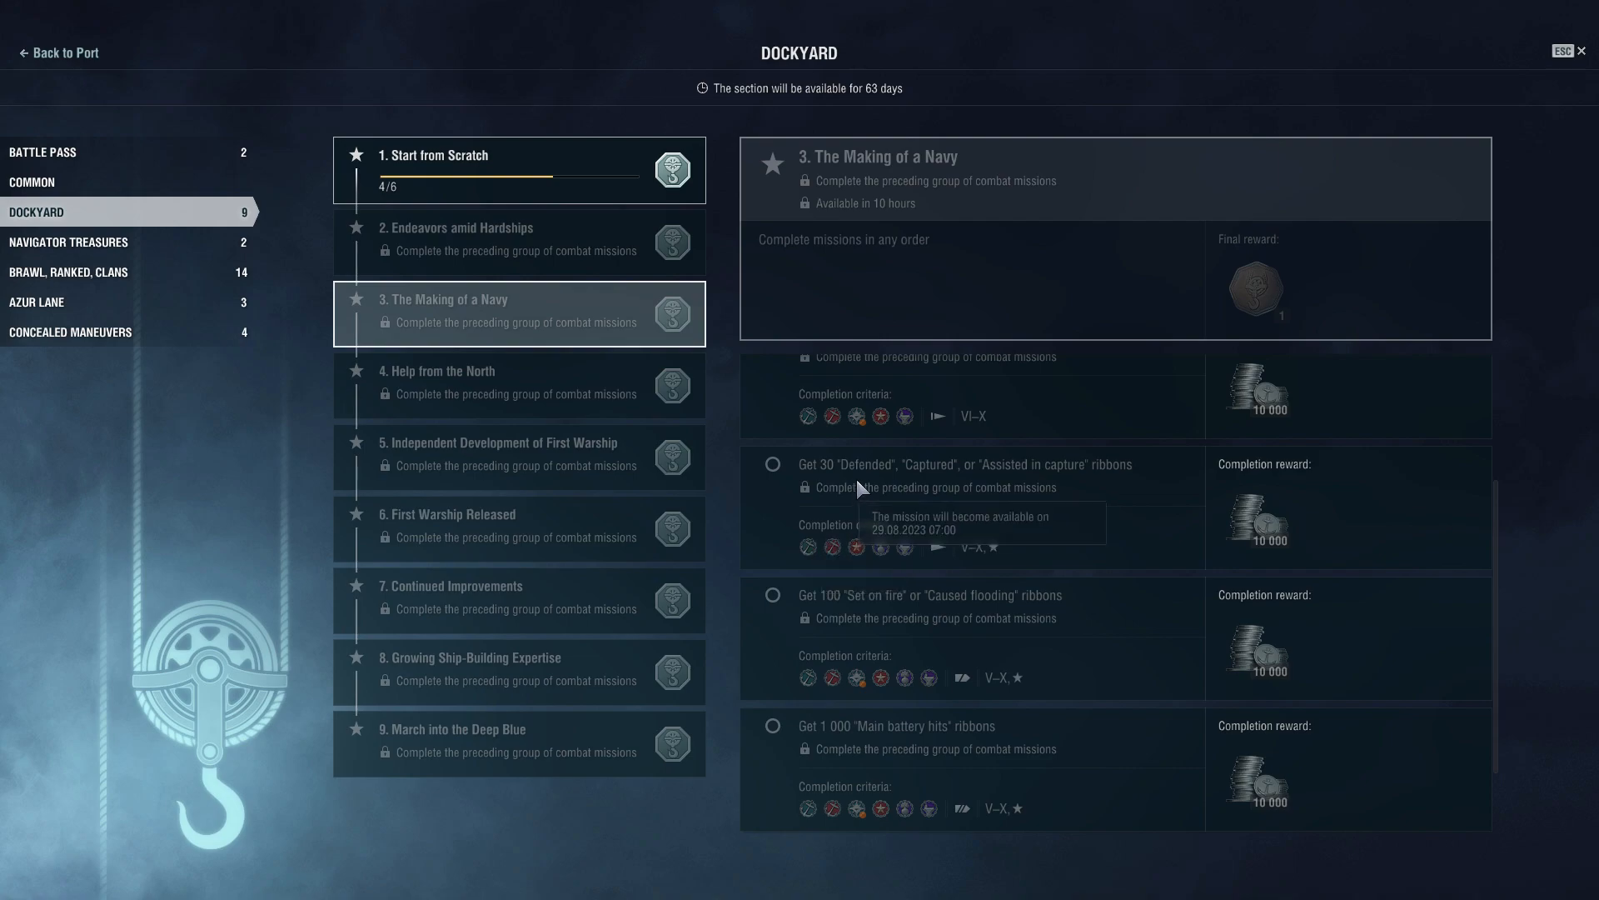
mouse_move(948, 475)
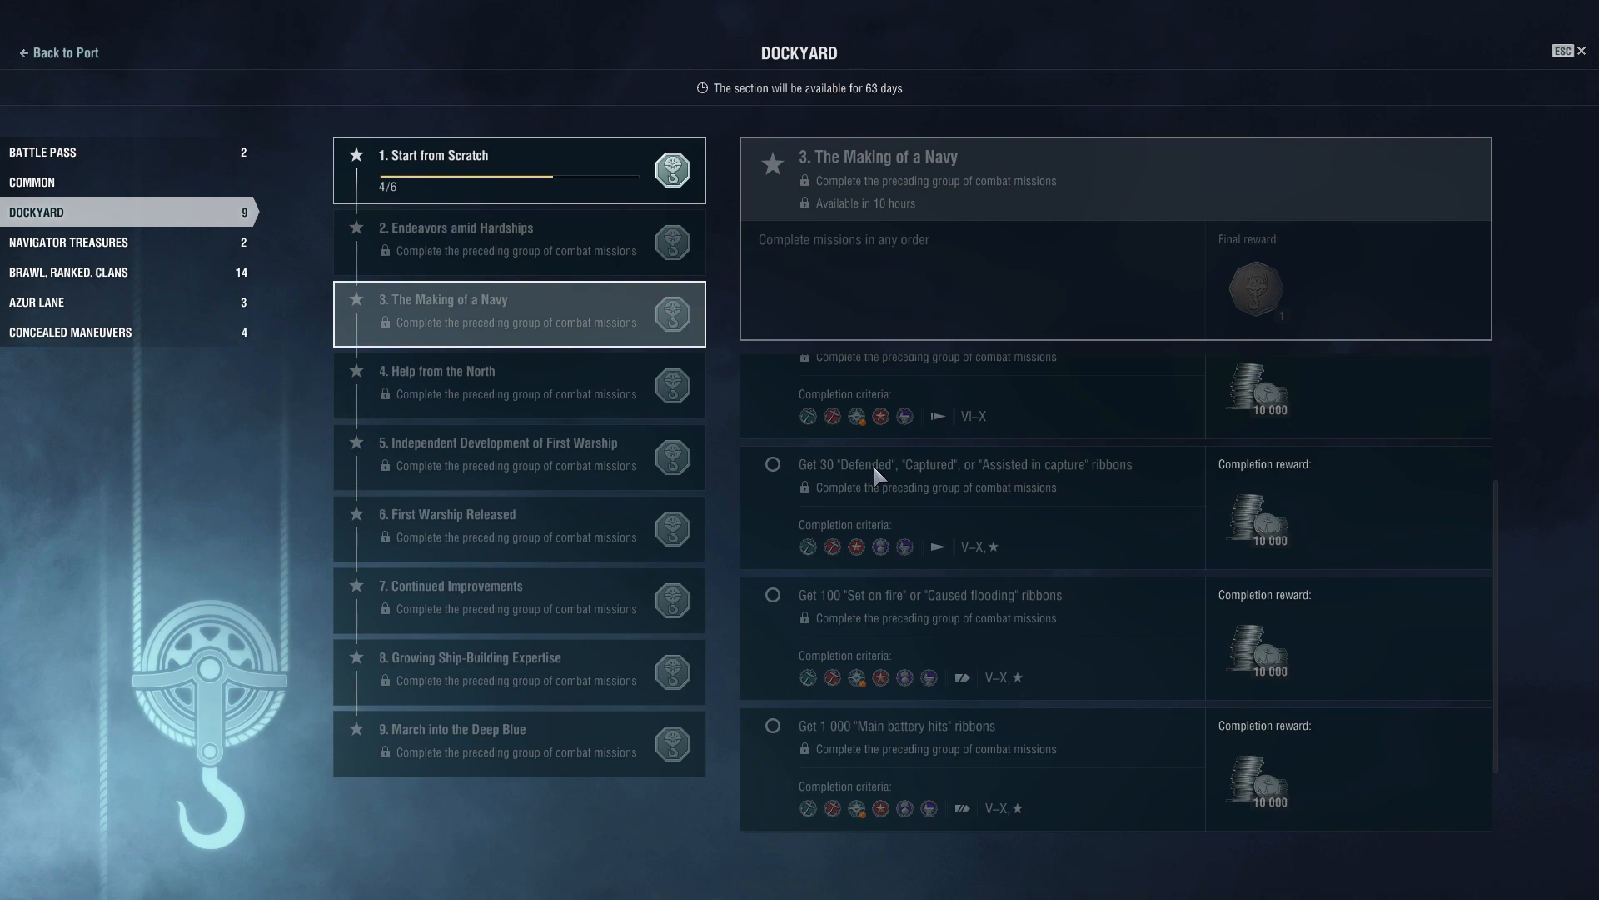
mouse_move(985, 481)
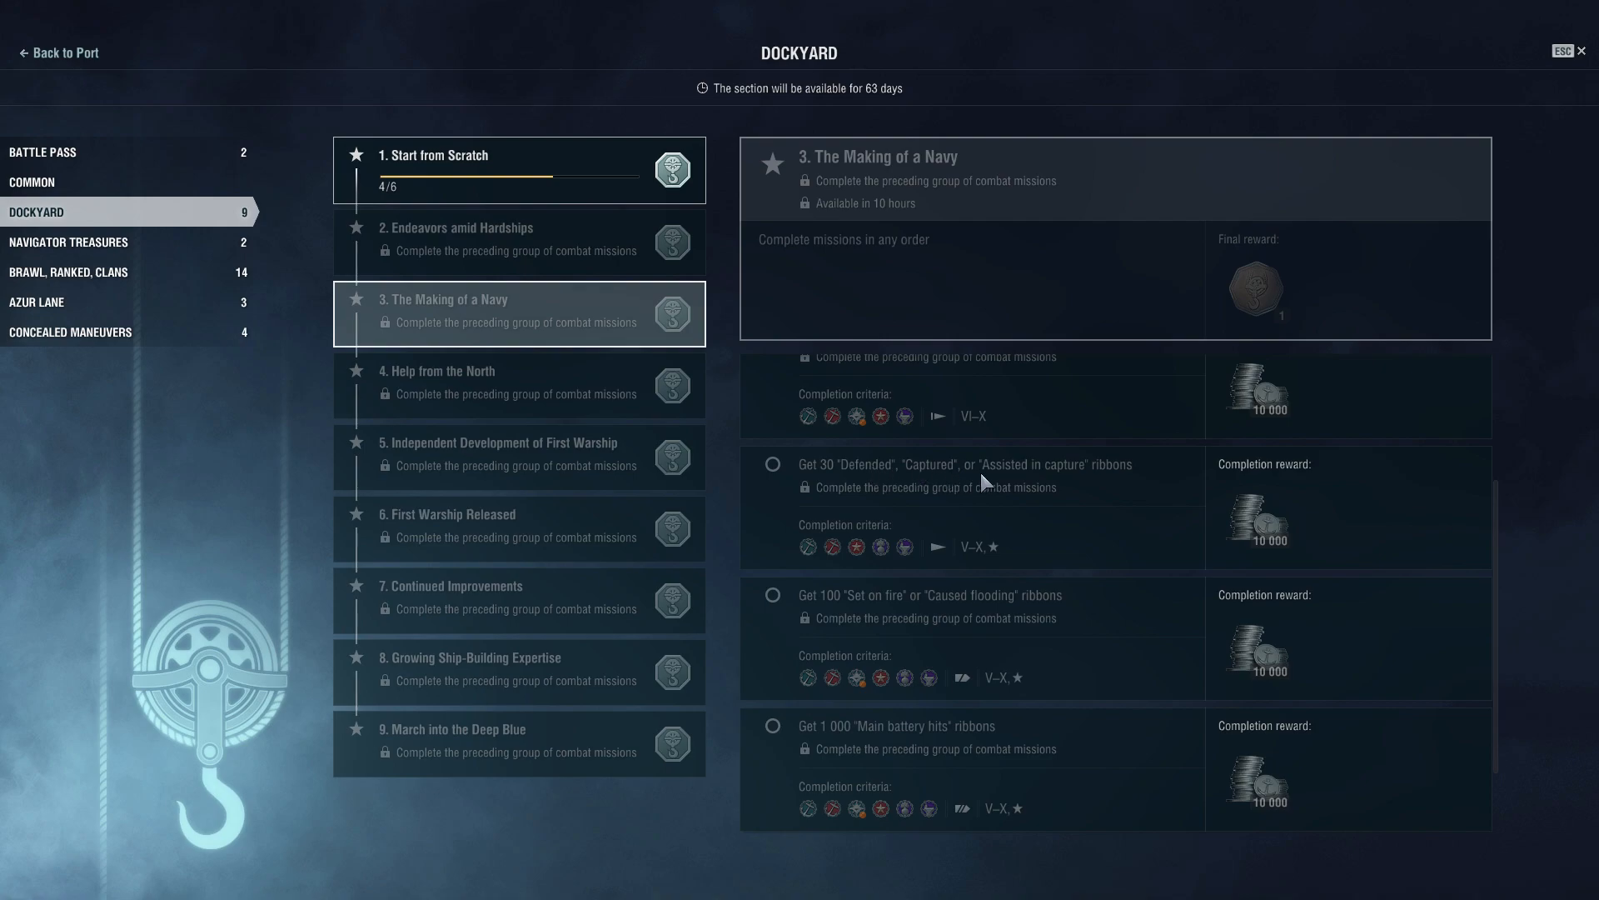
mouse_move(898, 483)
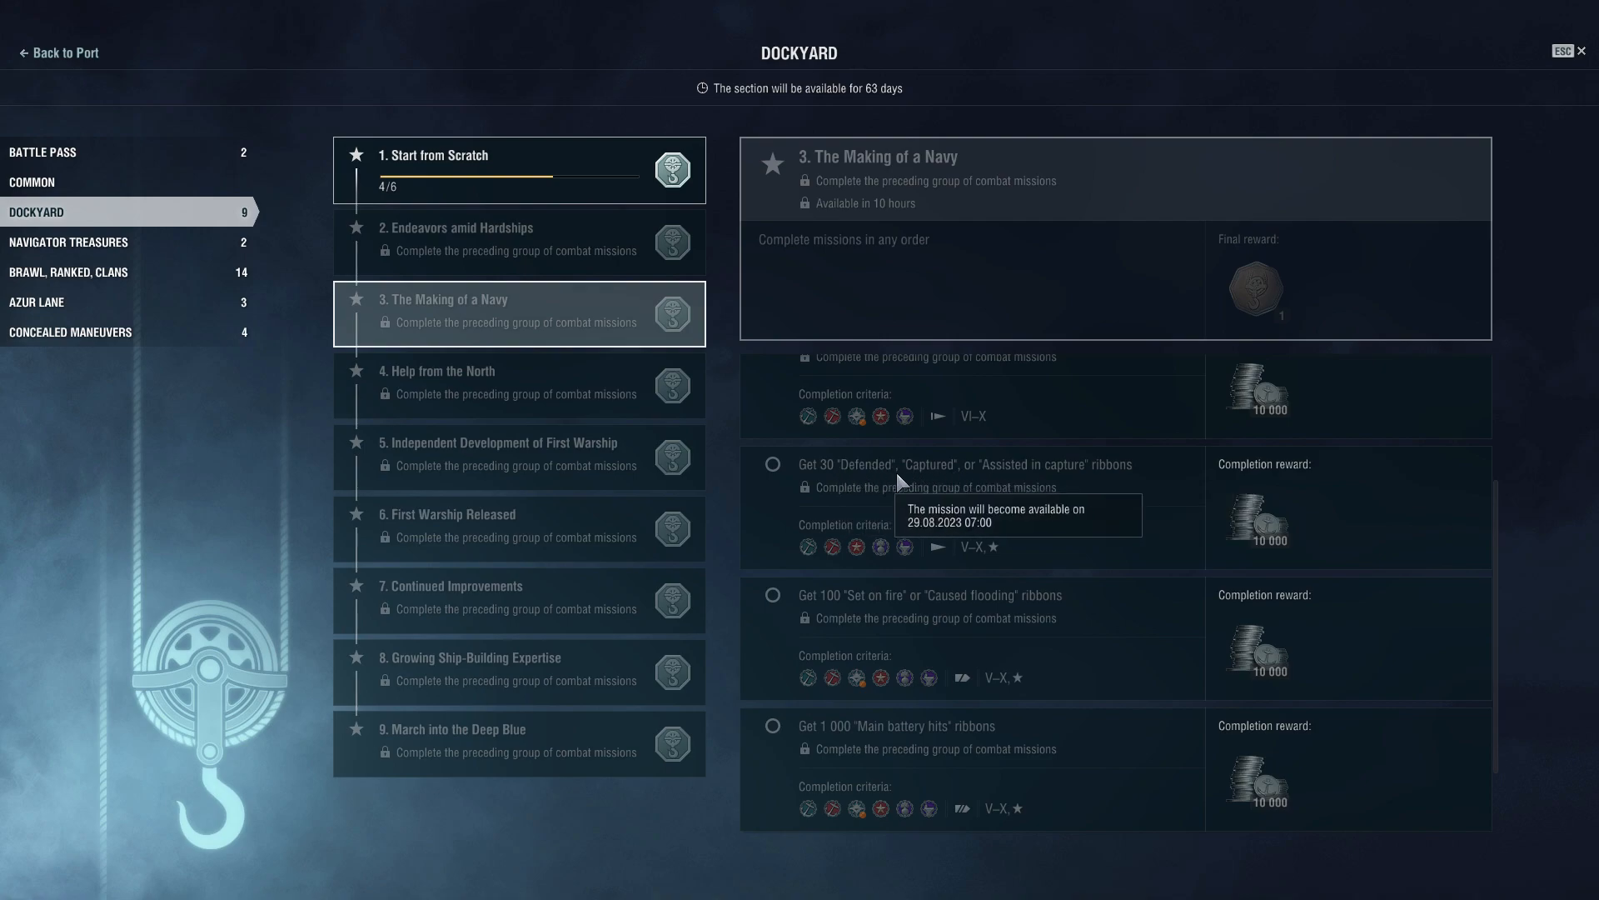
mouse_move(937, 491)
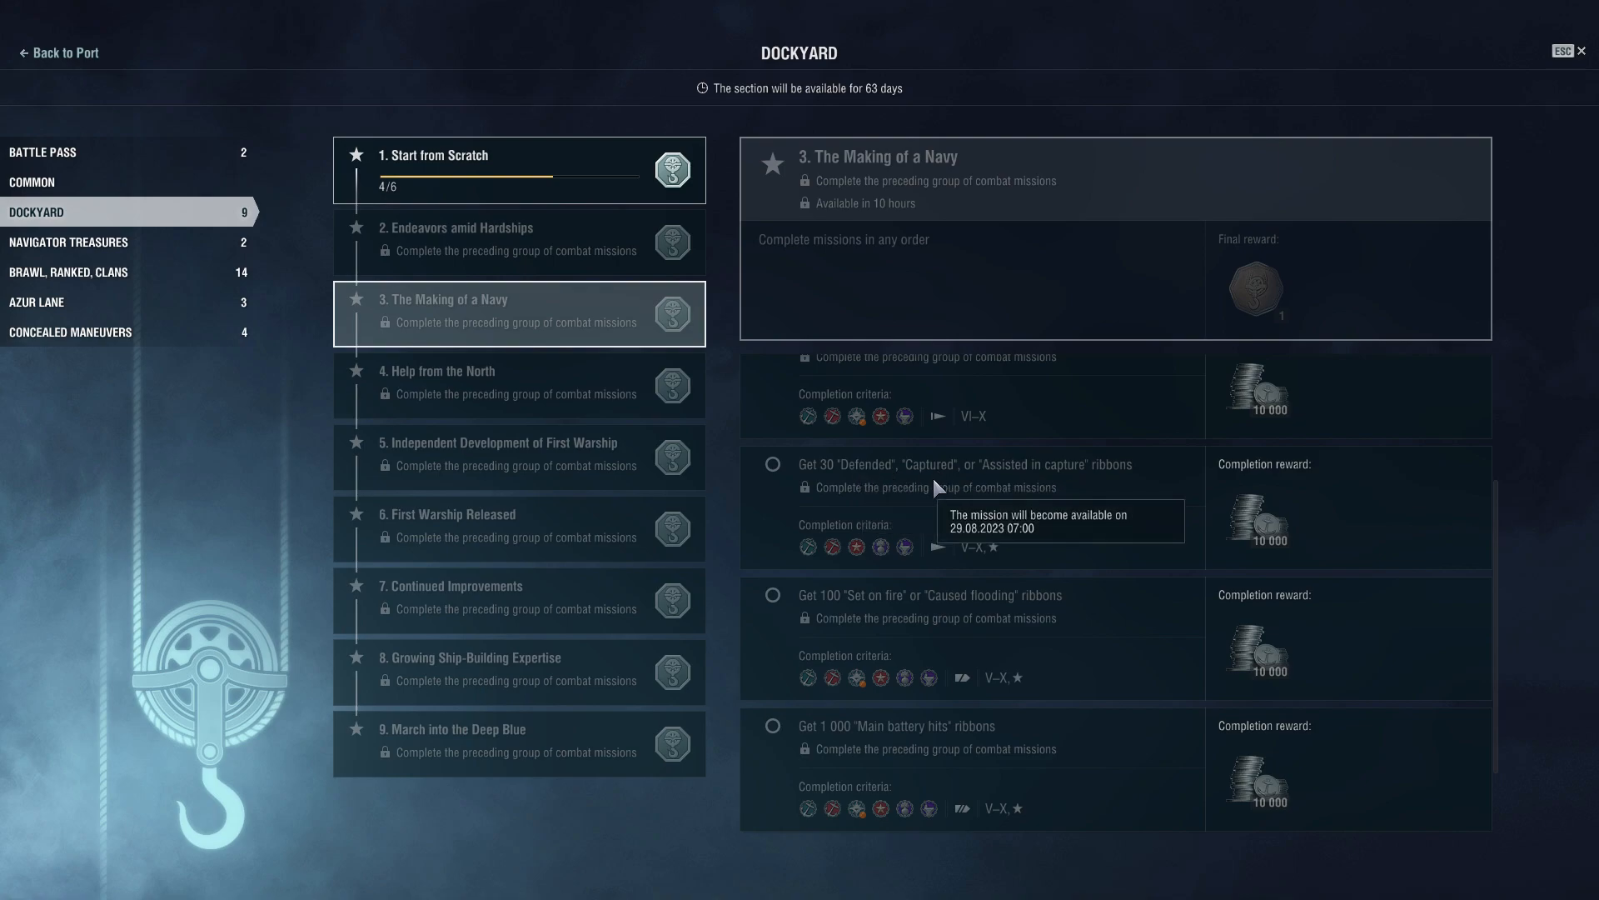
scroll(down, 3)
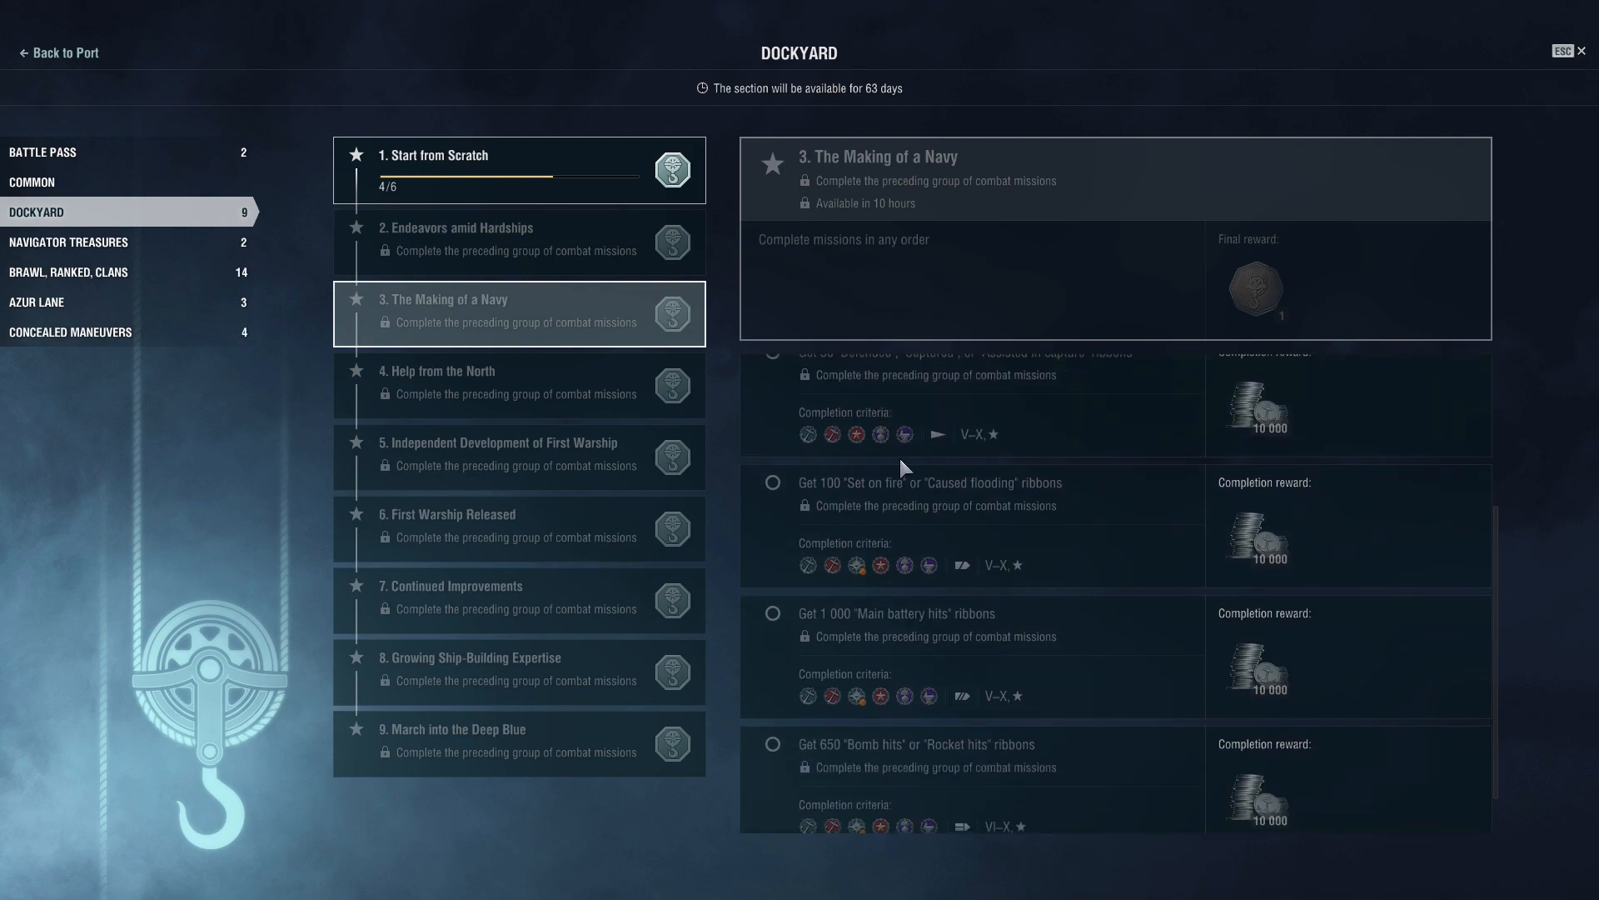
scroll(down, 3)
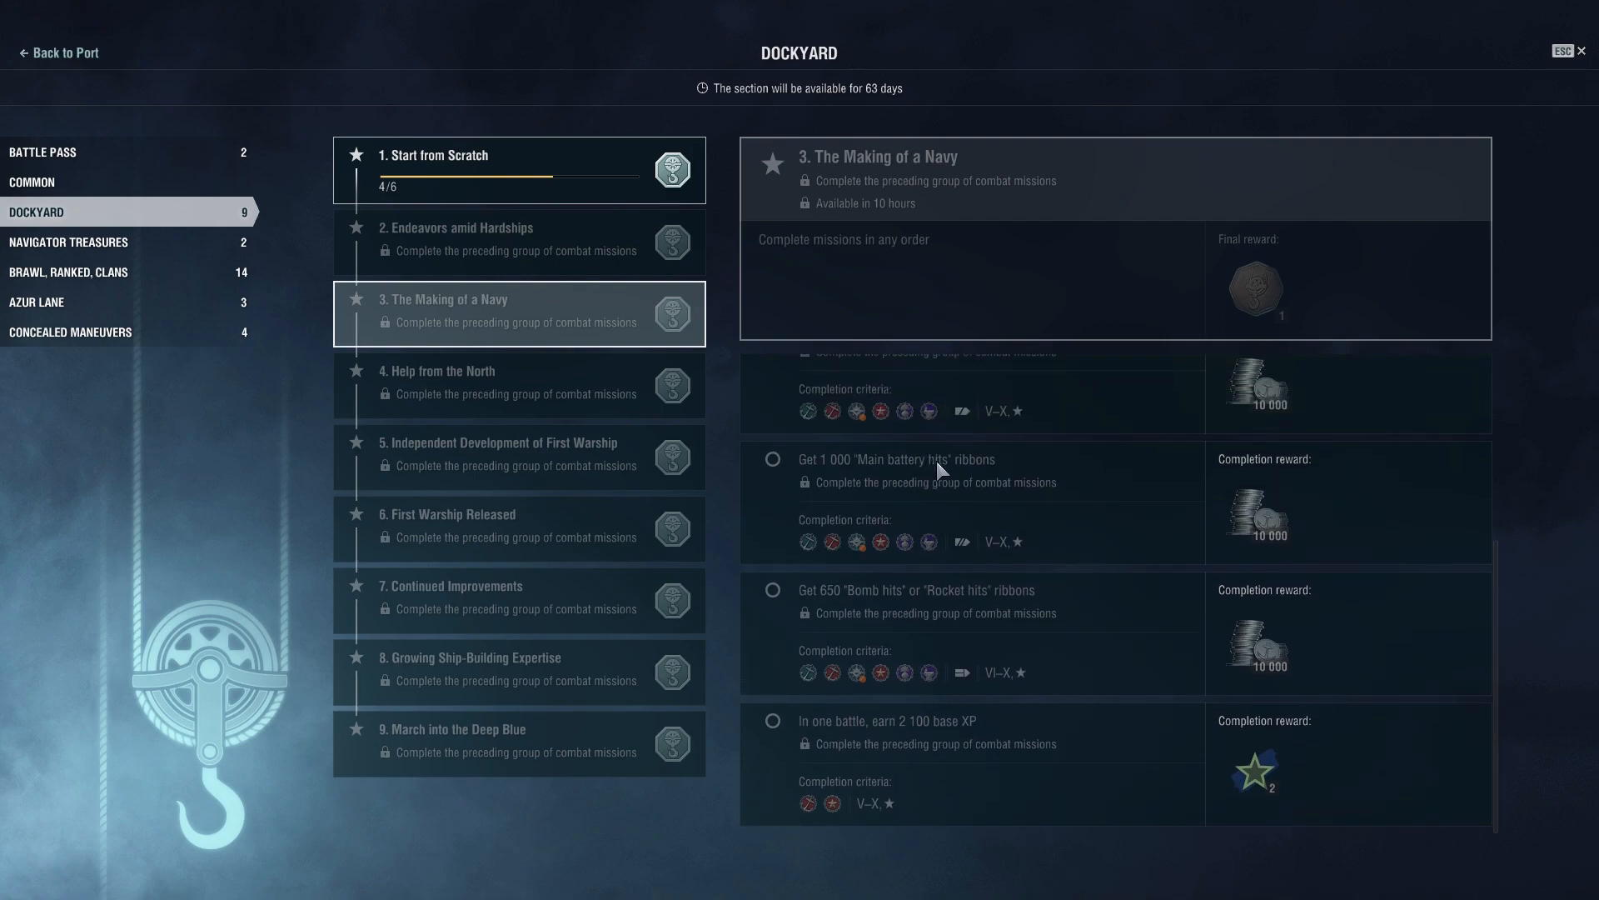
mouse_move(568, 427)
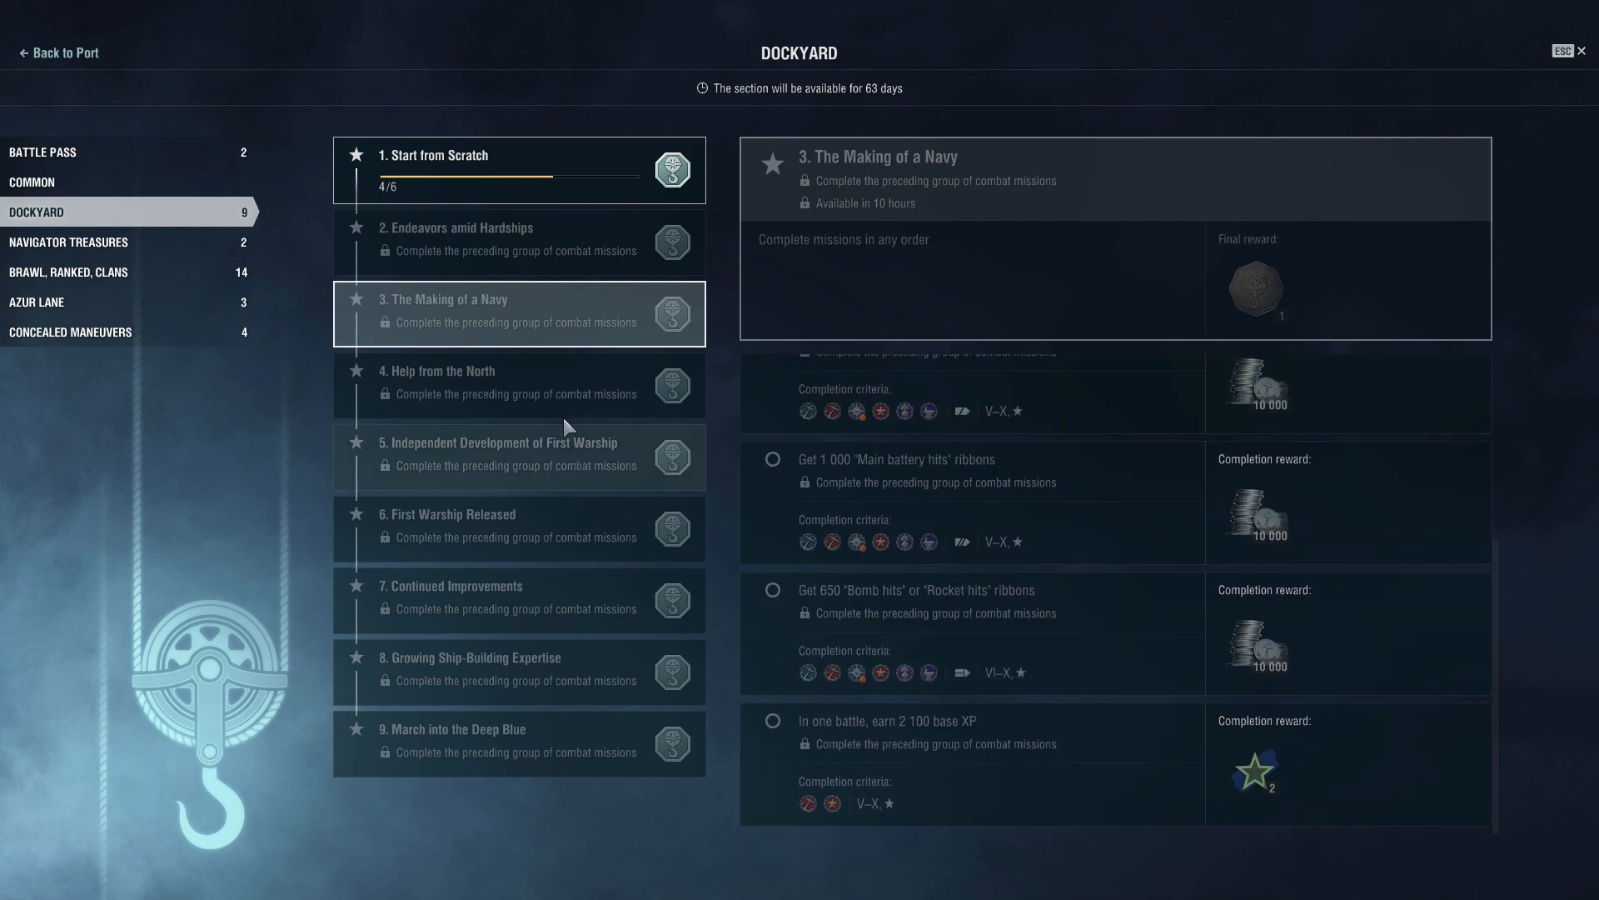
click(518, 385)
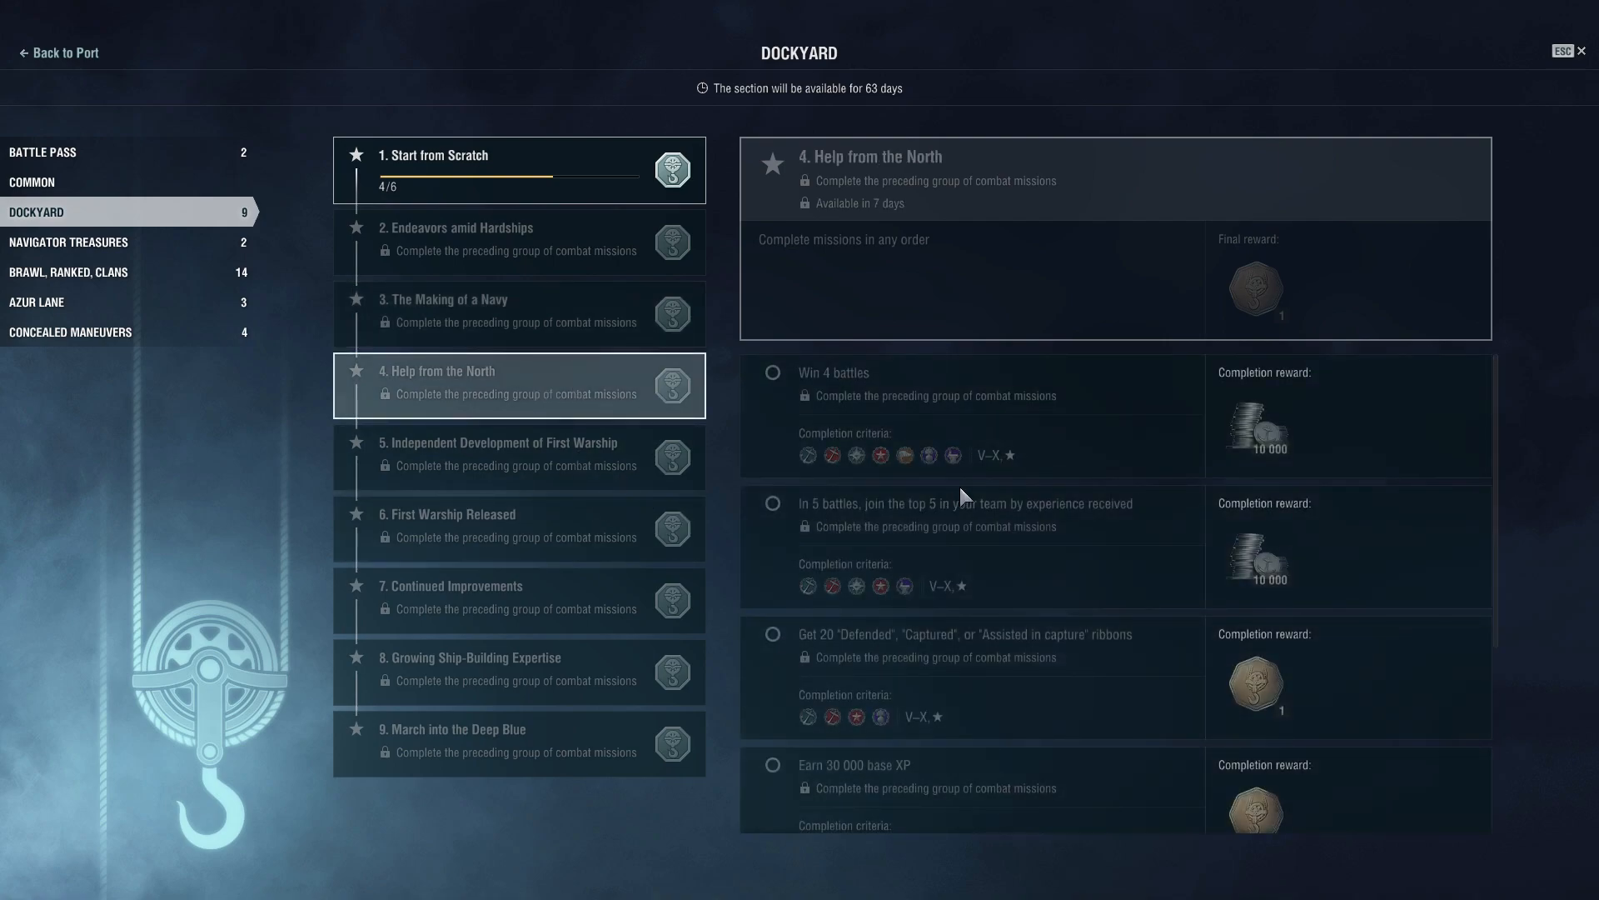
scroll(down, 3)
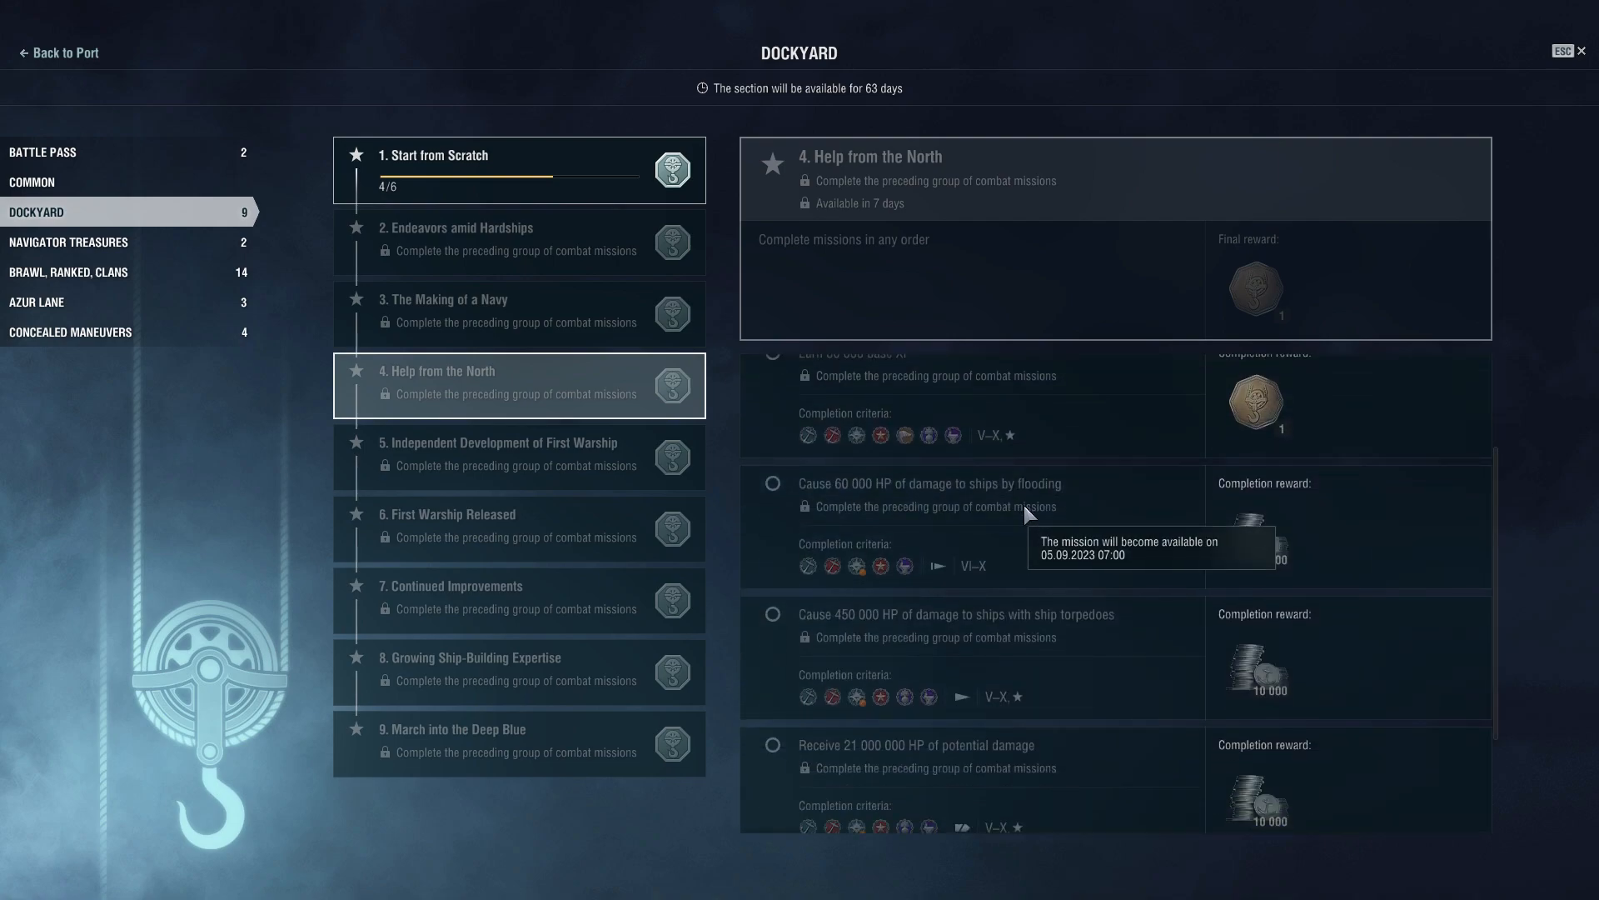
scroll(down, 3)
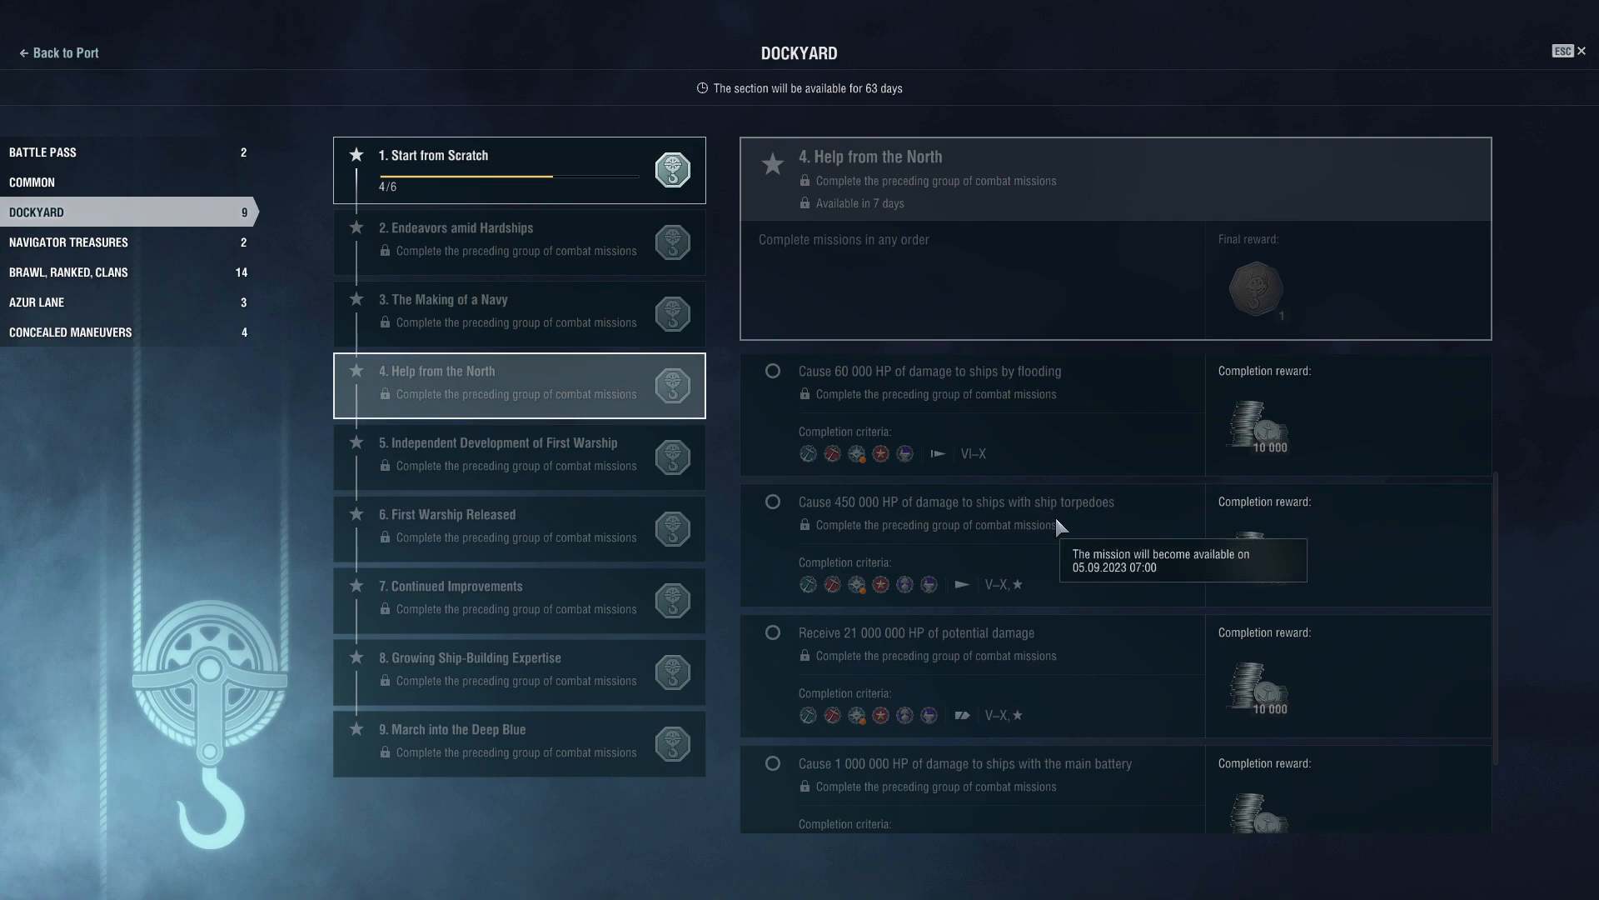
scroll(down, 3)
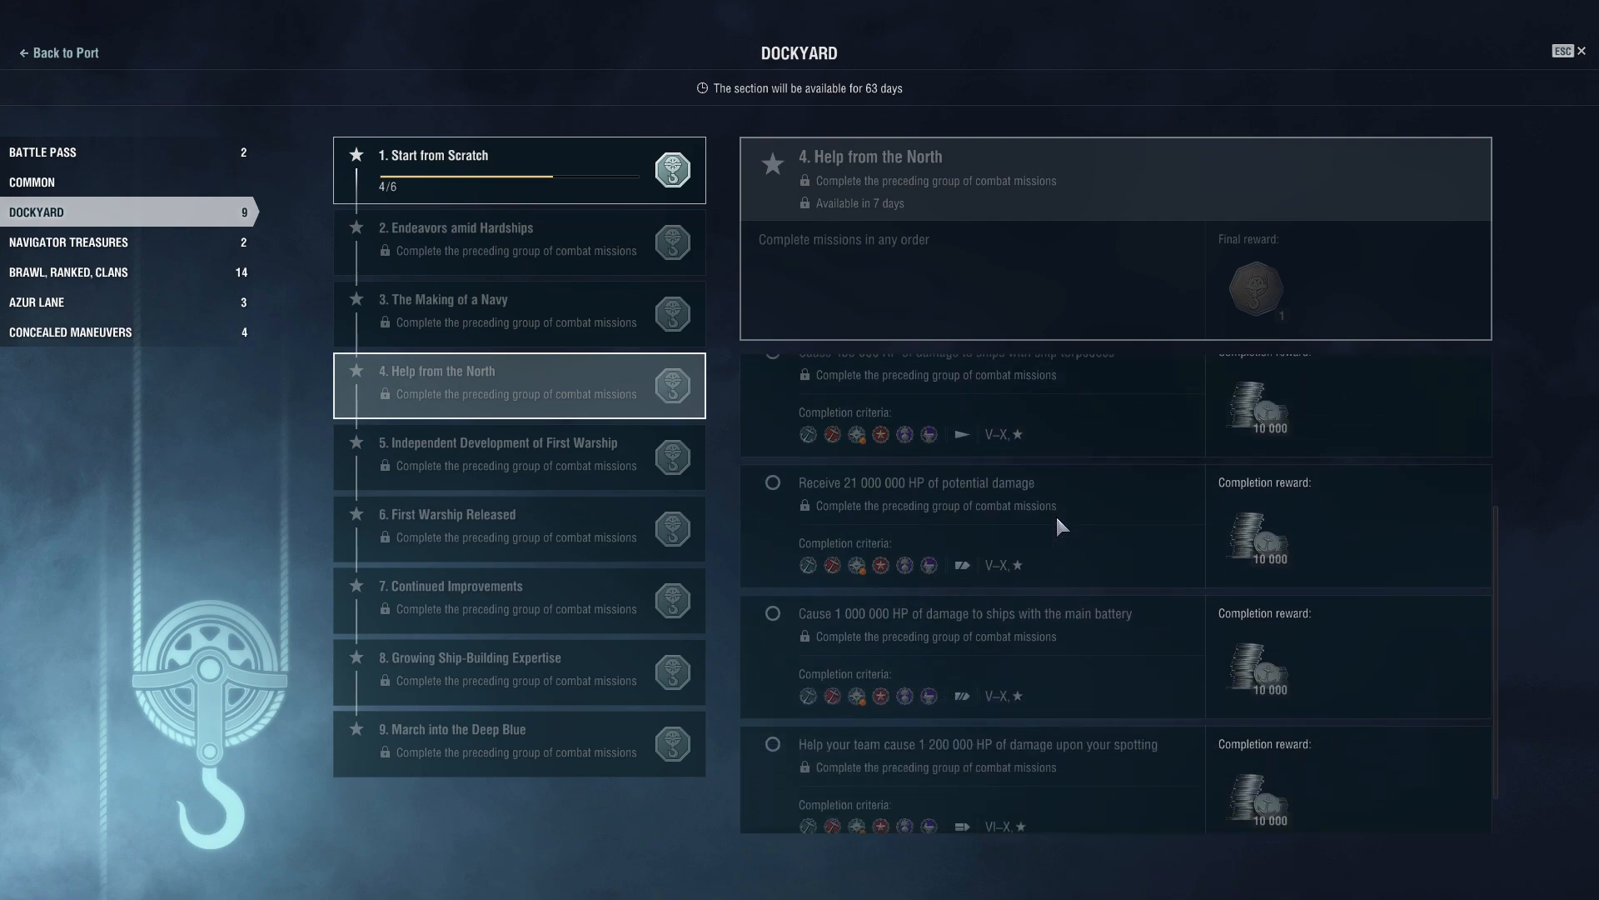
mouse_move(939, 498)
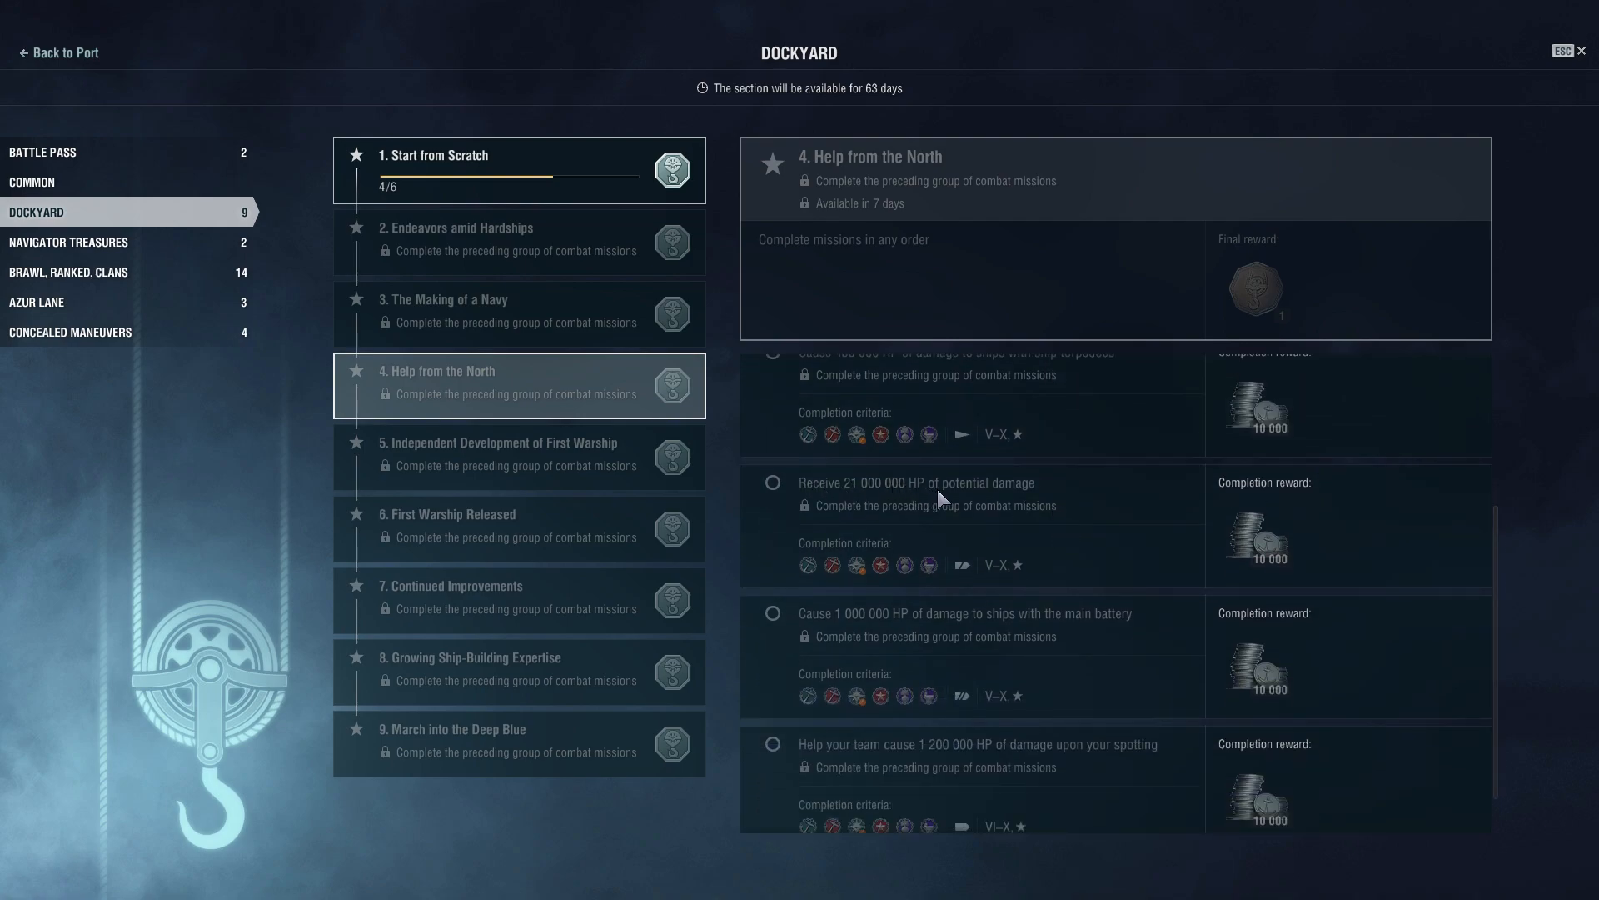
mouse_move(939, 498)
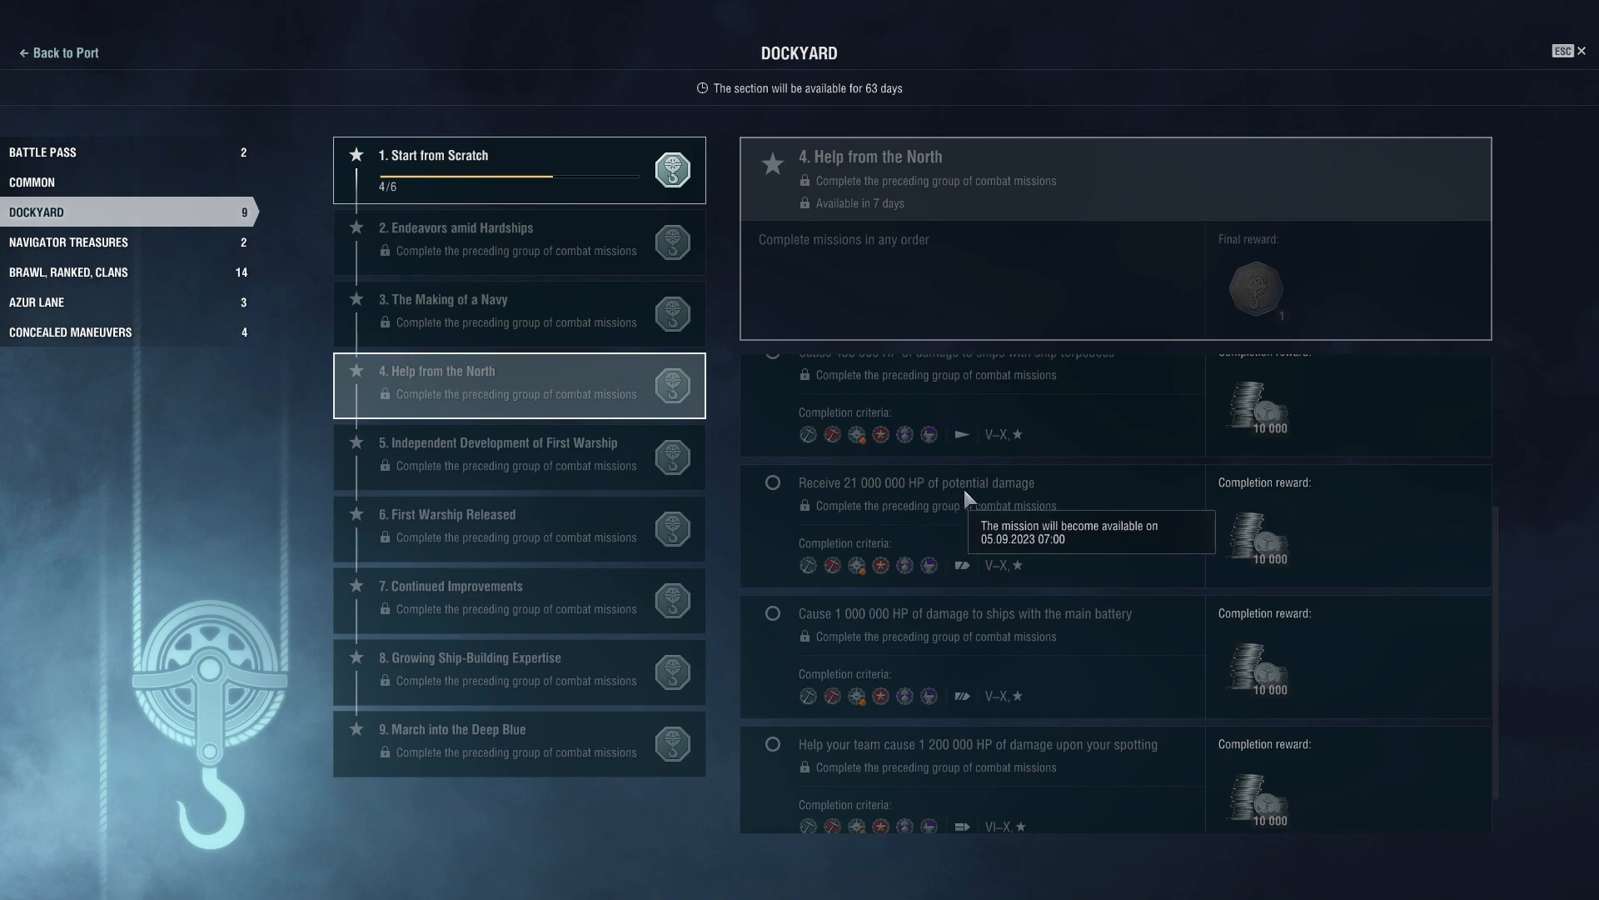
mouse_move(930, 498)
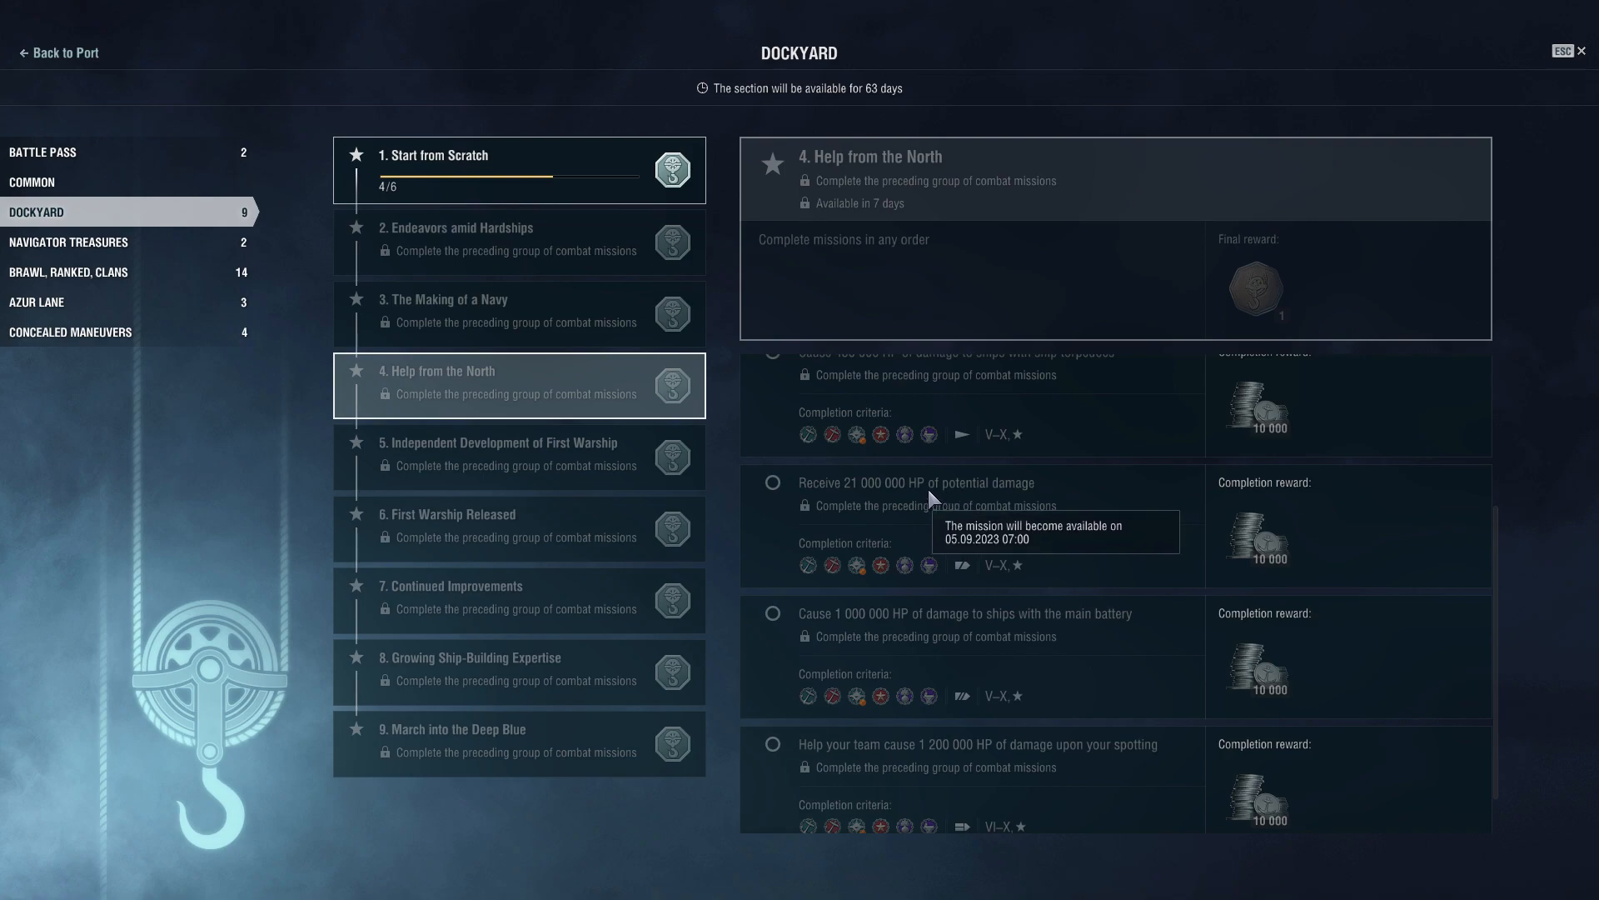
scroll(down, 3)
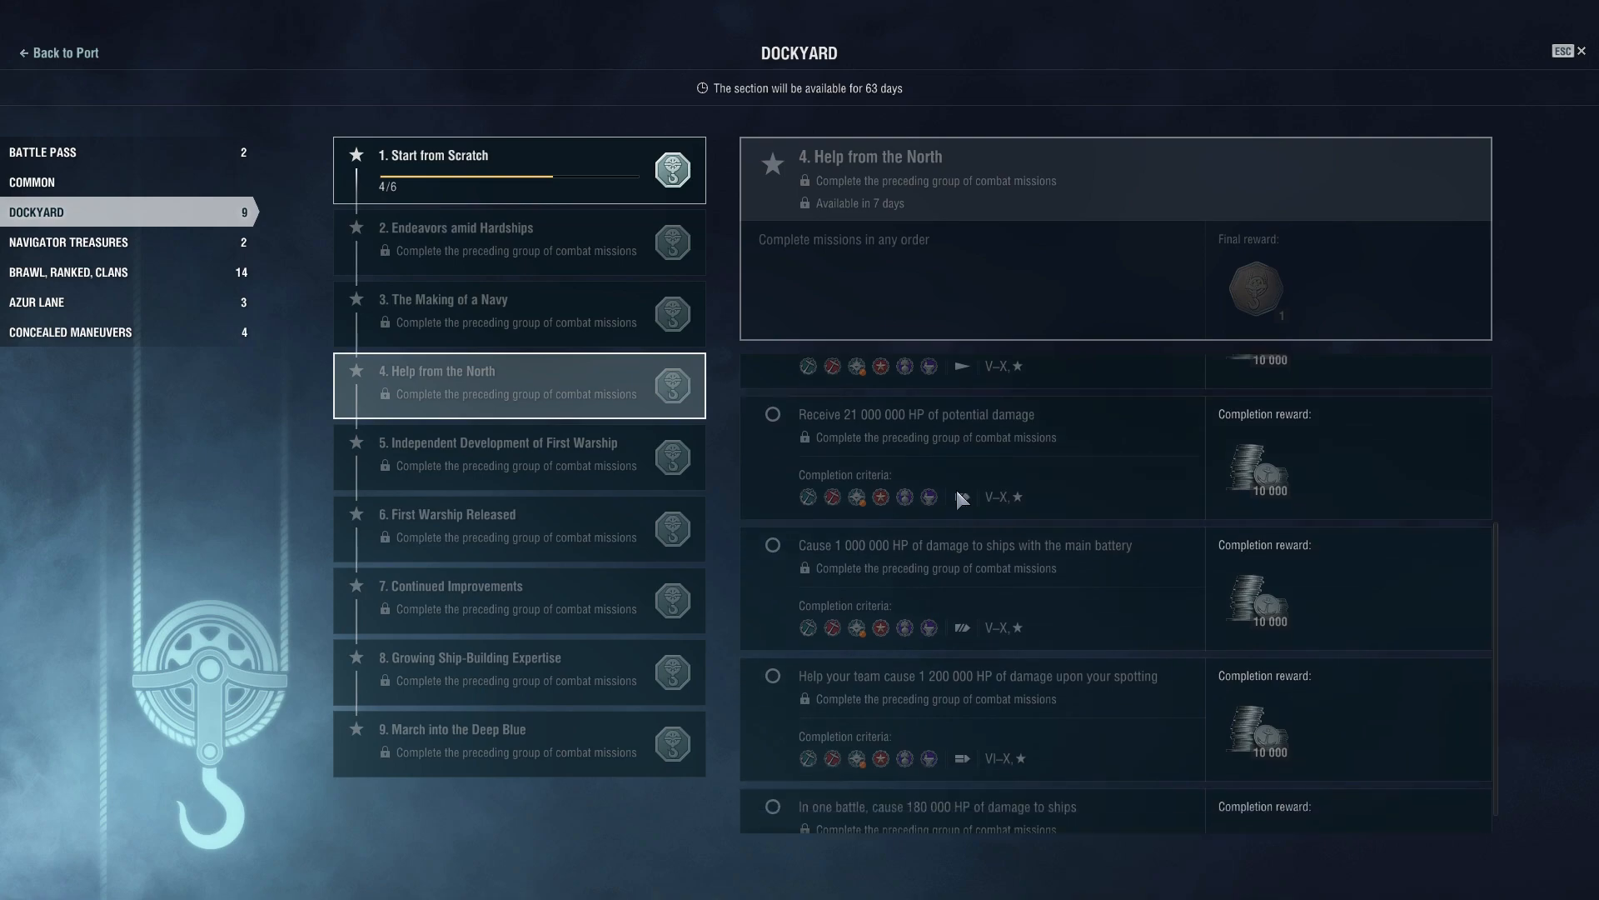
scroll(down, 3)
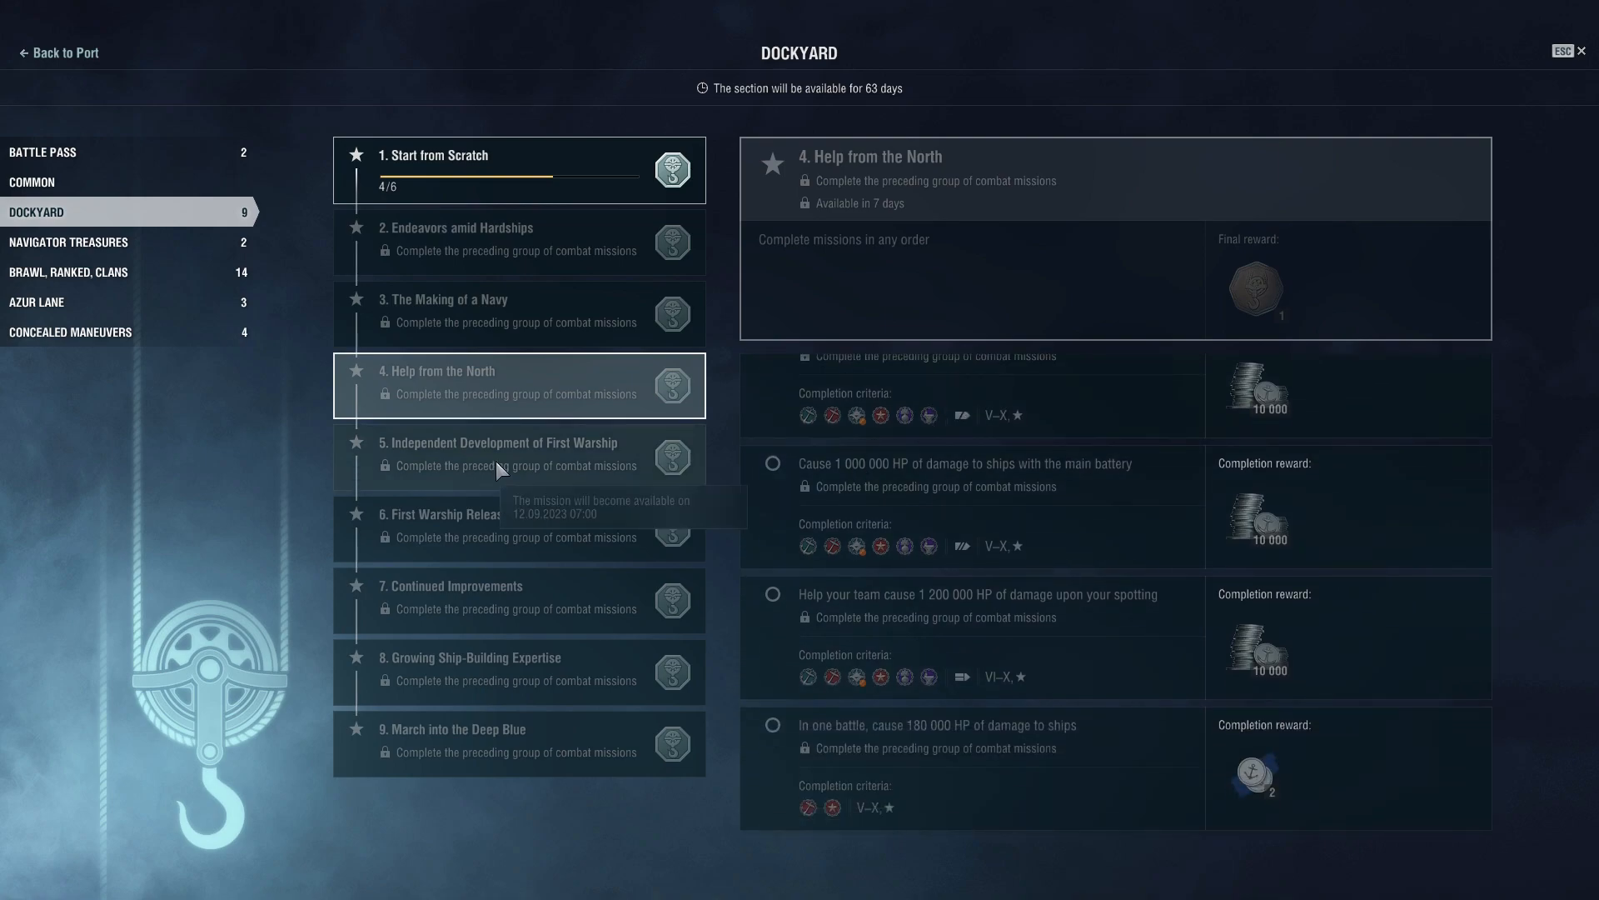
mouse_move(884, 617)
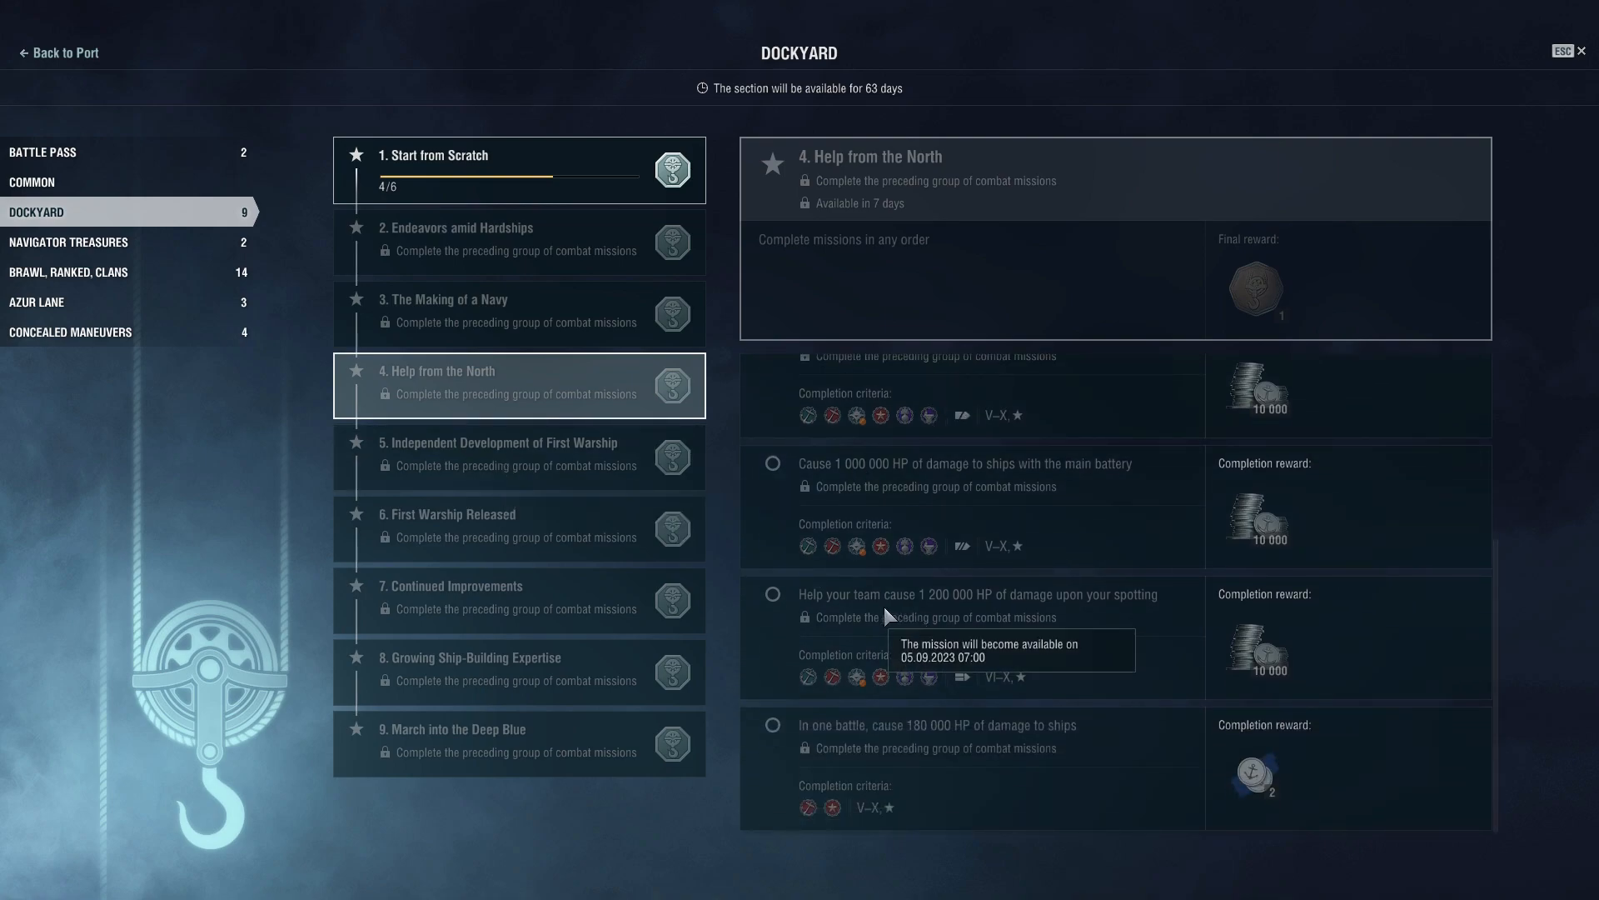
mouse_move(525, 495)
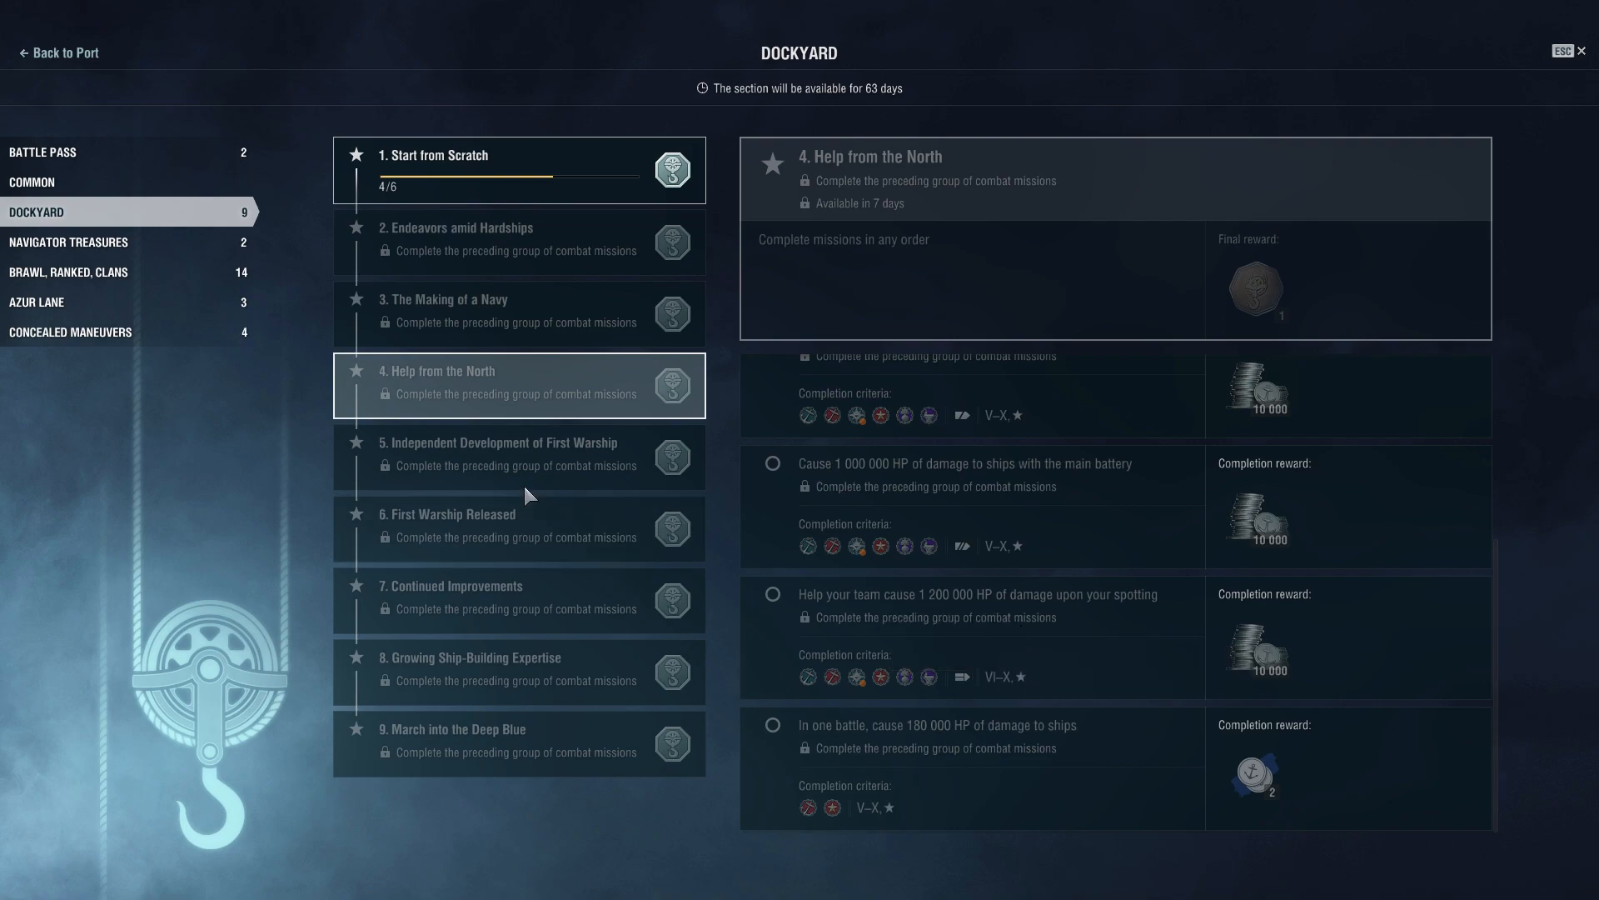
Show group 5, Independent Development of First Warship, and scroll its ribbon, damage and 150,000 XP tasks.
click(518, 457)
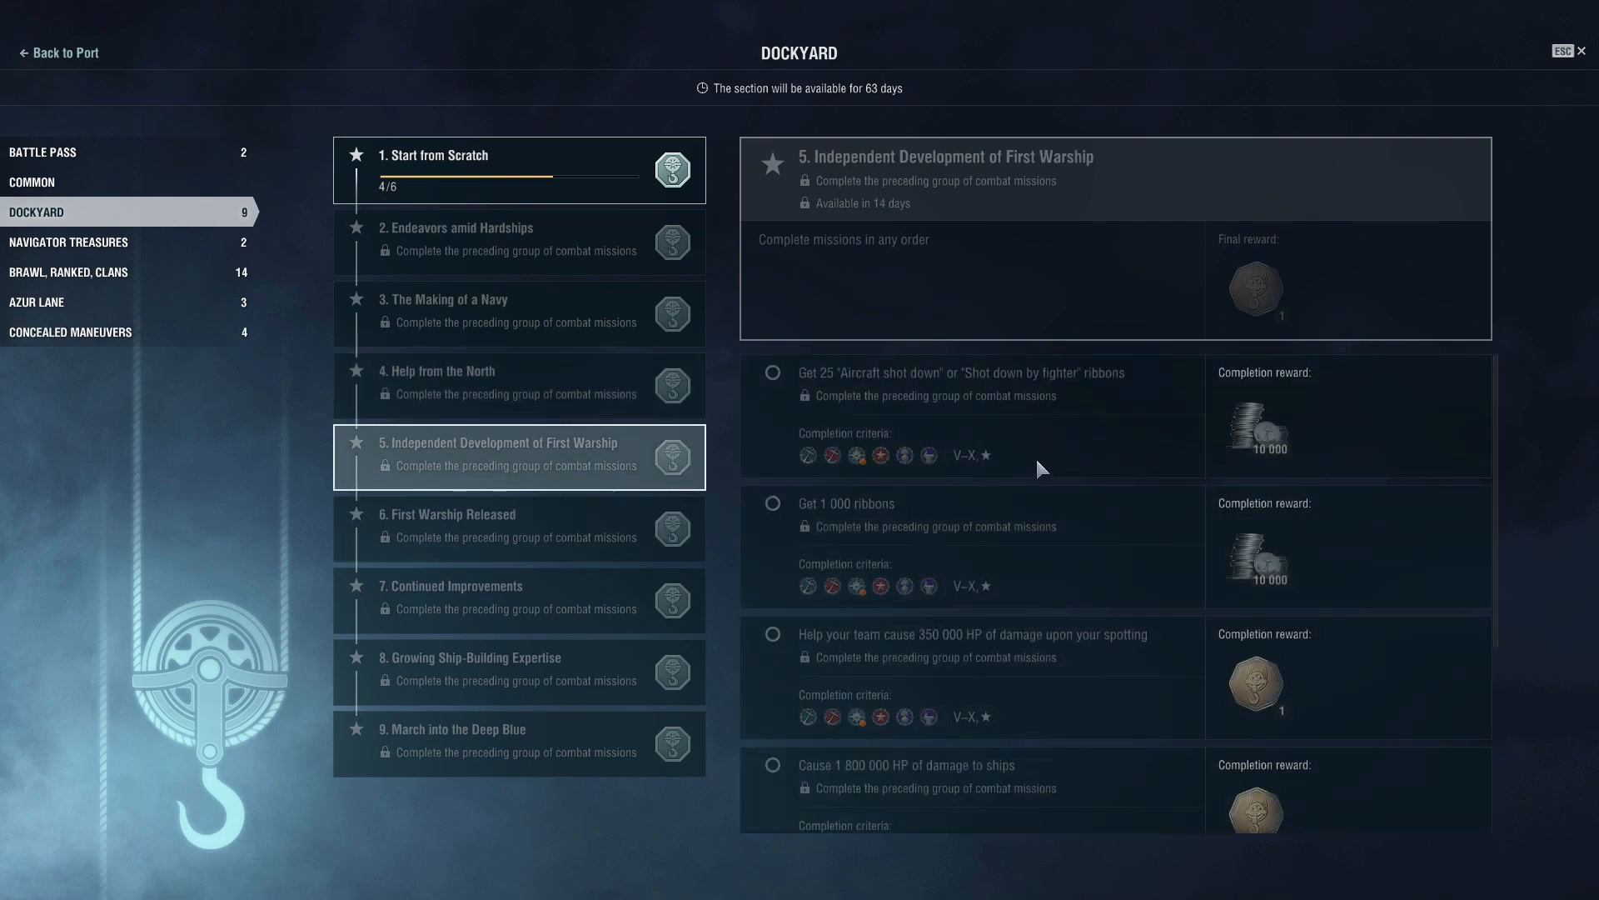
scroll(down, 3)
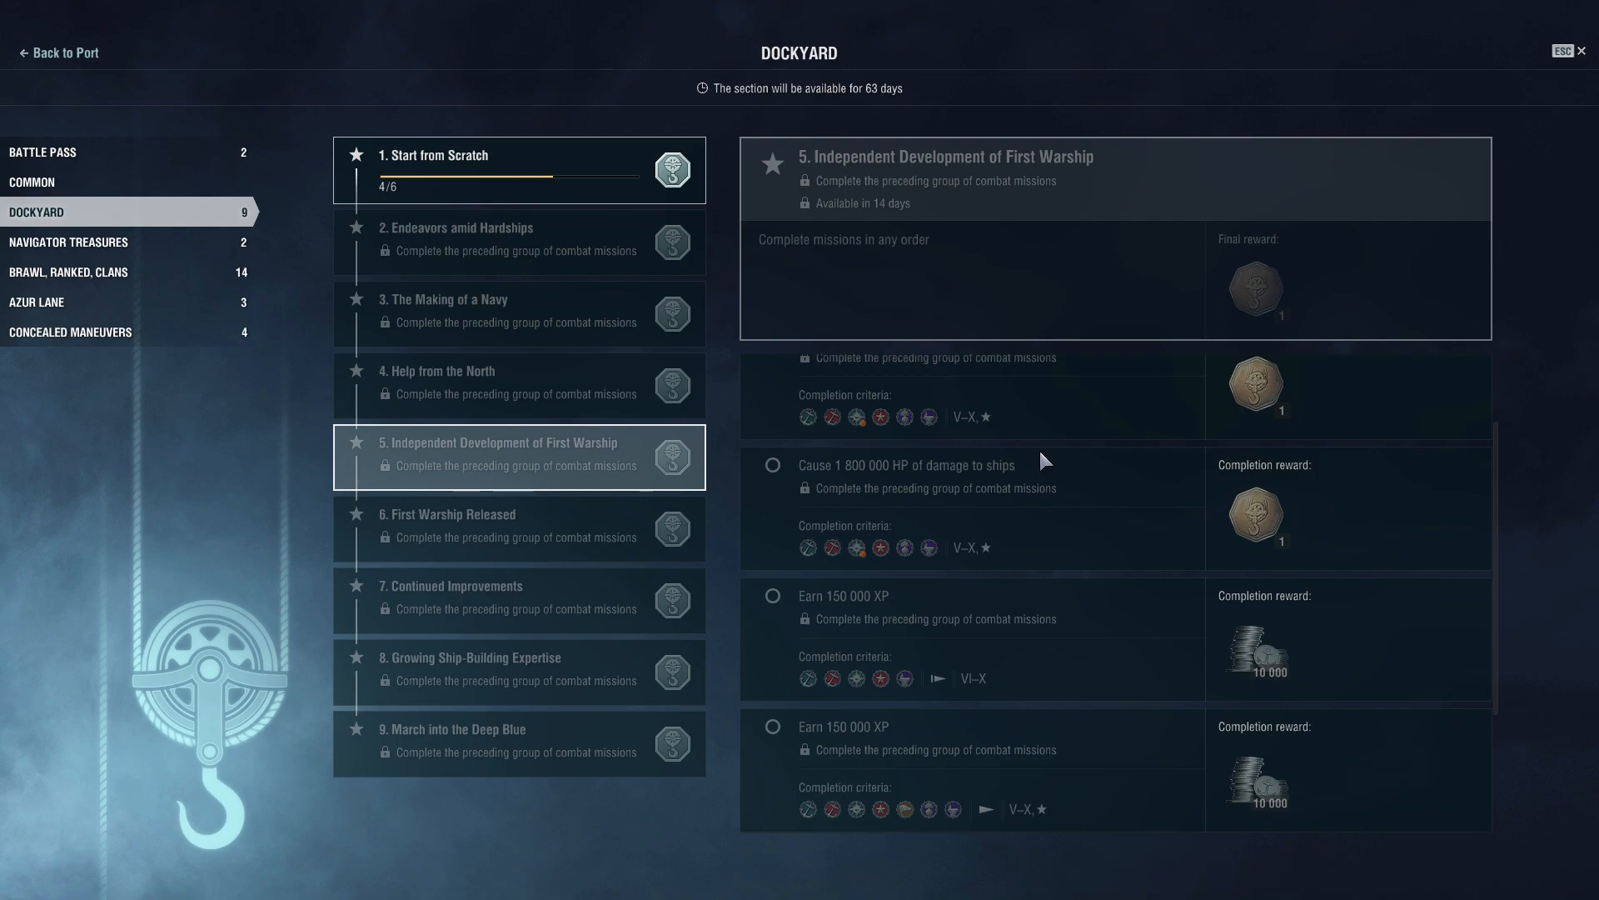
scroll(down, 3)
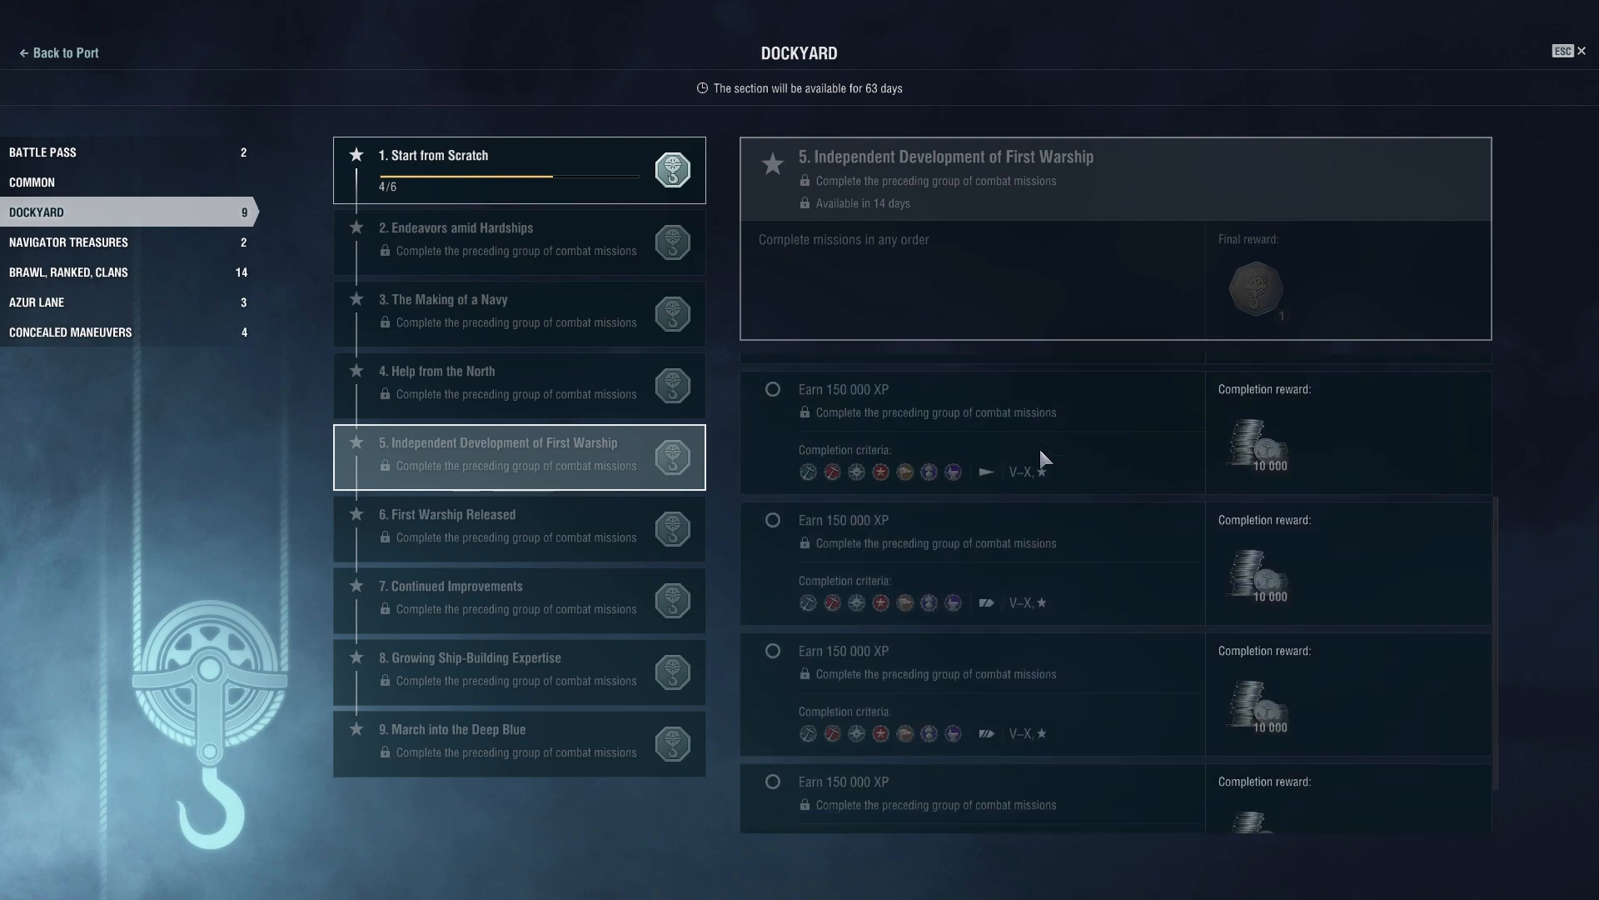
mouse_move(875, 538)
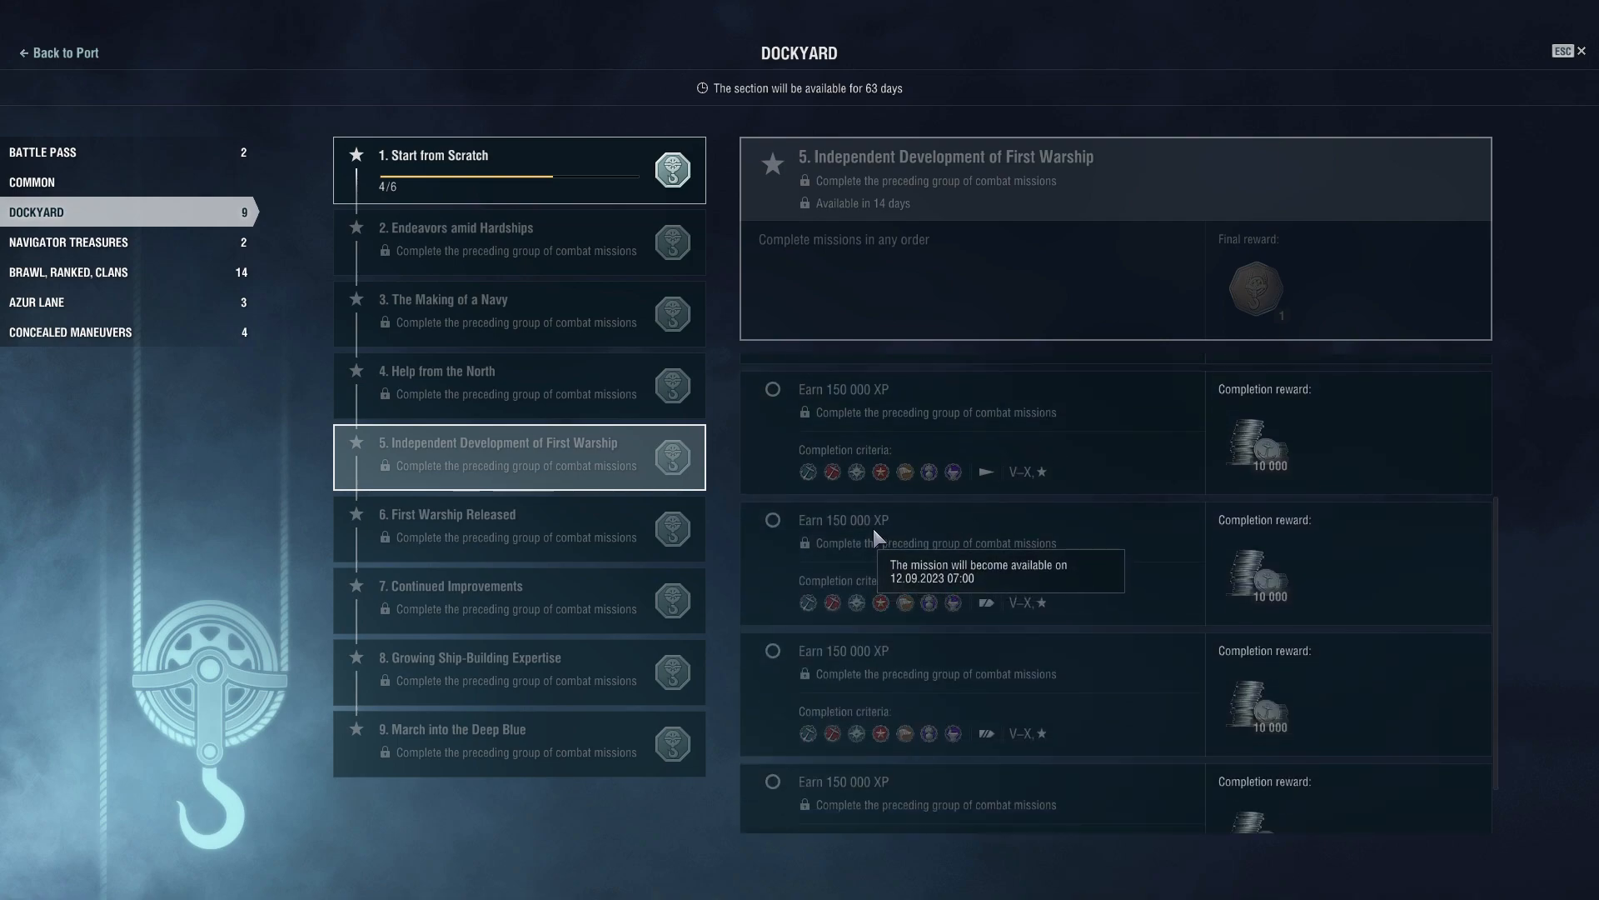
mouse_move(939, 473)
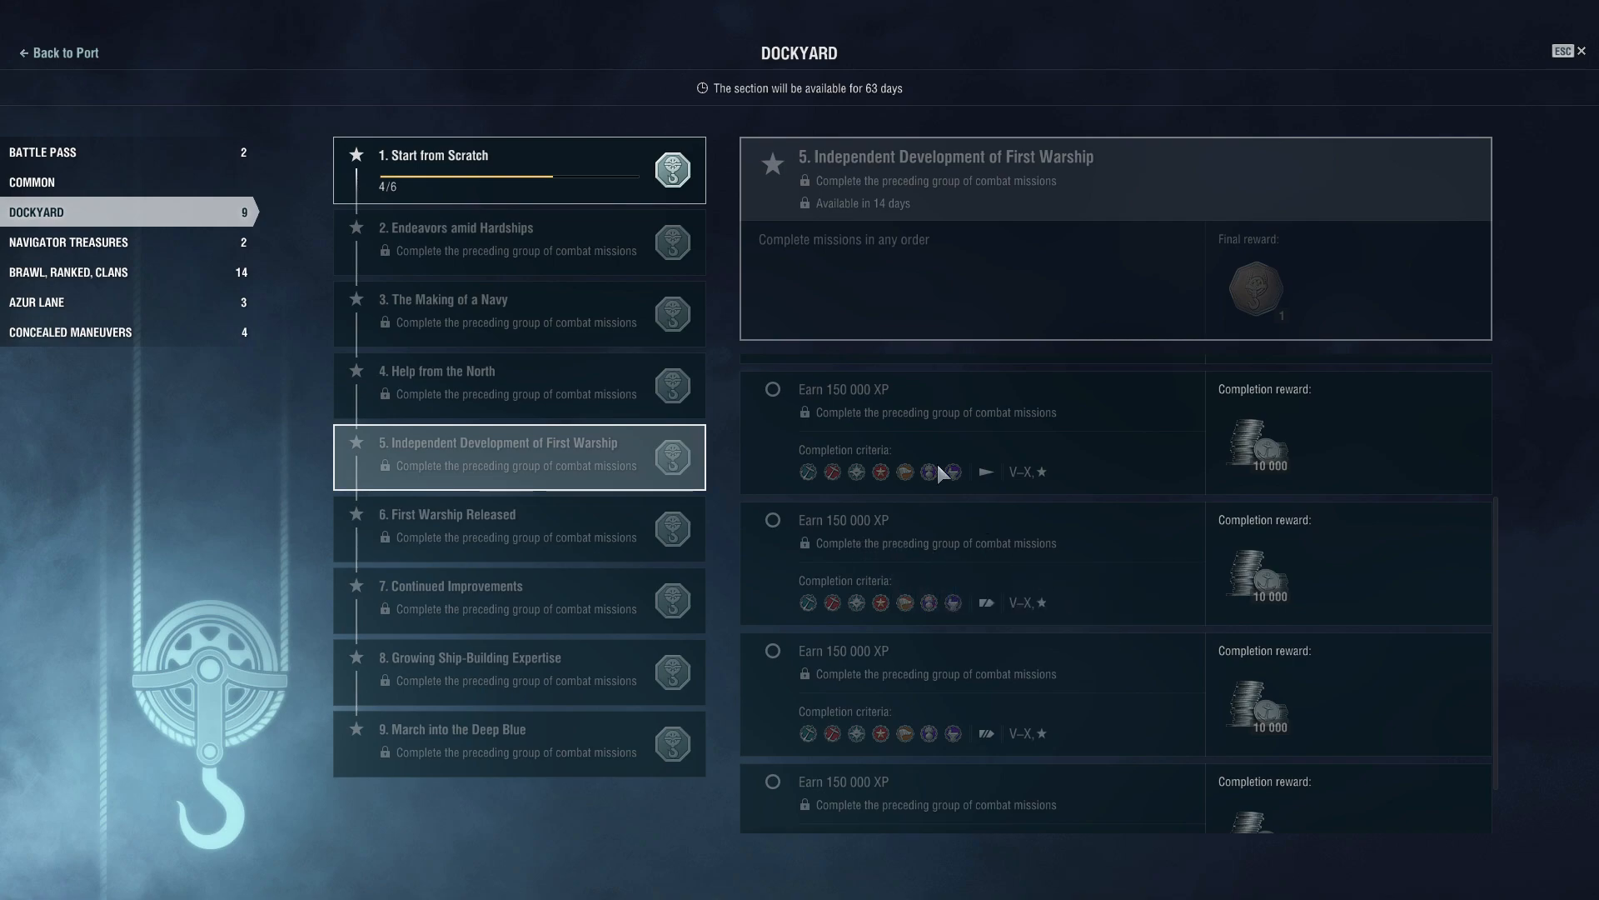
Show group 6, First Warship Released, and review its 7,500,000-credit, 100-ribbon and damage tasks.
click(517, 529)
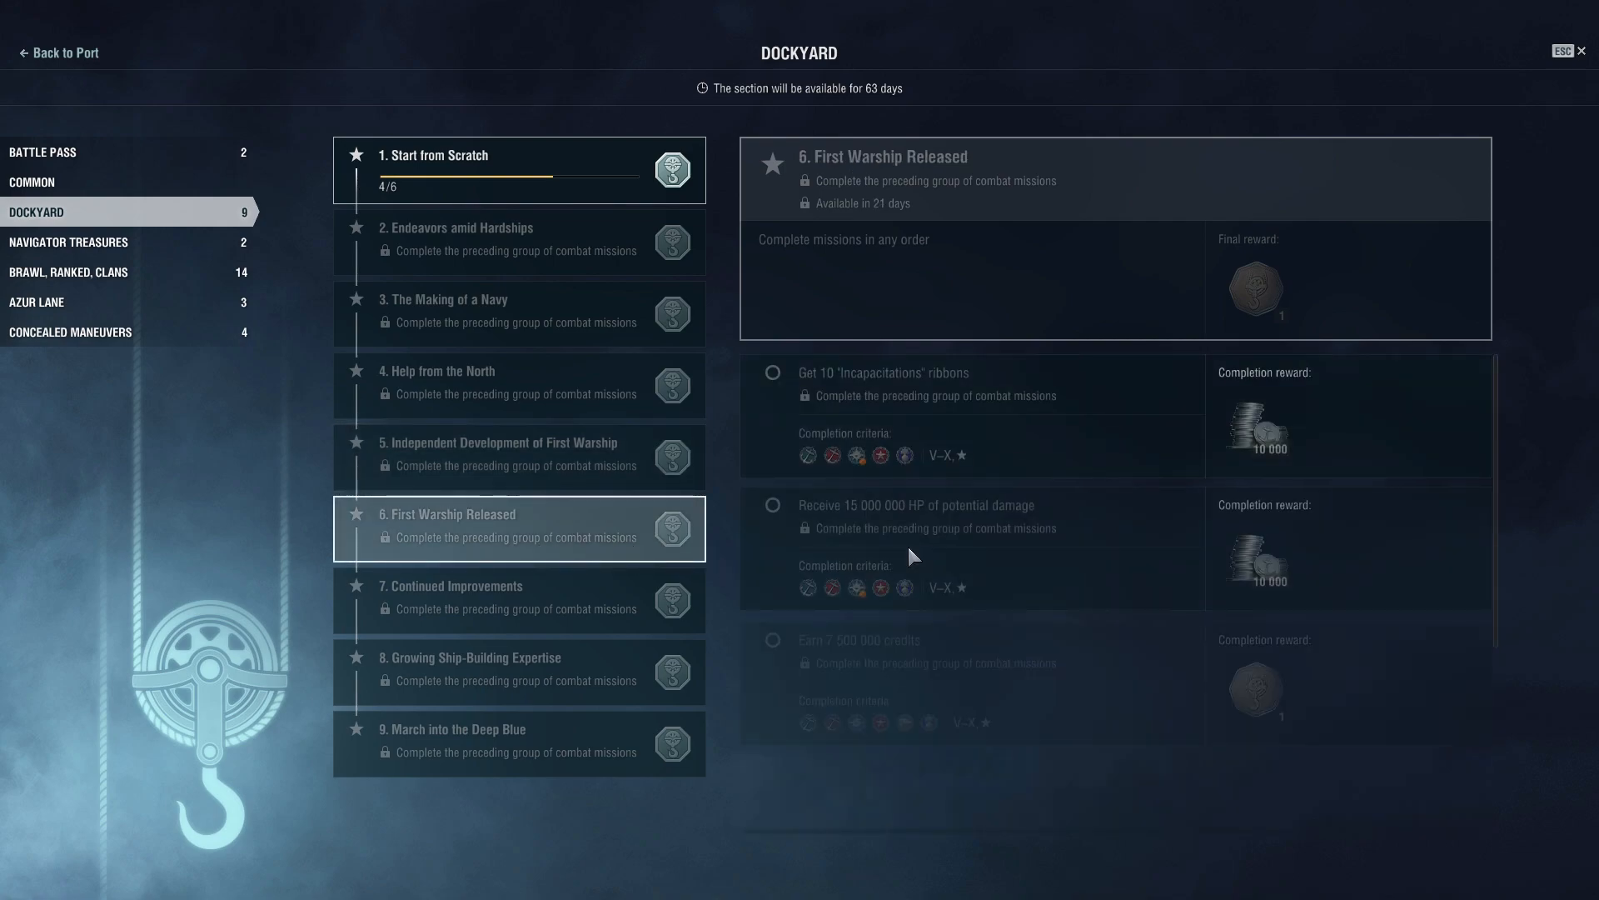
scroll(down, 3)
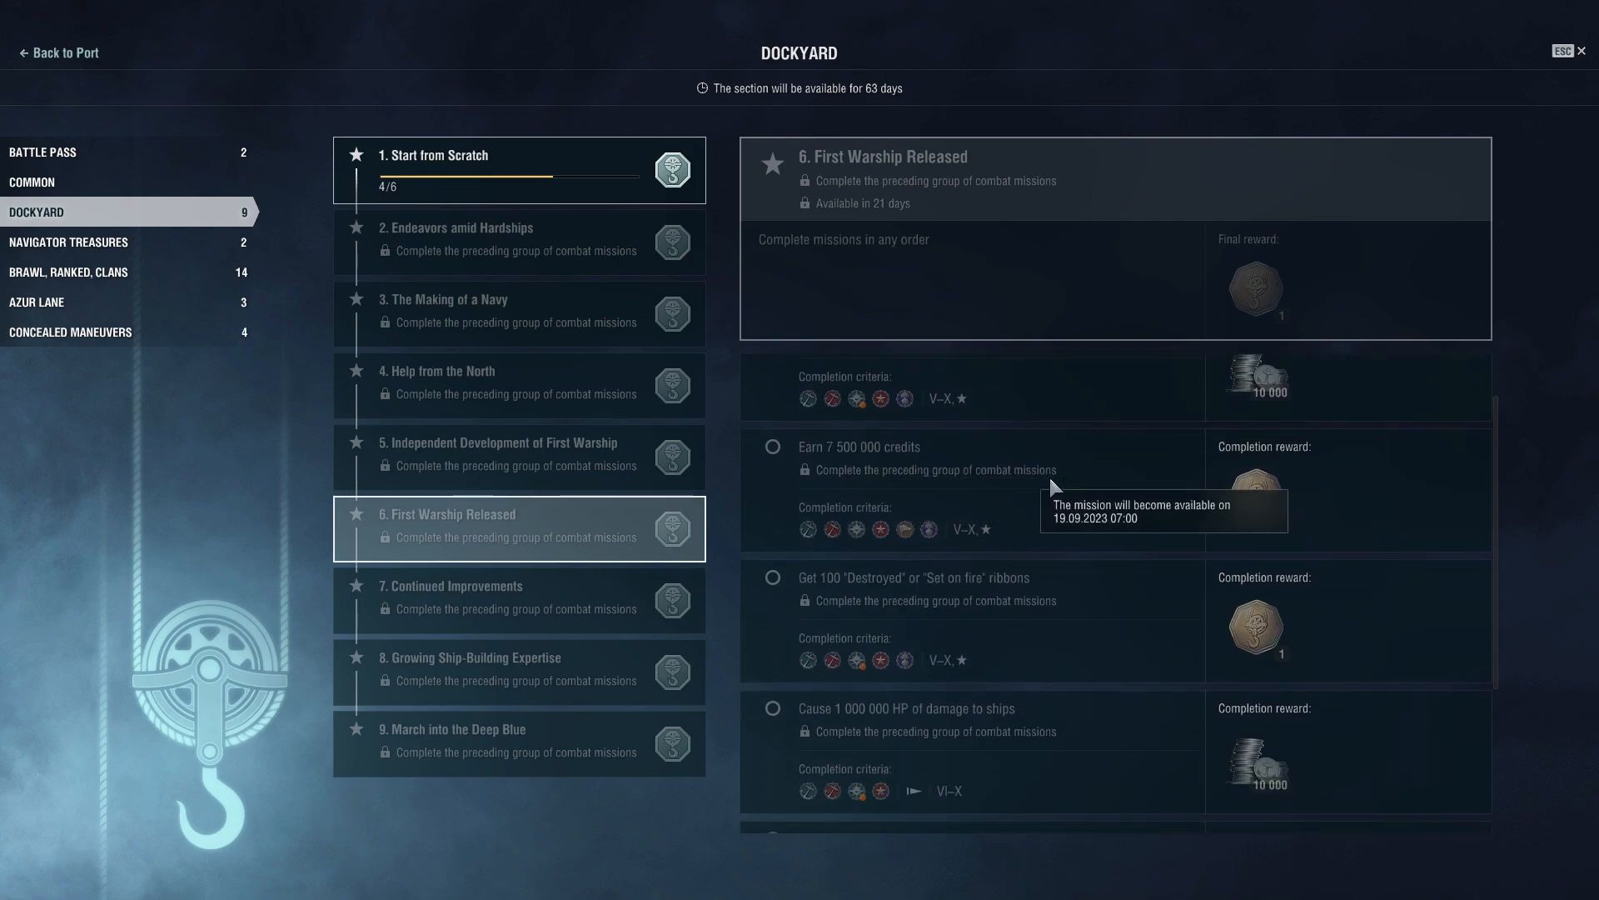
mouse_move(943, 498)
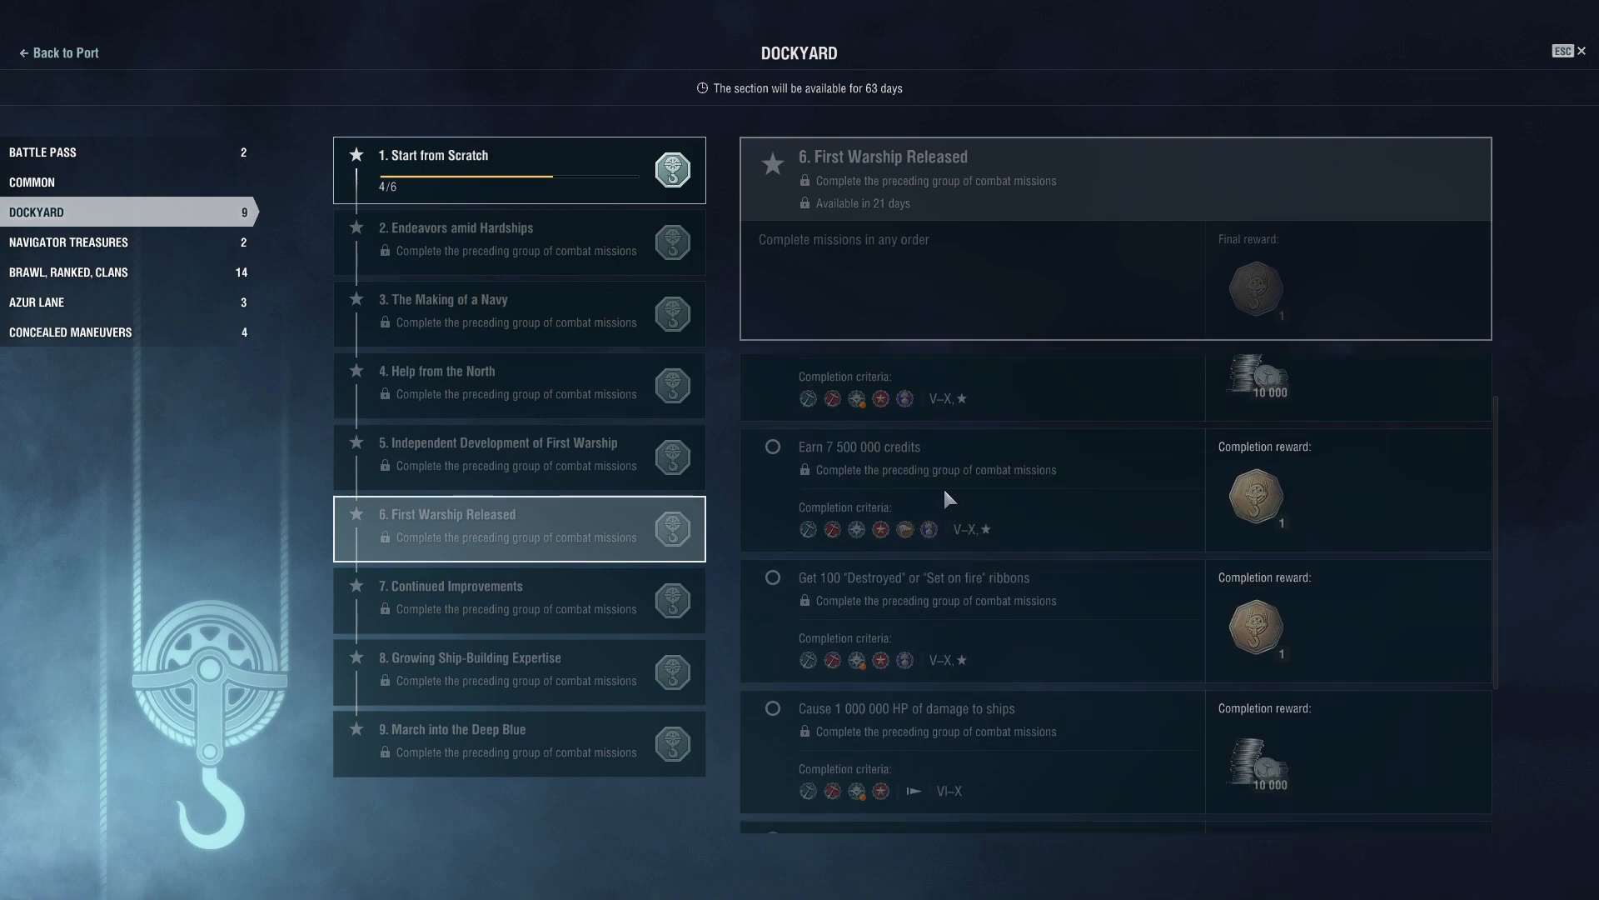
mouse_move(938, 494)
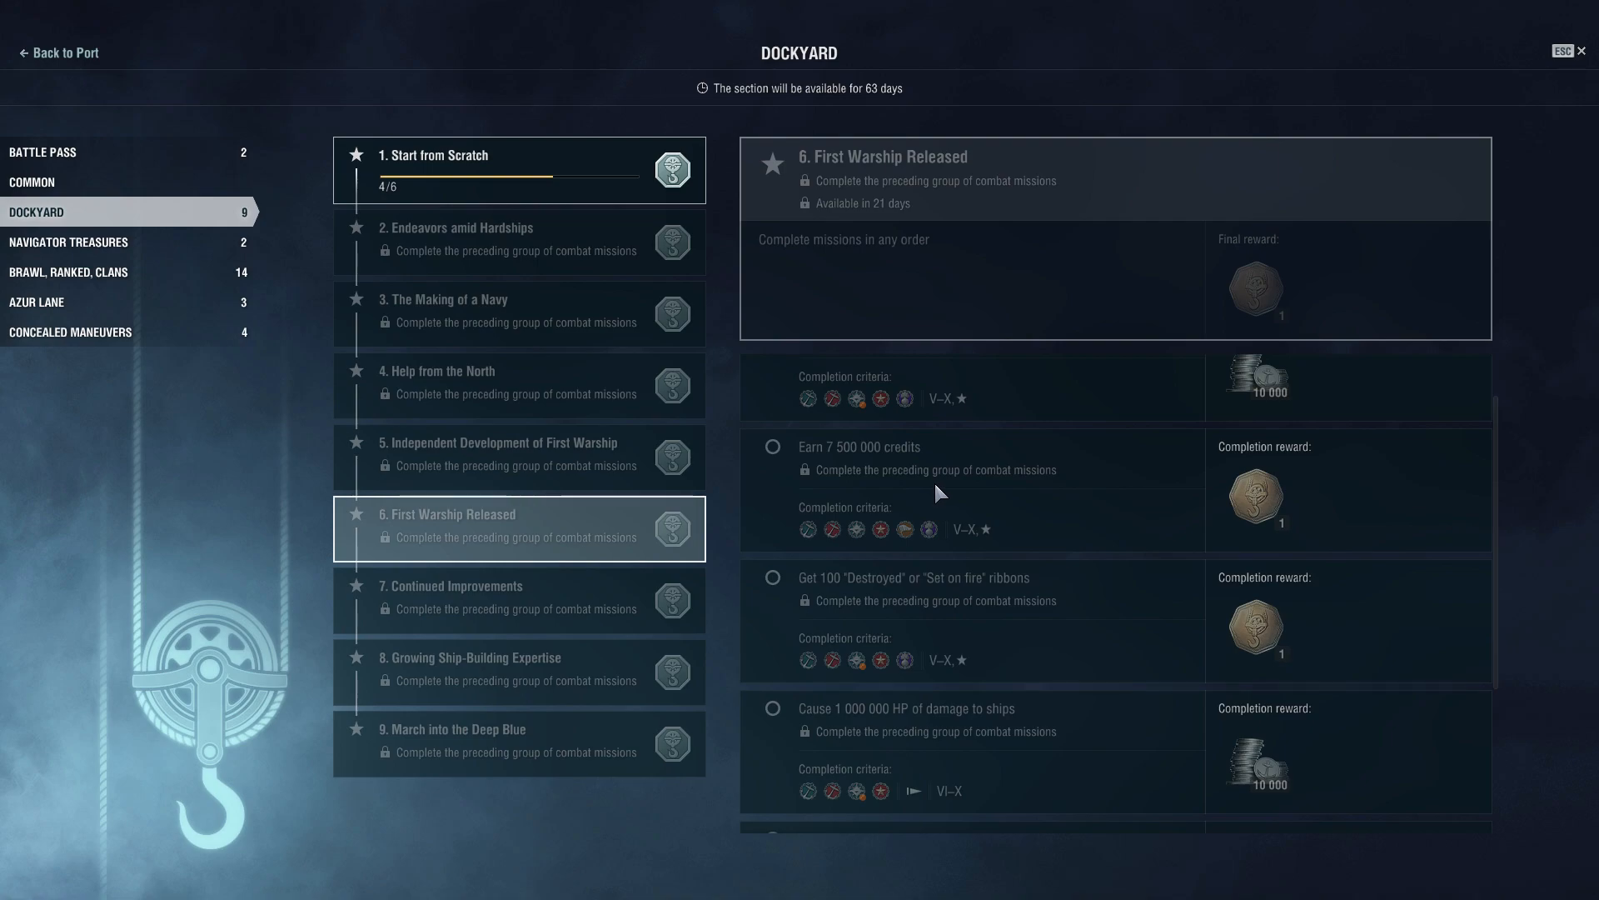
mouse_move(858, 398)
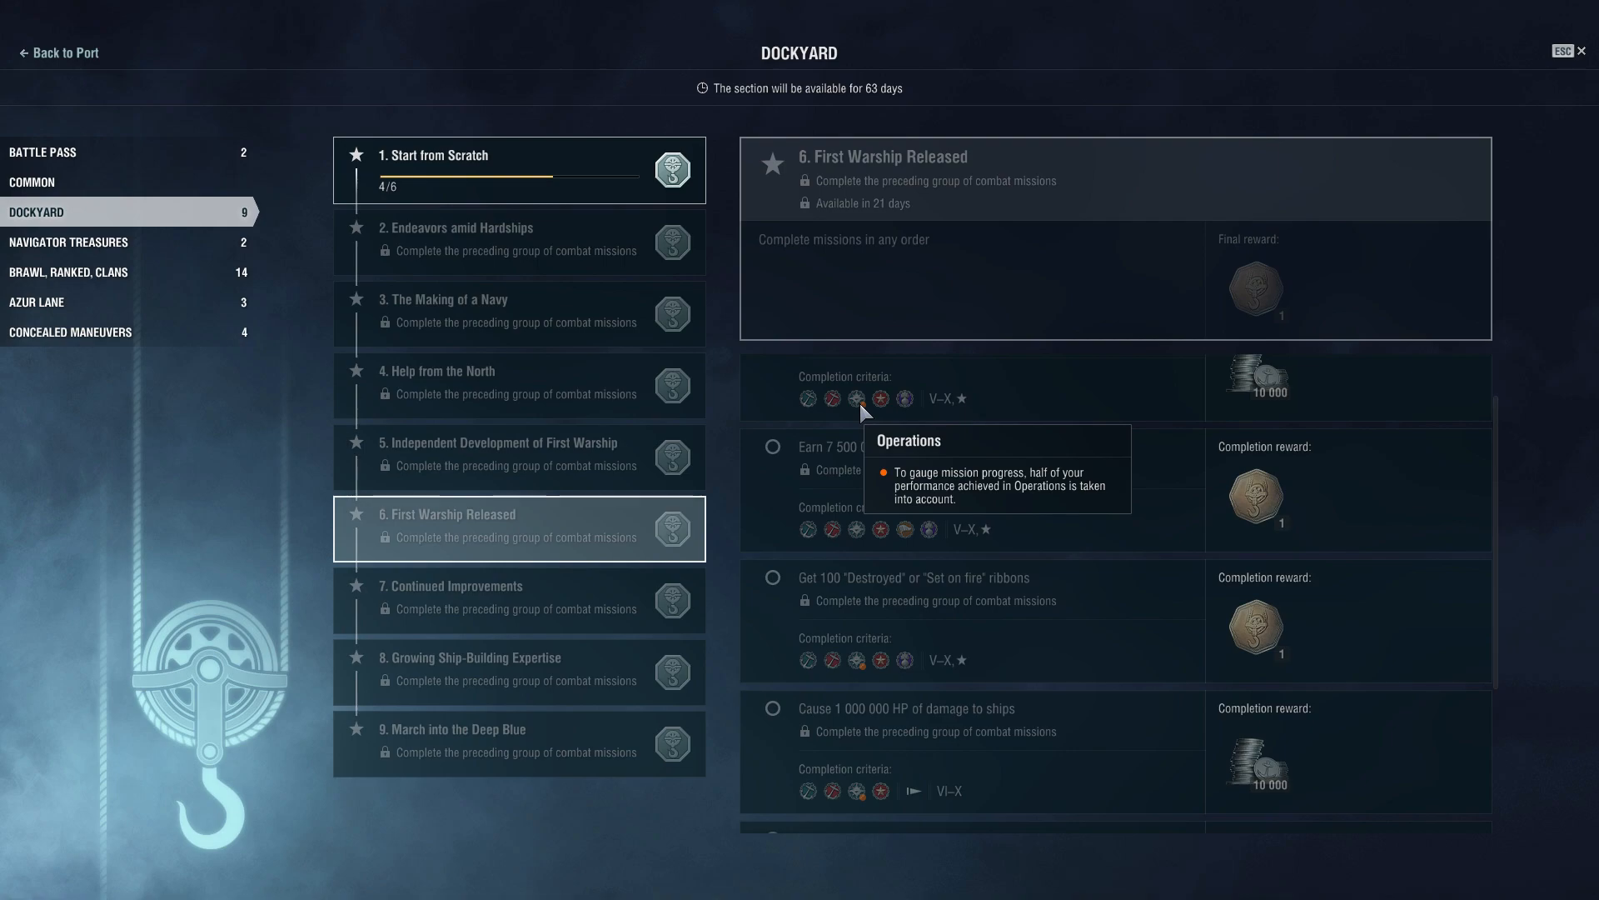
mouse_move(856, 529)
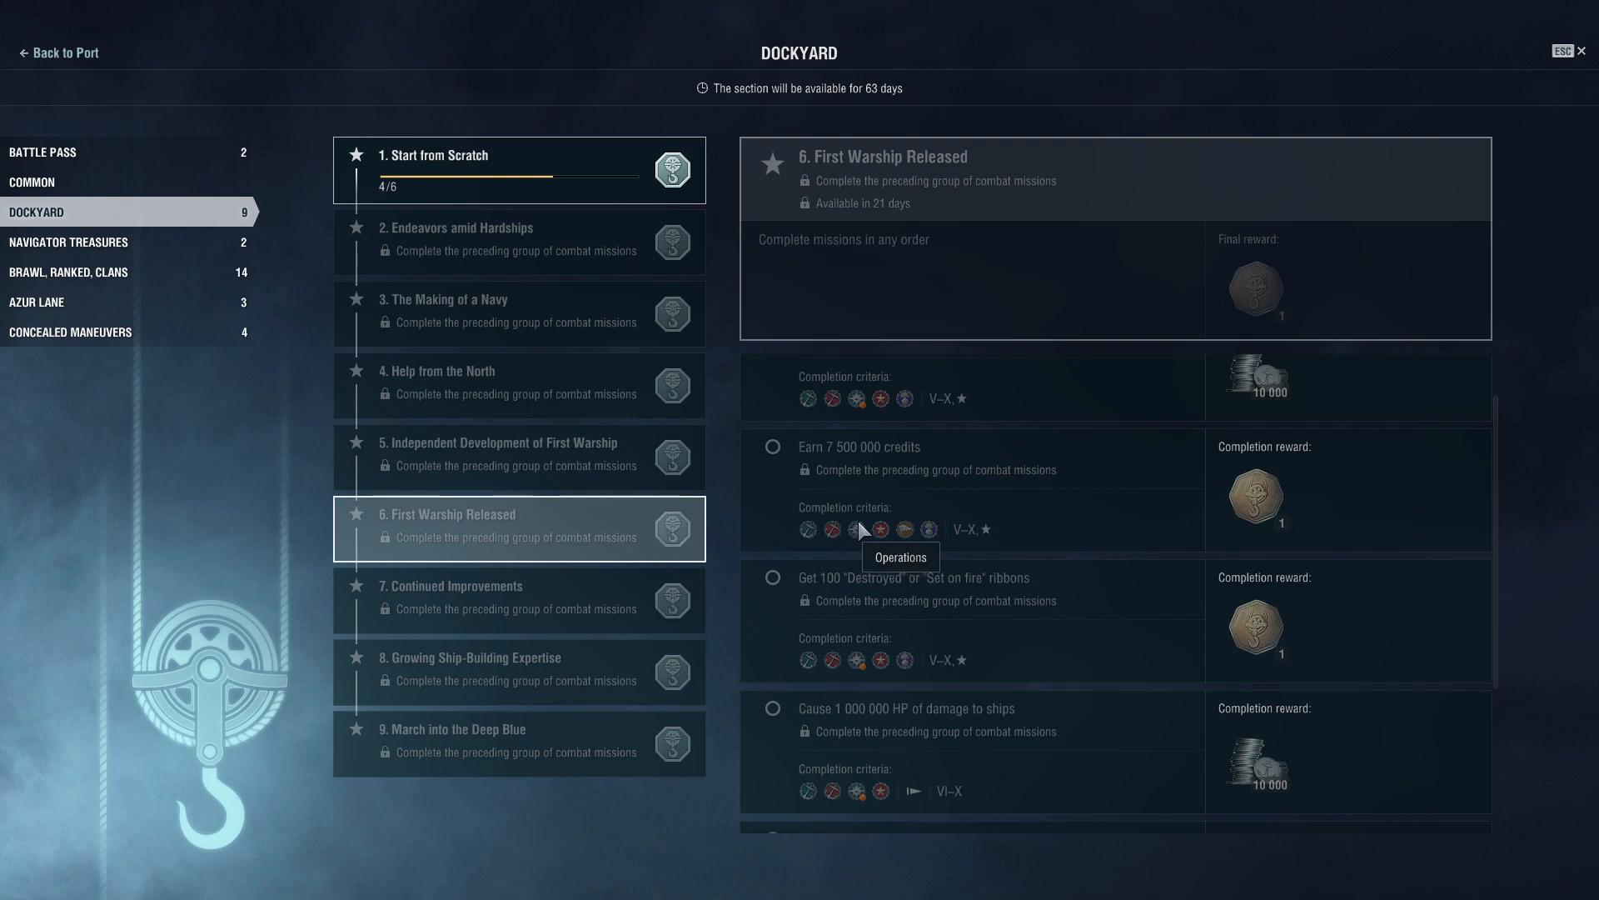
scroll(down, 3)
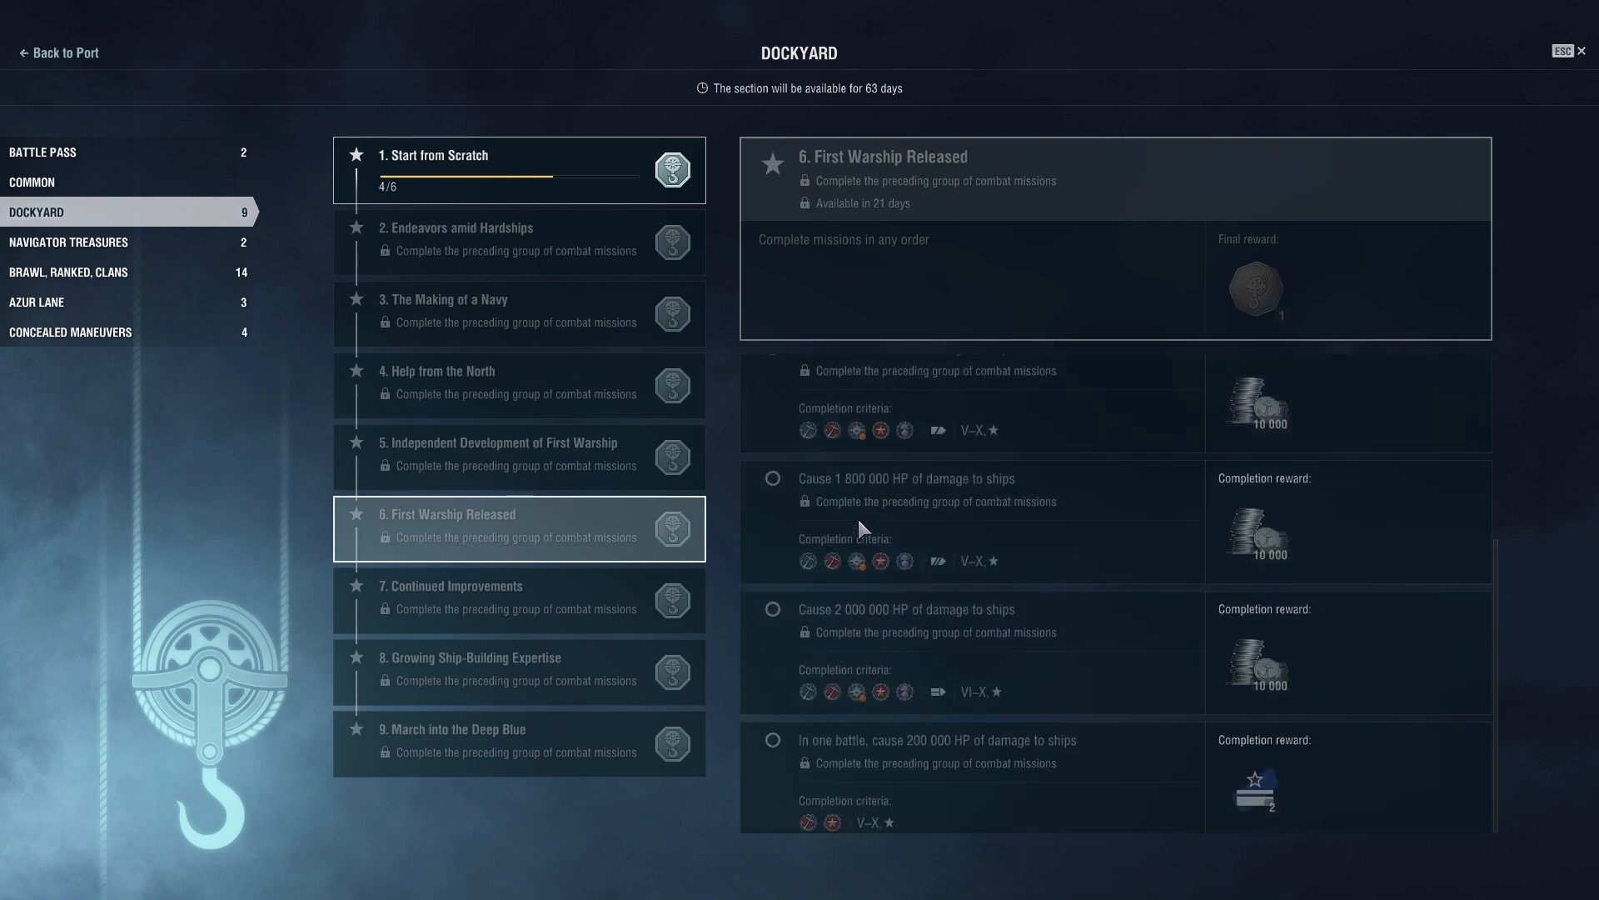
scroll(up, 3)
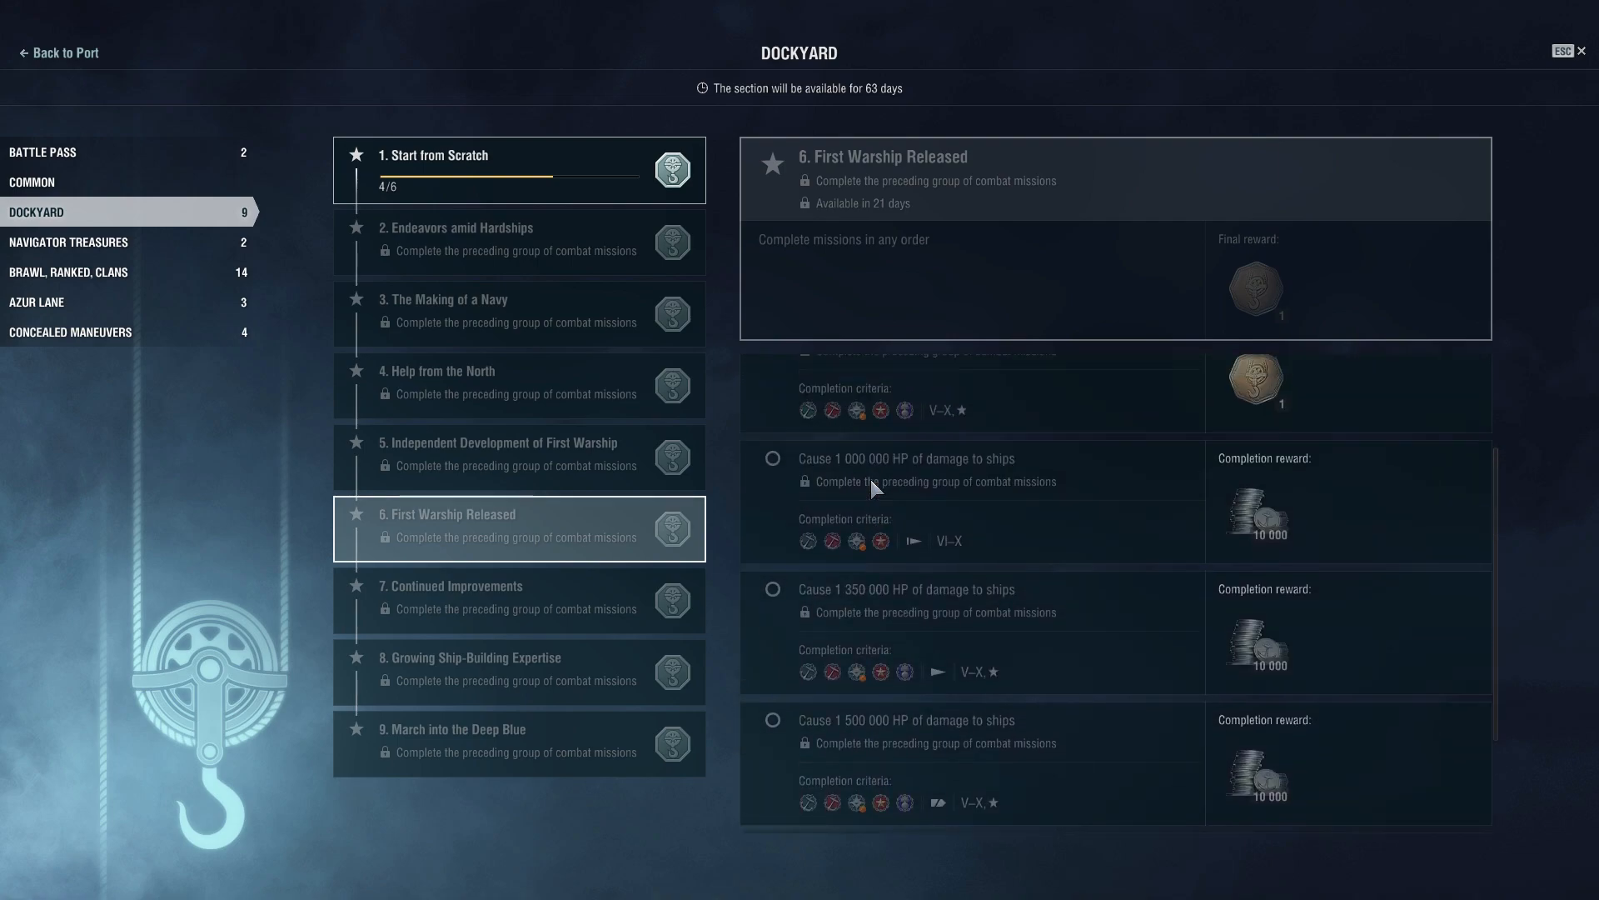
scroll(up, 3)
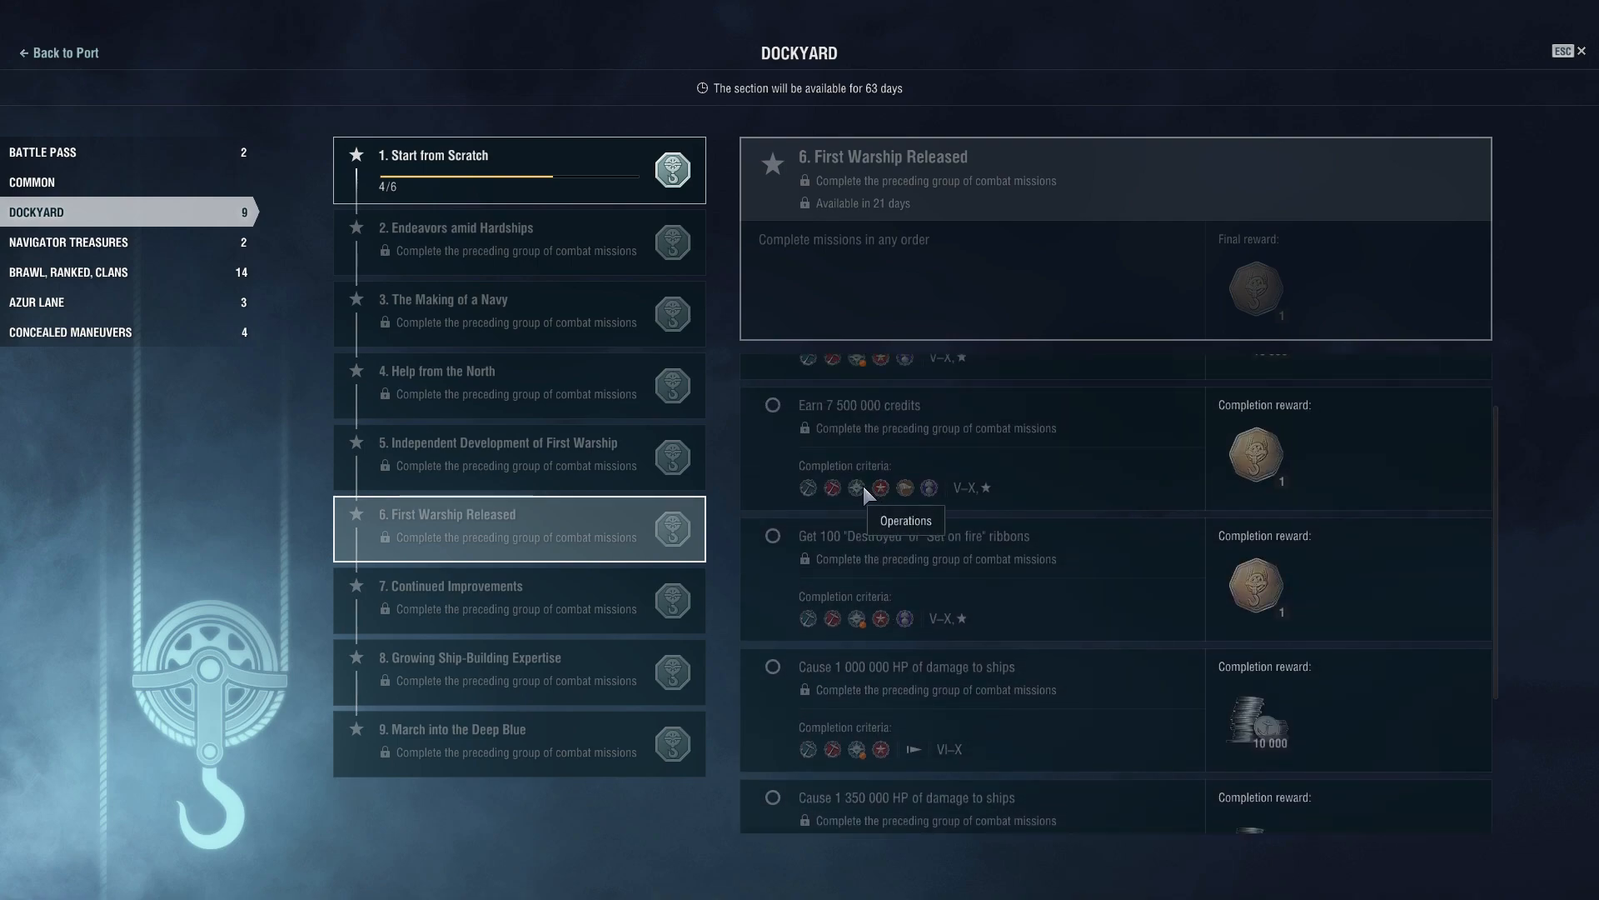
mouse_move(861, 619)
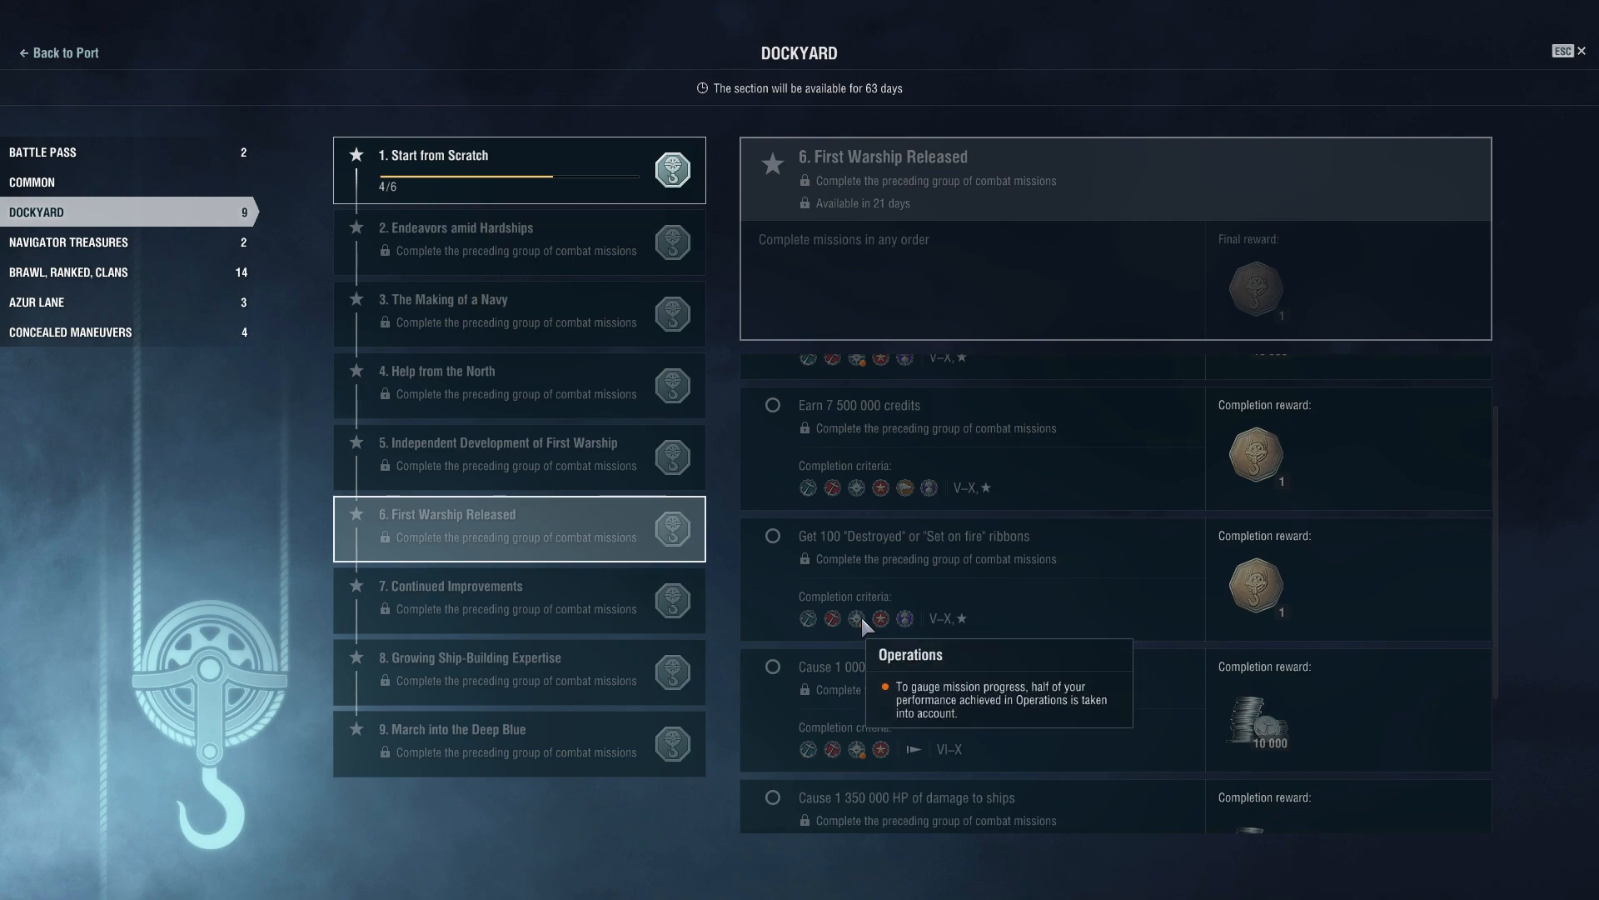
mouse_move(531, 588)
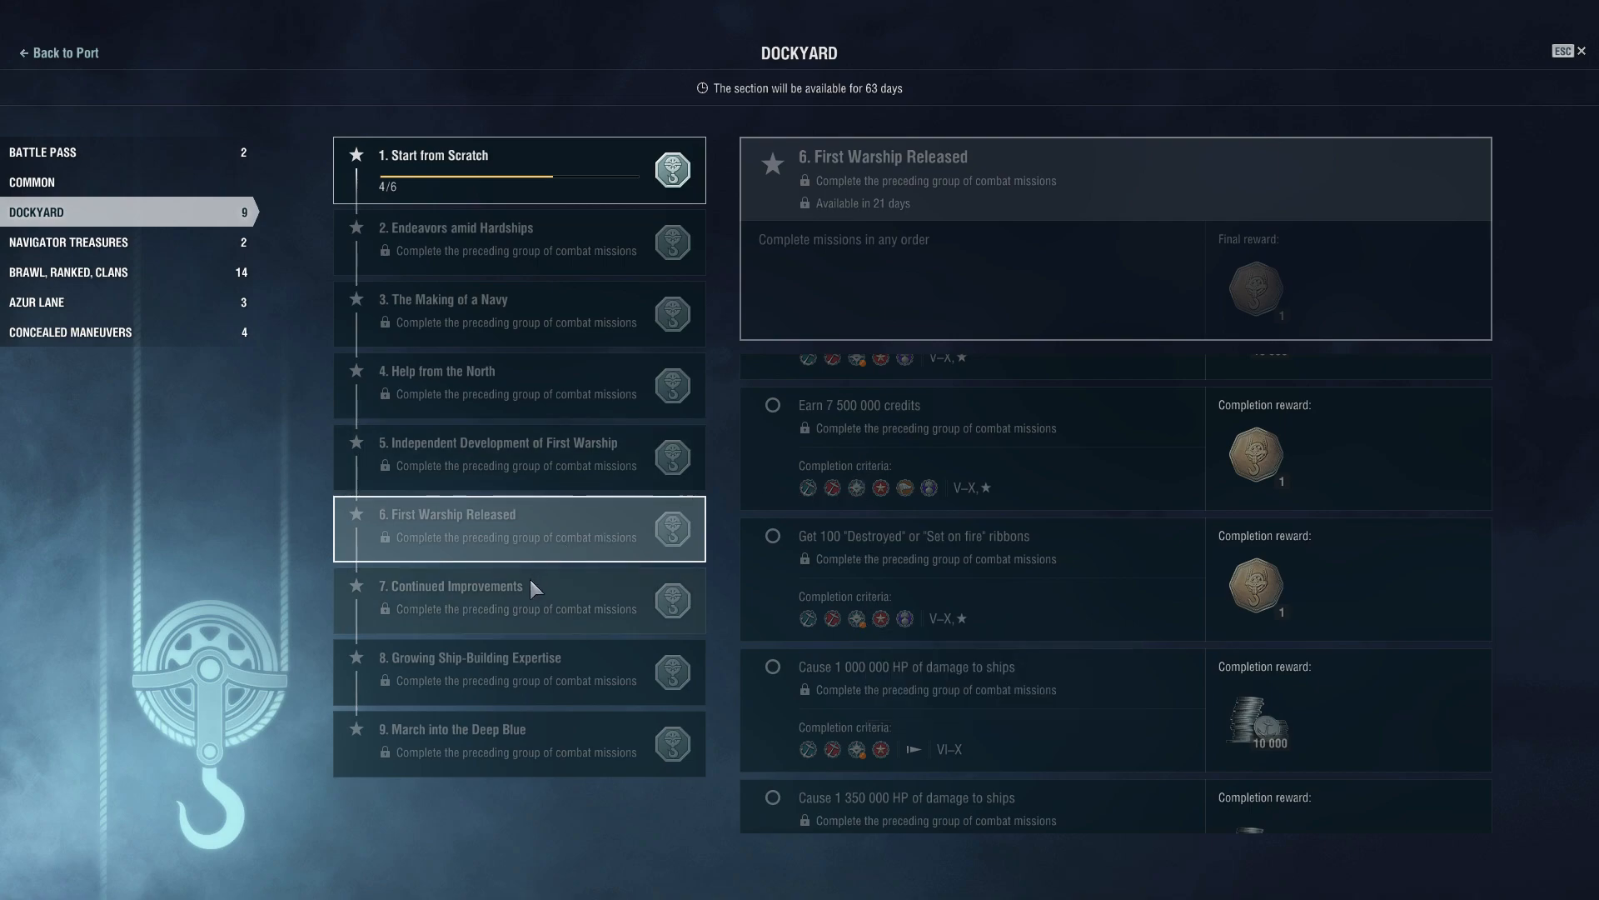
Show group 7, Continued Improvements, and scroll through its spotted-ribbon, XP and potential damage tasks.
click(518, 599)
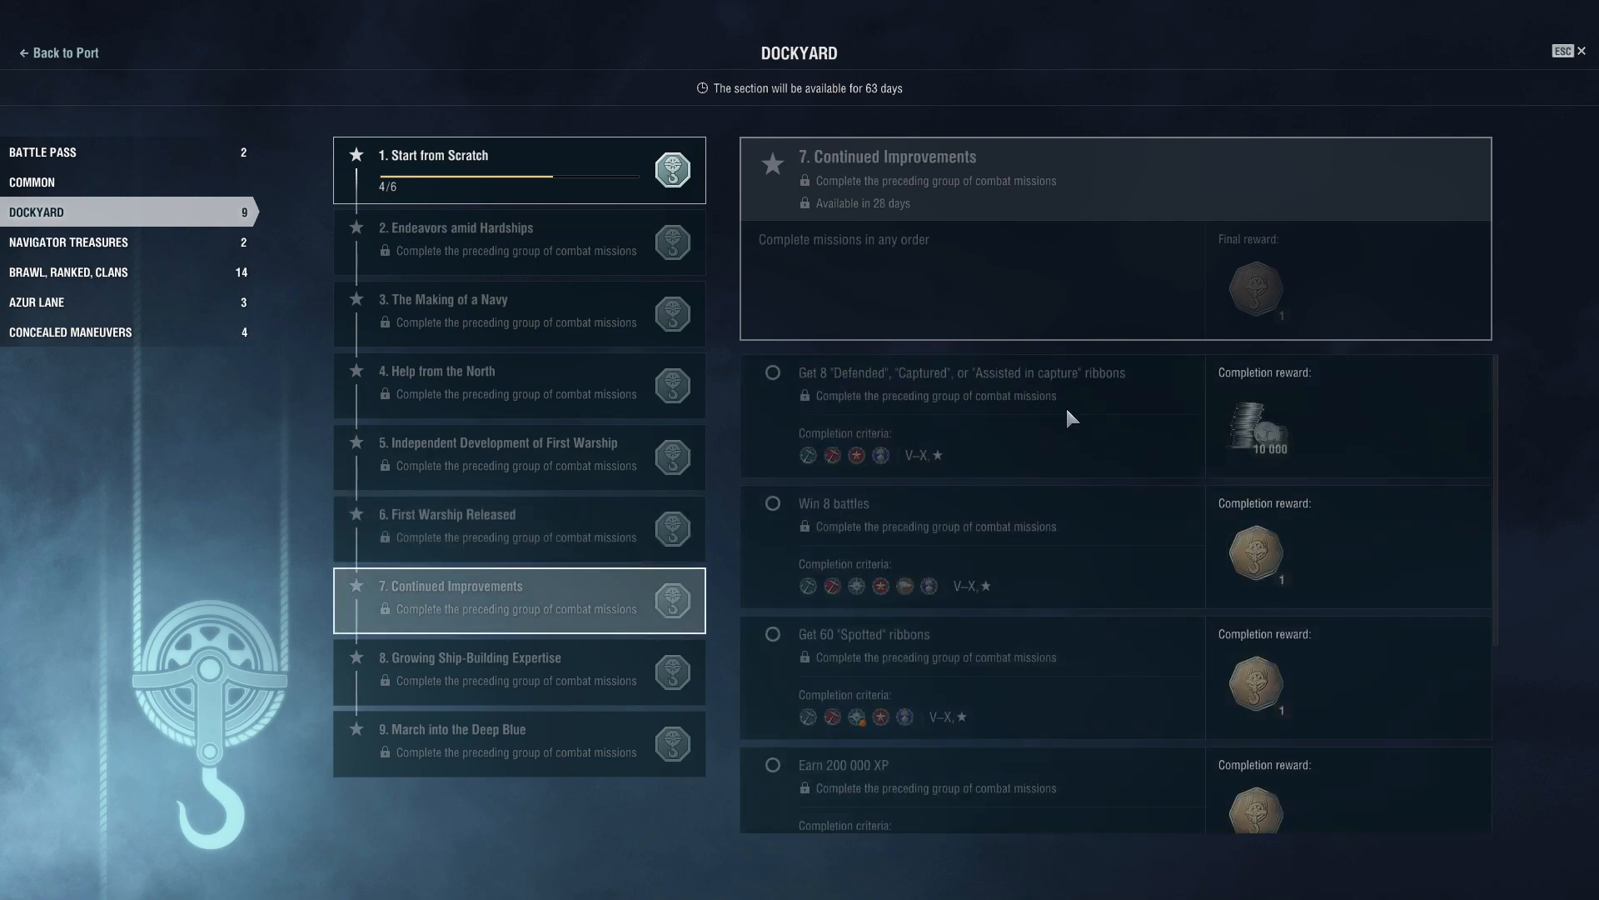
scroll(down, 3)
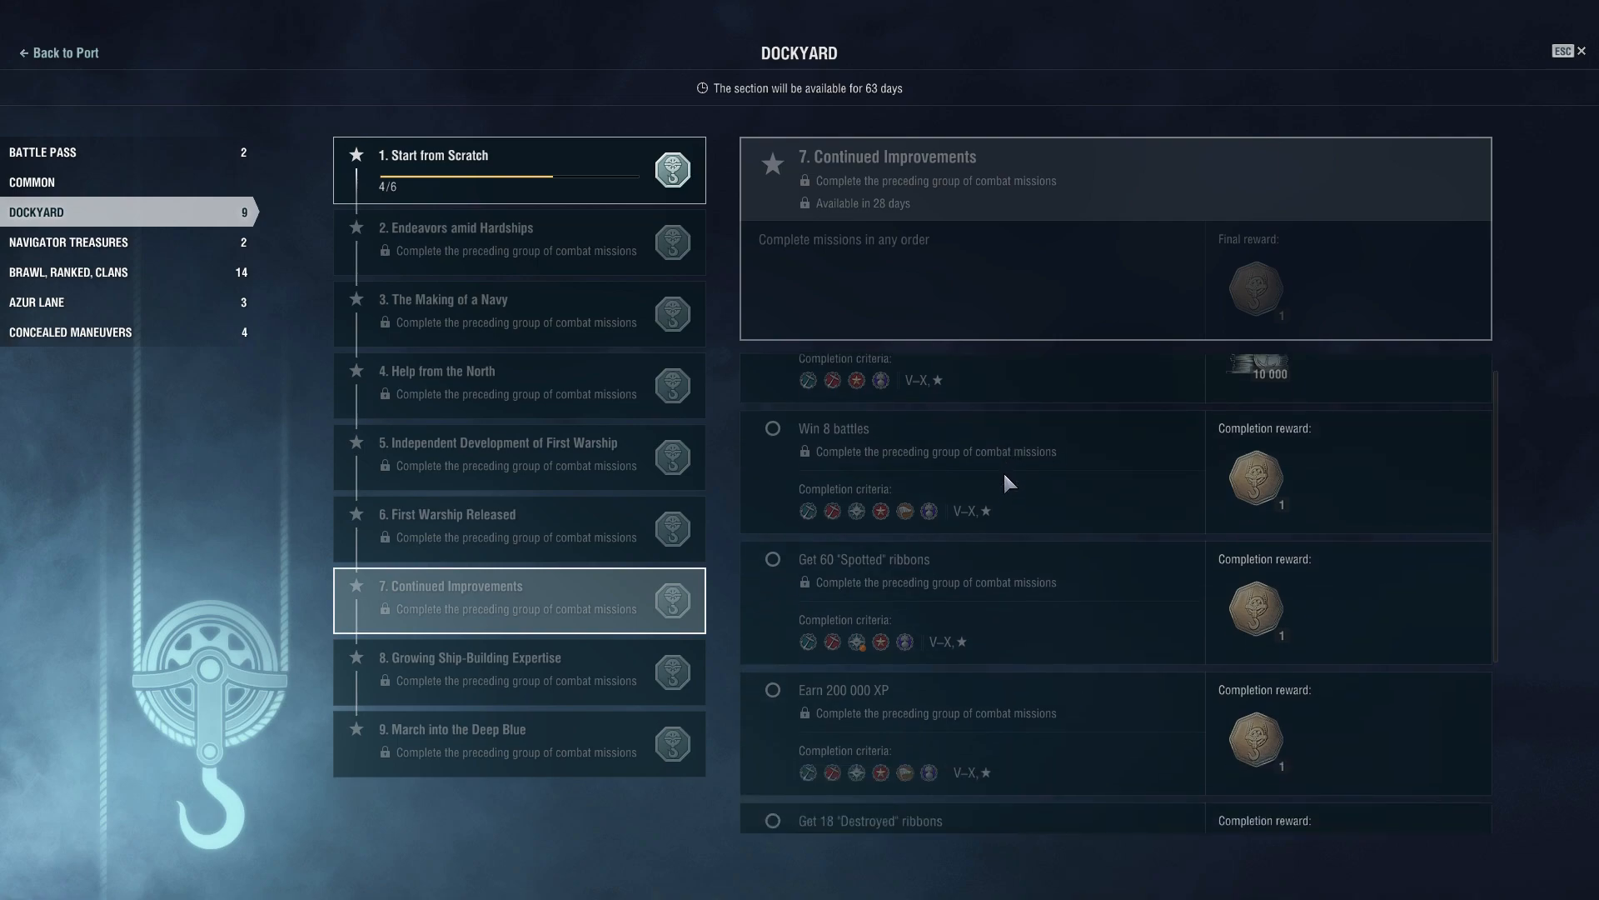
mouse_move(821, 524)
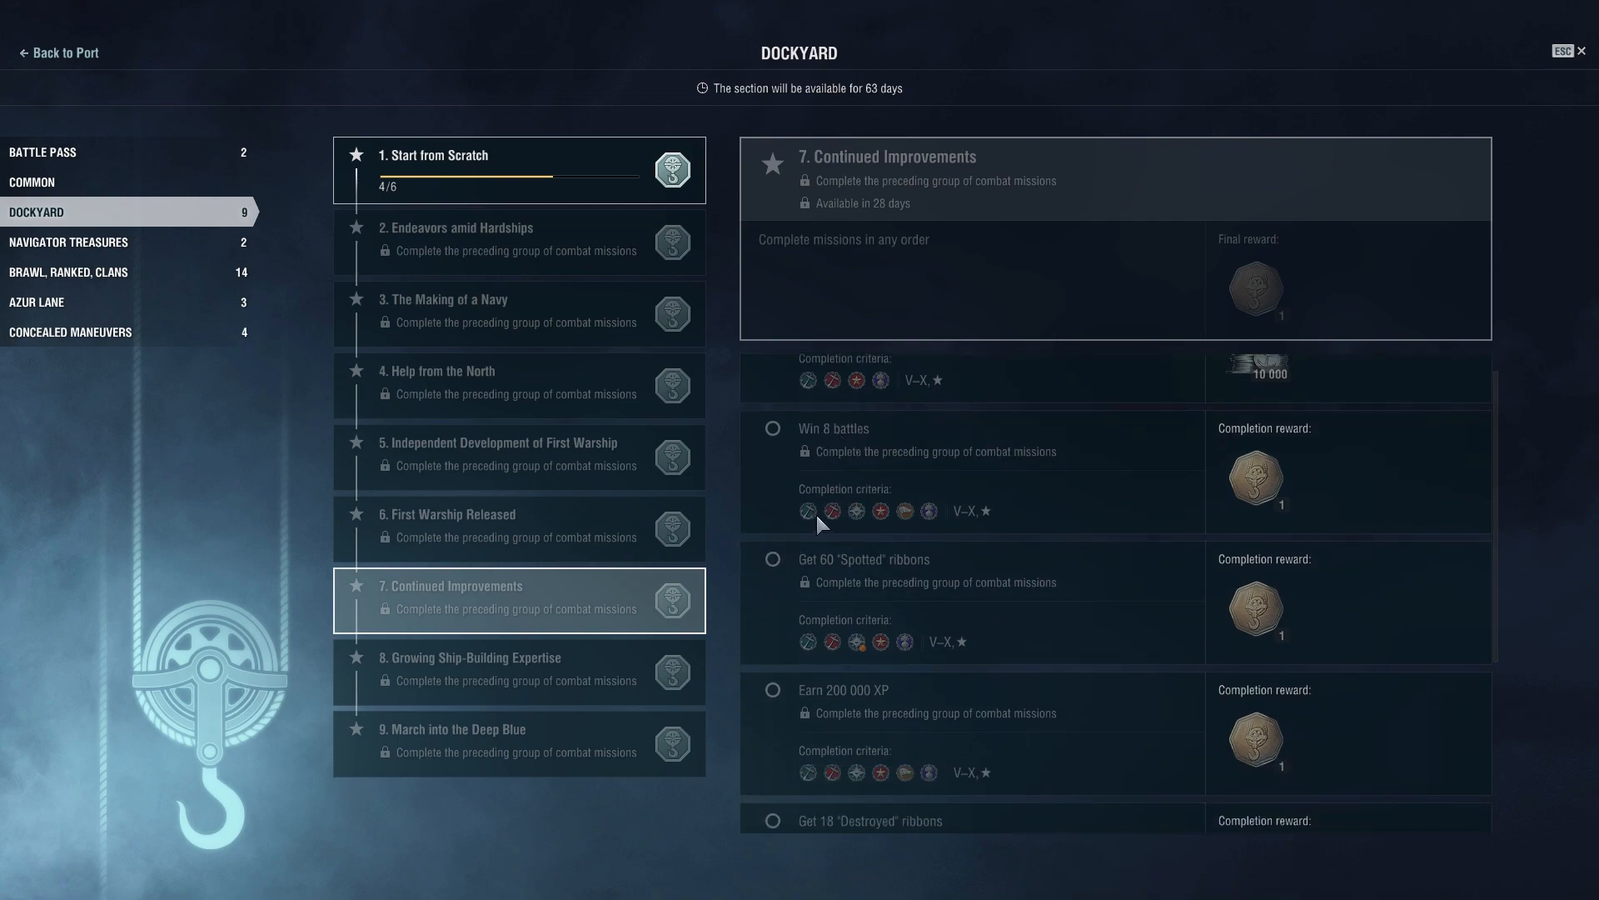
mouse_move(807, 512)
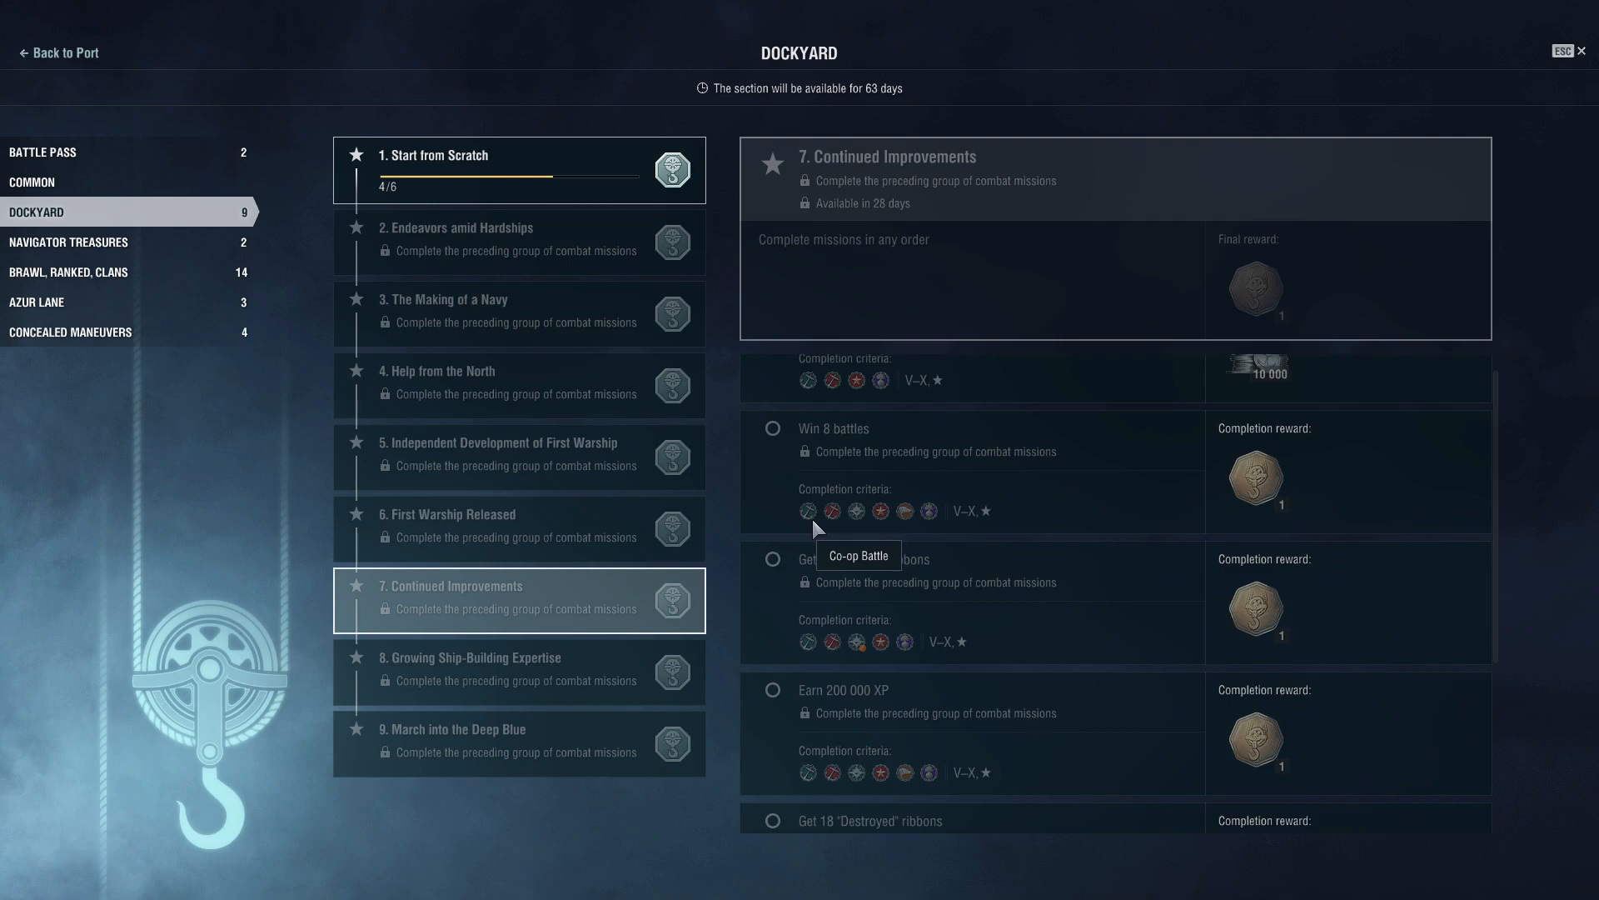
mouse_move(810, 513)
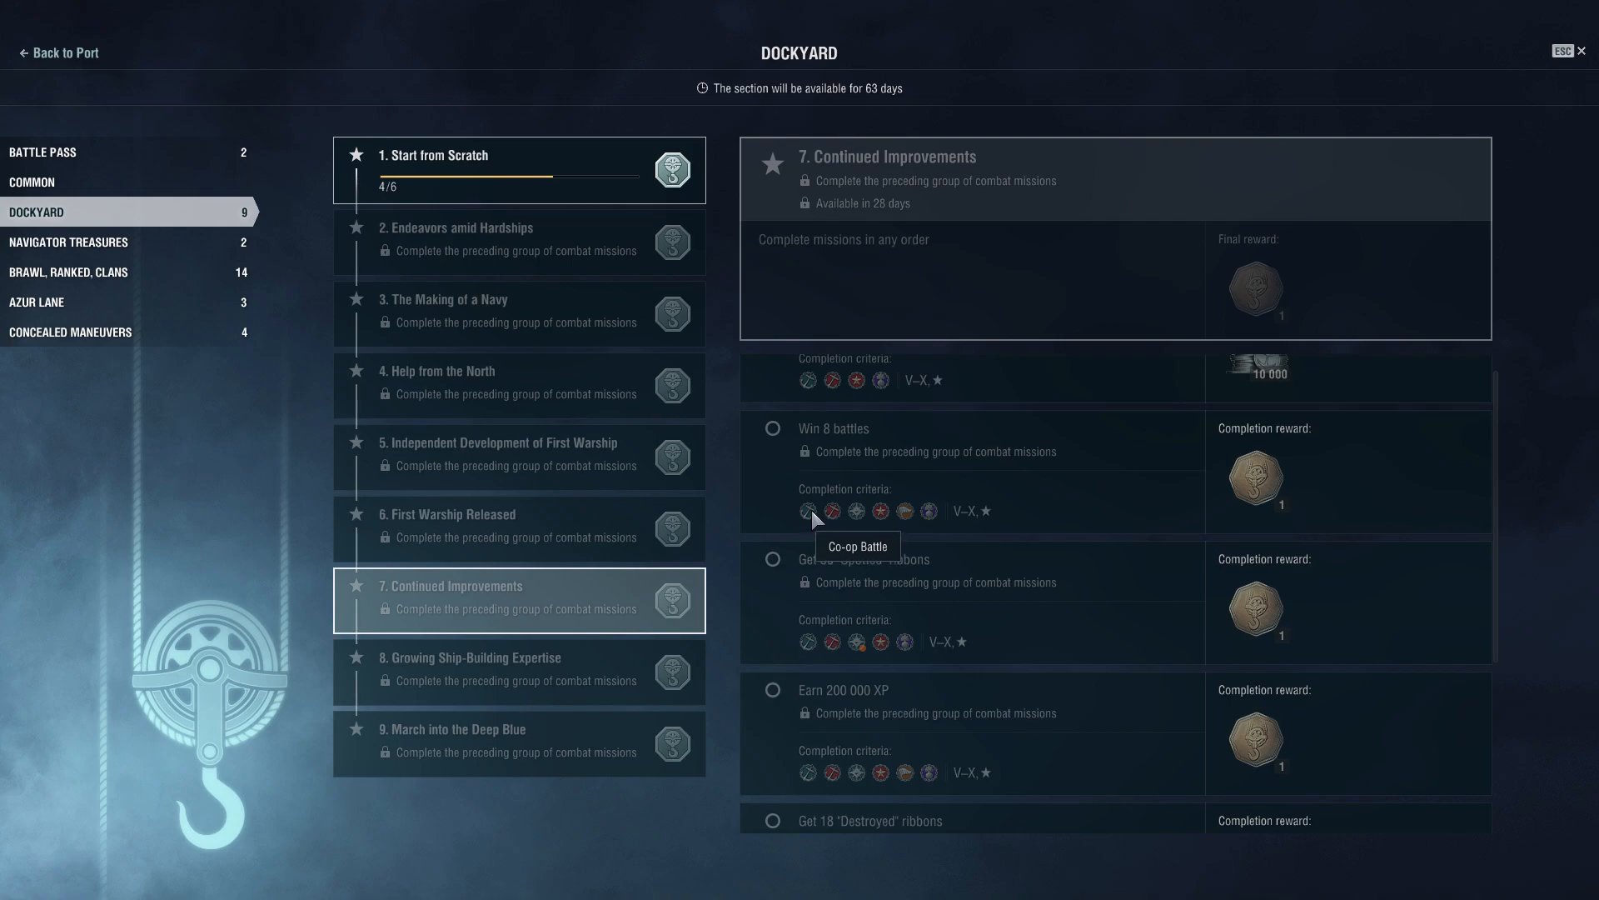
scroll(down, 3)
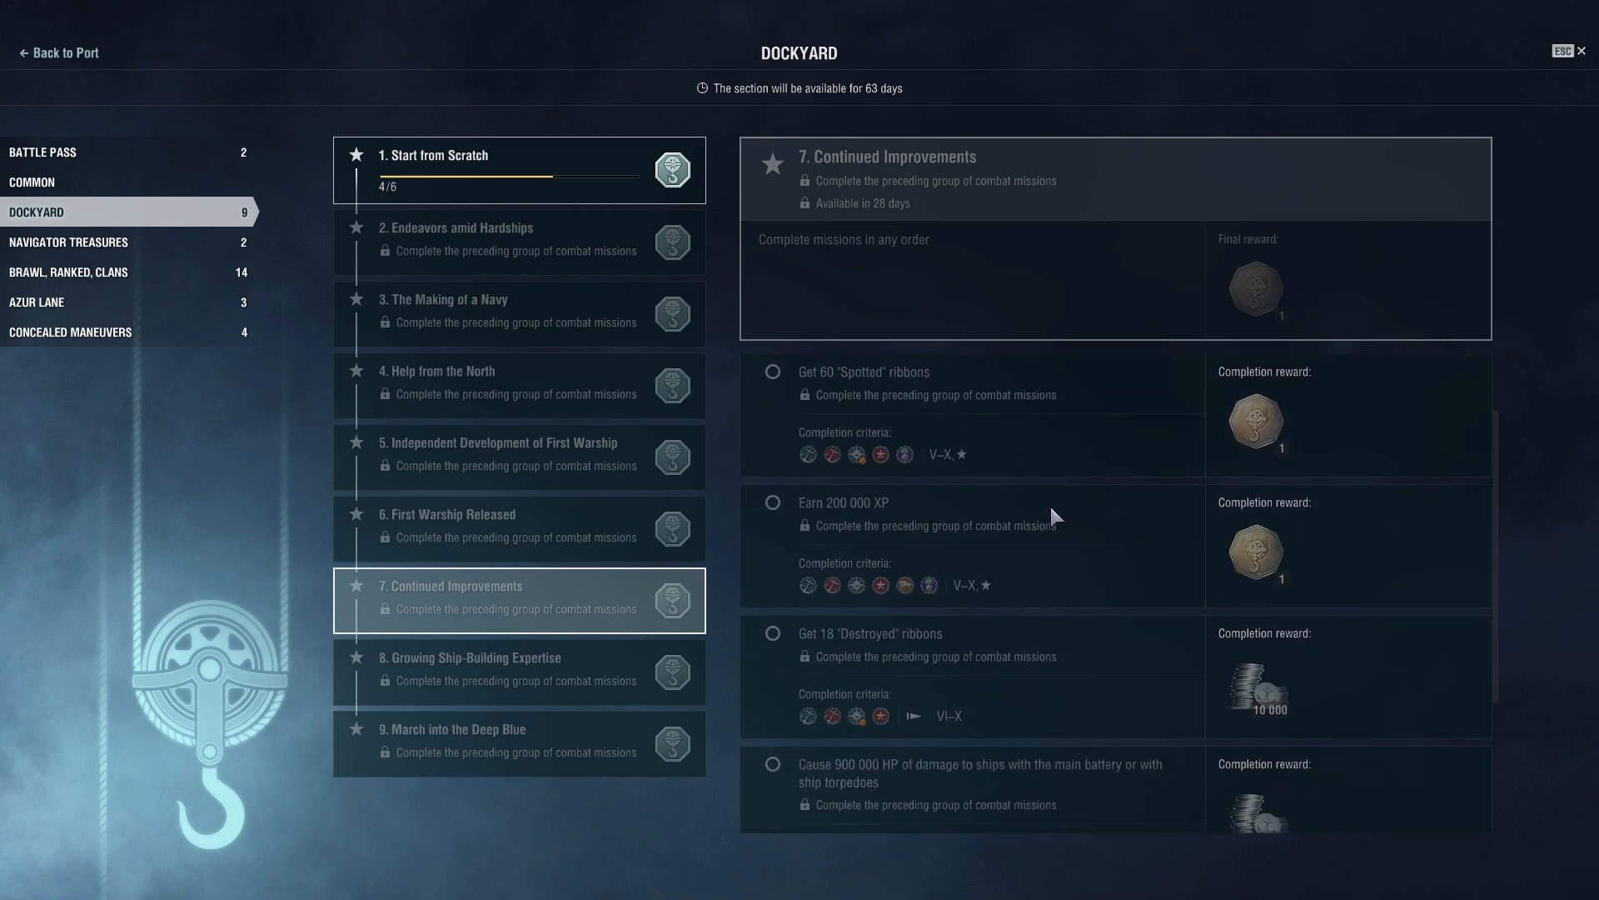
scroll(down, 3)
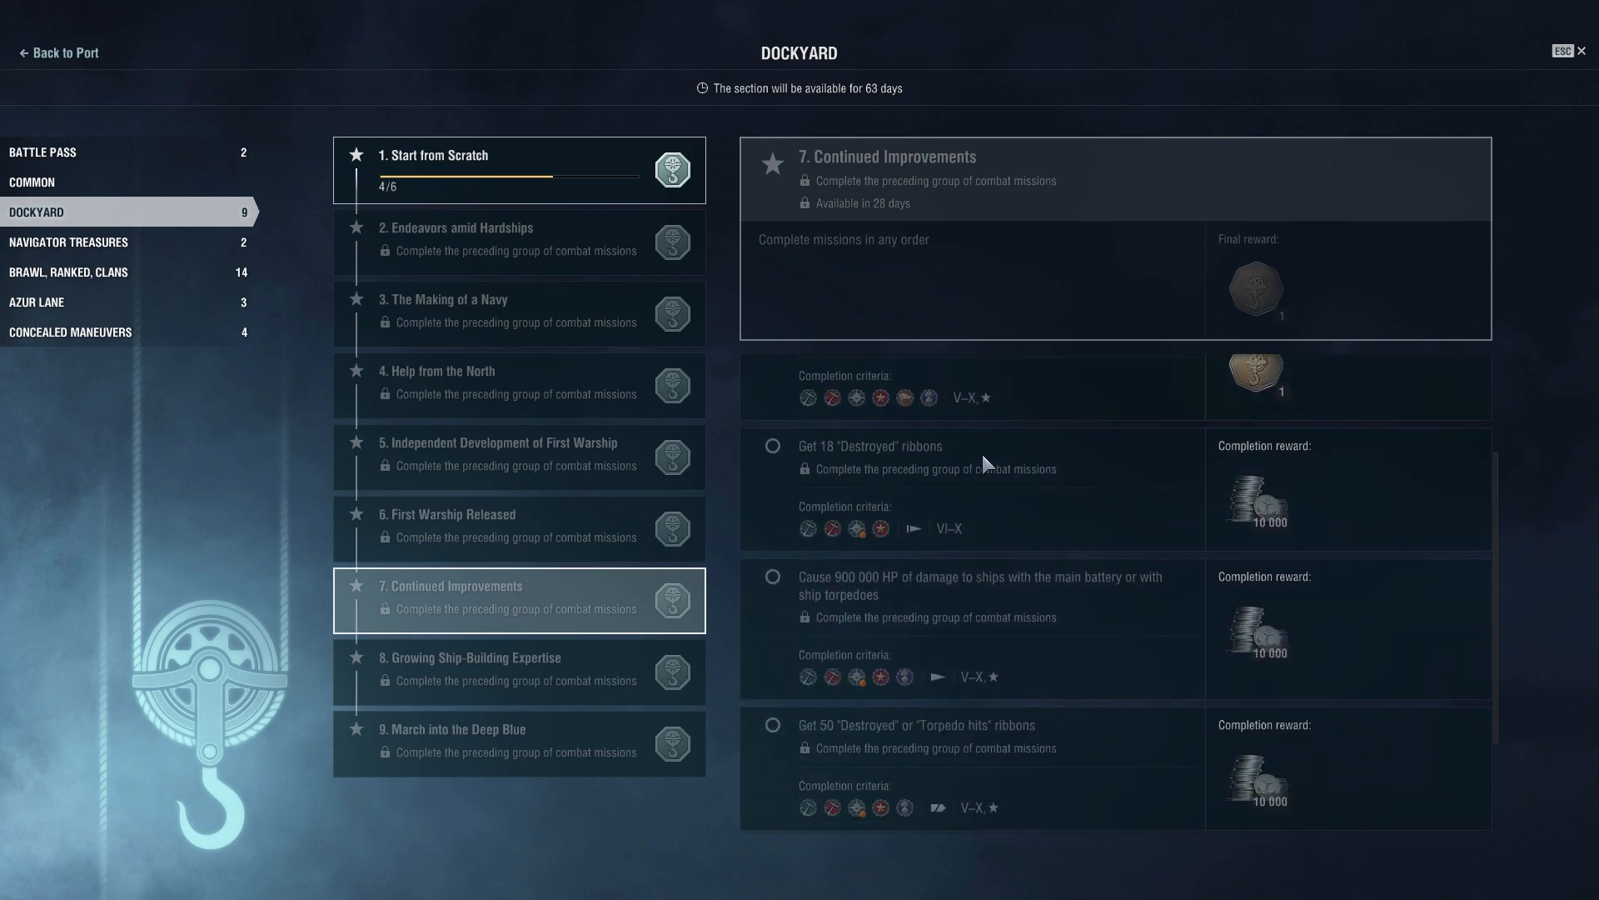
mouse_move(948, 478)
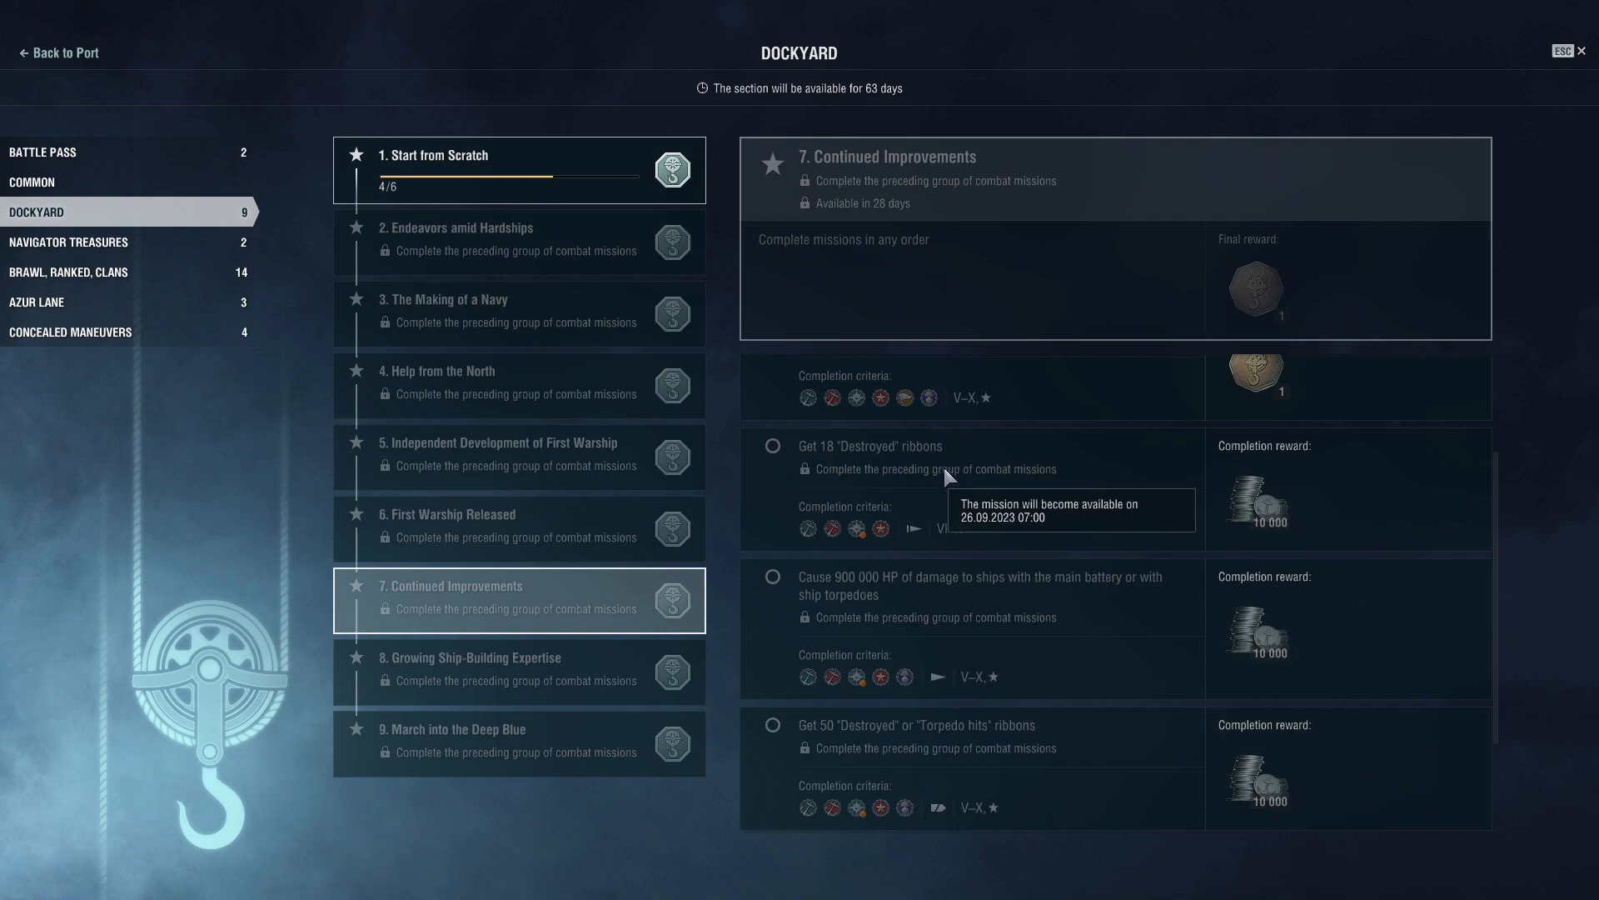
scroll(up, 3)
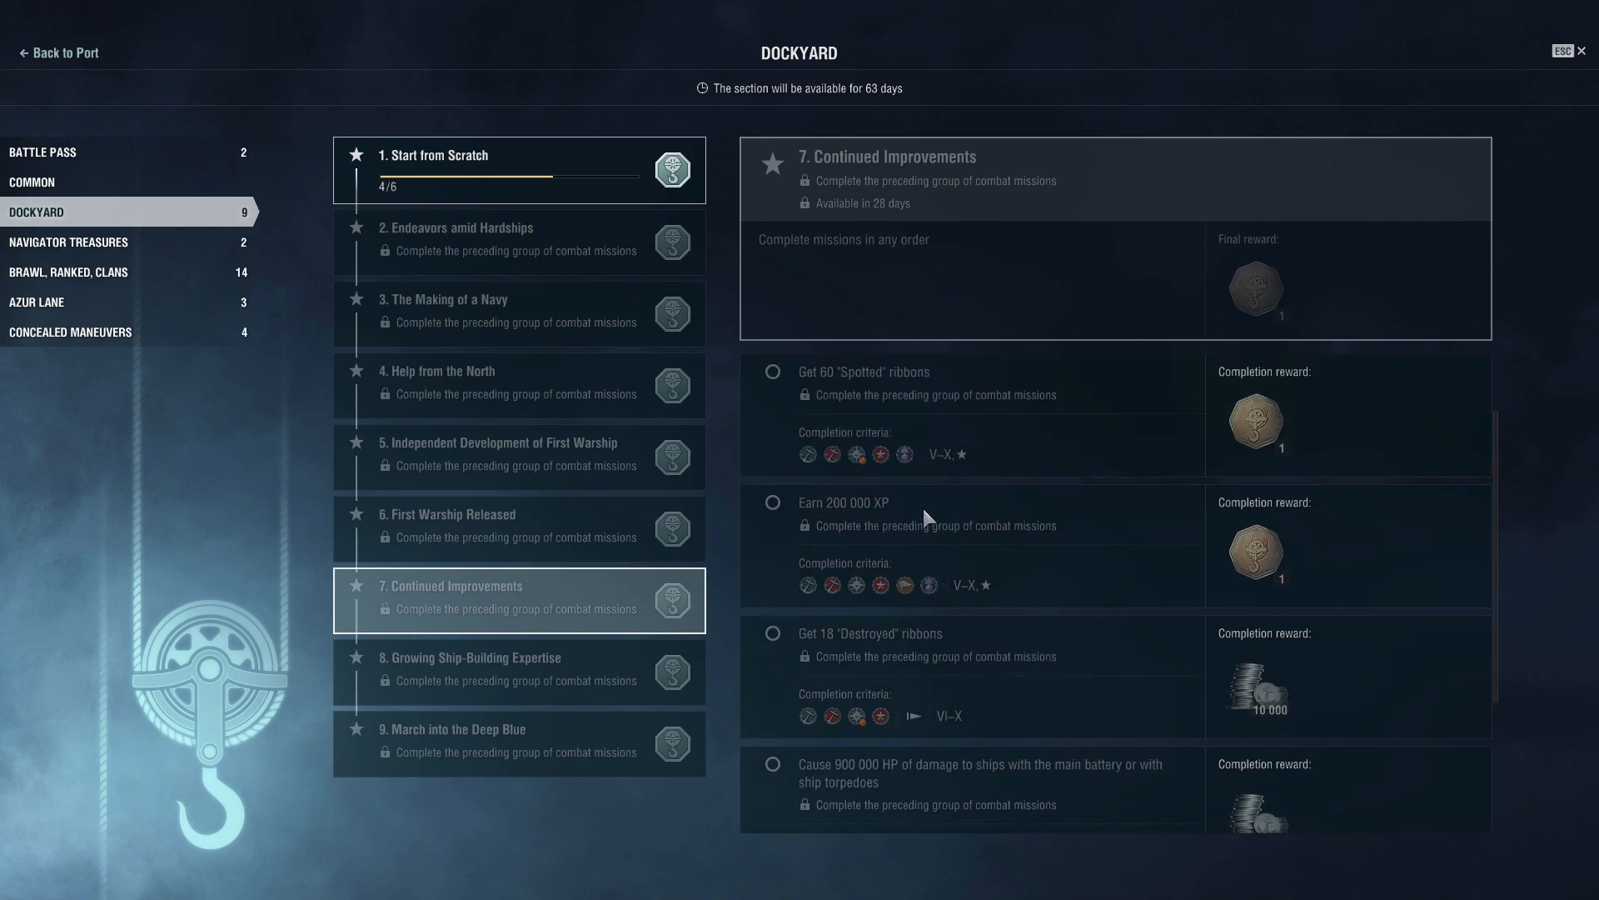
mouse_move(938, 417)
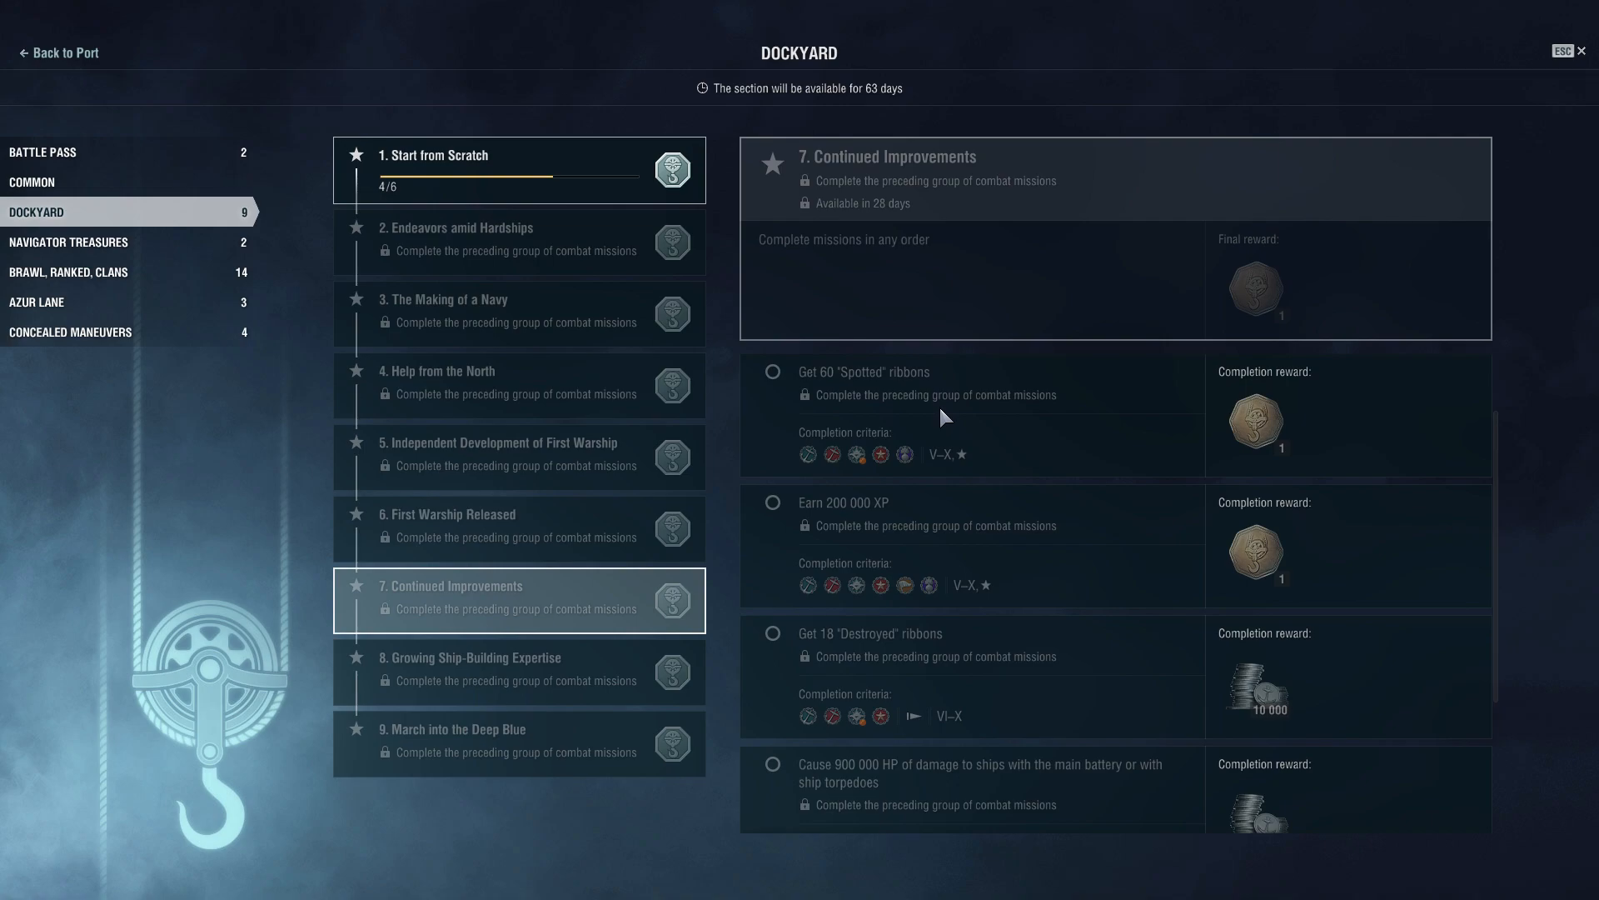
scroll(up, 3)
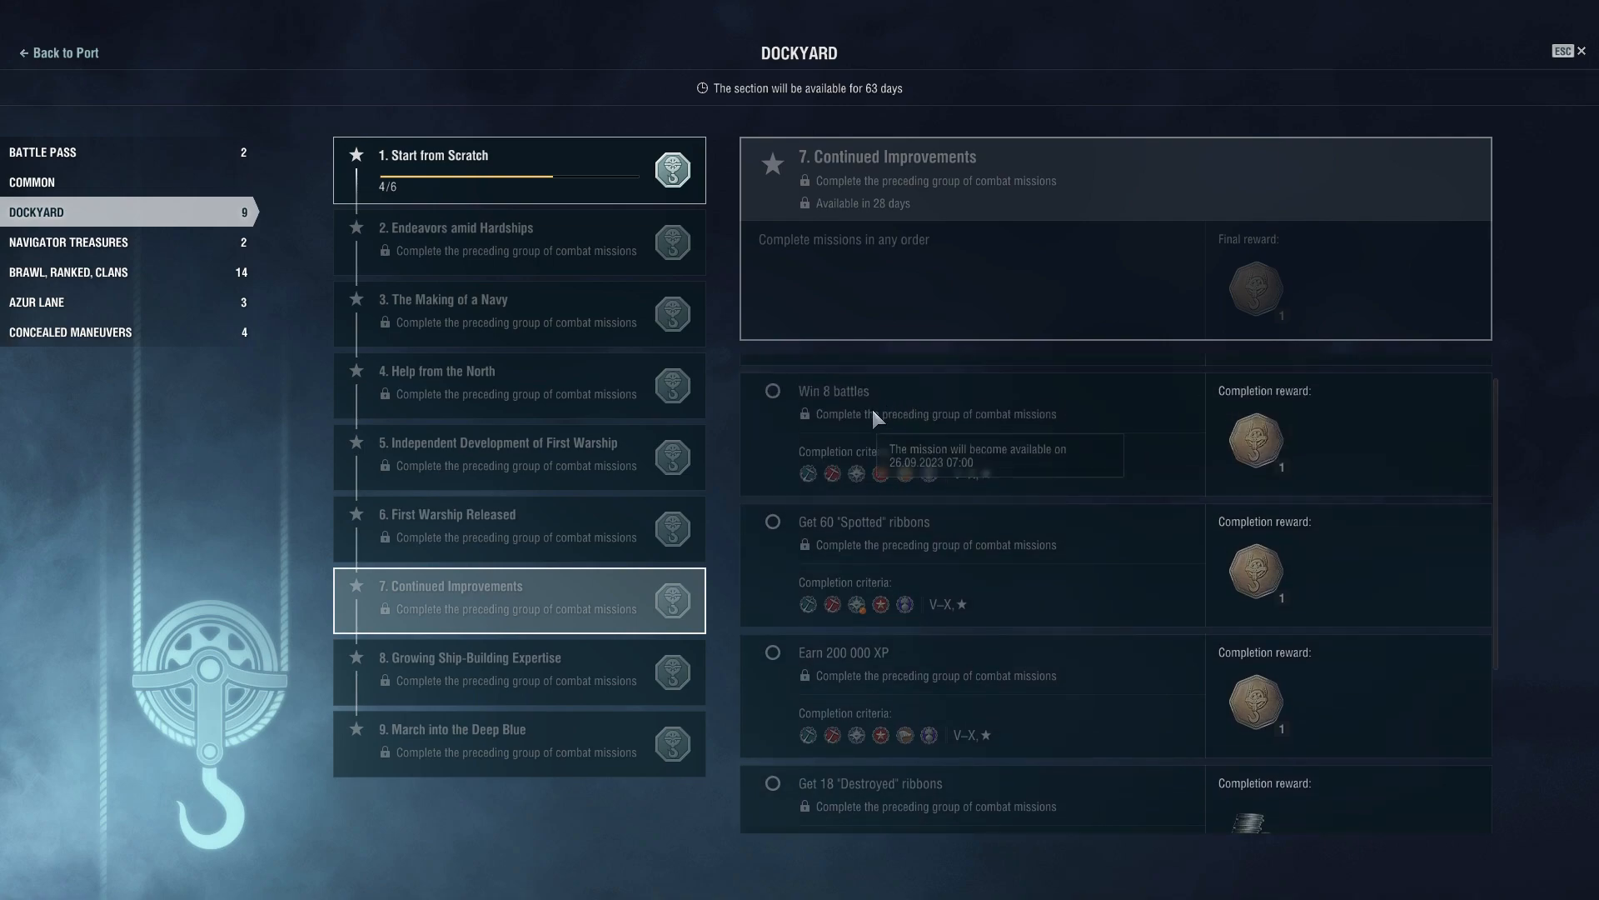
mouse_move(877, 411)
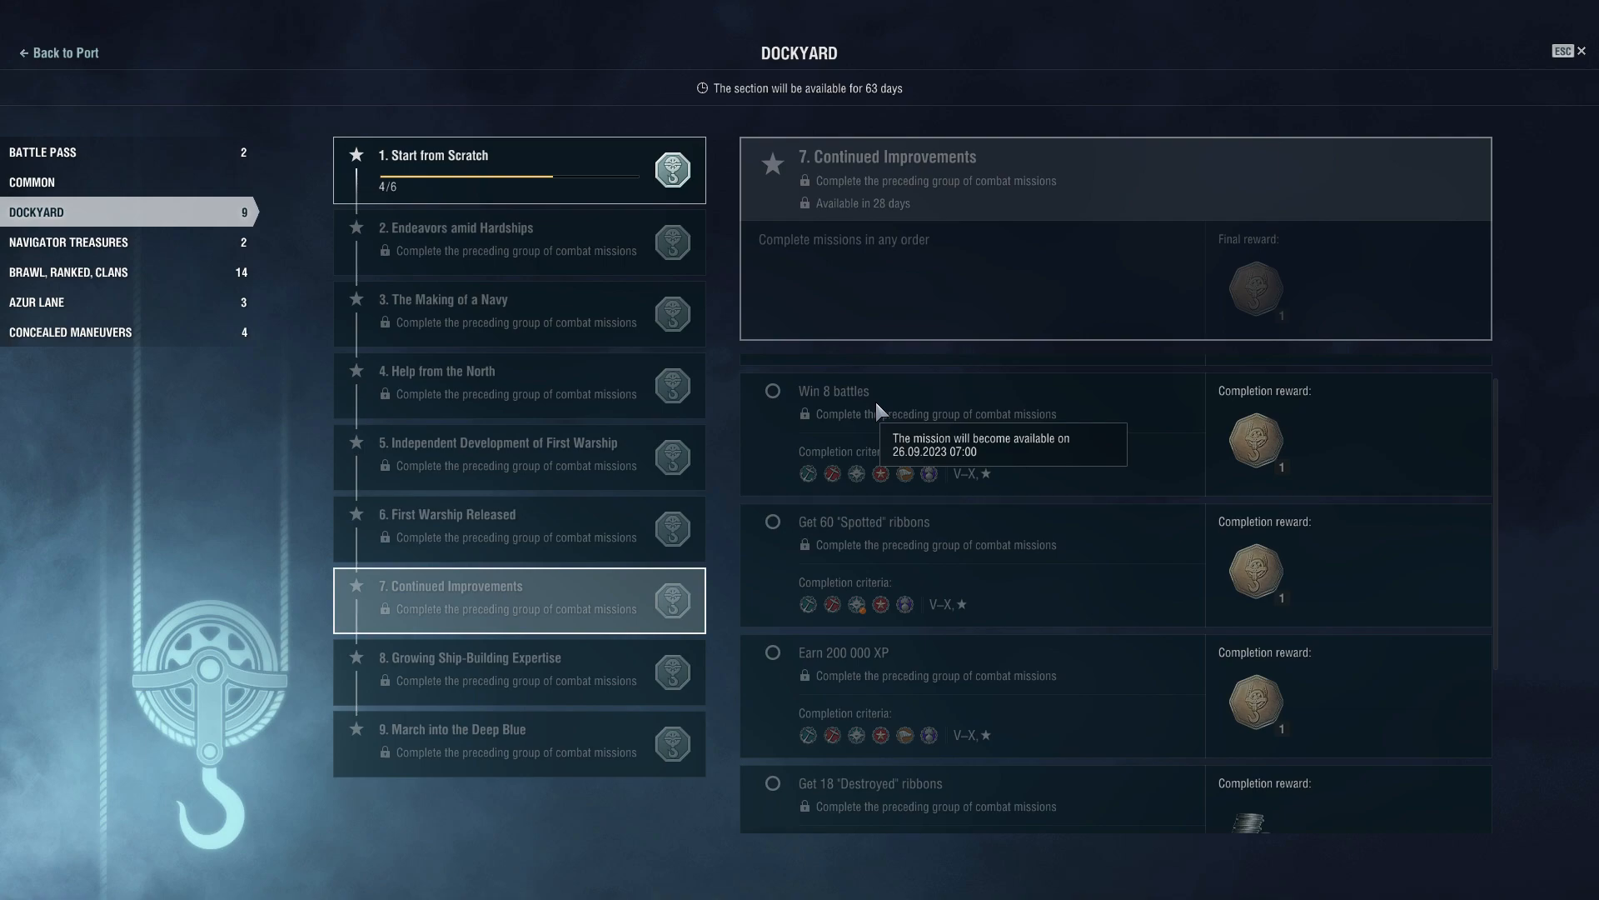
scroll(down, 3)
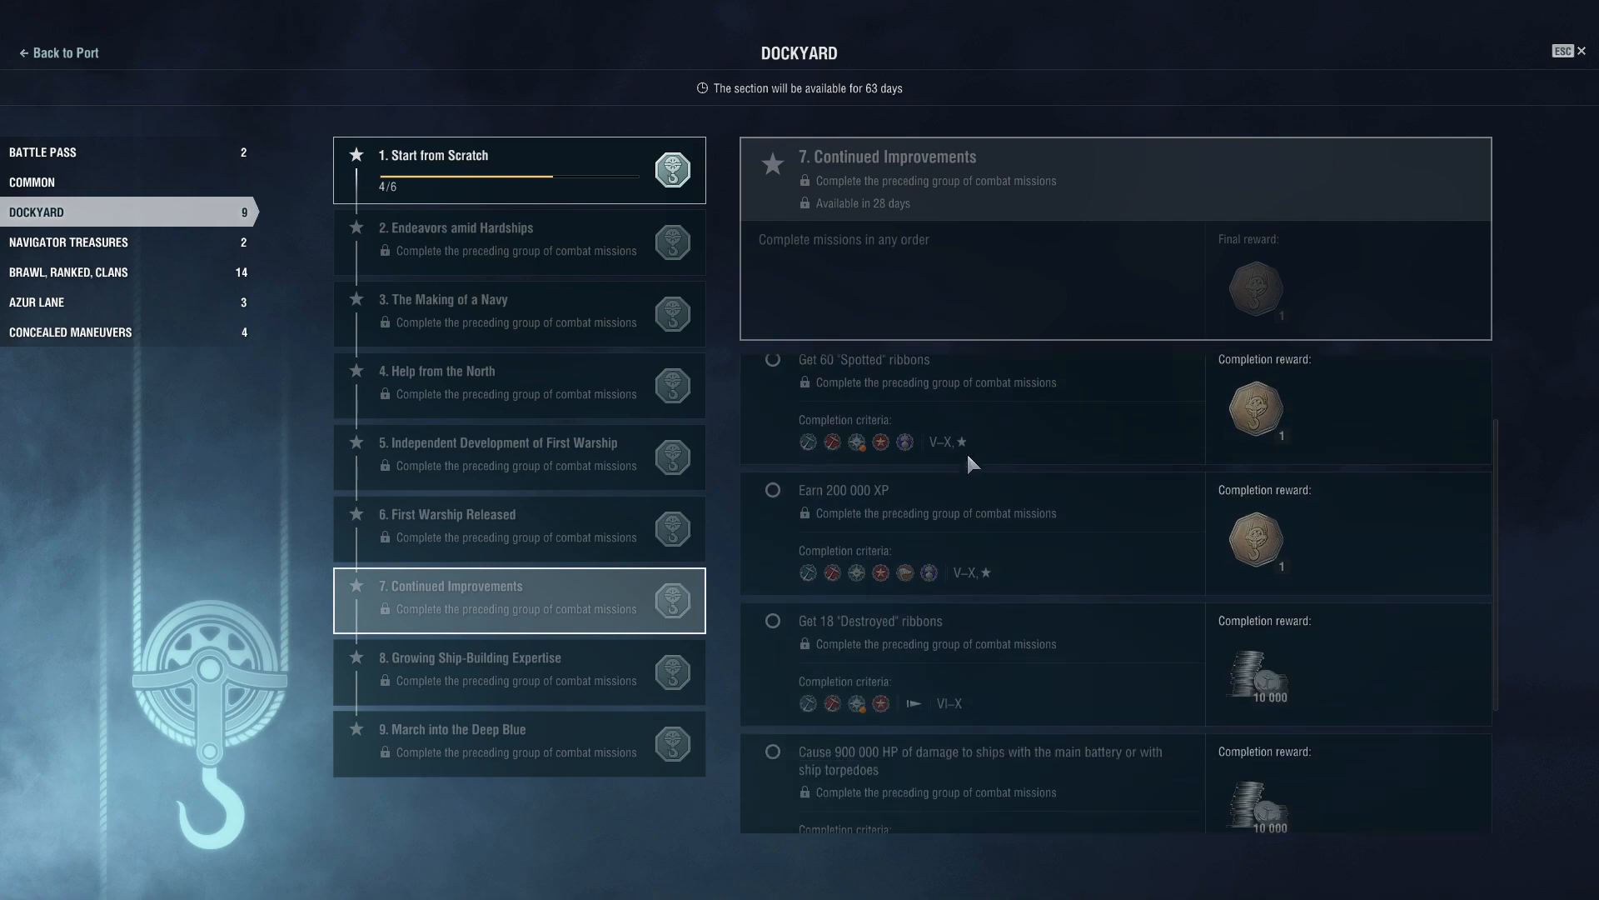
scroll(down, 3)
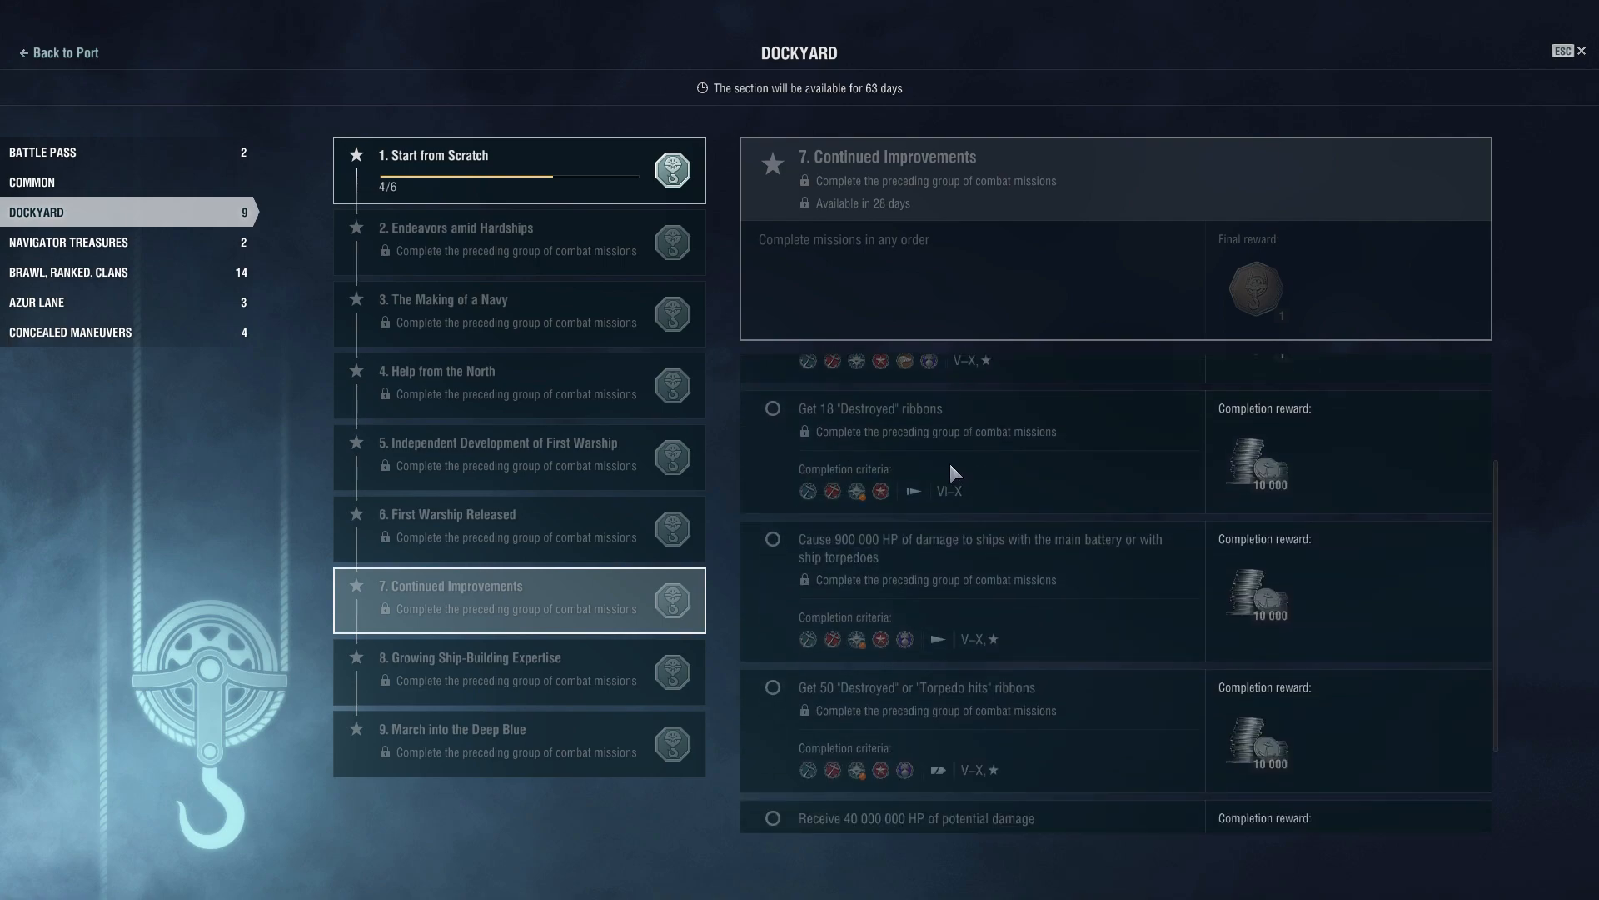
mouse_move(946, 451)
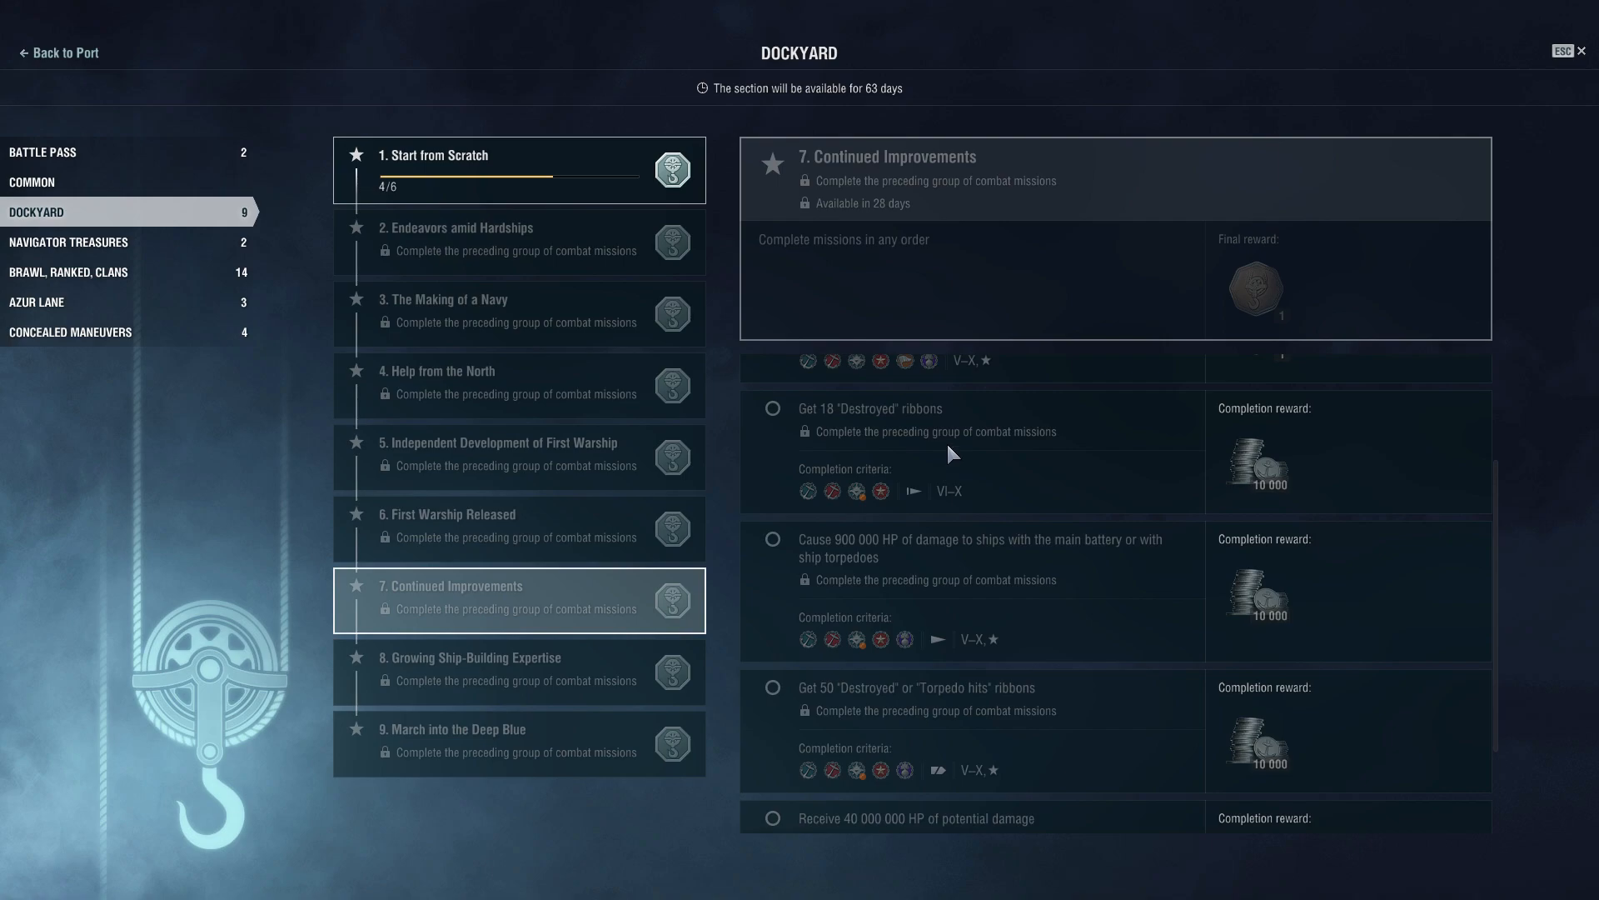
mouse_move(1086, 540)
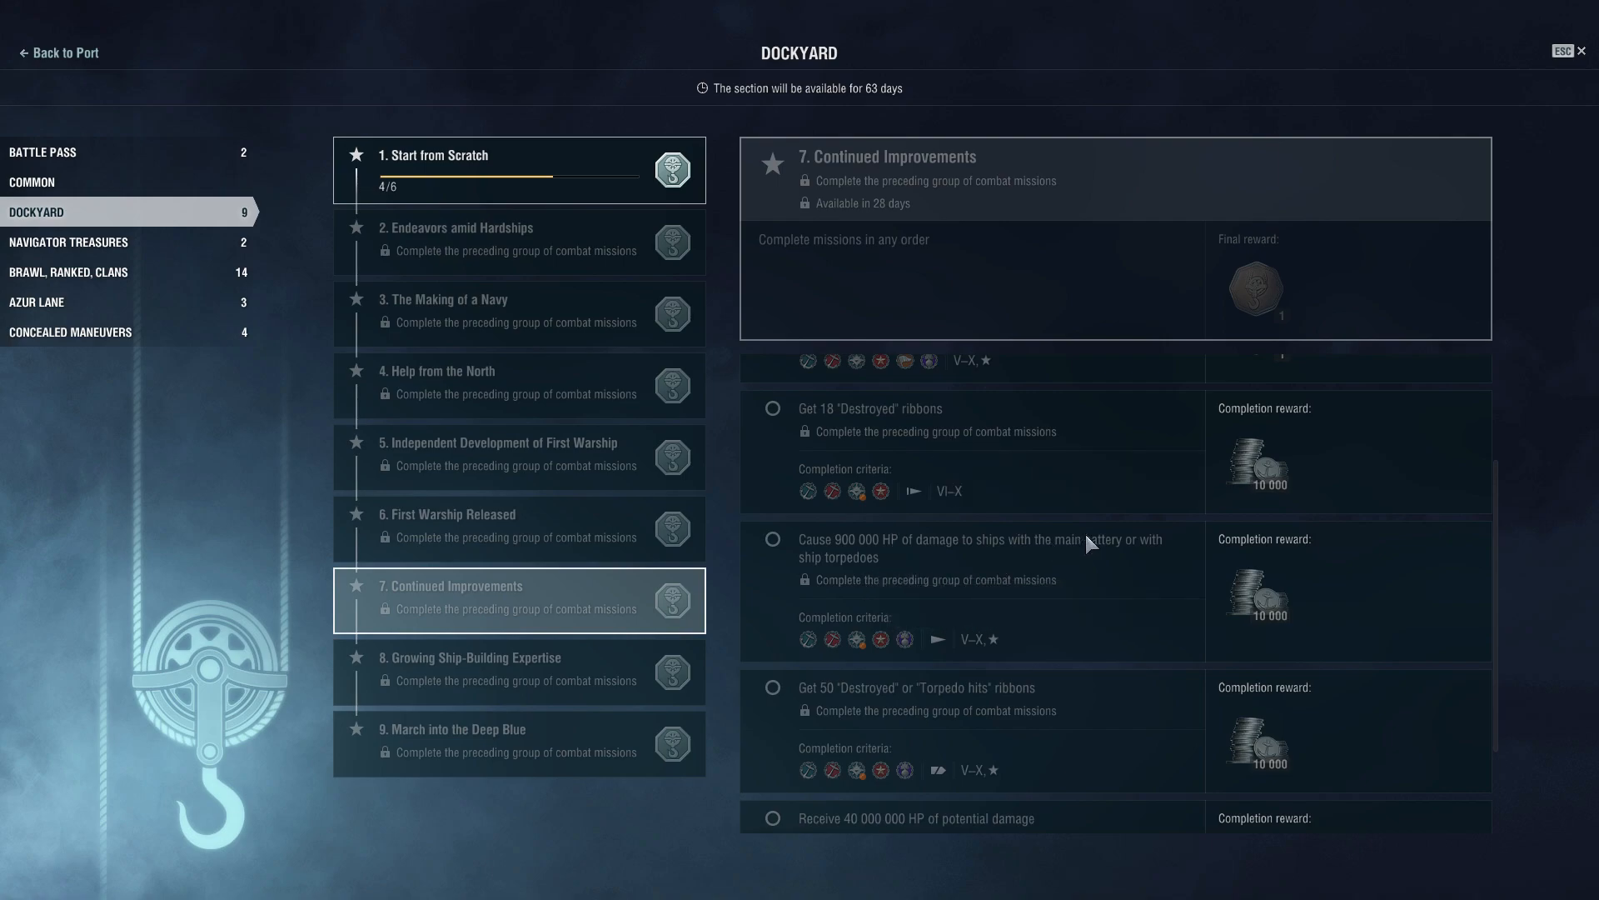
scroll(down, 3)
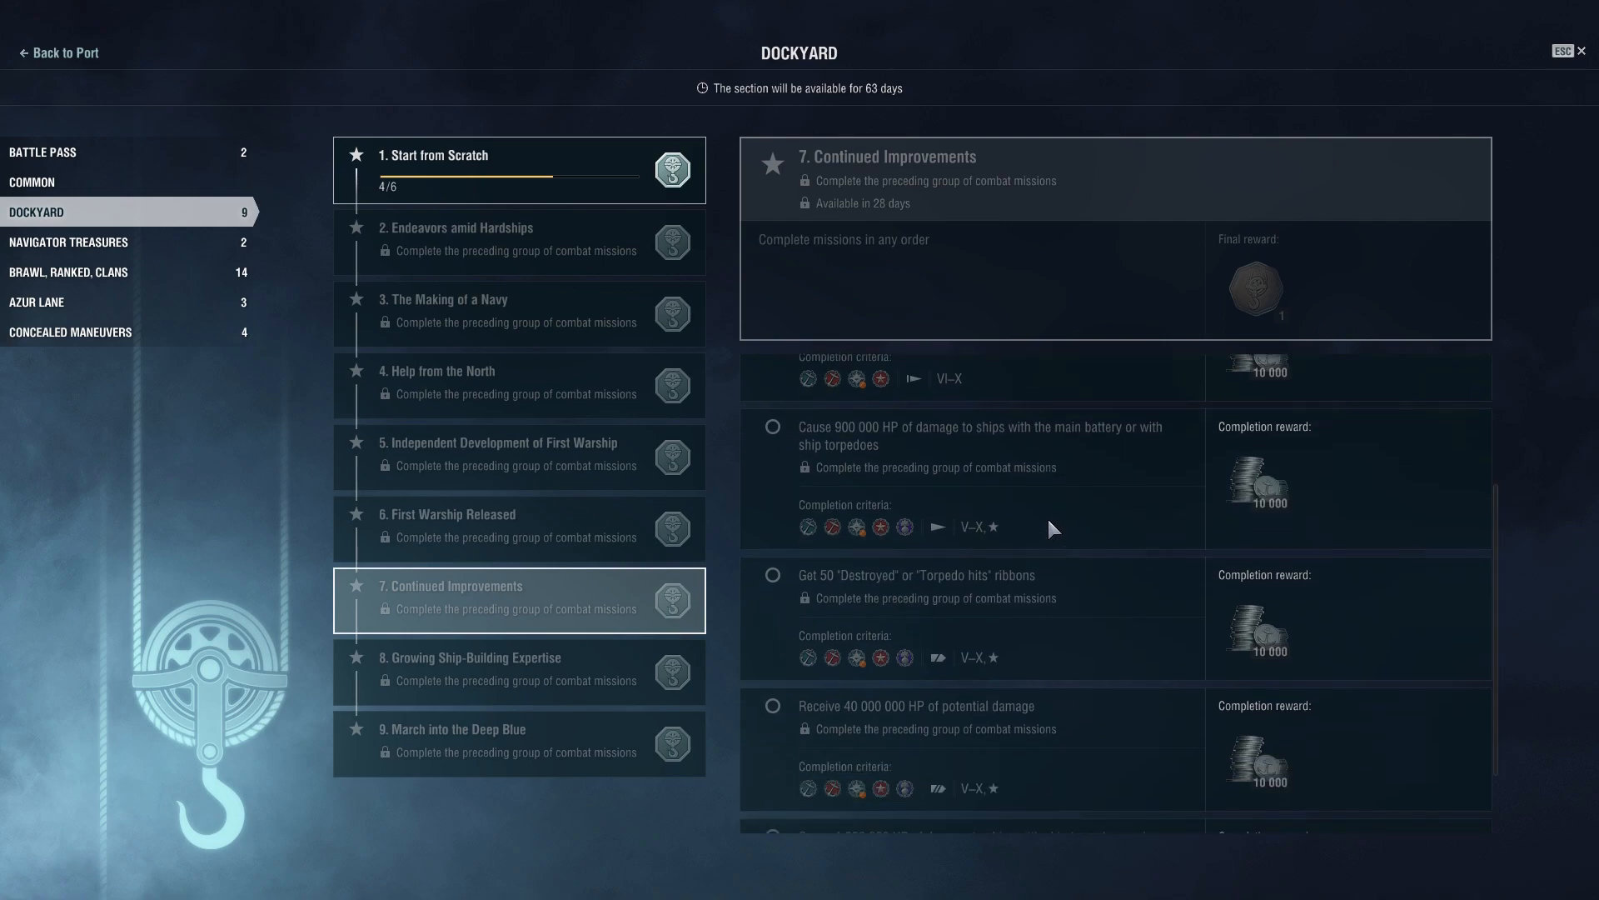
scroll(down, 3)
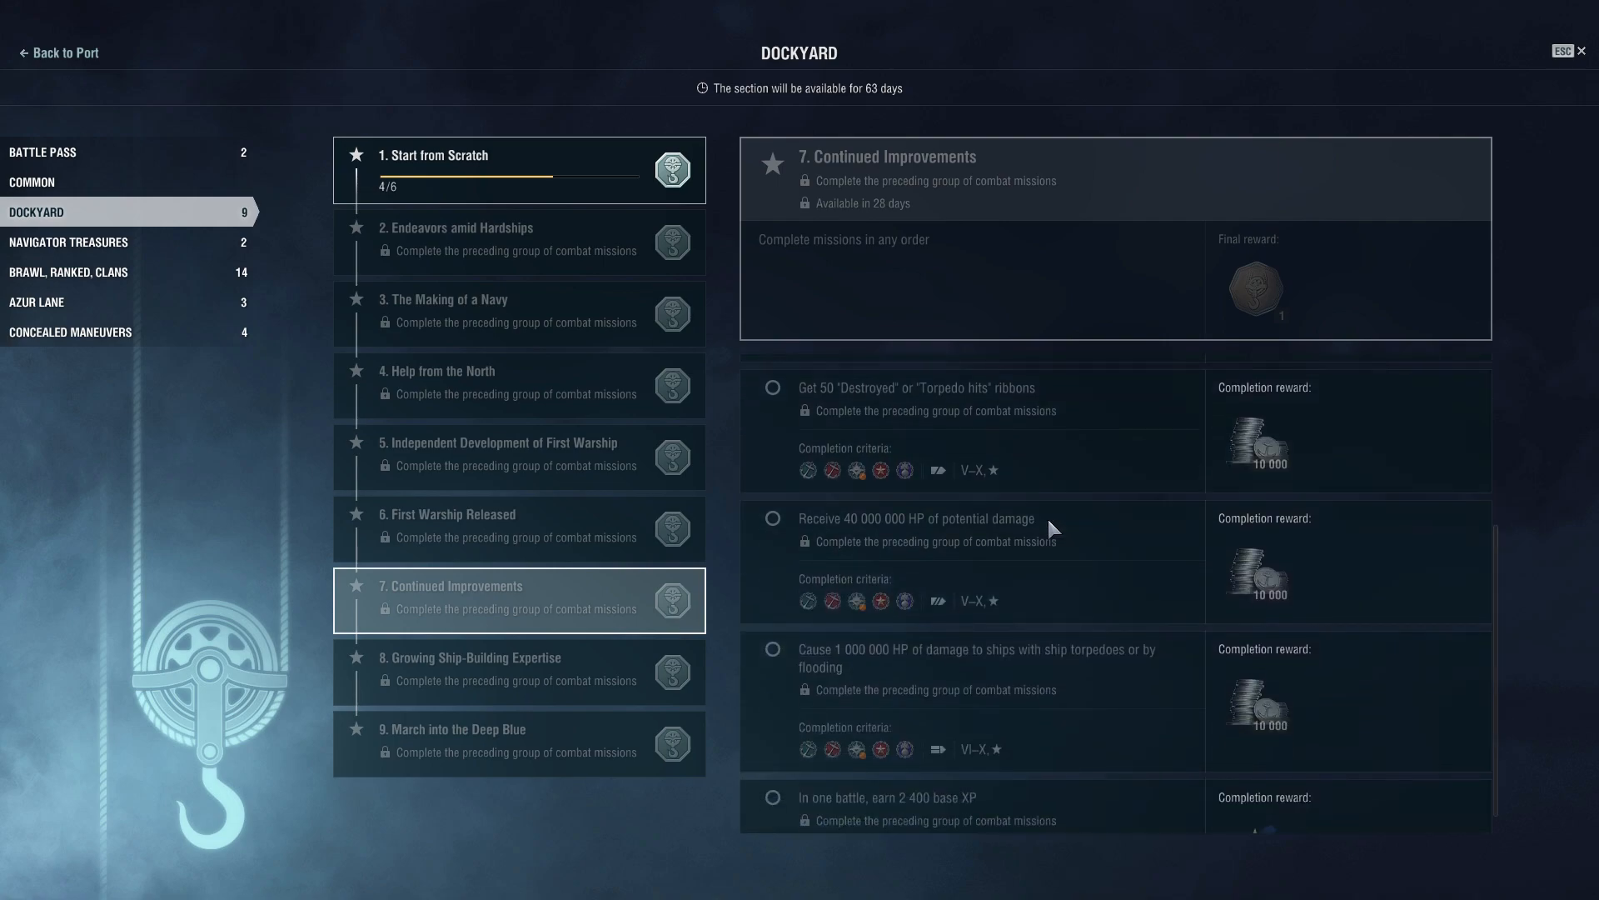
mouse_move(1094, 439)
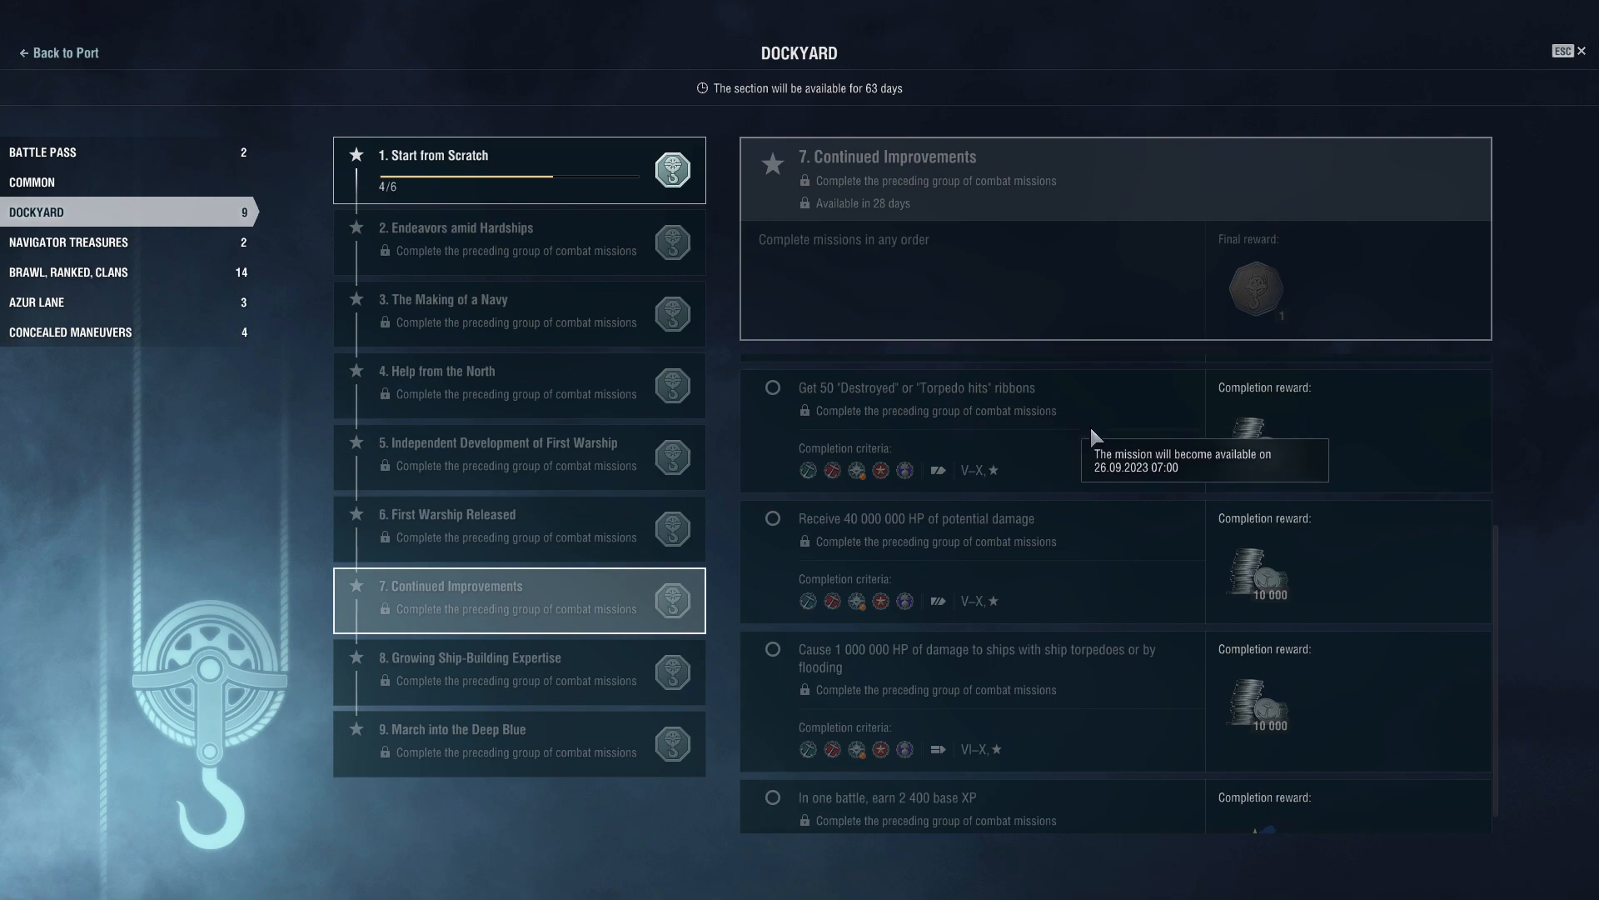
mouse_move(981, 406)
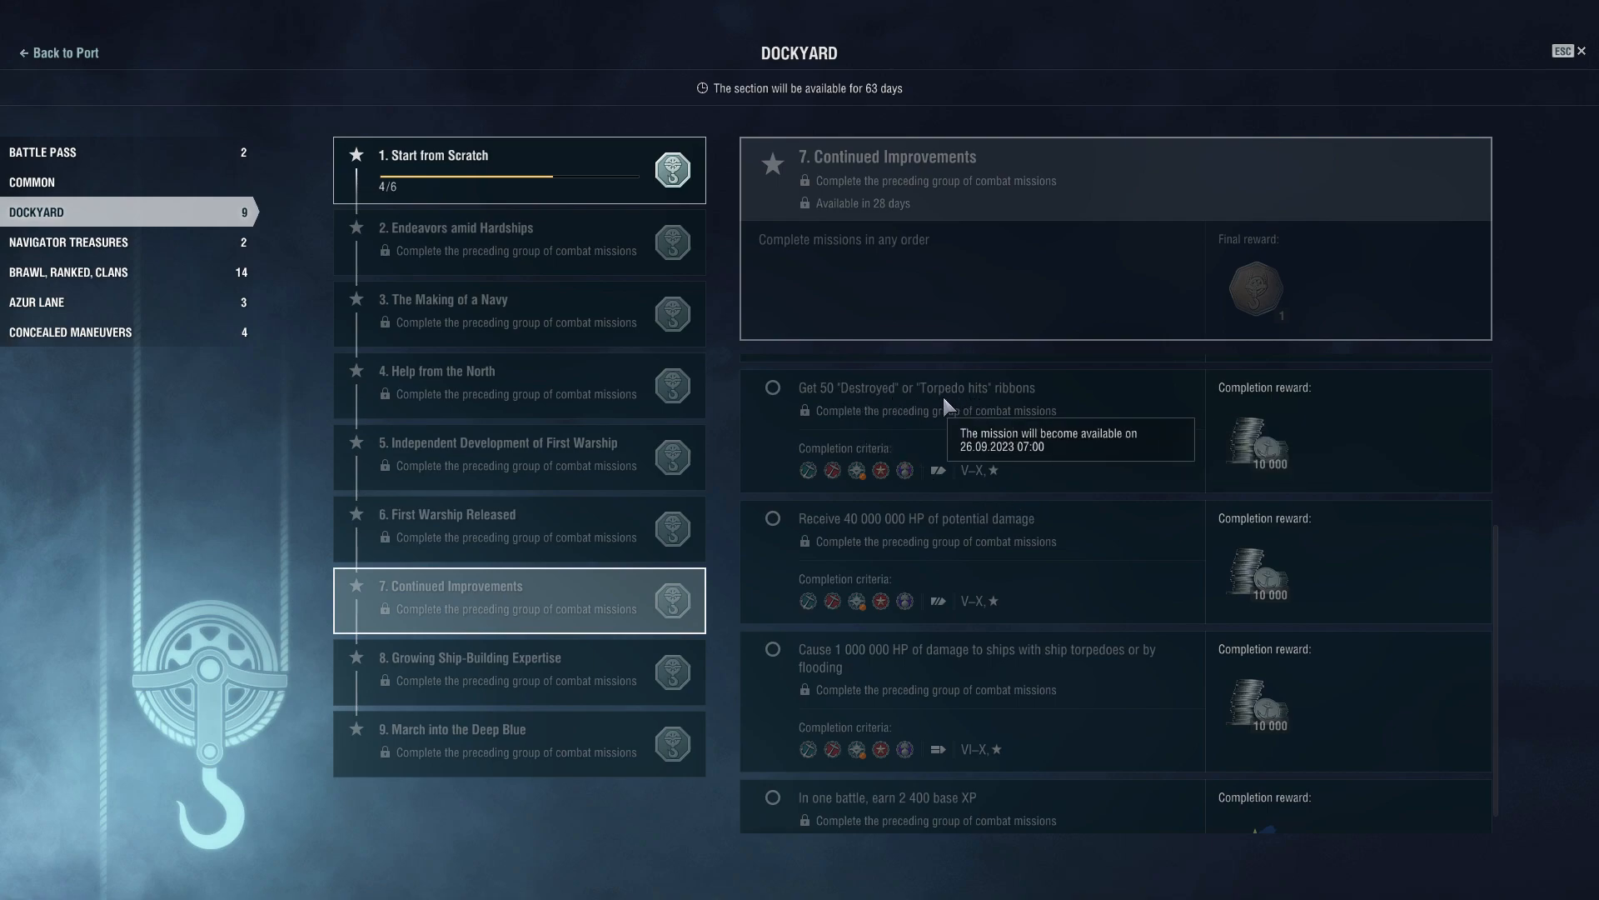
scroll(down, 3)
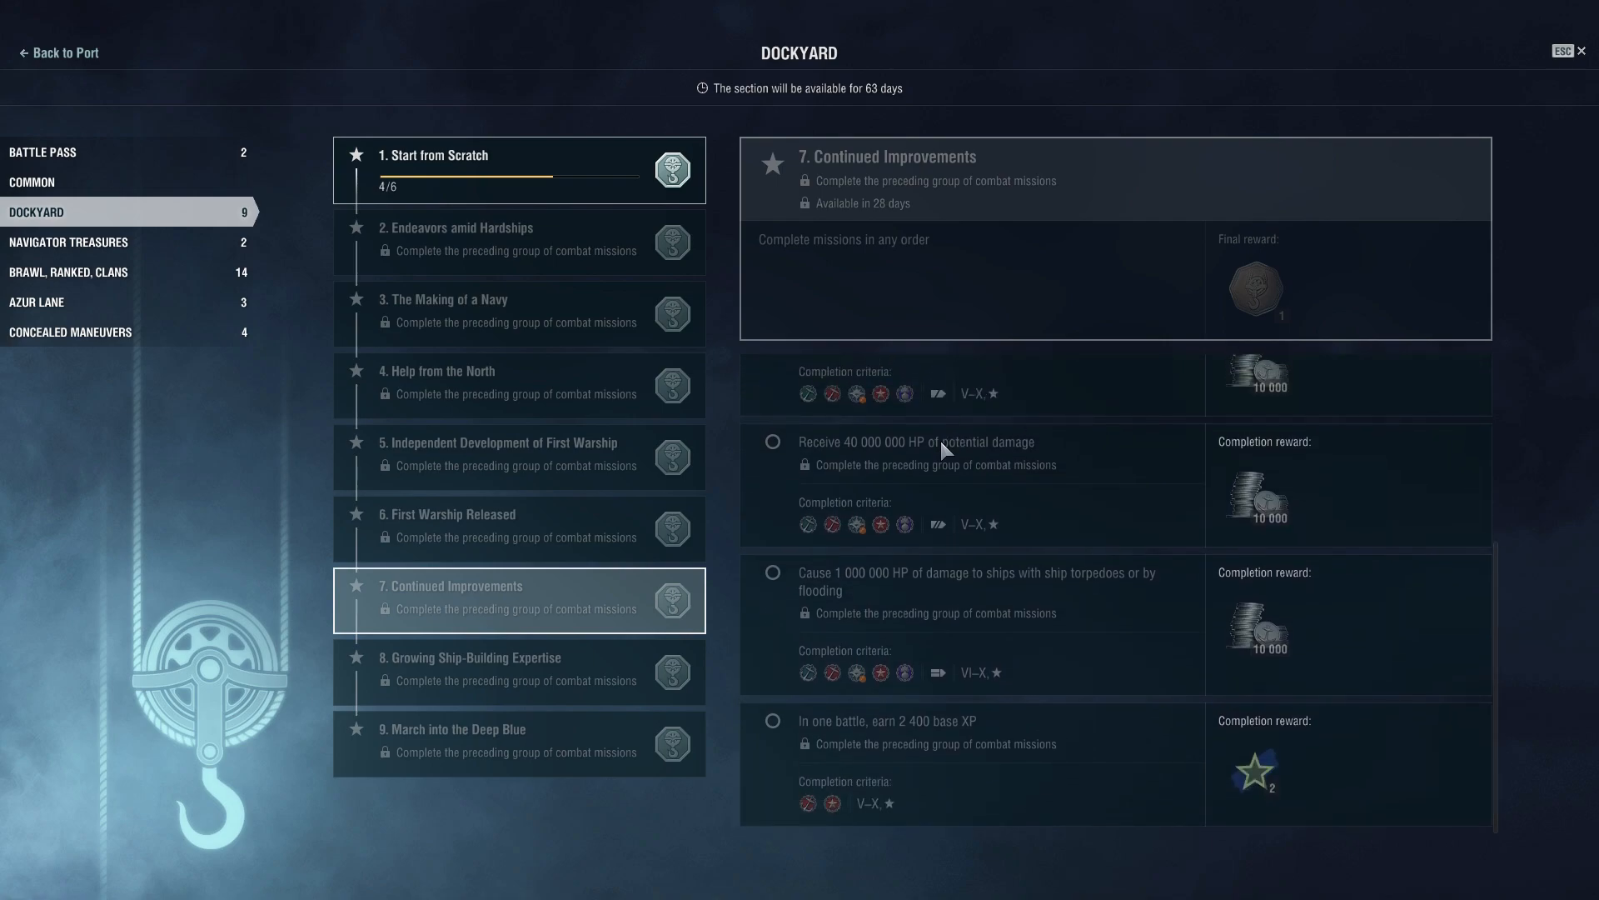
mouse_move(1016, 603)
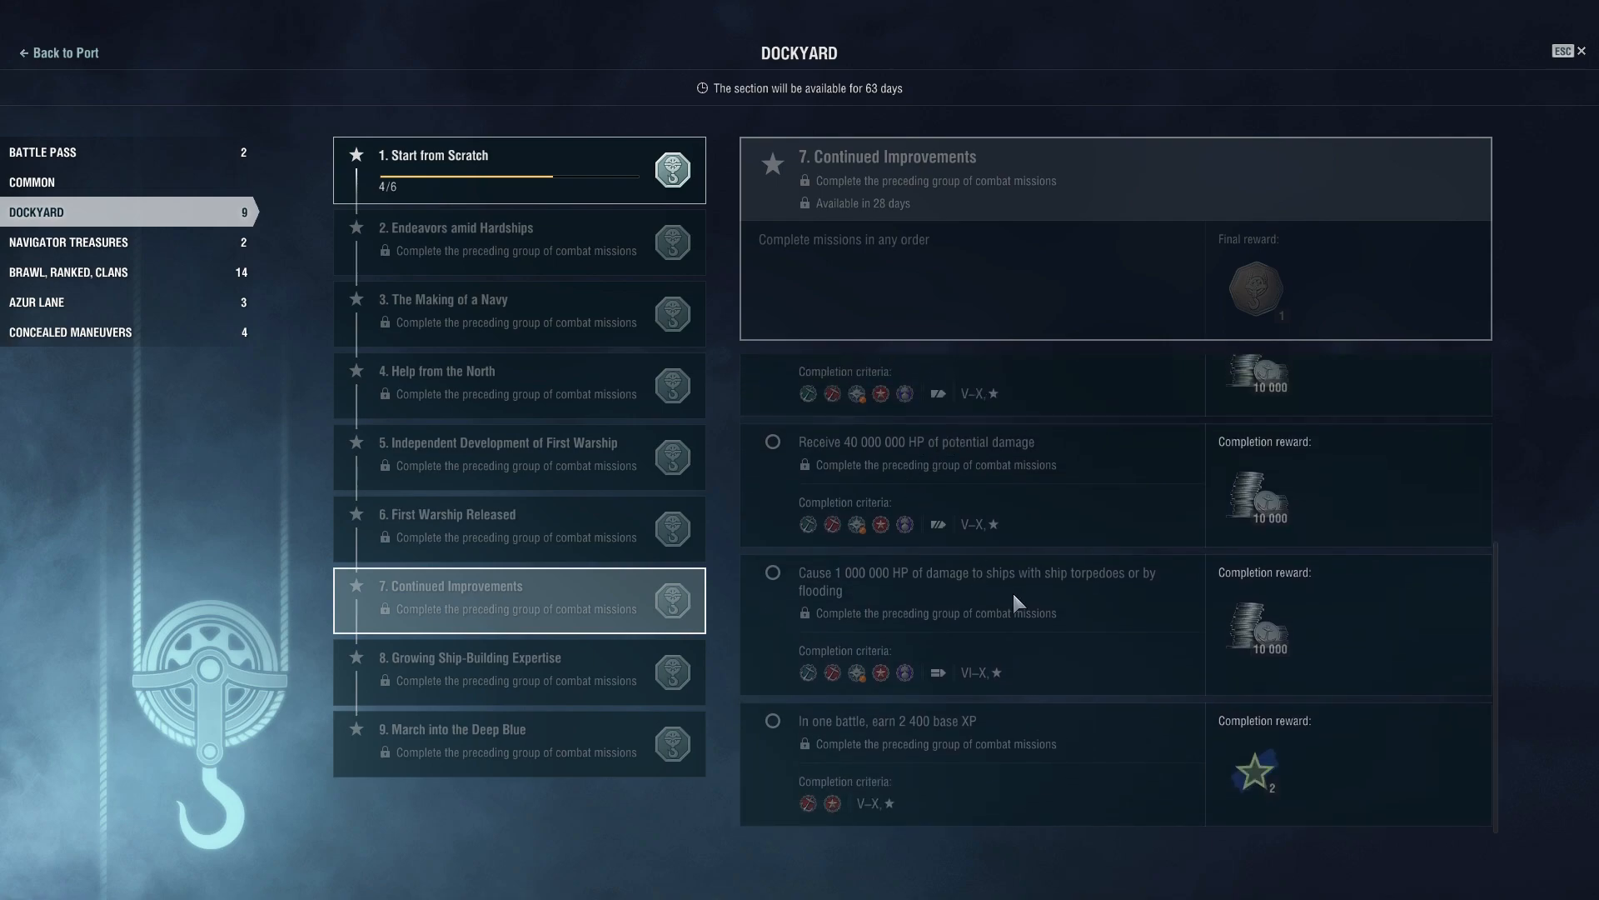
mouse_move(963, 678)
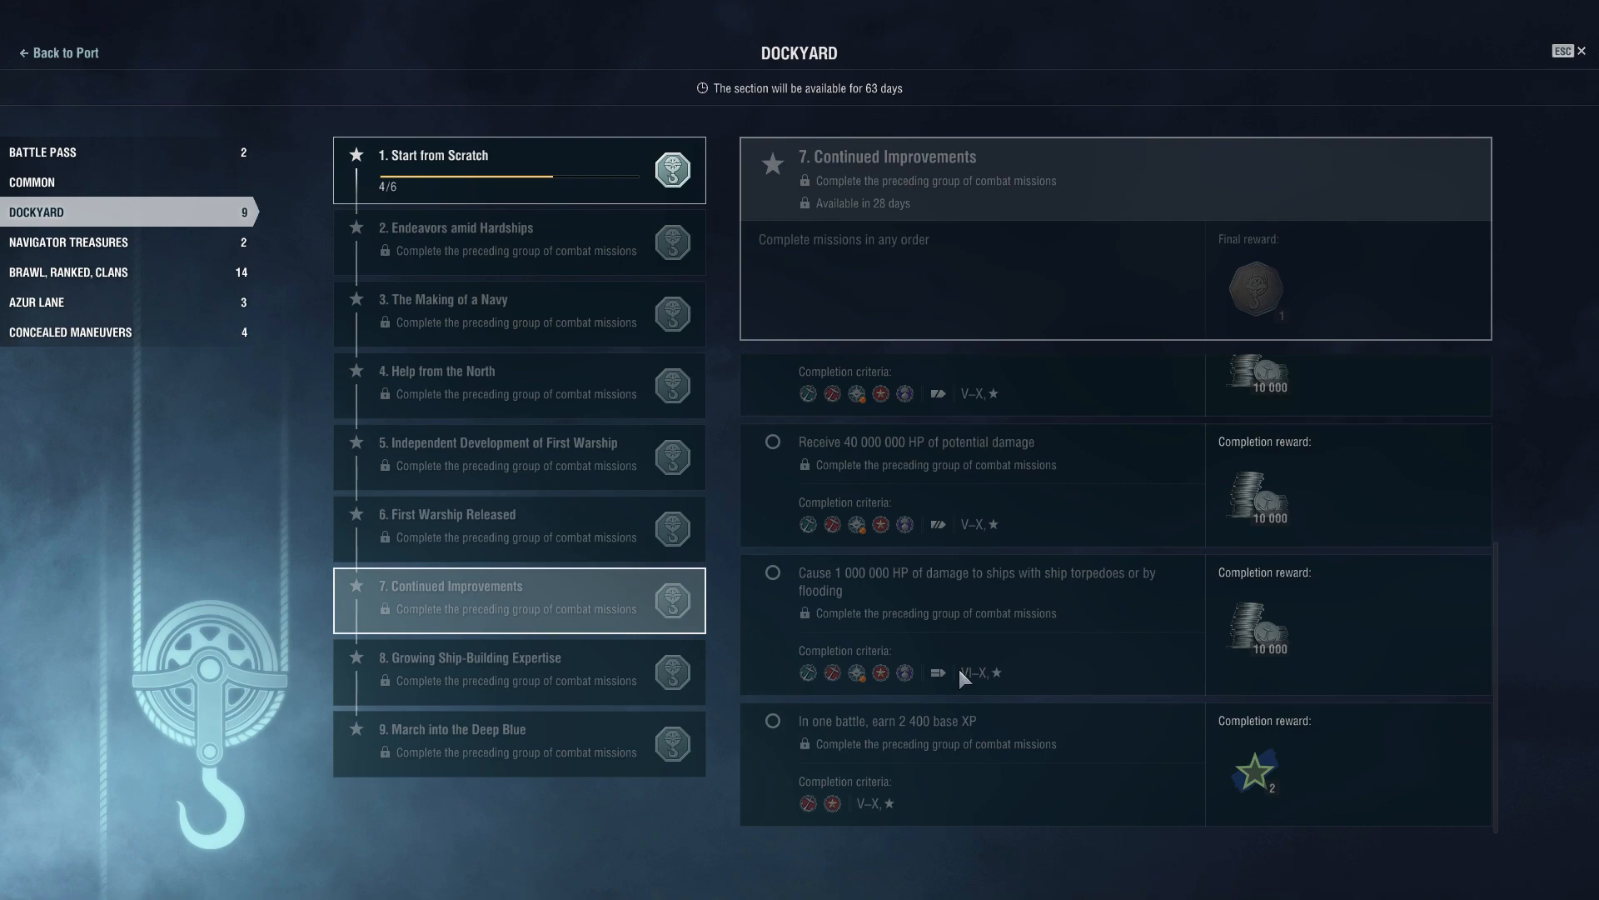
mouse_move(869, 740)
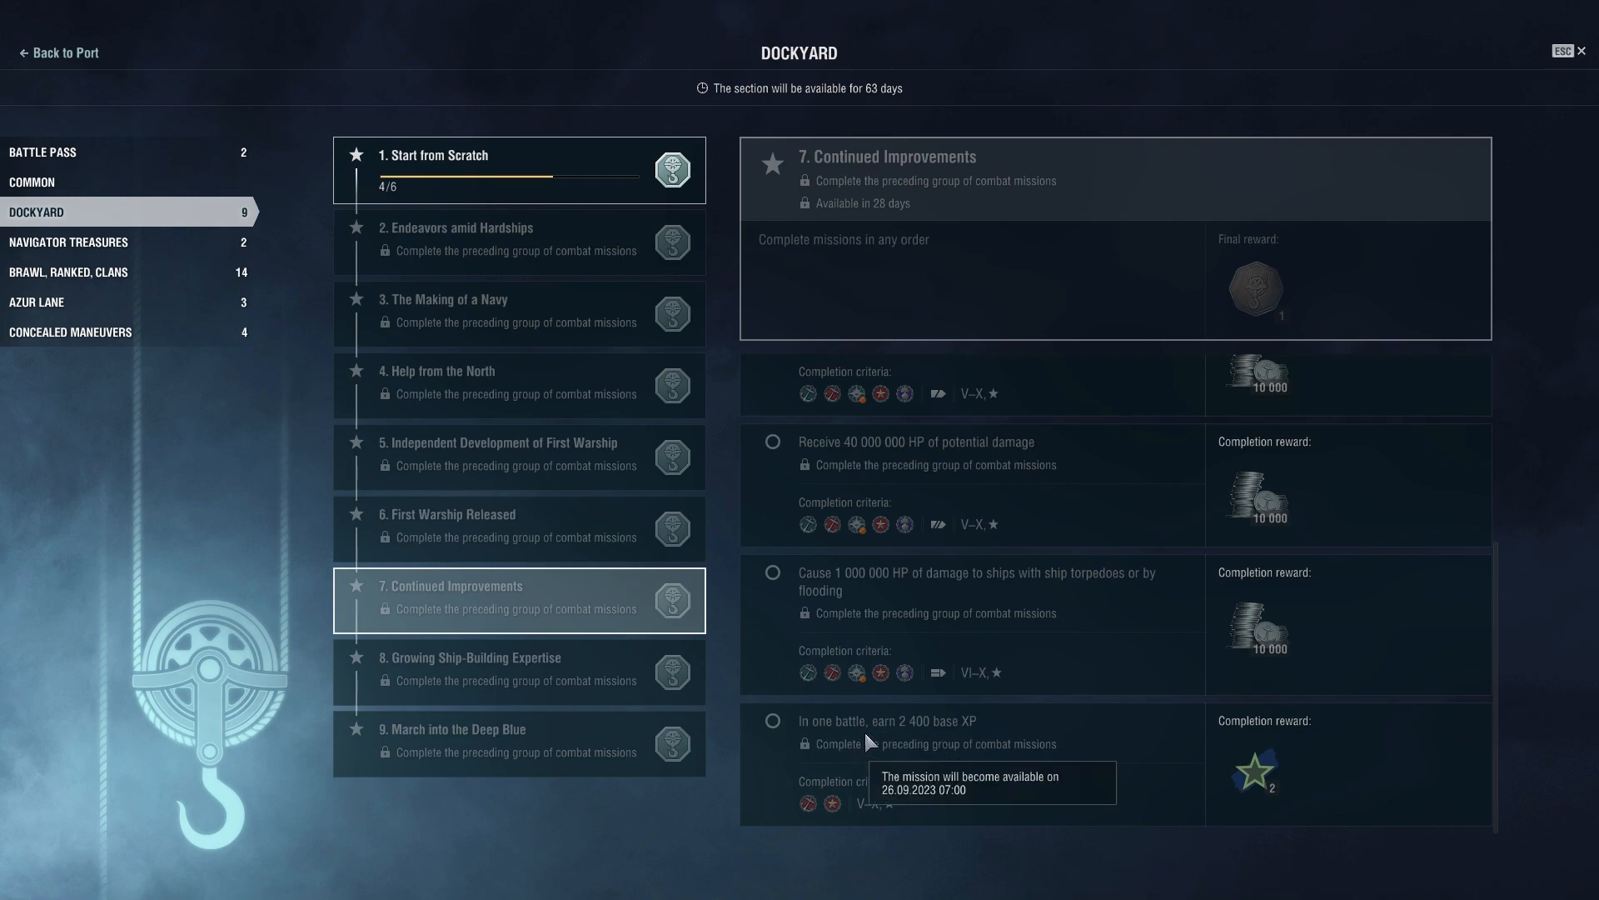
Compare with group 6, then return to Continued Improvements and reach the 2,400 base XP mission.
click(520, 529)
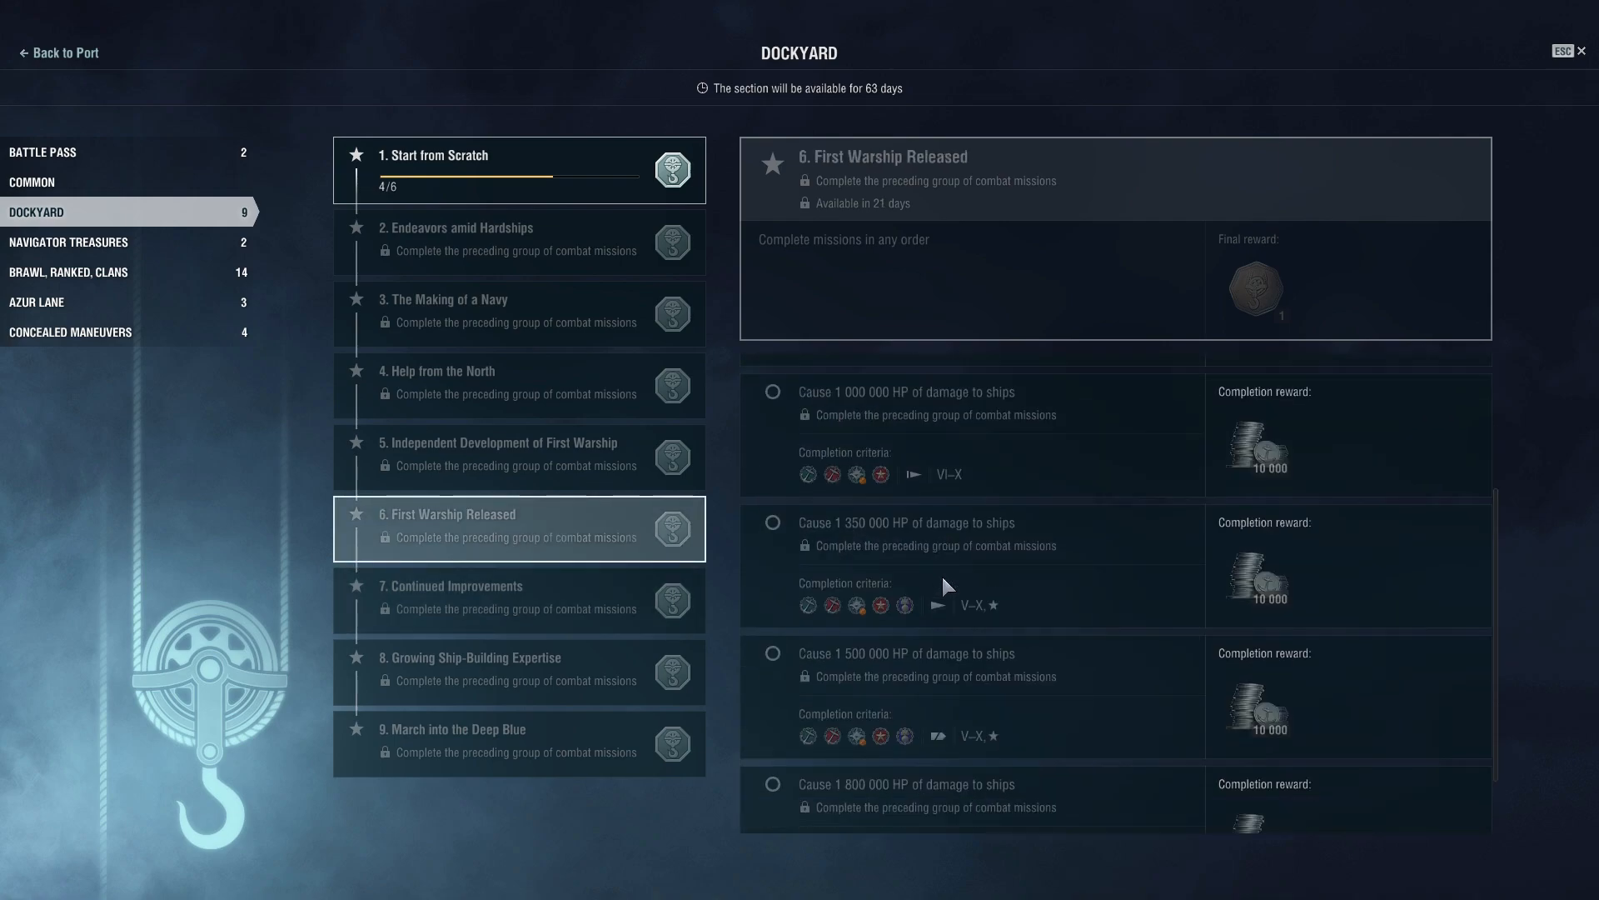
scroll(down, 3)
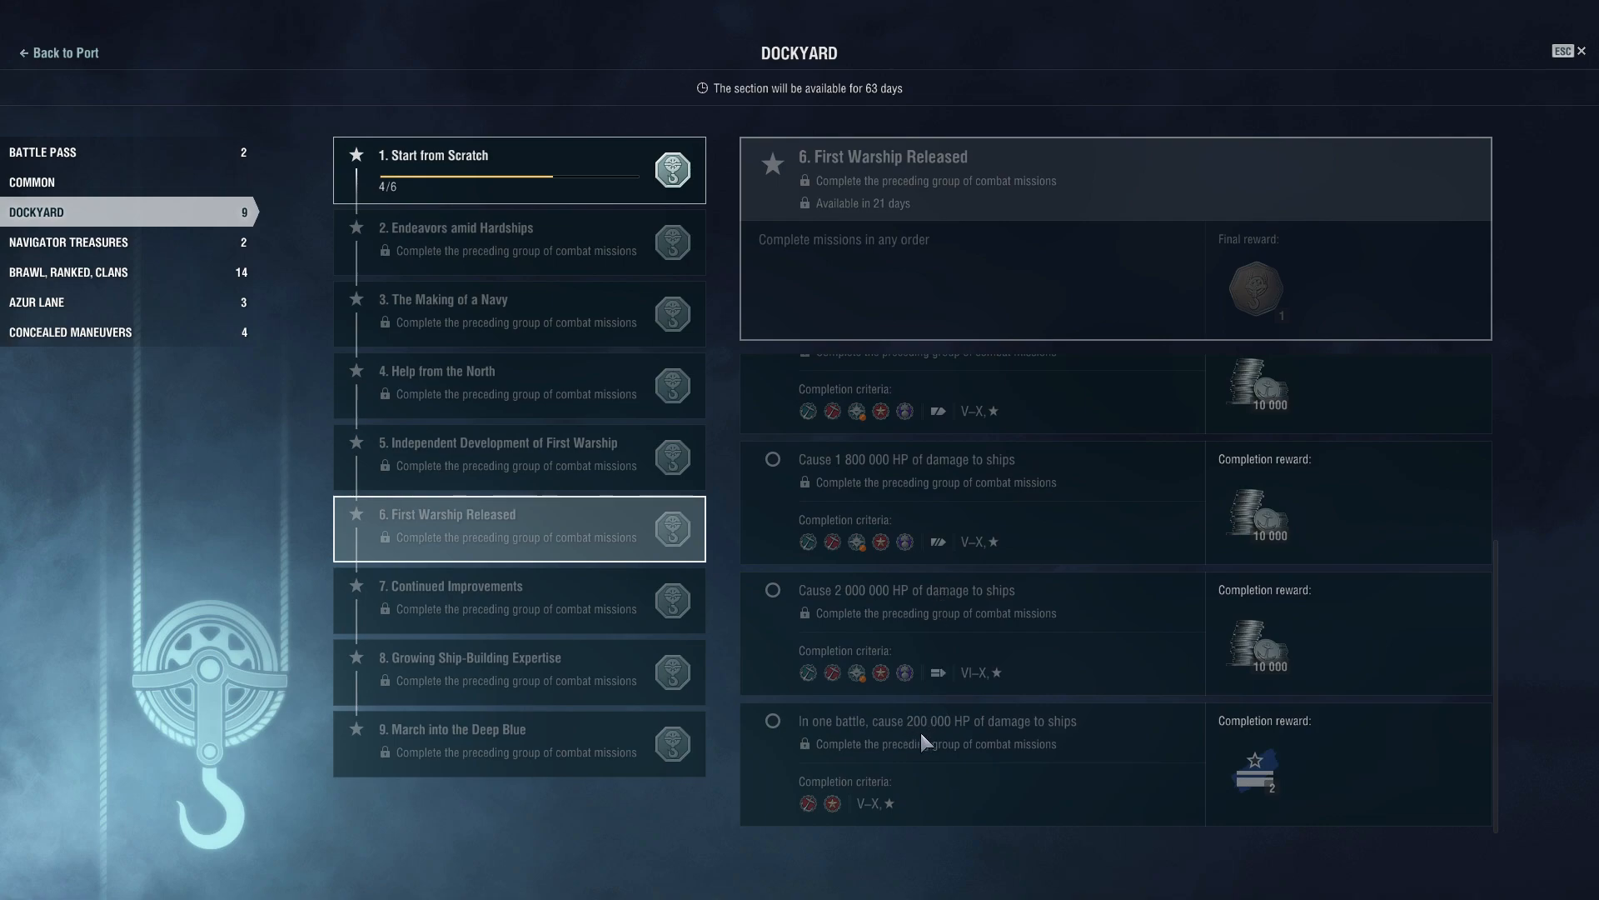
mouse_move(1040, 736)
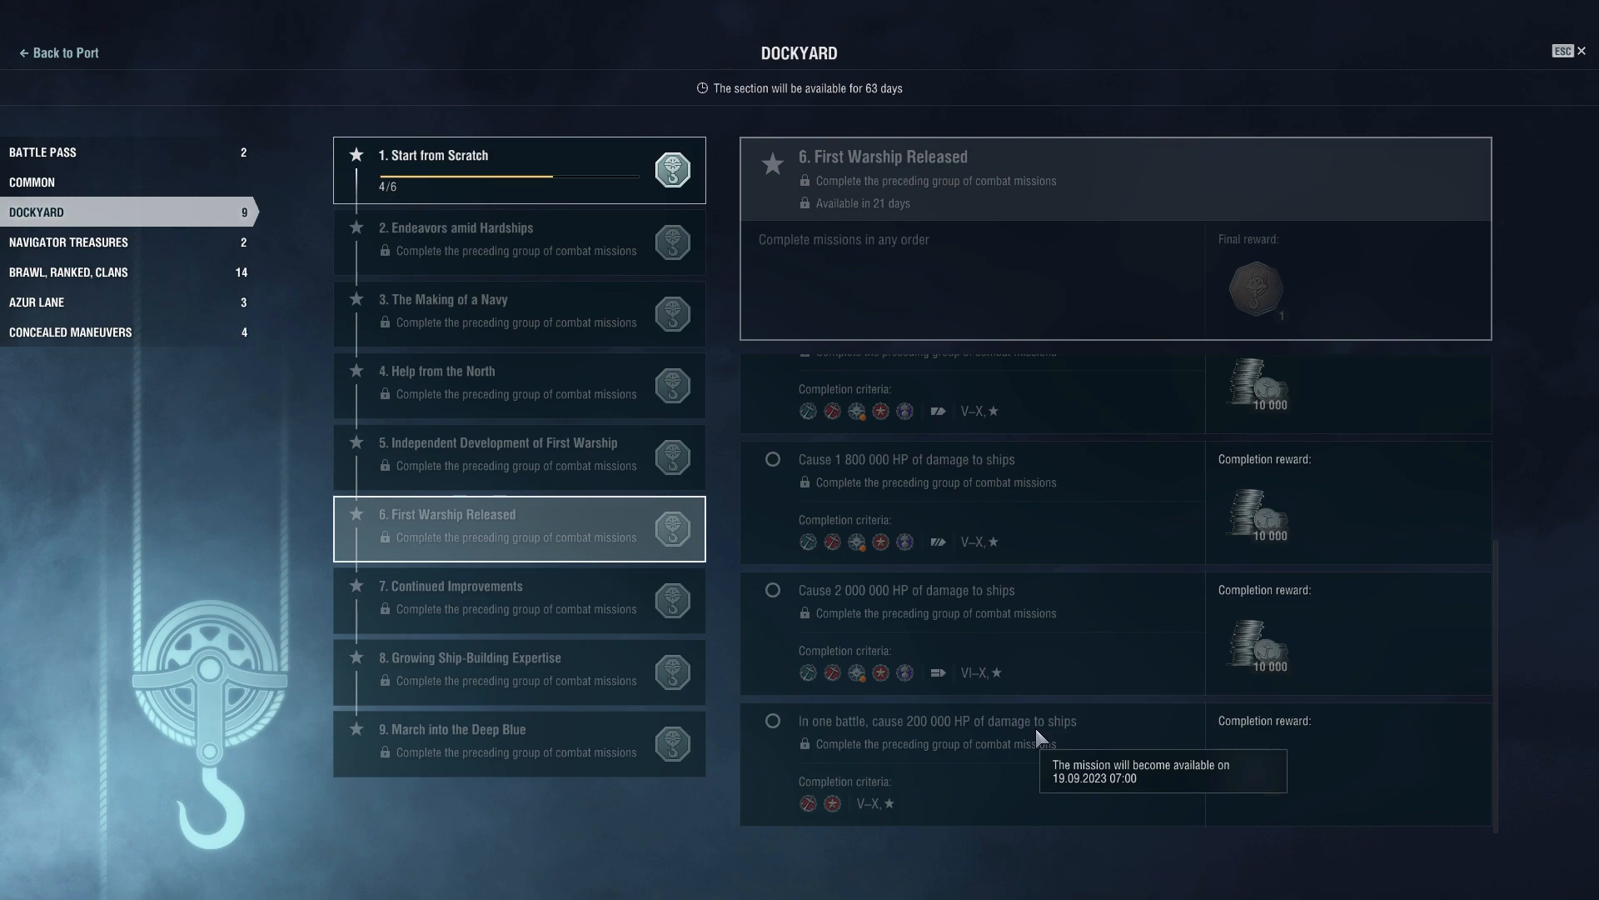
mouse_move(946, 691)
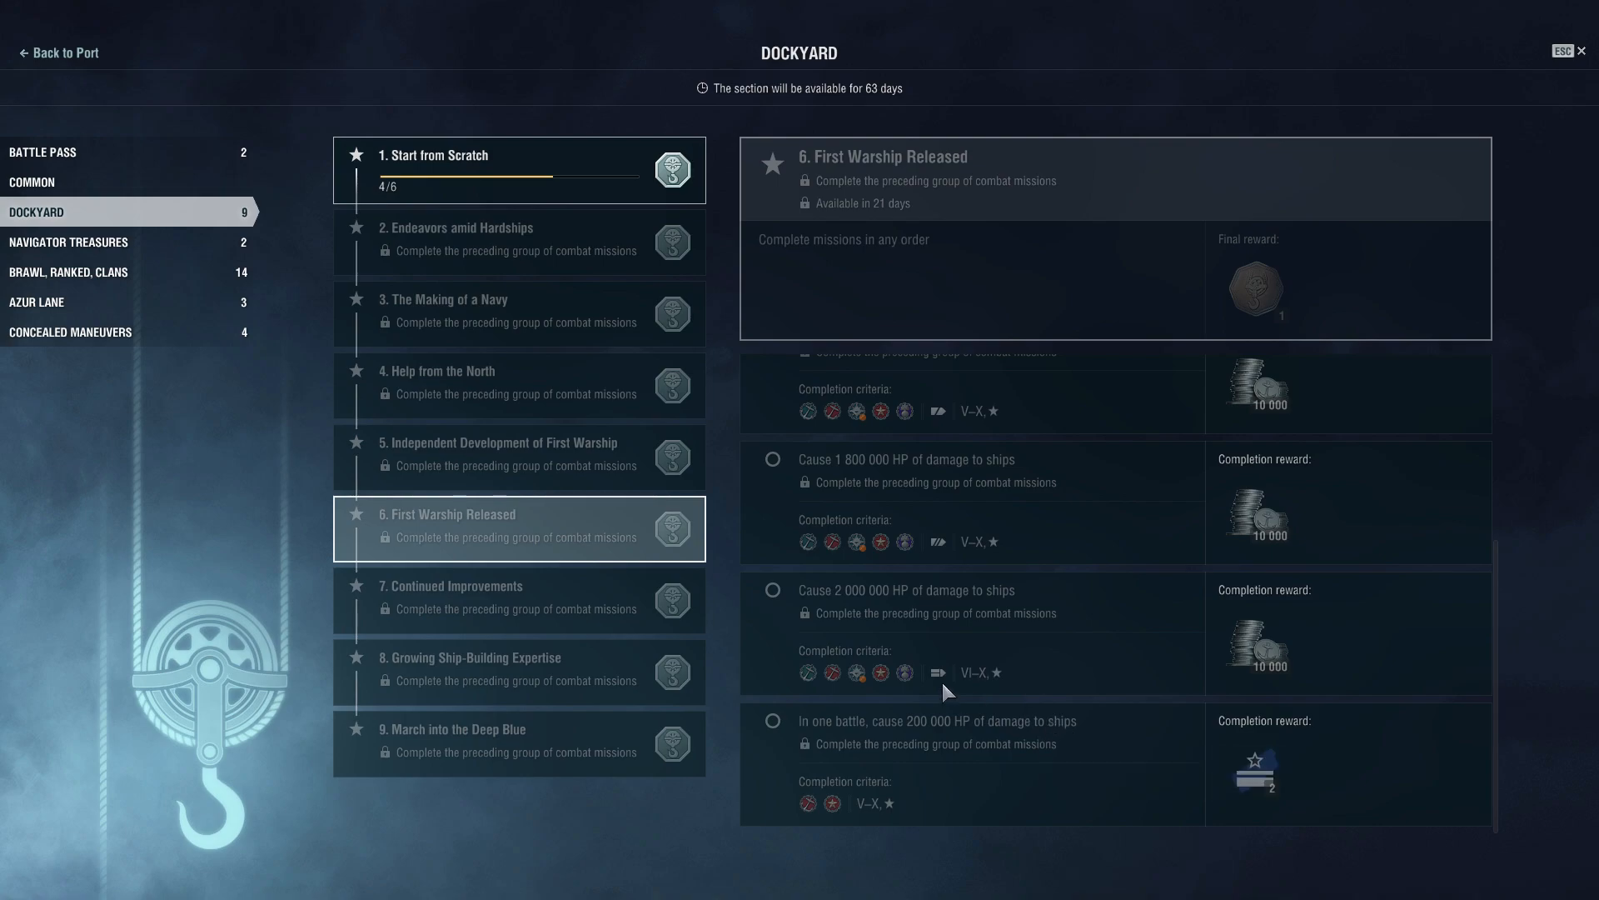
click(518, 600)
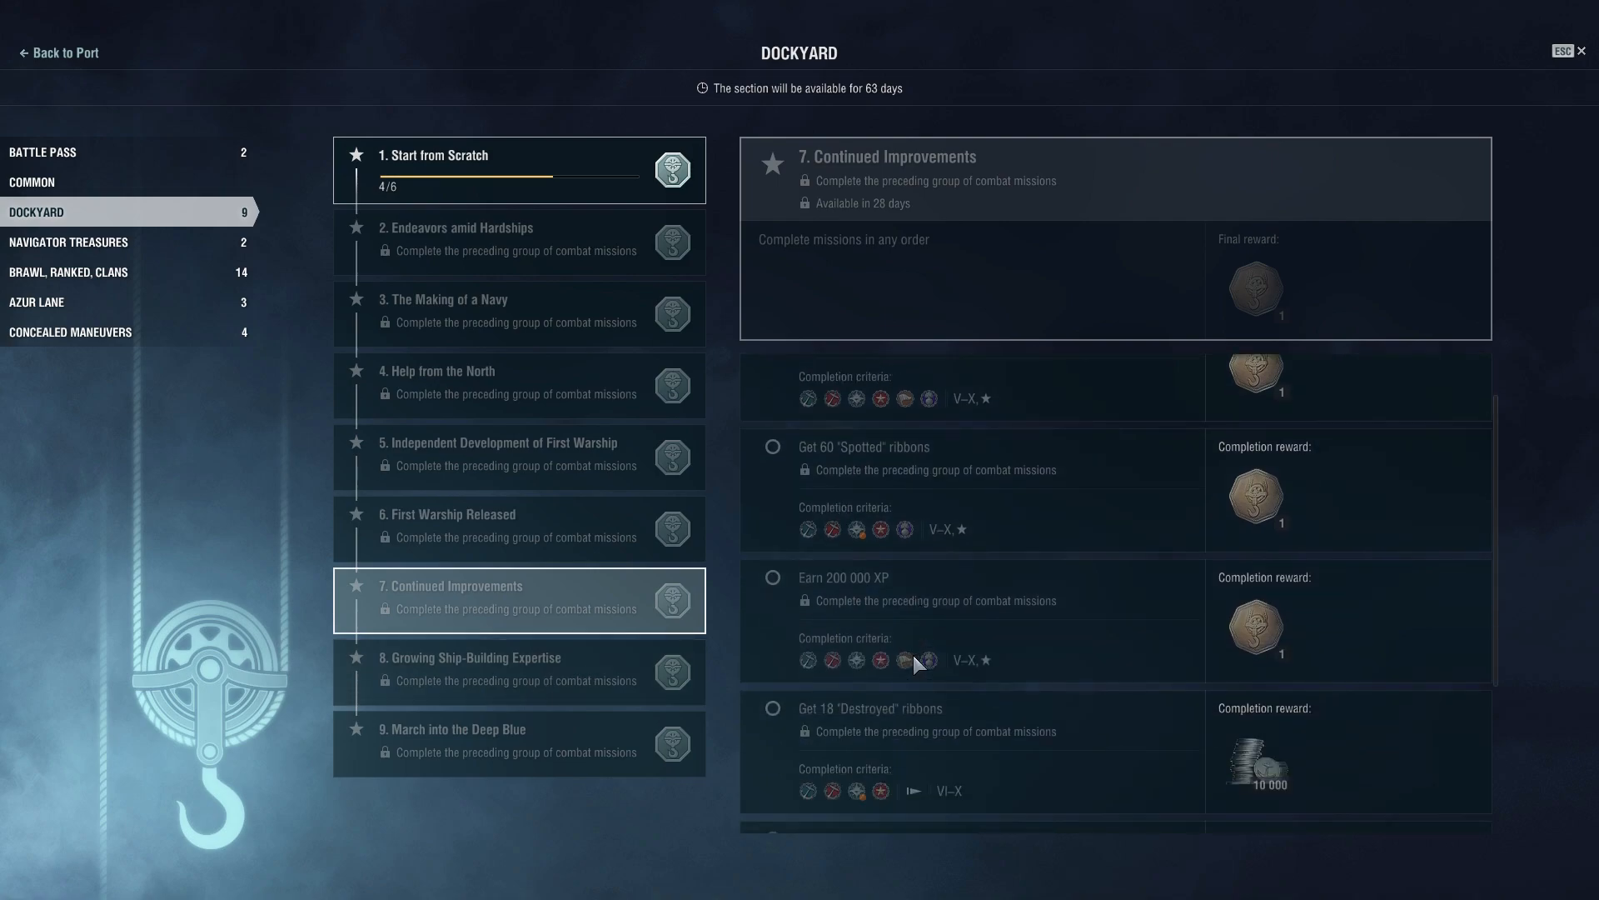
scroll(down, 3)
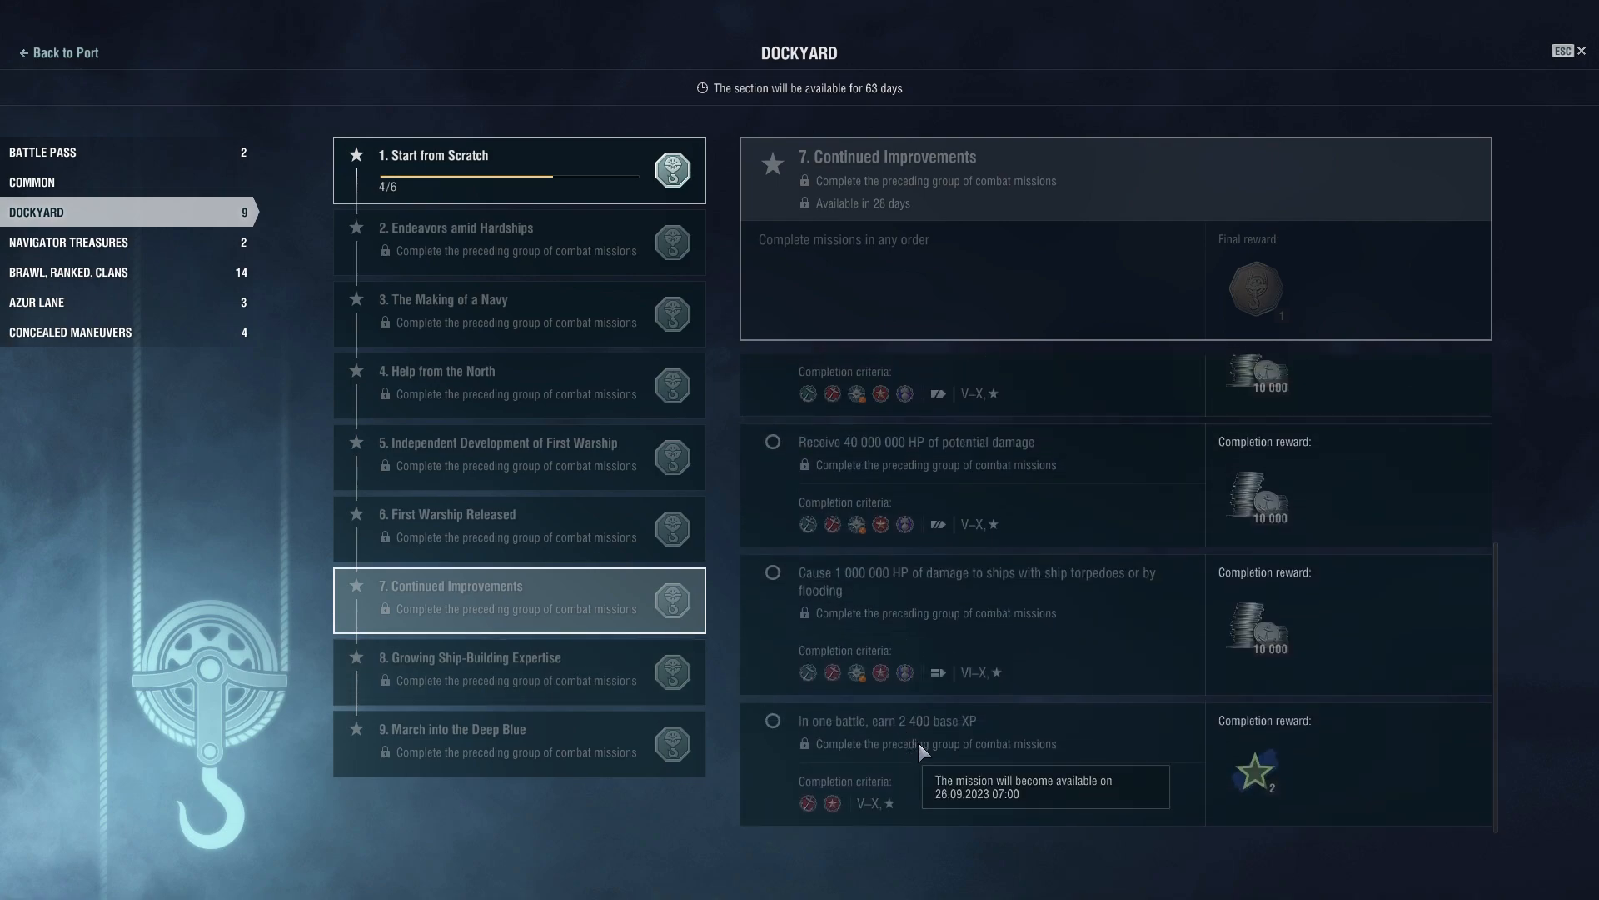
mouse_move(1014, 738)
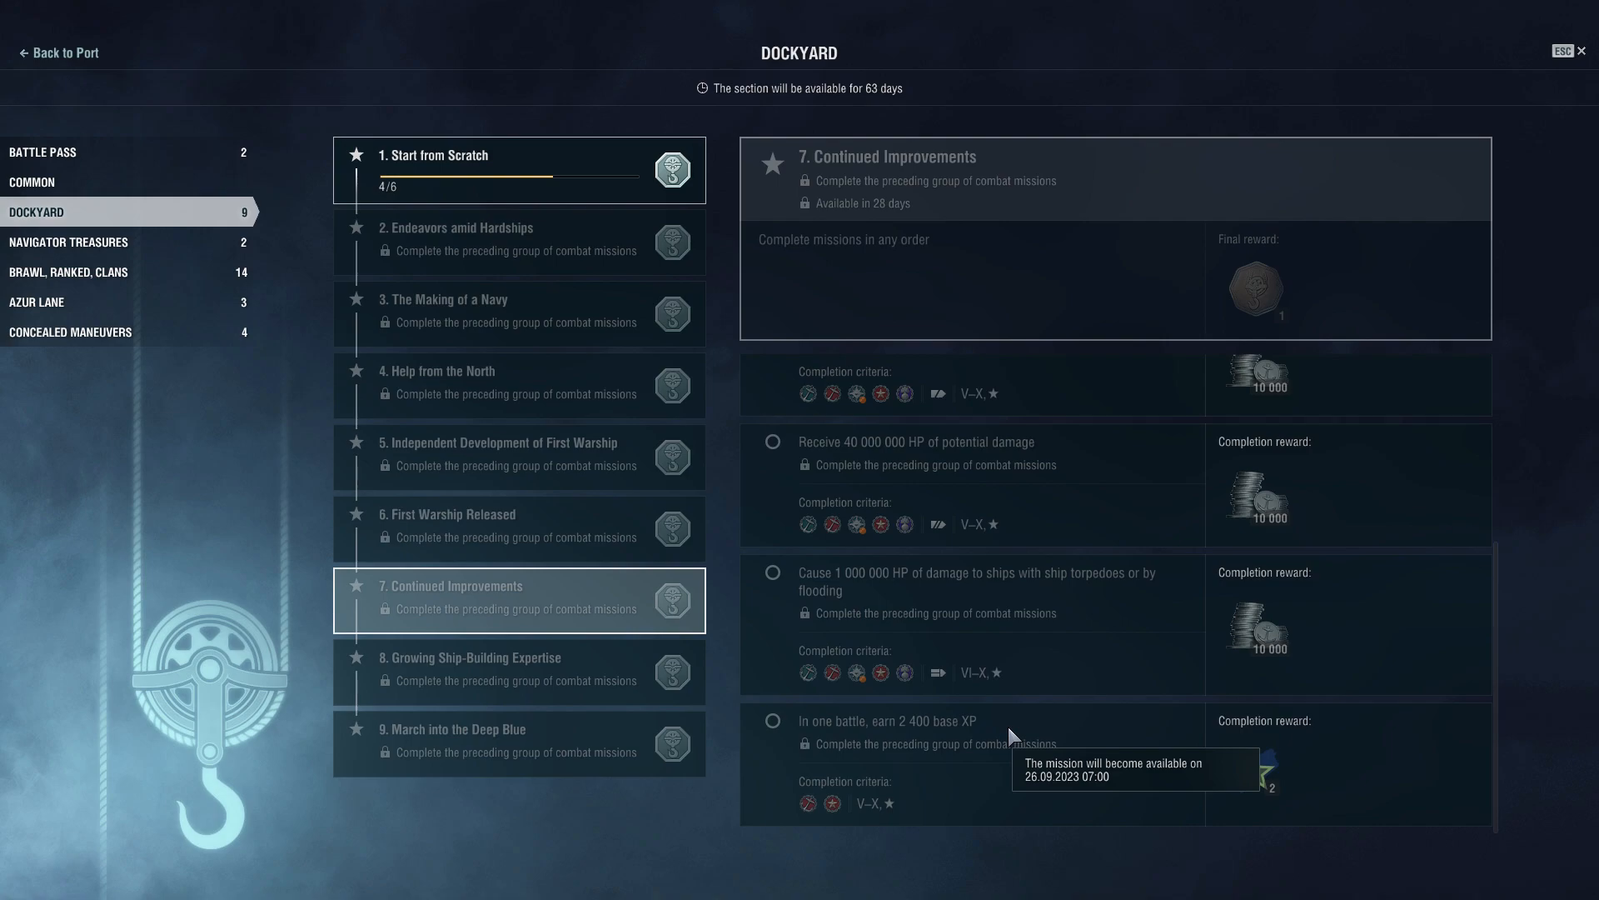
Show group 8, Growing Ship-Building Expertise, and scroll through its mission list.
click(470, 672)
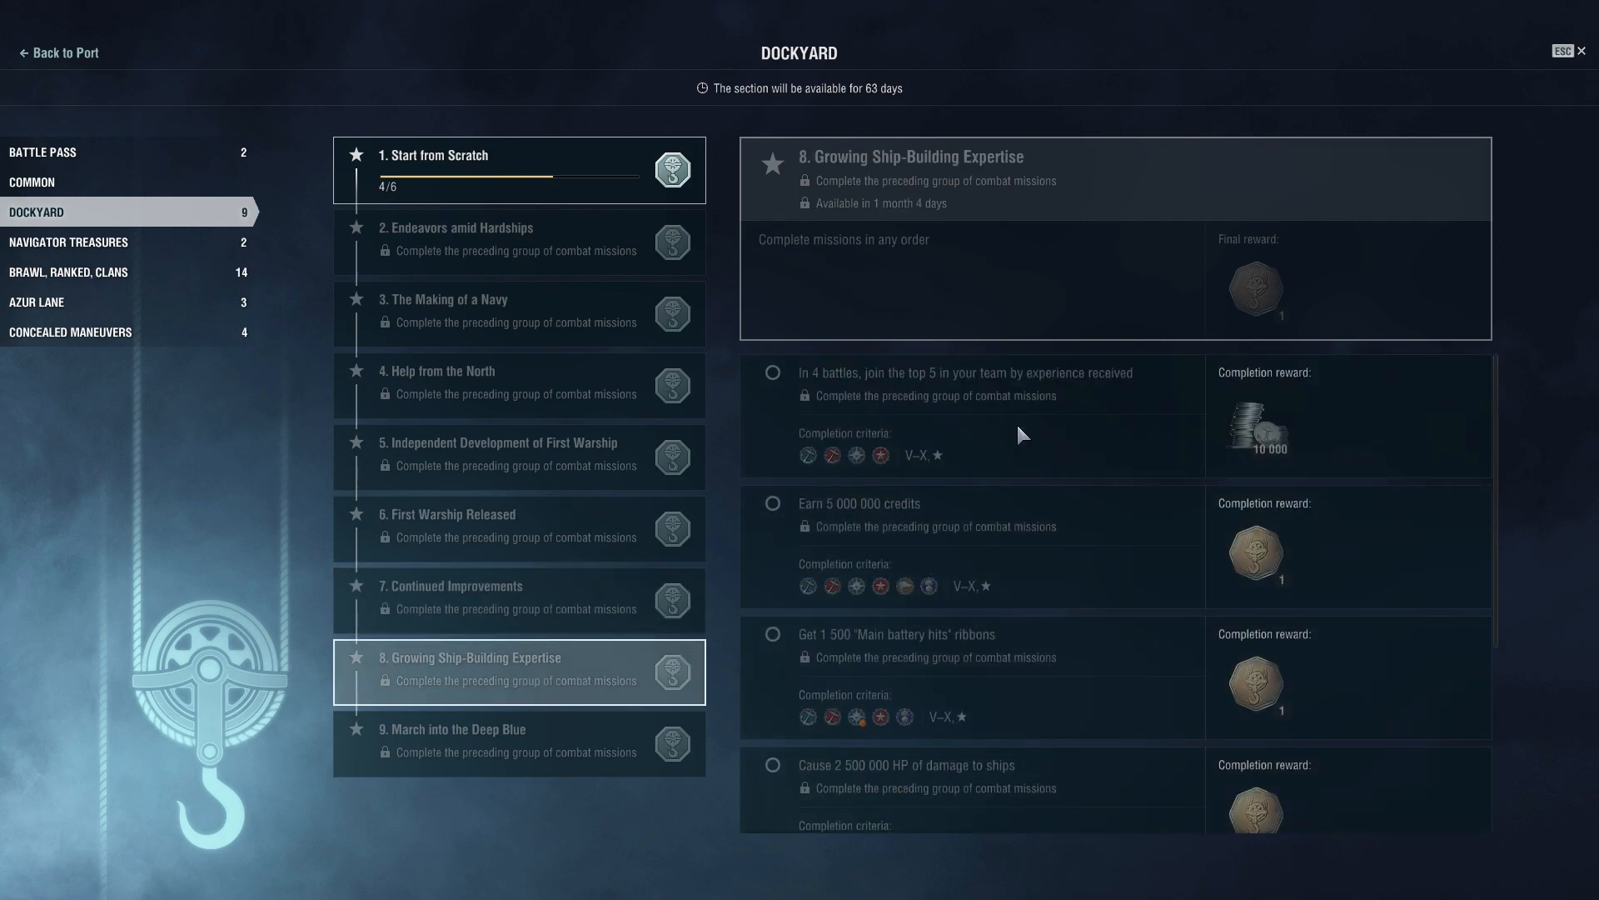
scroll(down, 3)
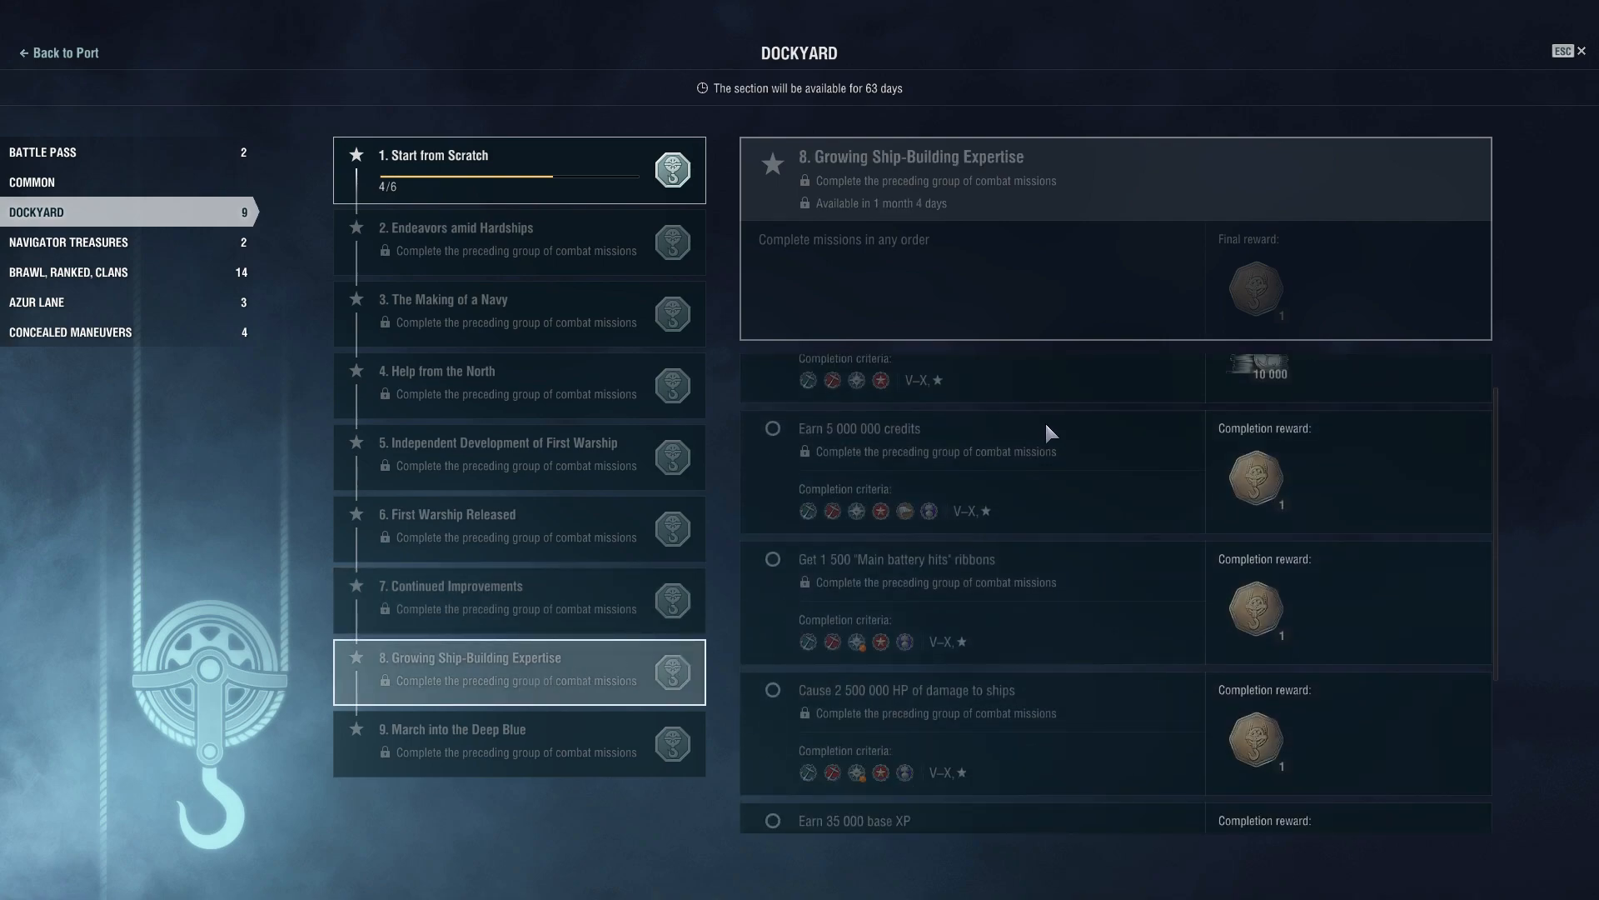
scroll(down, 3)
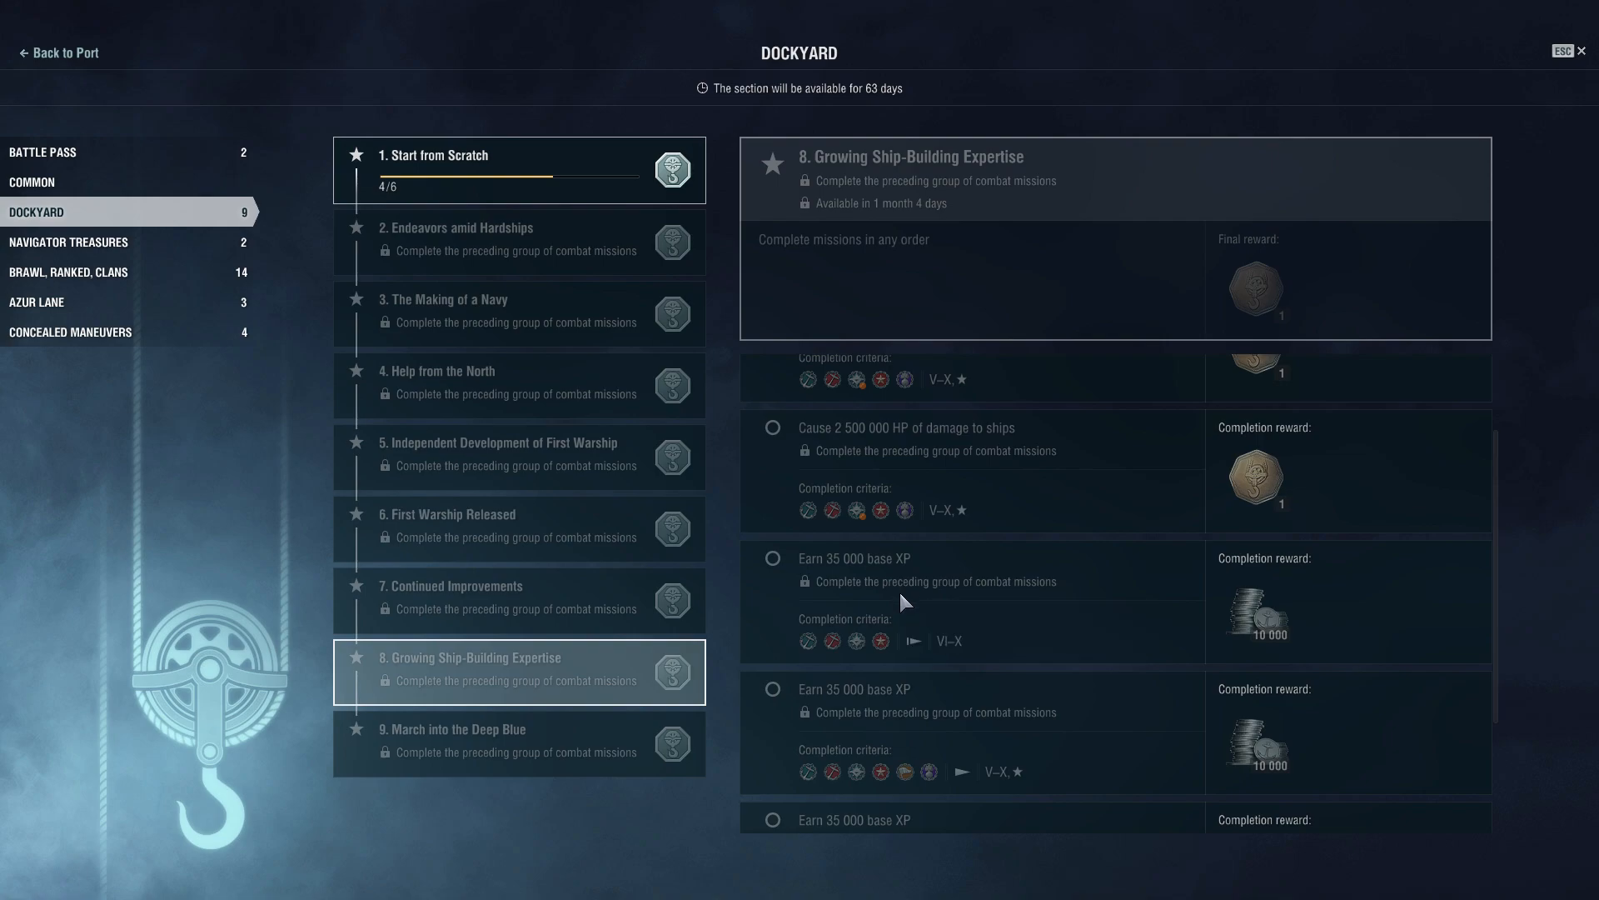
mouse_move(836, 634)
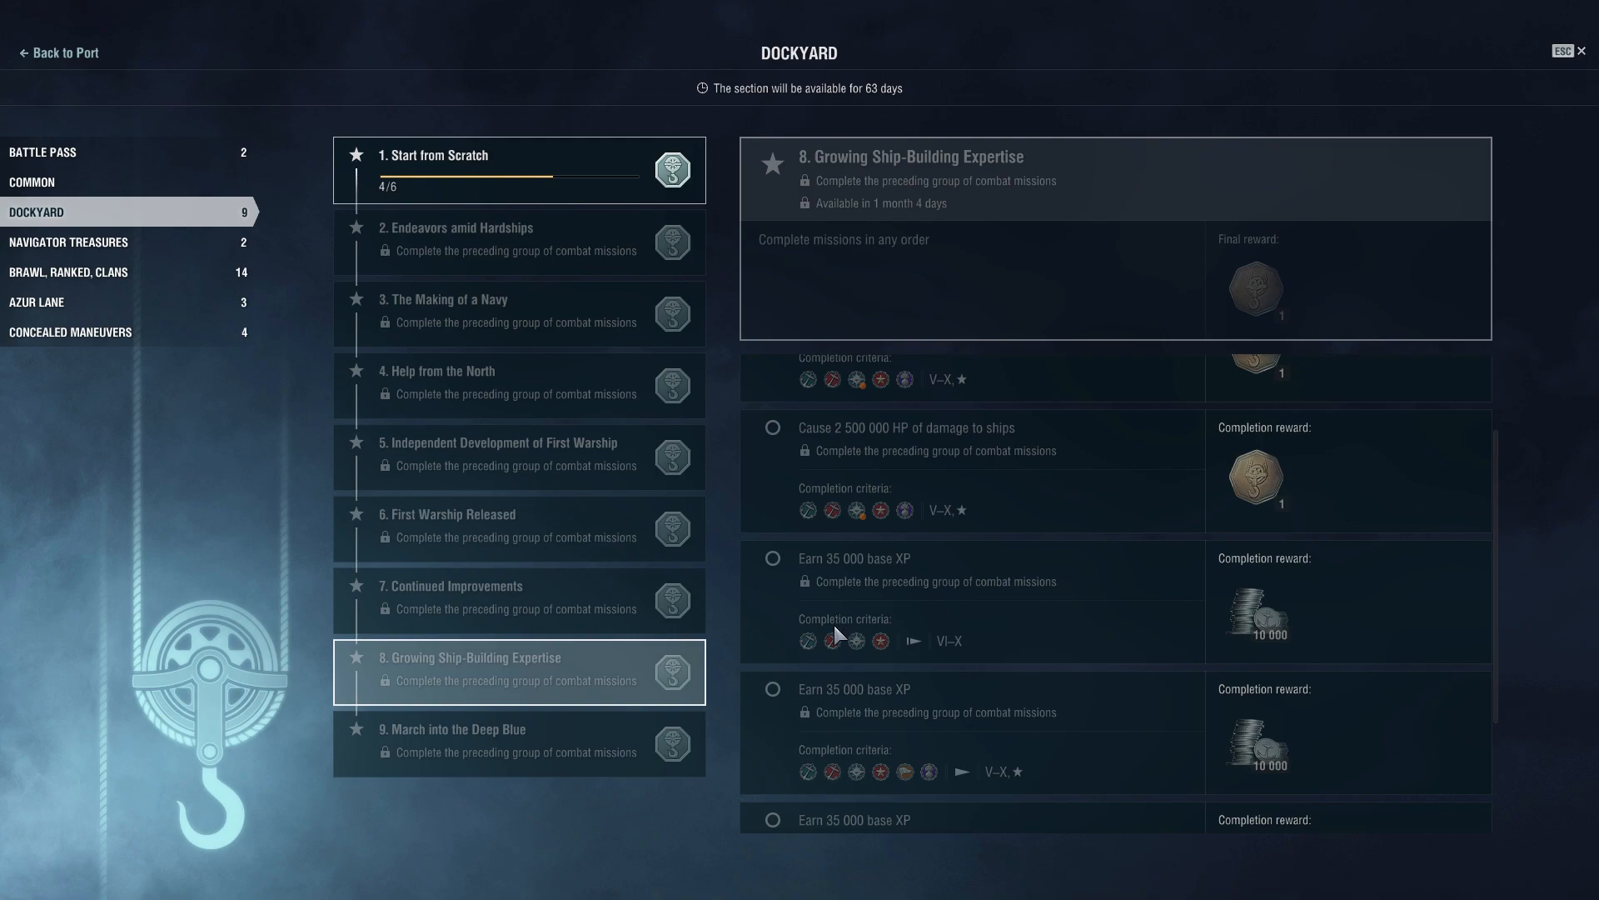
mouse_move(833, 639)
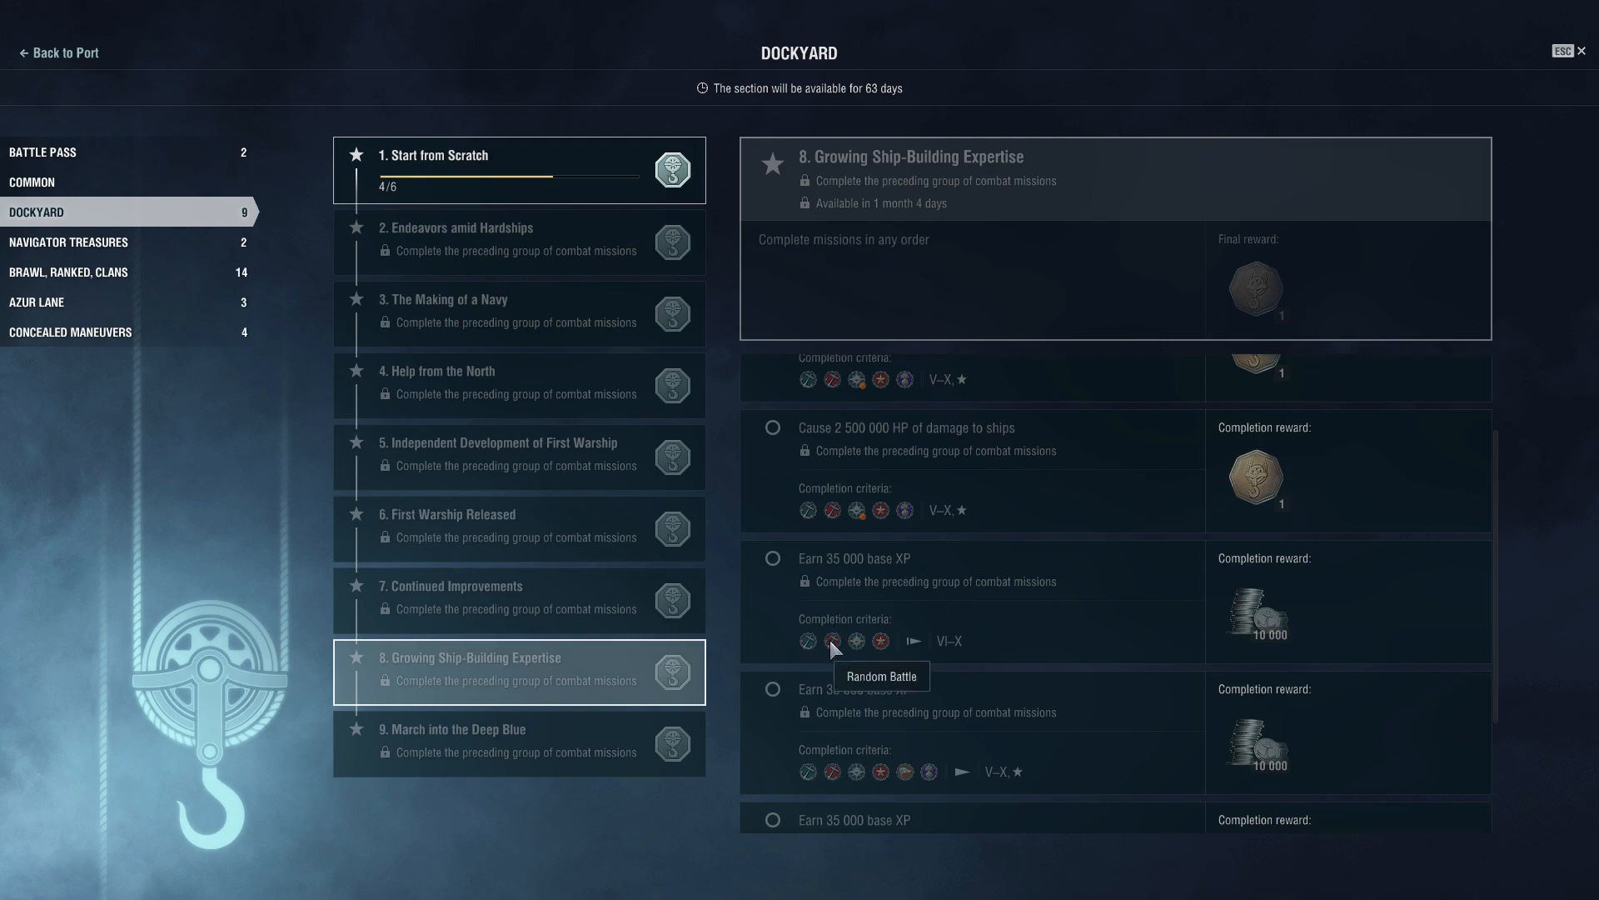
mouse_move(920, 535)
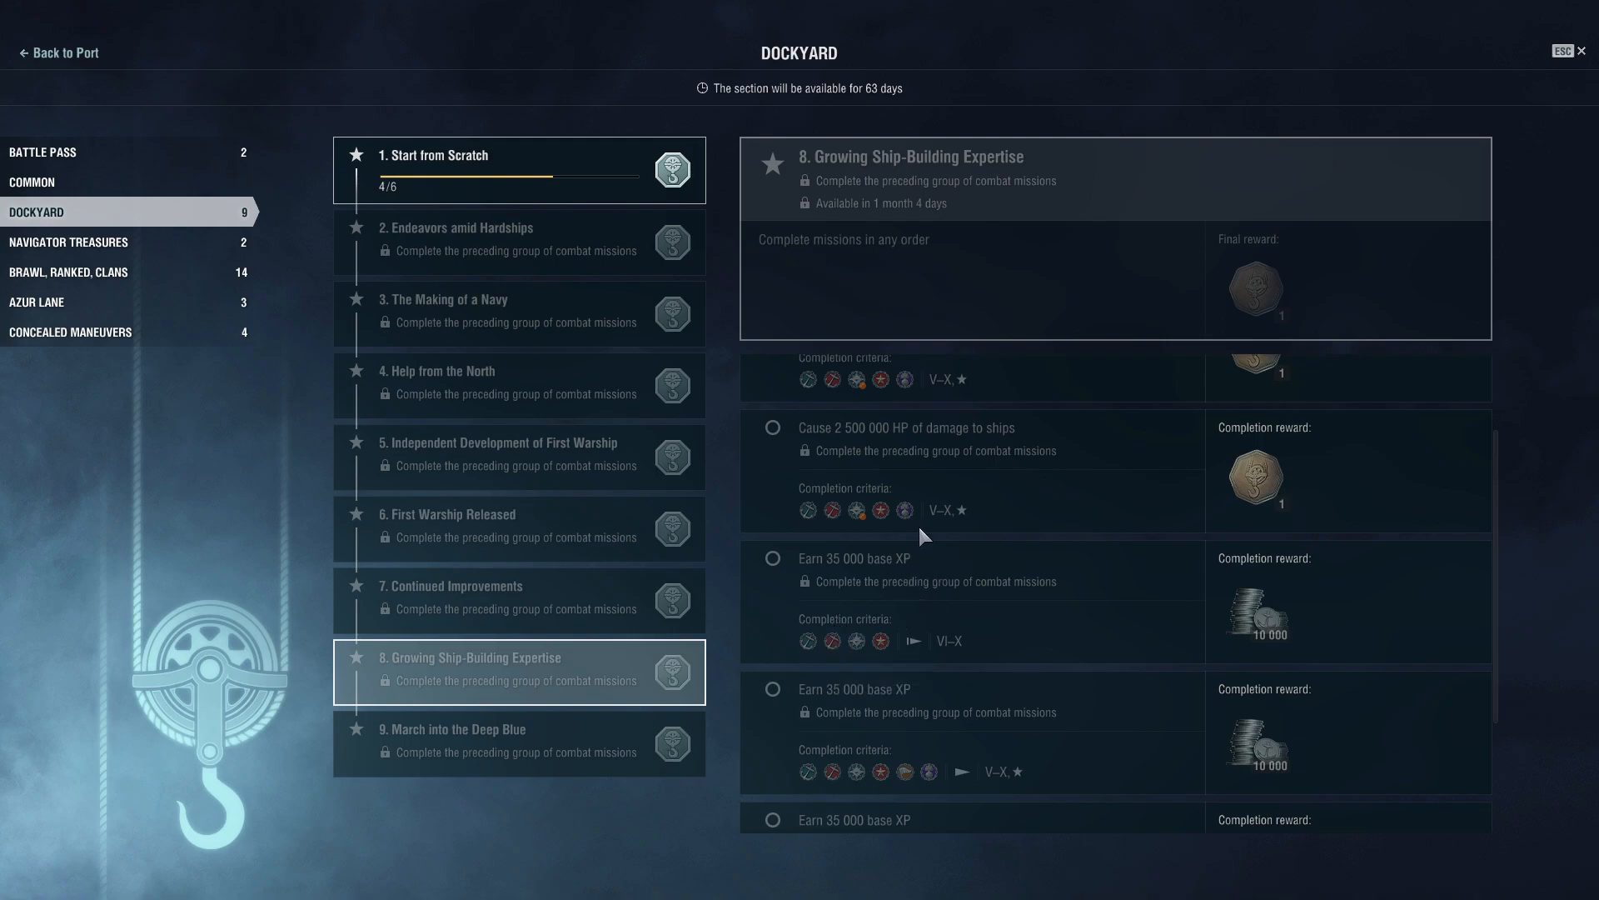
mouse_move(904, 510)
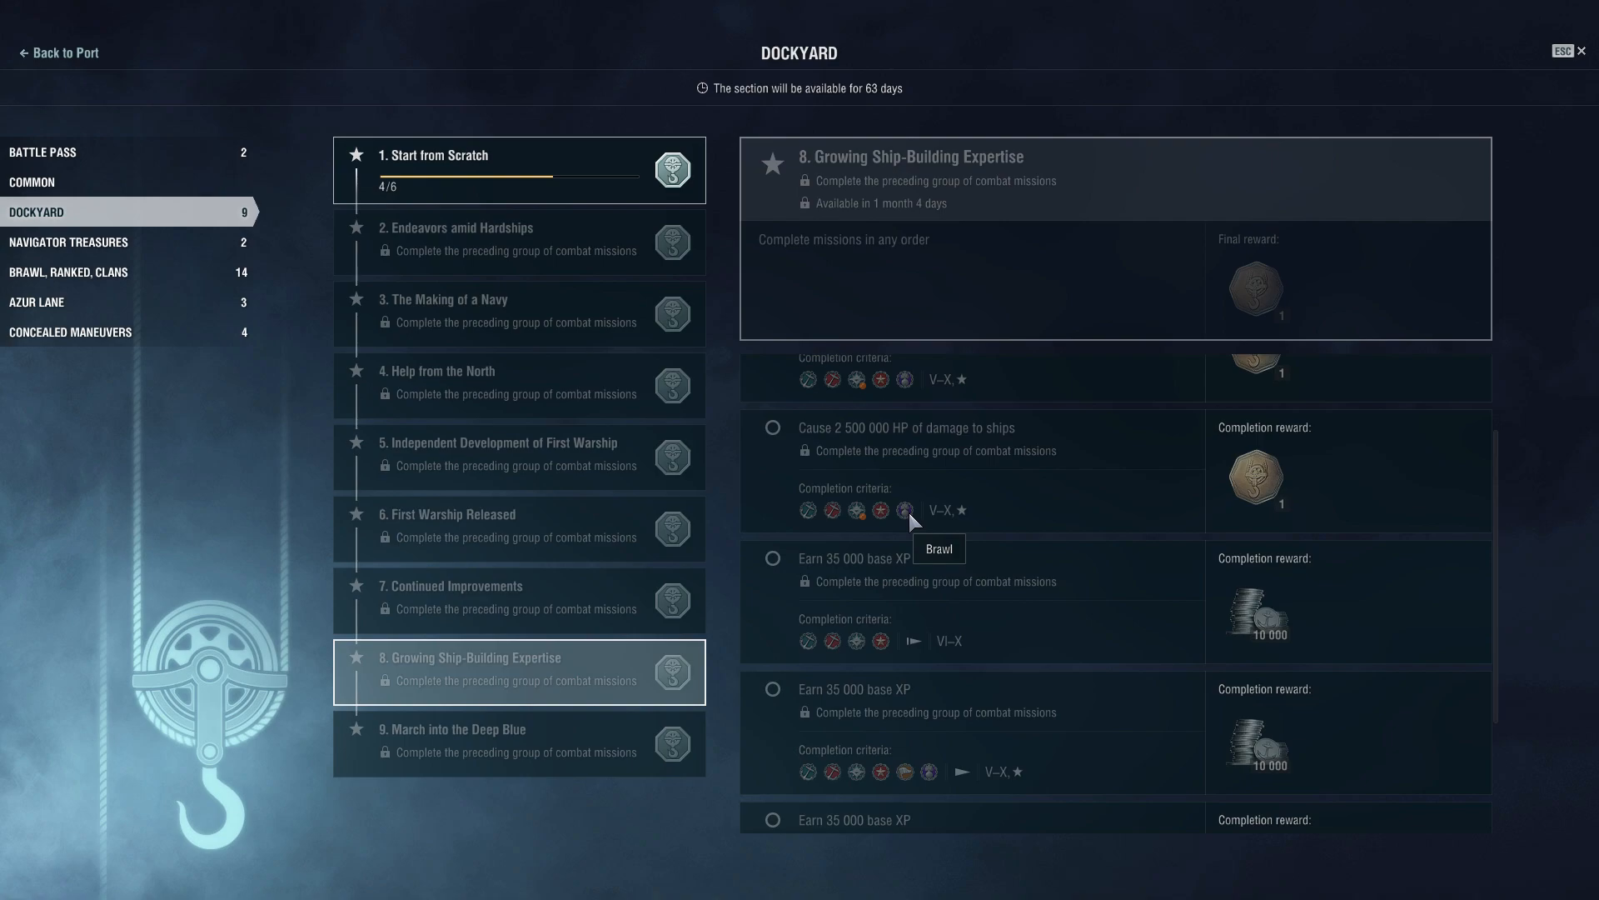
scroll(up, 3)
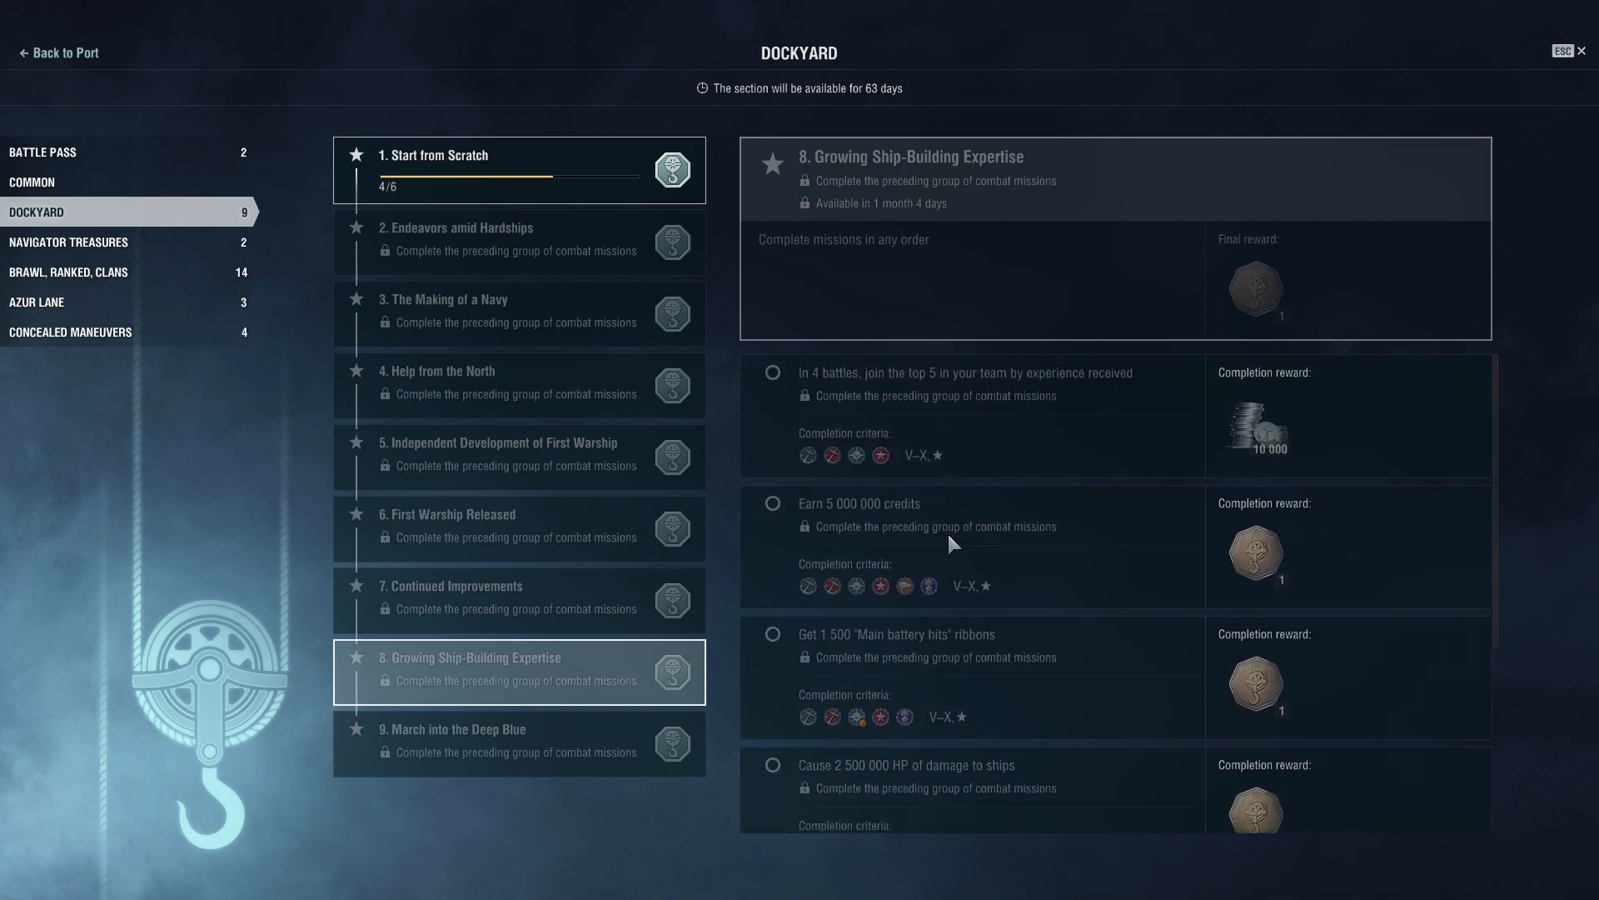
scroll(down, 3)
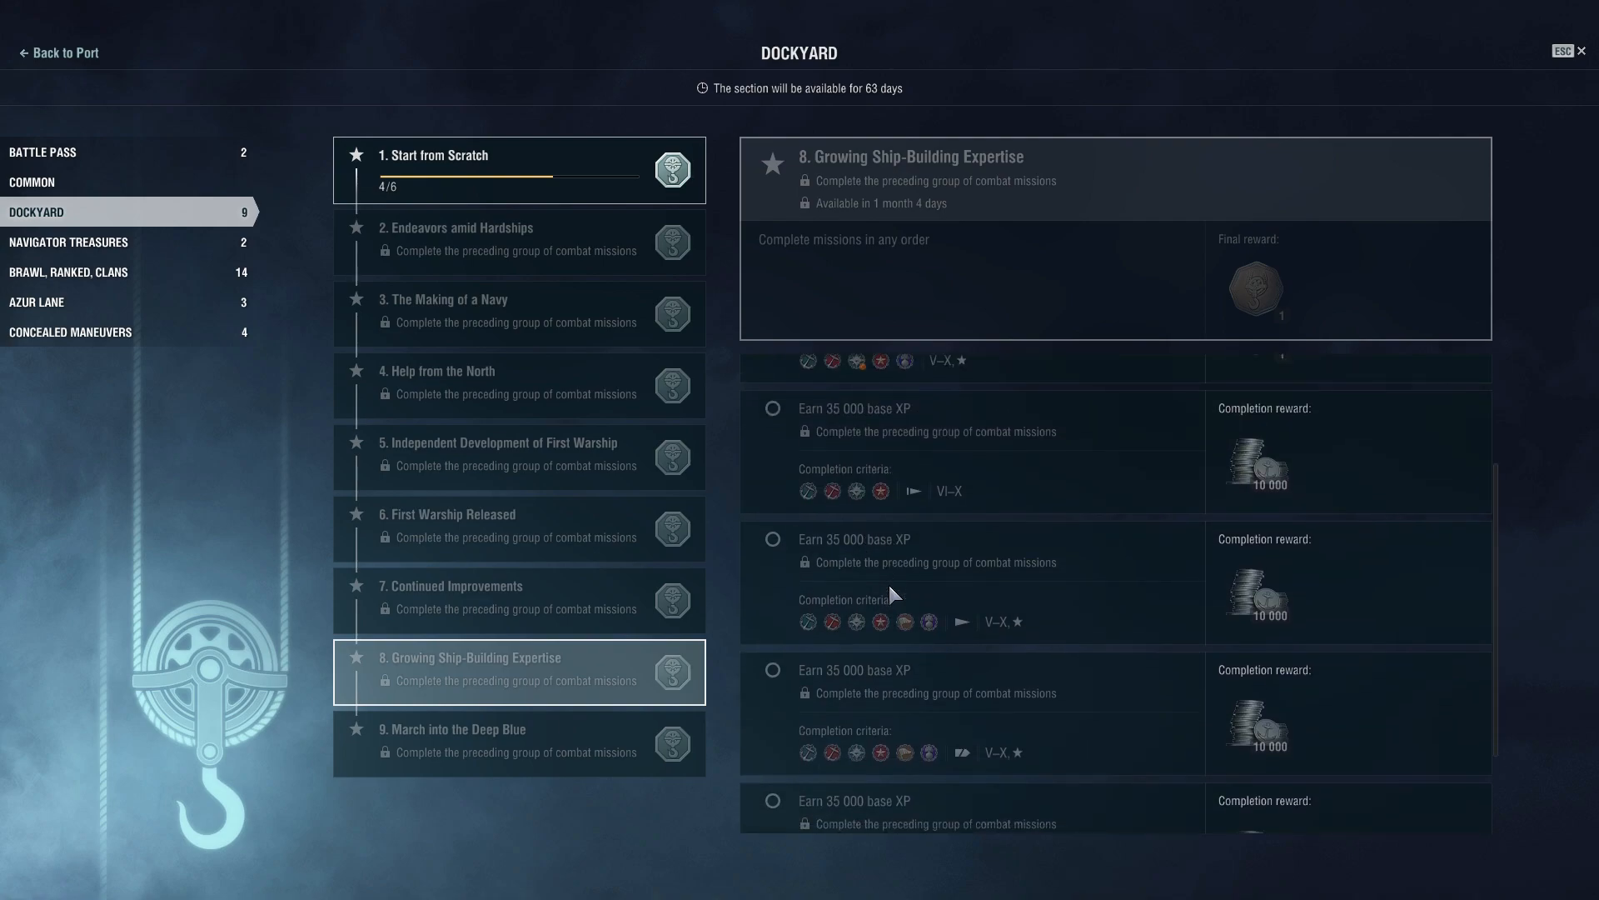
scroll(up, 3)
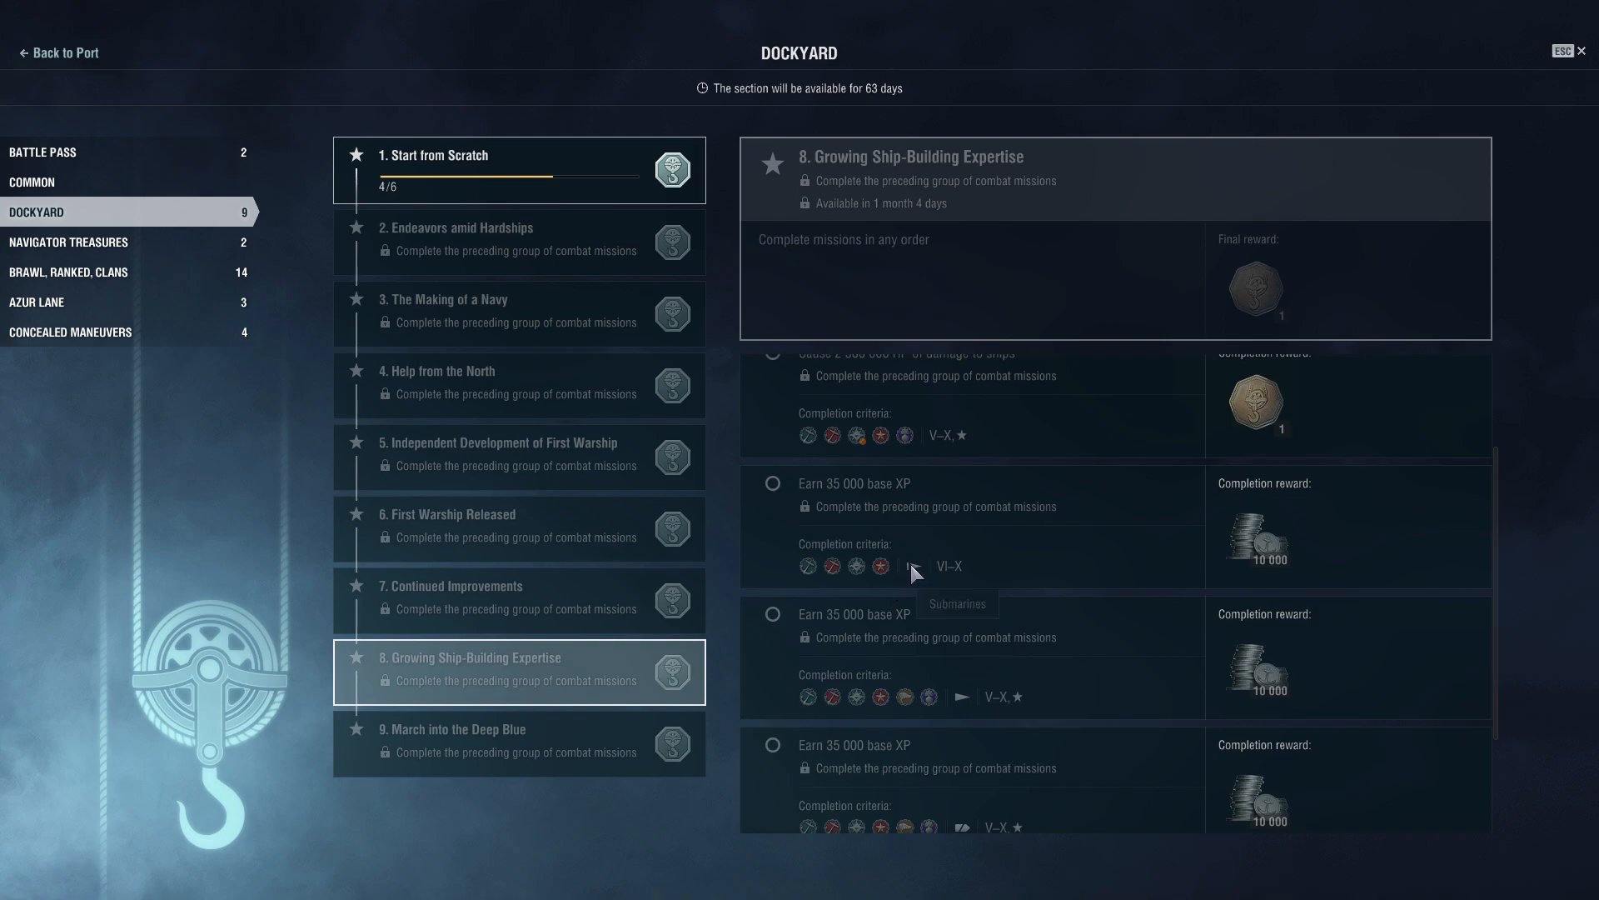
scroll(down, 3)
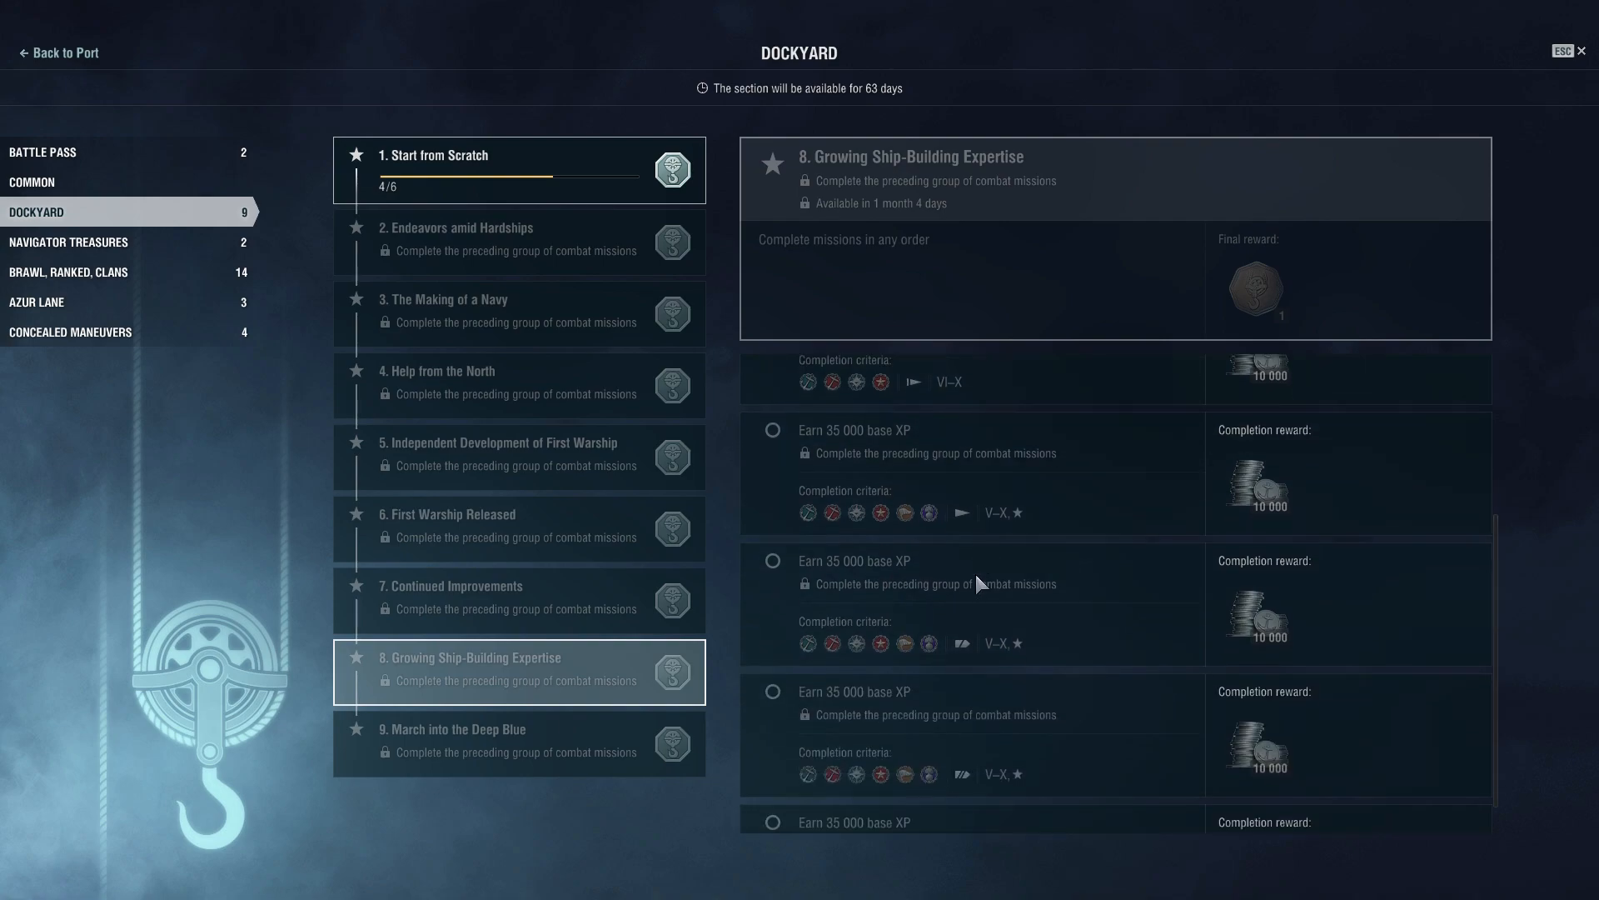
scroll(down, 3)
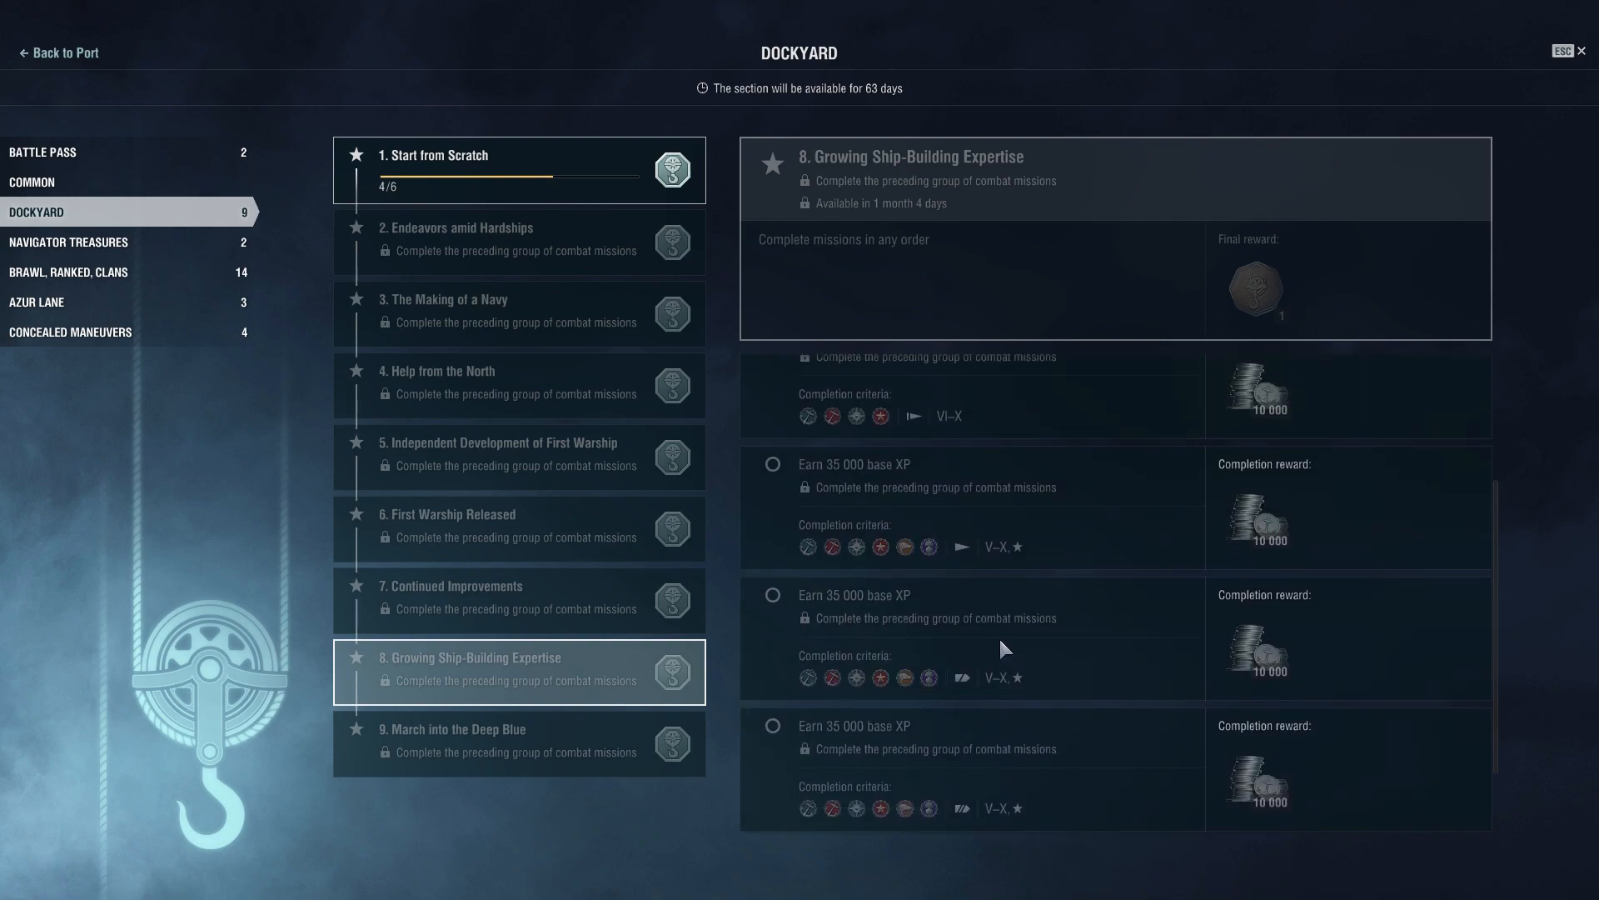
scroll(up, 3)
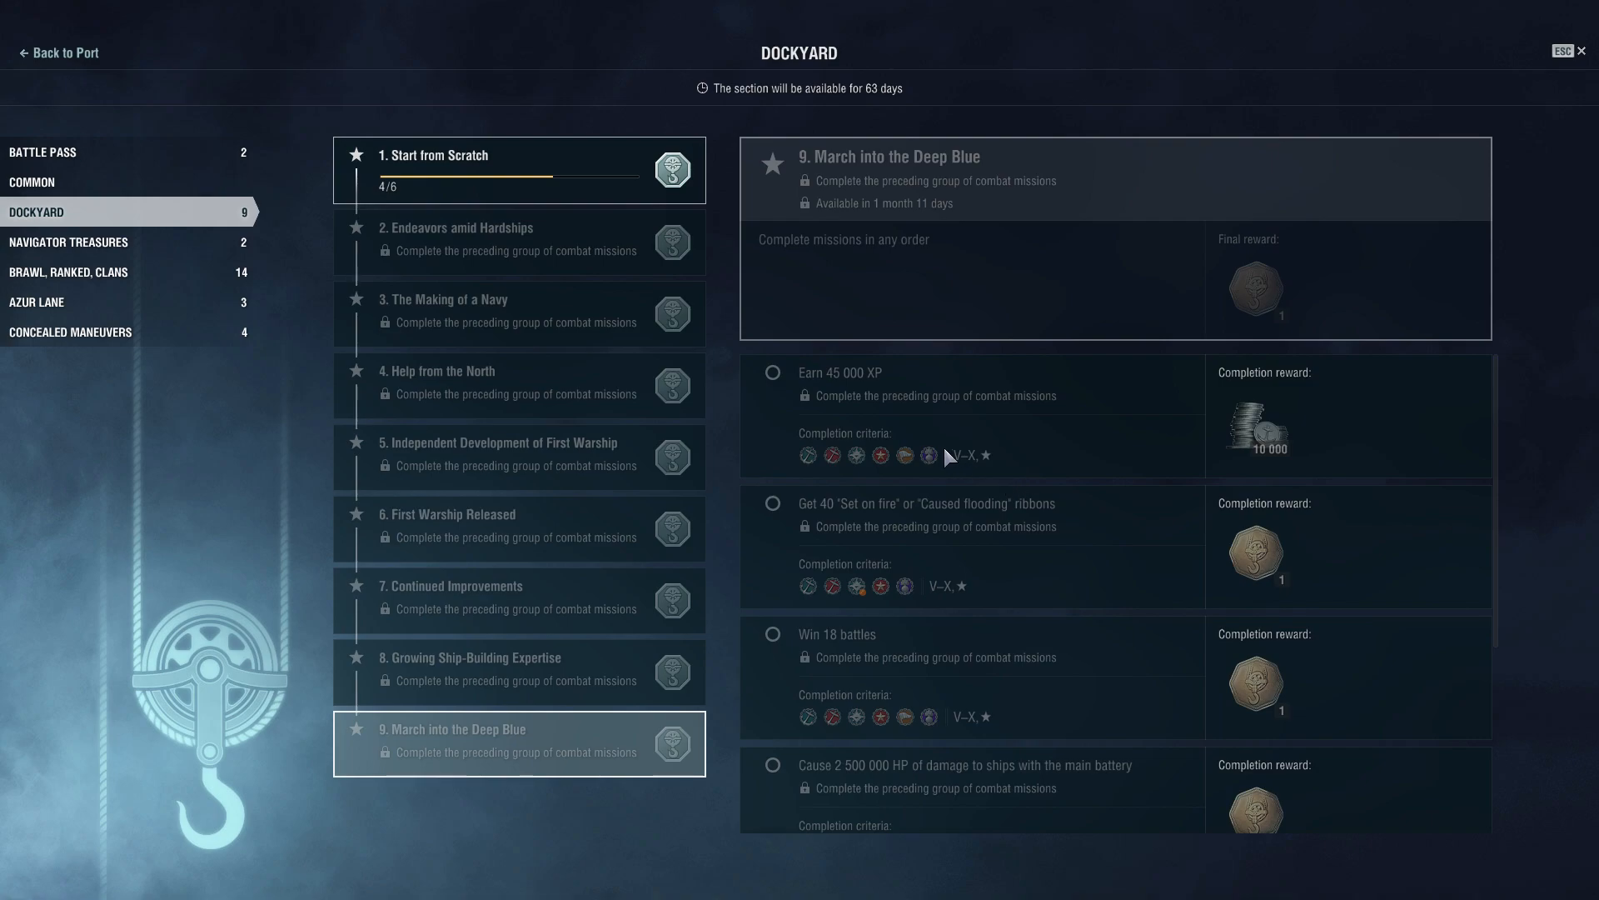
scroll(down, 3)
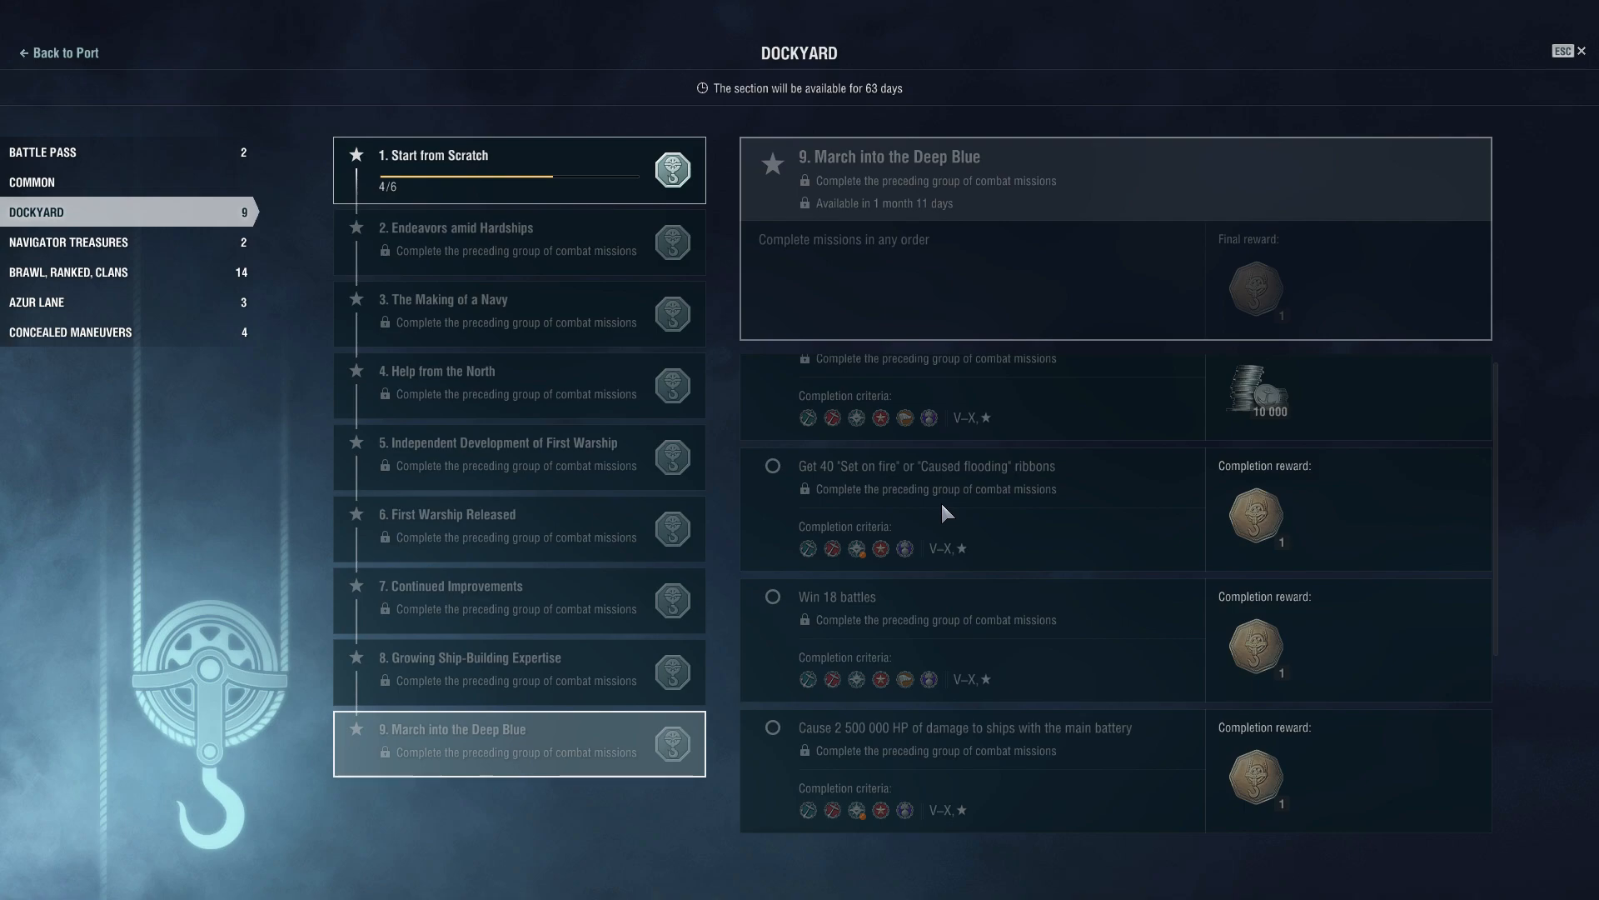
mouse_move(976, 531)
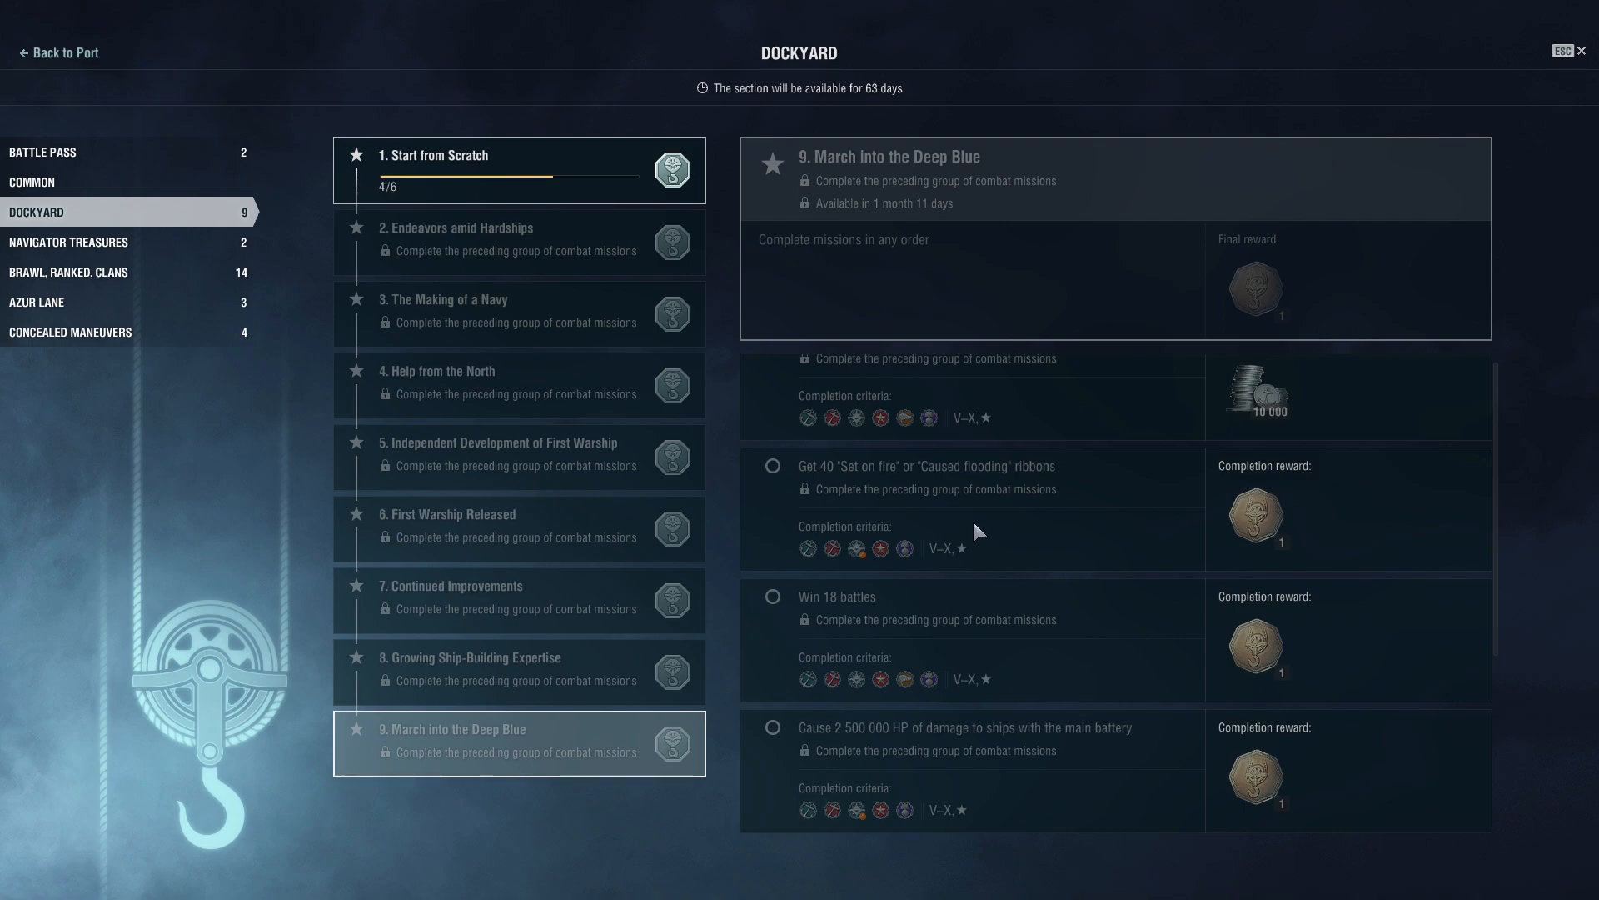
scroll(down, 3)
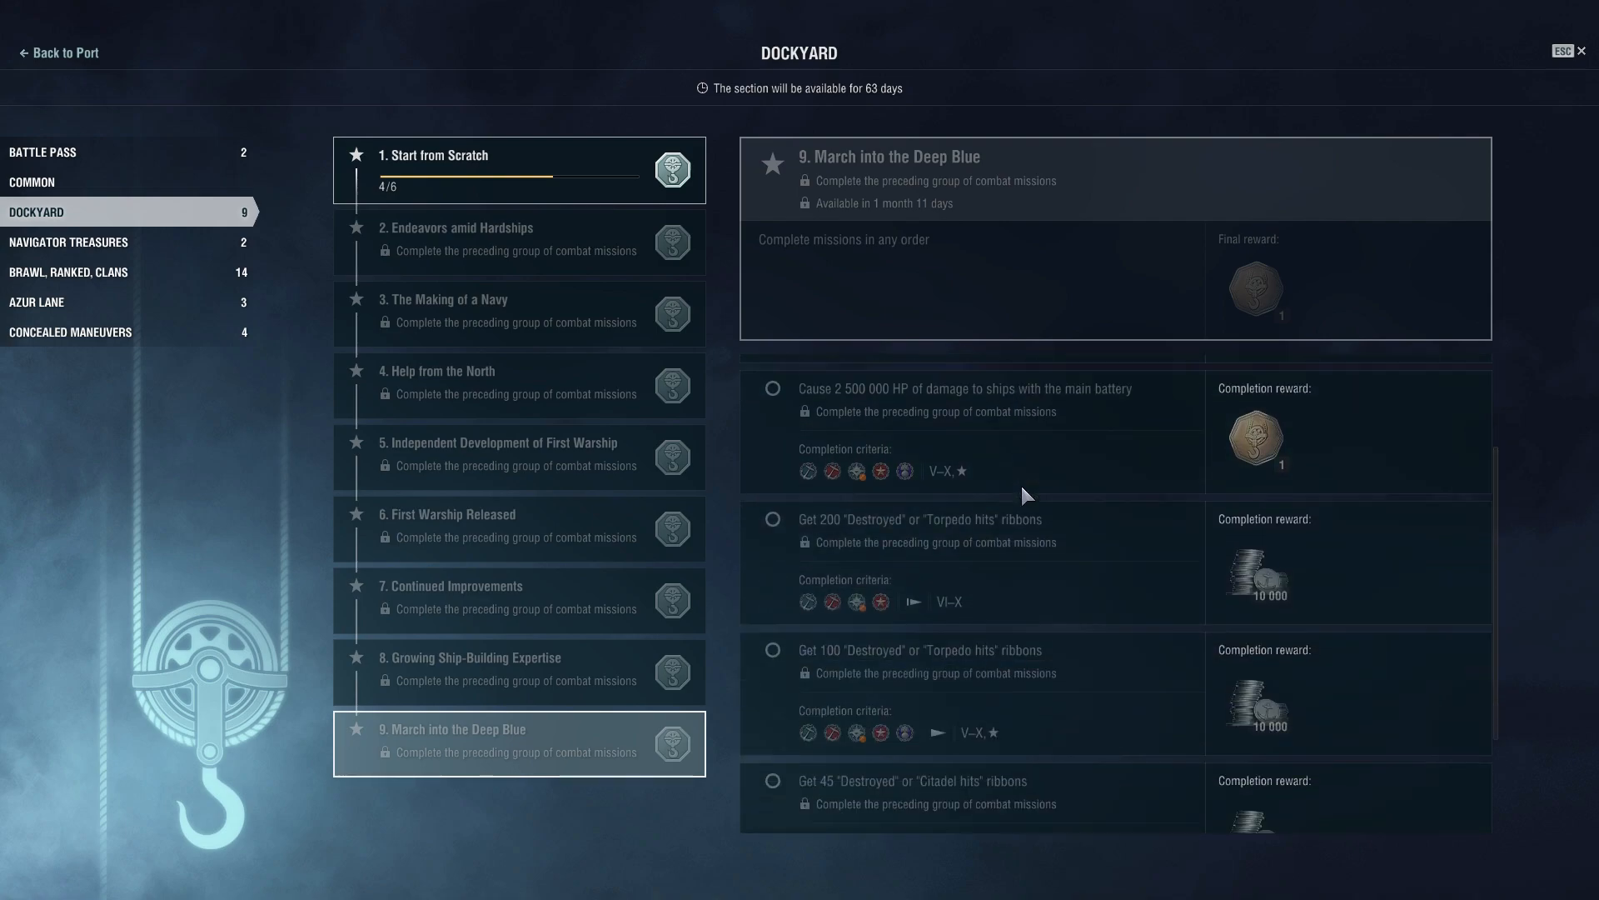
scroll(down, 3)
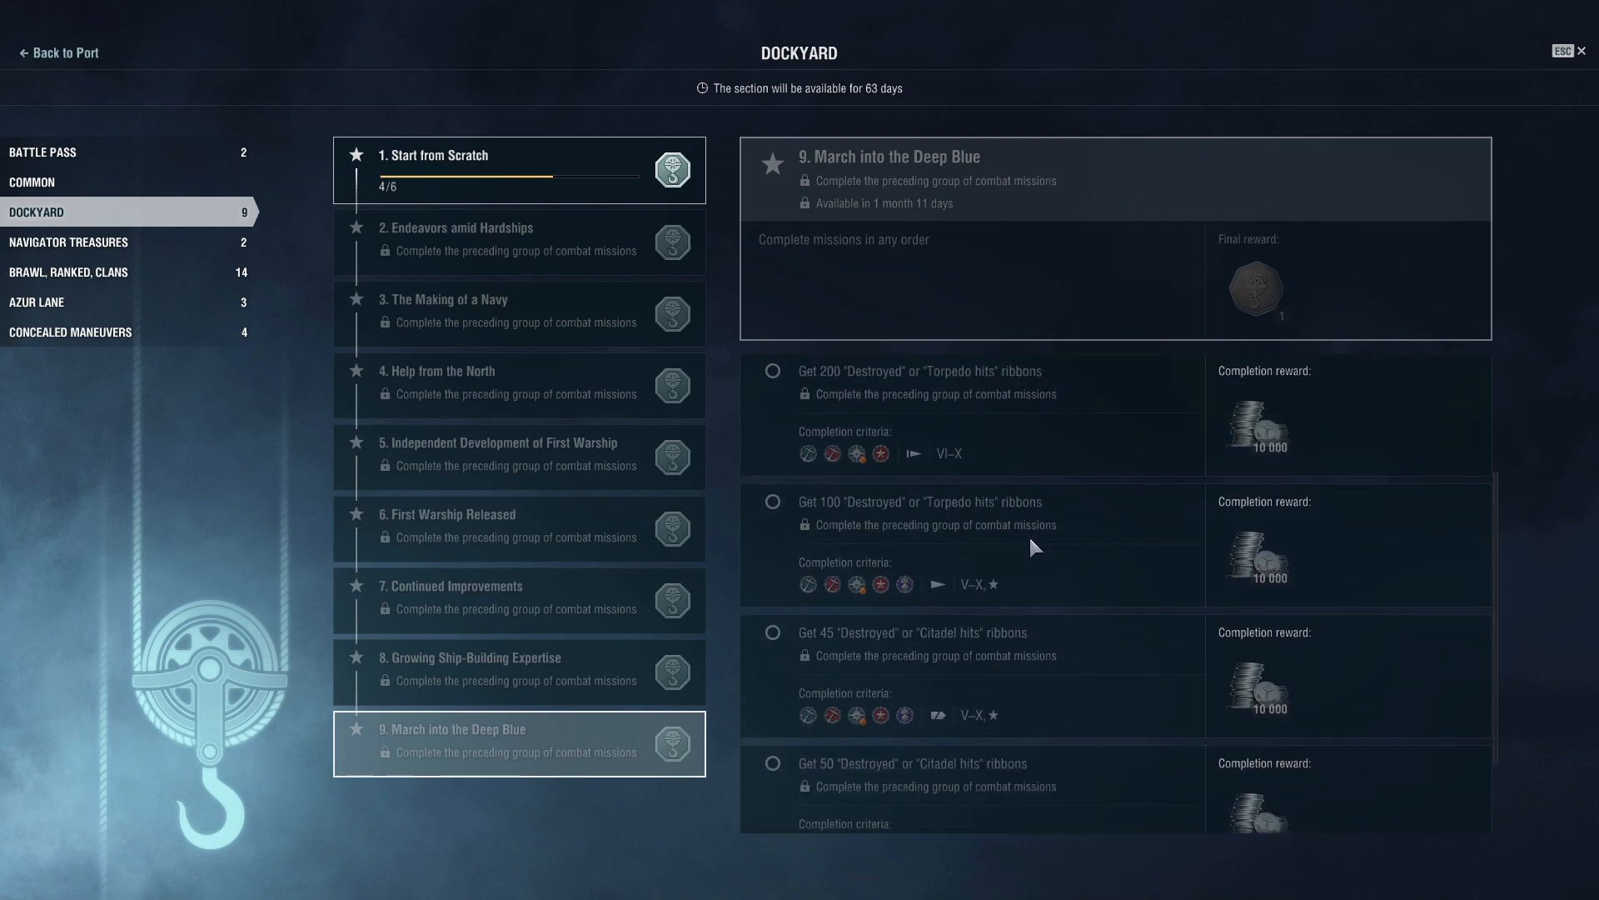
mouse_move(1039, 519)
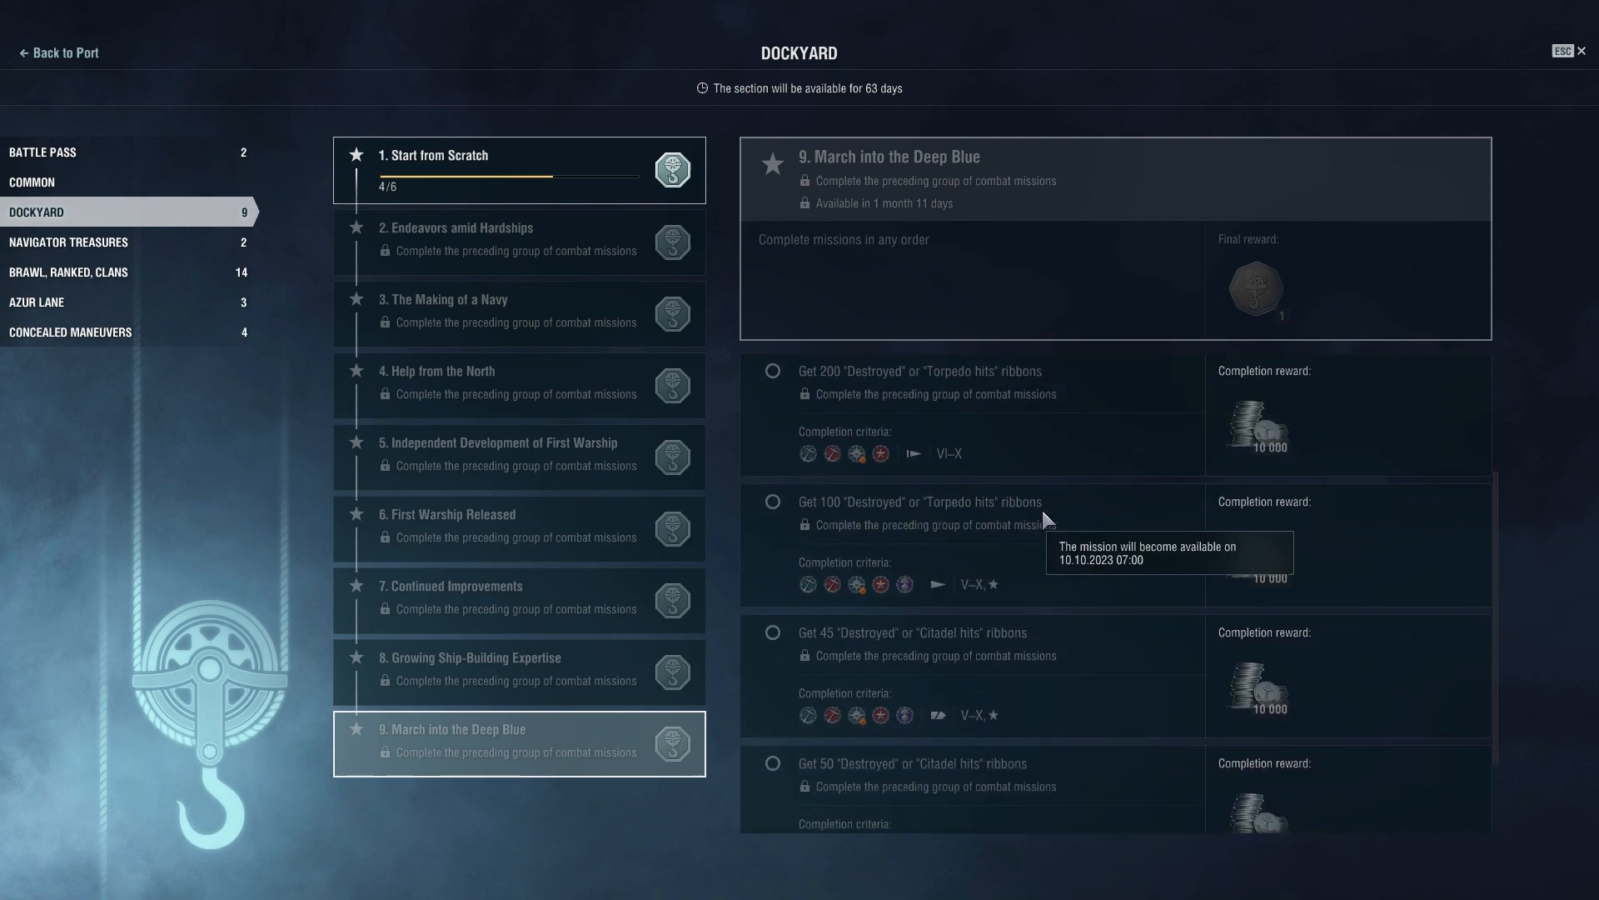
scroll(down, 3)
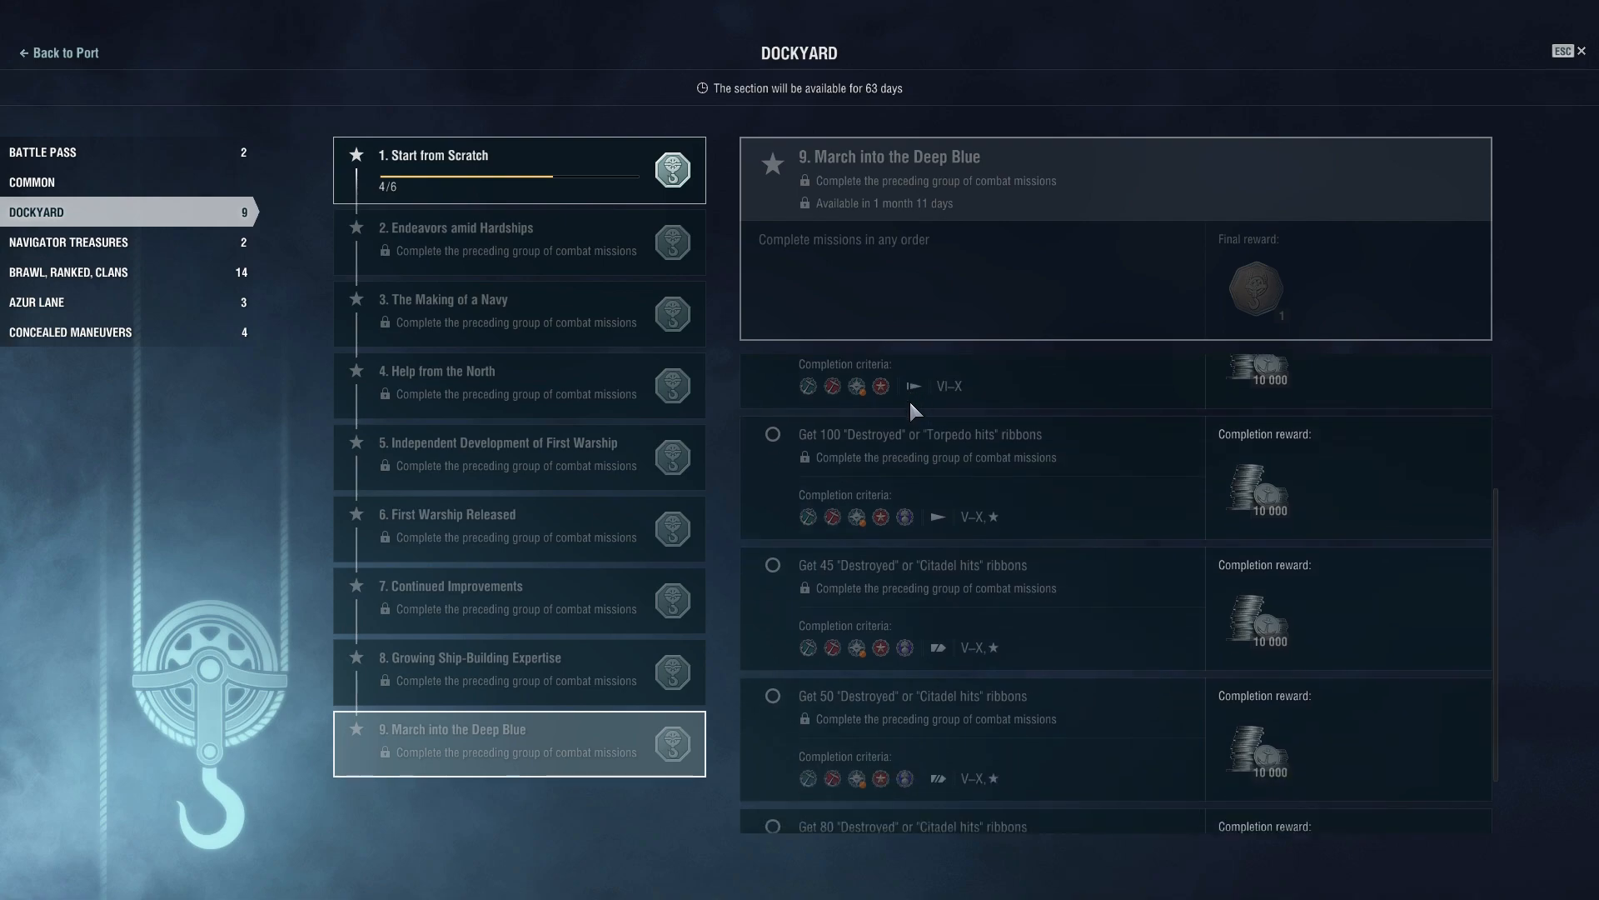
scroll(down, 3)
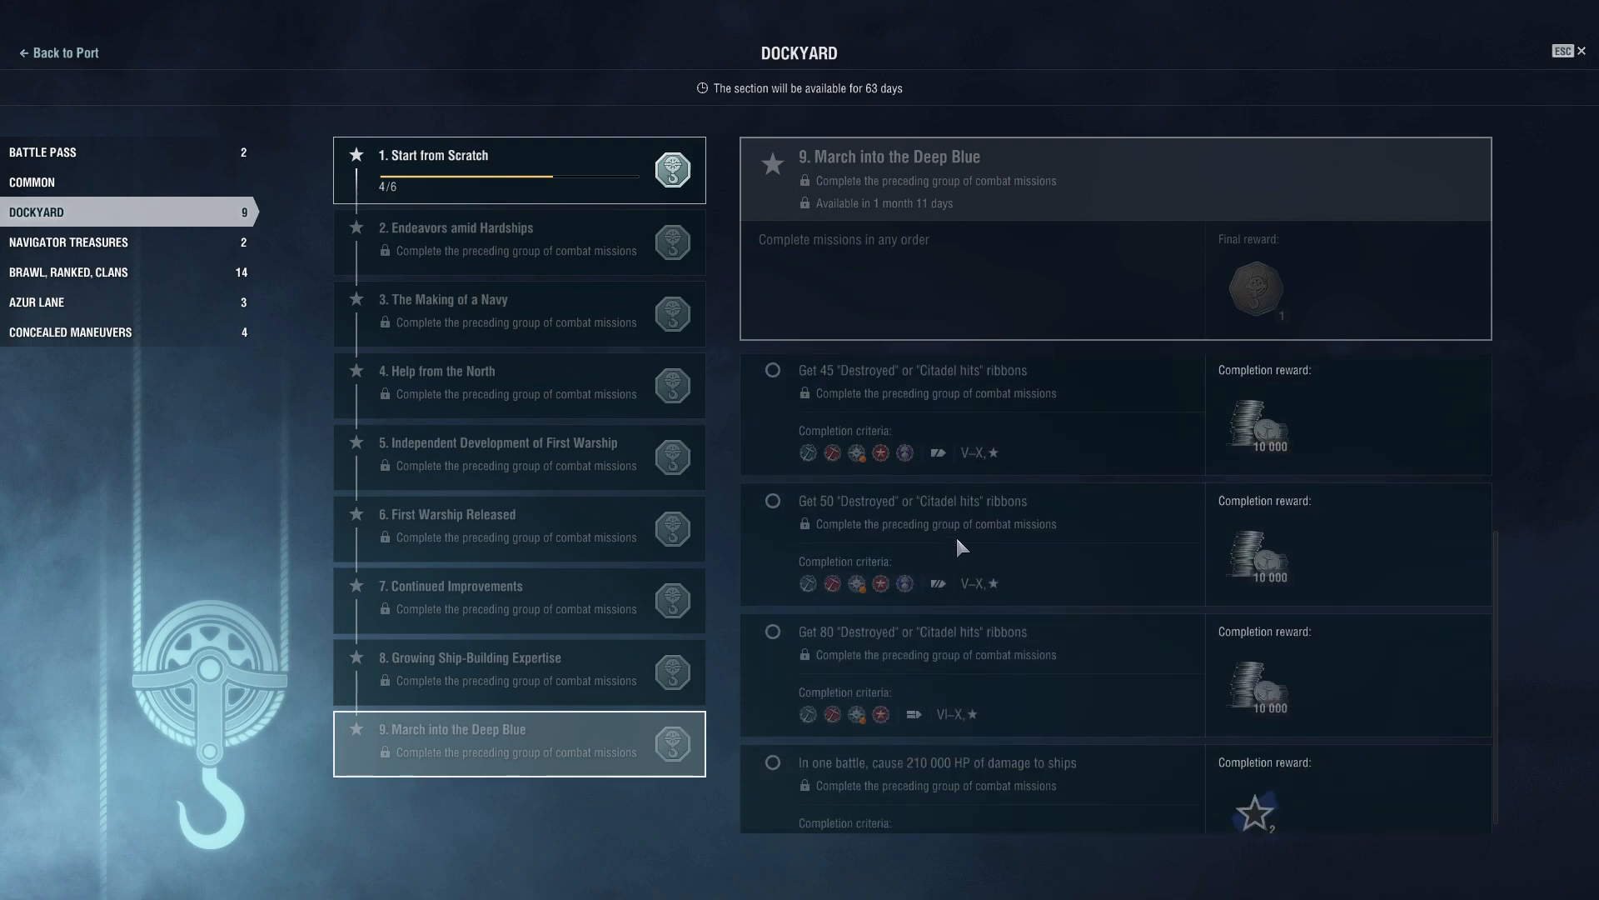
mouse_move(966, 516)
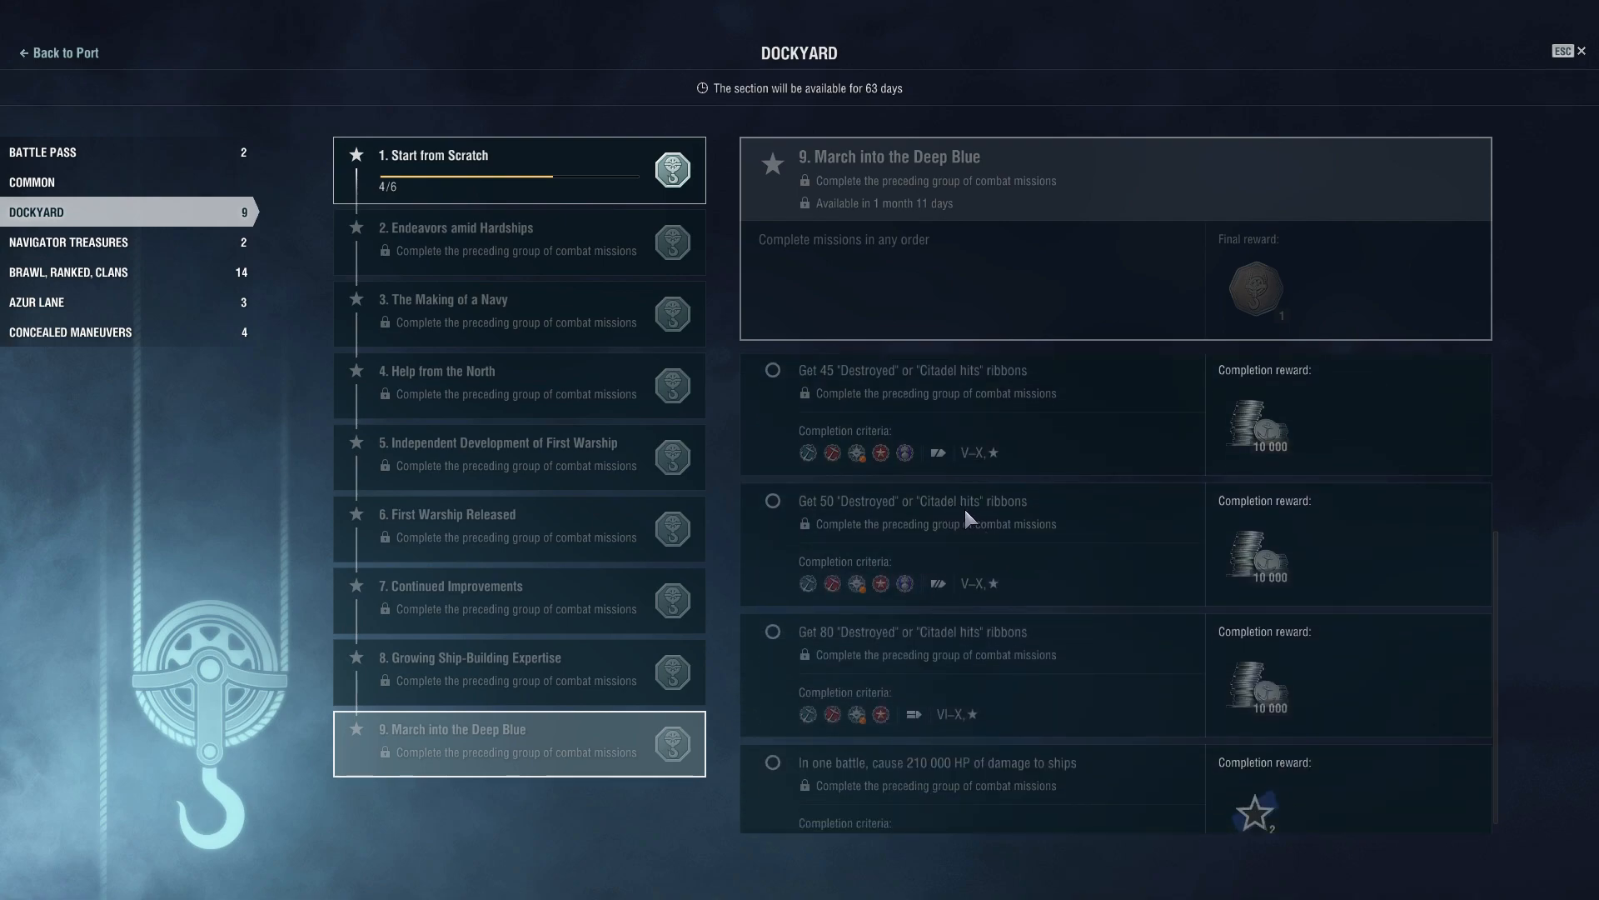
mouse_move(966, 520)
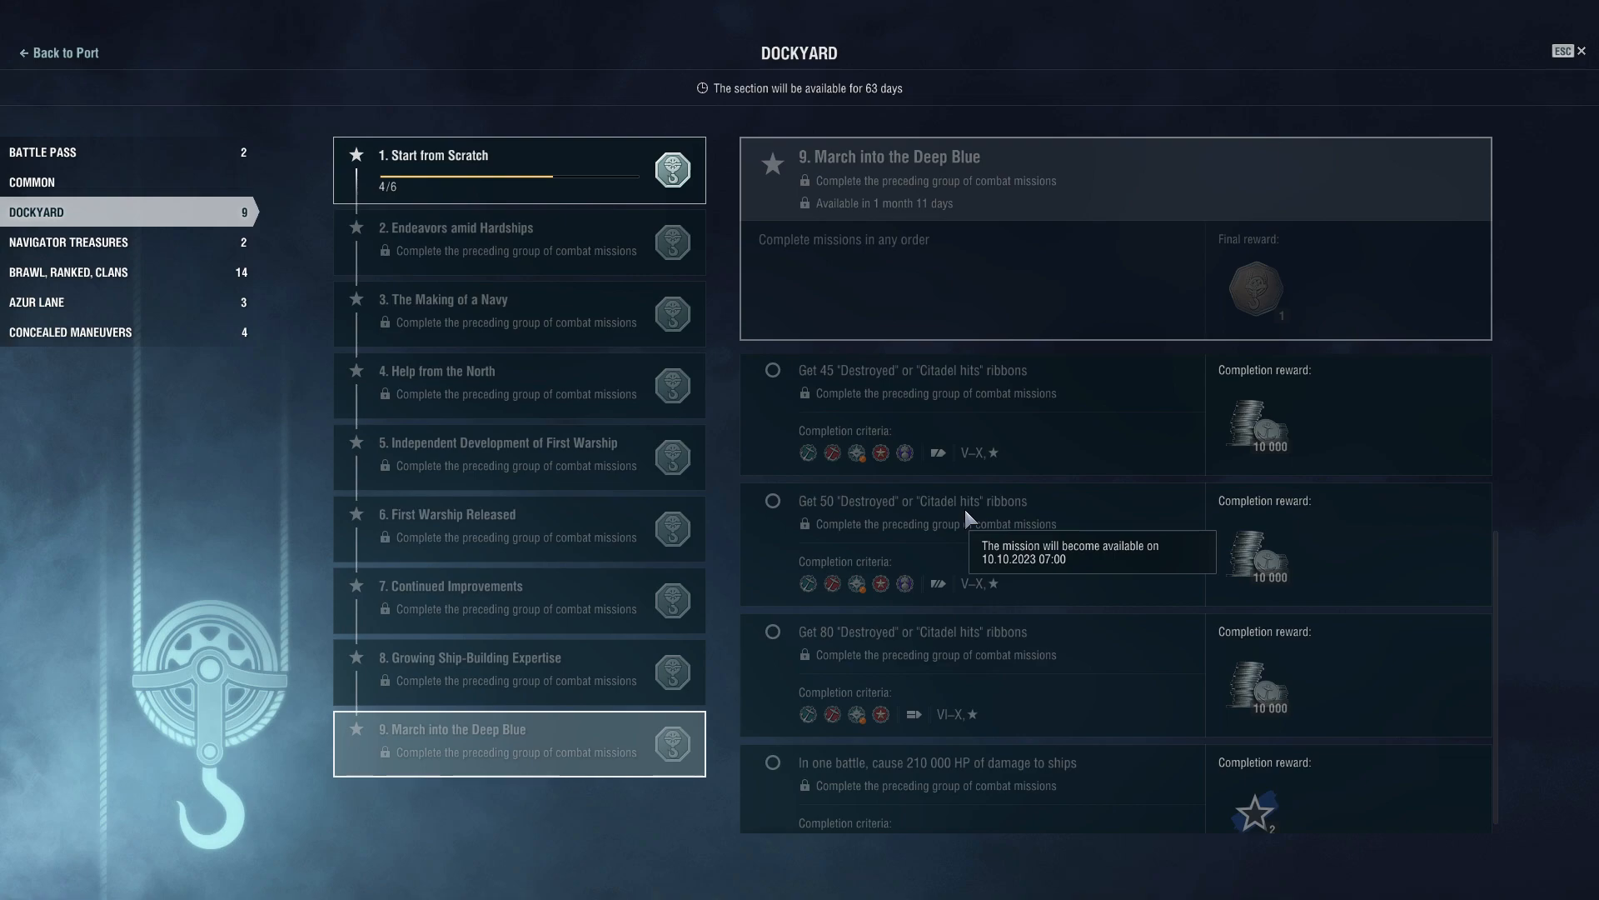
mouse_move(801, 638)
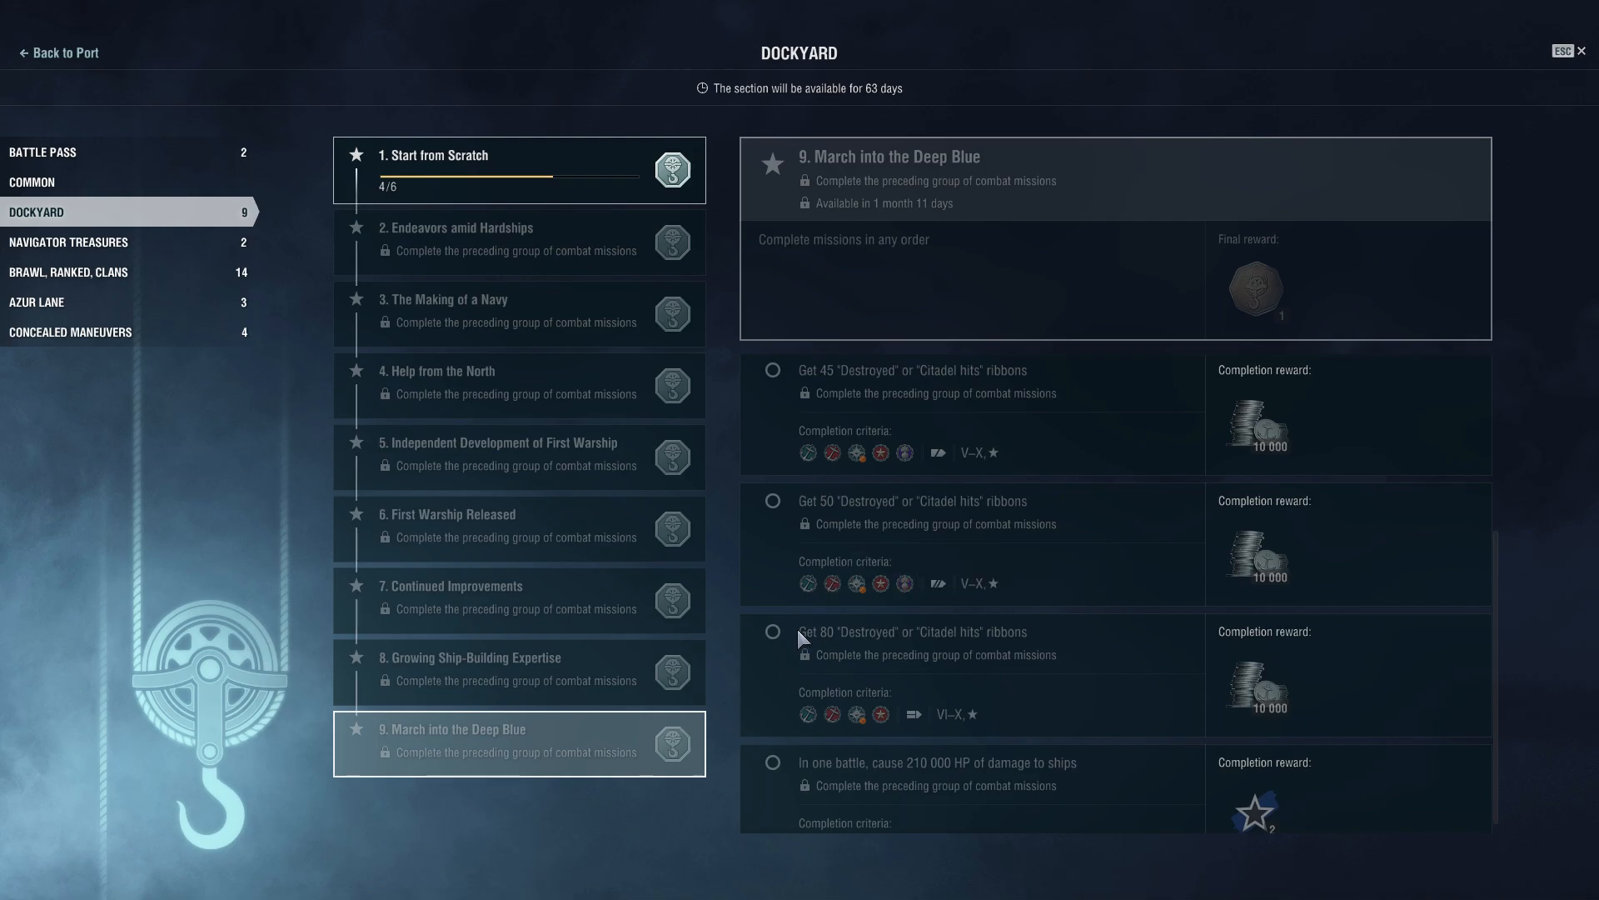
scroll(down, 3)
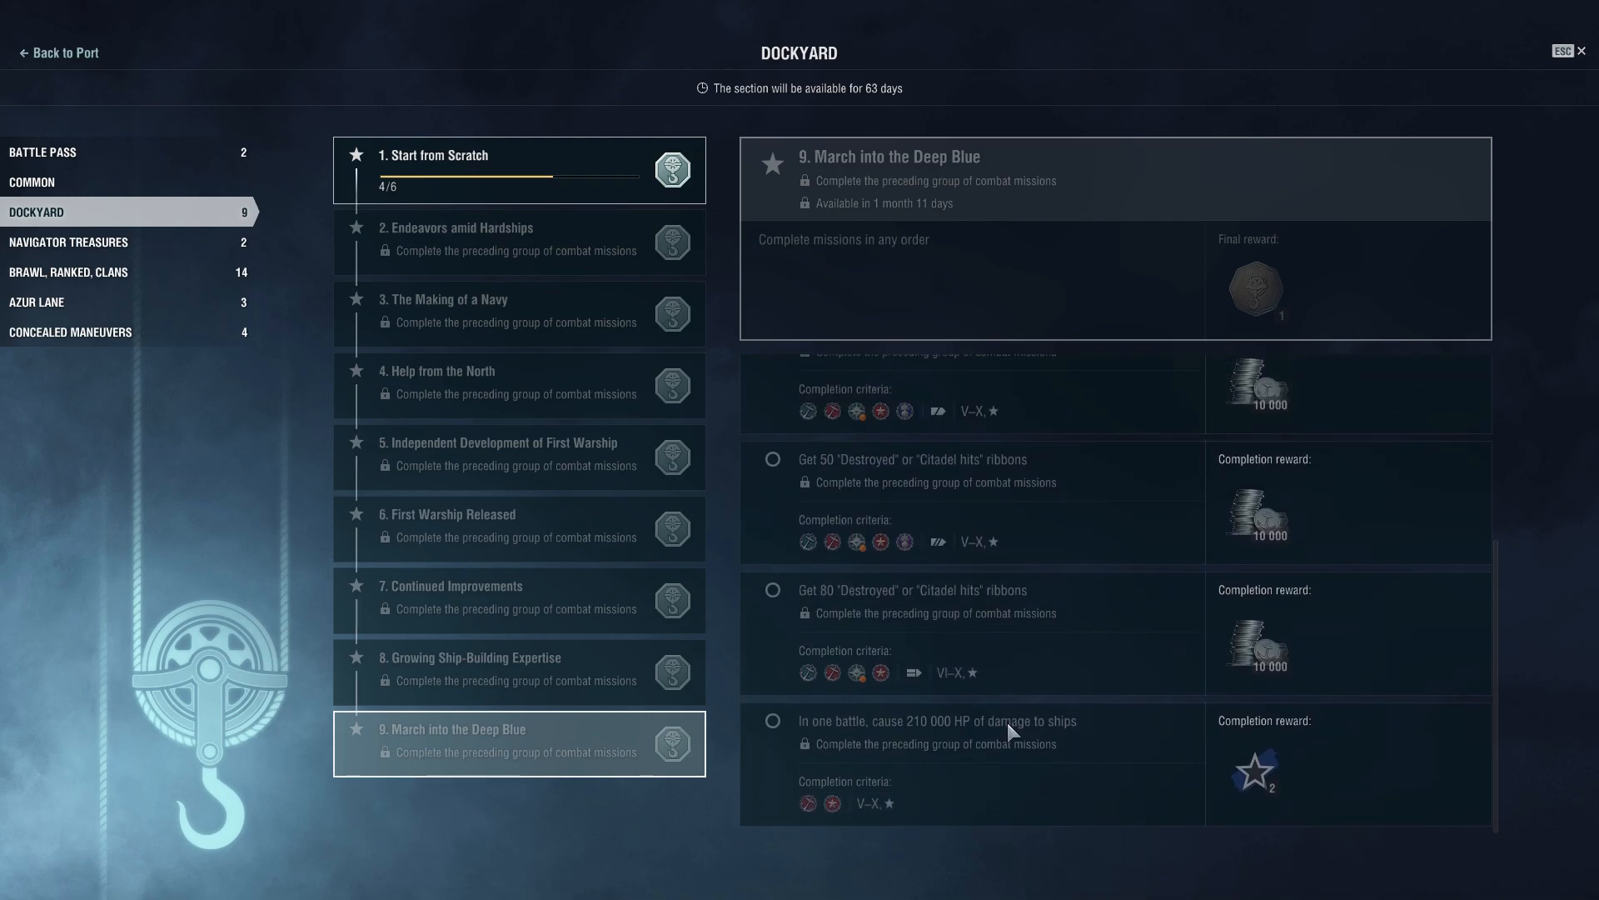
click(59, 51)
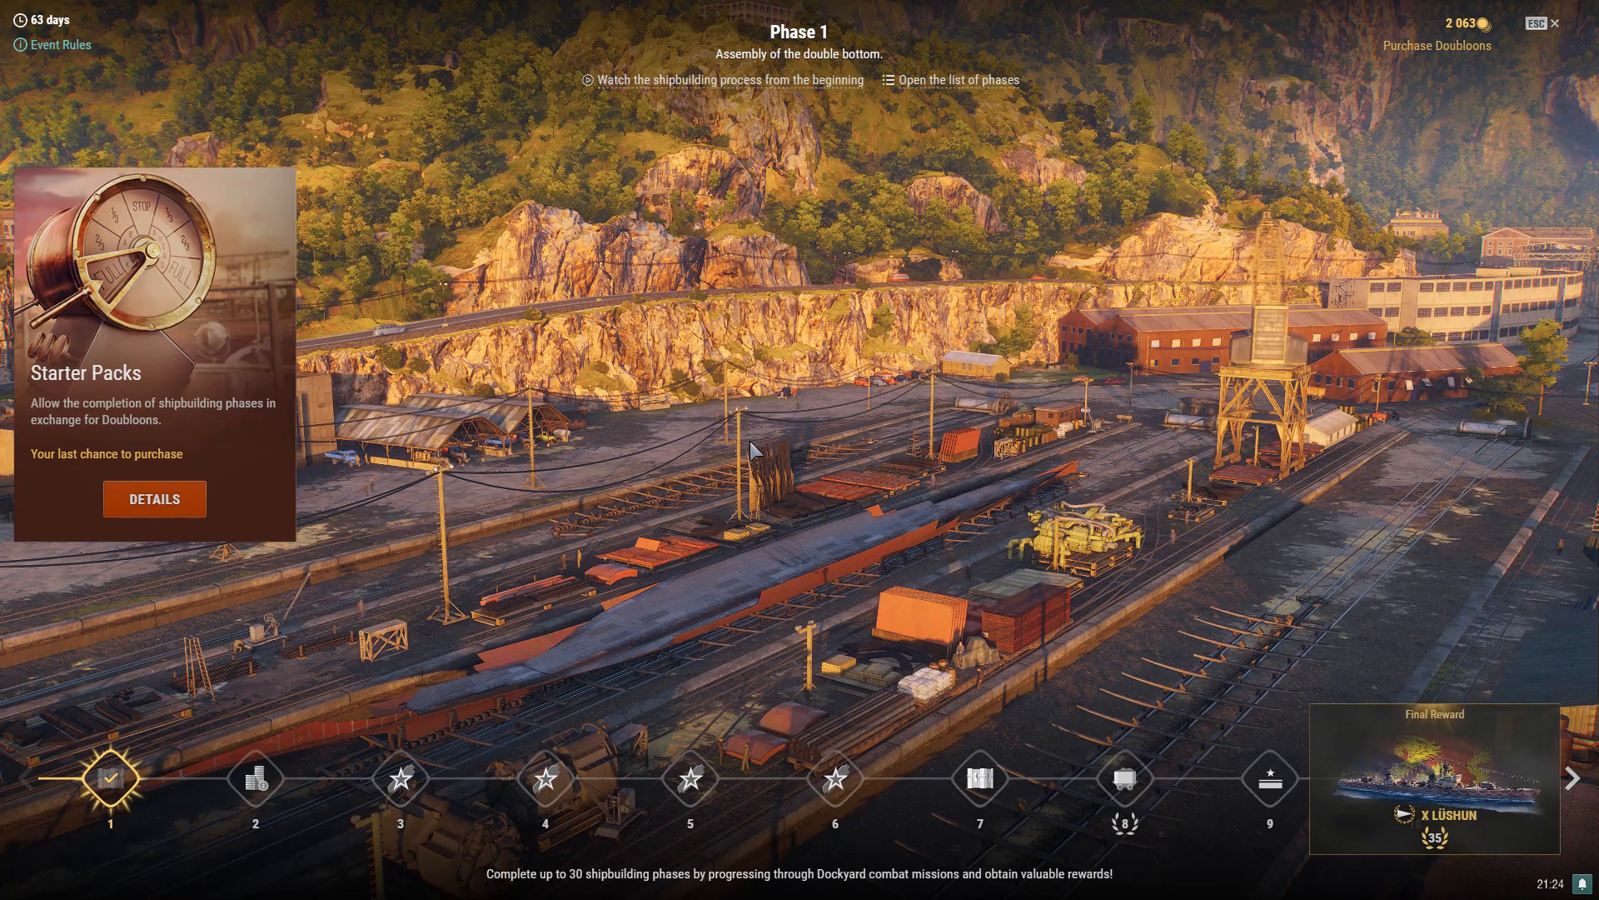
mouse_move(788, 403)
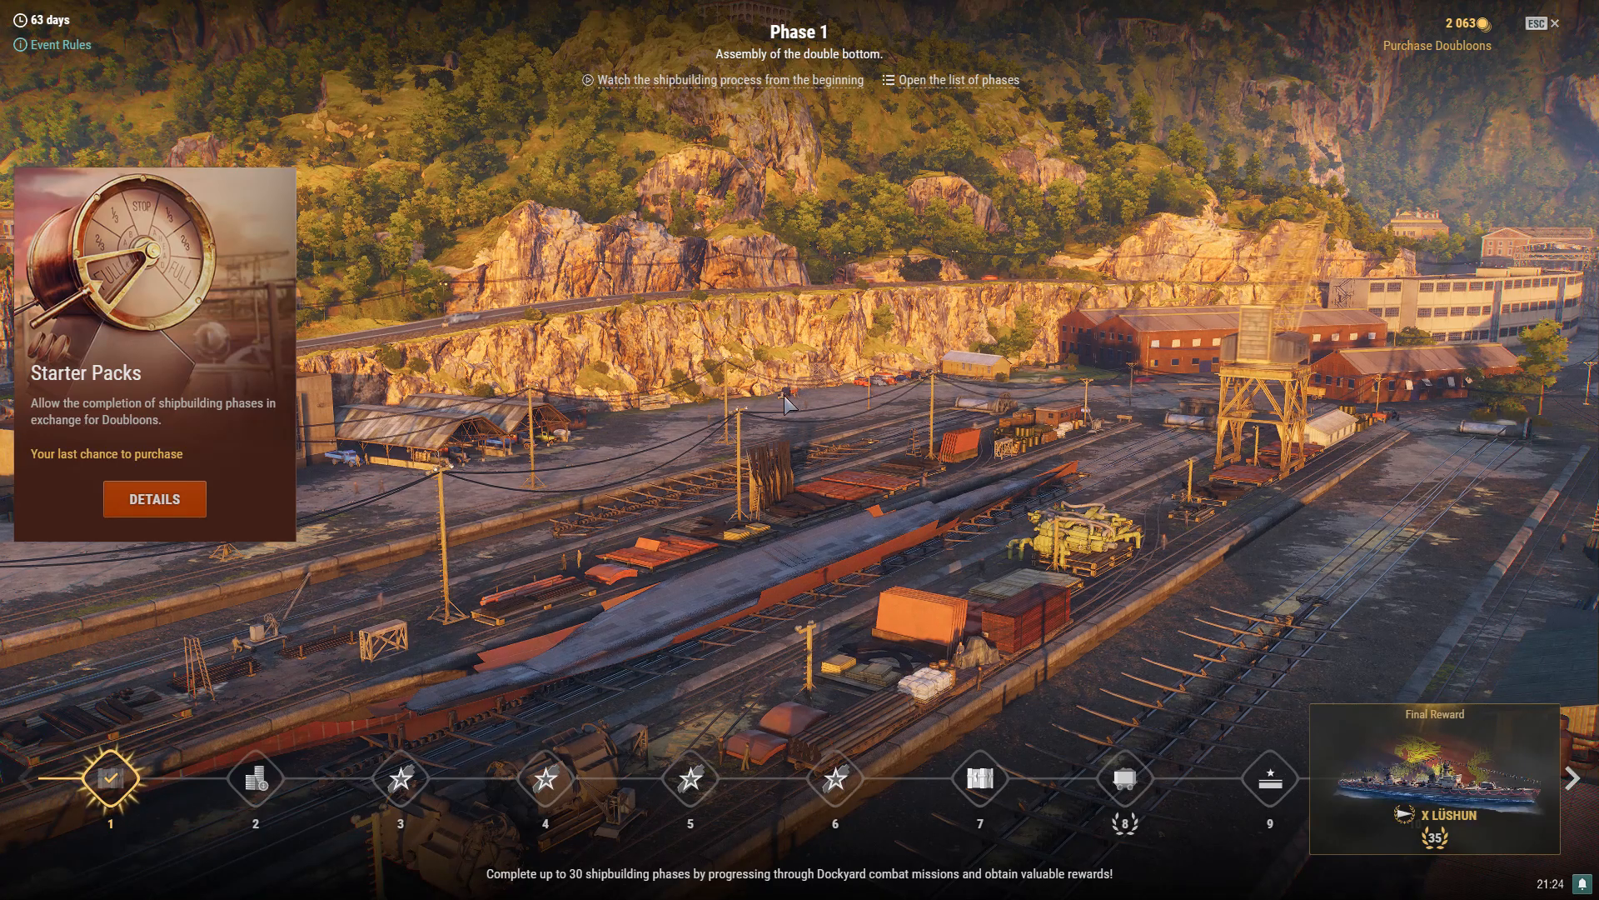
mouse_move(834, 778)
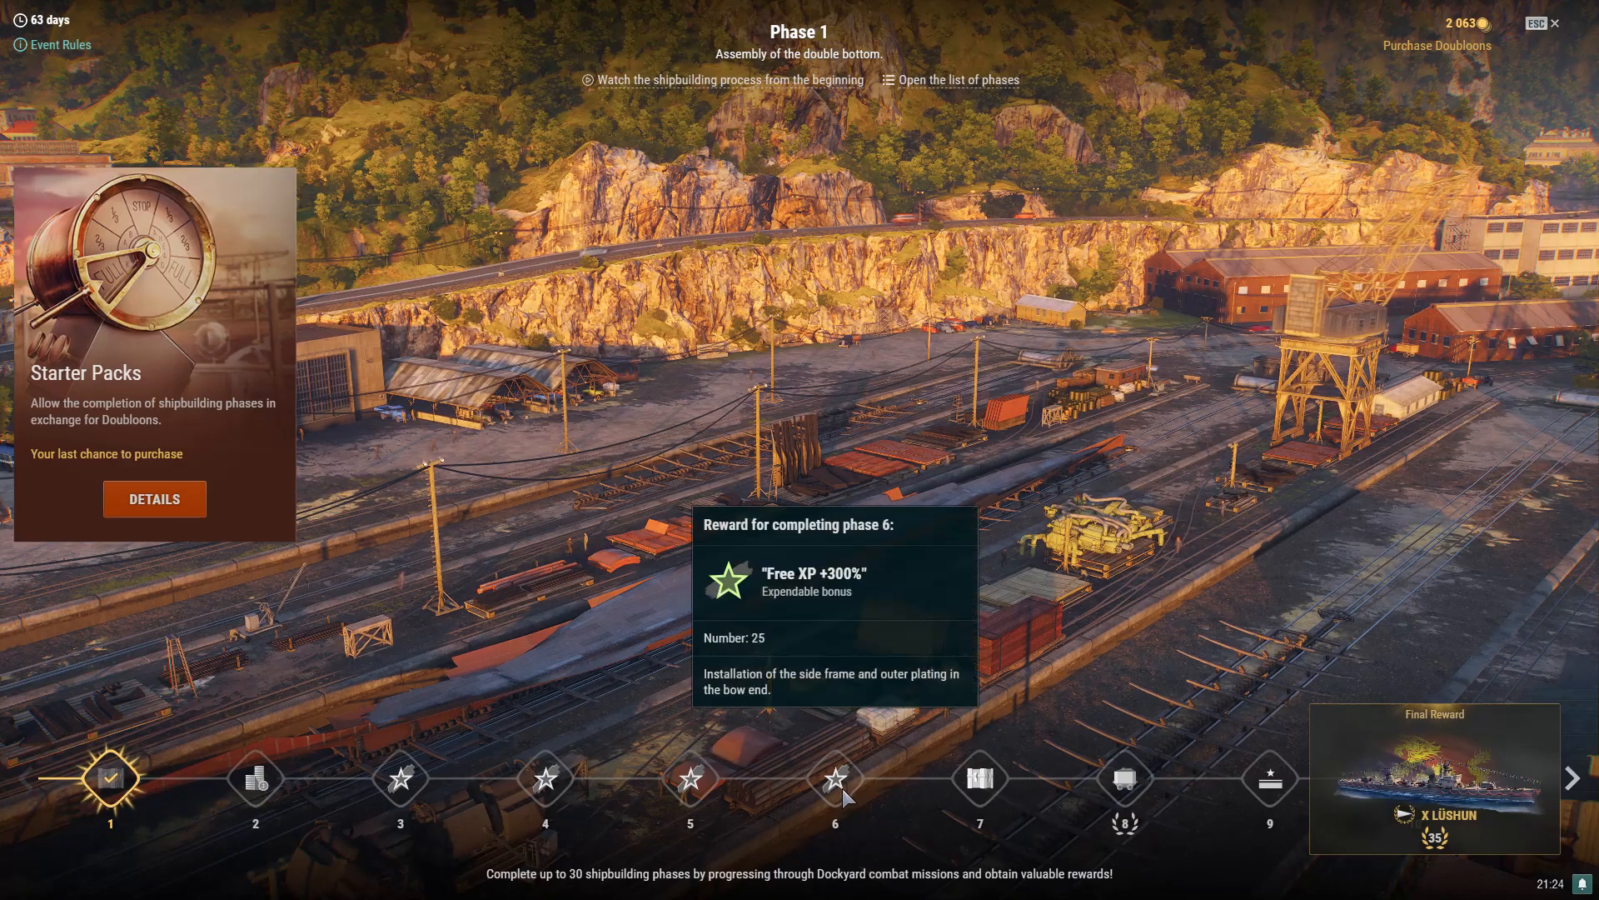
Advance the phase track to reveal phase 6 (25 Free XP +300%) and phase 9 (45,000 Elite Commander XP) rewards.
click(1571, 777)
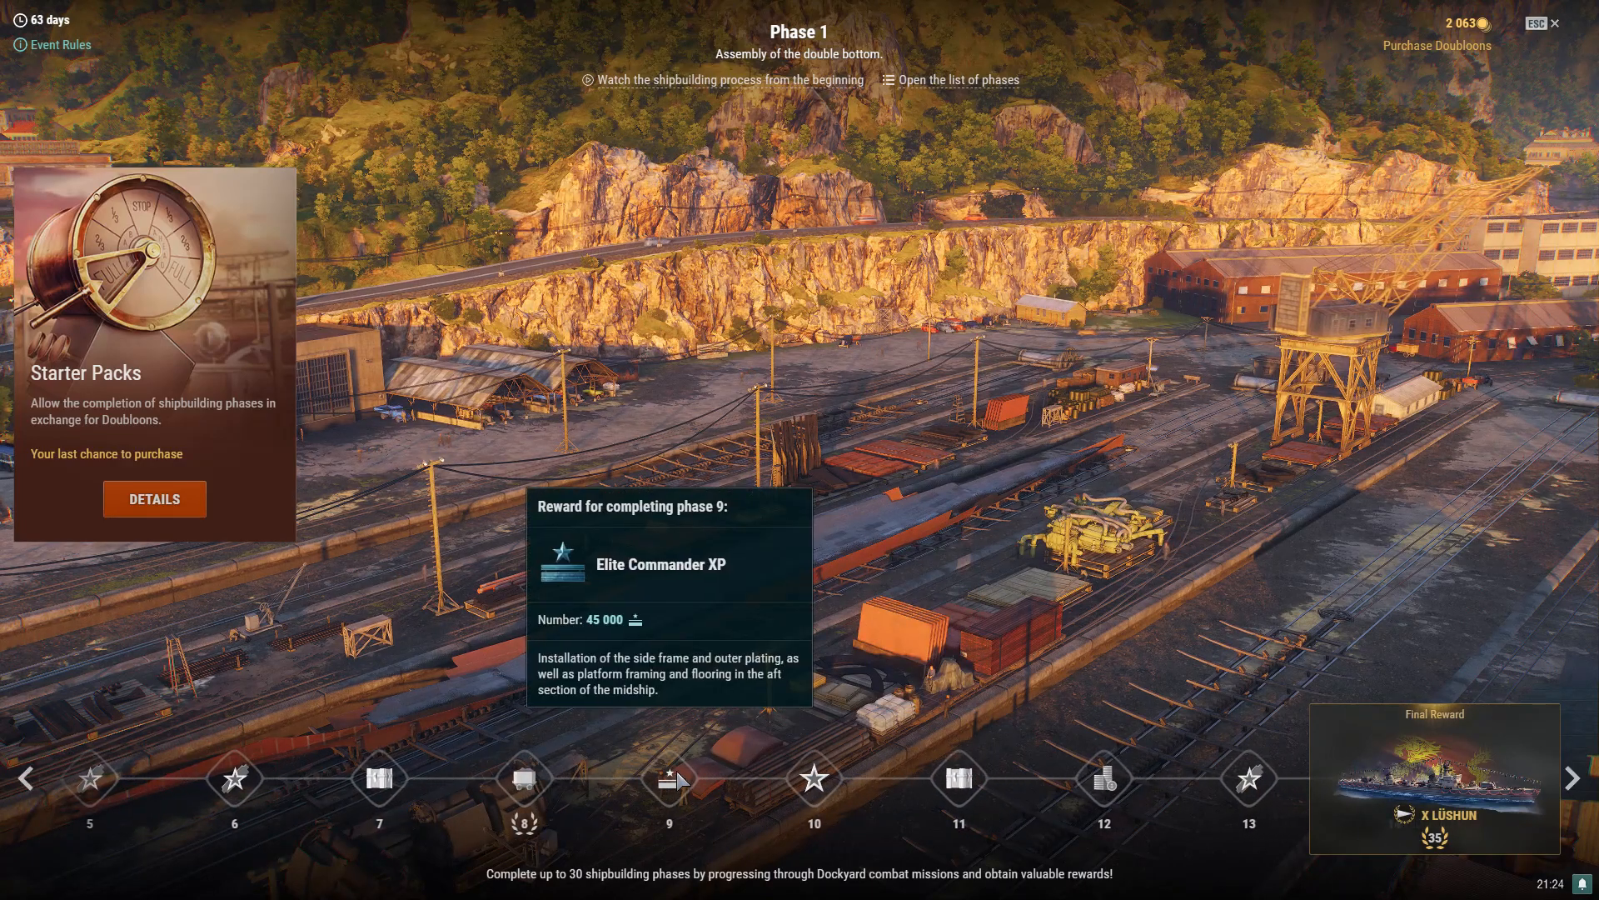